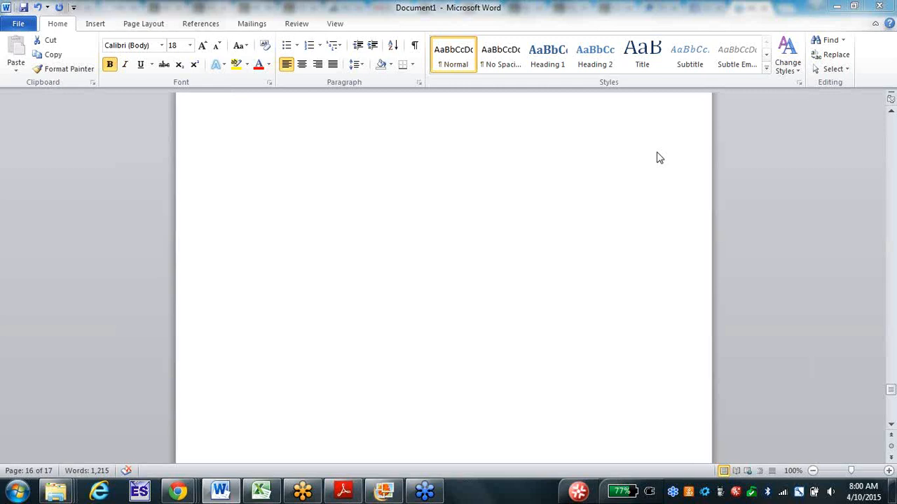
pyautogui.moveTo(713, 199)
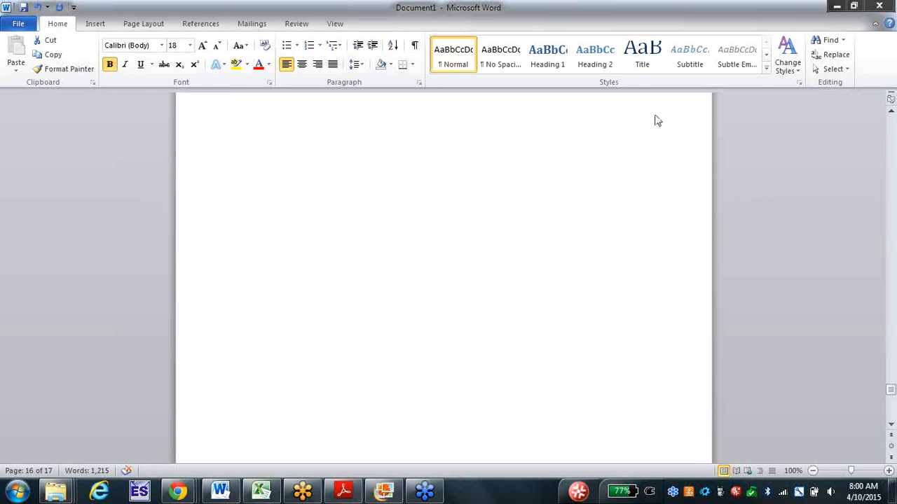
pyautogui.moveTo(703, 42)
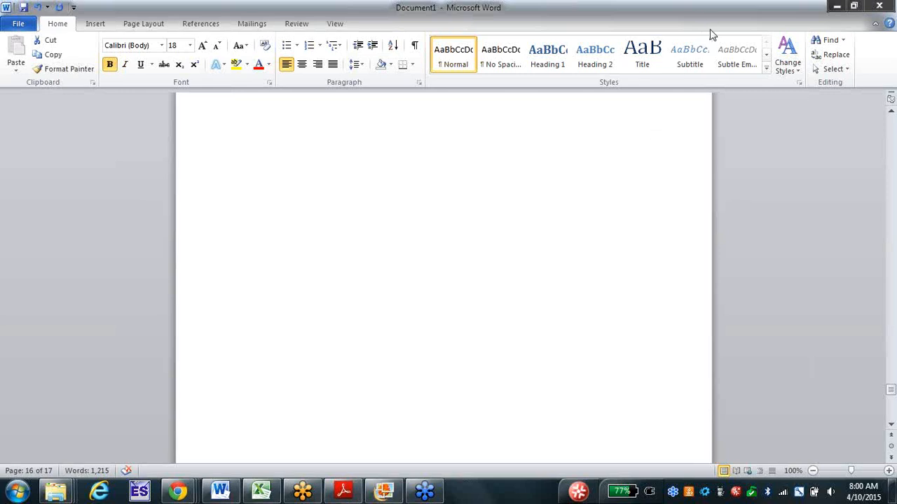
# Type the bold heading 'Please check in - ? staff' at the top of the blank page.
pyautogui.click(243, 133)
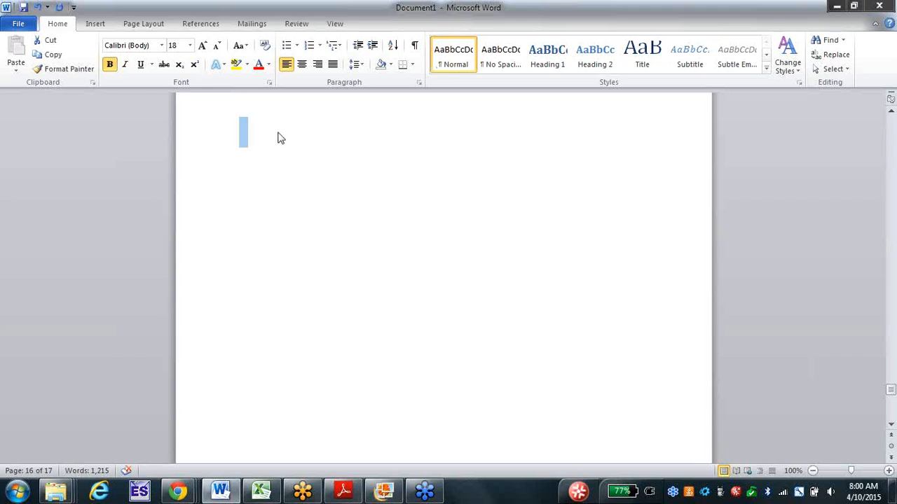
pyautogui.write('p')
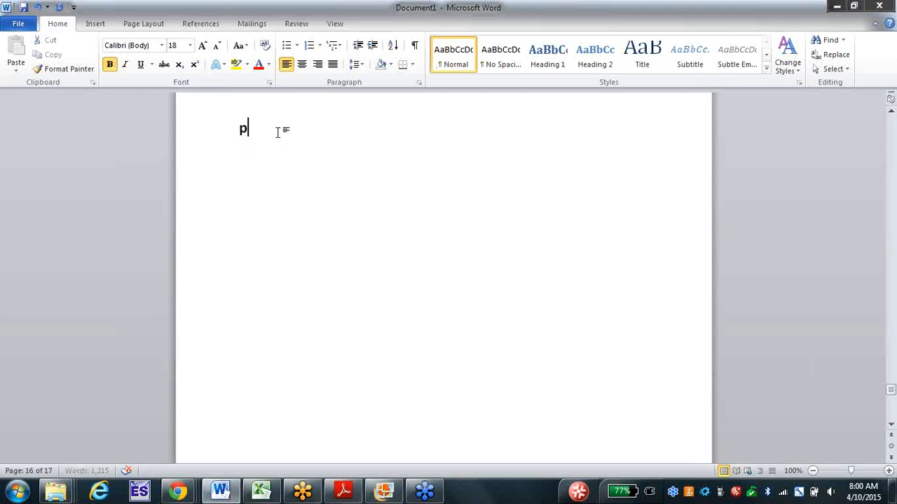
pyautogui.write('lease ce')
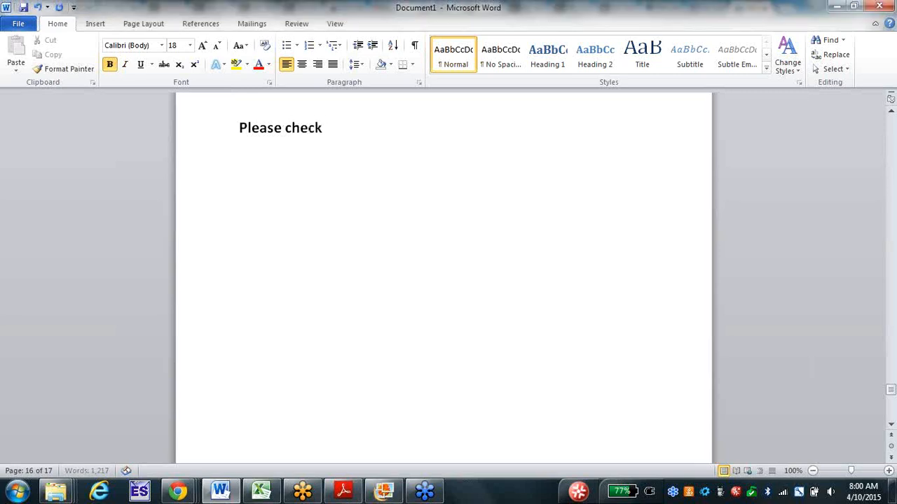
pyautogui.write('in -')
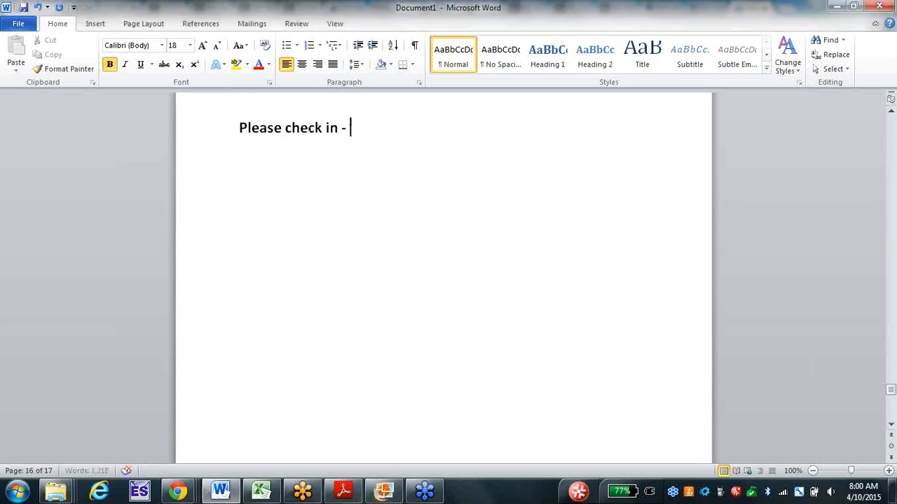
pyautogui.write('?')
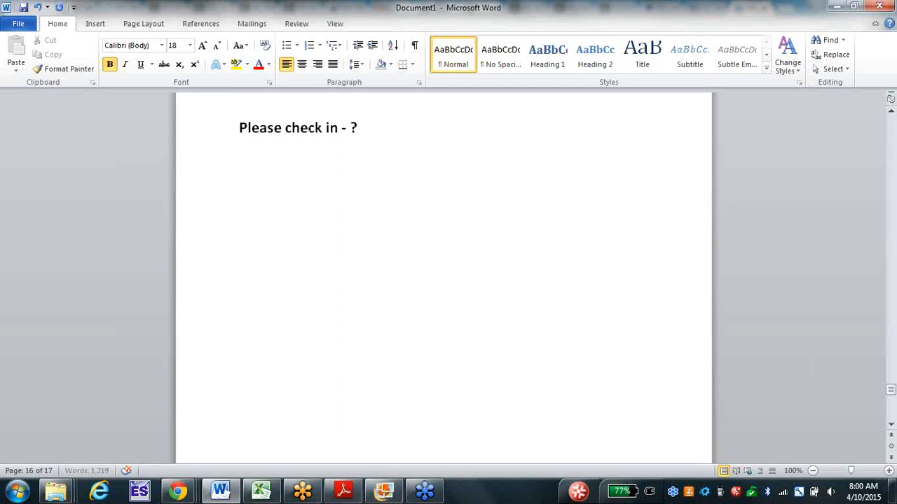
pyautogui.write('staf')
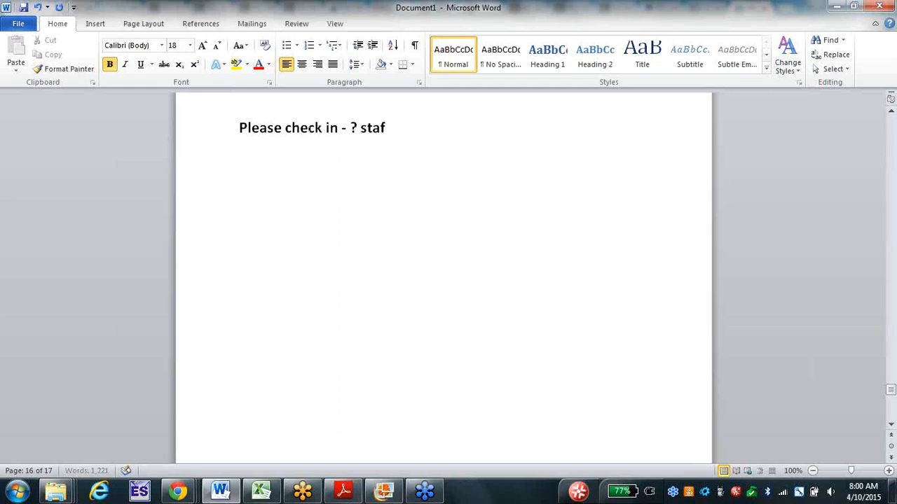
pyautogui.write('f')
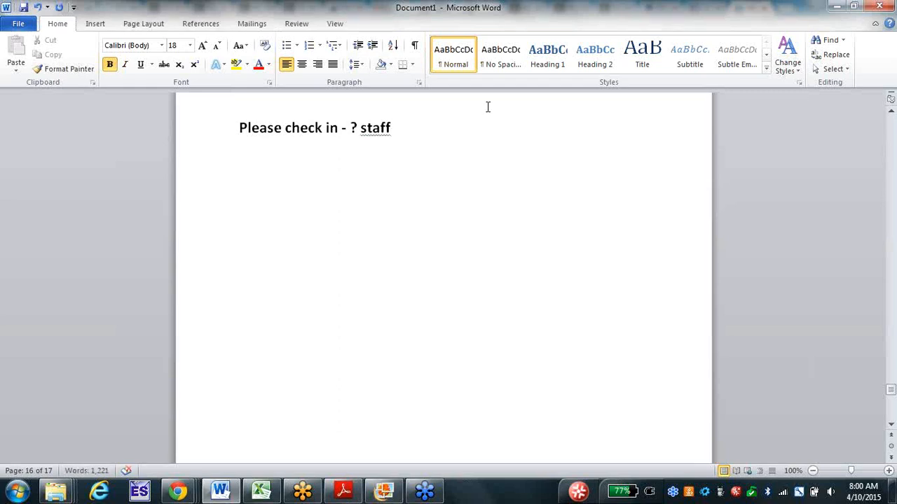
pyautogui.moveTo(469, 143)
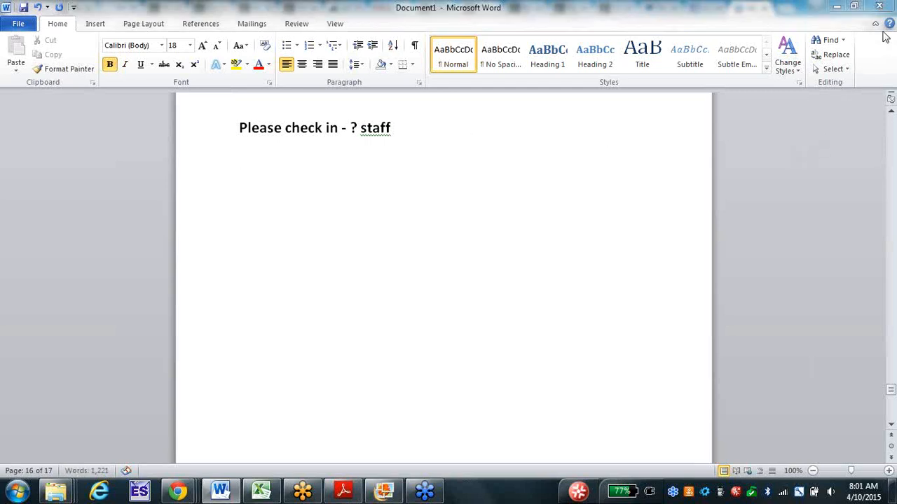
pyautogui.moveTo(702, 187)
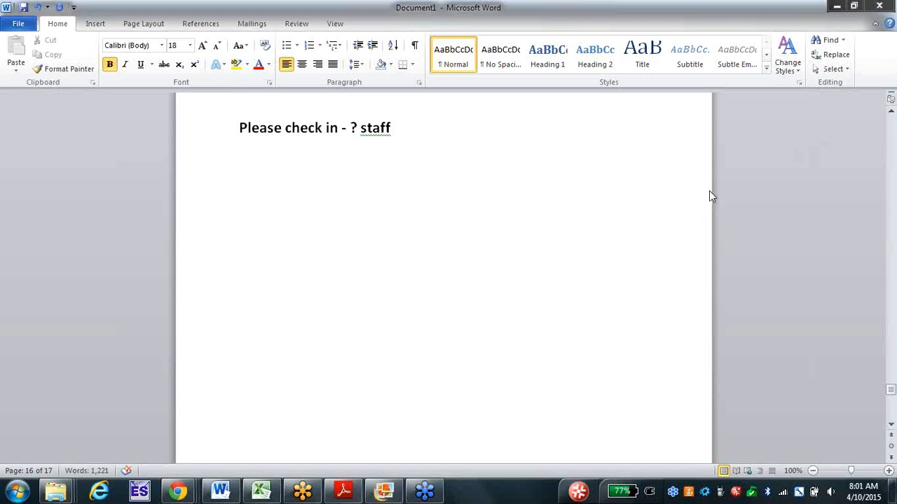
pyautogui.moveTo(647, 165)
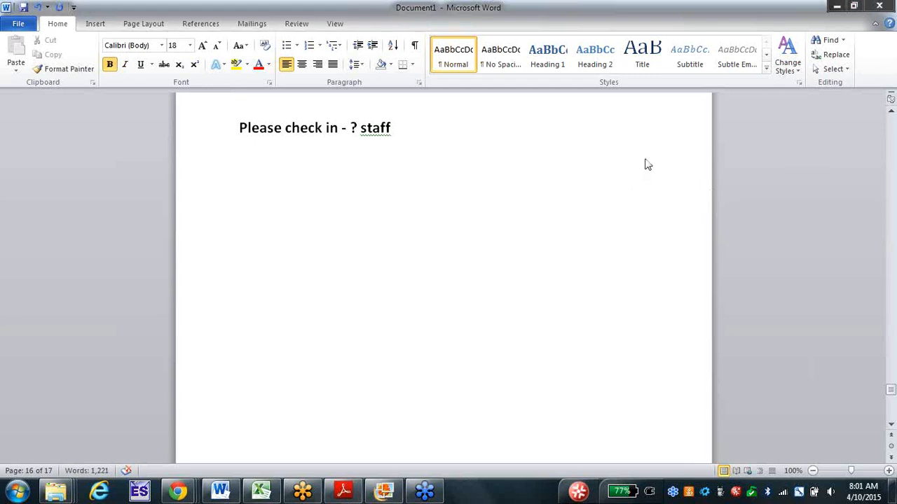
pyautogui.moveTo(658, 121)
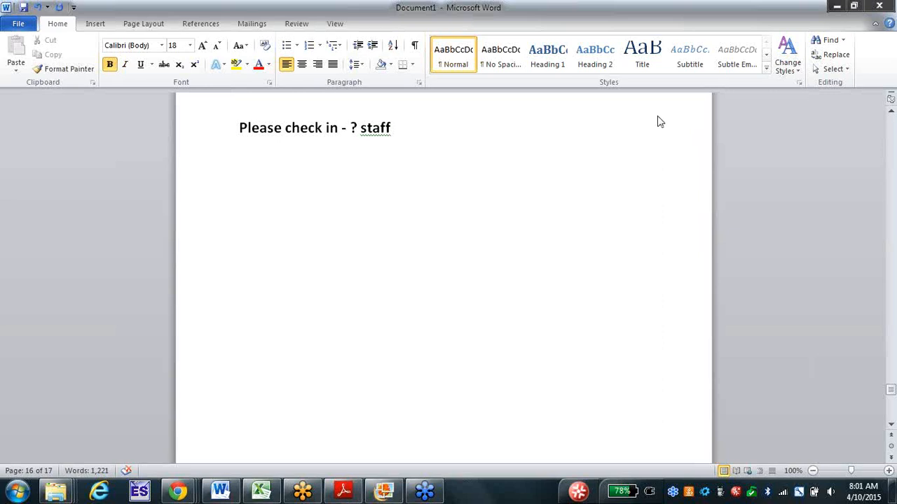
pyautogui.moveTo(421, 129)
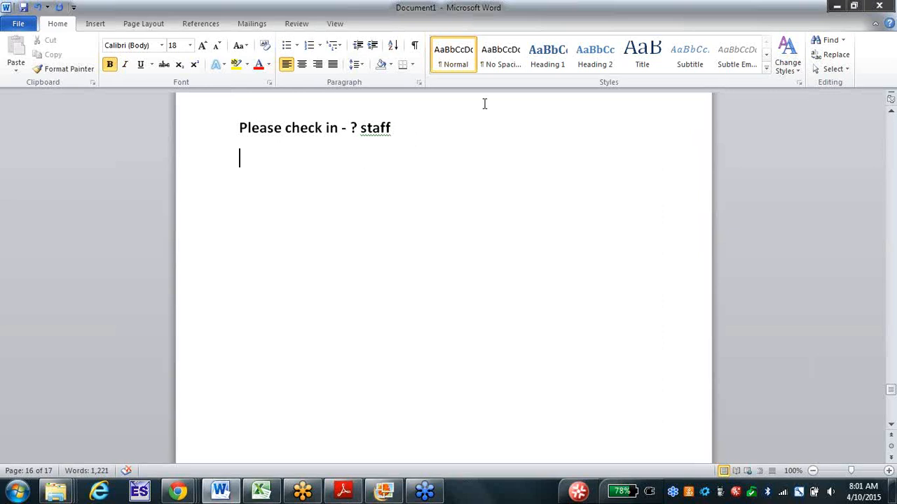
pyautogui.moveTo(652, 19)
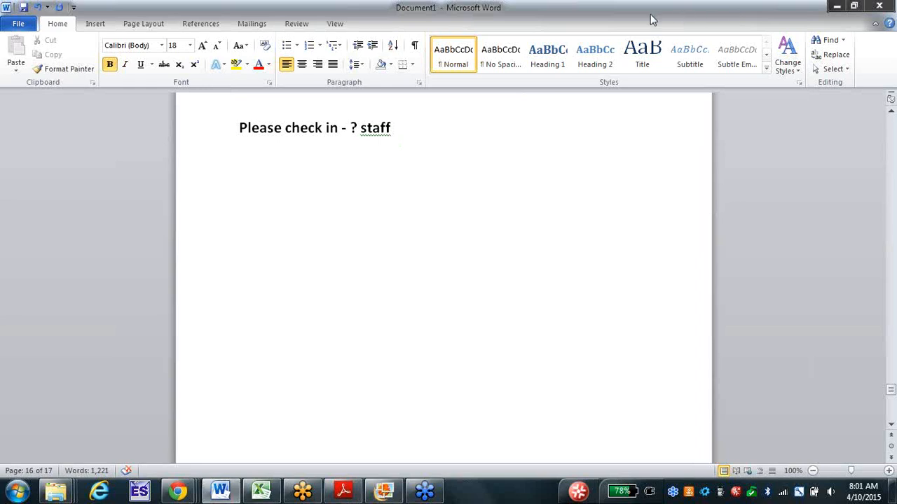
pyautogui.moveTo(651, 285)
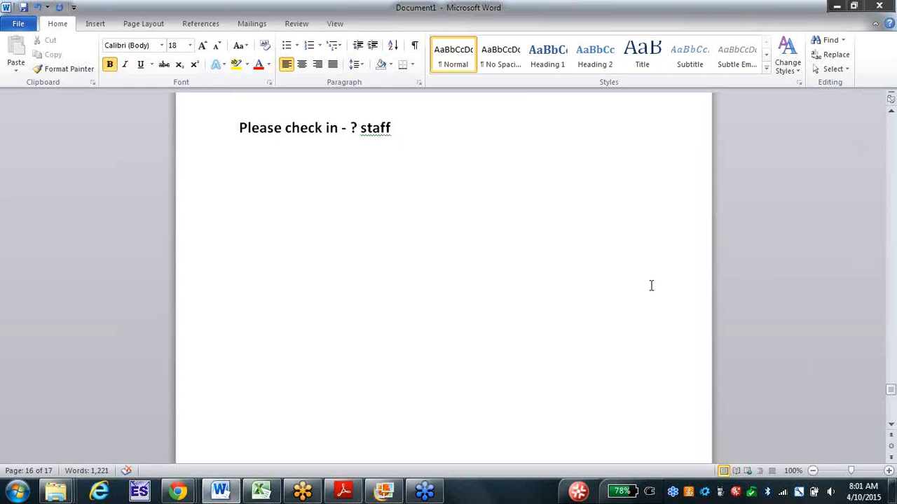
pyautogui.moveTo(445, 175)
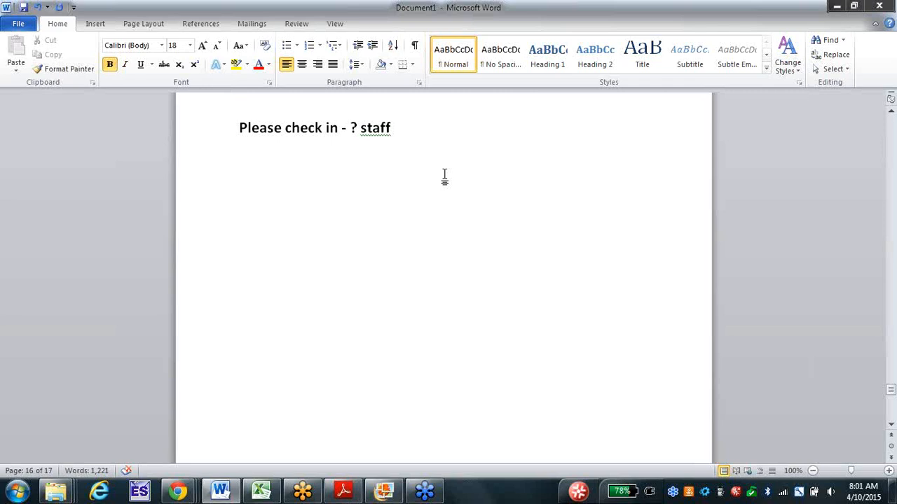
# Add the note line about the huge Houston Texas opportunity meeting.
pyautogui.write('Houston Texas – huge opp mee')
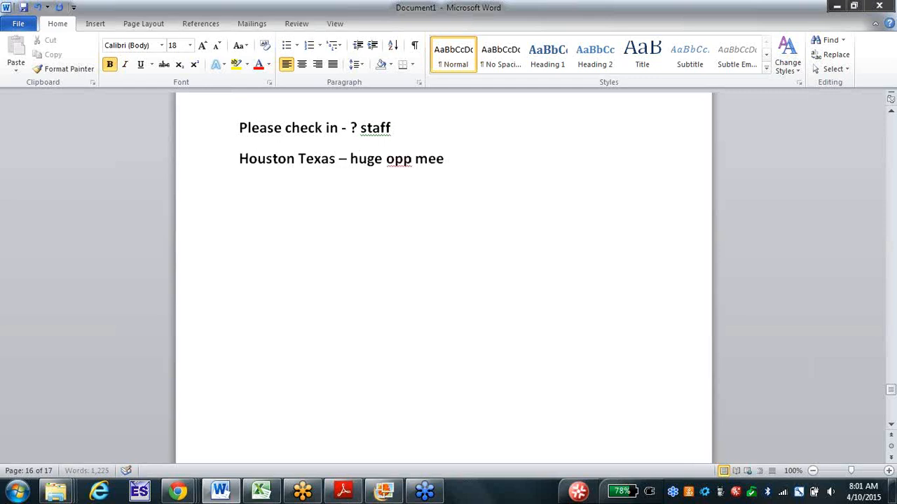
pyautogui.write('ting')
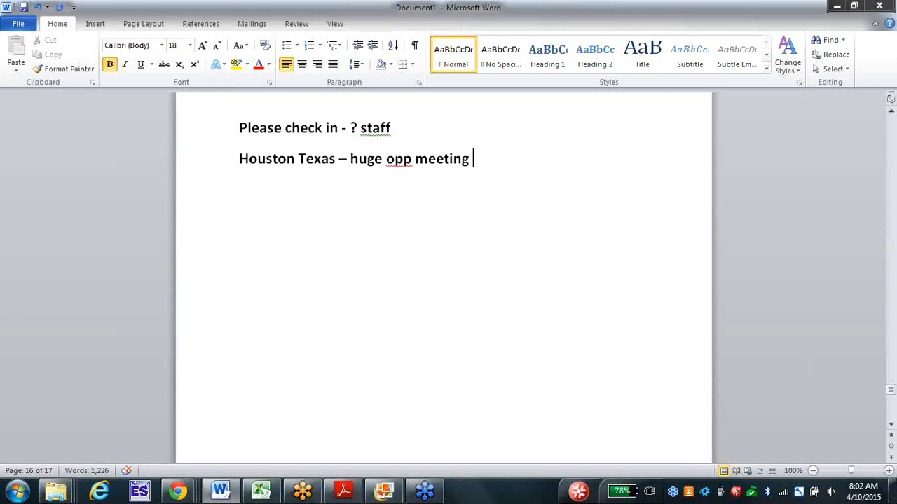
pyautogui.write('-')
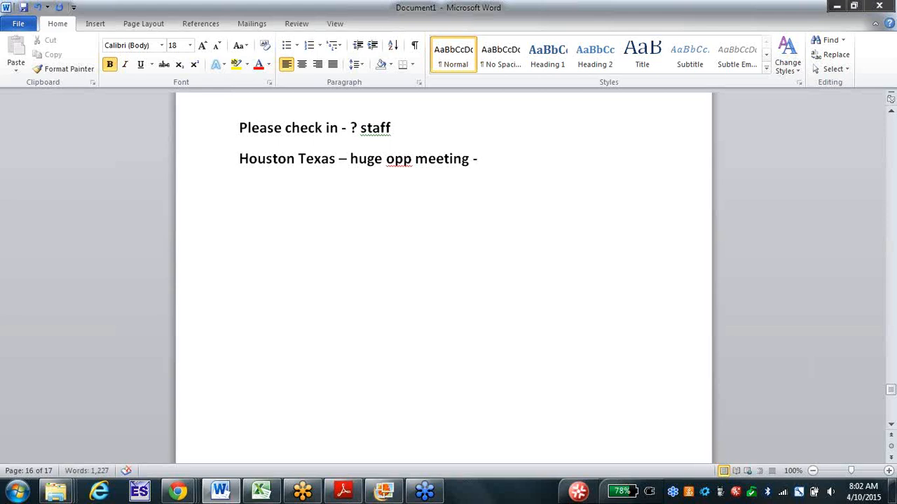
pyautogui.write('Houston Tex')
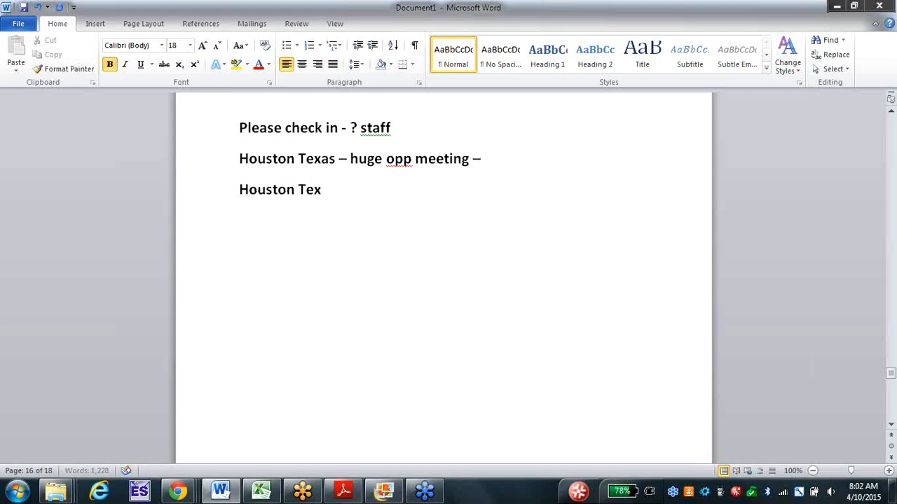
pyautogui.write('as')
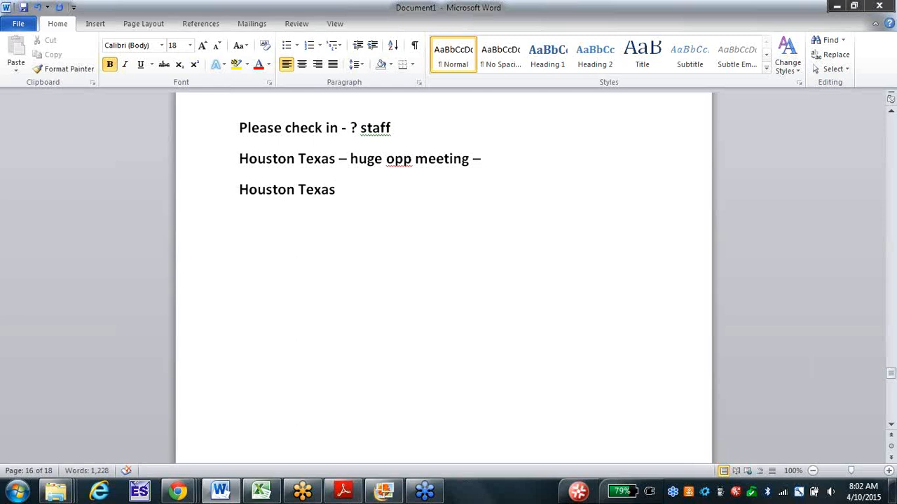
# Add the note lines 'Next Weekend Hawaii' and 'Boca'.
pyautogui.write('Nex')
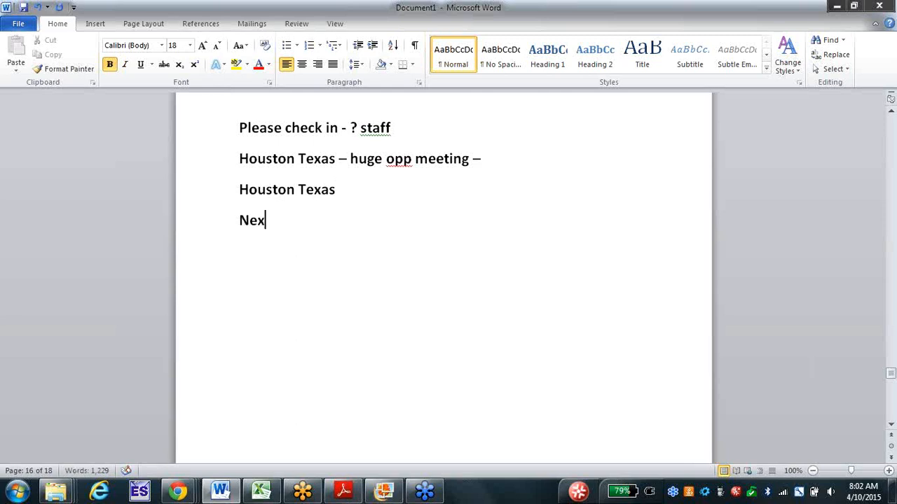
pyautogui.write('t Weekend')
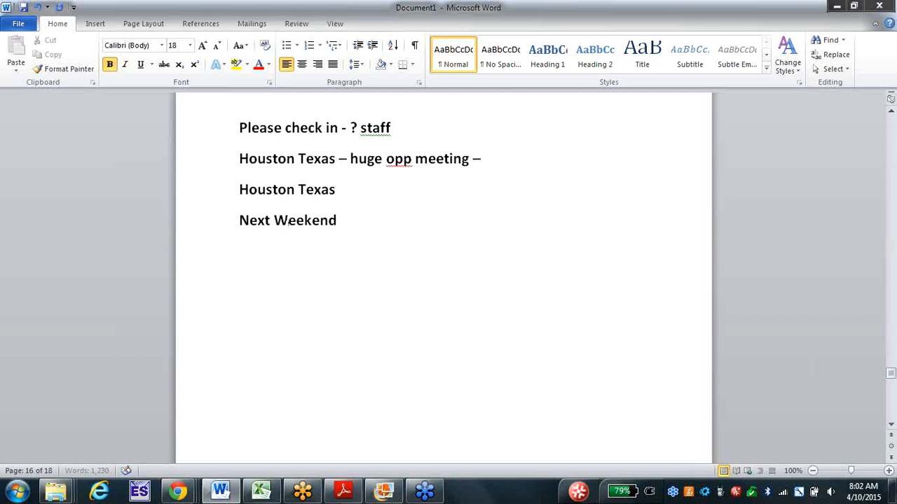
pyautogui.write('Hawai')
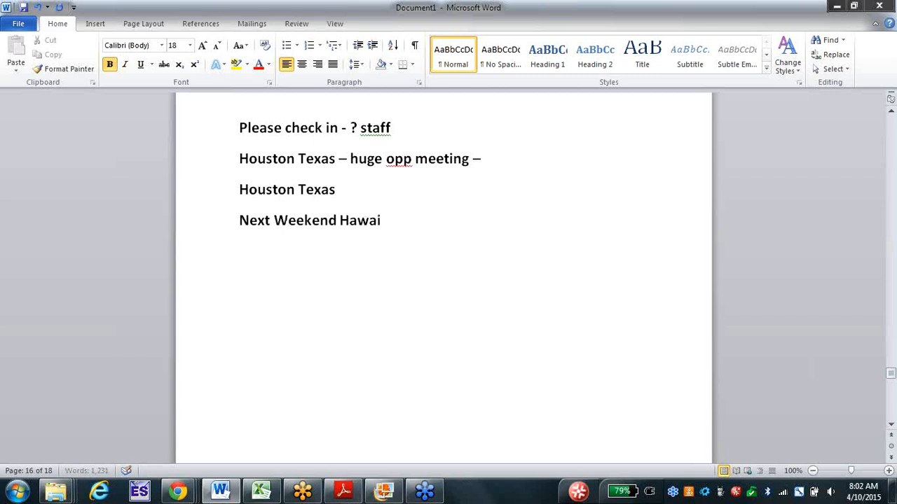
pyautogui.write('i')
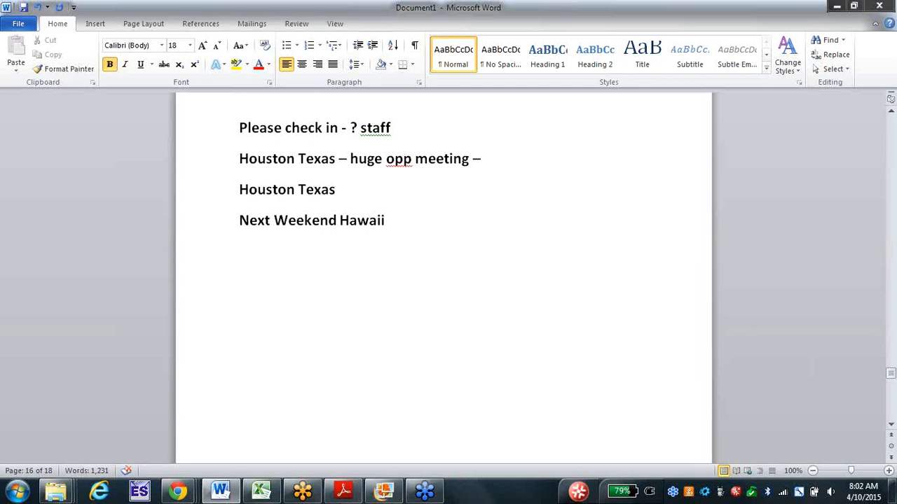
pyautogui.write('Boca –')
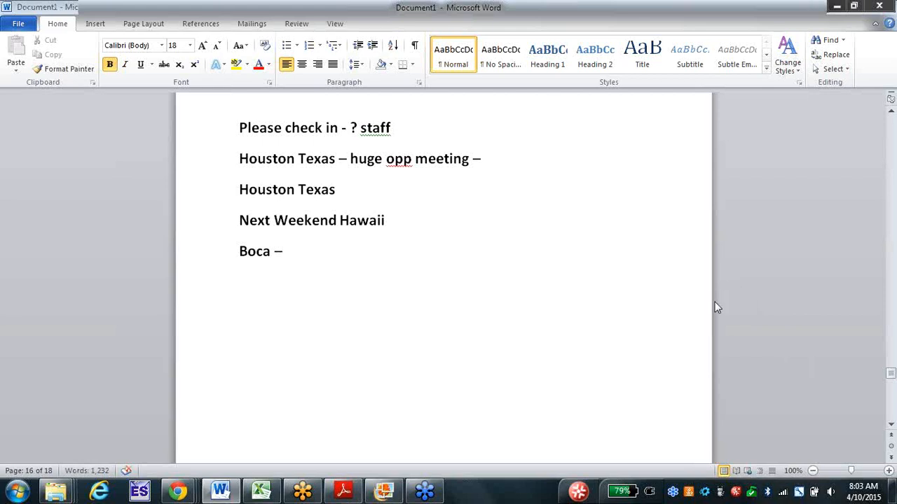
pyautogui.moveTo(862, 273)
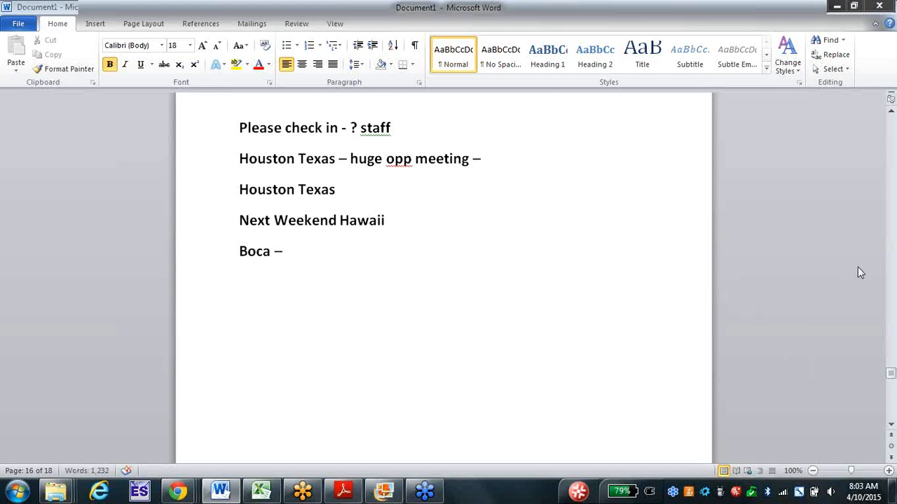
pyautogui.moveTo(891, 279)
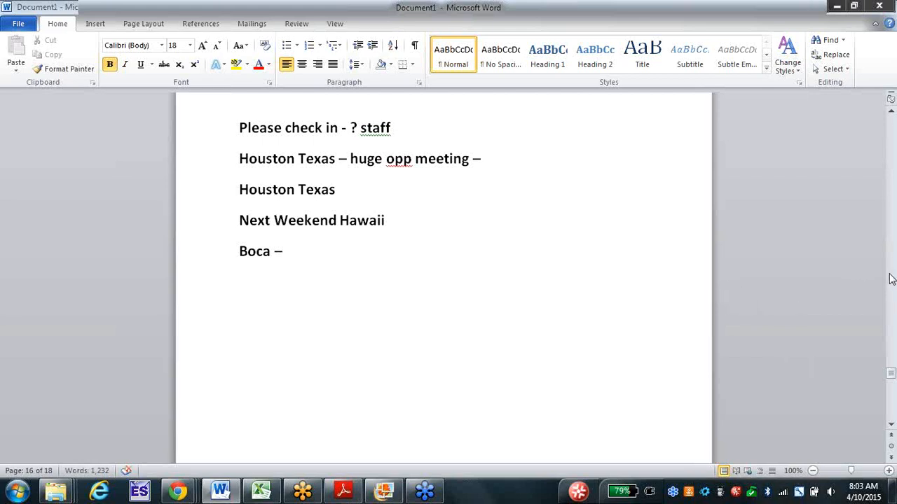
pyautogui.moveTo(887, 246)
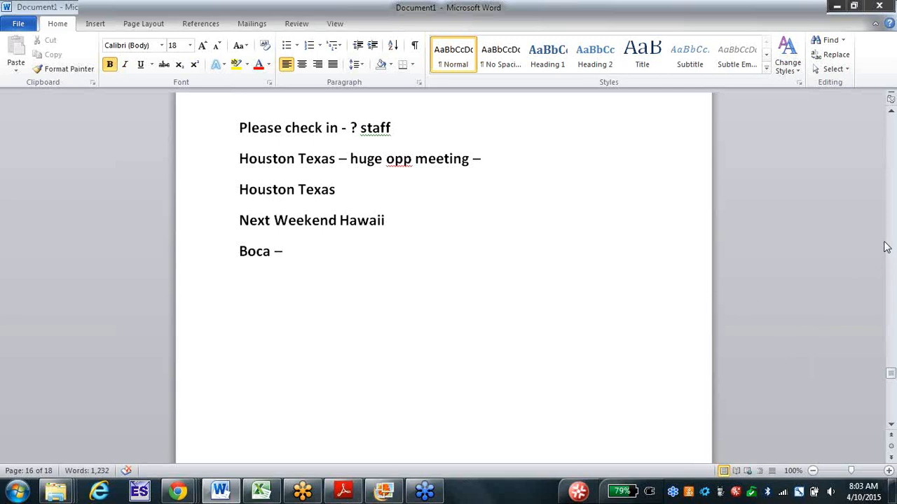
pyautogui.moveTo(639, 129)
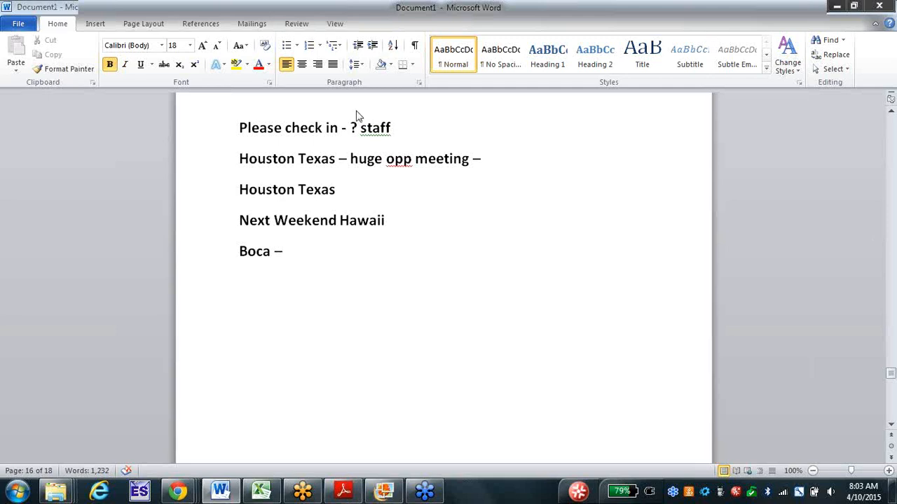
pyautogui.moveTo(316, 266)
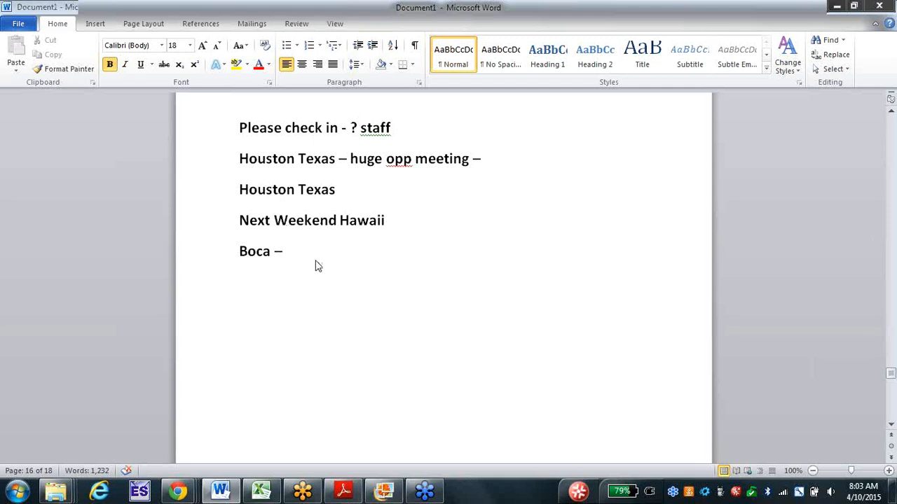
# Add a new line 'Calculator -' below the Boca line.
pyautogui.press('enter')
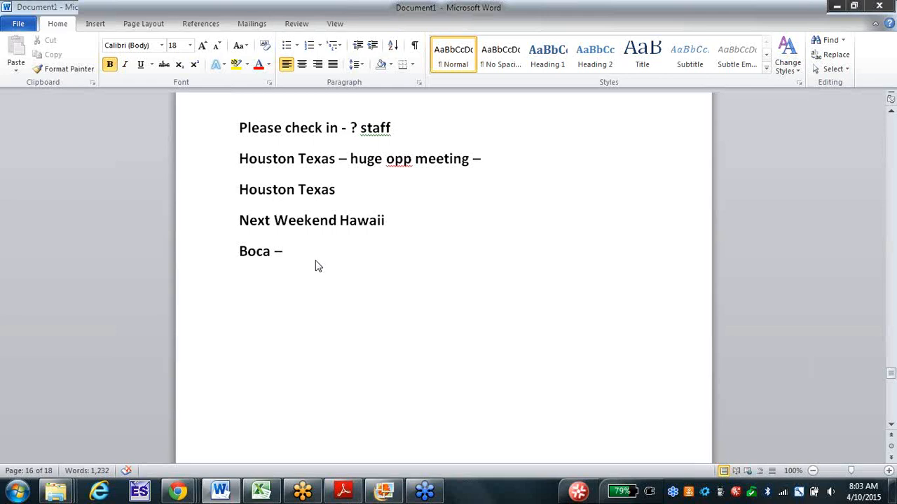
pyautogui.press('enter')
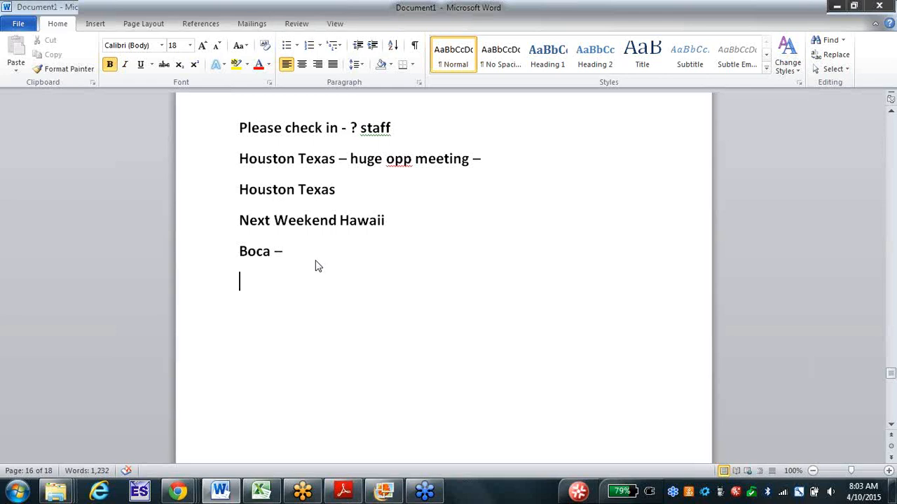
pyautogui.write('Calculator')
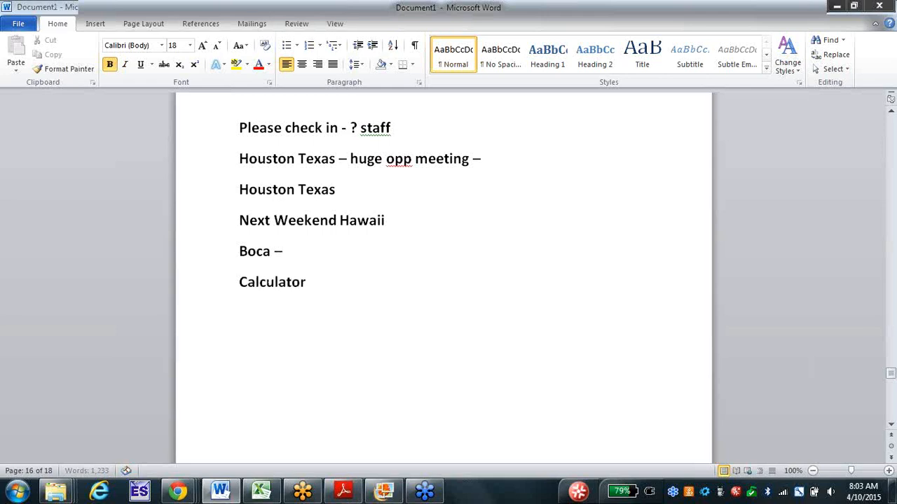
pyautogui.write('-')
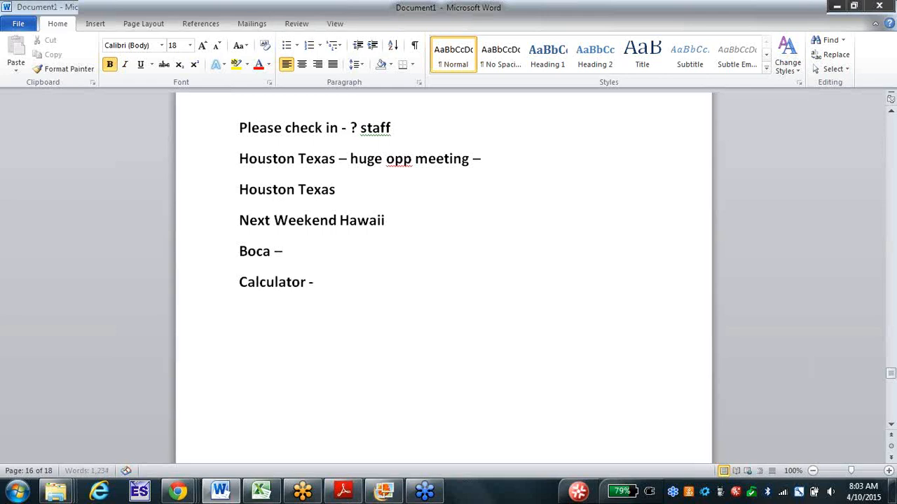
pyautogui.click(317, 281)
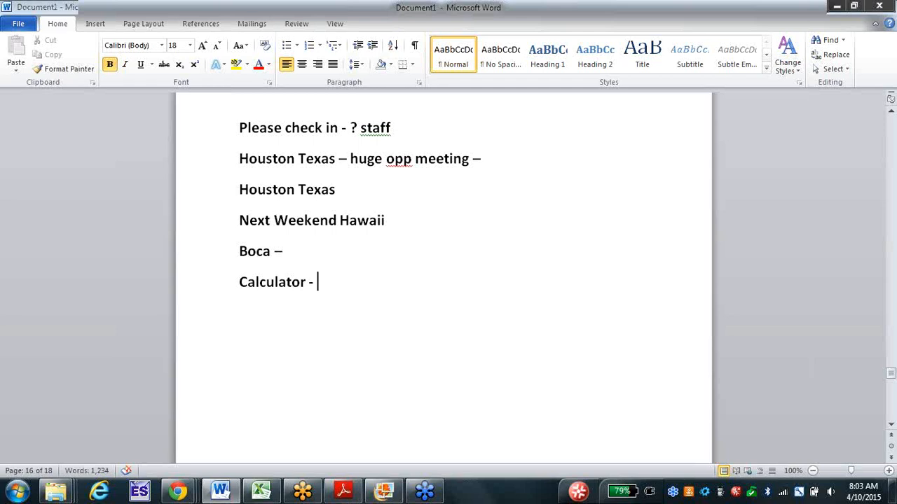
pyautogui.moveTo(306, 348)
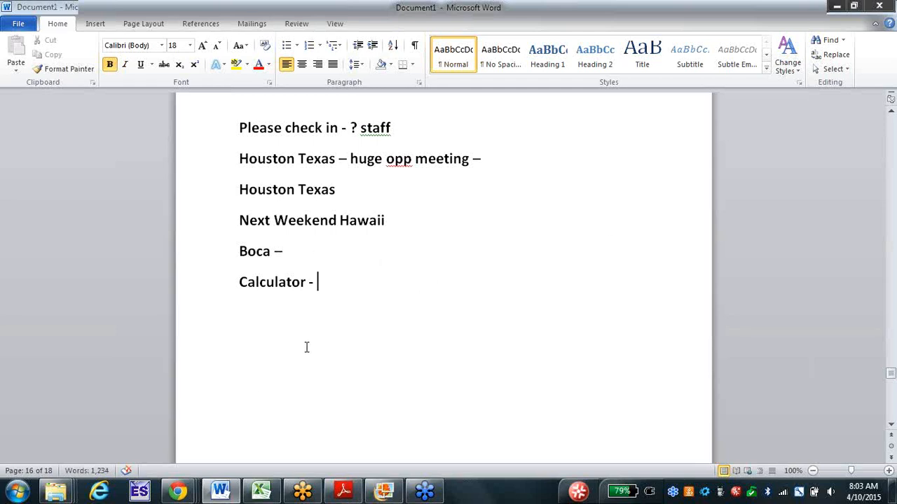
# Switch to The Edge Calculator workbook in Excel and show it in Full Screen view.
pyautogui.click(261, 490)
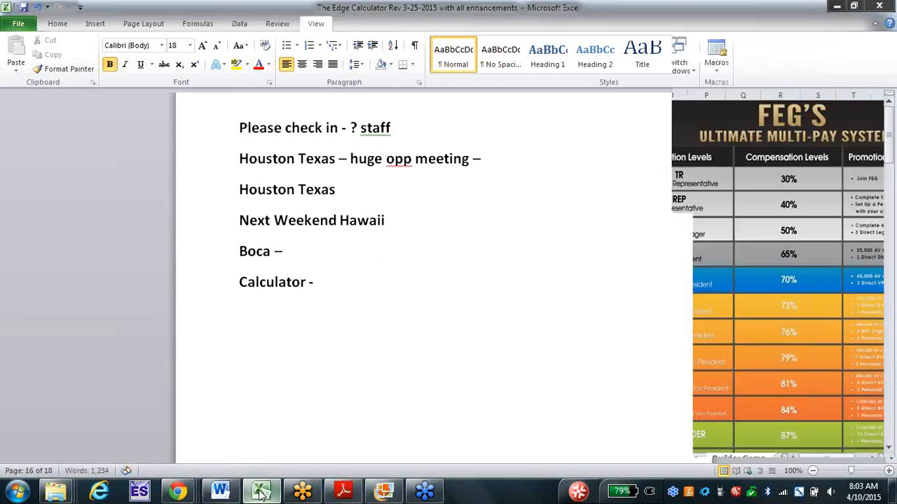
pyautogui.click(260, 491)
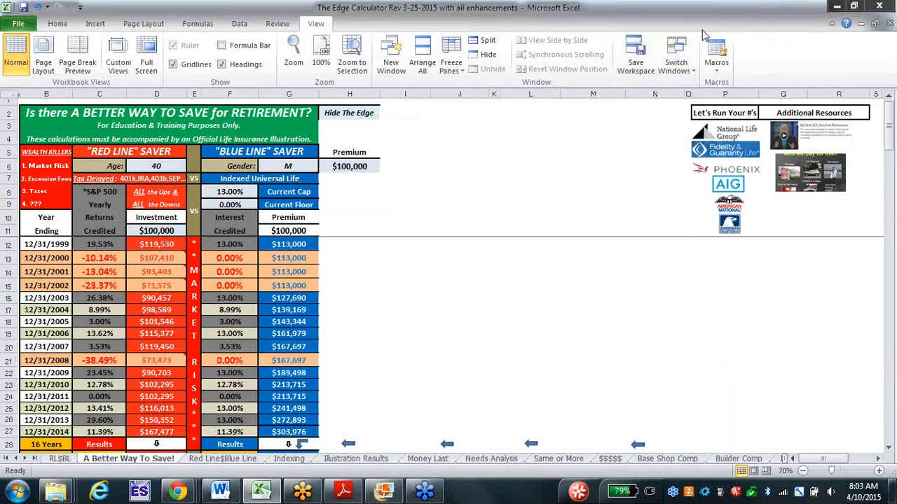
pyautogui.moveTo(194, 104)
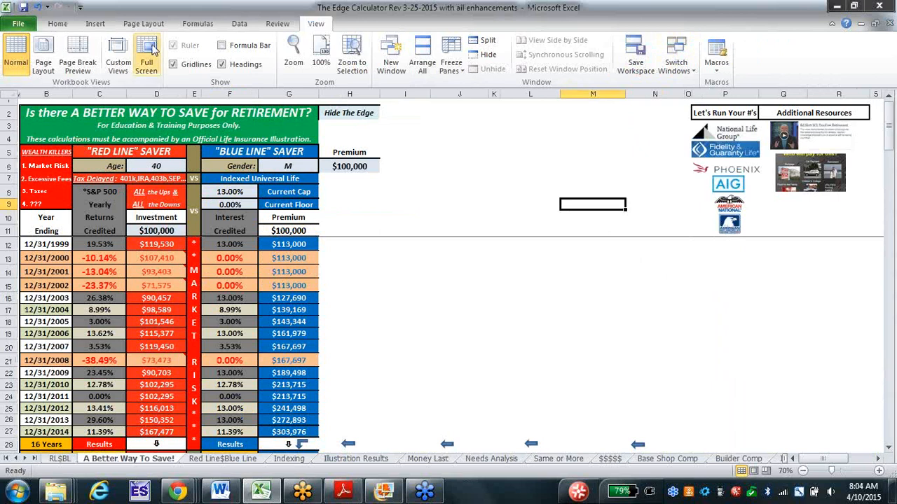
pyautogui.moveTo(147, 52)
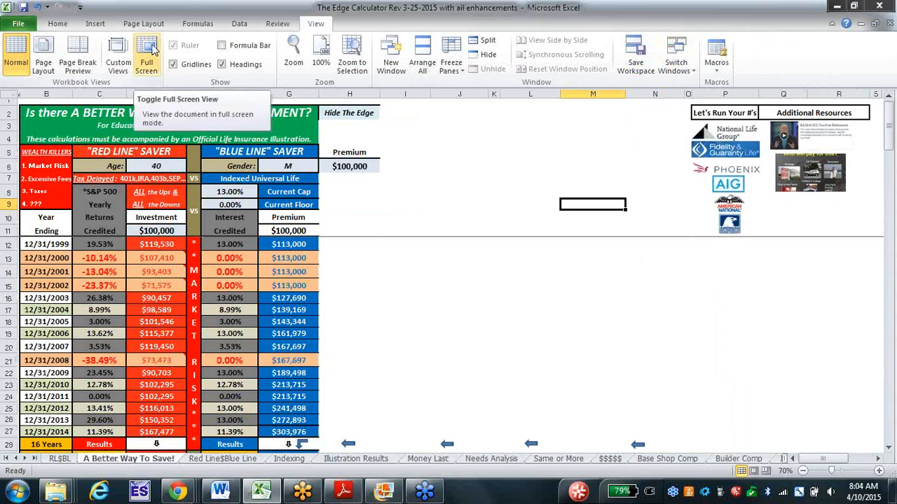
pyautogui.click(147, 49)
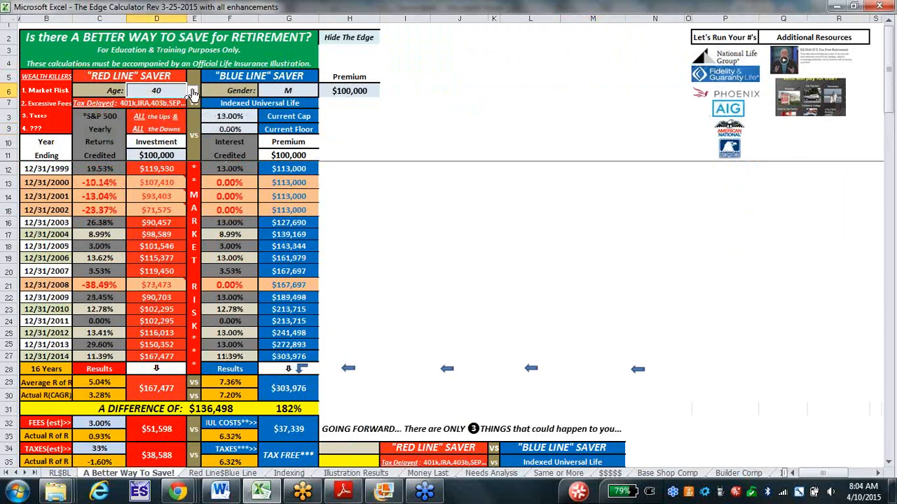
# Set the calculator to age 50, $1,000,000 investment and $500,000 premium.
pyautogui.click(192, 90)
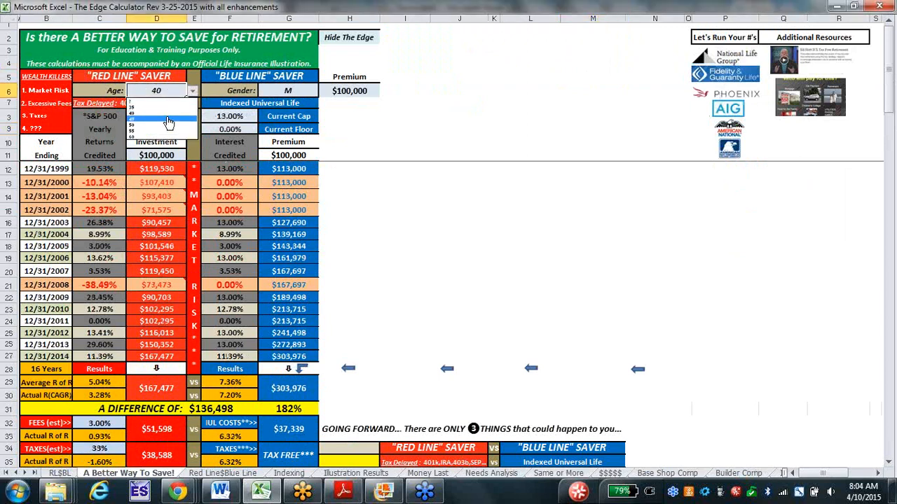
pyautogui.click(156, 118)
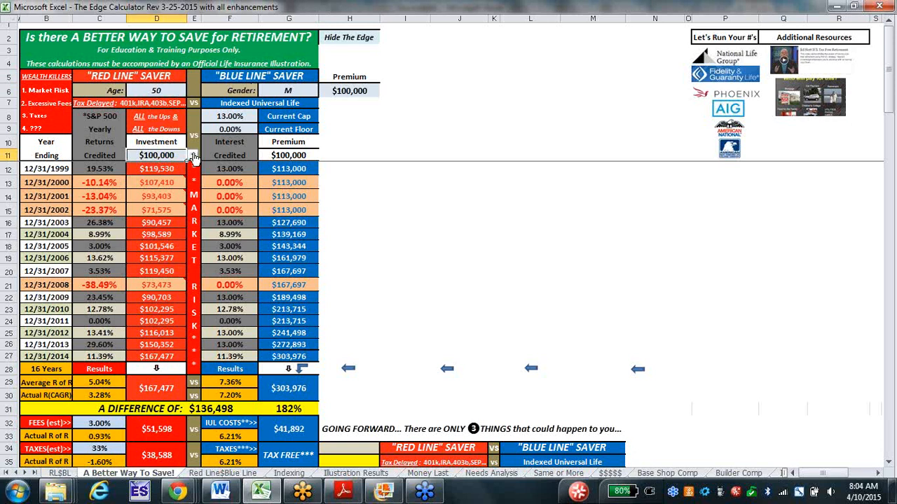
pyautogui.click(192, 155)
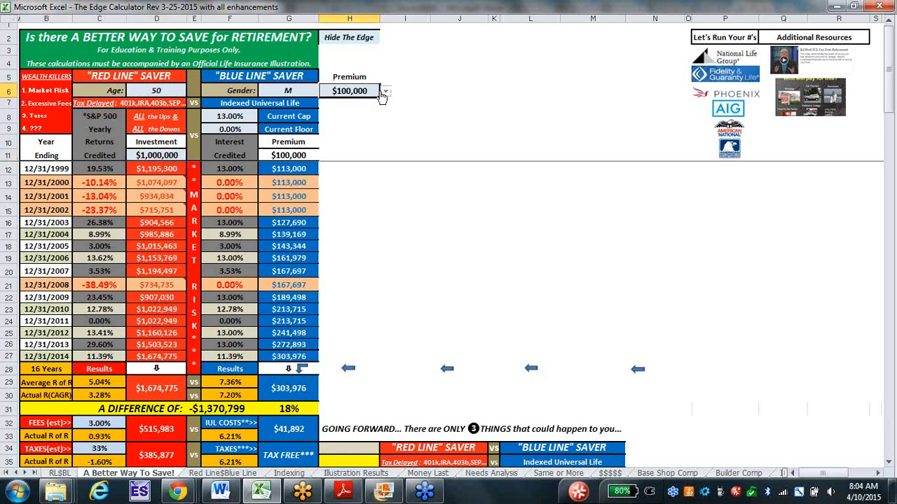
pyautogui.click(384, 90)
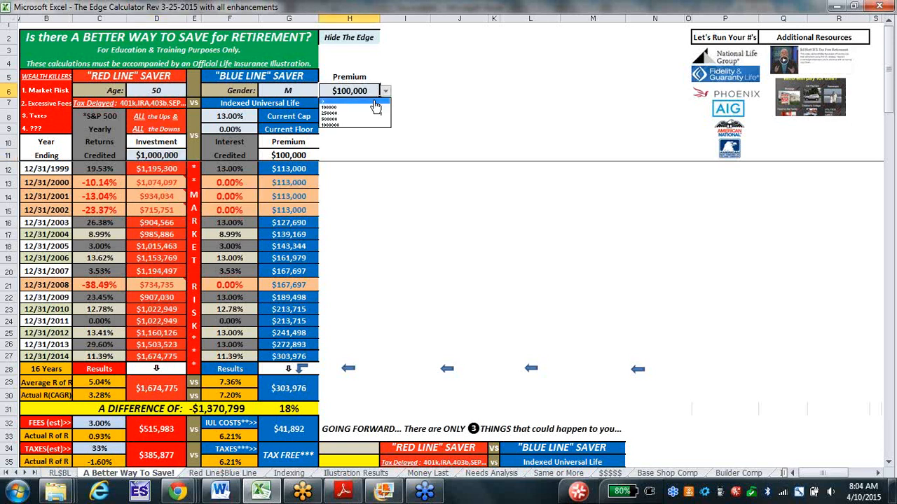
pyautogui.click(329, 119)
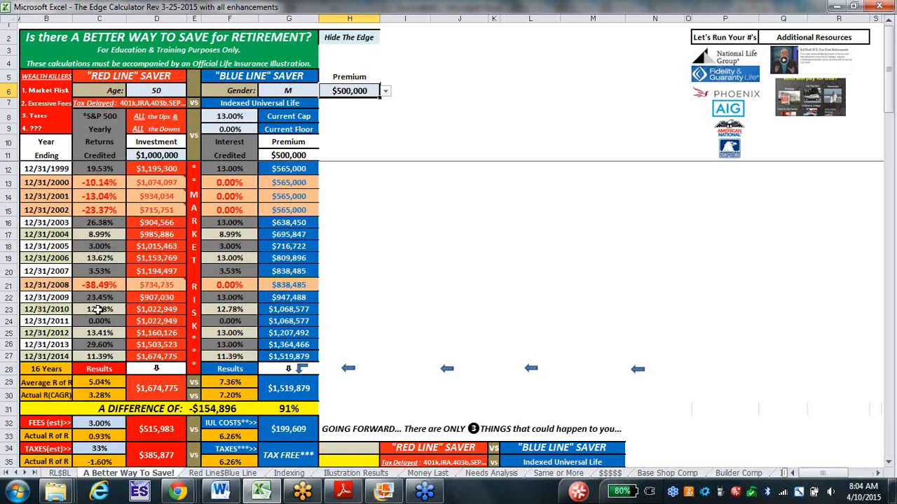
pyautogui.moveTo(129, 305)
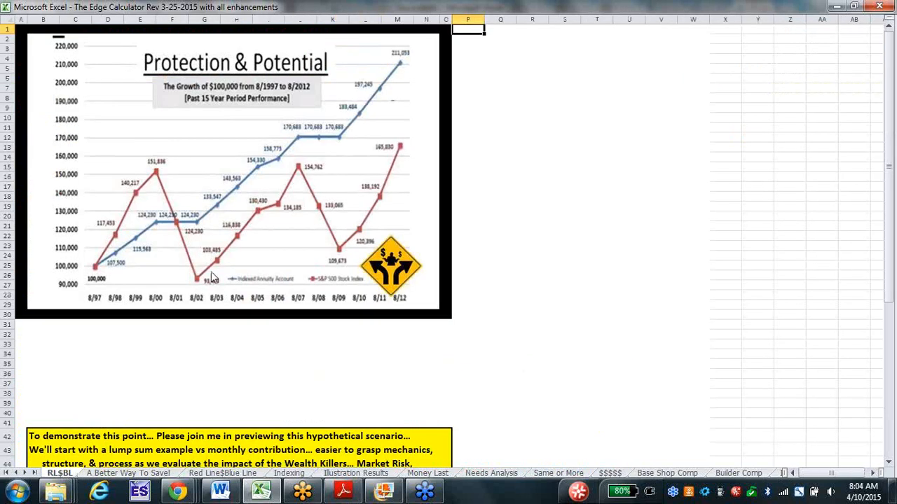
pyautogui.moveTo(186, 236)
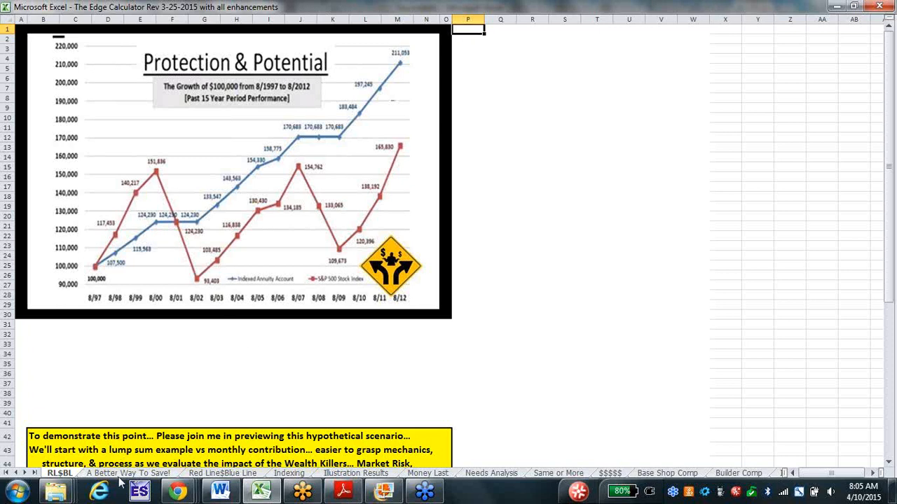
# Return to the 'A Better Way To Save!' sheet tab.
pyautogui.click(129, 473)
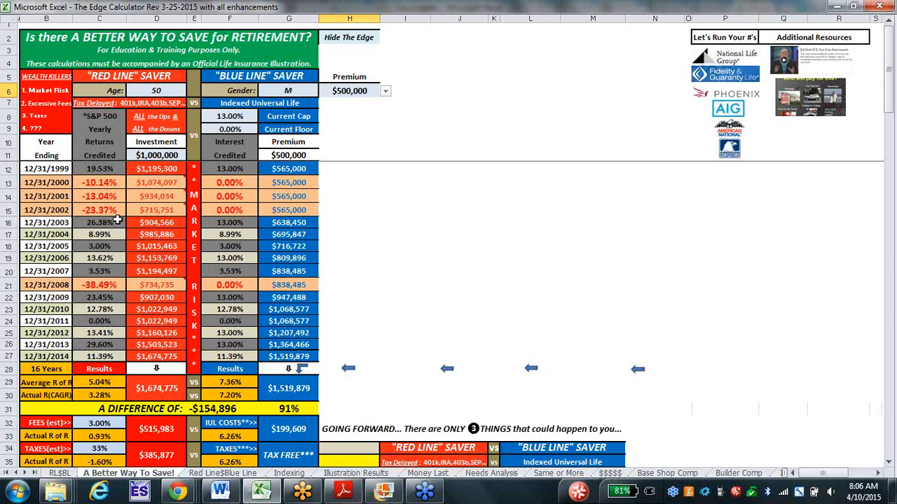
pyautogui.moveTo(98, 210)
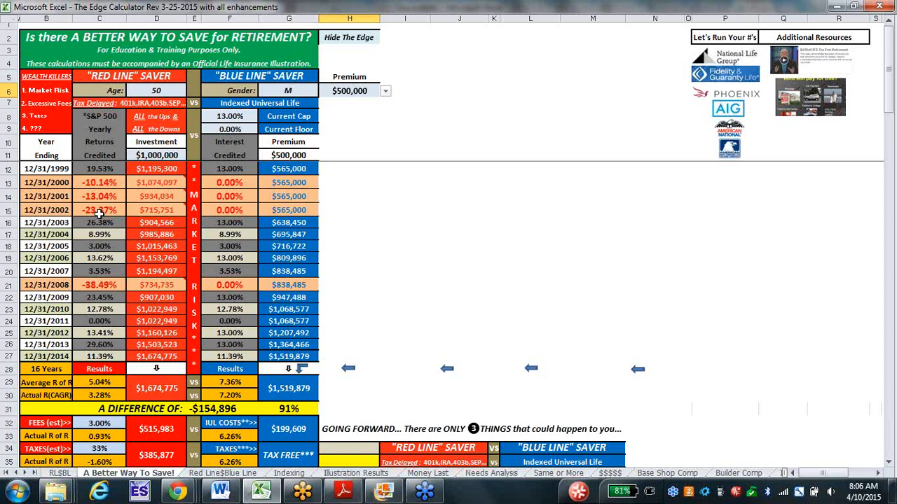
pyautogui.moveTo(61, 285)
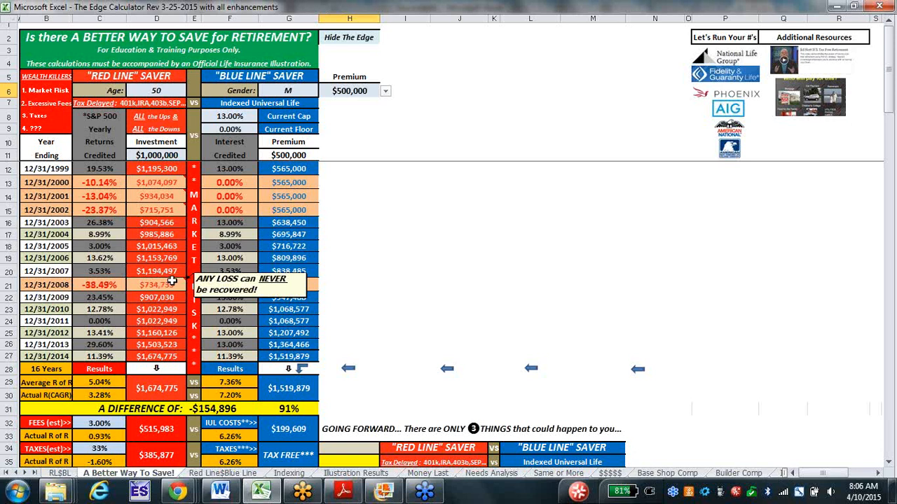
pyautogui.moveTo(168, 280)
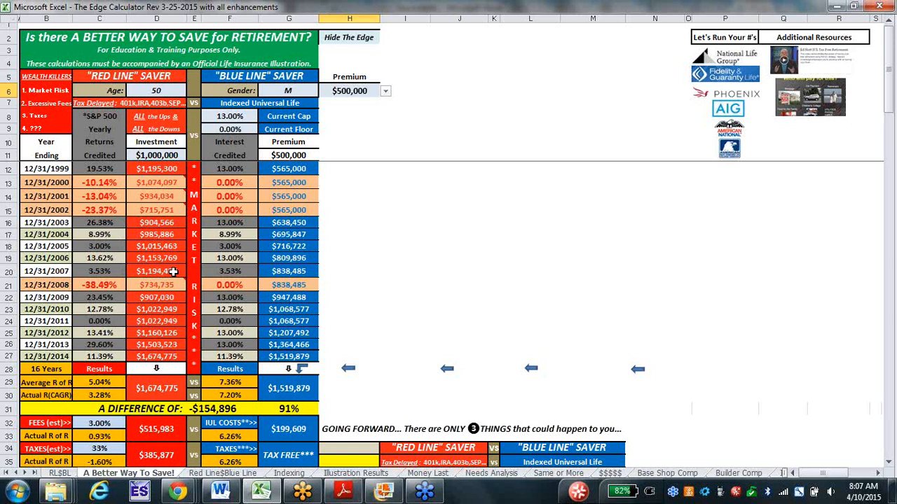
pyautogui.moveTo(168, 169)
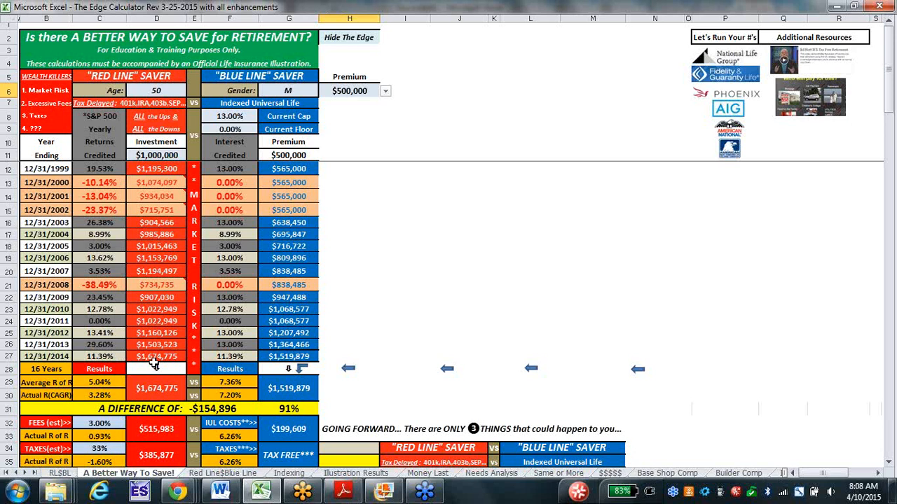
pyautogui.moveTo(82, 400)
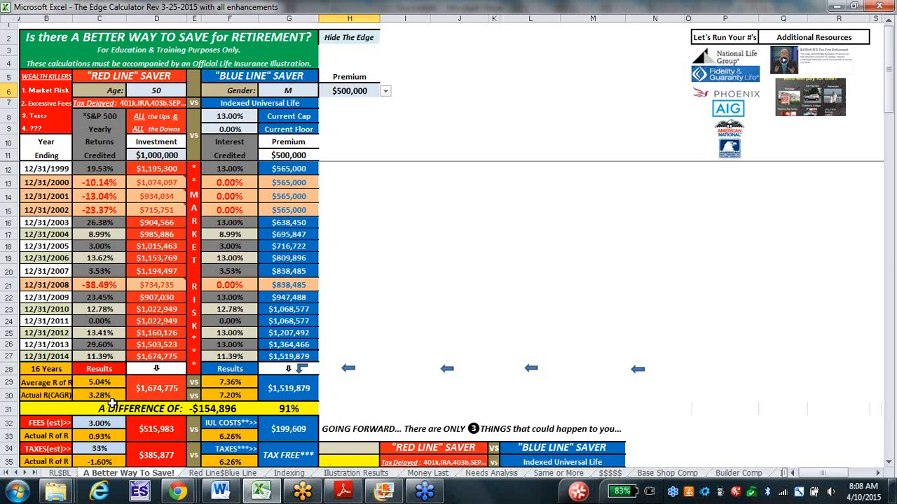
pyautogui.moveTo(152, 397)
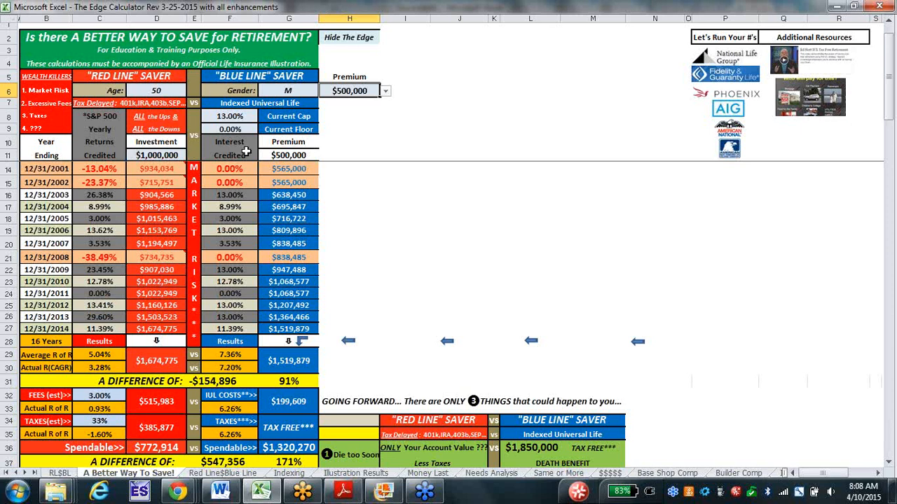
pyautogui.moveTo(296, 156)
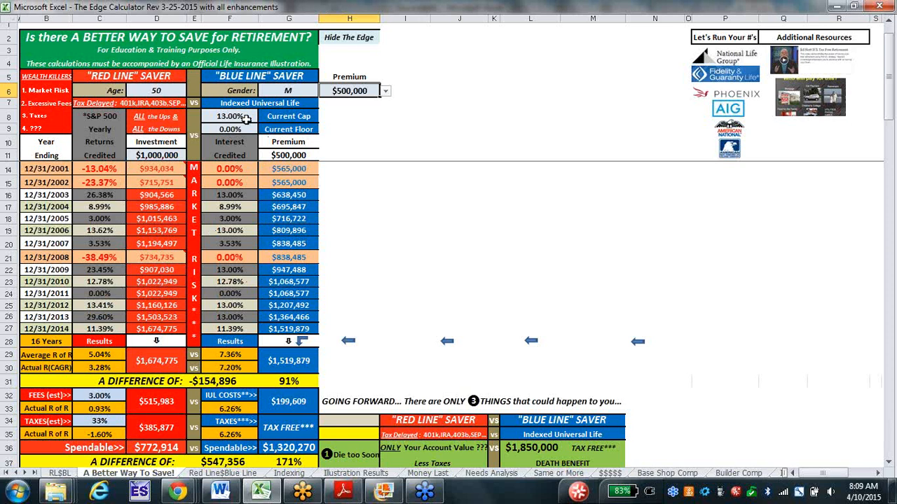
pyautogui.moveTo(241, 131)
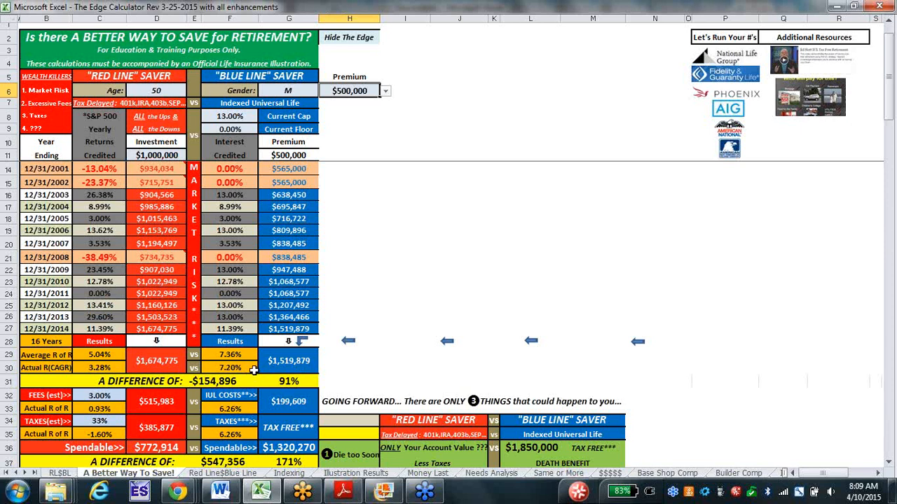
pyautogui.moveTo(320, 414)
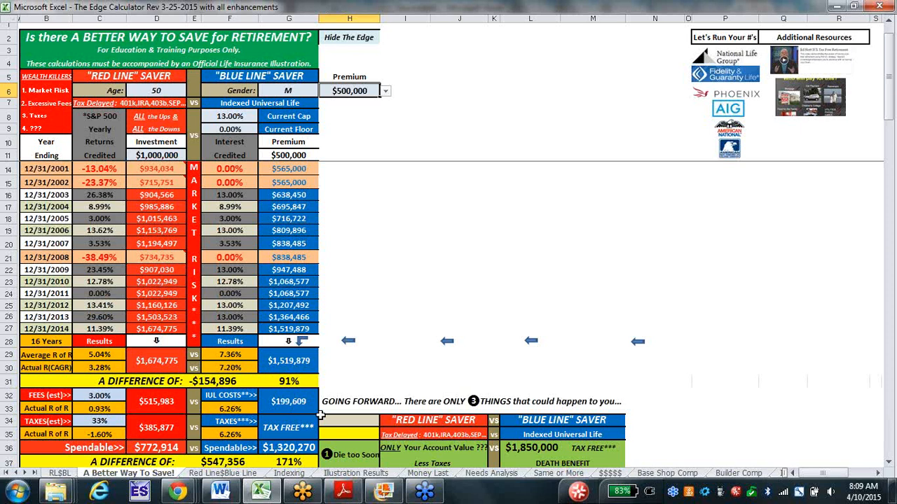
pyautogui.moveTo(305, 405)
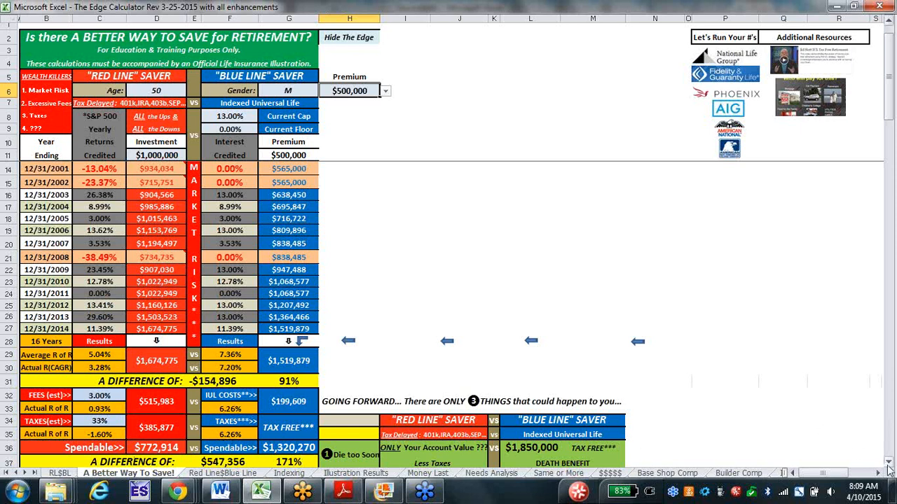
pyautogui.scroll(-3)
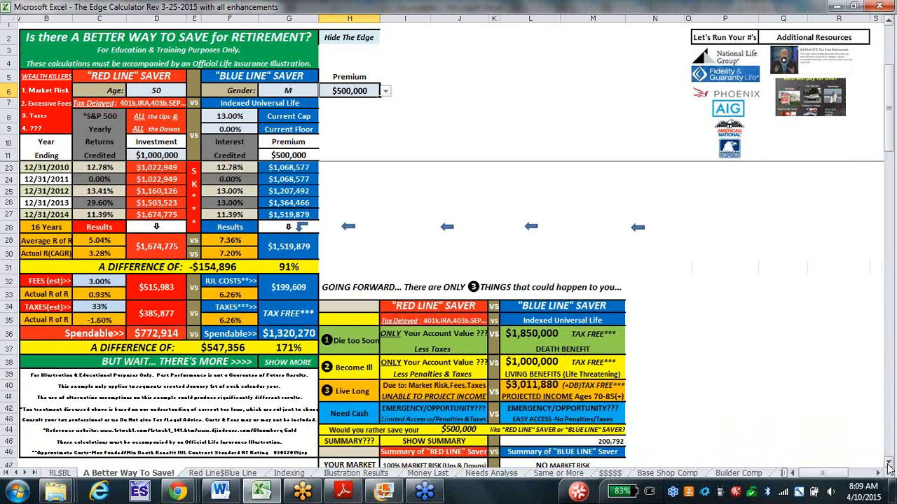
pyautogui.scroll(-3)
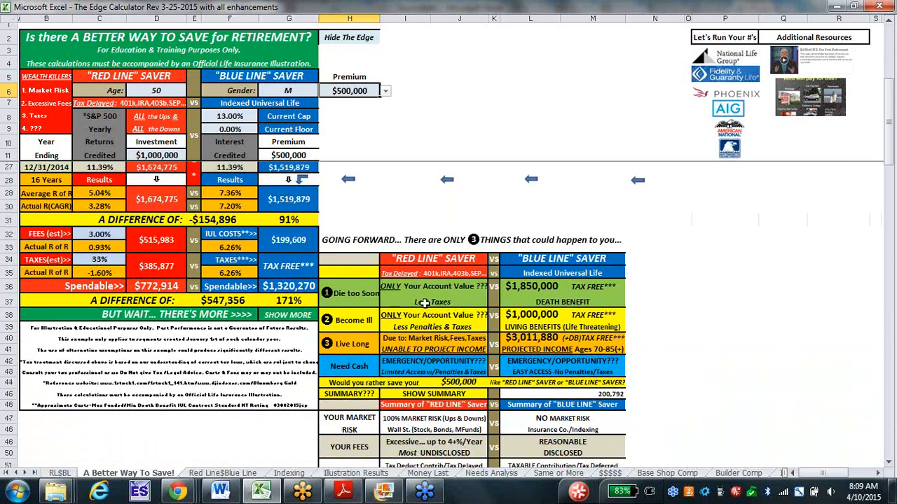
pyautogui.moveTo(420, 304)
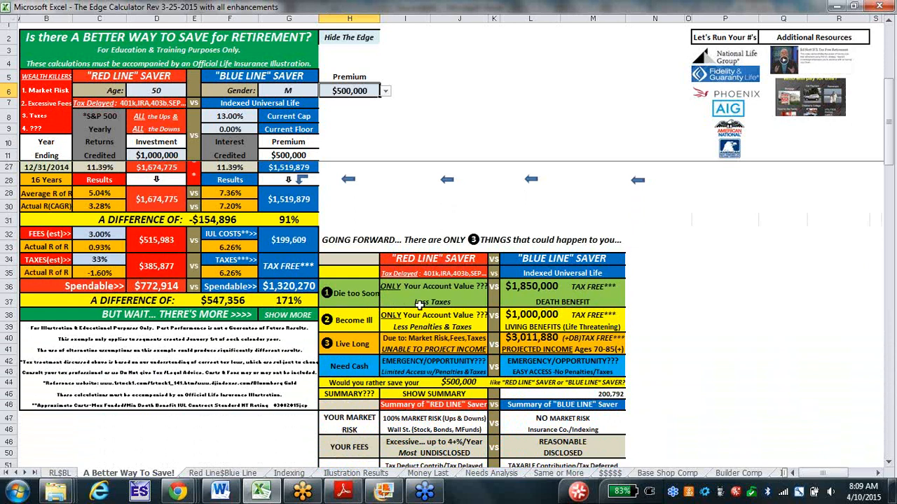
pyautogui.moveTo(468, 304)
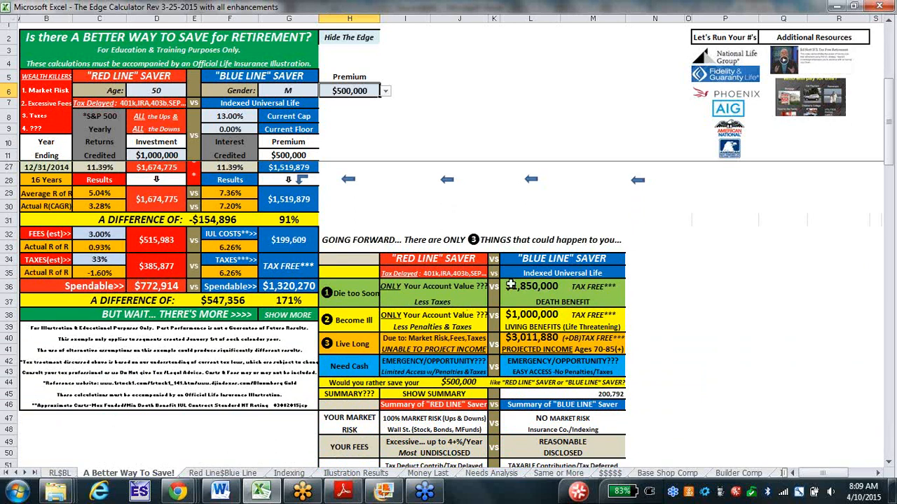
pyautogui.moveTo(605, 294)
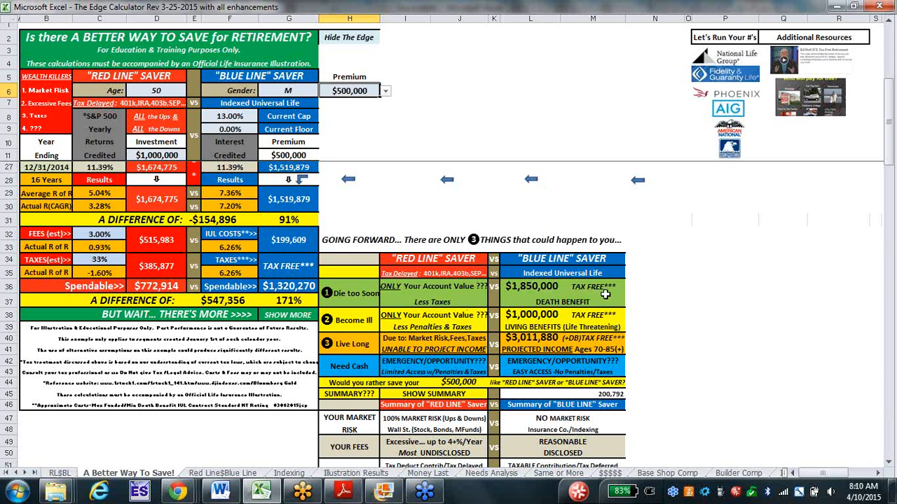
pyautogui.moveTo(594, 291)
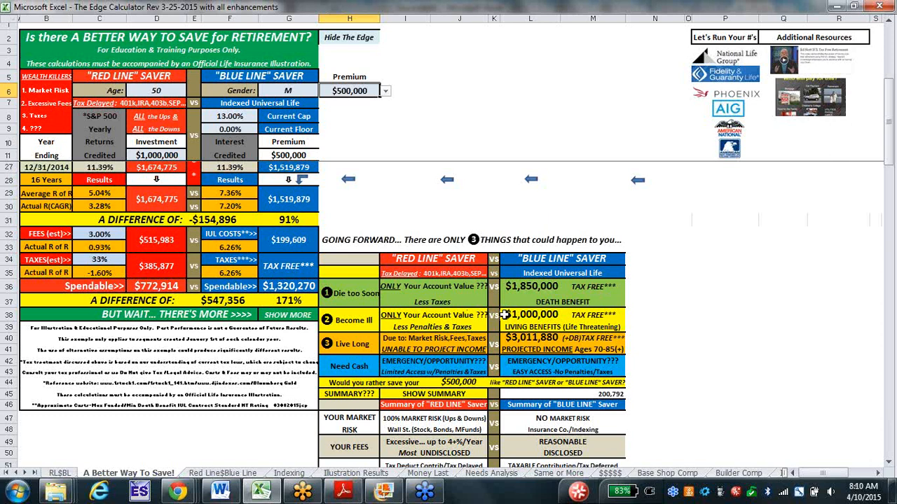
pyautogui.moveTo(424, 321)
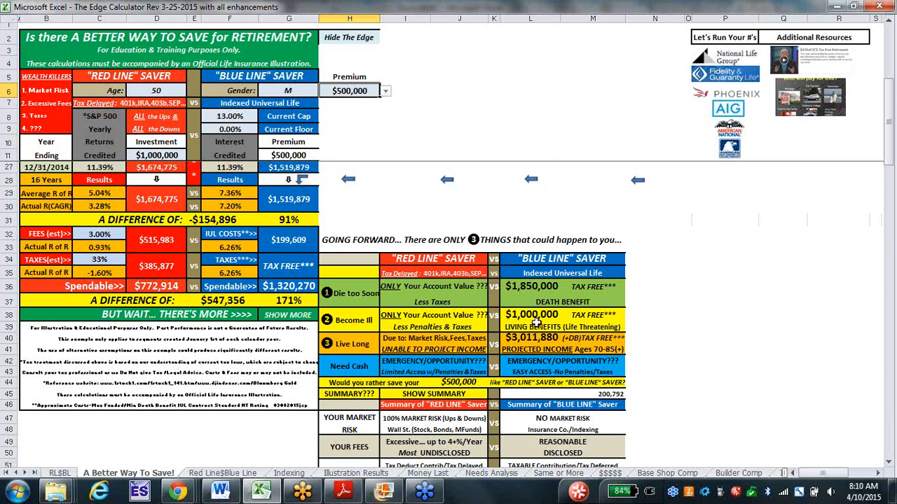
pyautogui.moveTo(571, 325)
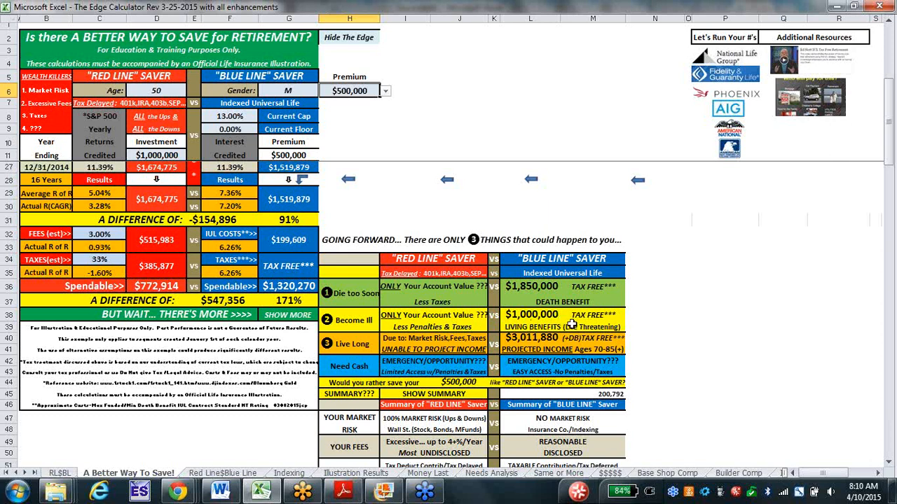
pyautogui.moveTo(566, 322)
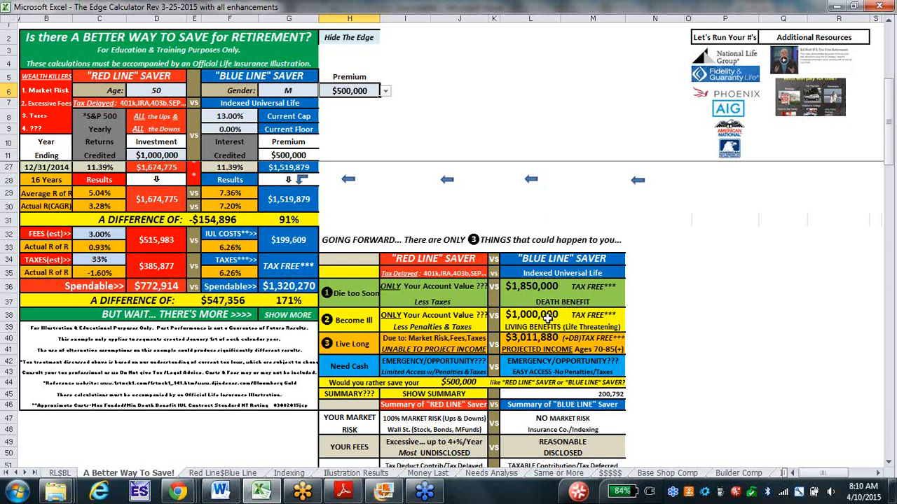
pyautogui.moveTo(398, 331)
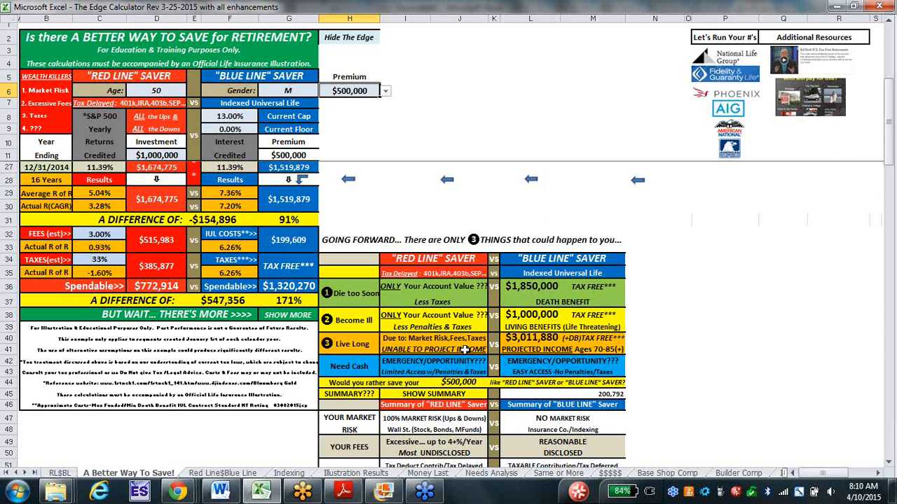
pyautogui.moveTo(560, 343)
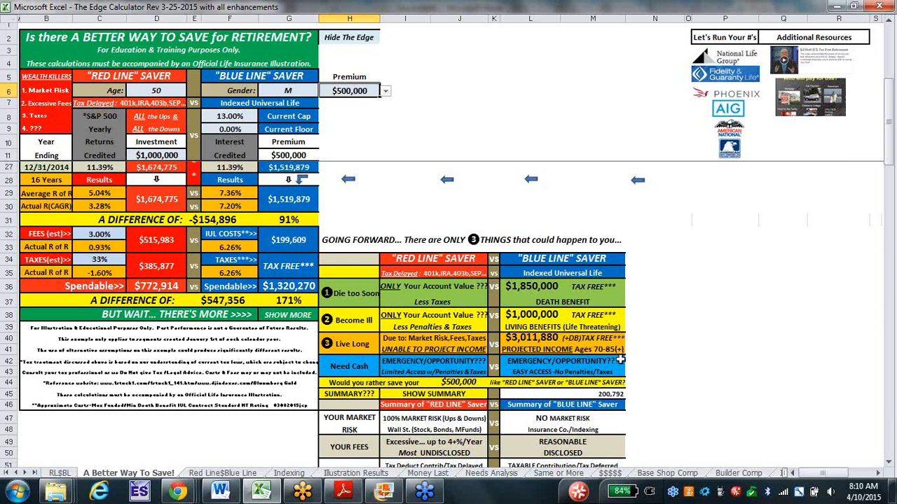
pyautogui.moveTo(441, 368)
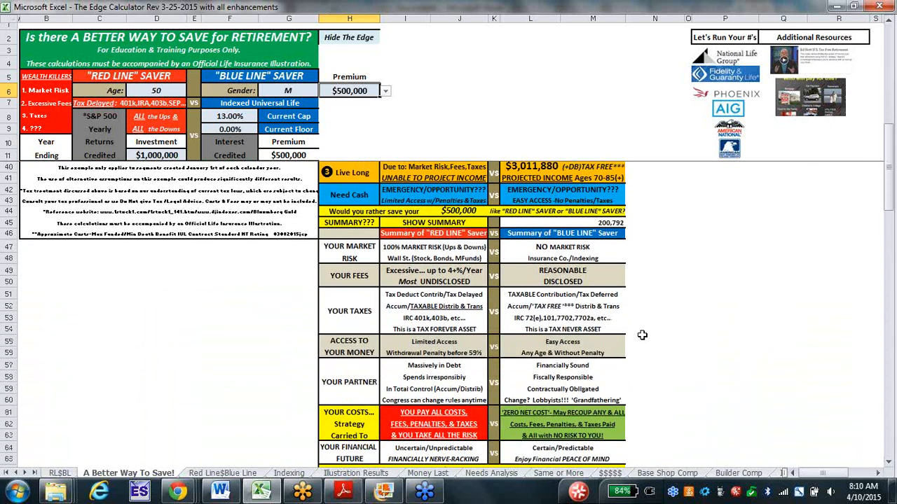
pyautogui.moveTo(423, 252)
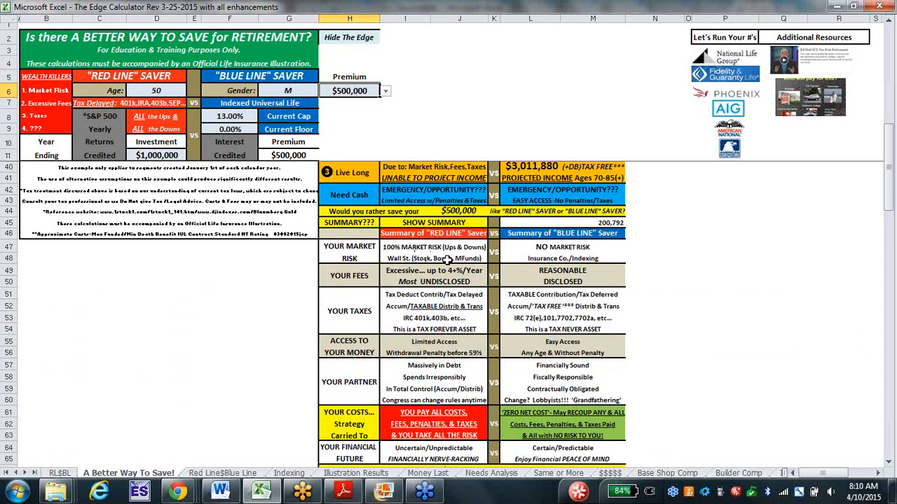
pyautogui.moveTo(597, 251)
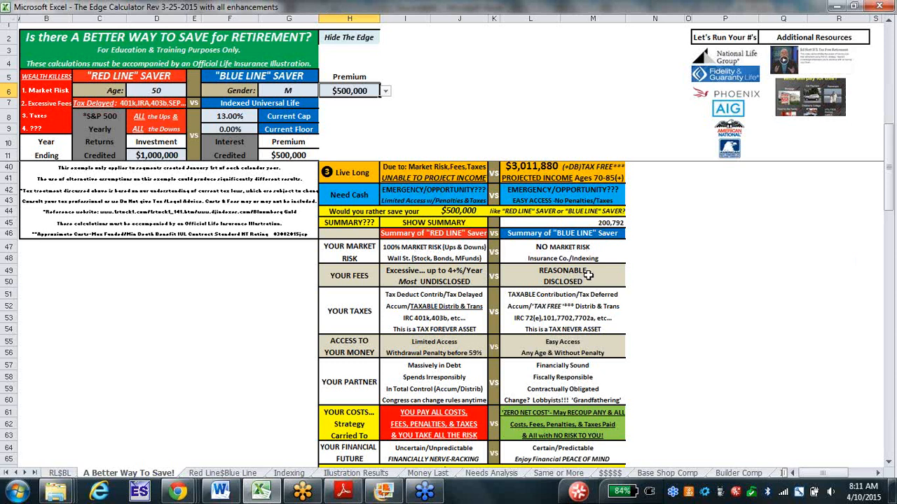
pyautogui.moveTo(357, 310)
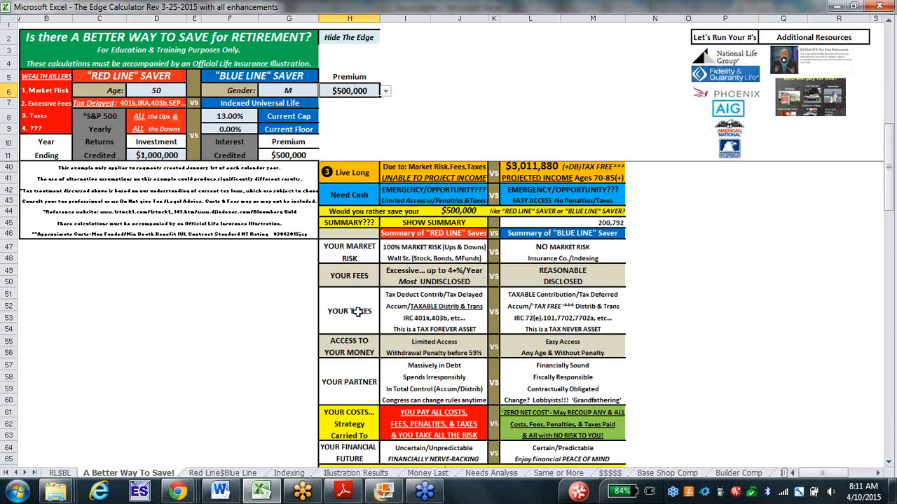
pyautogui.moveTo(420, 324)
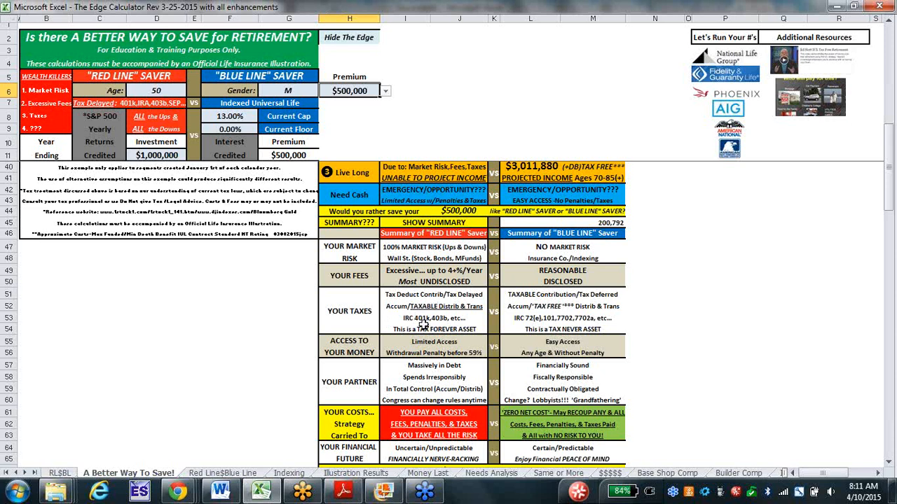
pyautogui.moveTo(420, 329)
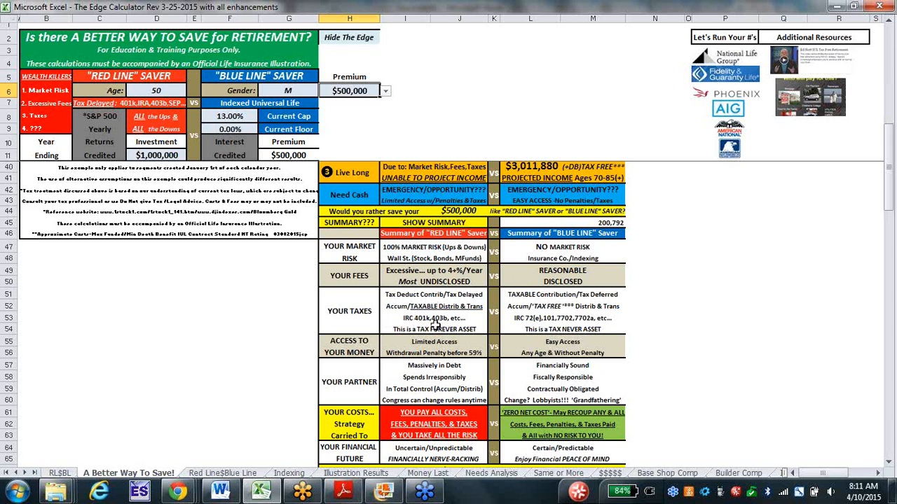
pyautogui.moveTo(543, 315)
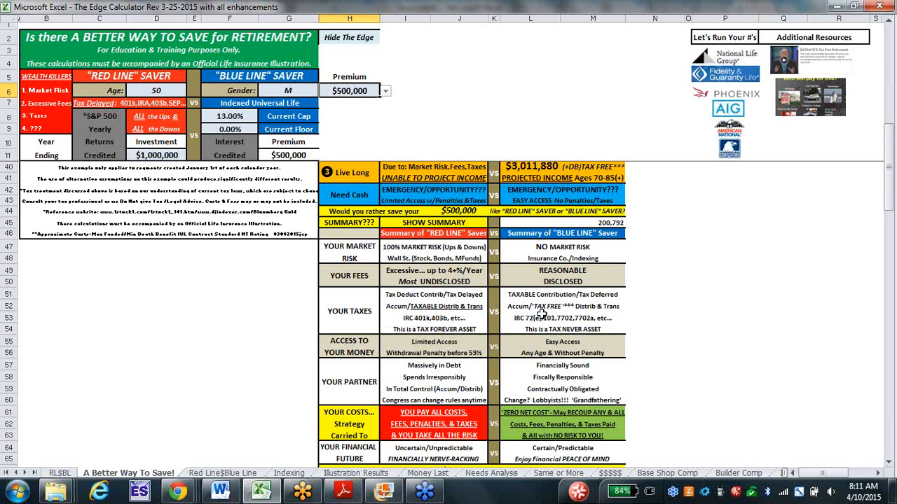
pyautogui.moveTo(539, 326)
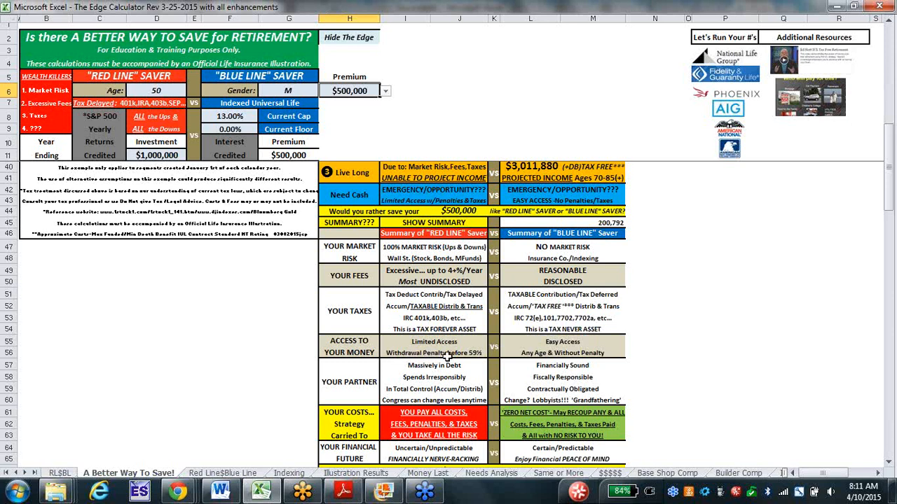
pyautogui.moveTo(610, 350)
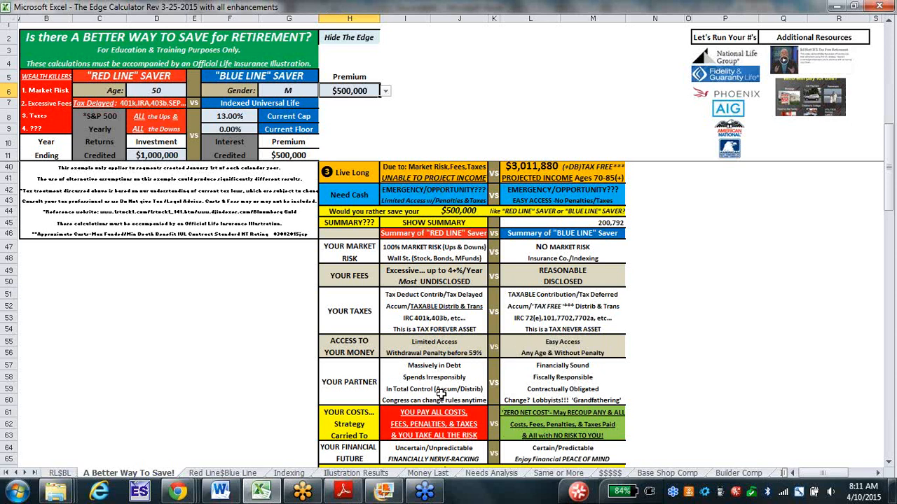
pyautogui.moveTo(507, 384)
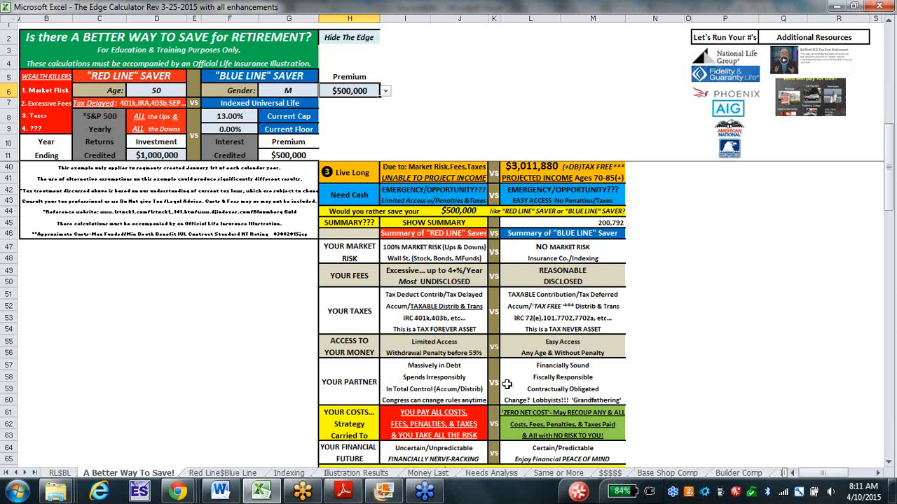
pyautogui.moveTo(595, 370)
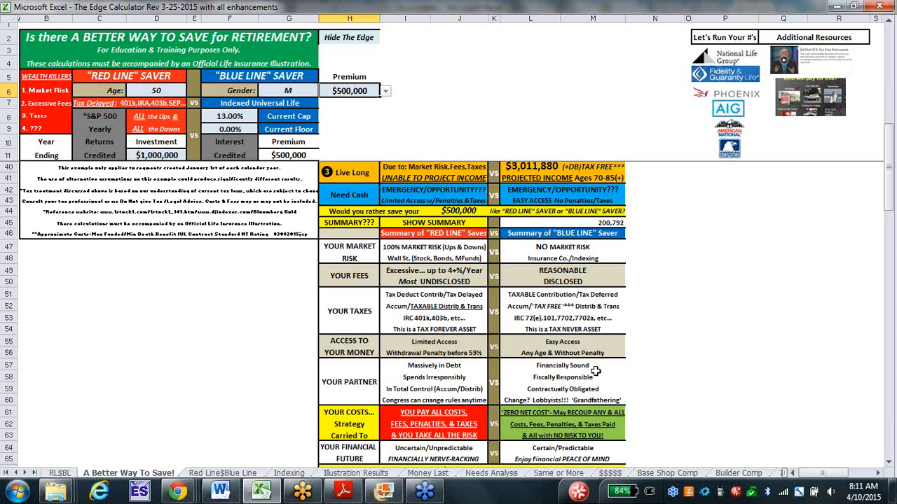
pyautogui.moveTo(604, 400)
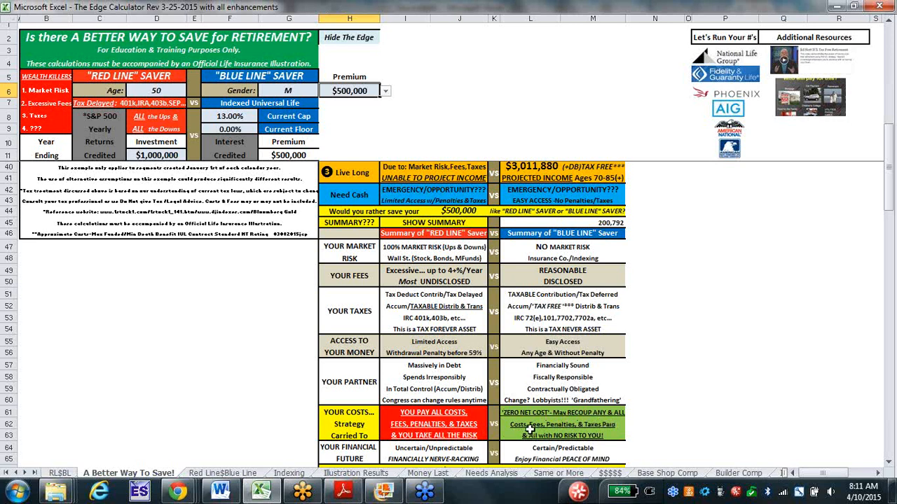
pyautogui.moveTo(557, 435)
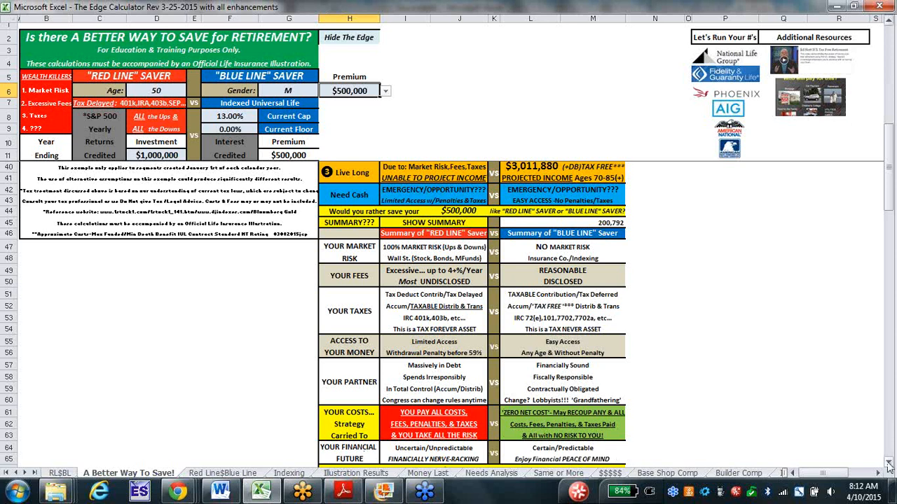
pyautogui.scroll(-3)
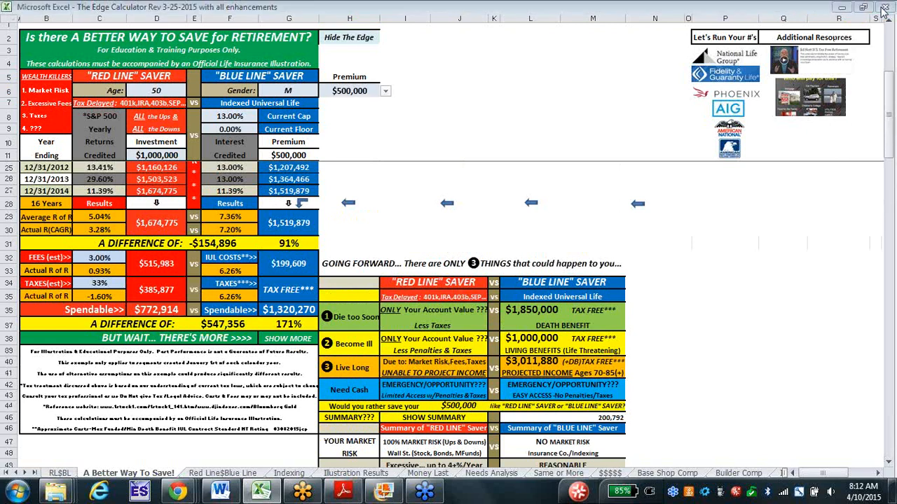
pyautogui.moveTo(888, 90)
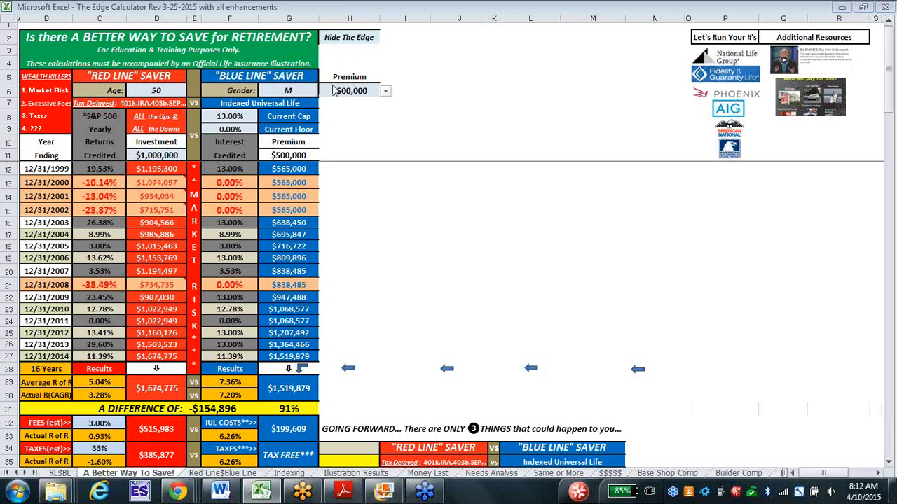
pyautogui.click(350, 90)
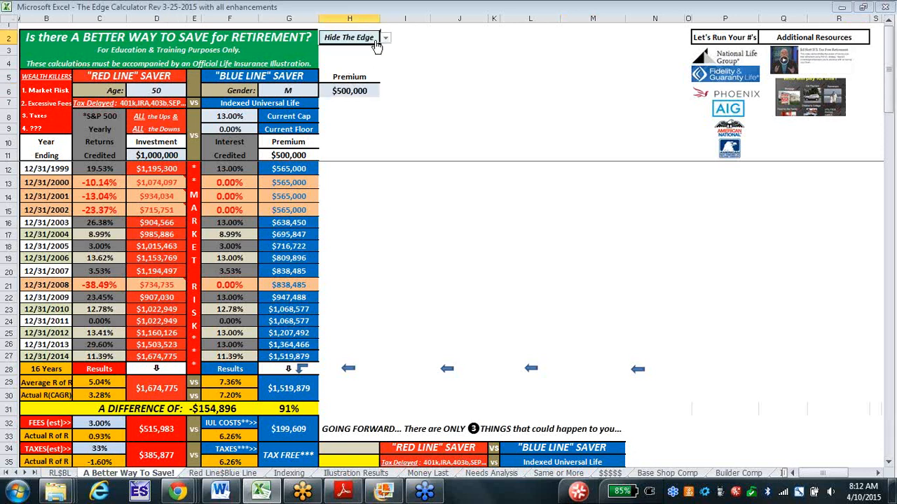
# Select 'Show The Edge' in the H2 dropdown to display the allocation panel.
pyautogui.click(385, 37)
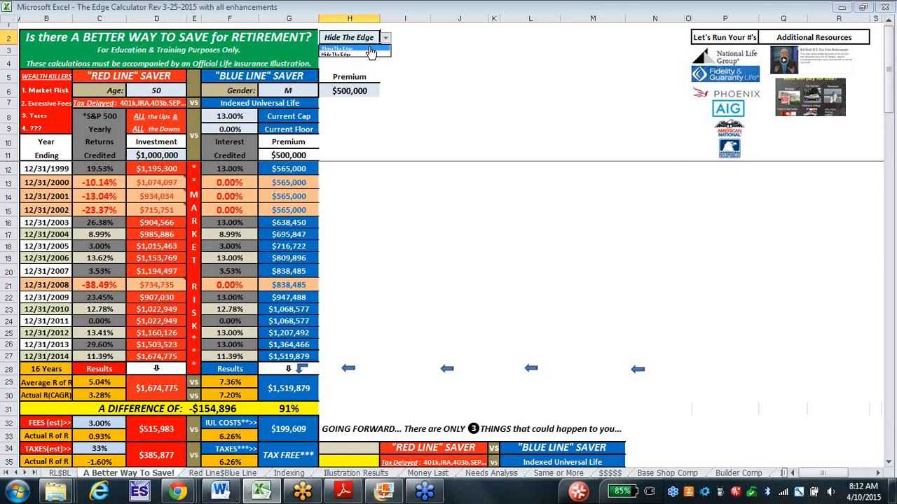
pyautogui.click(339, 49)
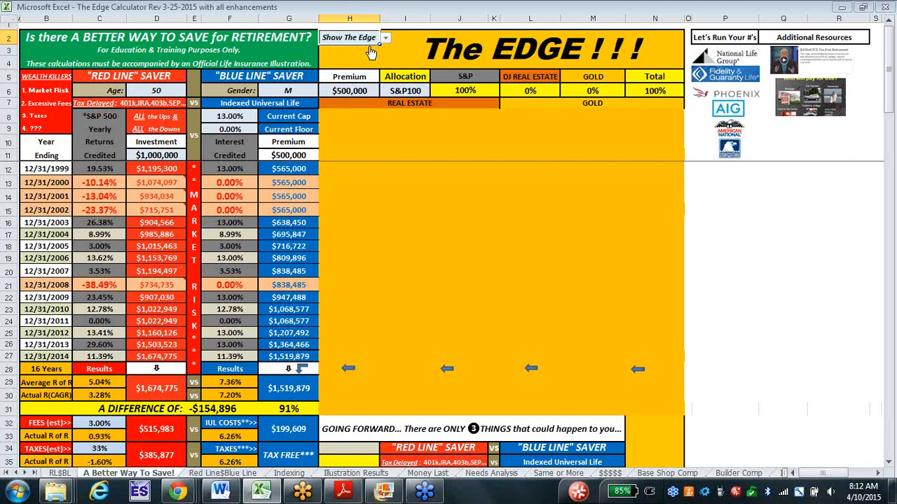
pyautogui.moveTo(711, 21)
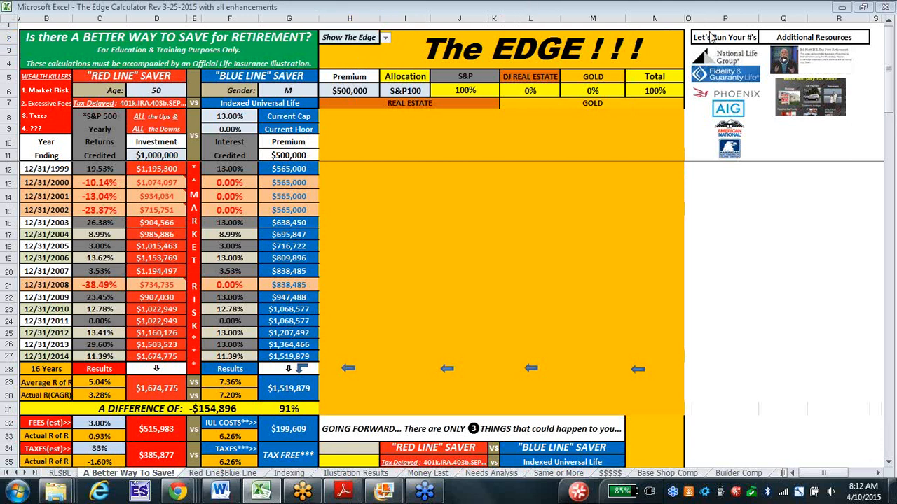
pyautogui.moveTo(427, 80)
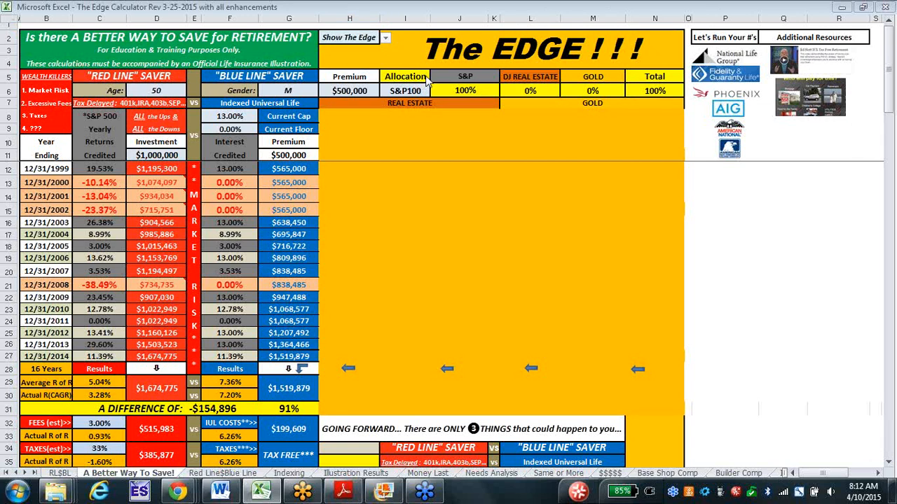
# Set the I6 allocation to DJRE100, 100% DJ real estate.
pyautogui.click(349, 36)
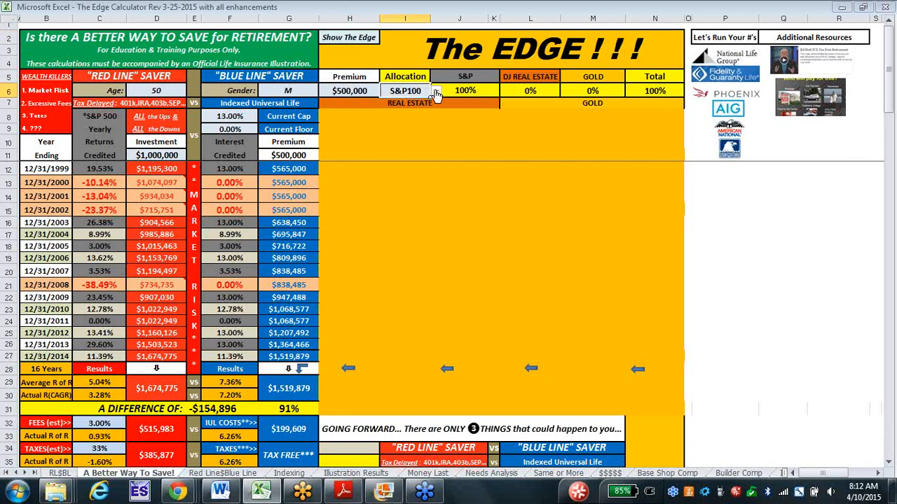
pyautogui.click(436, 90)
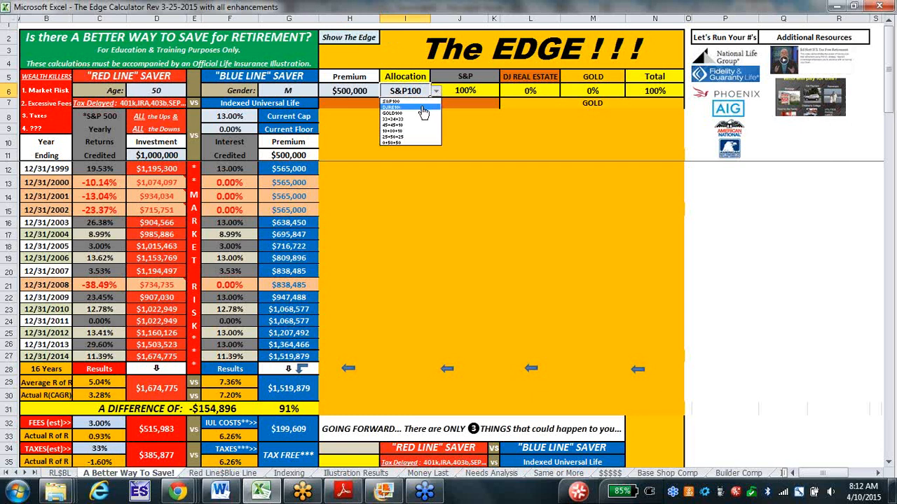
pyautogui.click(392, 112)
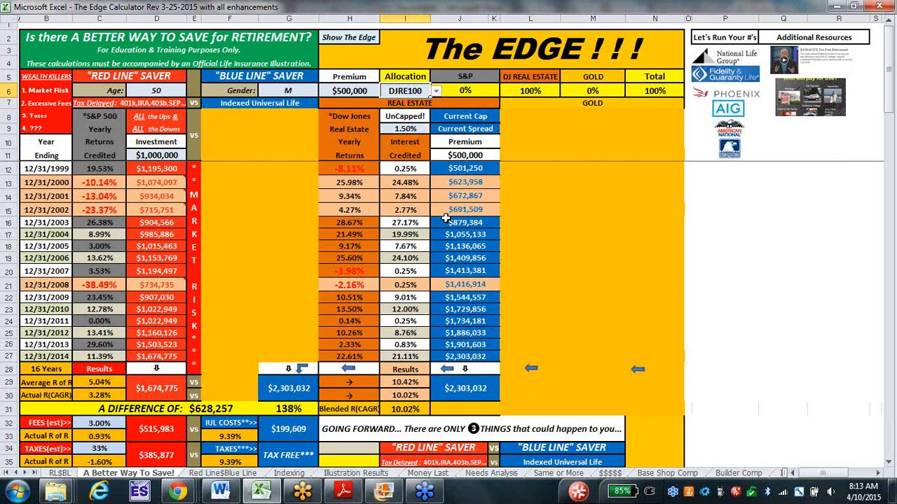
pyautogui.moveTo(314, 319)
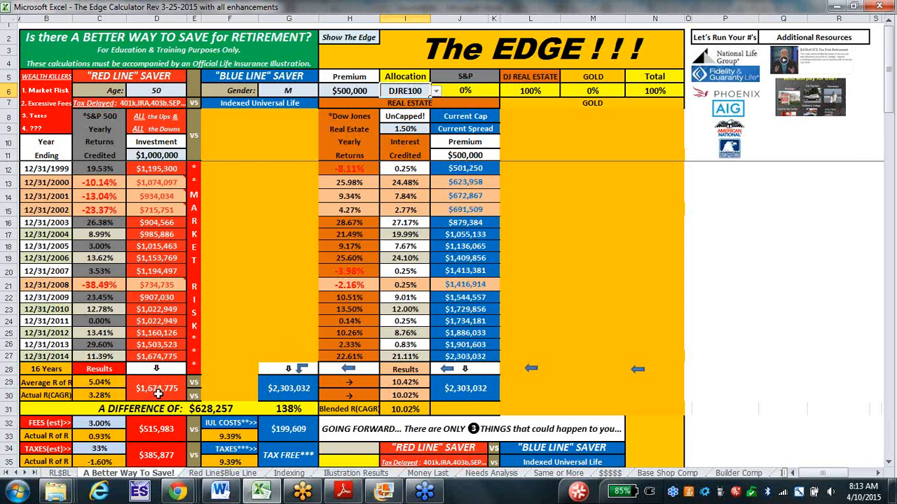
pyautogui.moveTo(409, 382)
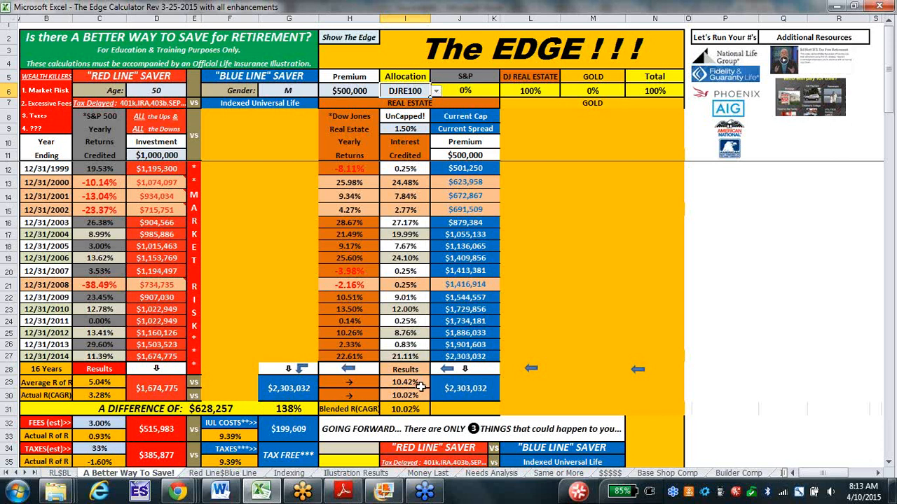
pyautogui.moveTo(505, 145)
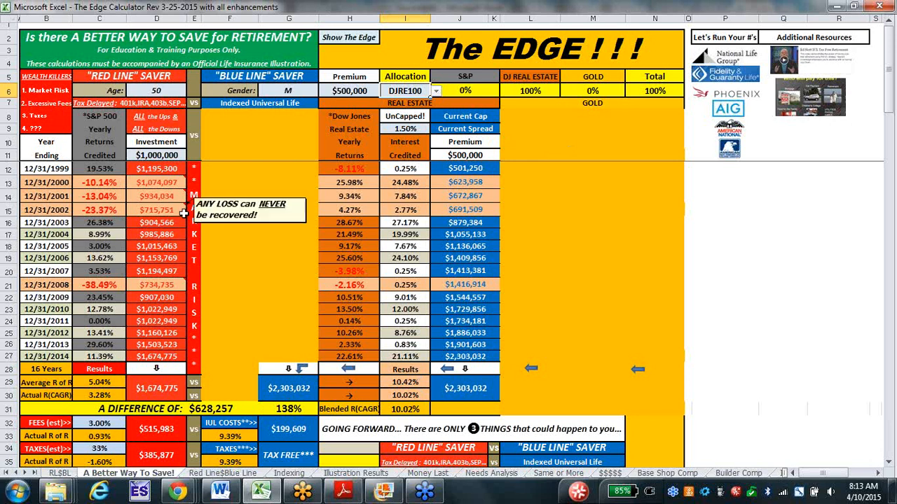
pyautogui.moveTo(181, 400)
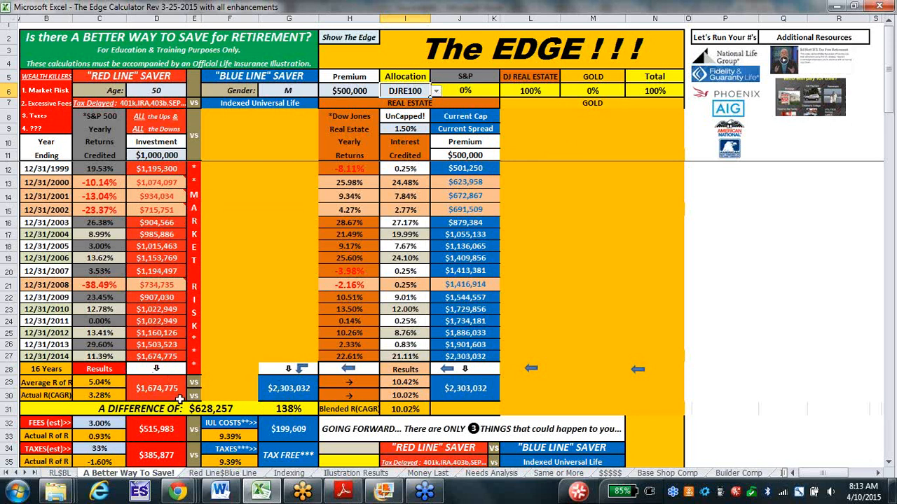
pyautogui.moveTo(272, 424)
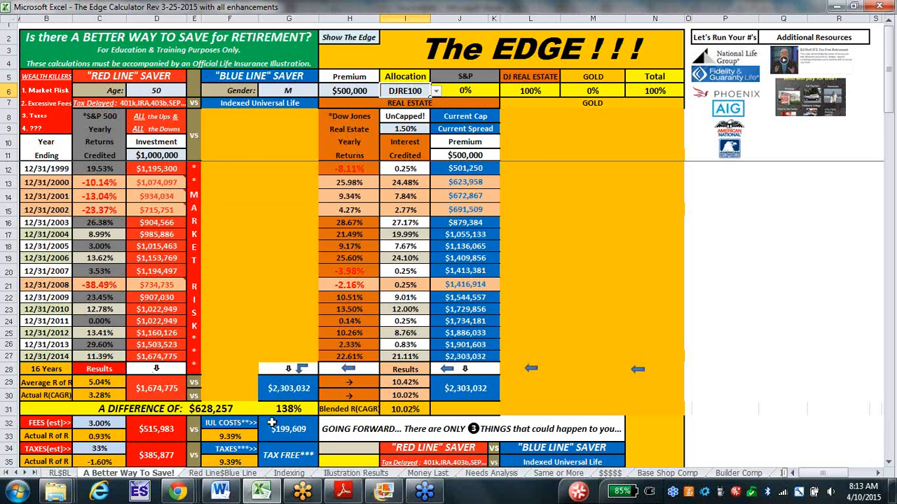
pyautogui.moveTo(309, 450)
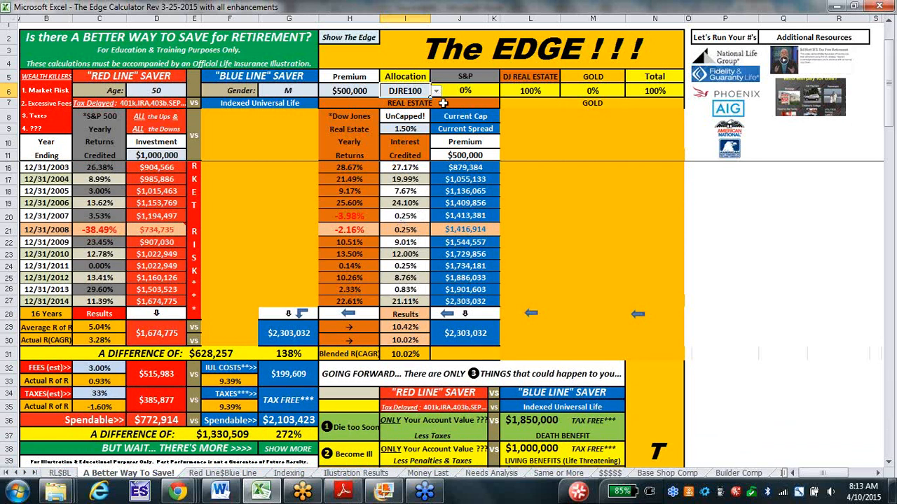
# Change the I6 allocation to GOLD100.
pyautogui.click(437, 90)
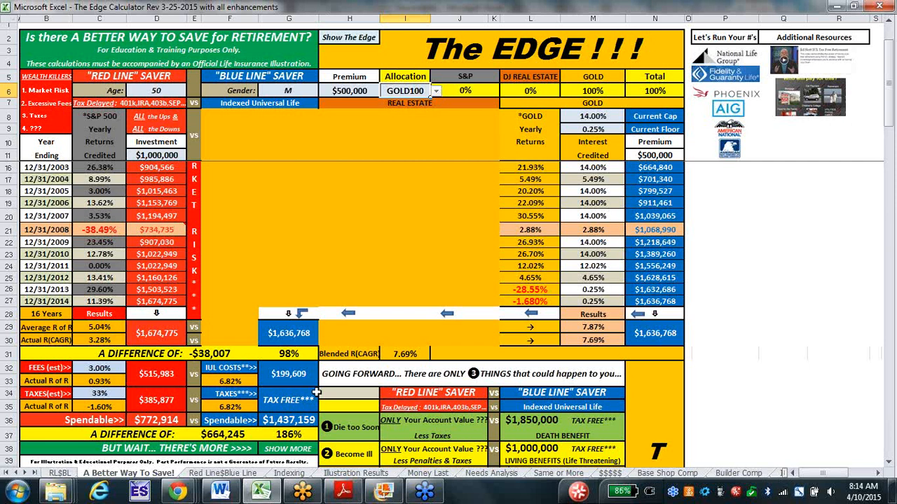
pyautogui.moveTo(293, 448)
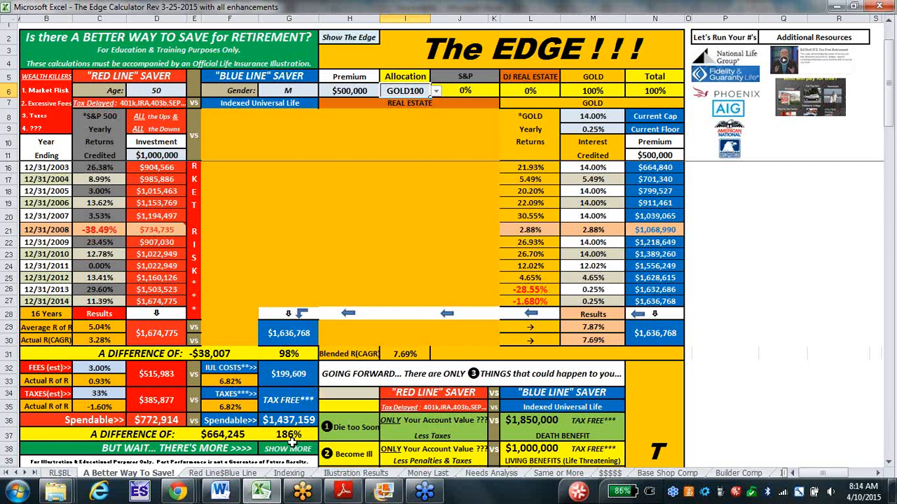
pyautogui.moveTo(436, 94)
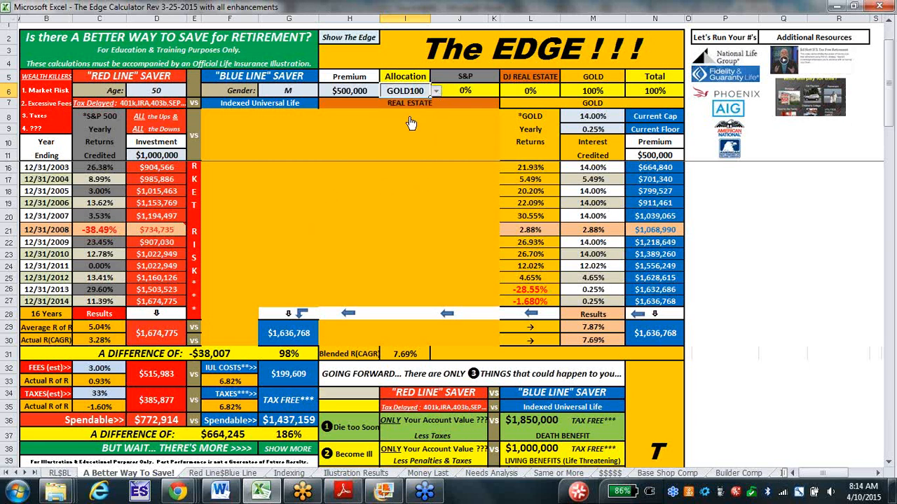
# Choose the 33+34+33 allocation split in the I6 dropdown.
pyautogui.click(405, 90)
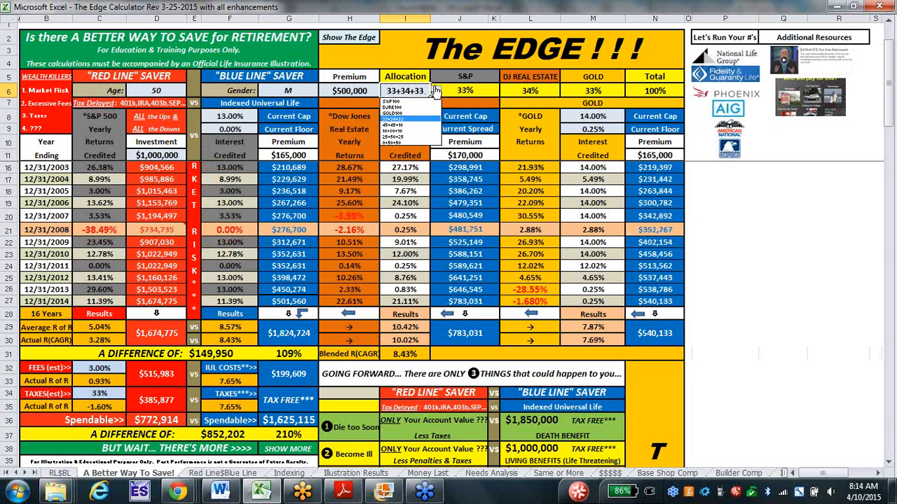
pyautogui.click(407, 129)
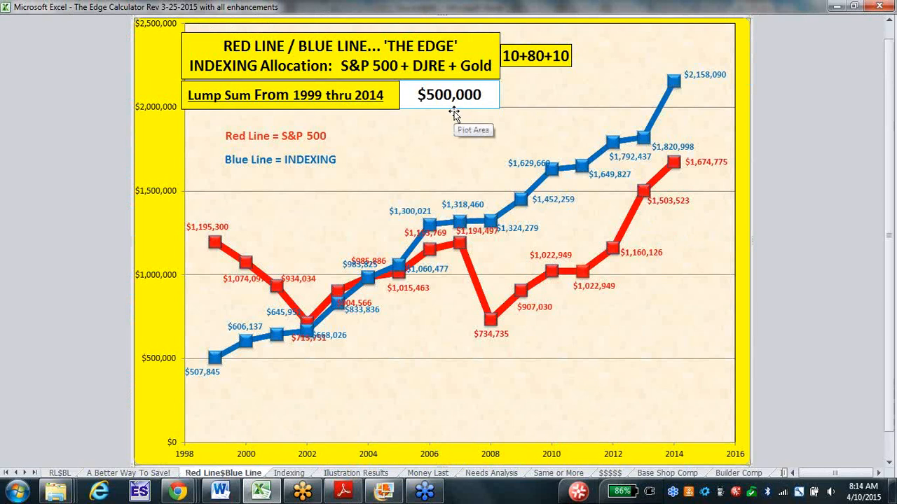
pyautogui.moveTo(203, 448)
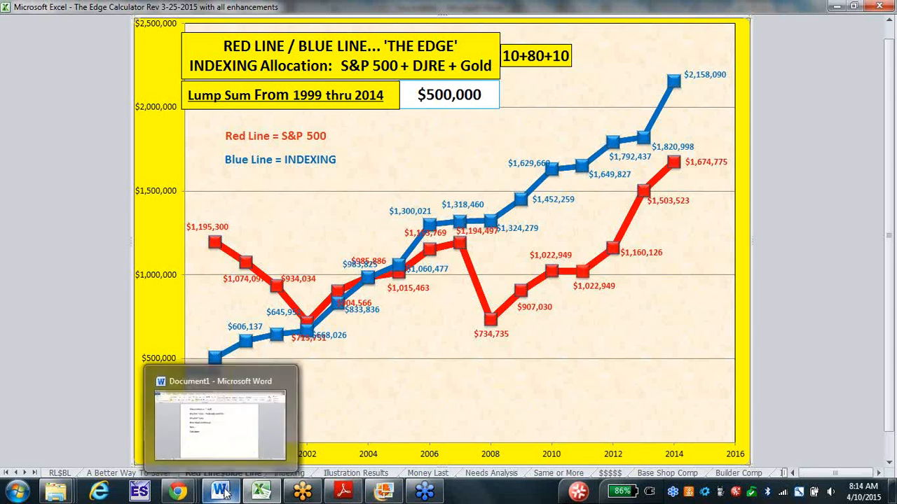
# Switch from the Excel Red Line / Blue Line chart back to the Word notes document.
pyautogui.click(221, 491)
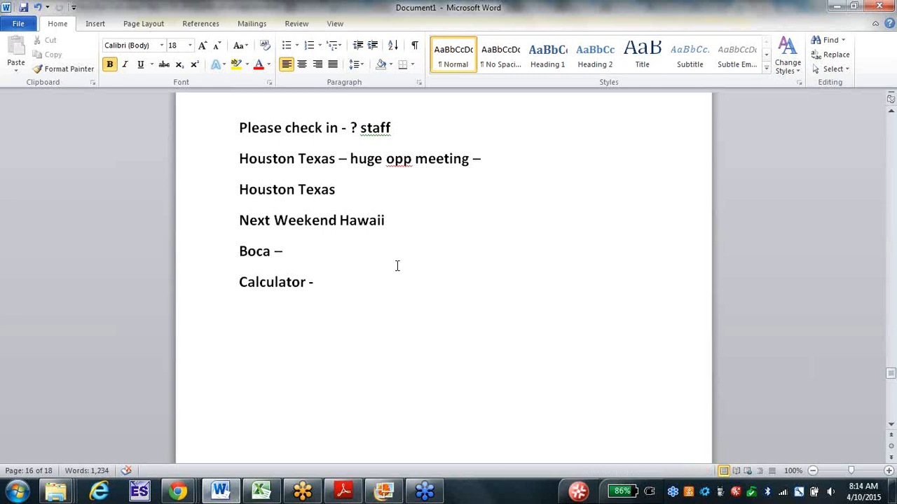
# Add the line 'Taxes – Why ? gov' below the Calculator line.
pyautogui.press('enter')
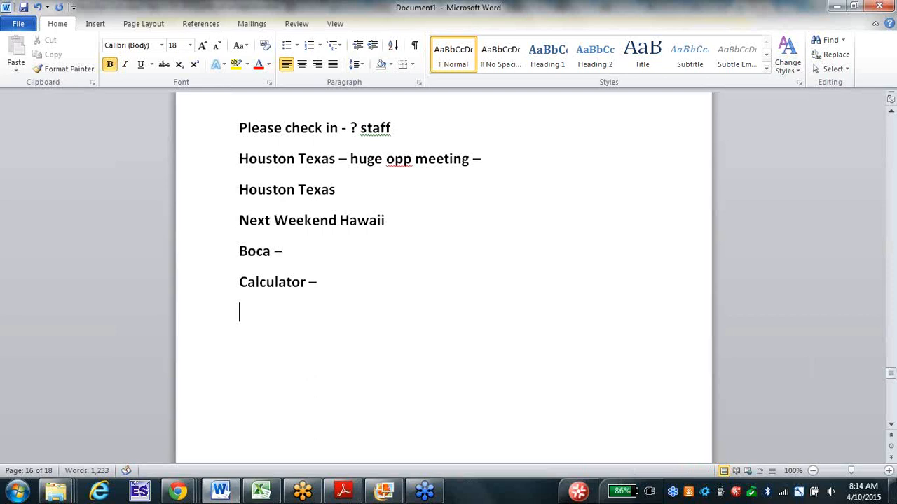
pyautogui.write('Taxes')
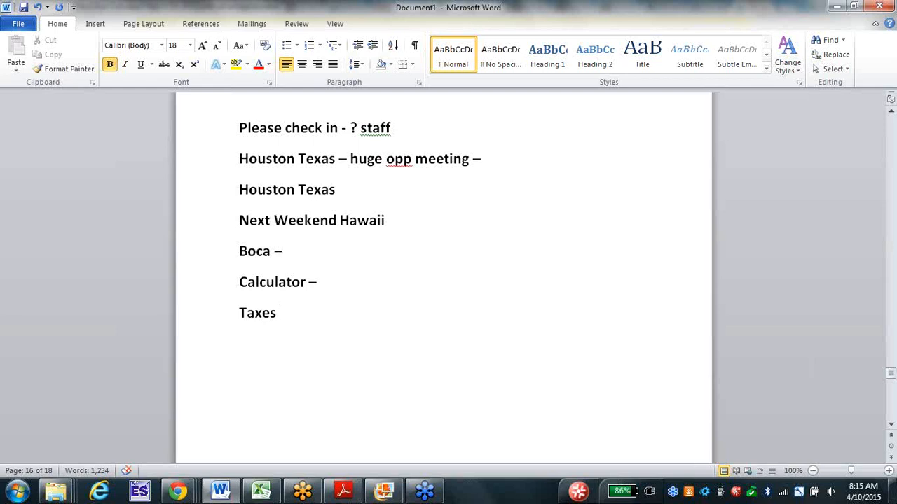
pyautogui.click(279, 313)
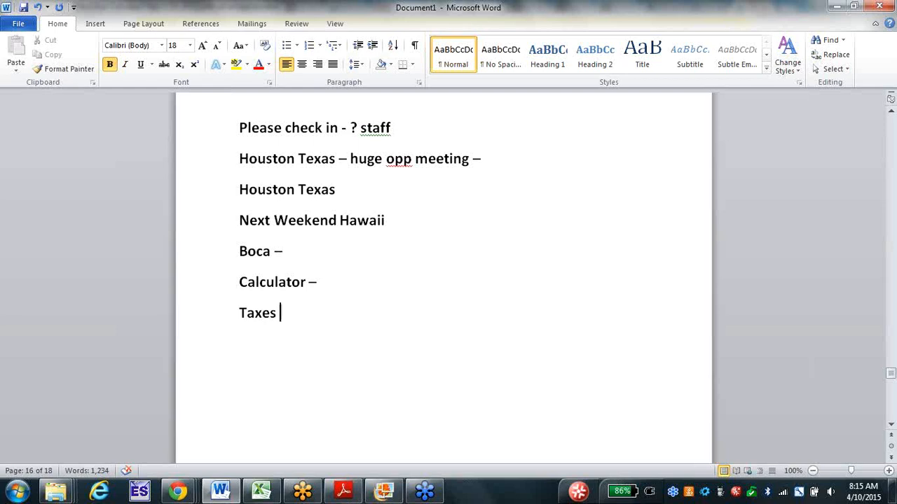
pyautogui.write('– Why')
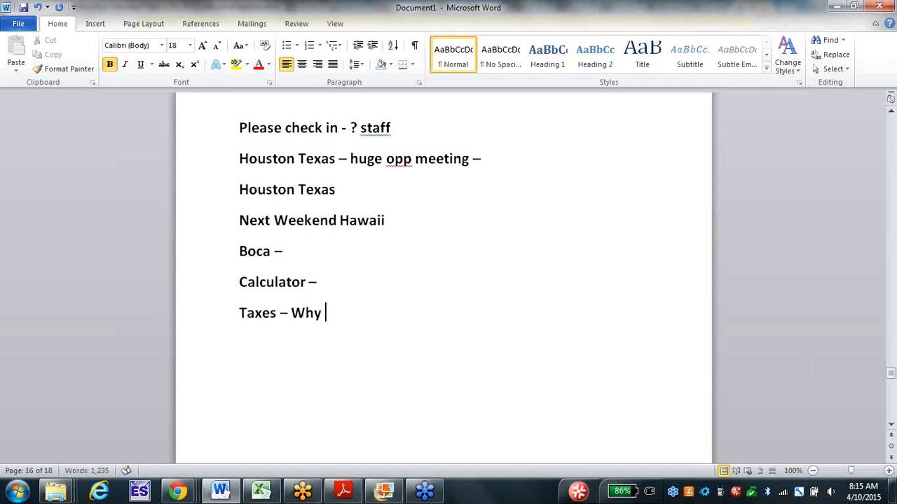
pyautogui.write('?')
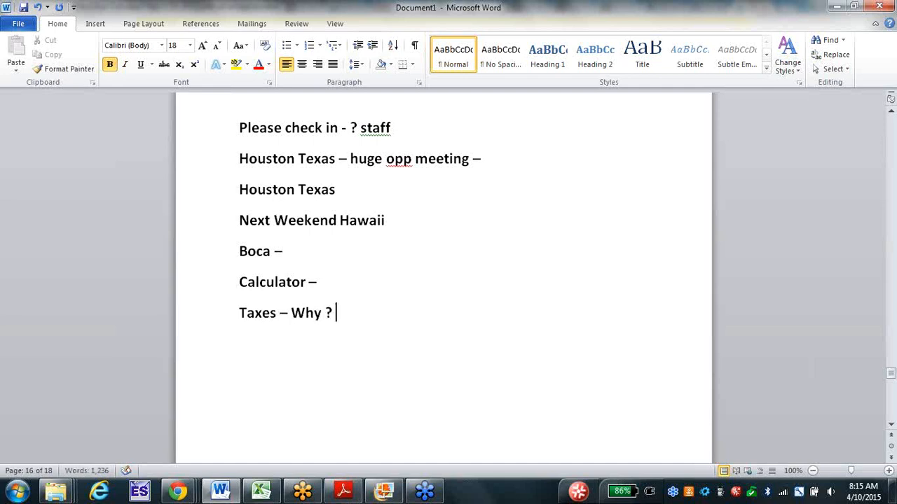
pyautogui.write('gov')
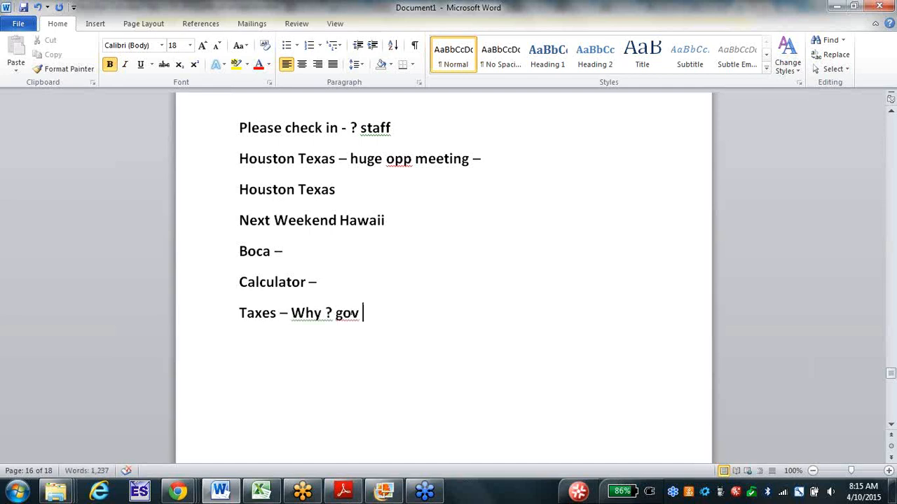
# Start the next line, 'Debt - $18 T'.
pyautogui.write('Debt -')
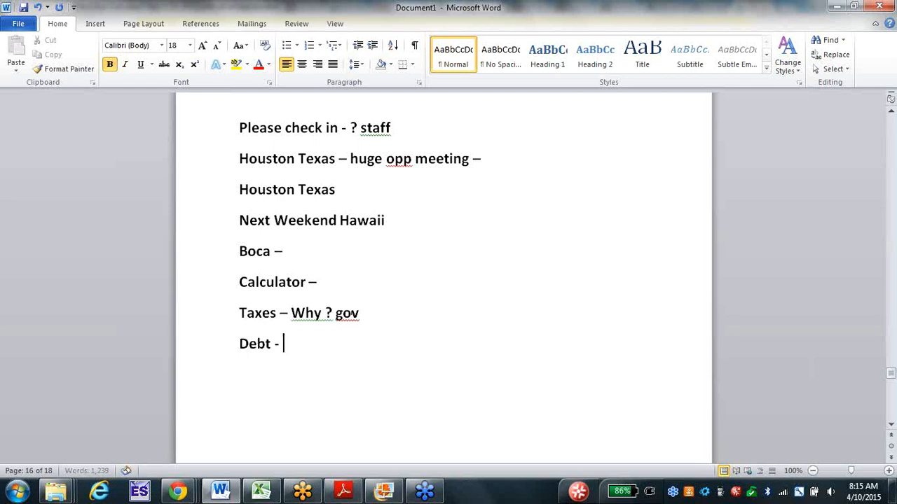
pyautogui.write('!')
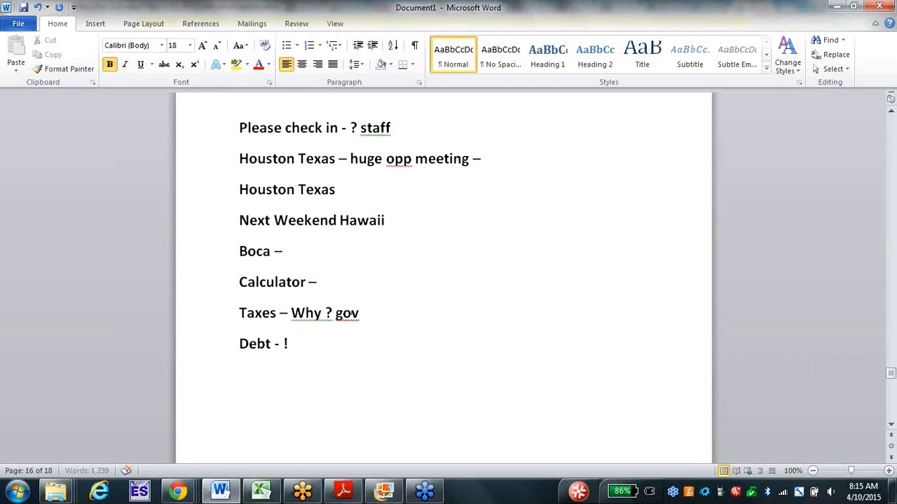
pyautogui.write('$18 T')
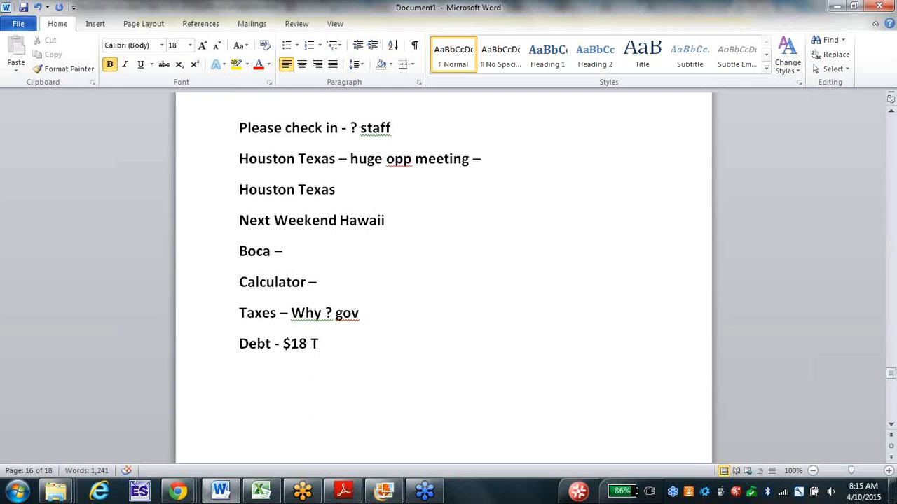
# Add the note '1974 ERISA – Employee Ret Sec Act of 74'.
pyautogui.write('1974')
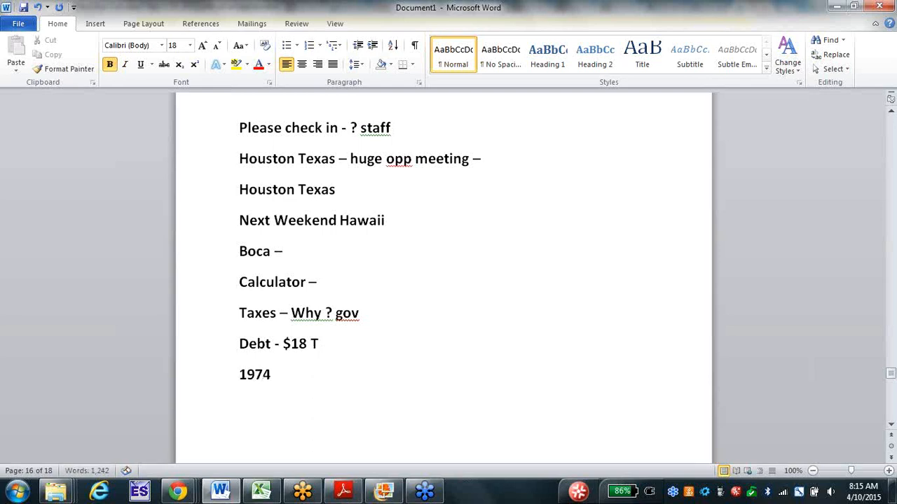
pyautogui.write('ERIS')
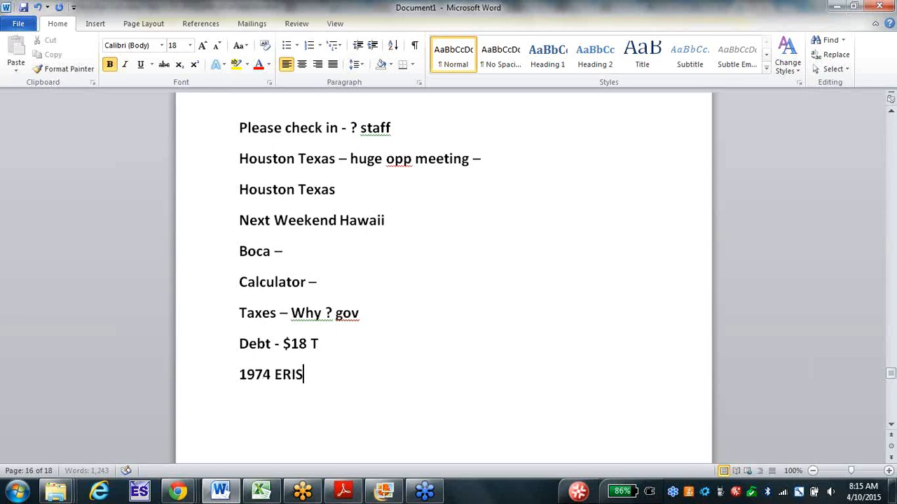
pyautogui.write('A - E')
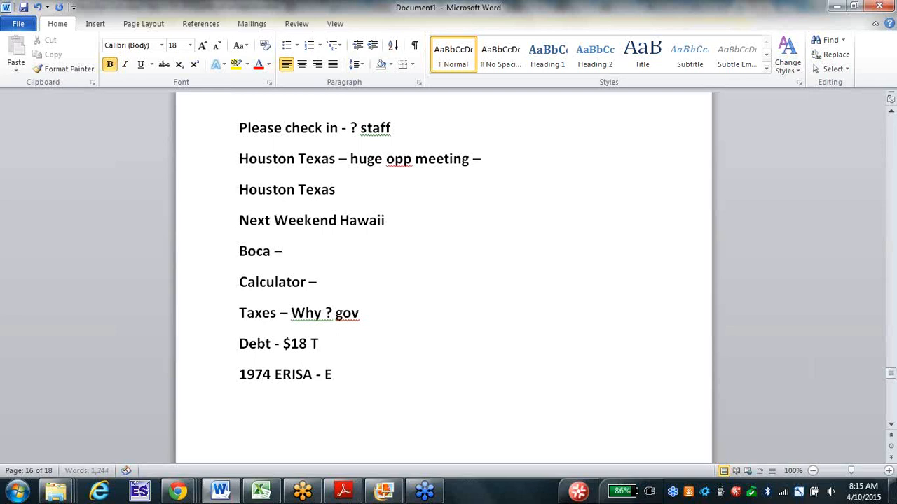
pyautogui.write('mp')
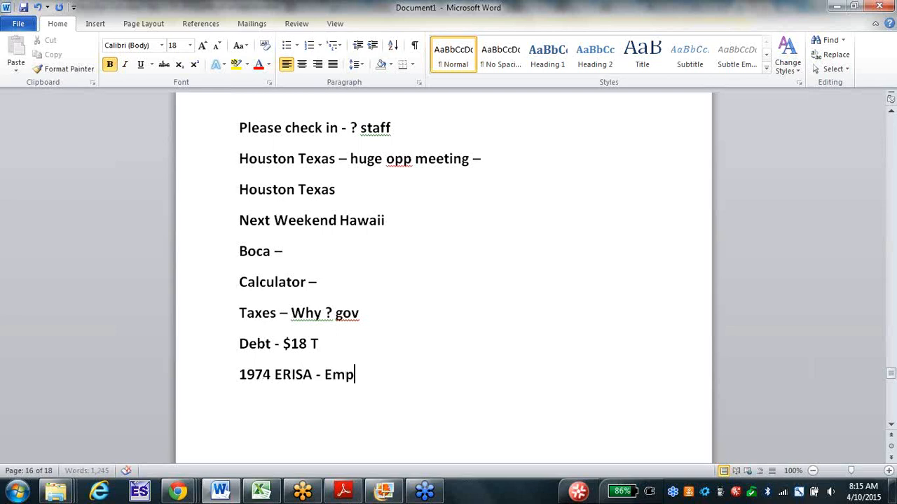
pyautogui.write('loyee')
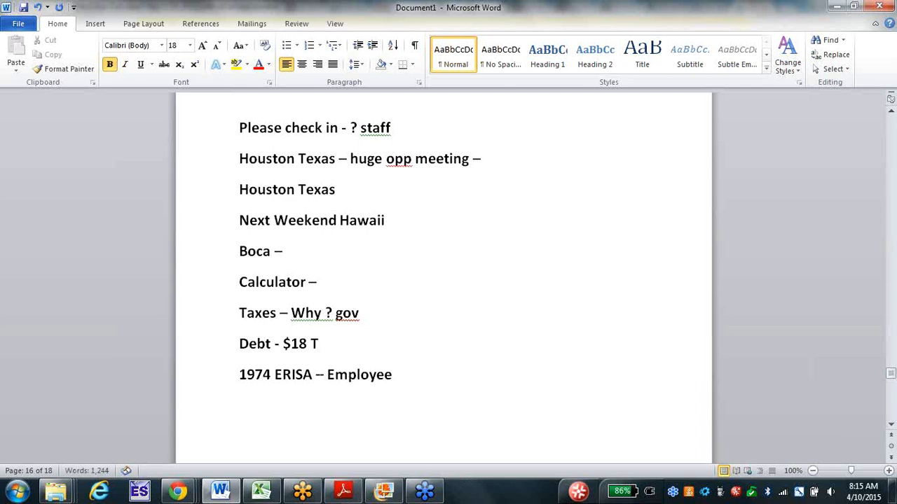
pyautogui.write('Ret Sec')
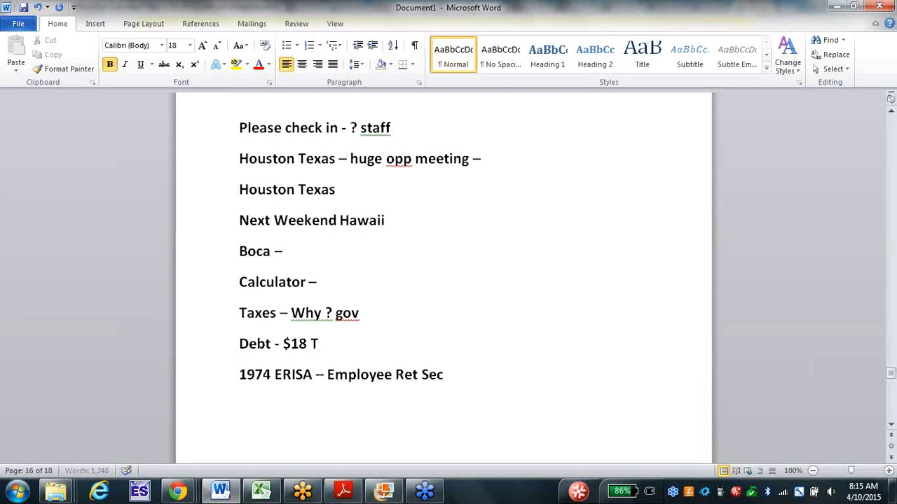
pyautogui.write('Act of 7')
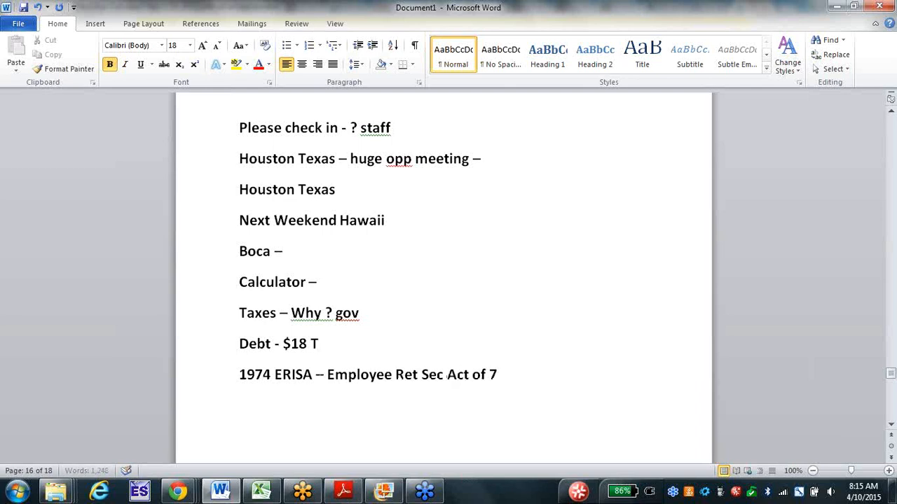
pyautogui.write('4')
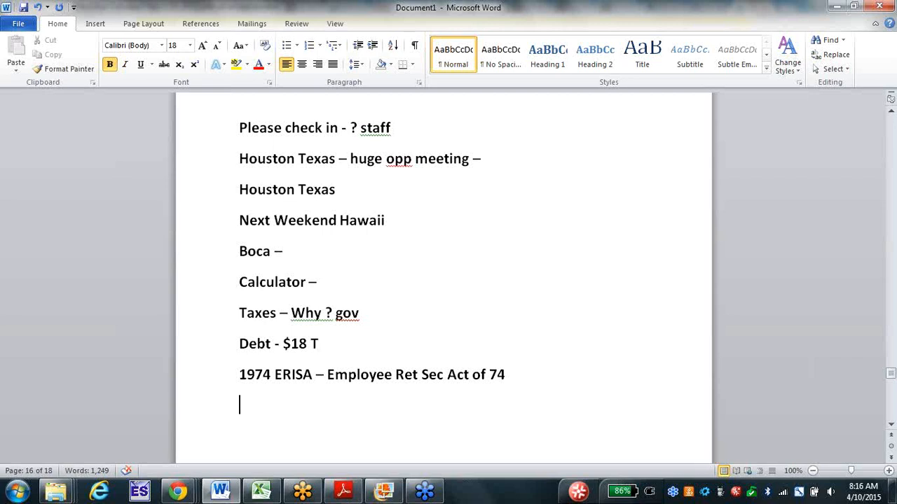
# Add the IRA occupation line and the 'TSA – 403b – IRA – 401k – SEP' line.
pyautogui.write('IRA')
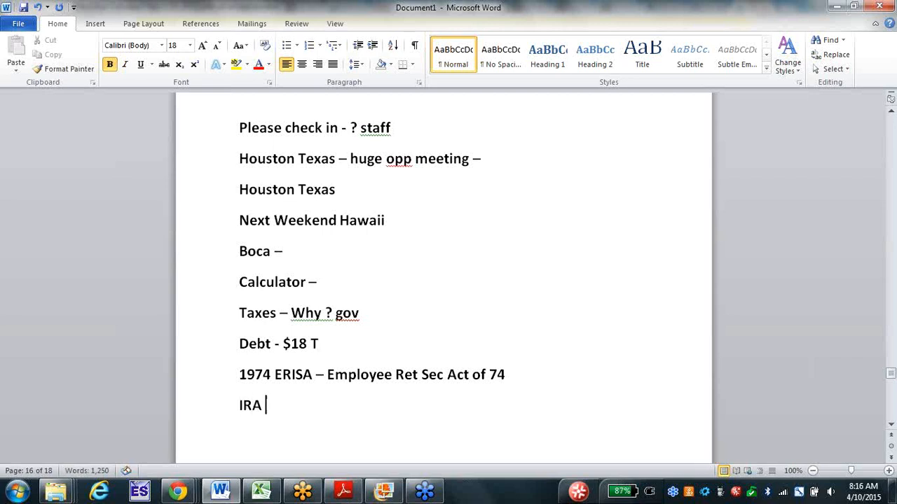
pyautogui.write('-')
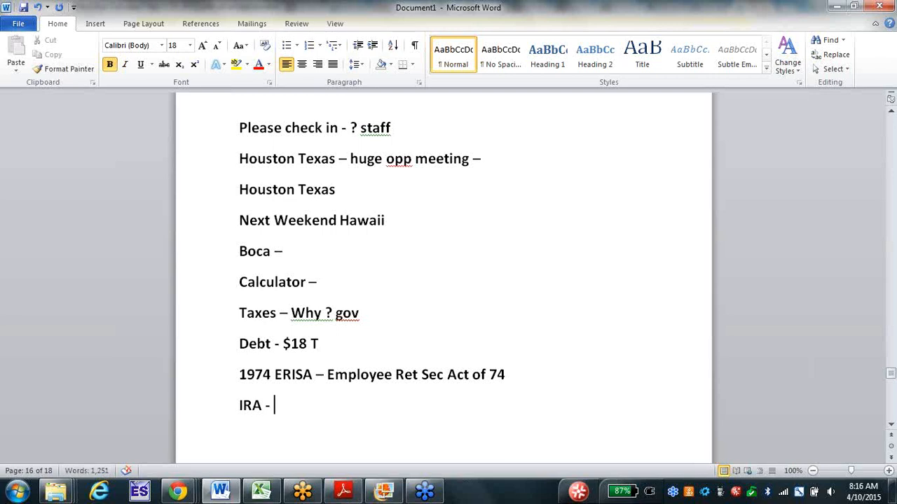
pyautogui.write('o')
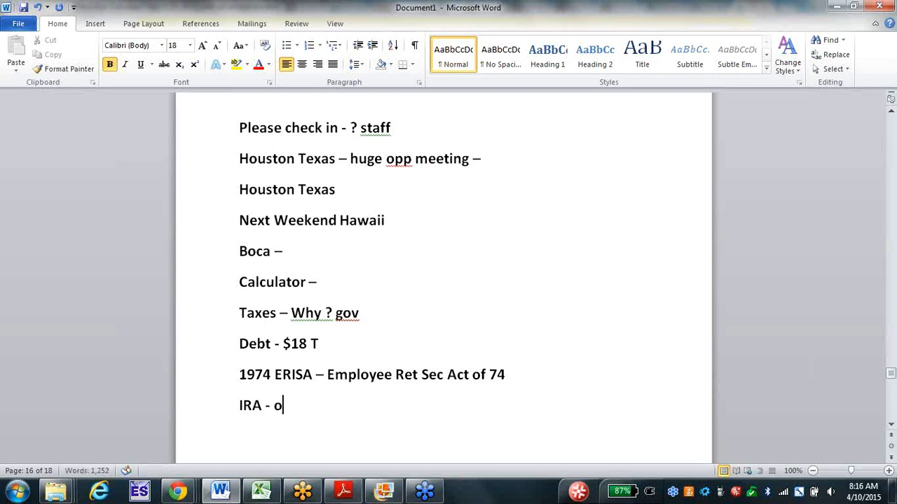
pyautogui.write('ccupation')
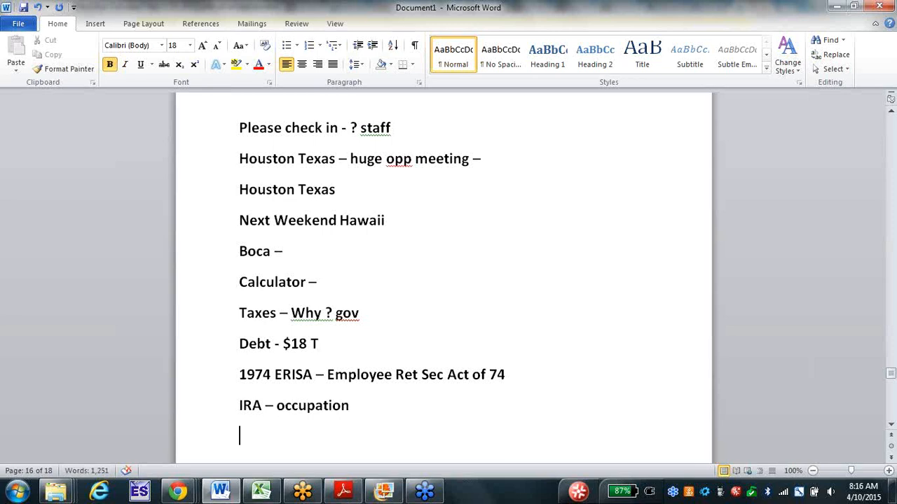
pyautogui.write('TS')
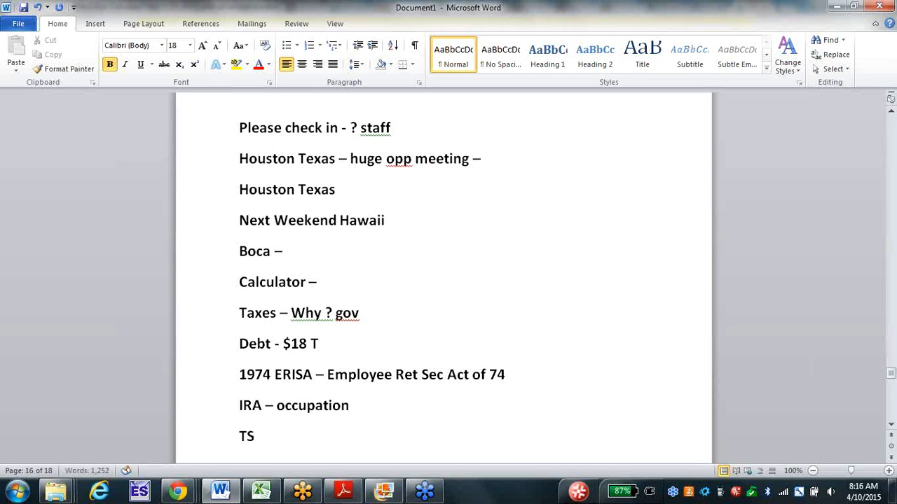
pyautogui.write('SA - 403b -')
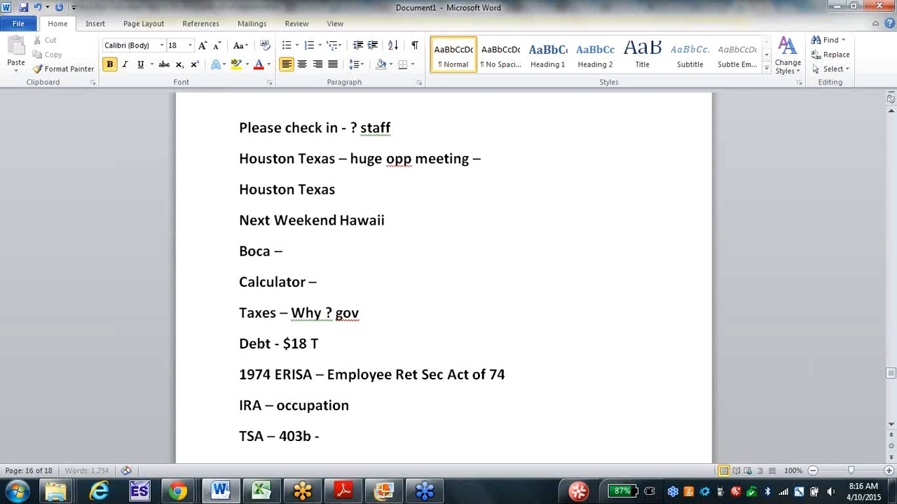
pyautogui.write('– IRA - 401k')
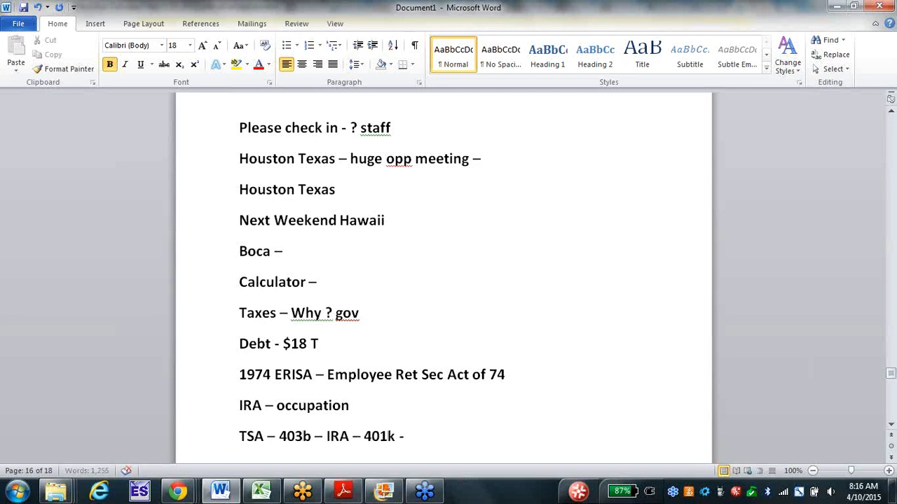
pyautogui.write('– SEP')
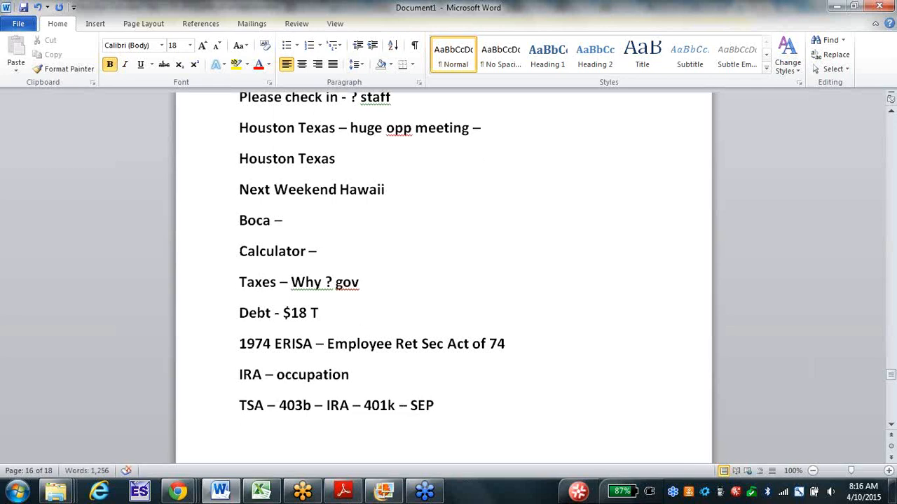
# Add lines for deferred comp, matching funds, tax break/tax deferral and lower tax bracket.
pyautogui.write('D')
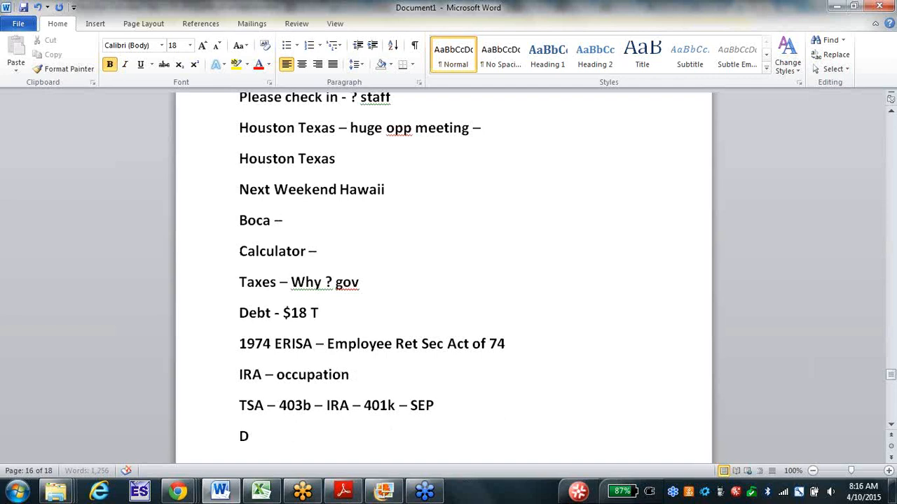
pyautogui.write('efd comp')
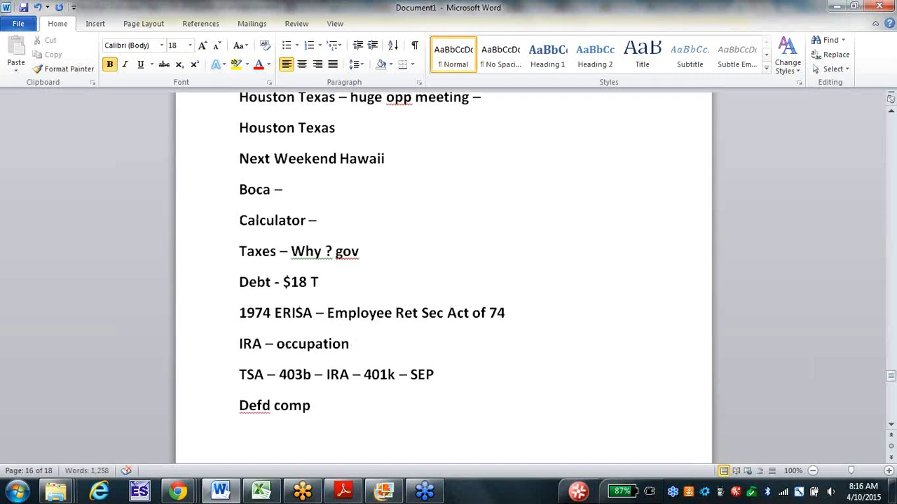
pyautogui.write('mat')
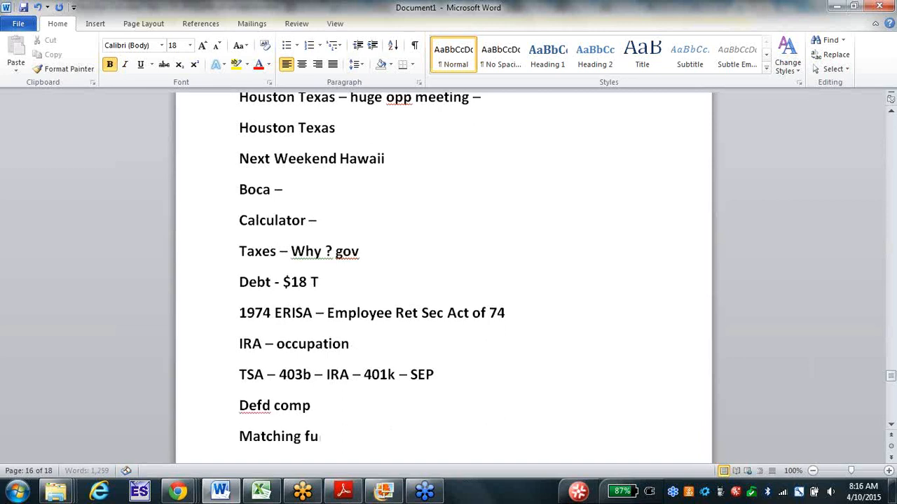
pyautogui.write('nds')
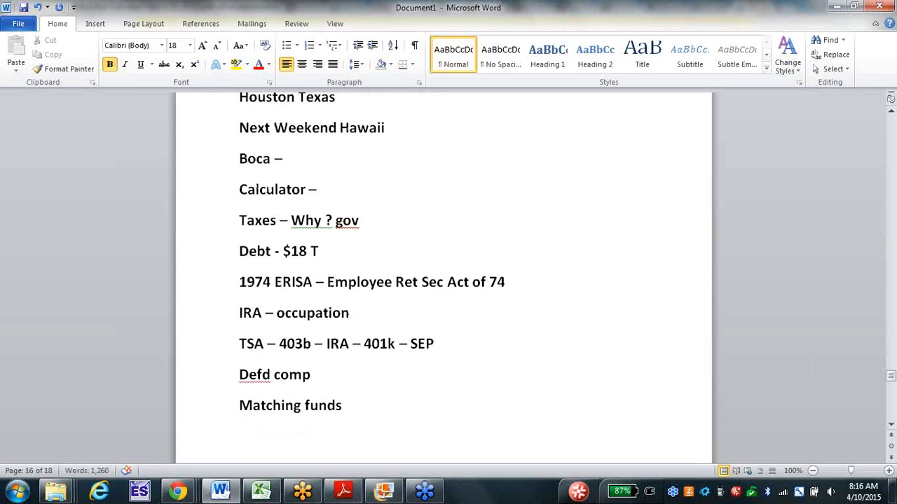
pyautogui.write('Tax break – CPA -')
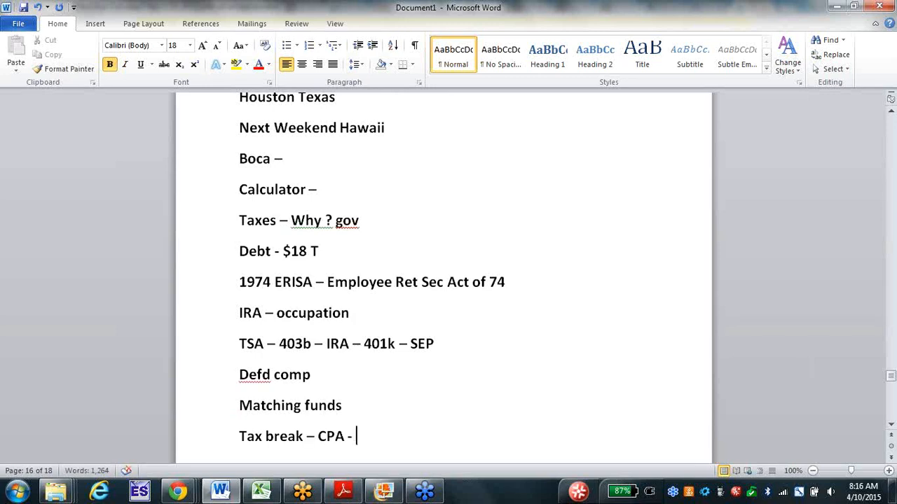
pyautogui.write('t')
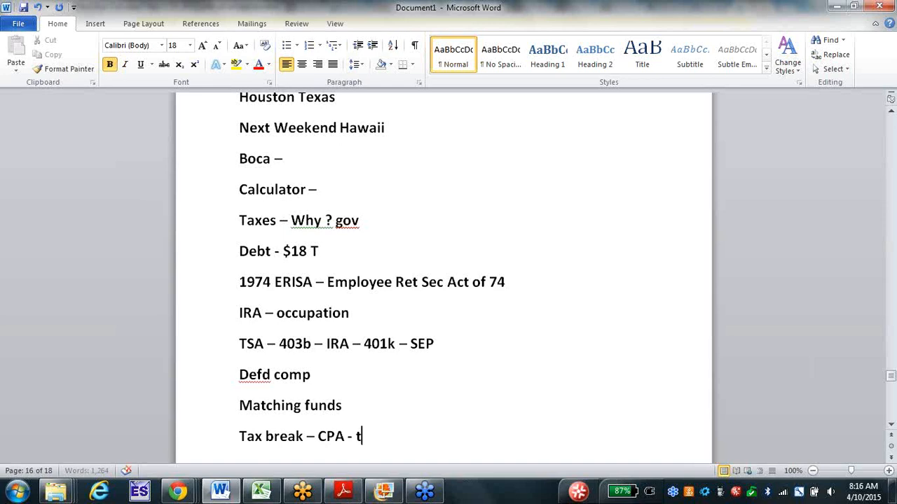
pyautogui.write('ax def')
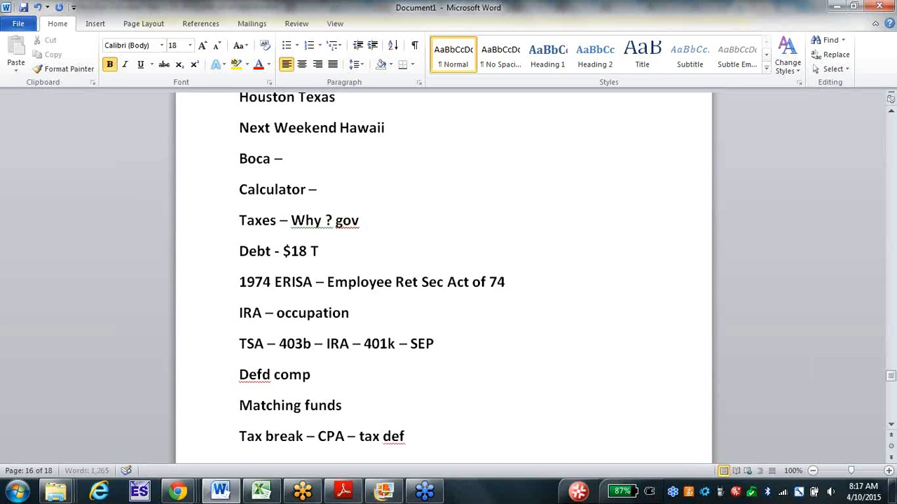
pyautogui.scroll(-3)
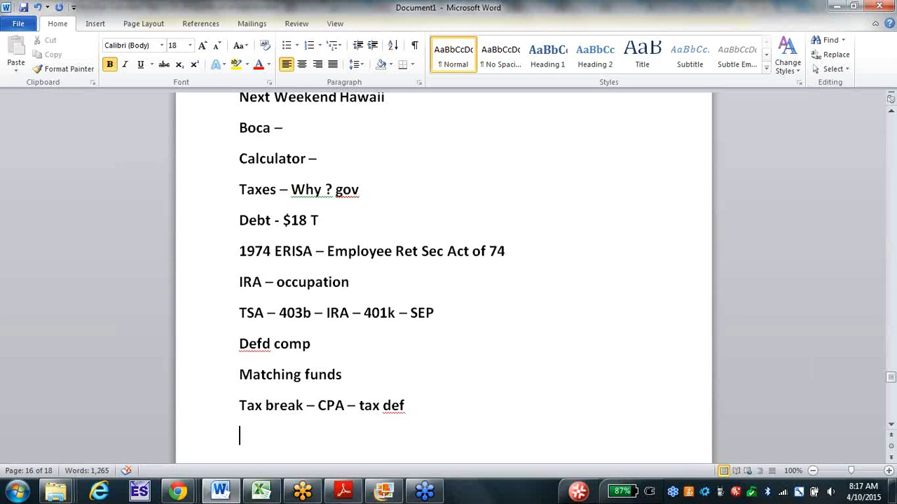
pyautogui.write('Lower tax bracket')
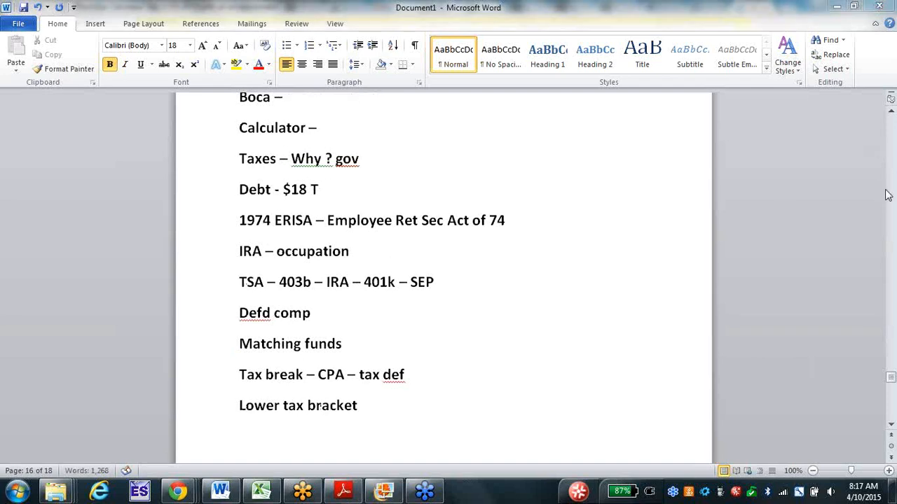
pyautogui.moveTo(641, 120)
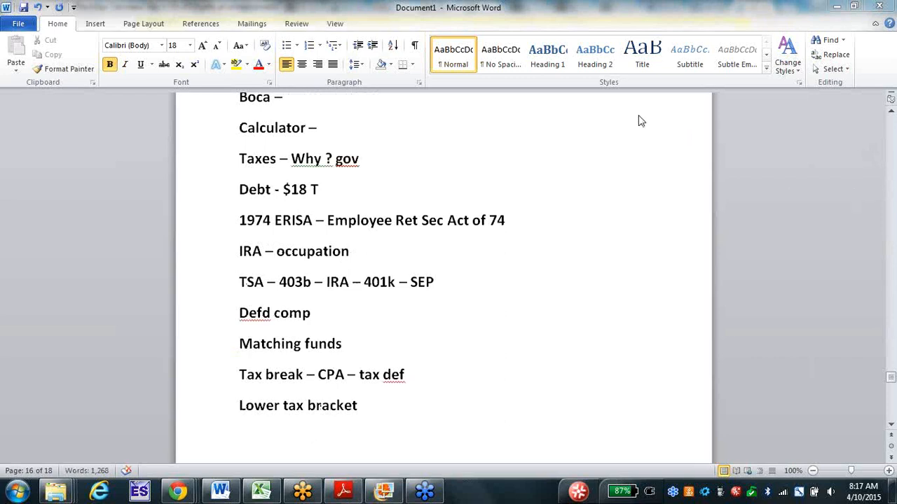
pyautogui.moveTo(661, 122)
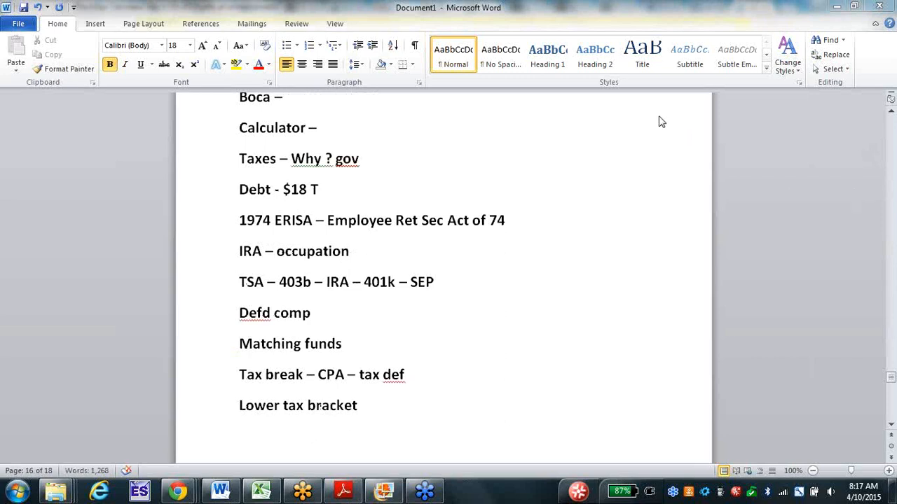
pyautogui.moveTo(377, 408)
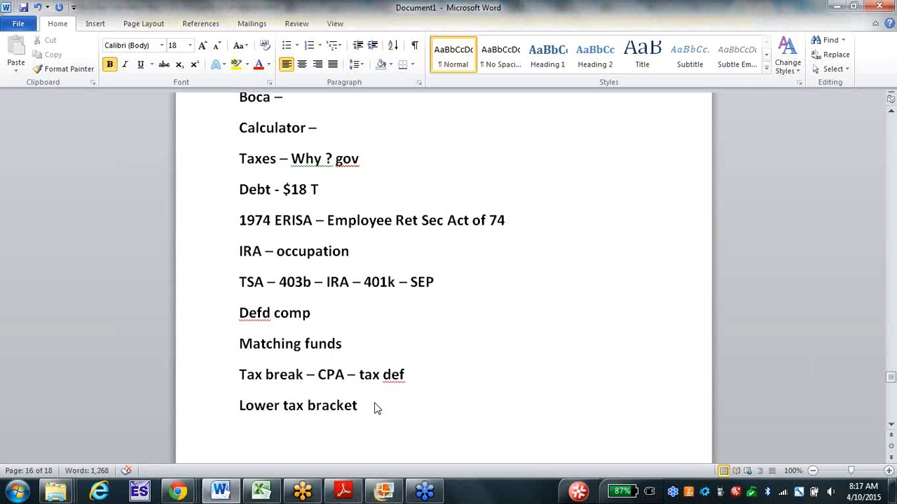
pyautogui.press('enter')
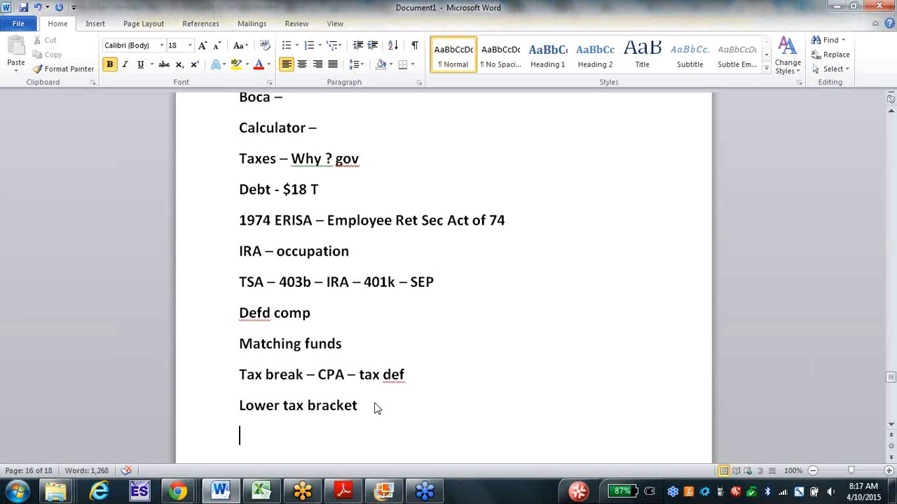
pyautogui.write('Home paid –')
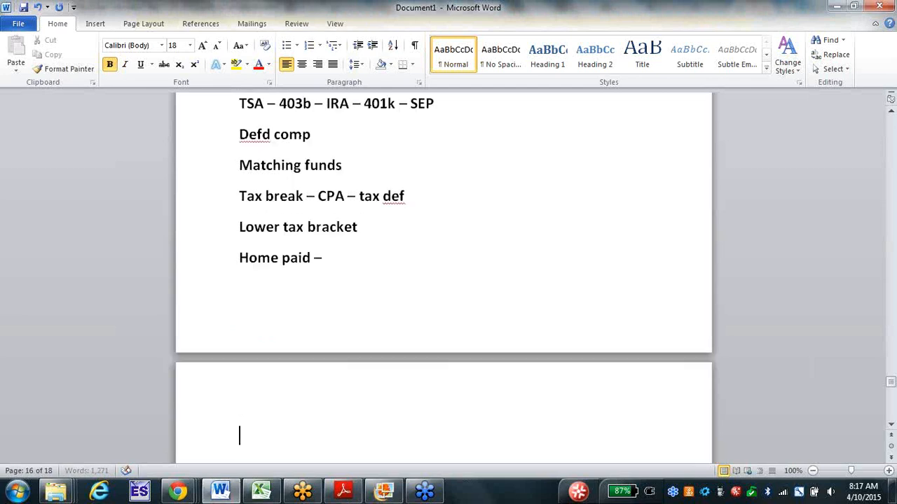
pyautogui.write('Kids')
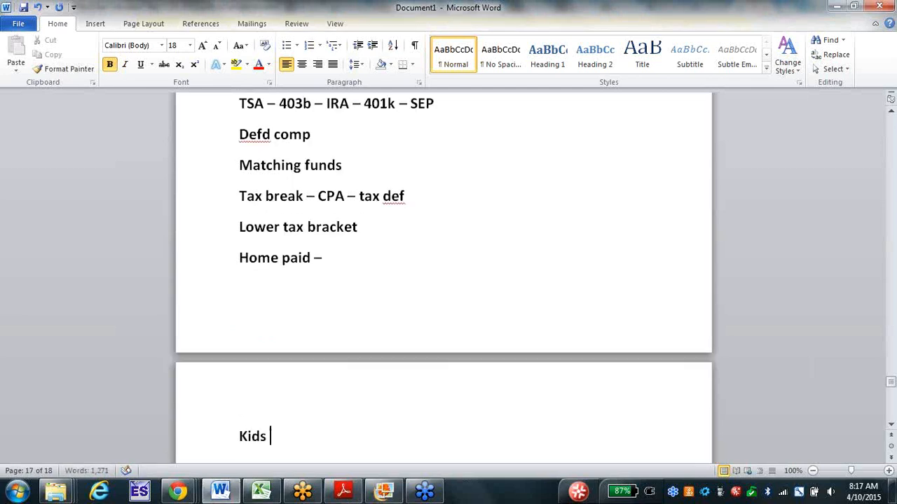
pyautogui.write('-')
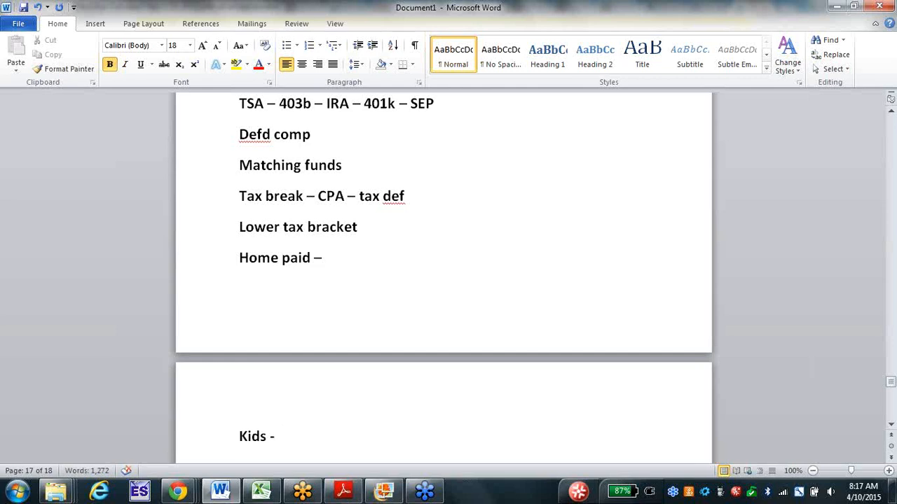
pyautogui.write('What')
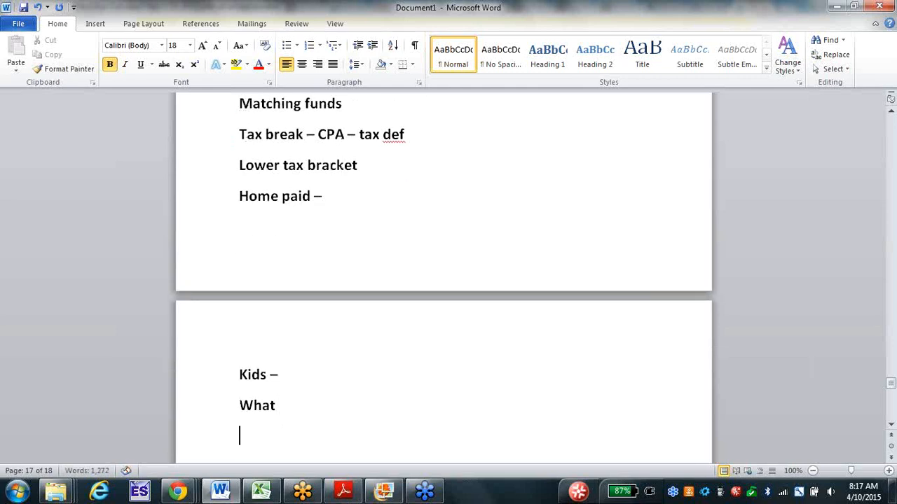
pyautogui.write('Income')
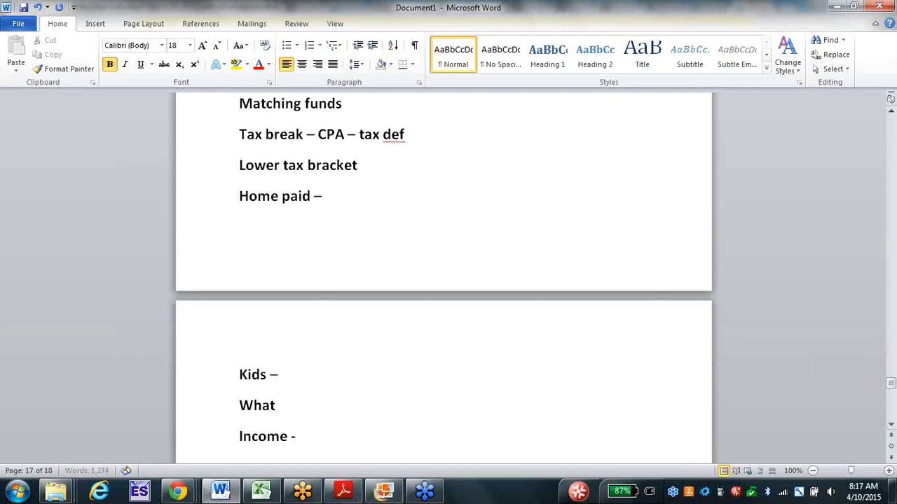
pyautogui.write('-')
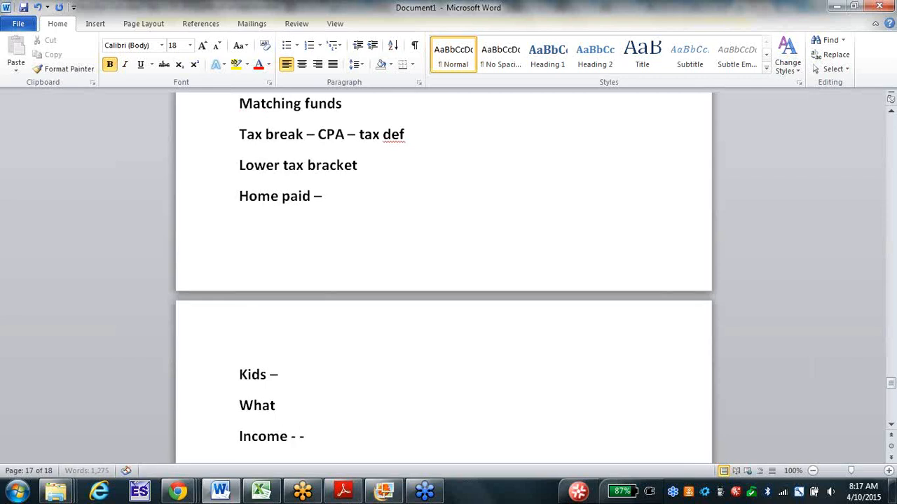
pyautogui.write('taxed')
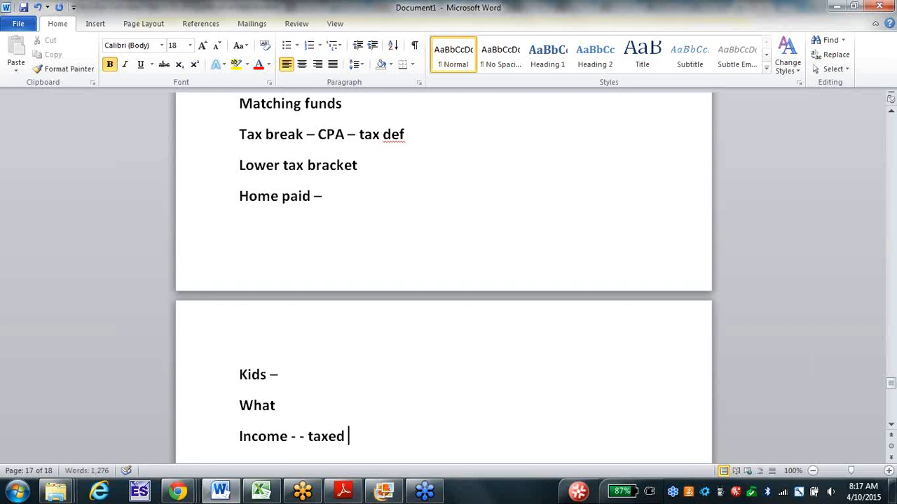
pyautogui.write('savng')
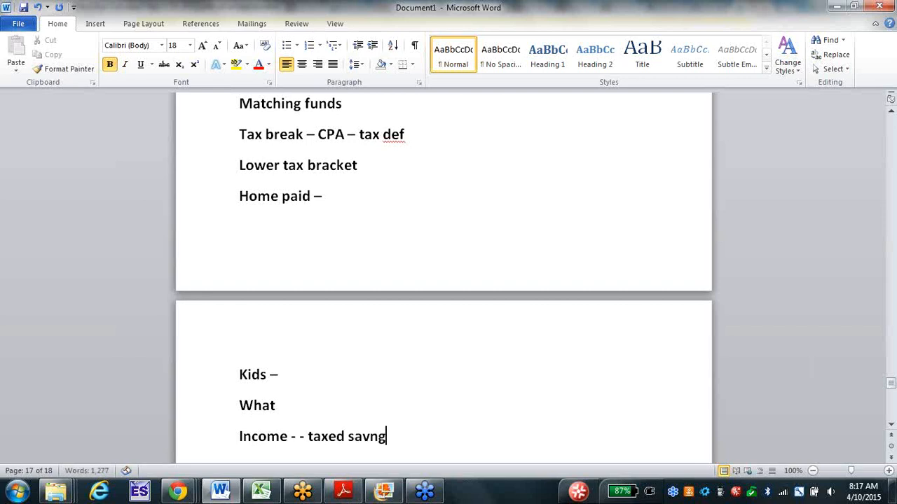
pyautogui.write('ings')
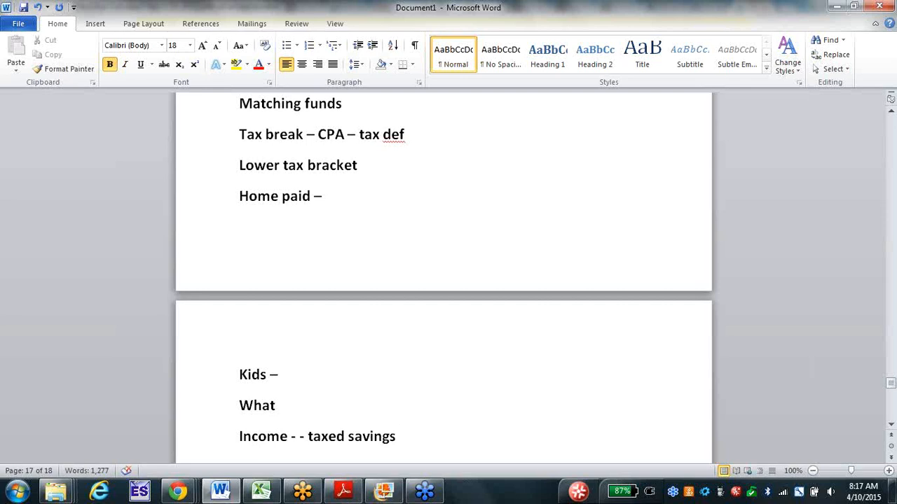
pyautogui.scroll(-3)
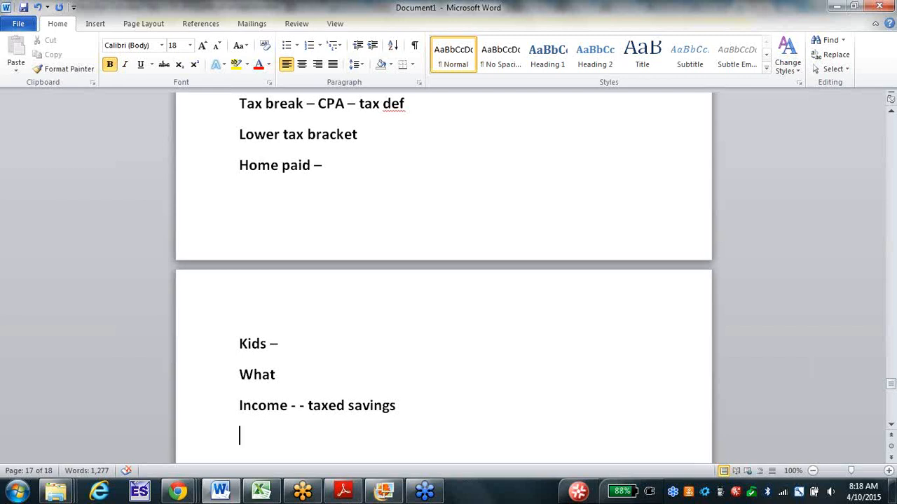
# Add the line 'Power of Zero – David McKnight'.
pyautogui.write('Power')
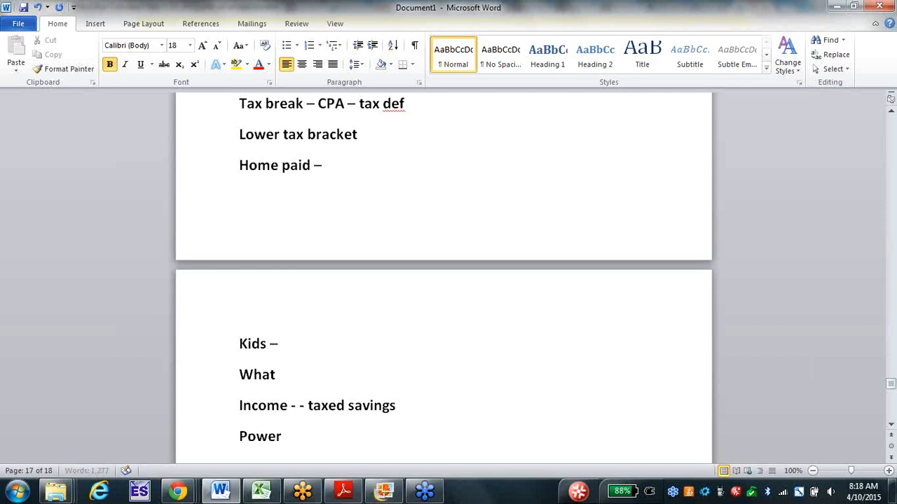
pyautogui.write('of Zero')
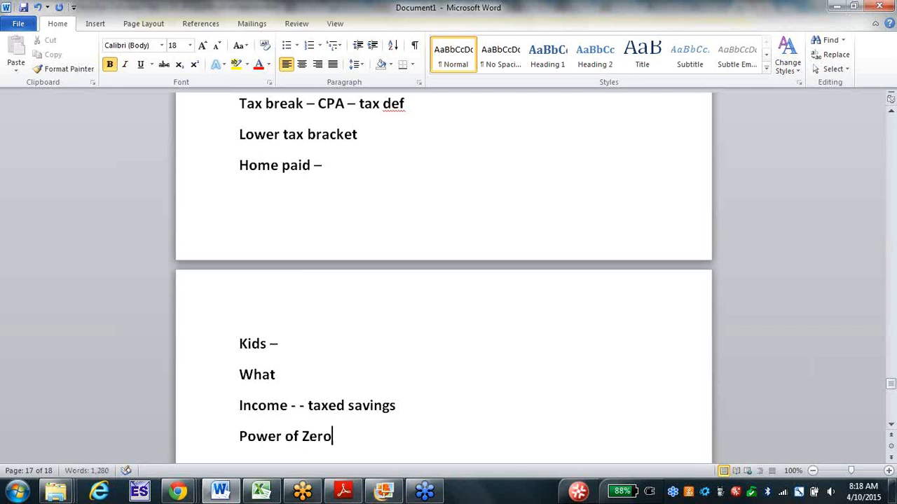
pyautogui.write('- David')
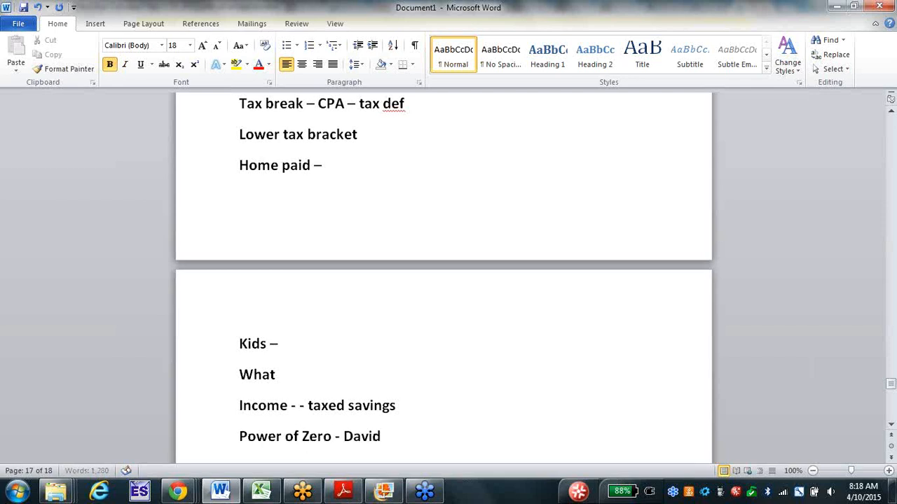
pyautogui.write('McKnigf')
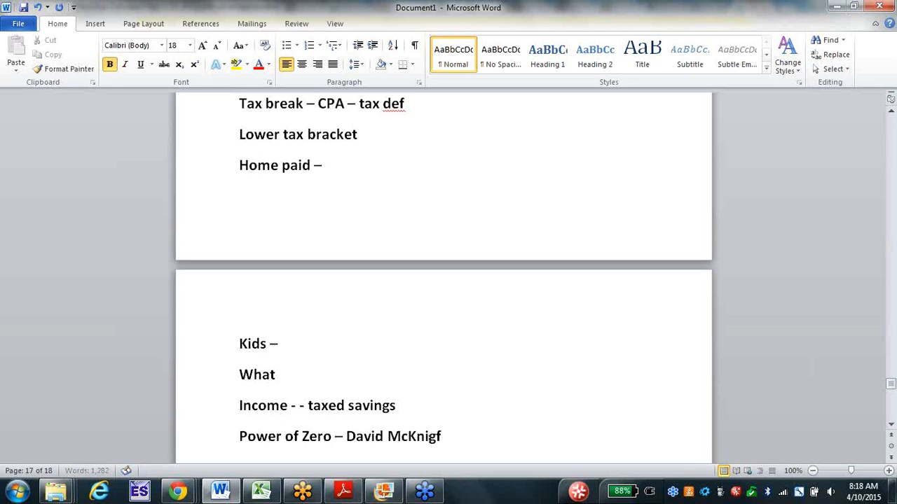
pyautogui.write('ht')
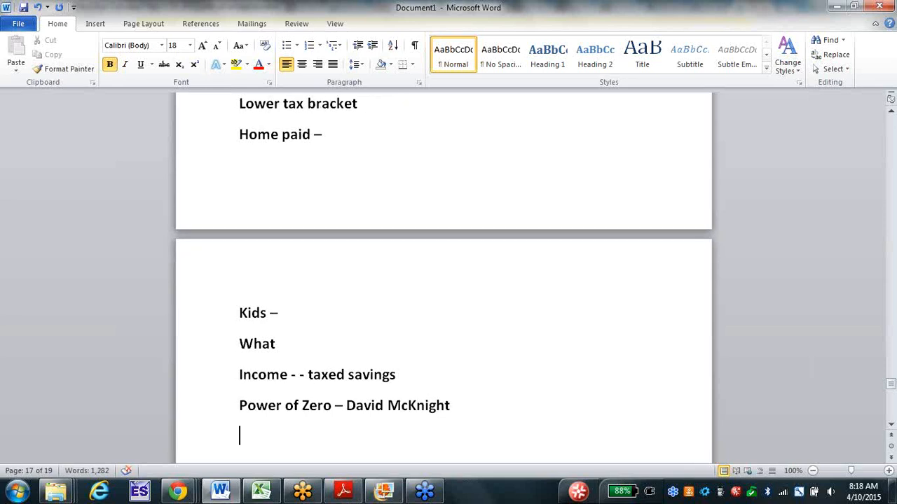
# Start the line '25% - 63% 100,000 -'.
pyautogui.write('25')
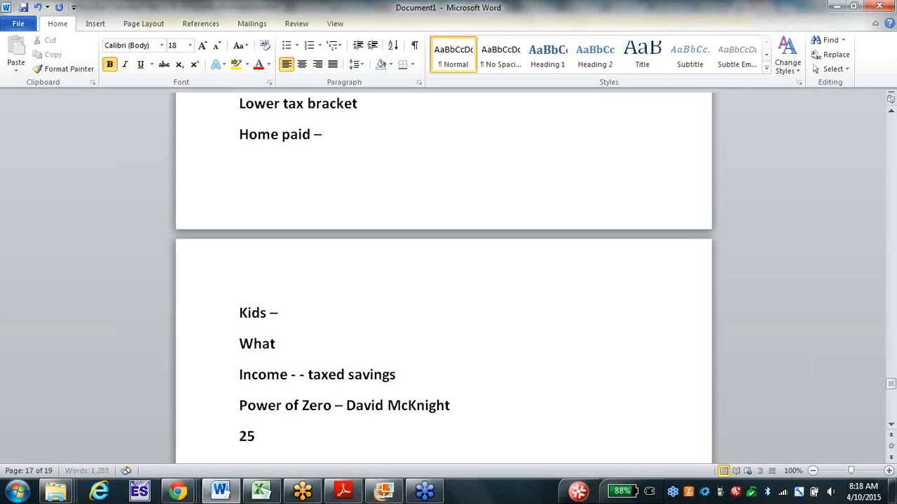
pyautogui.write('% -')
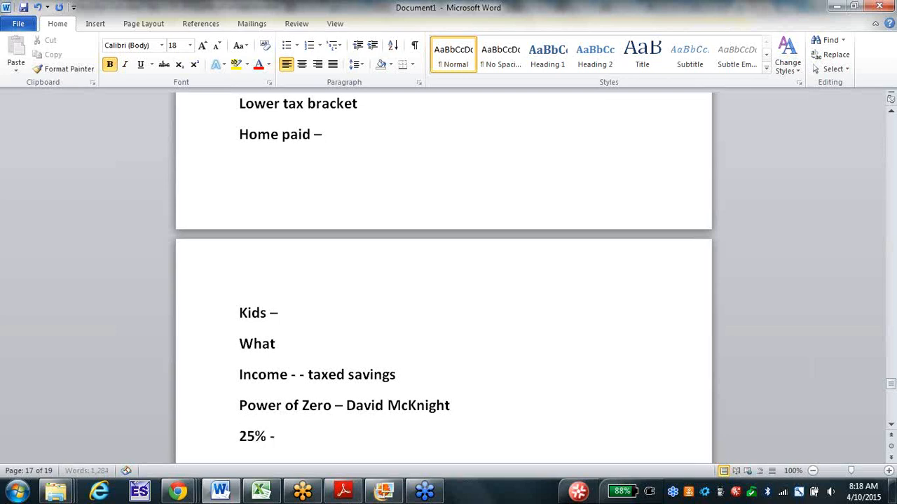
pyautogui.click(278, 436)
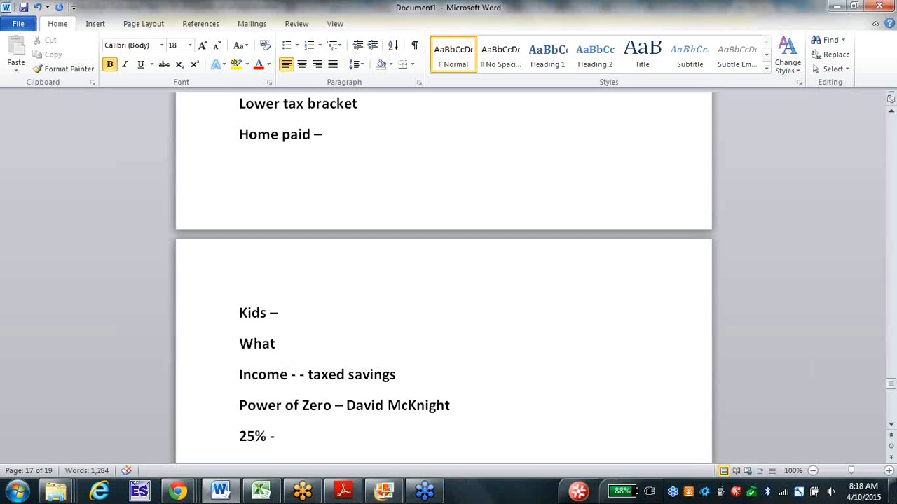
pyautogui.write('63%')
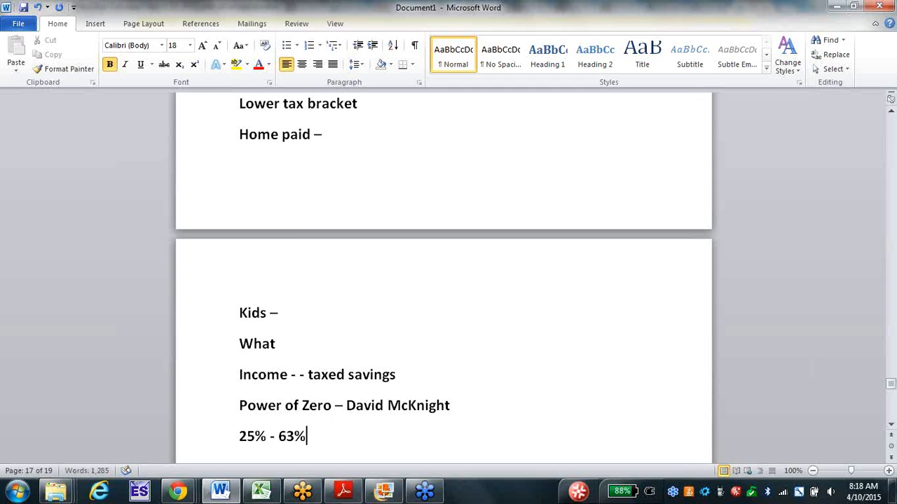
pyautogui.write('1')
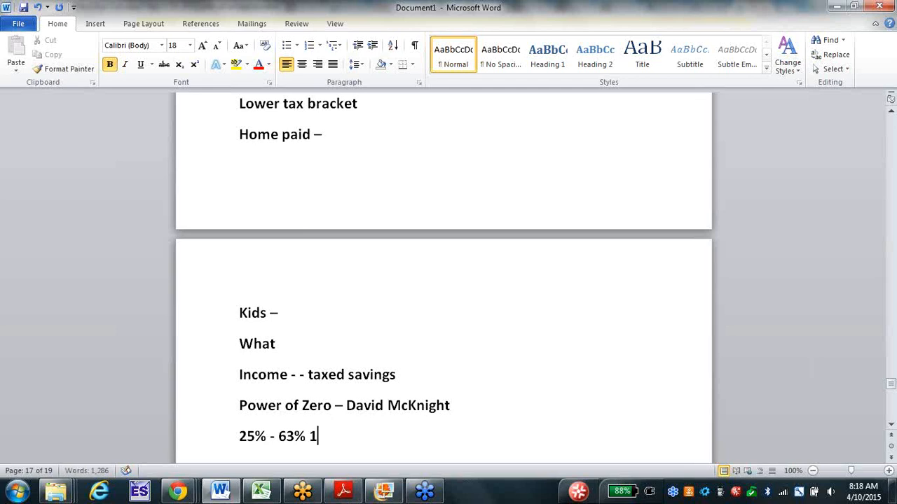
pyautogui.write('00,000')
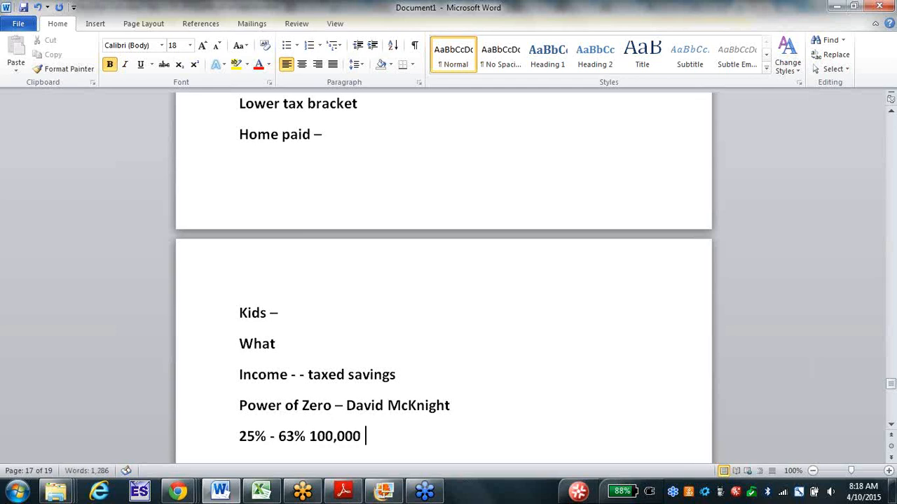
pyautogui.write('-')
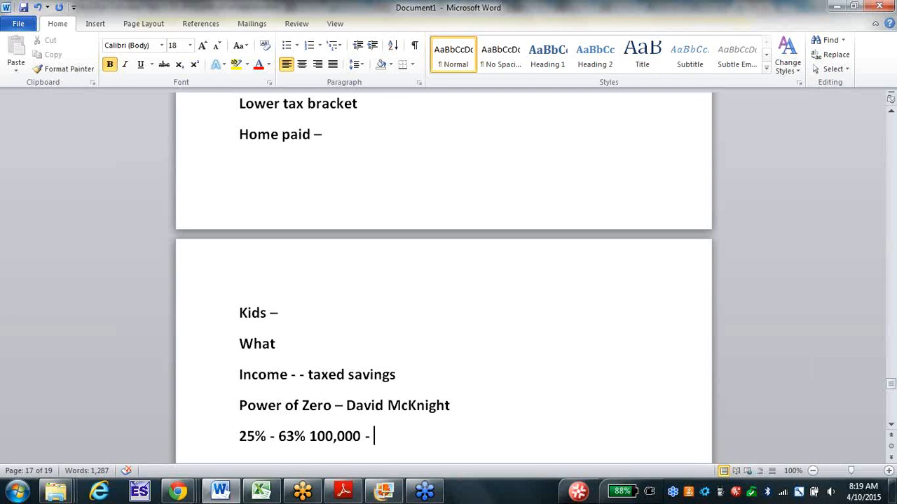
# Add '1945 – 94%' and the line '70's – 70%'.
pyautogui.write('1945')
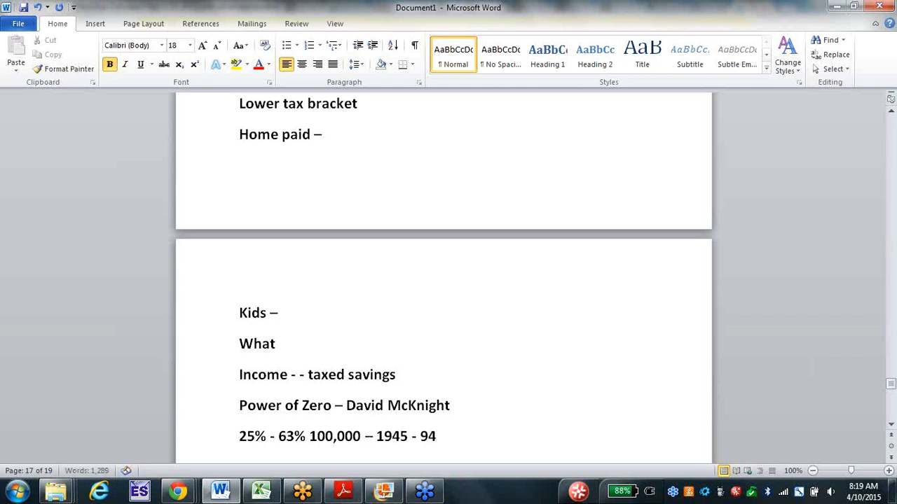
pyautogui.write('% -')
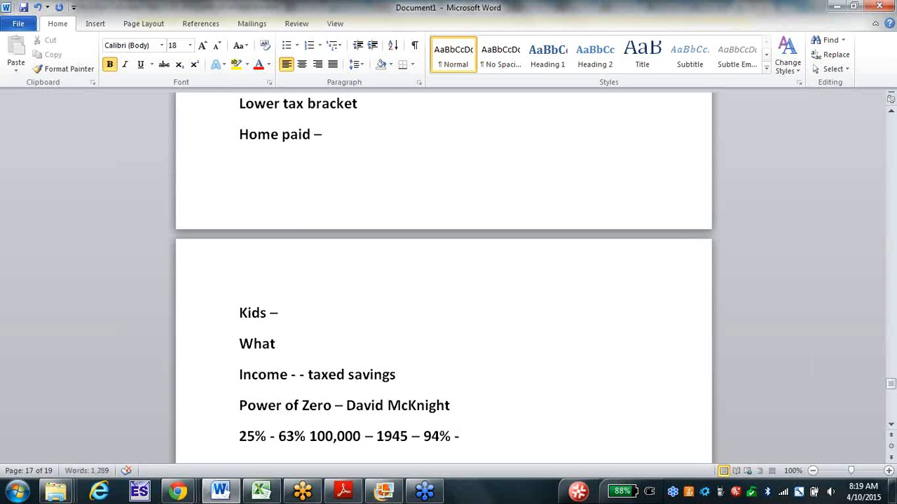
pyautogui.write('70')
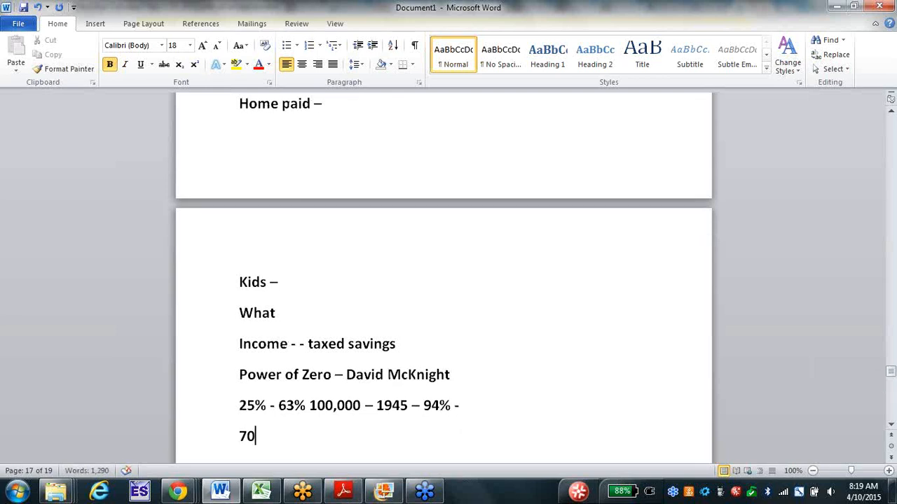
pyautogui.write("'s -")
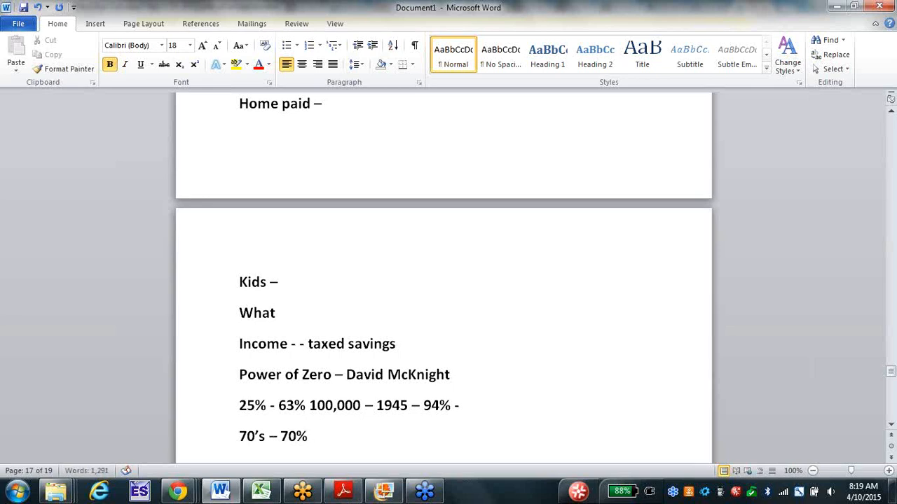
# Add the line '100,000 – per pic – 200,000 6 months', correcting the 'months' typo.
pyautogui.scroll(-3)
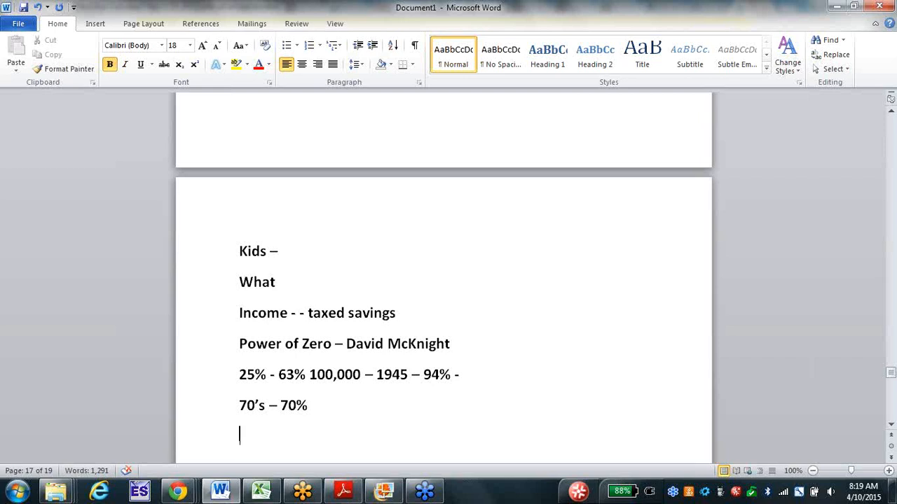
pyautogui.write('100,000 – per')
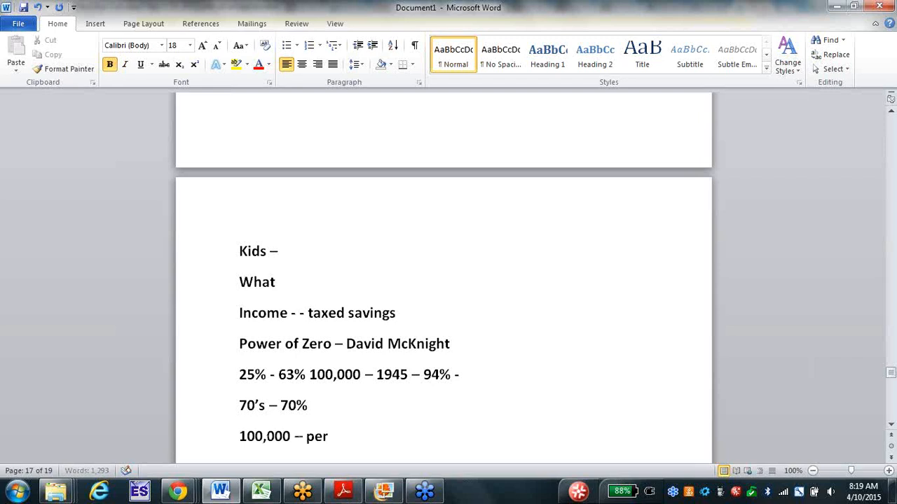
pyautogui.write('pic -')
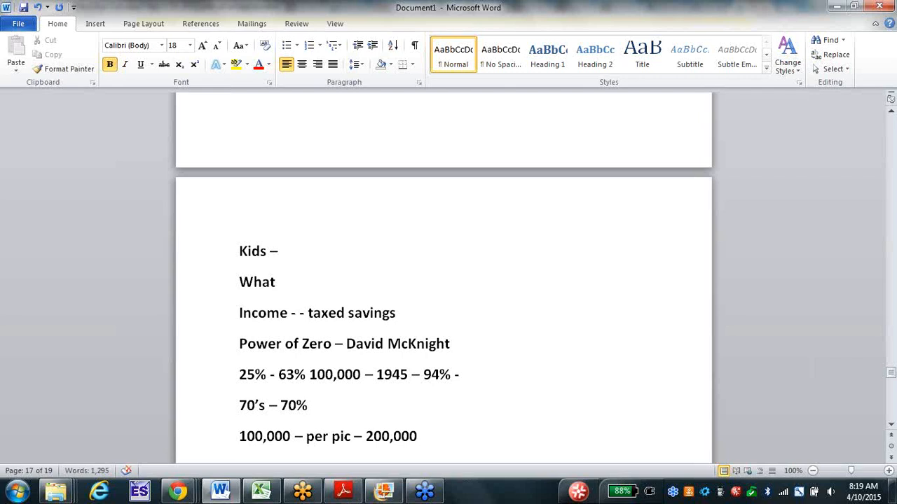
pyautogui.write('6 moth')
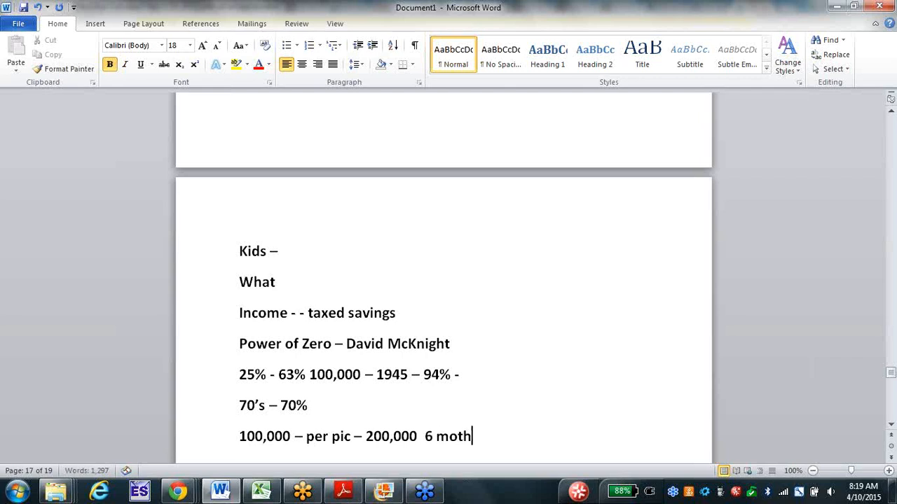
pyautogui.press('backspace')
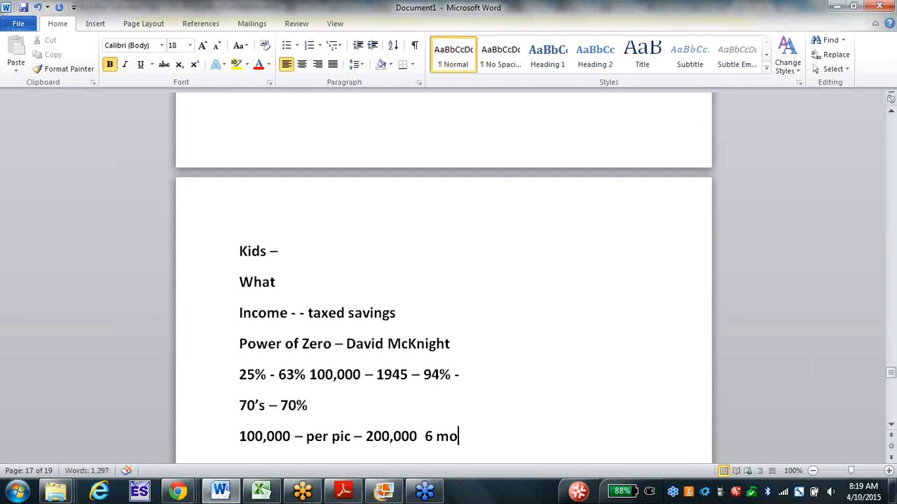
pyautogui.write('nths')
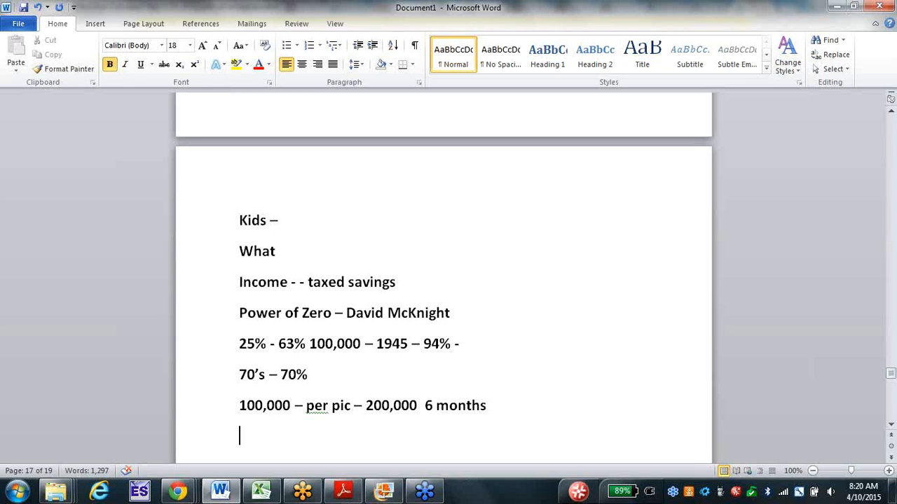
# Add 'Loweed 28% - took of most deductions' and a '1970' line.
pyautogui.write('lowe')
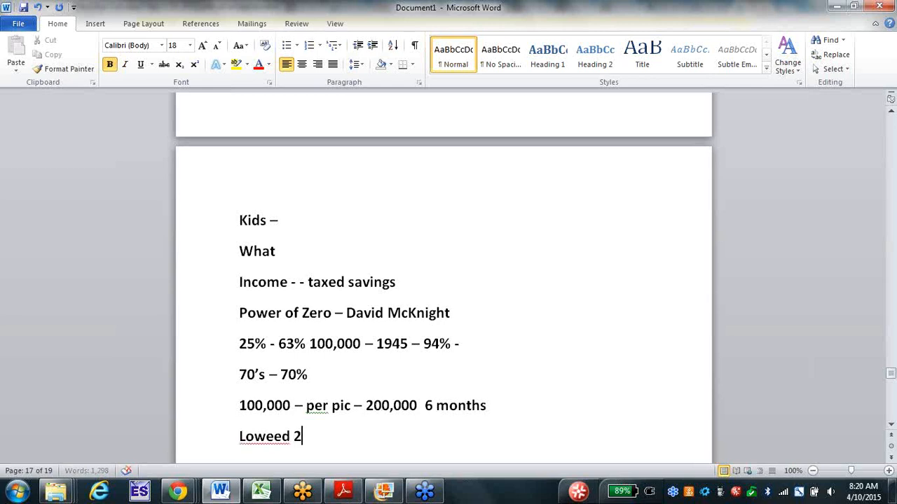
pyautogui.write('8%')
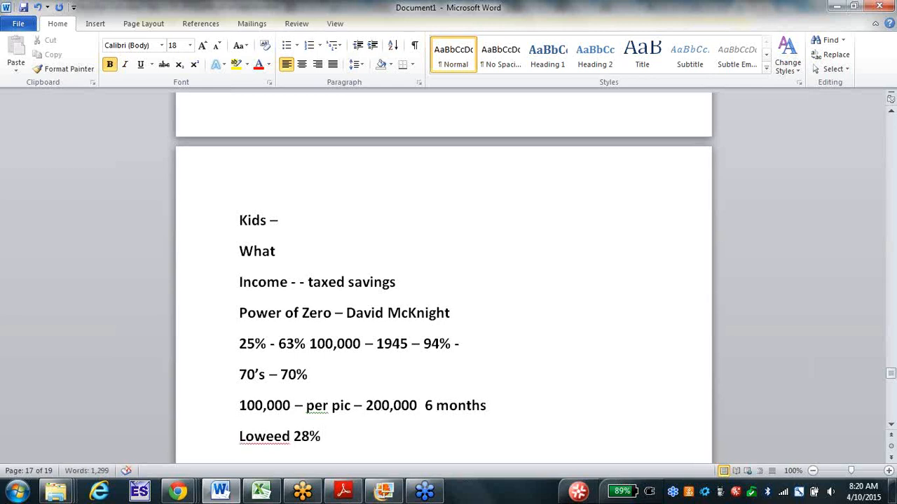
pyautogui.write('-')
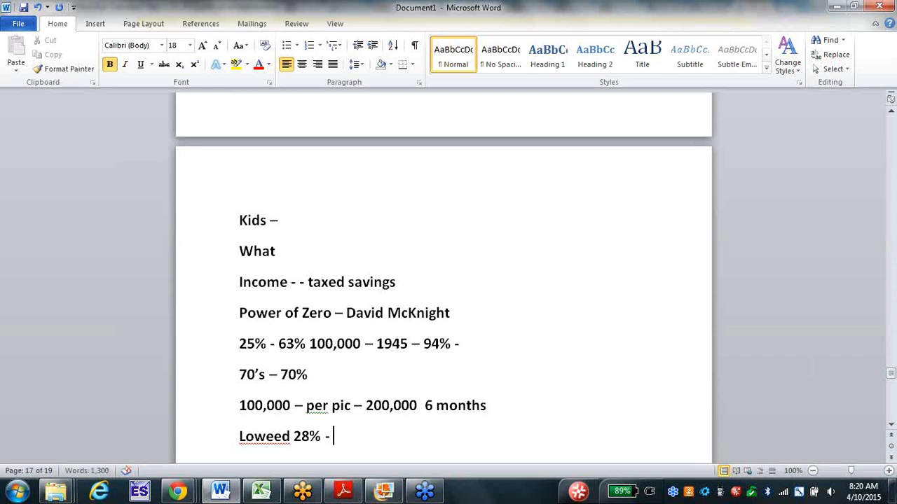
pyautogui.write('took')
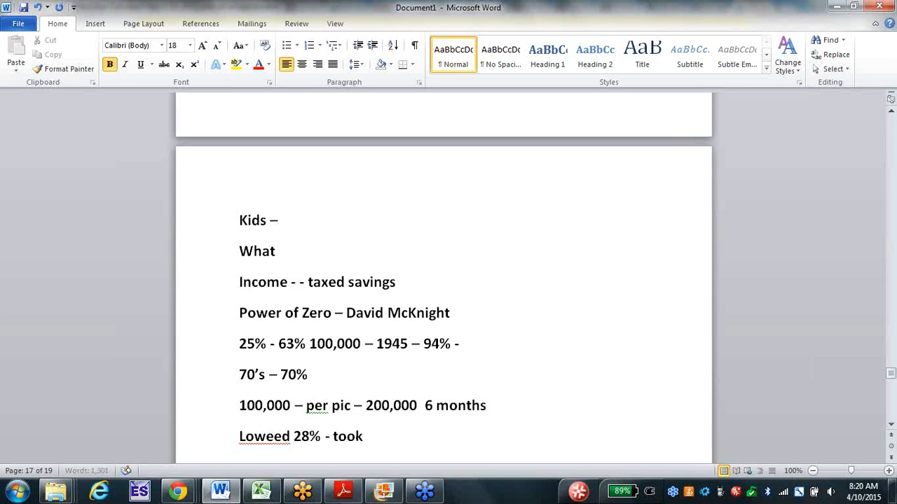
pyautogui.write('of most')
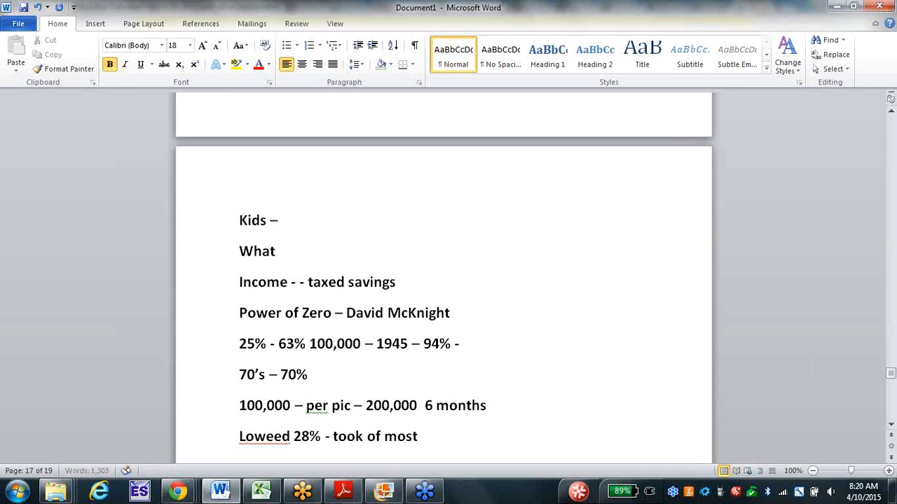
pyautogui.write('deductions')
pyautogui.write('19')
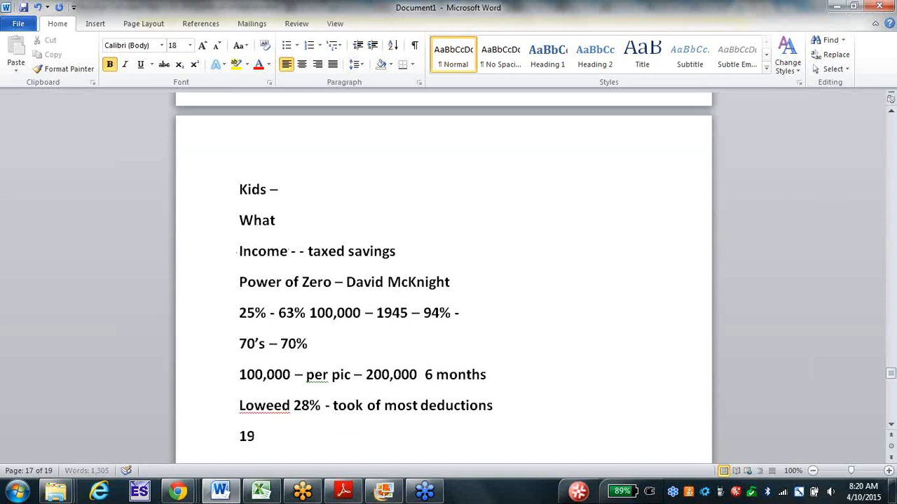
pyautogui.write('70')
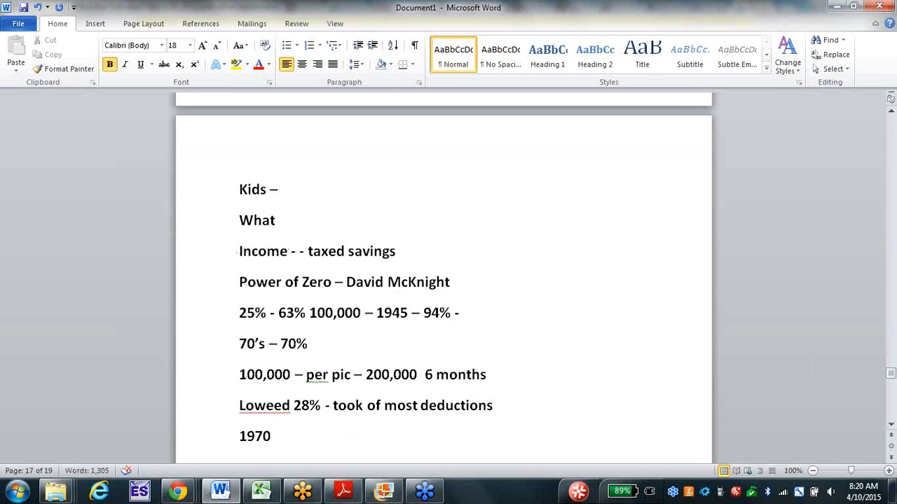
# Start a new empty line after '1970'.
pyautogui.click(271, 435)
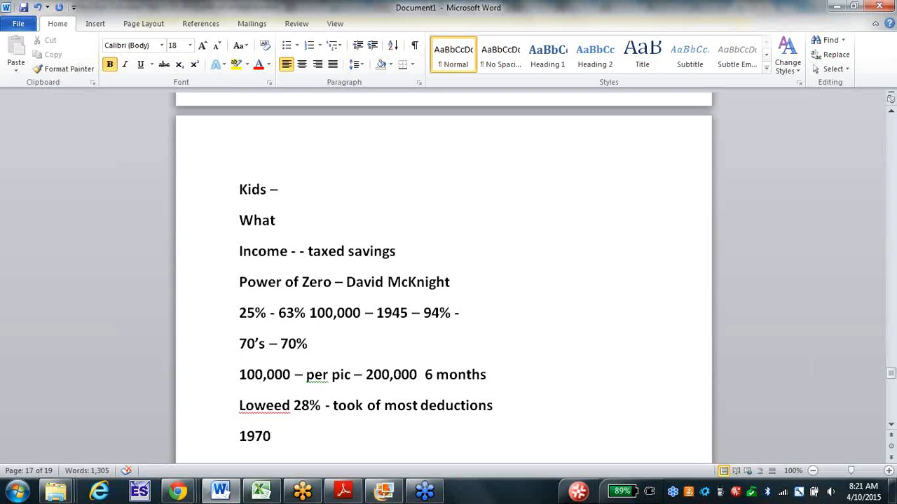
pyautogui.click(271, 435)
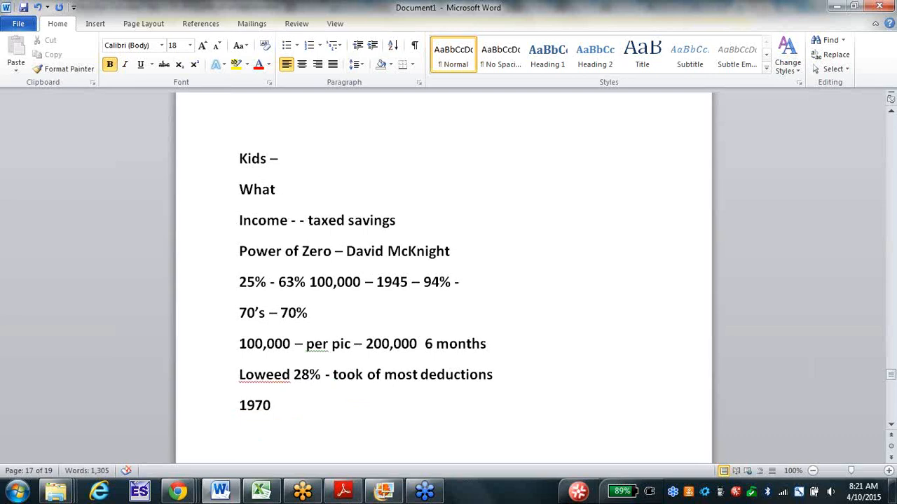
pyautogui.press('enter')
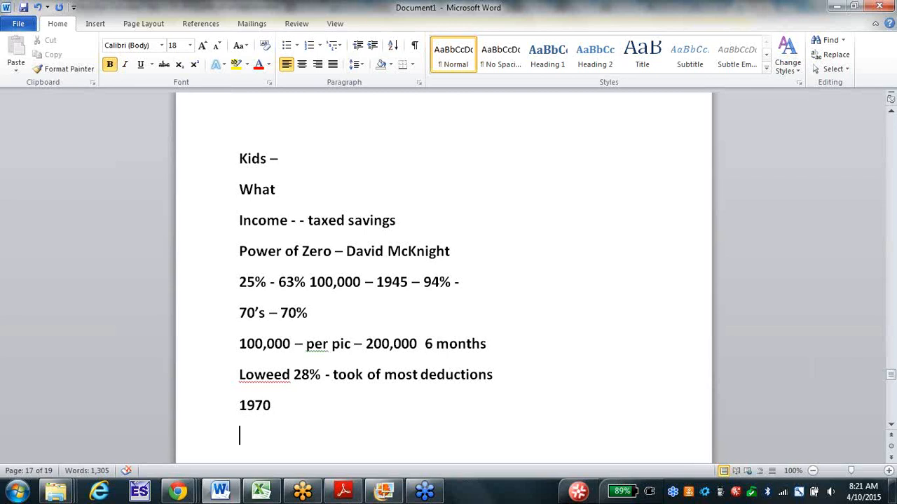
# Add the lines 'Debt –' and '1st - 1980 – to today – income died'.
pyautogui.write('debt')
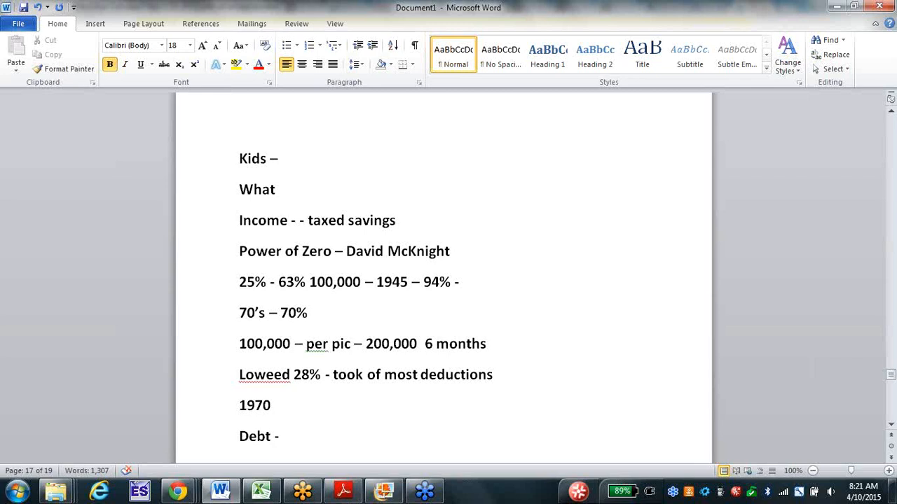
pyautogui.click(281, 436)
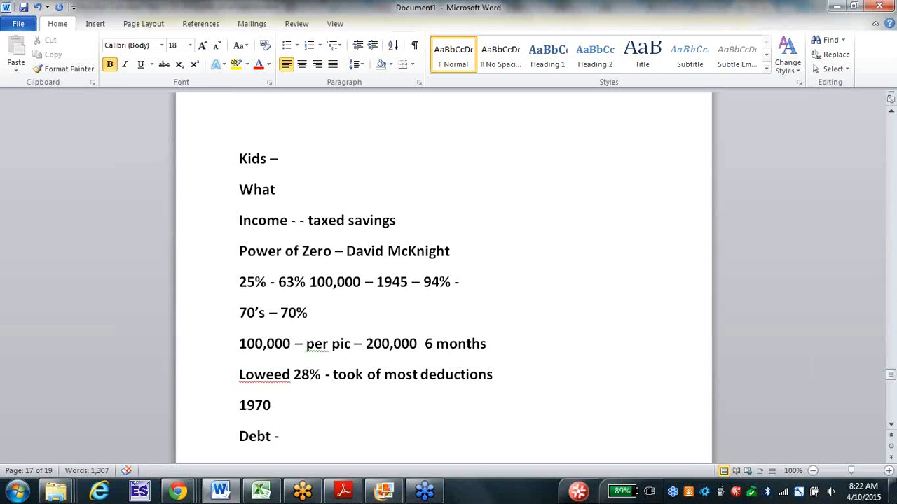
pyautogui.click(282, 436)
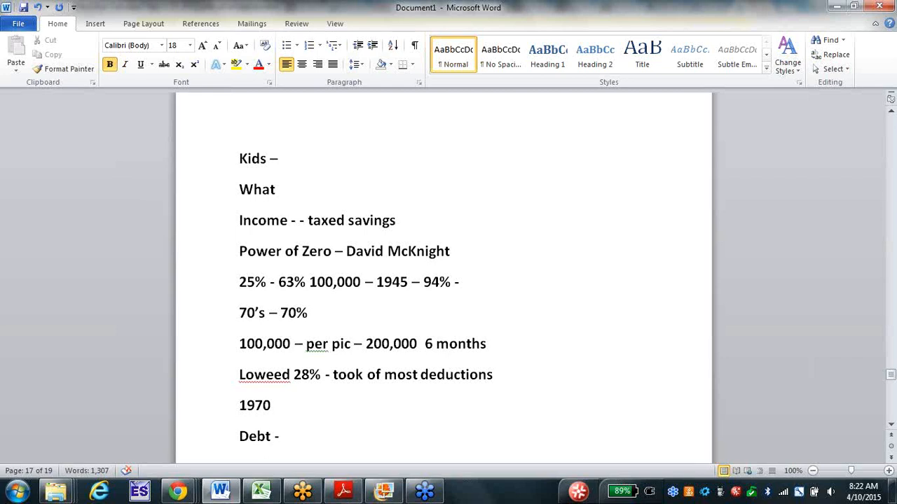
pyautogui.press('enter')
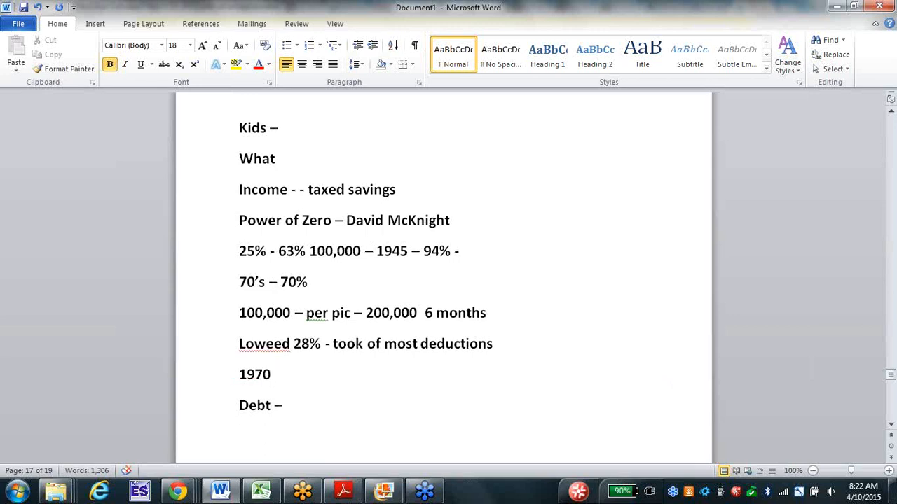
pyautogui.write('1st')
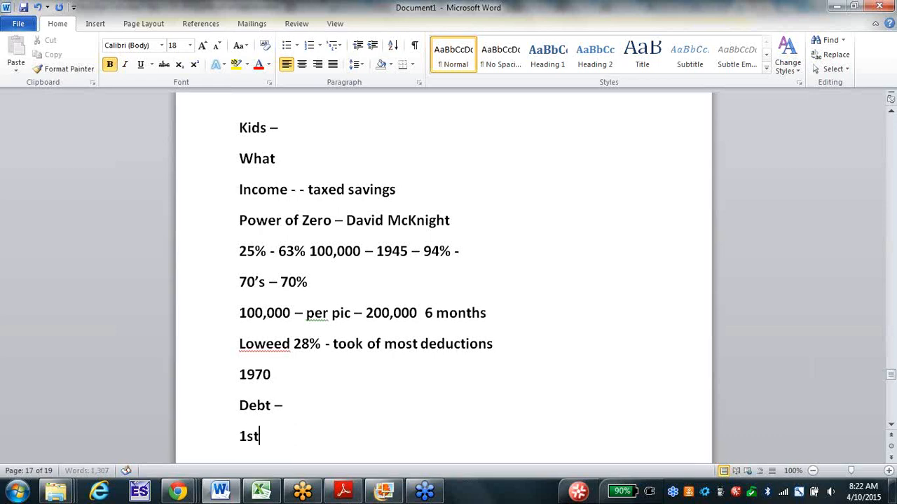
pyautogui.write('- 1980 – to today -')
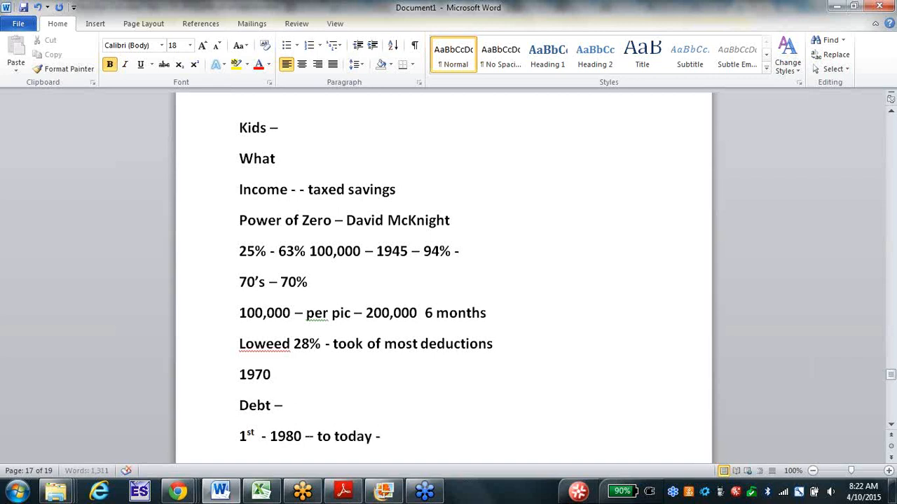
pyautogui.write('income d')
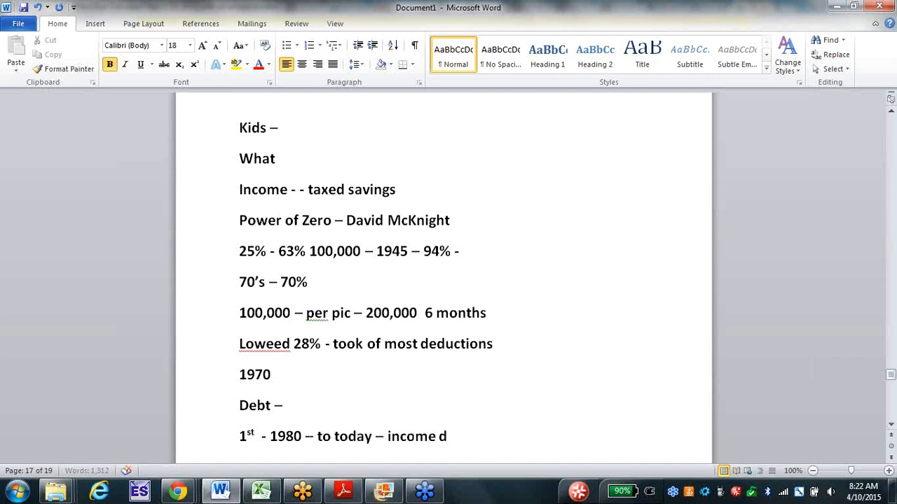
pyautogui.write('ied')
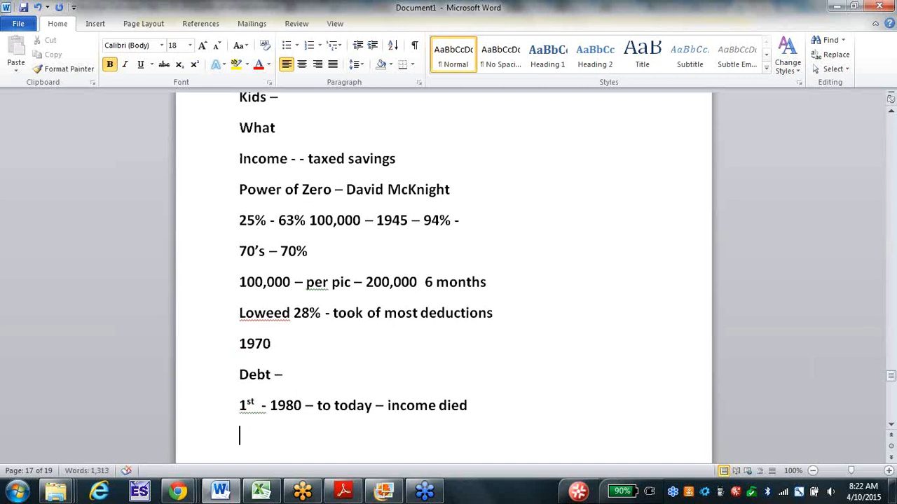
# Add '25,000 / today 43,000' and the line 'Life guard'.
pyautogui.write('25')
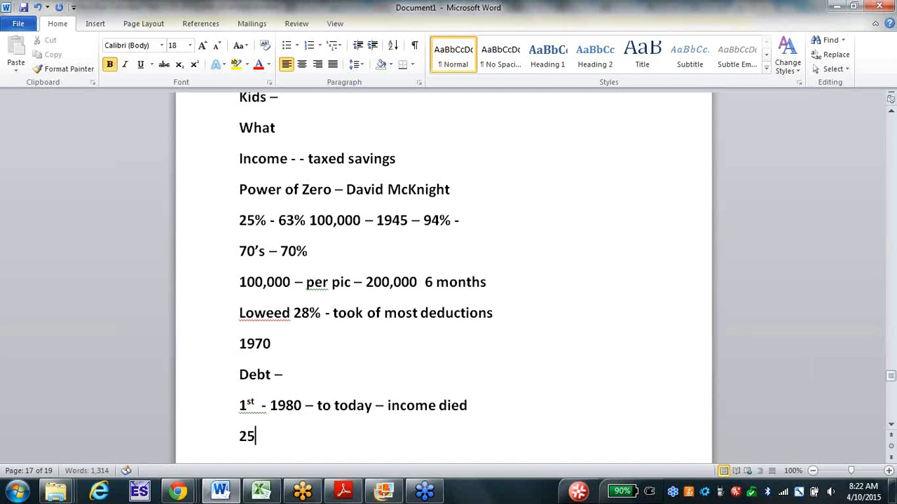
pyautogui.write(',000')
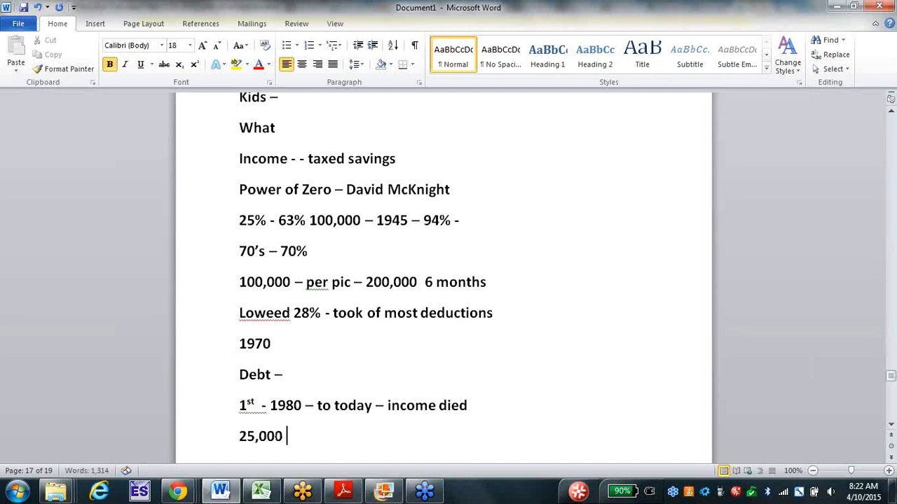
pyautogui.write('/ today 43')
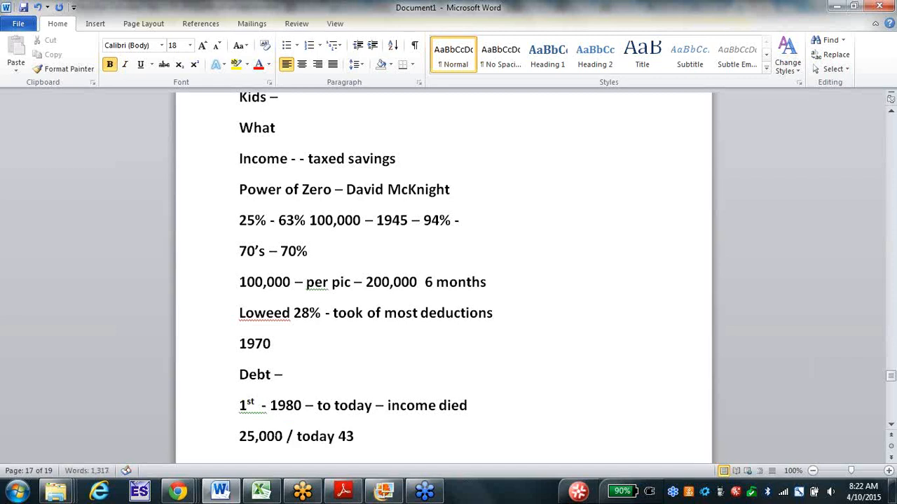
pyautogui.write(',000')
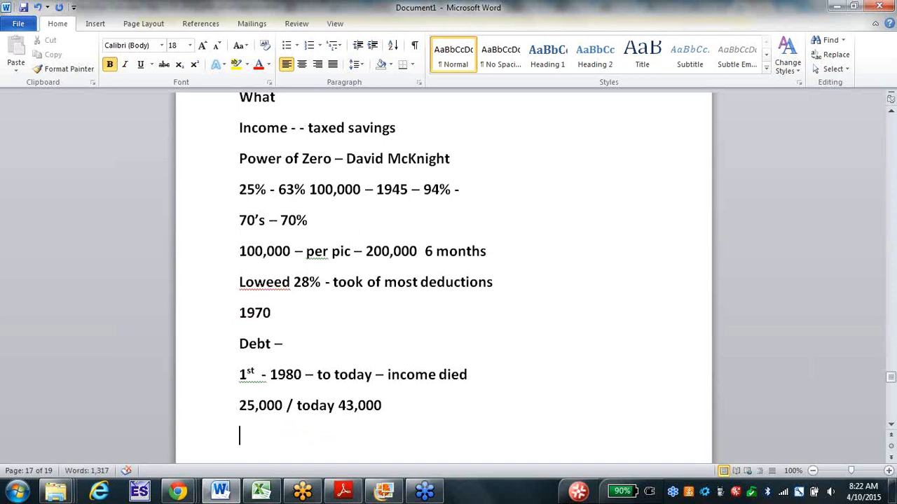
pyautogui.write('I')
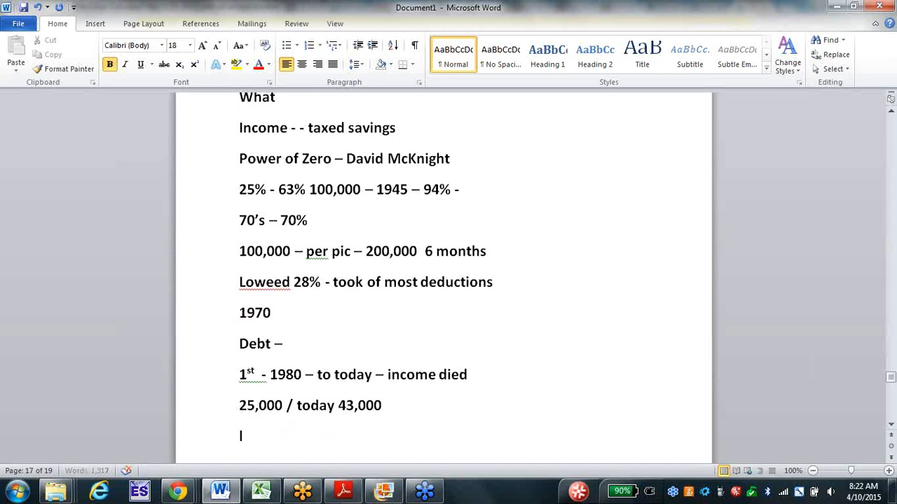
pyautogui.write('Life guard')
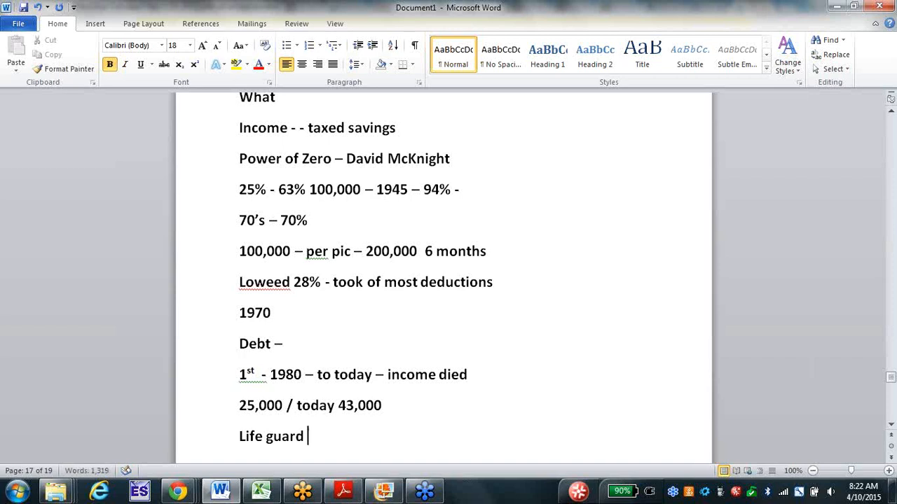
# Add a '25,000' line under 'Life guard', followed by an empty line.
pyautogui.press('enter')
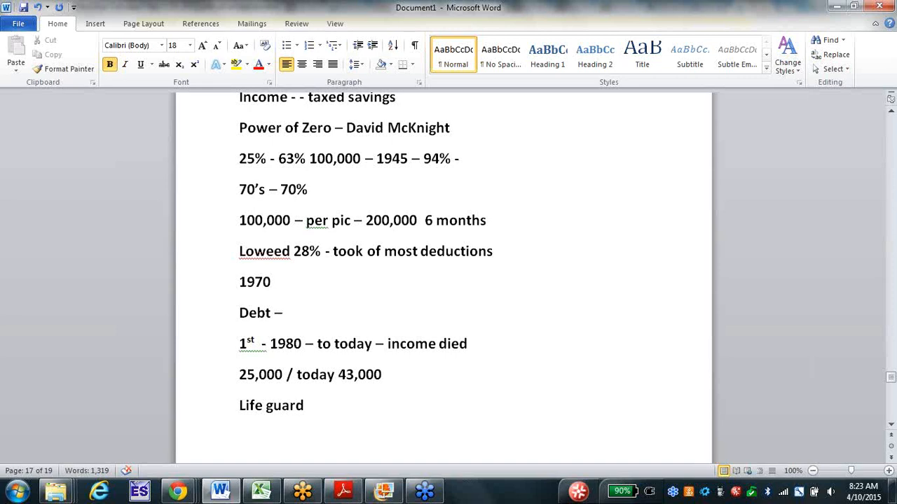
pyautogui.write('25,0')
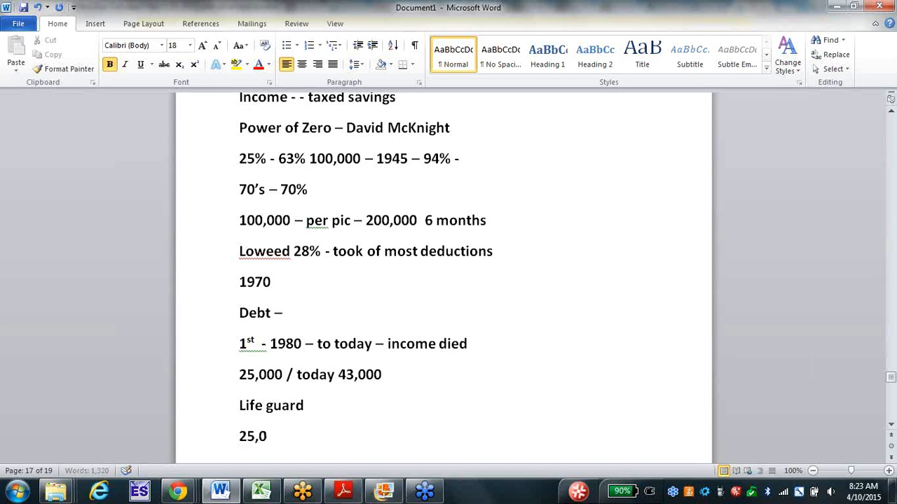
pyautogui.write('00')
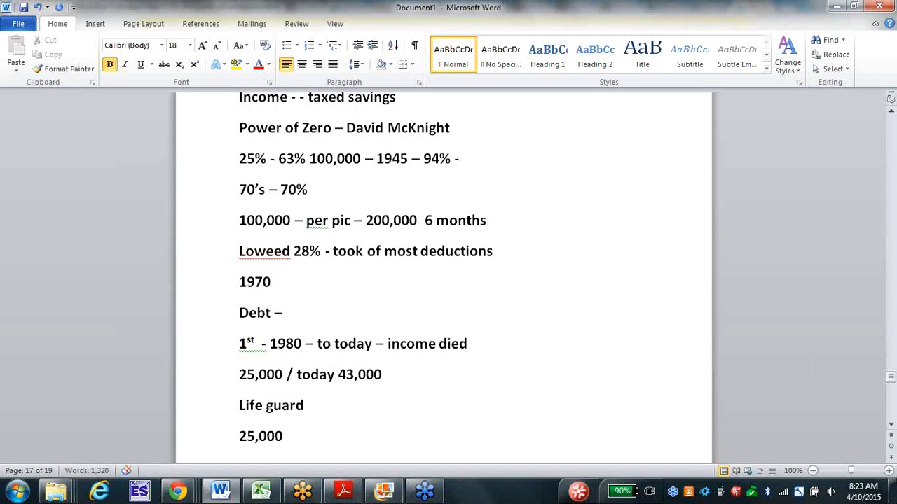
pyautogui.scroll(-3)
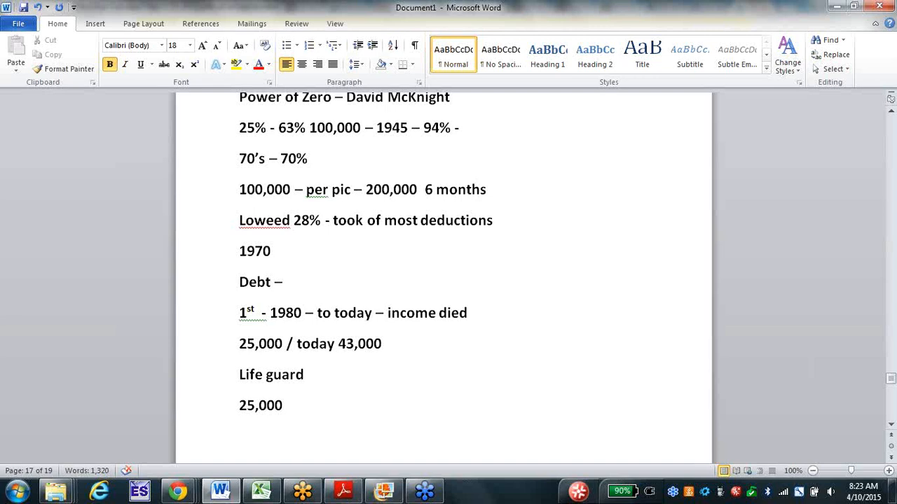
pyautogui.press('enter')
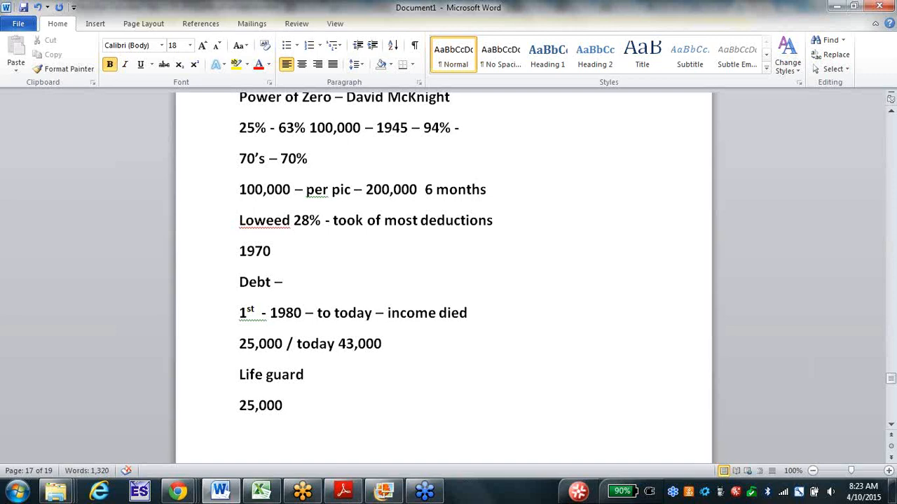
pyautogui.press('enter')
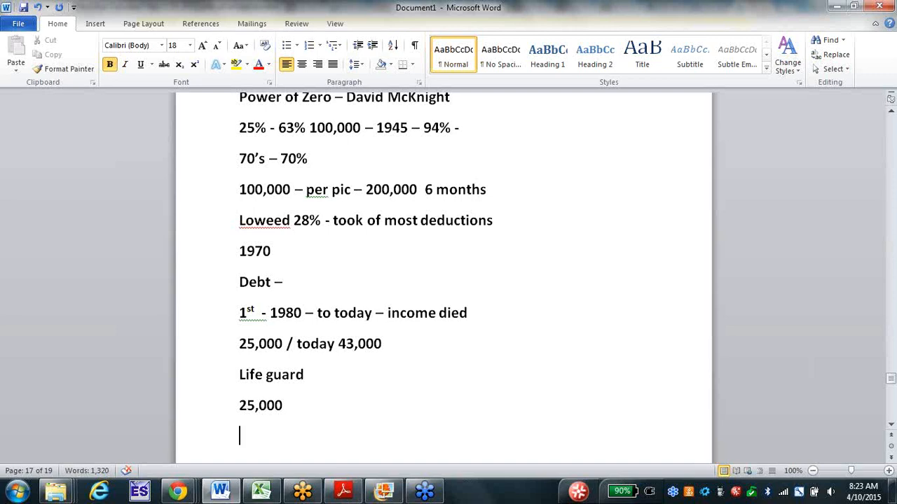
# Add the 'Will taxes – whoever defer tax bill' line and 'Next obstacle'.
pyautogui.write('will')
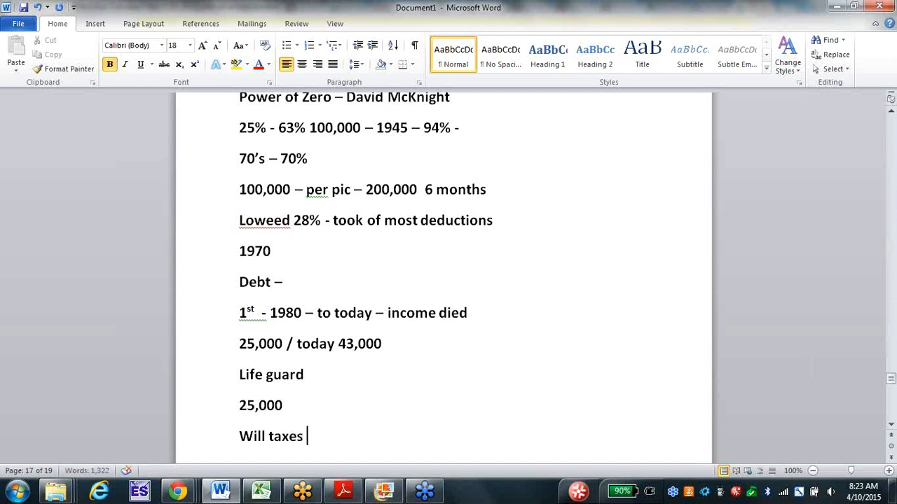
pyautogui.write('- wh')
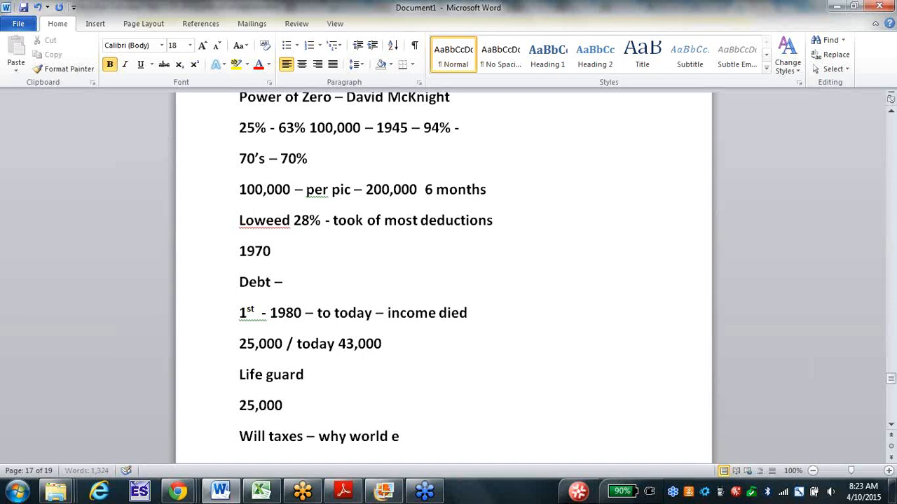
pyautogui.write('ver defer t')
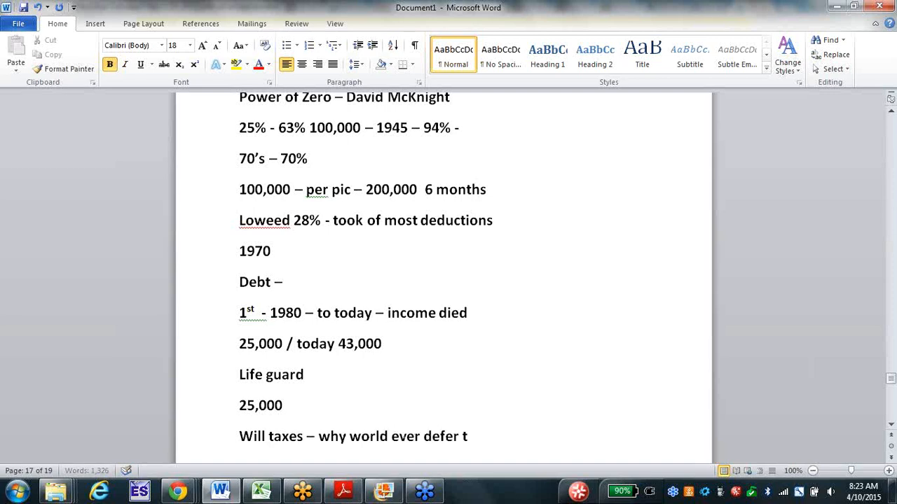
pyautogui.write('ax bill')
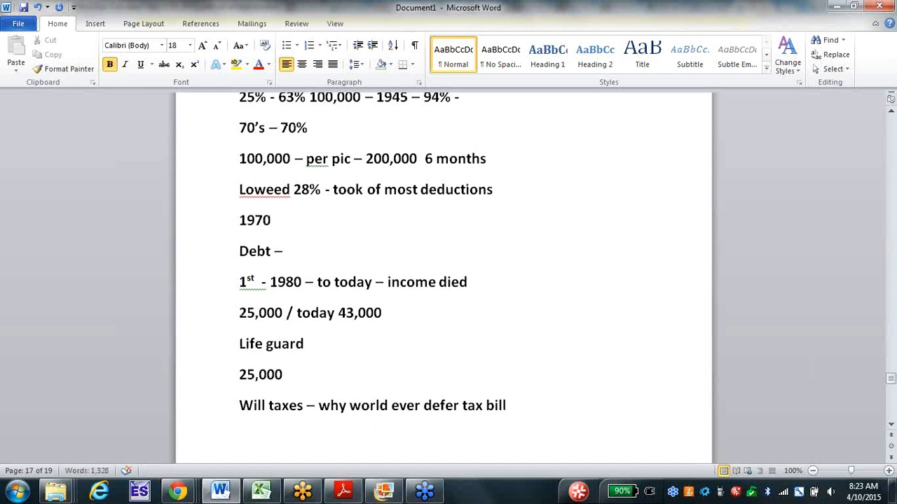
pyautogui.write('Next')
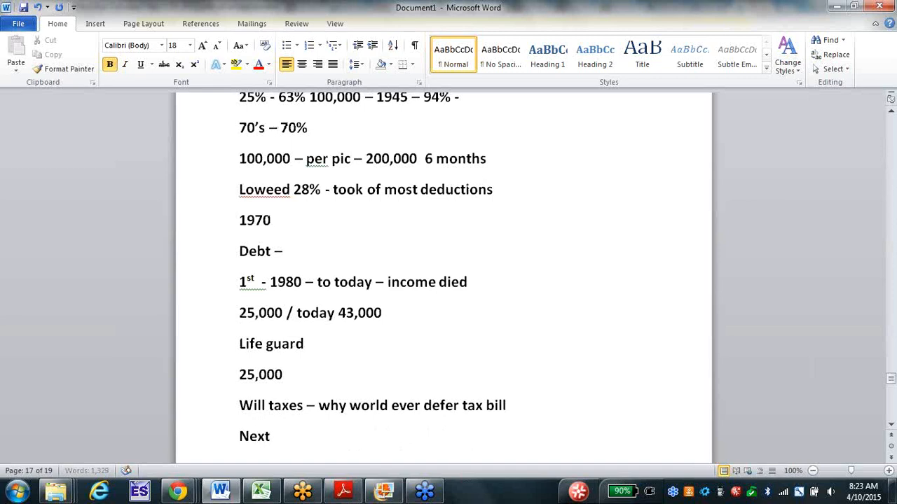
pyautogui.write('obstacle')
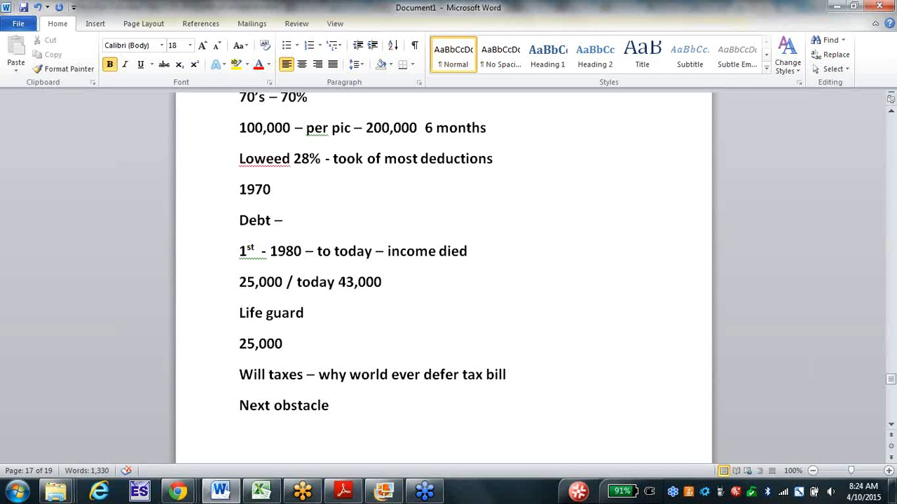
pyautogui.press('enter')
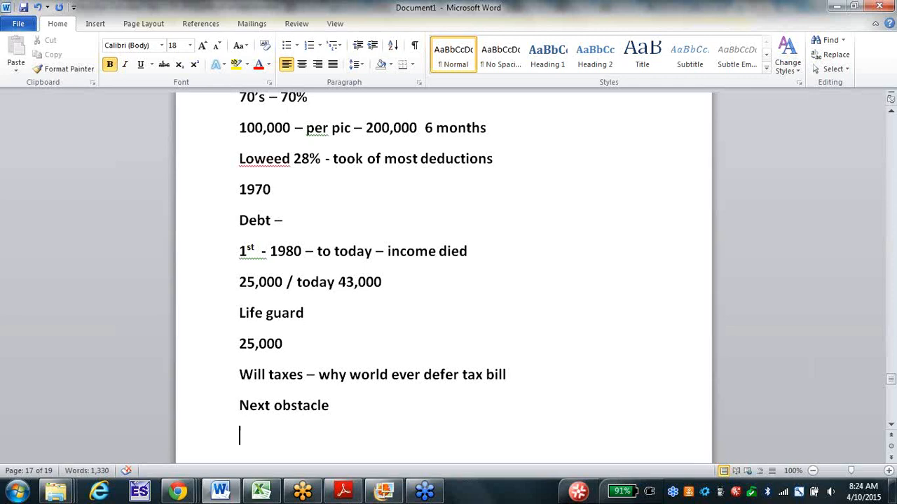
# Type the gains-without-the-losses sentence and the line 'No caps – No risk'.
pyautogui.write('gain')
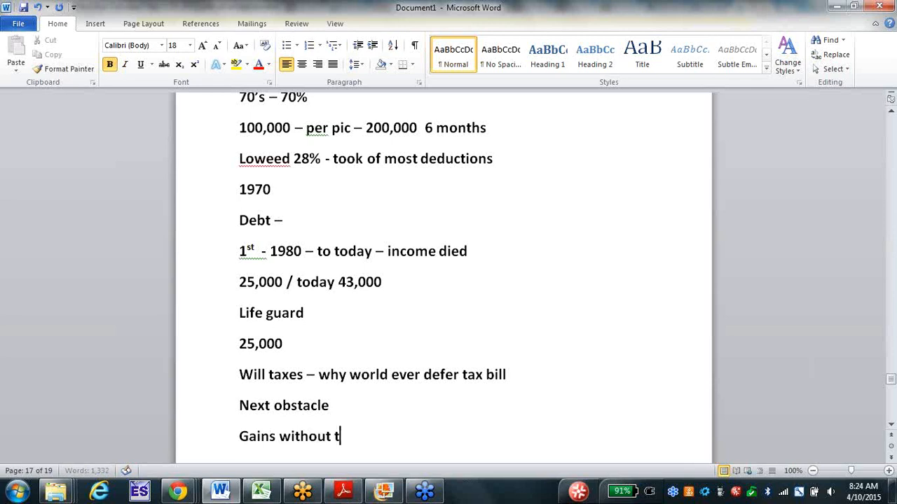
pyautogui.write('he losses')
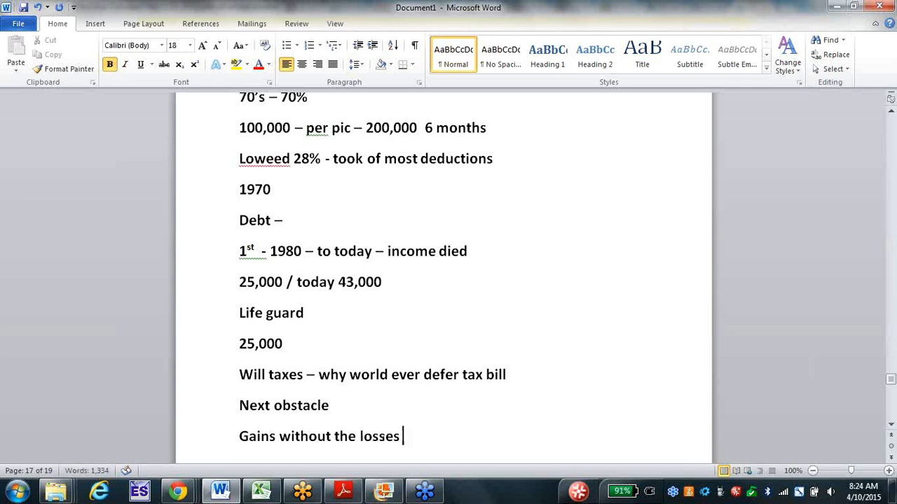
pyautogui.write('– and if y')
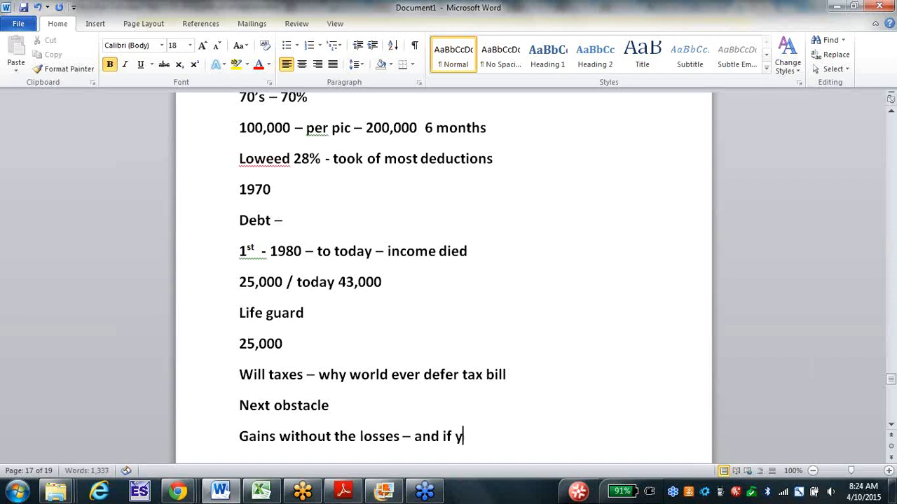
pyautogui.write('lu lear')
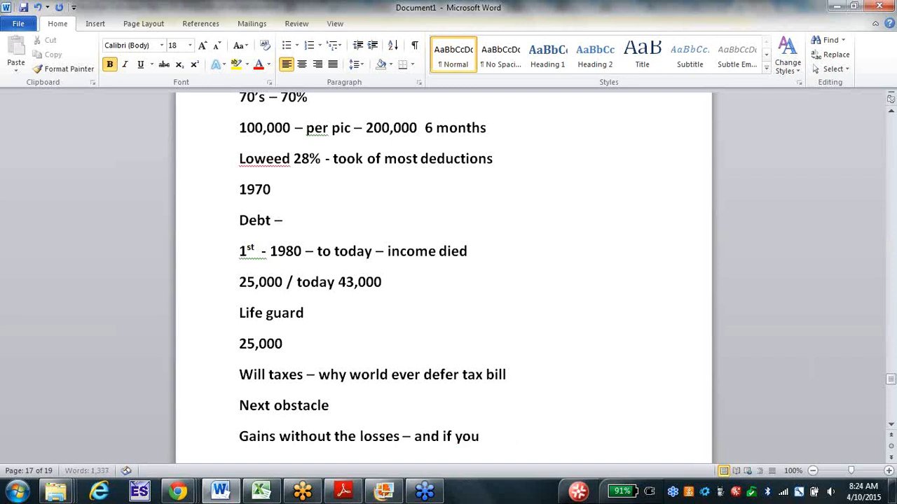
pyautogui.write('learn they exist – why in')
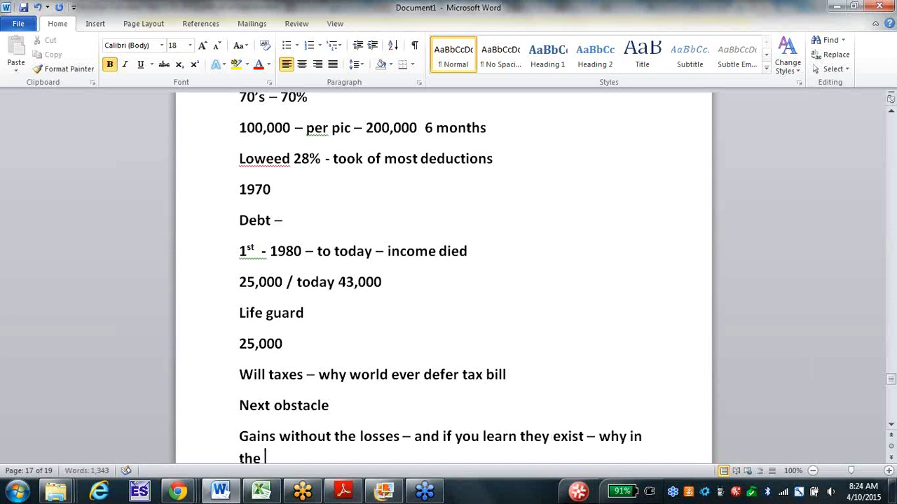
pyautogui.write('world ever')
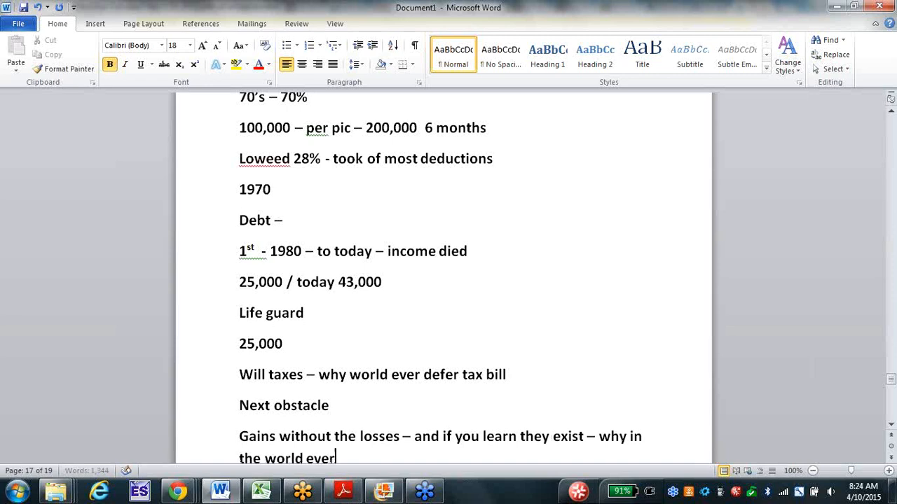
pyautogui.write('- harms again')
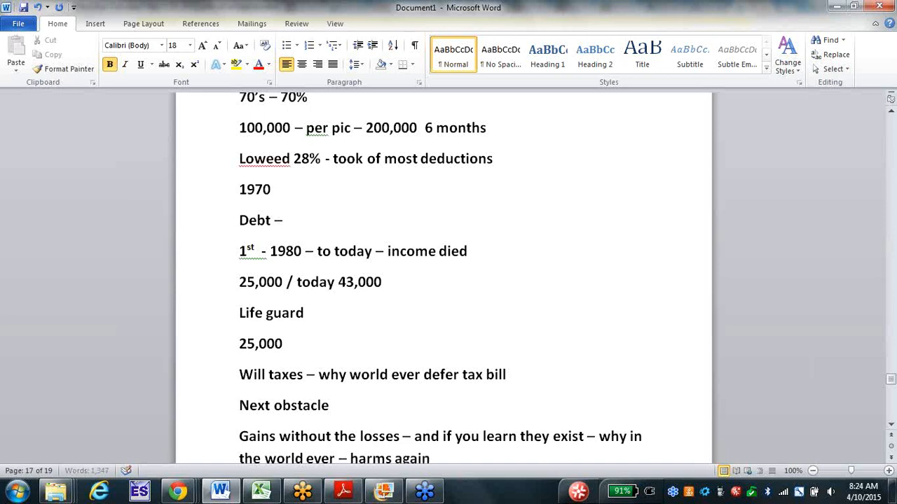
pyautogui.scroll(-3)
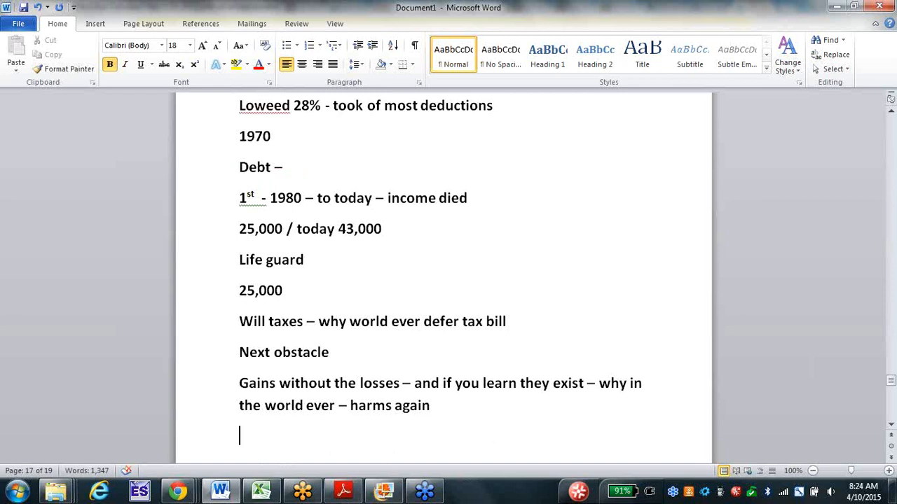
pyautogui.write('No')
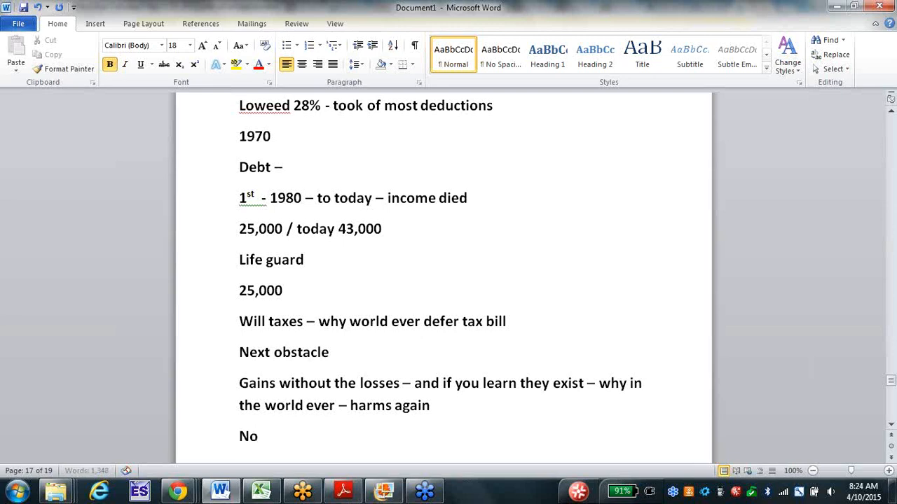
pyautogui.write('caps')
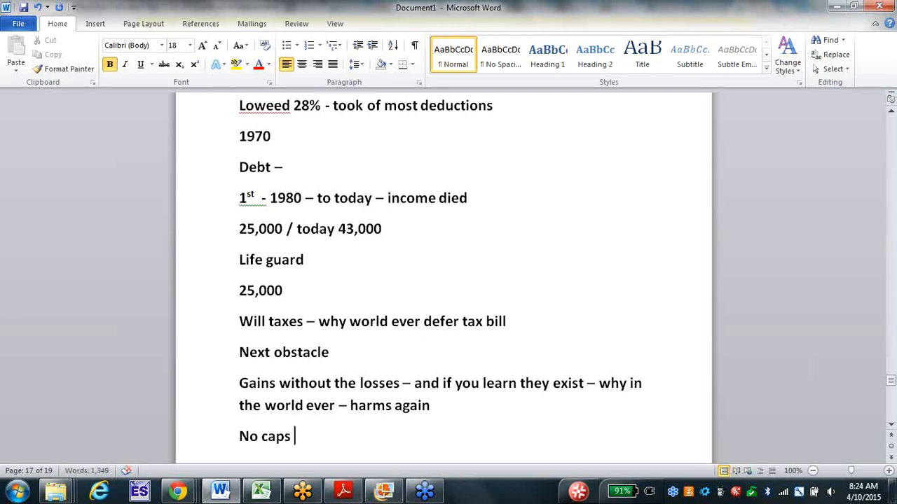
pyautogui.write('-')
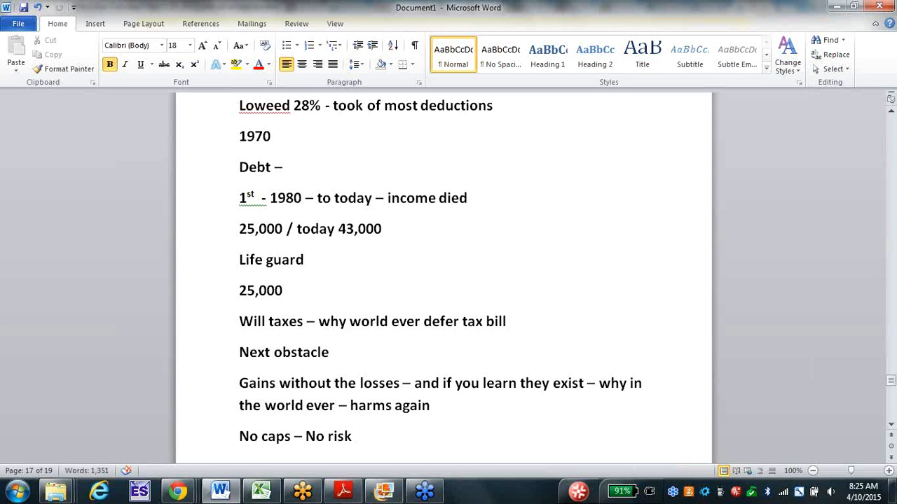
pyautogui.scroll(-3)
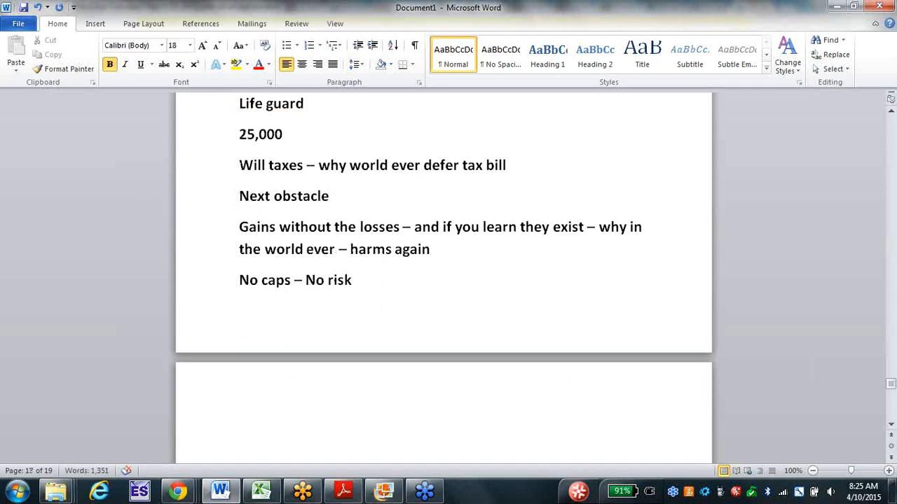
pyautogui.click(240, 434)
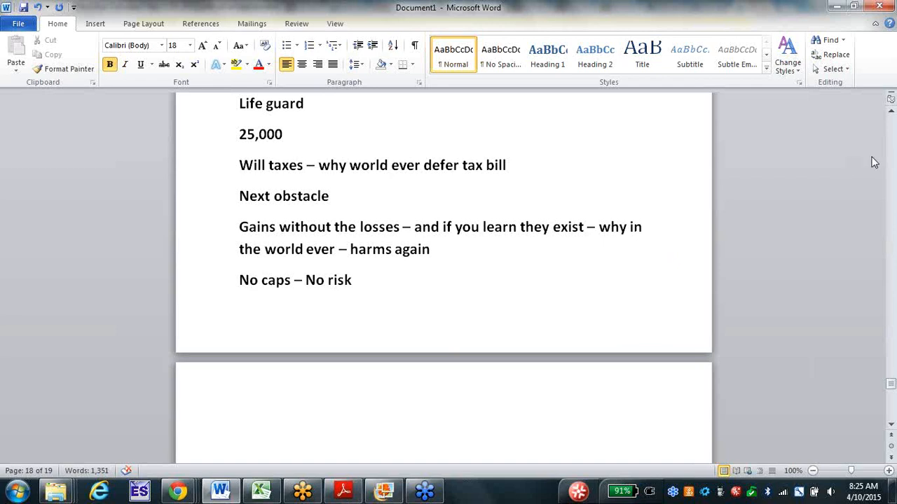
pyautogui.moveTo(888, 194)
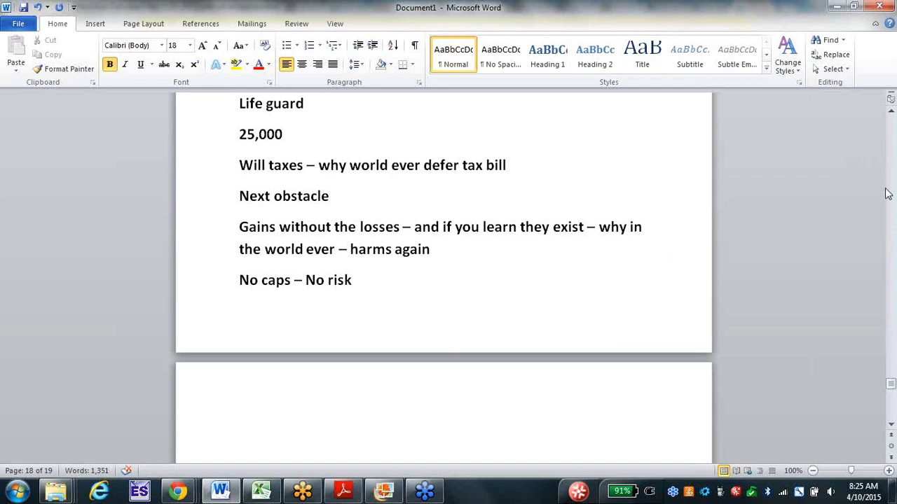
pyautogui.click(240, 435)
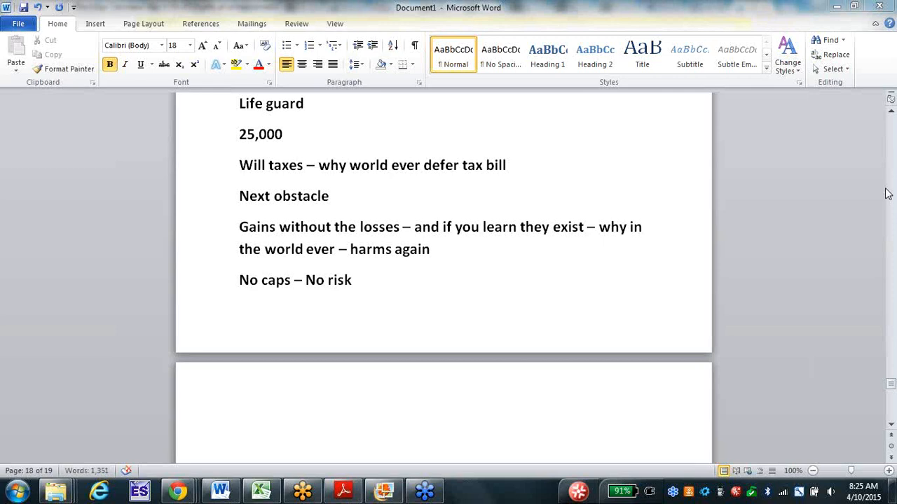
pyautogui.moveTo(677, 179)
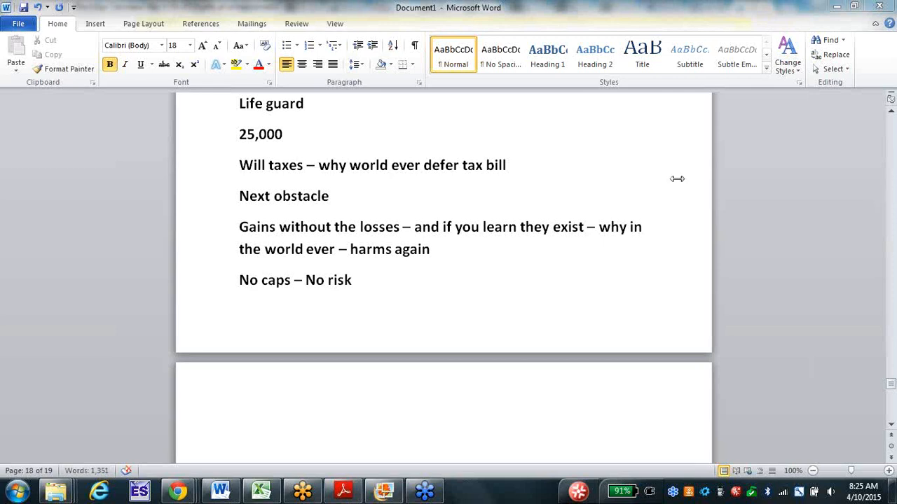
pyautogui.moveTo(659, 121)
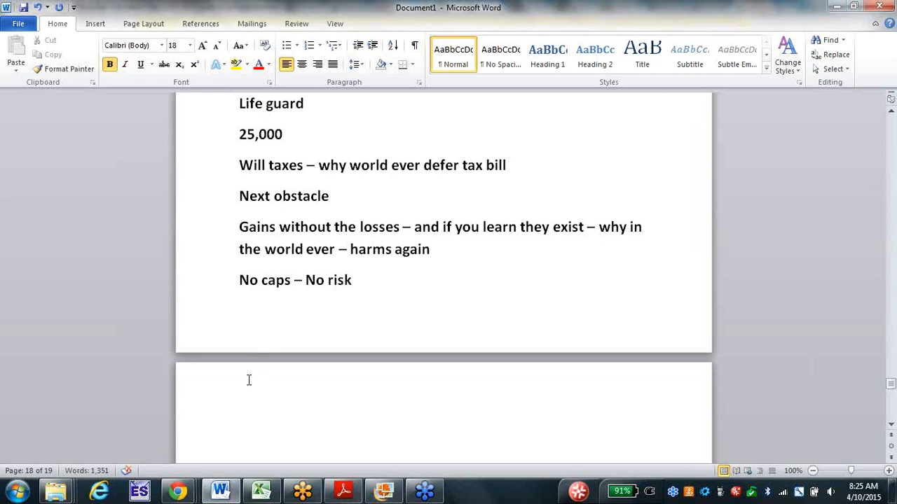
pyautogui.click(240, 436)
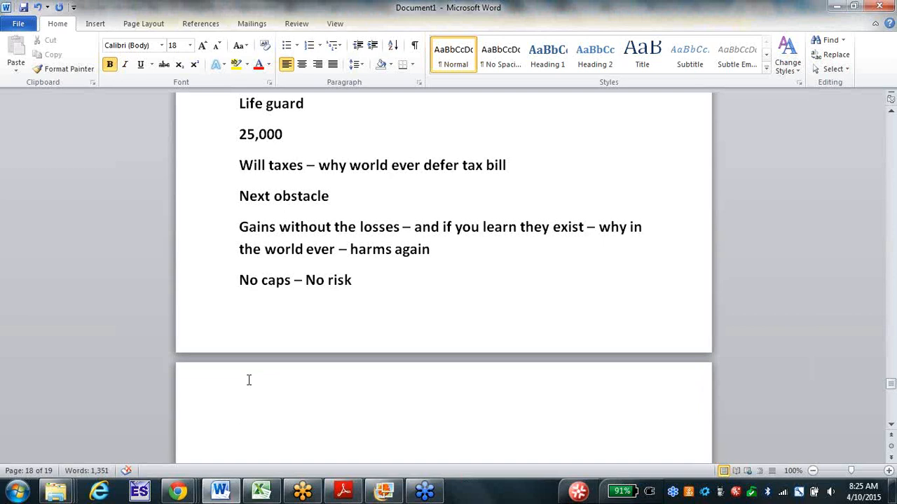
# Type 'Does it make sense – RISK' and 'CPA' on the next page.
pyautogui.write('Does it make')
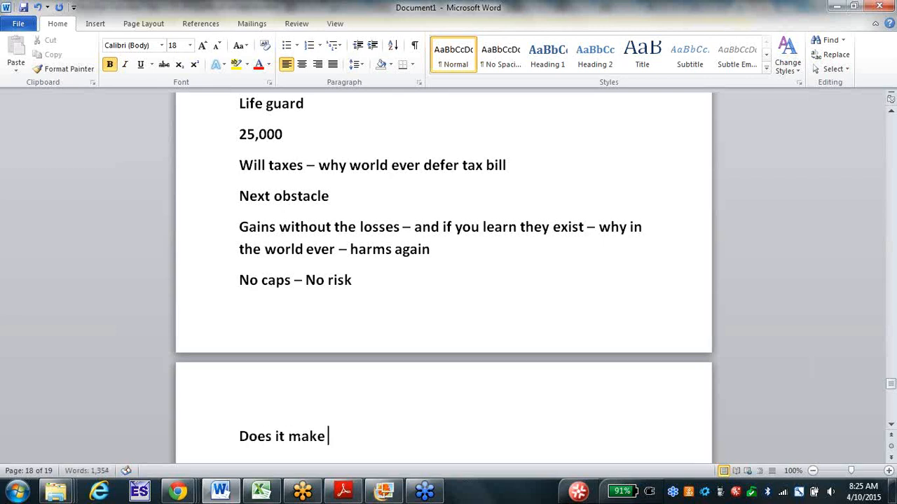
pyautogui.write('sense')
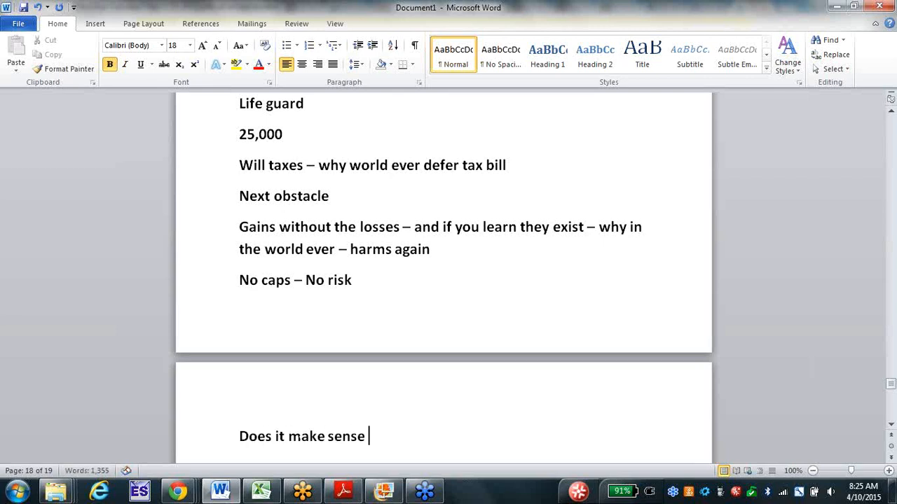
pyautogui.write('- RISK')
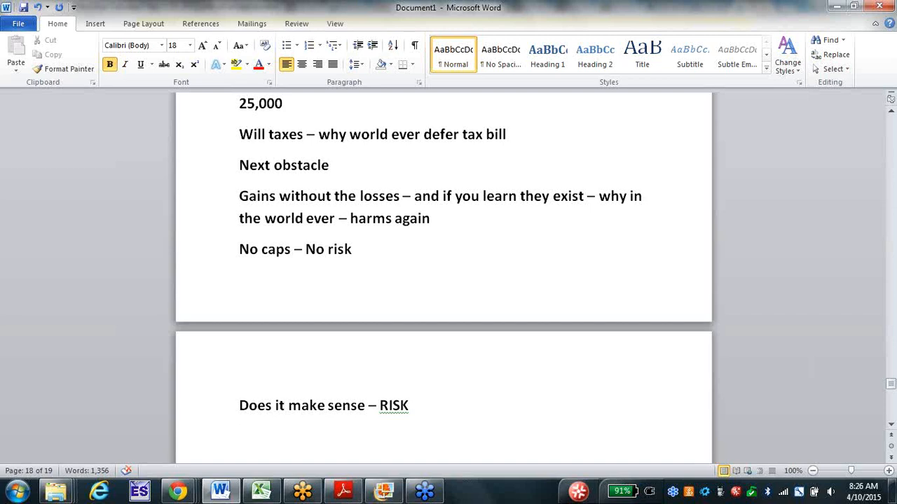
pyautogui.write('CPA')
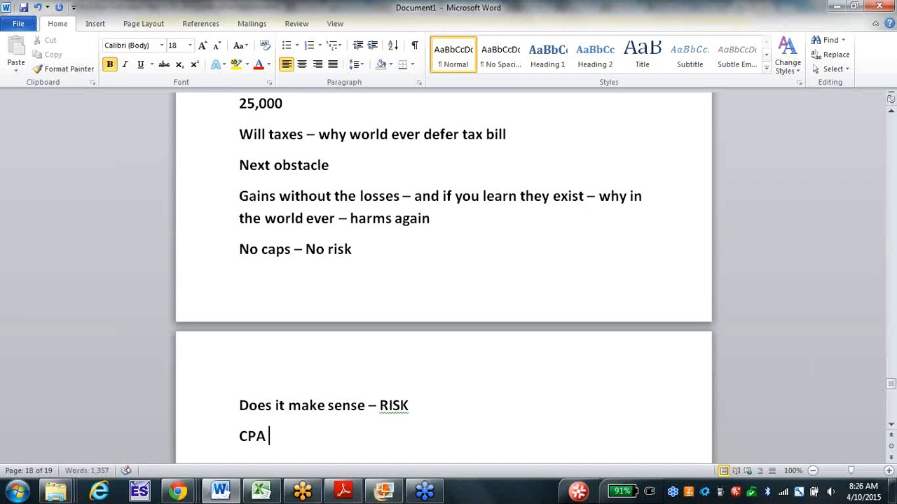
pyautogui.press('enter')
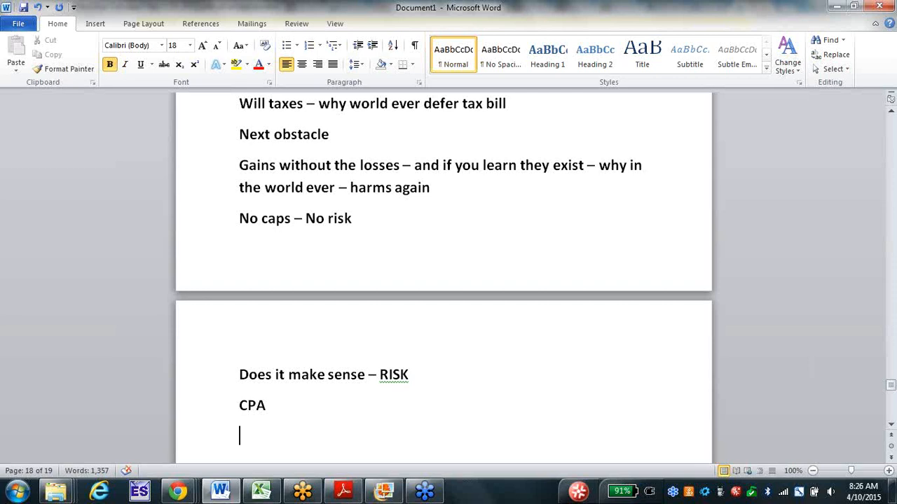
# Add the line 'Roth – choice – CPA choose life insurance over Roth'.
pyautogui.write('Roth -')
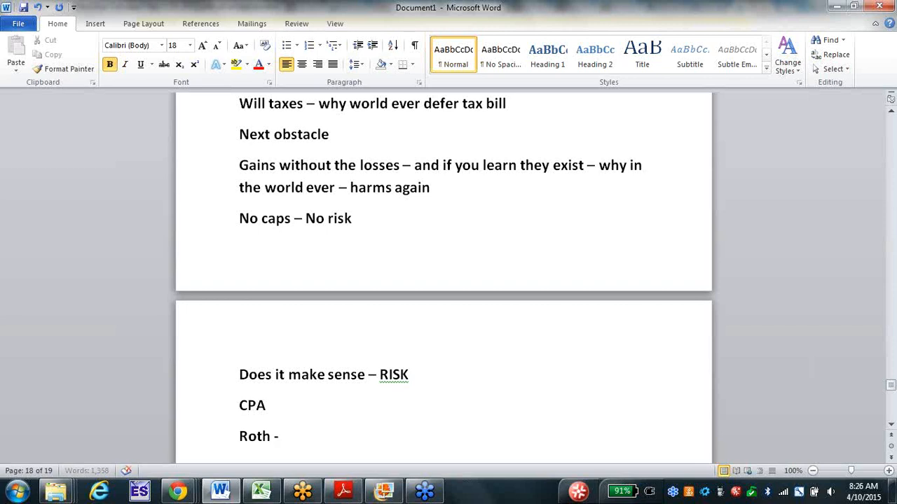
pyautogui.write('– choice')
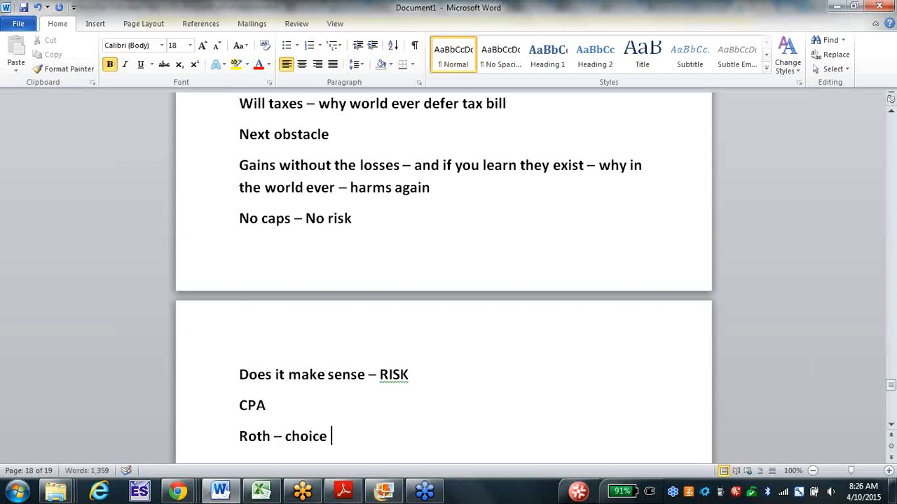
pyautogui.write('– CPA')
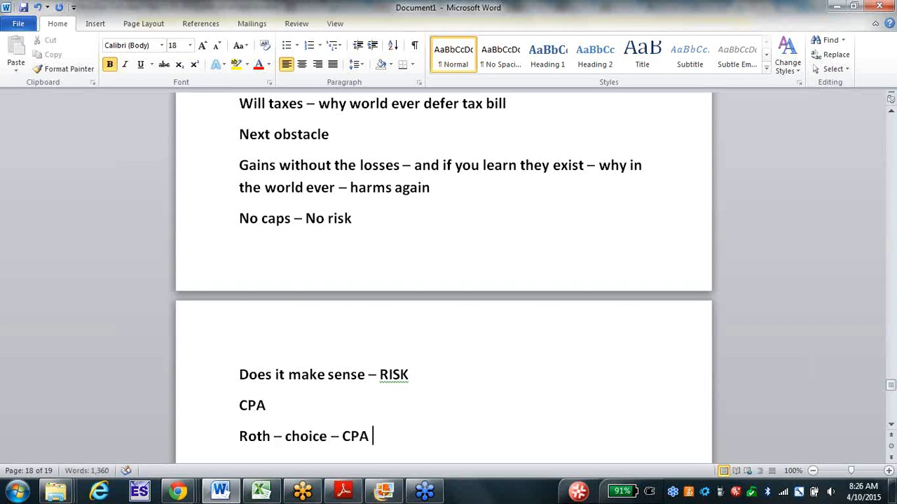
pyautogui.write('choose life')
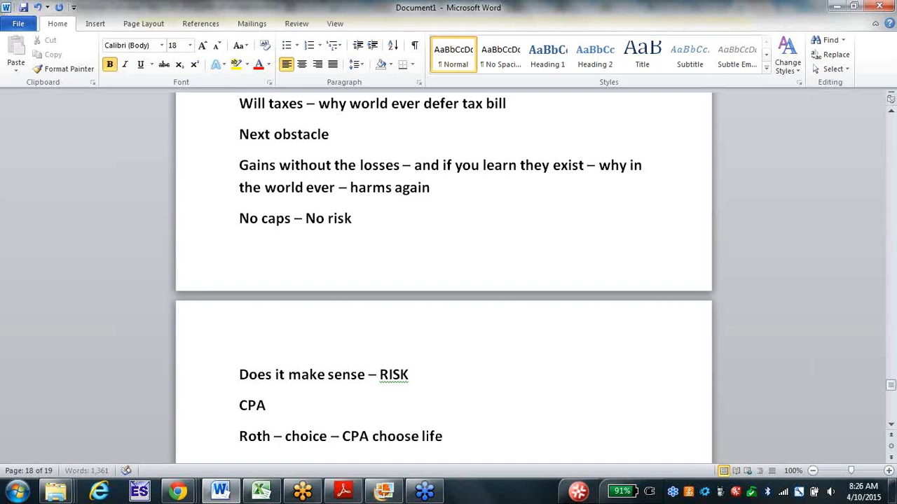
pyautogui.write('insurance')
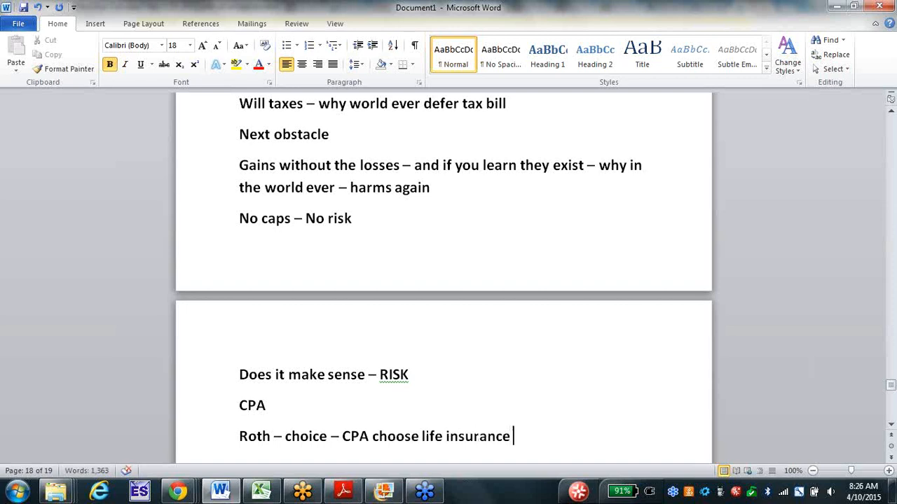
pyautogui.write('over R')
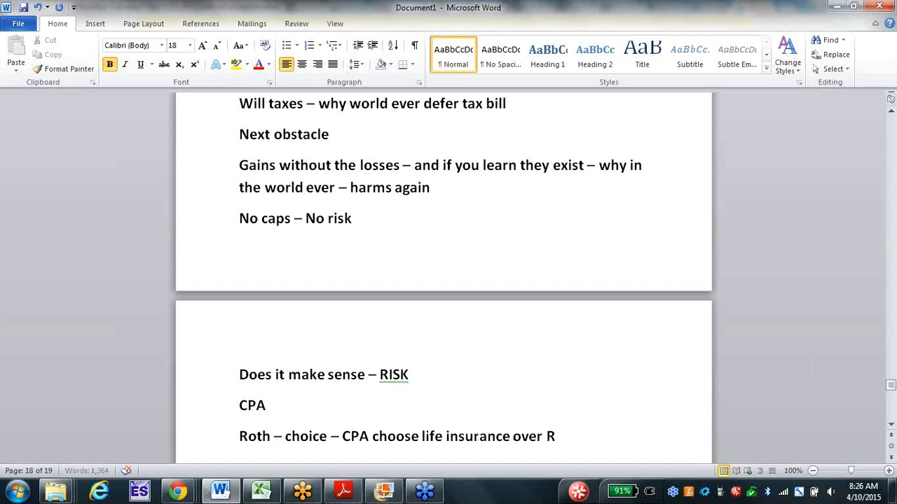
pyautogui.write('oth')
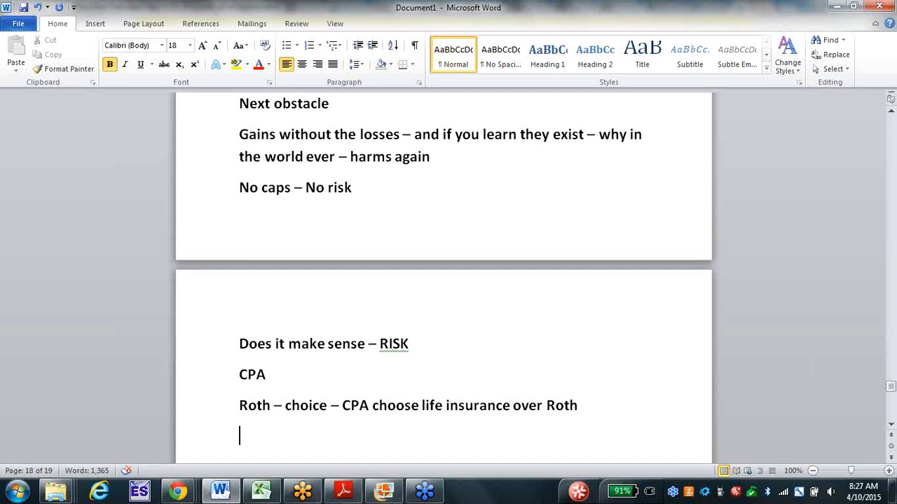
# Begin item 1 with 'Do nothing – money Edward D Jones'.
pyautogui.write('1.')
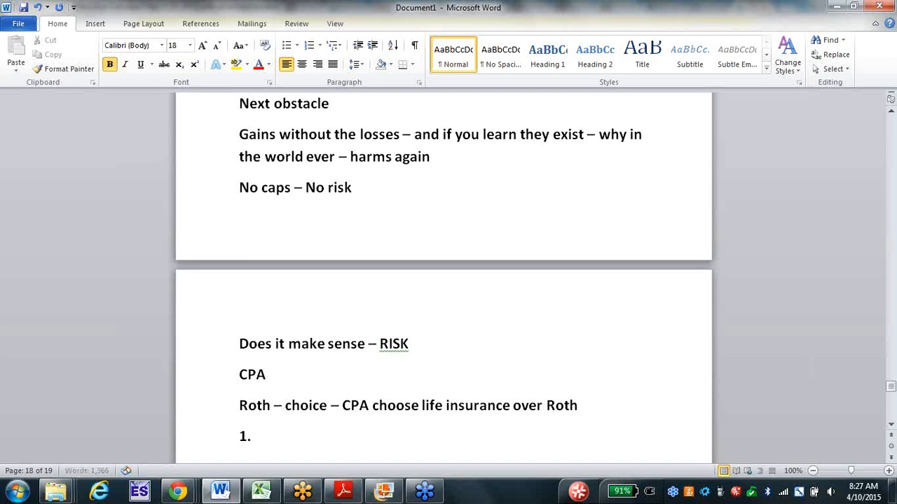
pyautogui.write('Do nothing -')
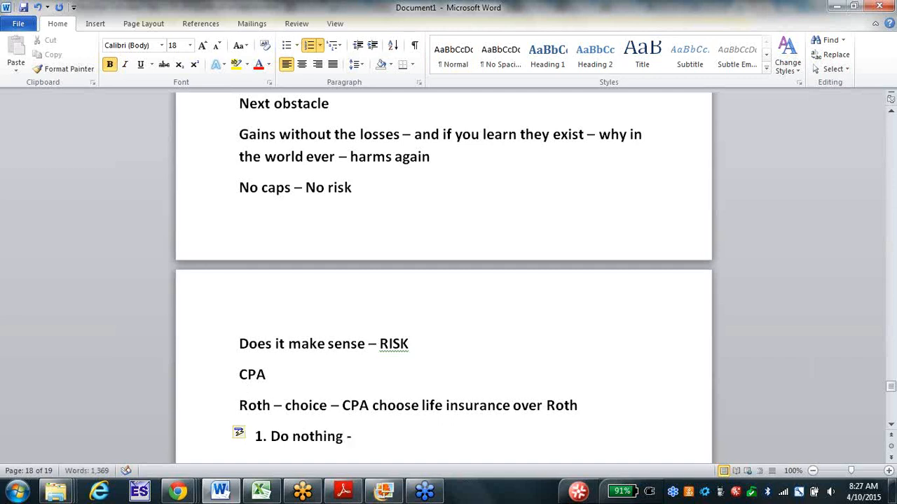
pyautogui.write('– money')
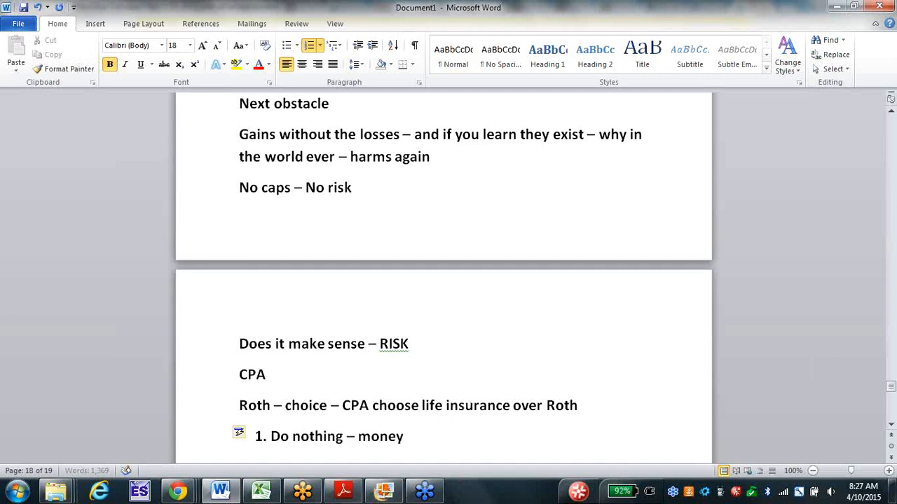
pyautogui.write('Edwae')
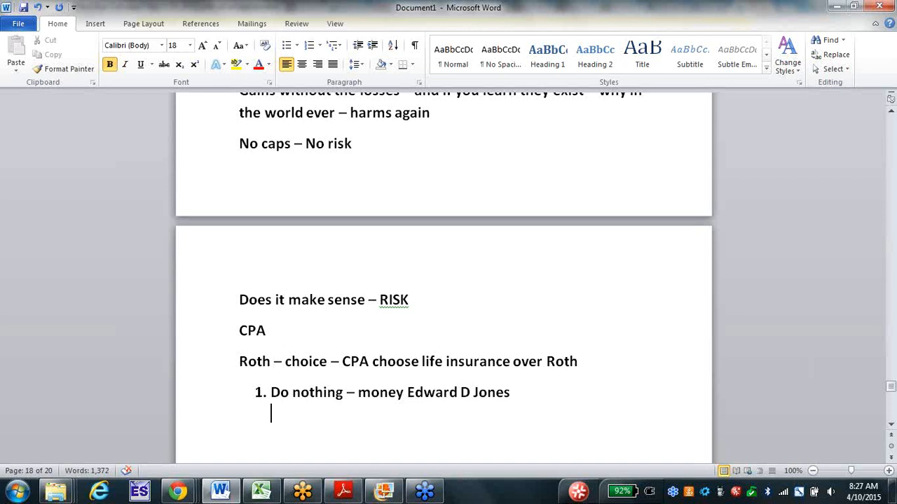
# Add the '2 key issues – accumulation – spending – transfer' line.
pyautogui.write('2 key')
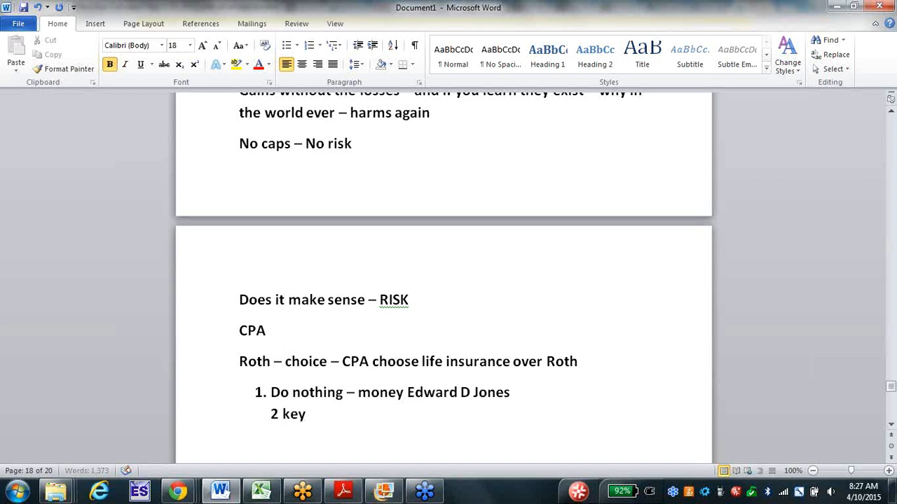
pyautogui.write('issues')
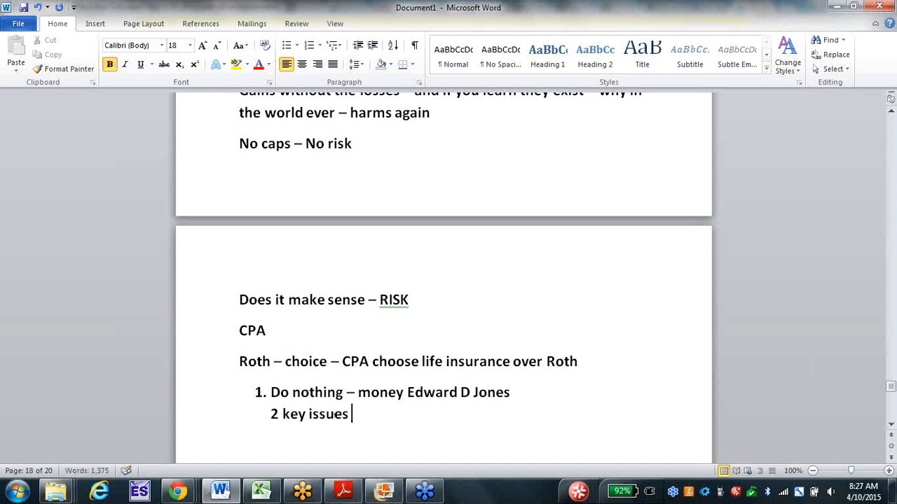
pyautogui.write('- accumulation -')
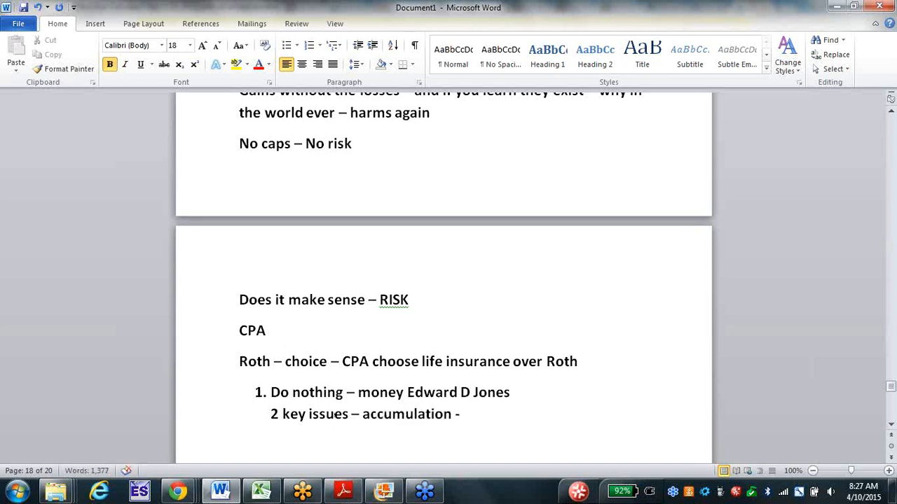
pyautogui.write('spenidn')
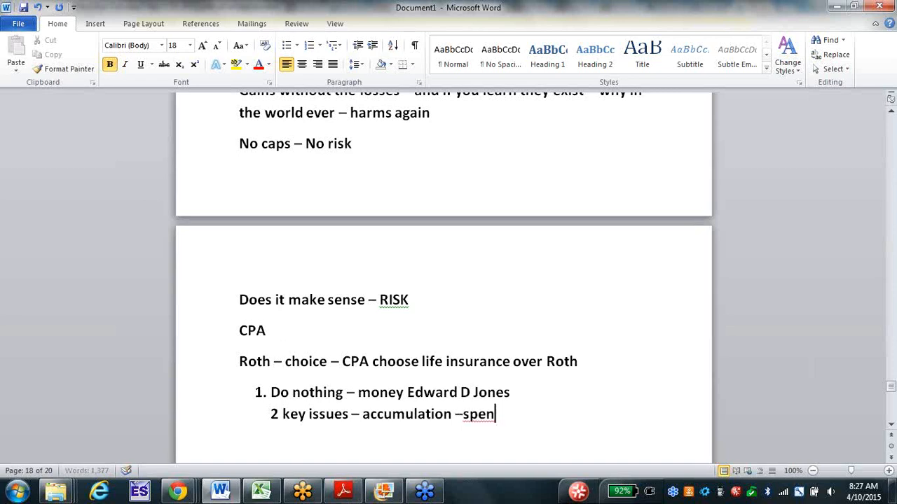
pyautogui.write('ding')
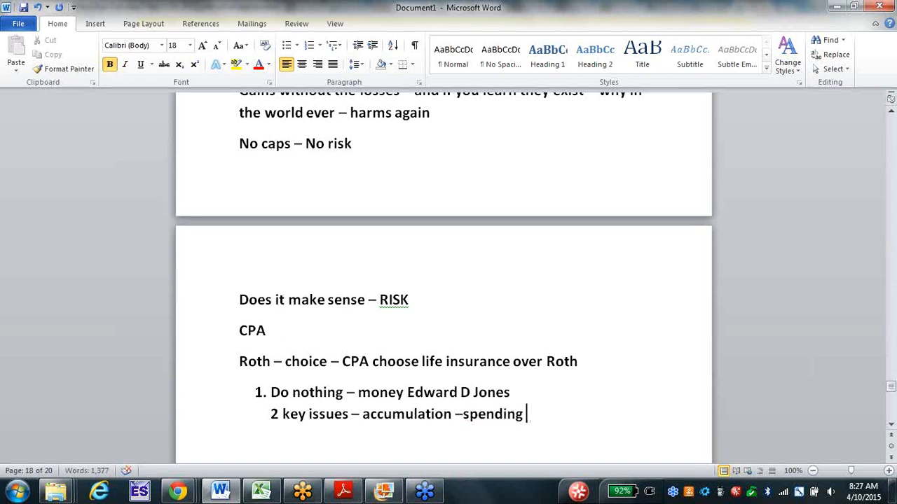
pyautogui.write('-')
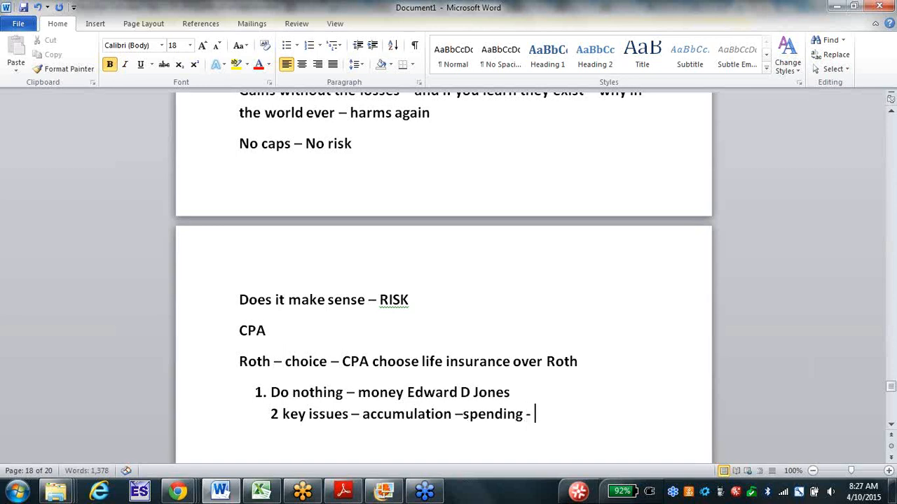
pyautogui.write('transfer')
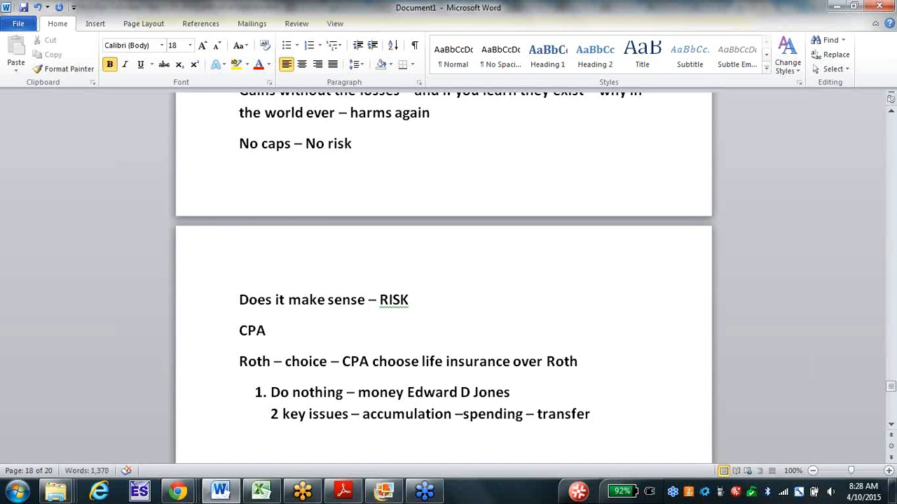
pyautogui.click(592, 414)
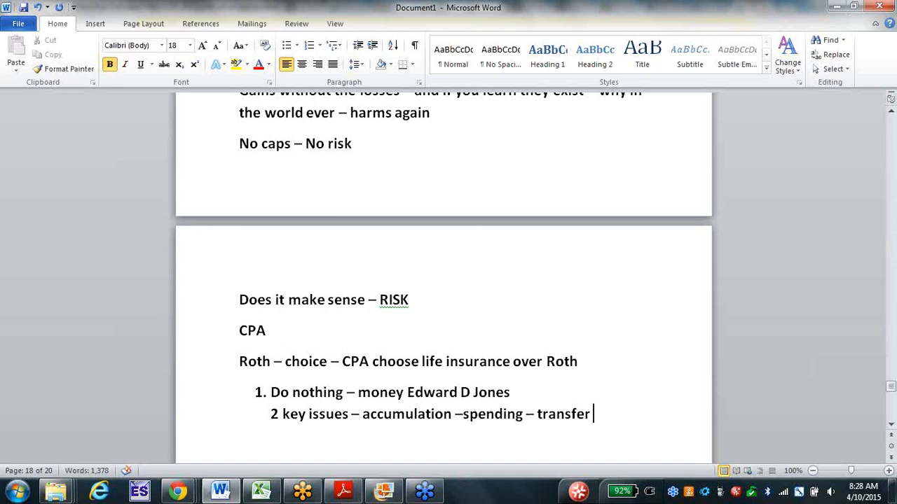
# Type the 'Do how much you can spend??' note about spending.
pyautogui.write('Do not know')
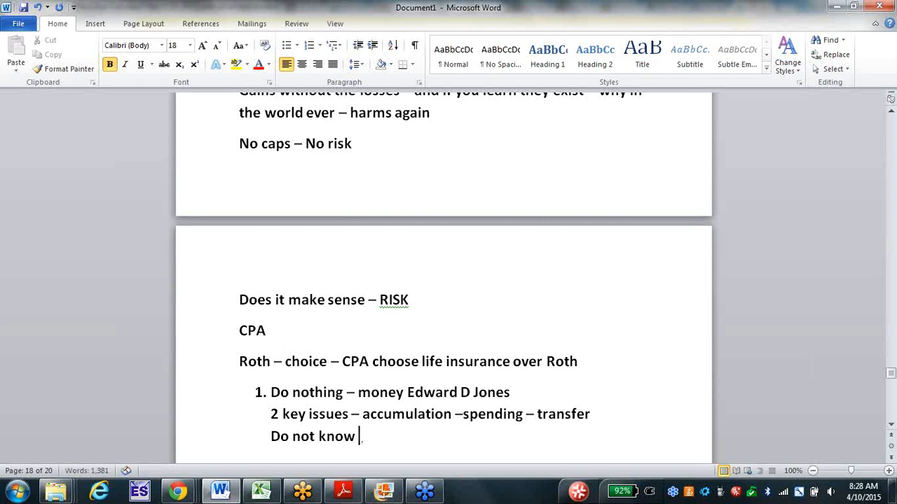
pyautogui.write('how much')
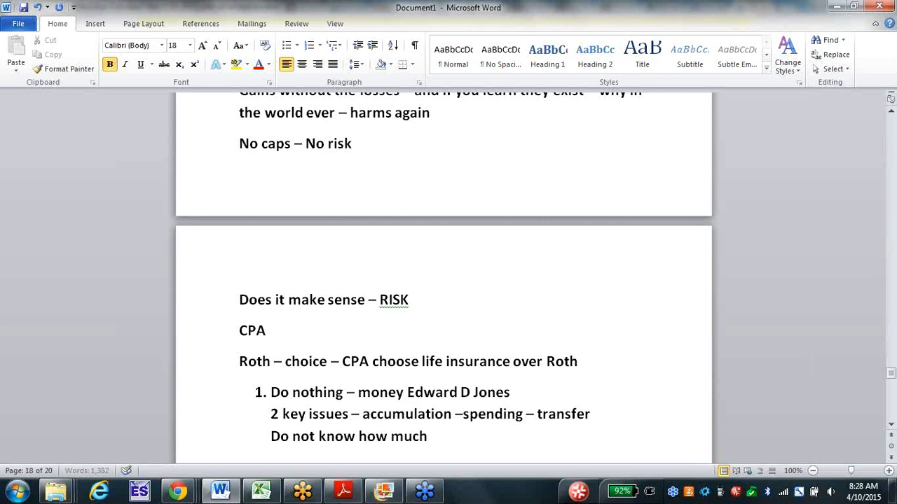
pyautogui.write('you can s')
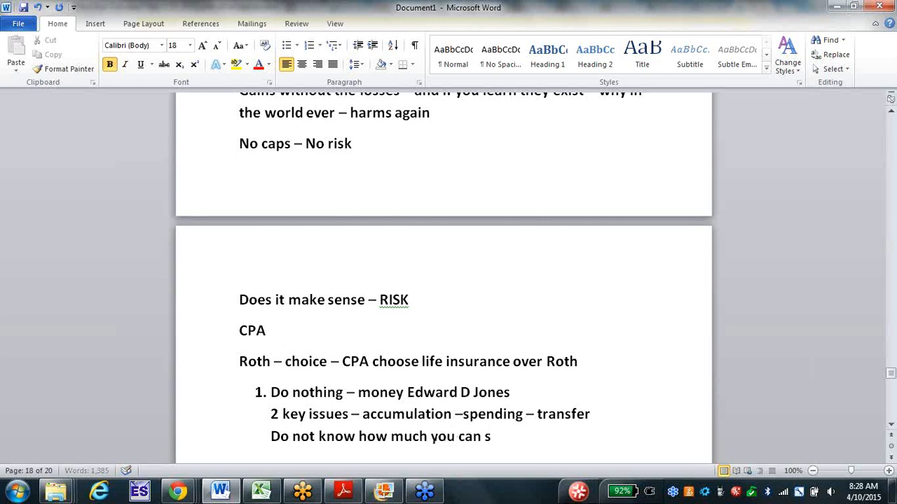
pyautogui.write('pend')
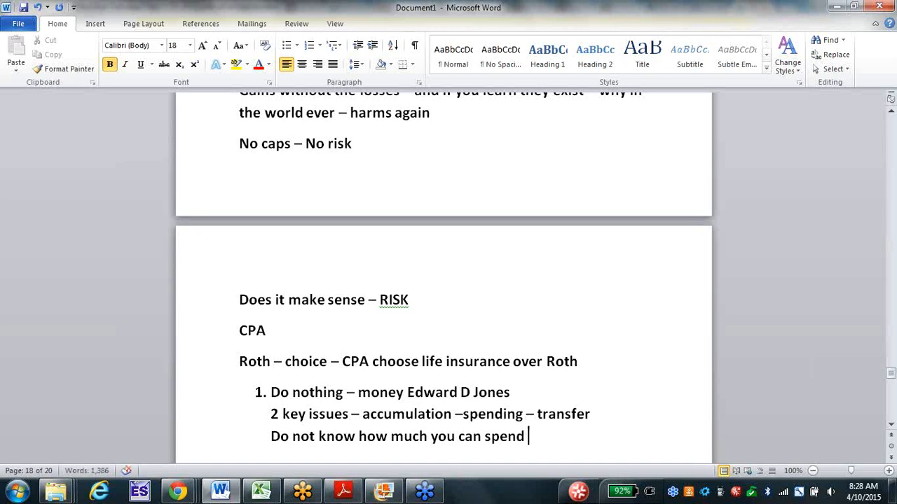
pyautogui.write('??')
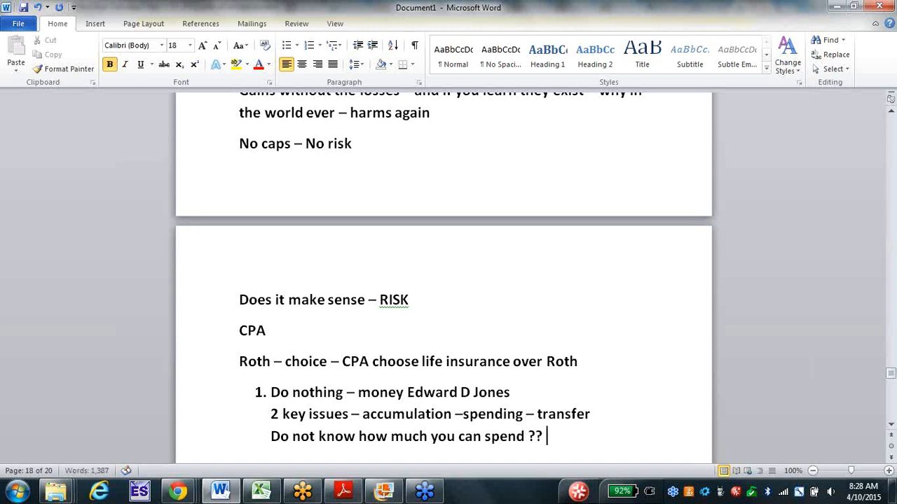
pyautogui.write('s')
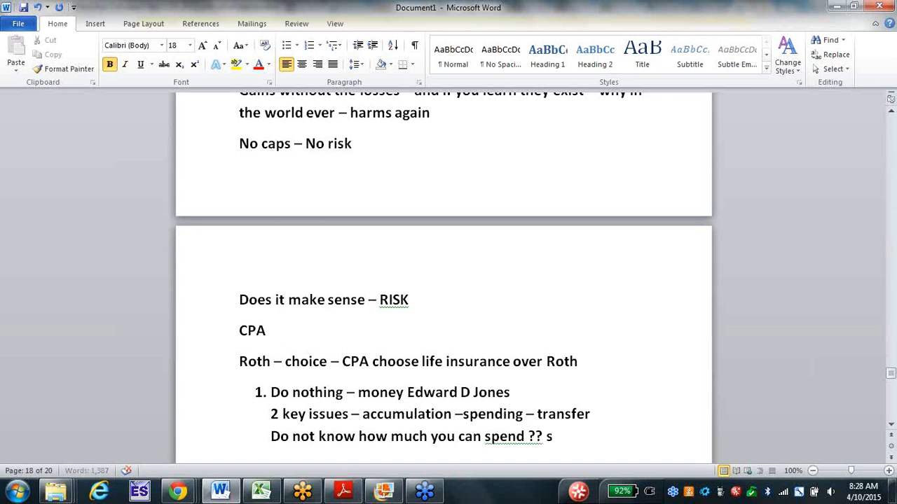
pyautogui.write('spend to much')
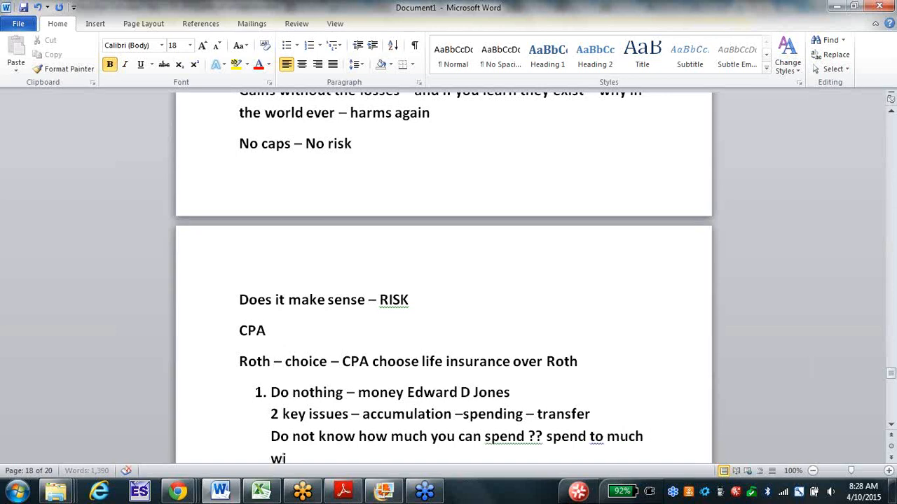
pyautogui.write('pe out')
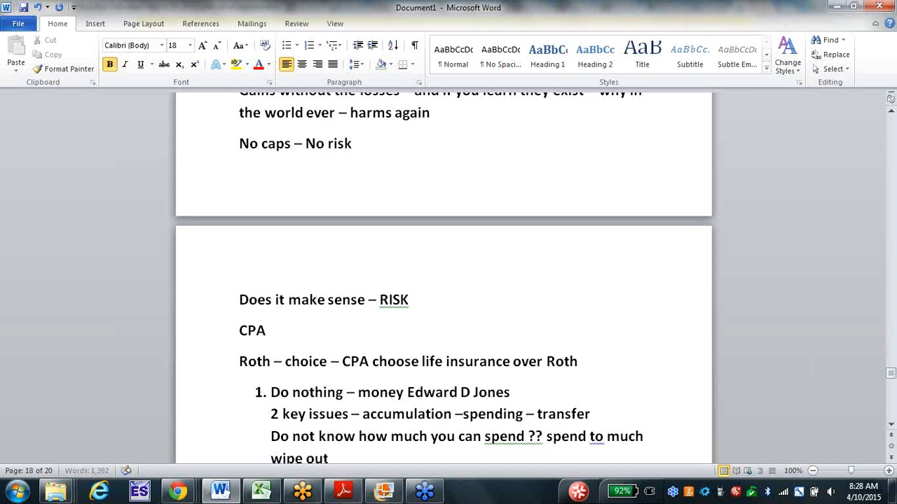
pyautogui.scroll(-3)
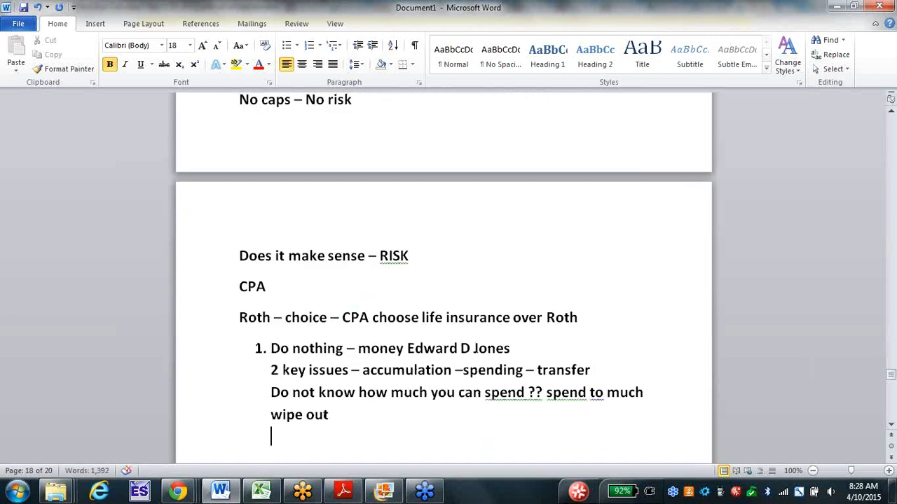
# Add the 'Spend to little' and 'Tax status' lines, correcting a typo.
pyautogui.write('spend')
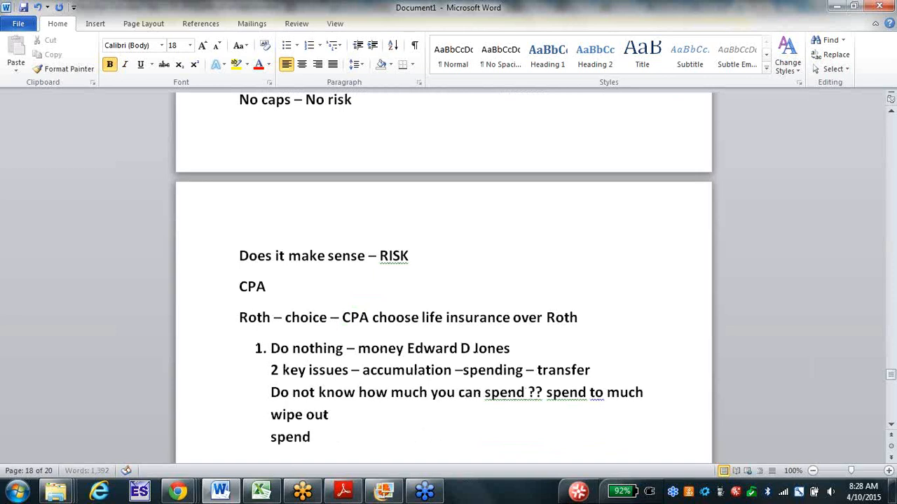
pyautogui.write('Spend to')
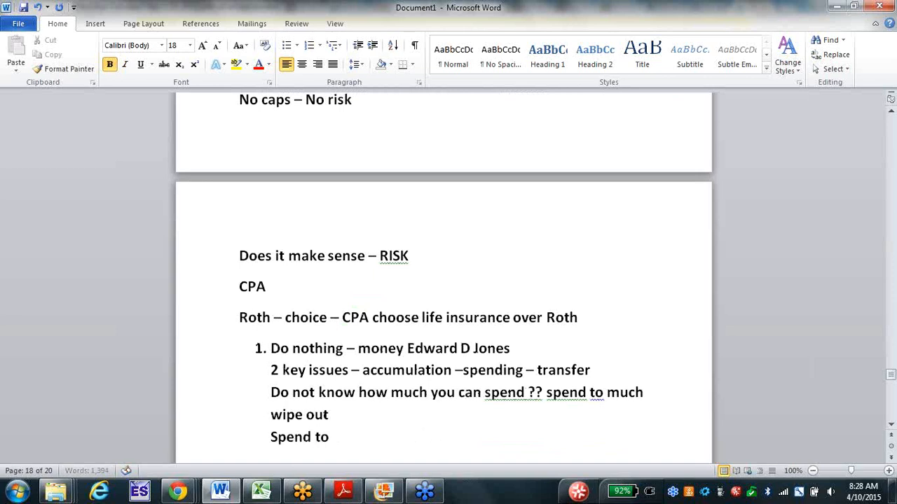
pyautogui.write('little')
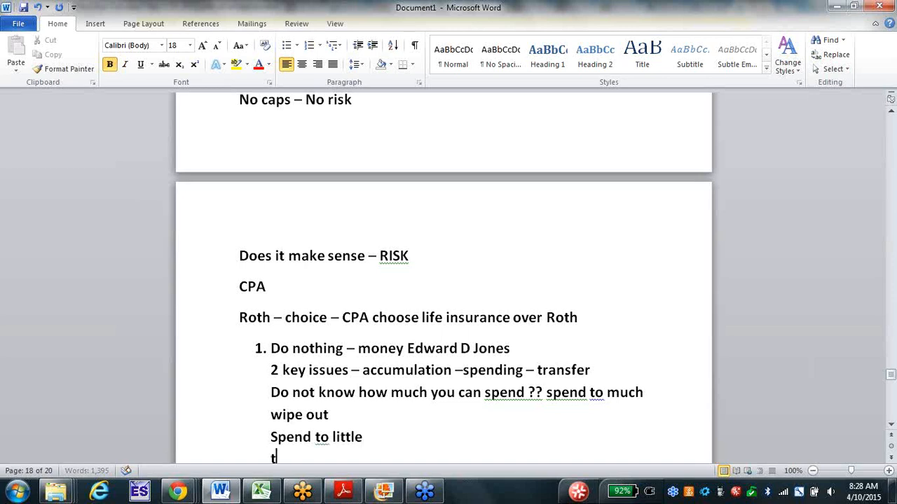
pyautogui.write('ax statru')
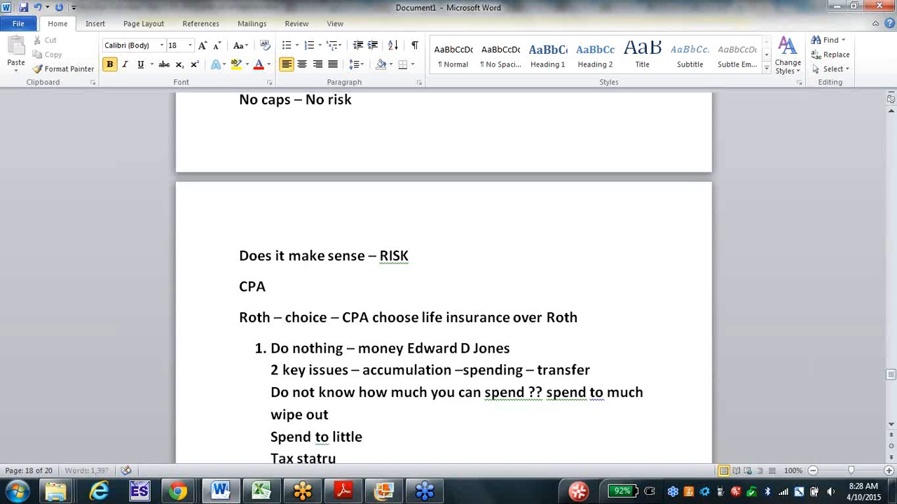
pyautogui.press('Backspace')
pyautogui.write('Paying for that')
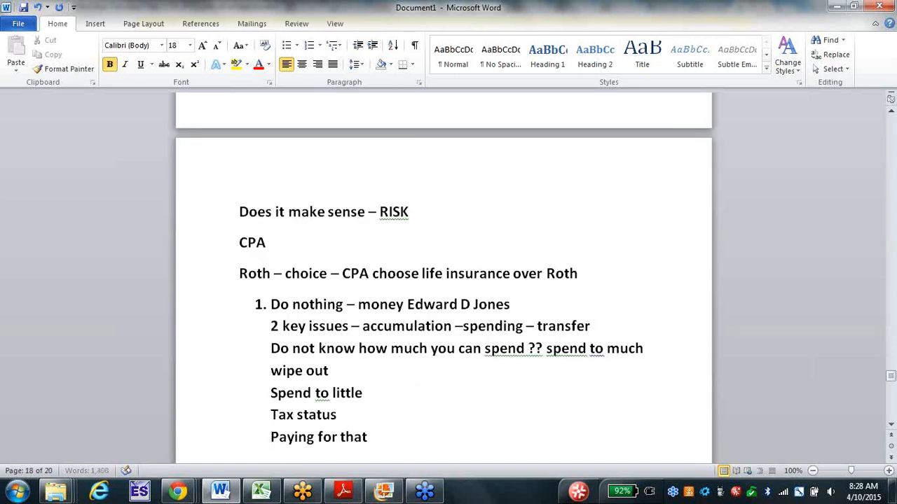
# Add 'advice – spend more them than with us' and '200-400% fees'.
pyautogui.write('advice')
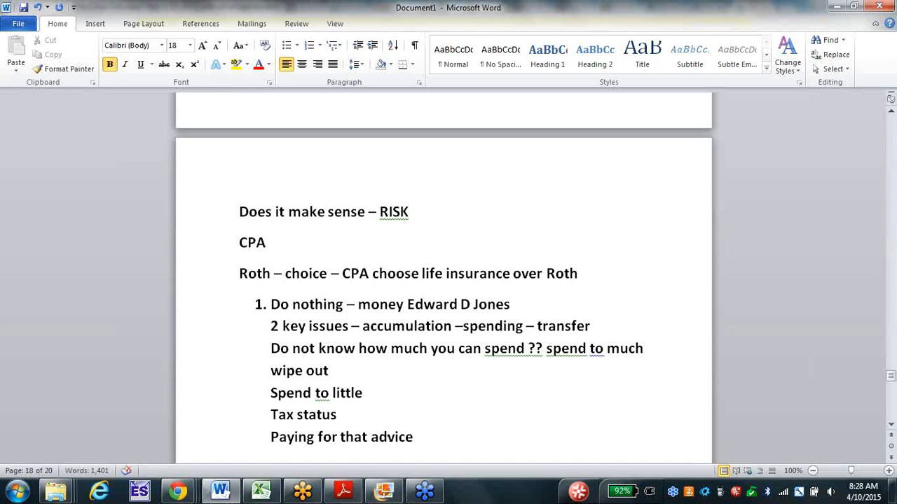
pyautogui.write('– spend m')
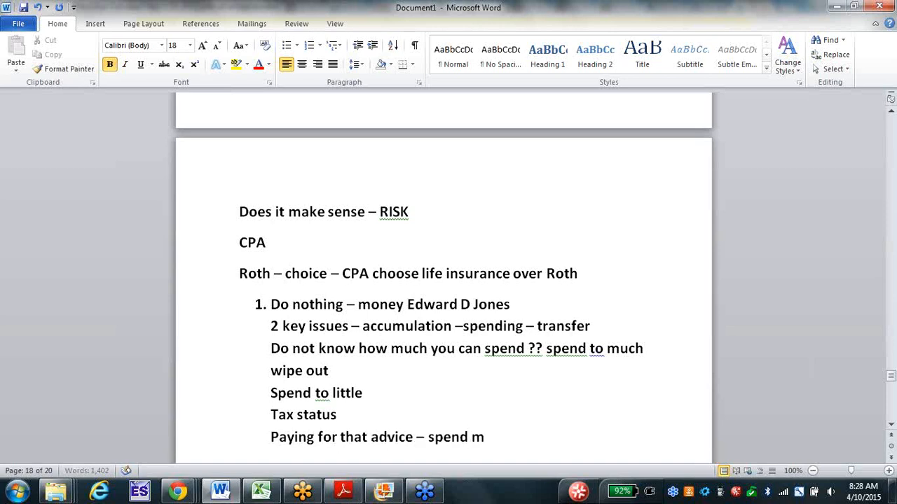
pyautogui.write('ore them')
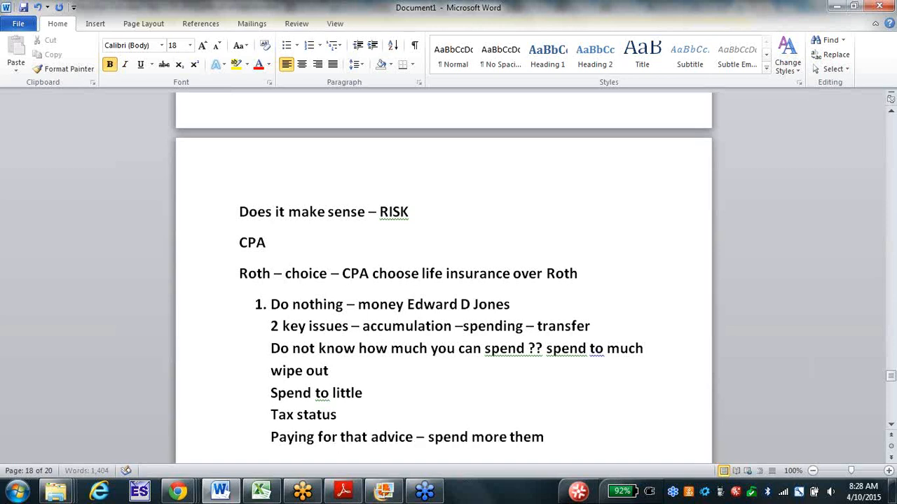
pyautogui.write('than with')
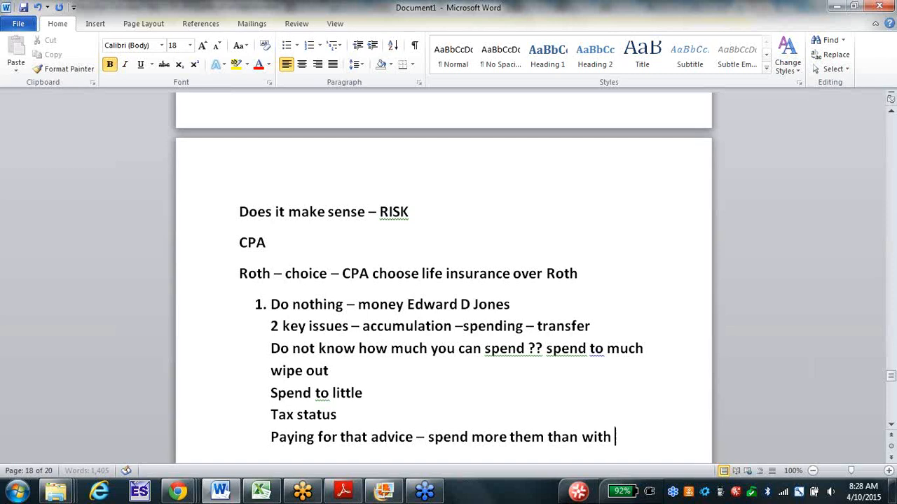
pyautogui.write('us')
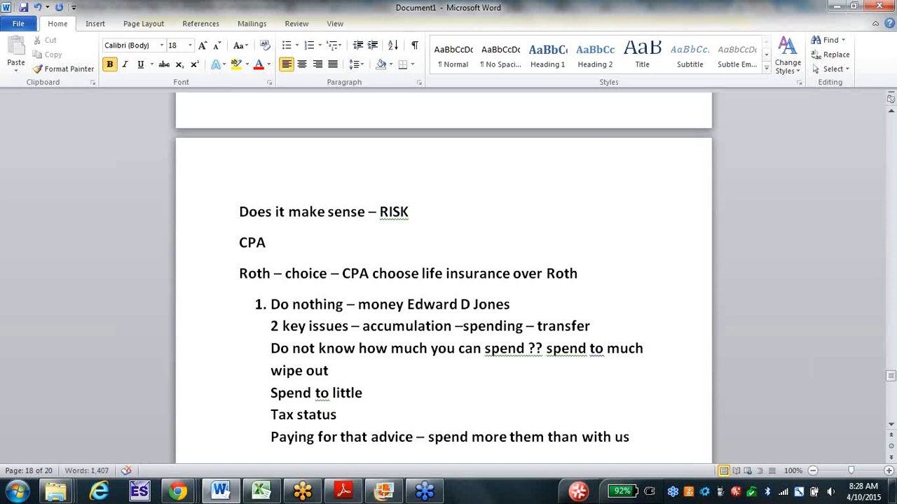
pyautogui.write('2')
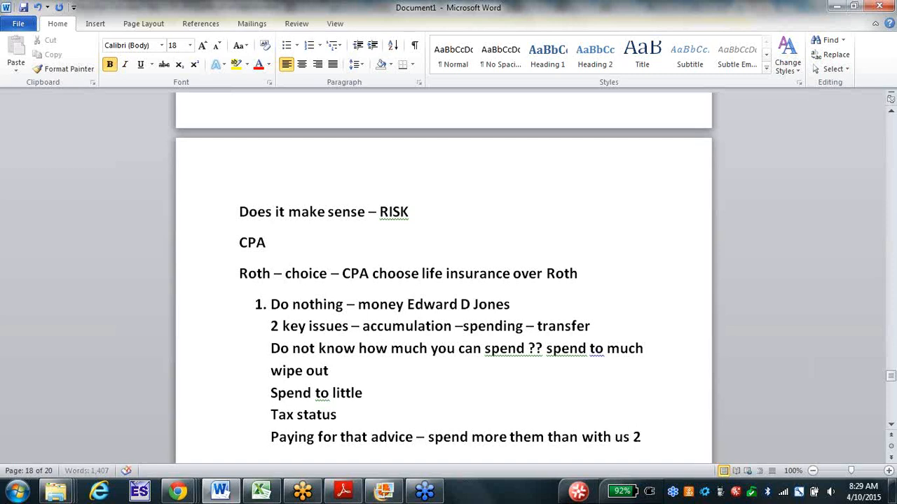
pyautogui.write('200-400')
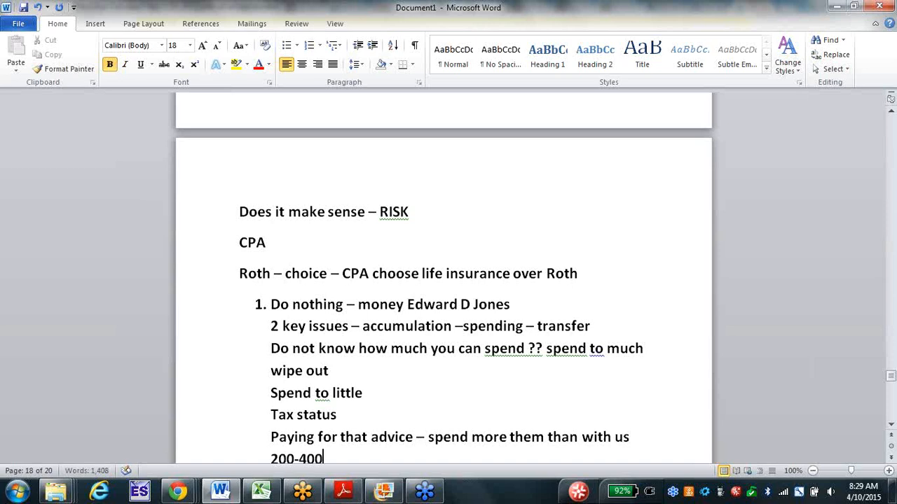
pyautogui.write('% fees')
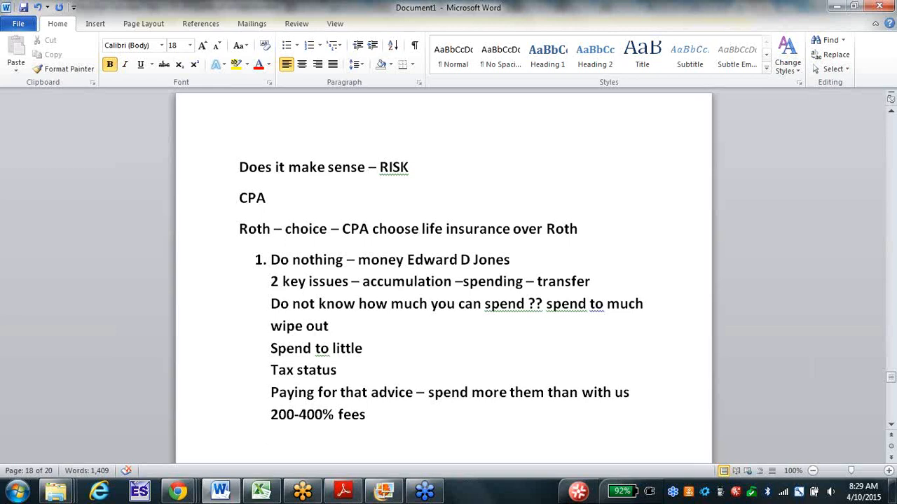
# Type 'insurance – buy fixed annuity – guar income', '250,000 – IR' and '8,000 at age 70'.
pyautogui.write('i')
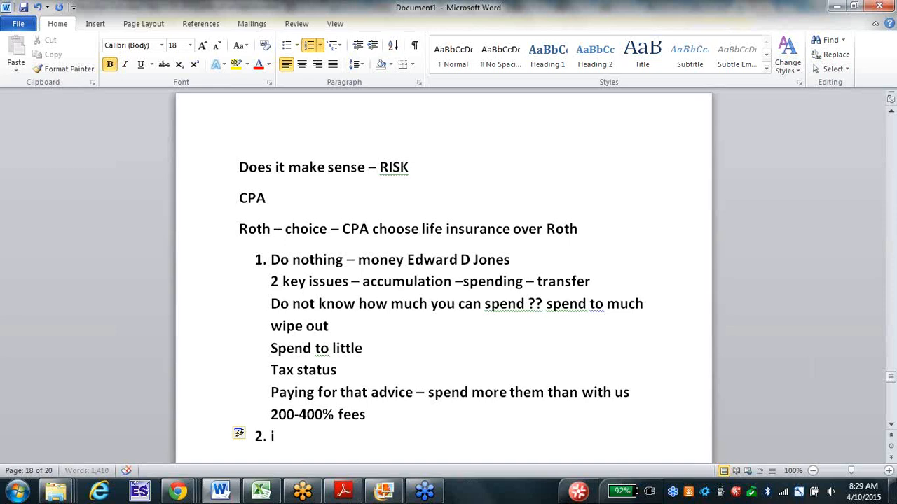
pyautogui.write('nsurance')
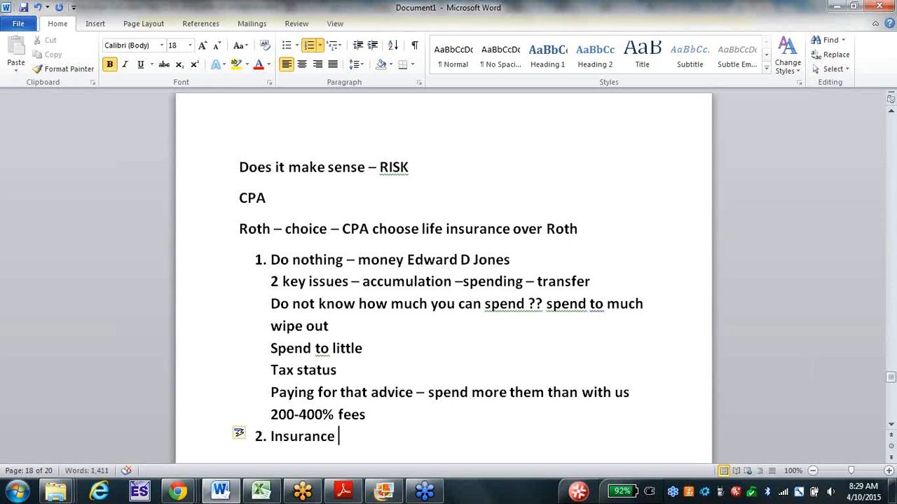
pyautogui.write('– buy fixed a')
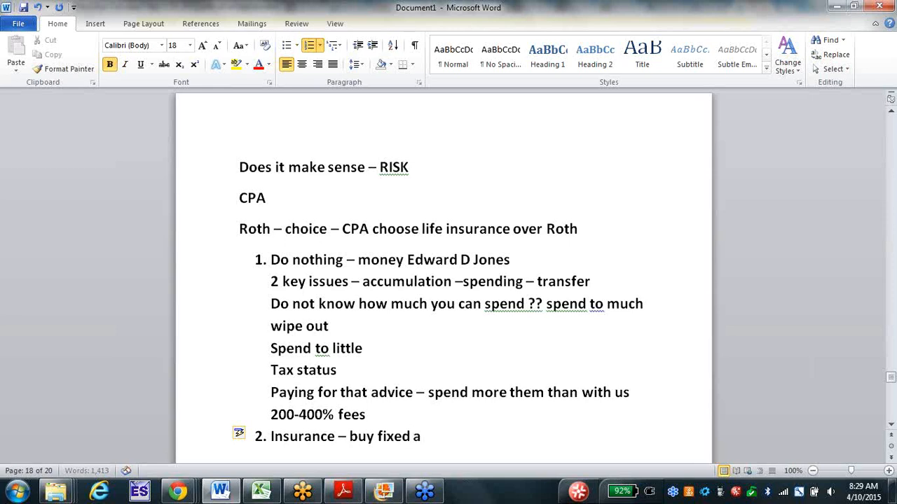
pyautogui.write('nnuity -')
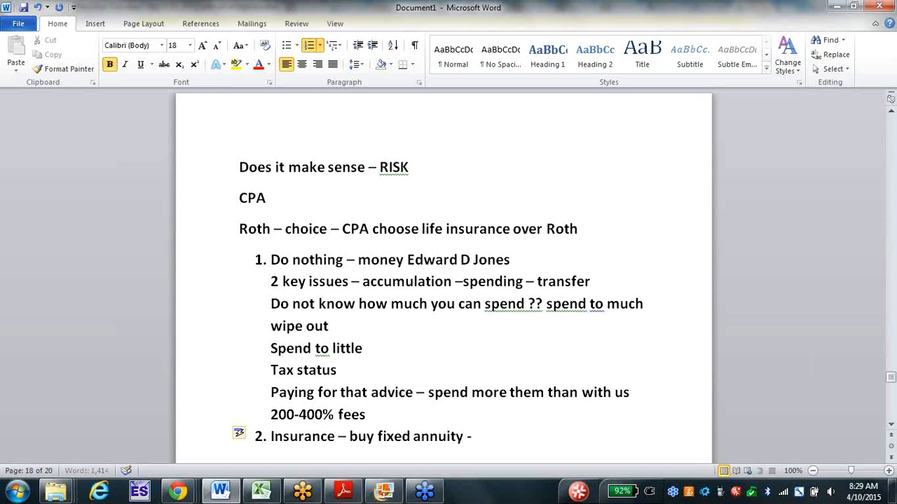
pyautogui.write('guar')
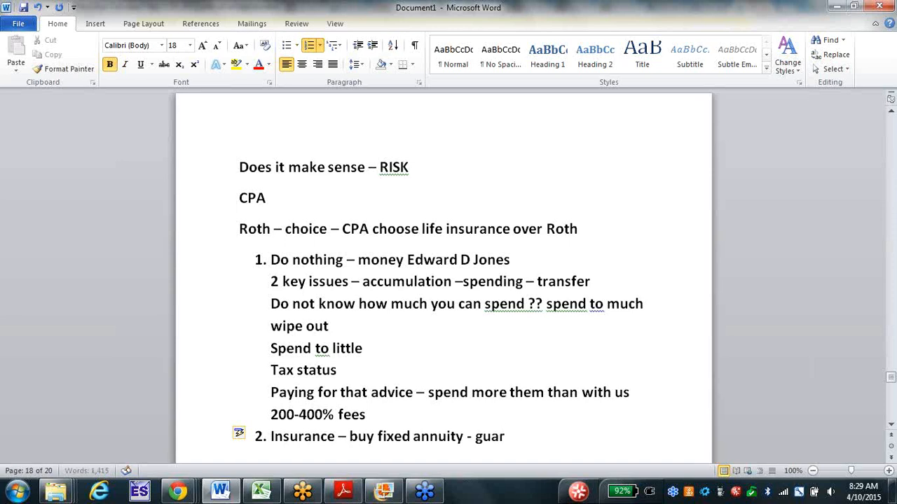
pyautogui.write('income')
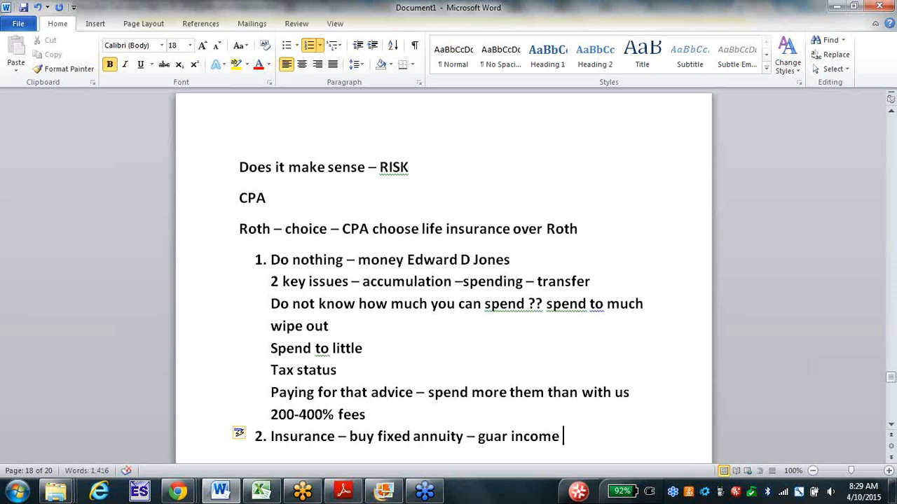
pyautogui.write('250,000')
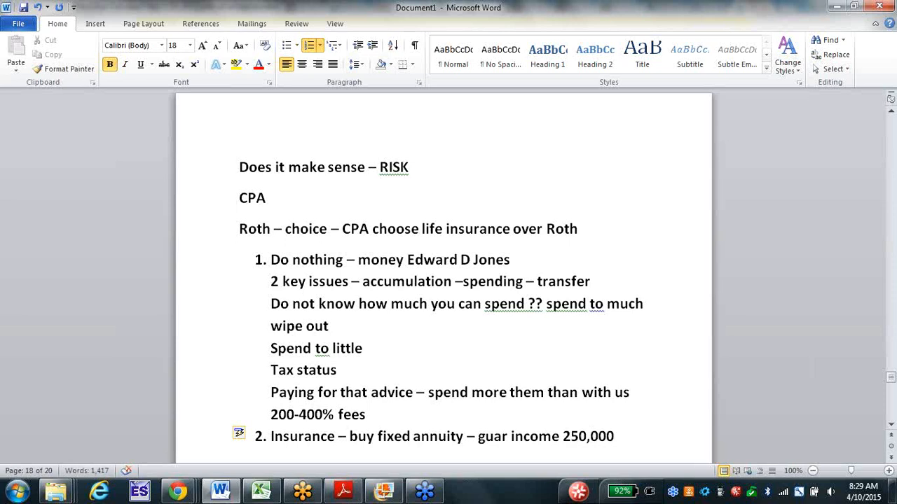
pyautogui.write('- IR')
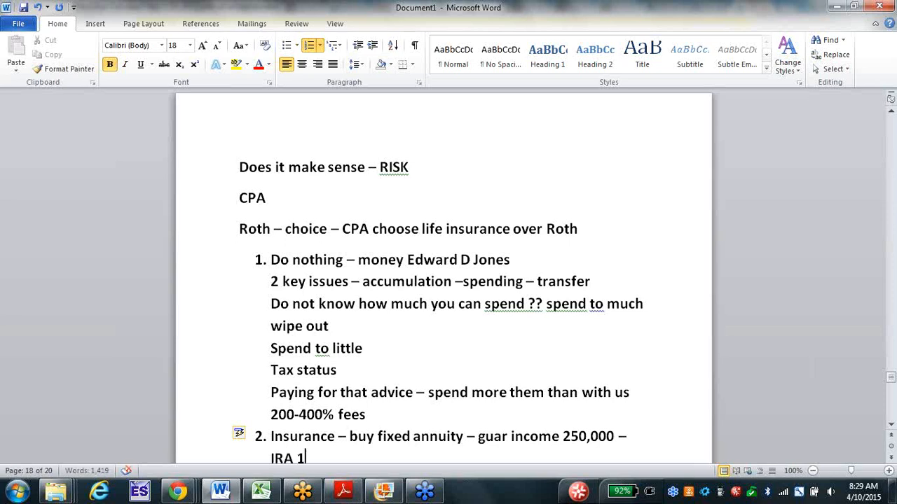
pyautogui.write('8.000 a')
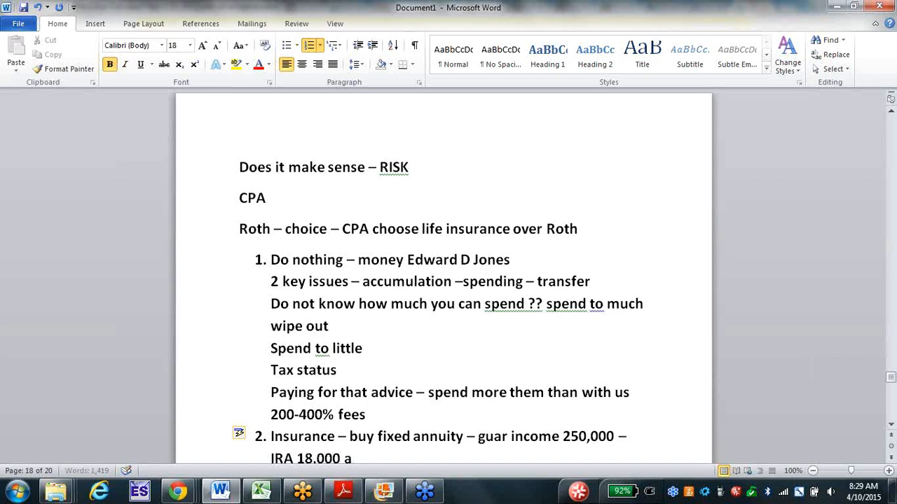
pyautogui.write('age 70  still did not deal t')
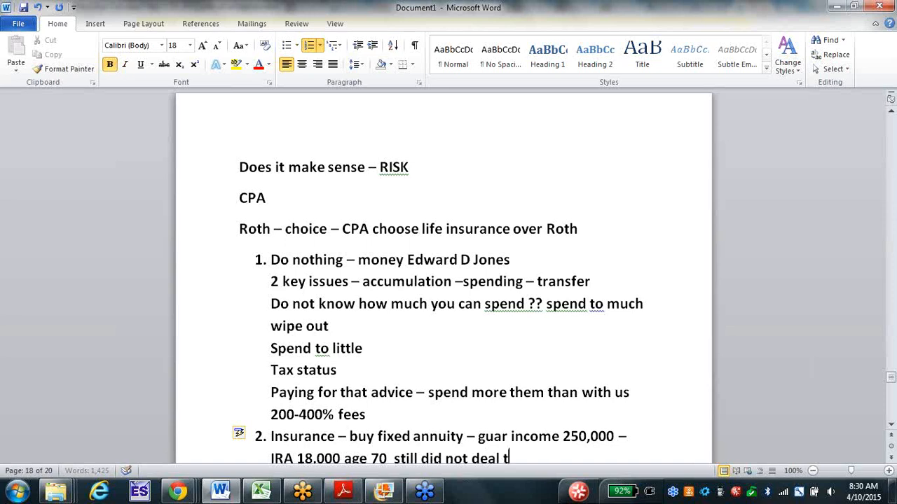
# Add 'Tax status' and 'Guar income – taxable', then start item 3.
pyautogui.write('ax status')
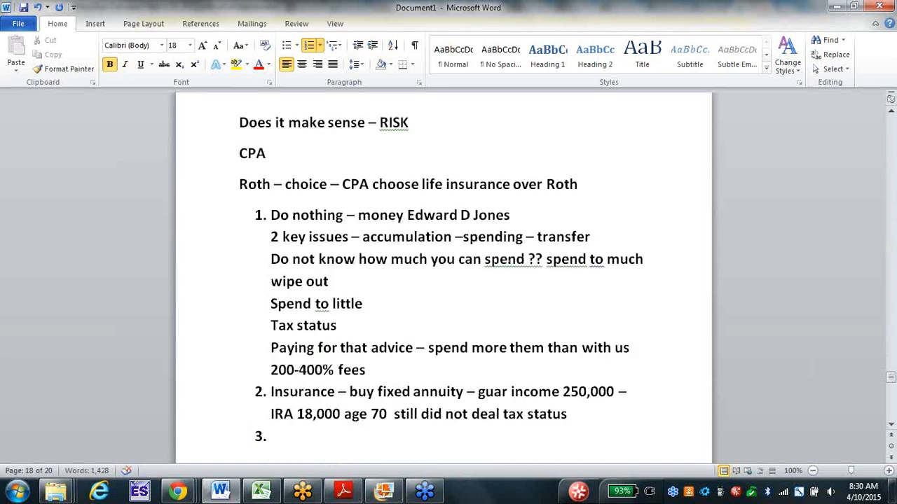
pyautogui.write('g')
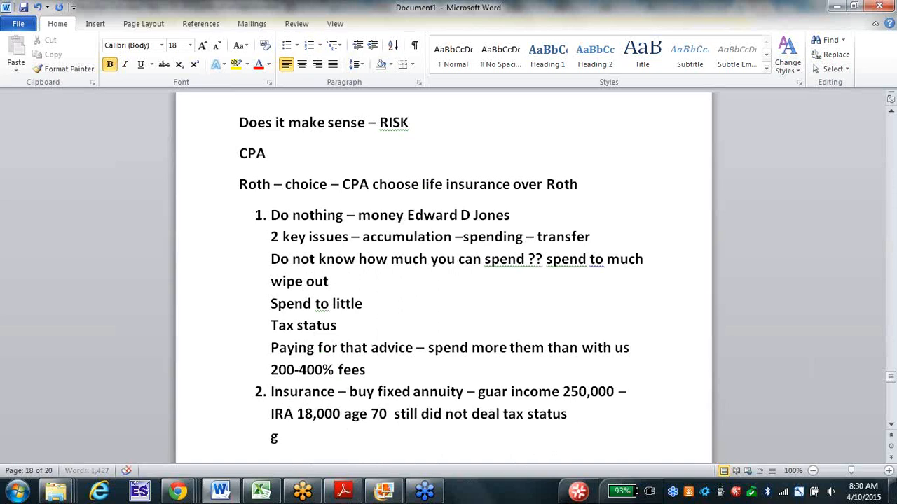
pyautogui.write('uar income')
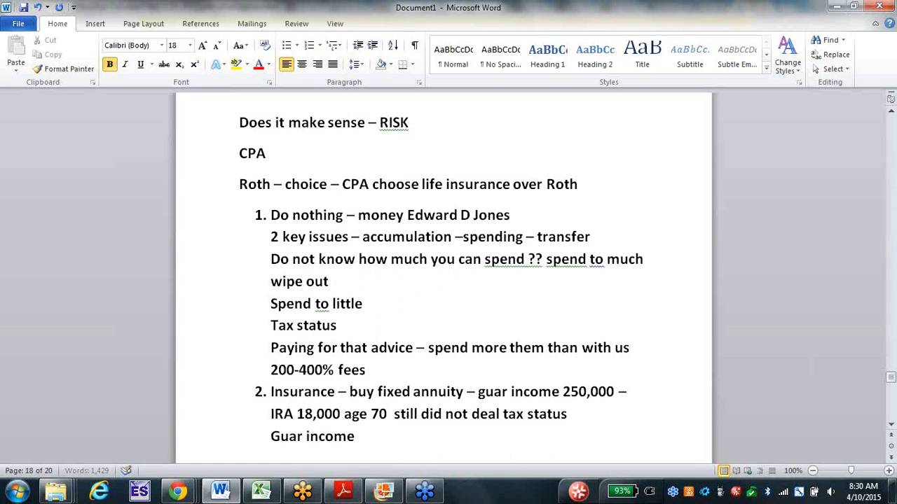
pyautogui.write('– taxable')
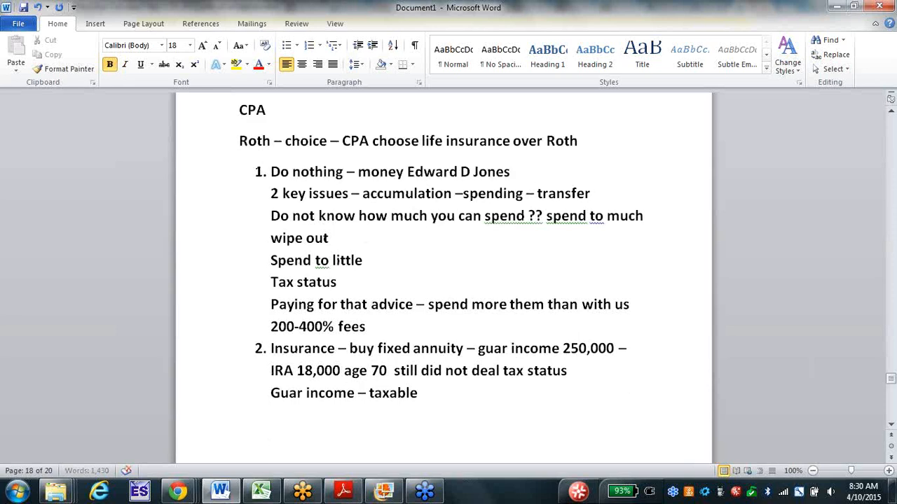
pyautogui.press('enter')
pyautogui.write('3.')
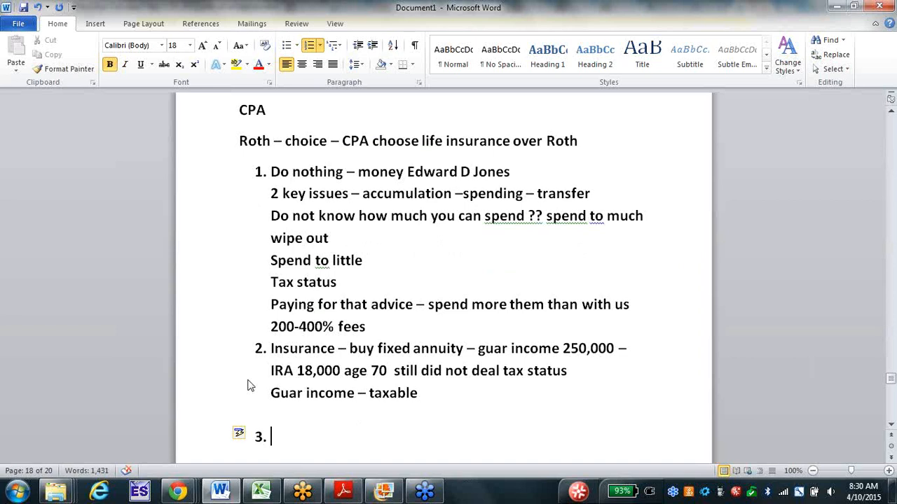
# Type item 3: 'Roth conversion paid the tax – income same 18,000 guar'.
pyautogui.write('Roth conversion')
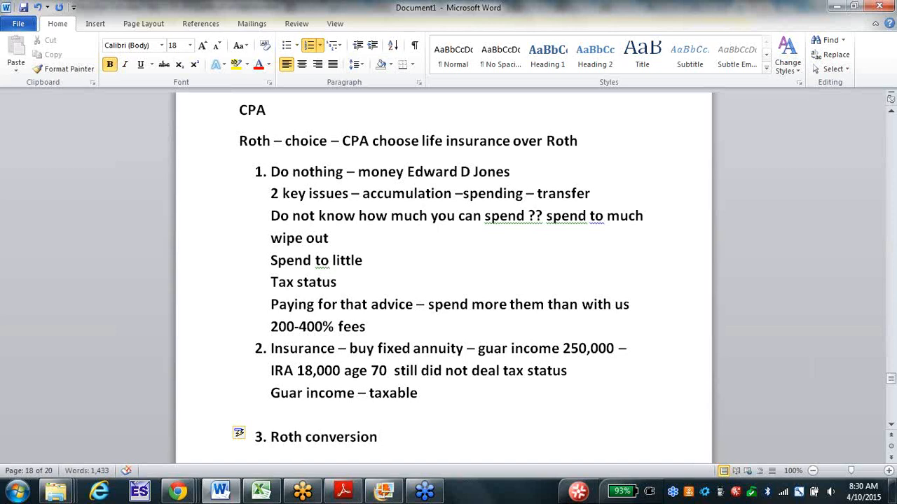
pyautogui.click(378, 437)
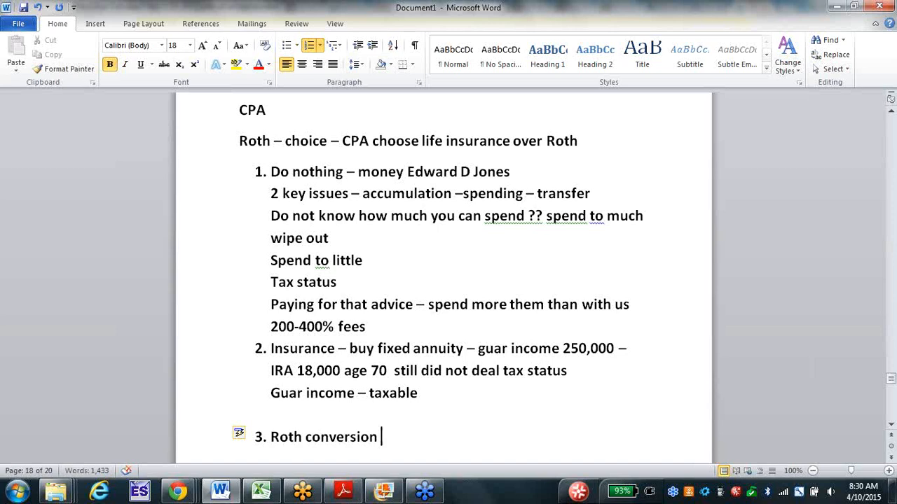
pyautogui.write('paid the tax')
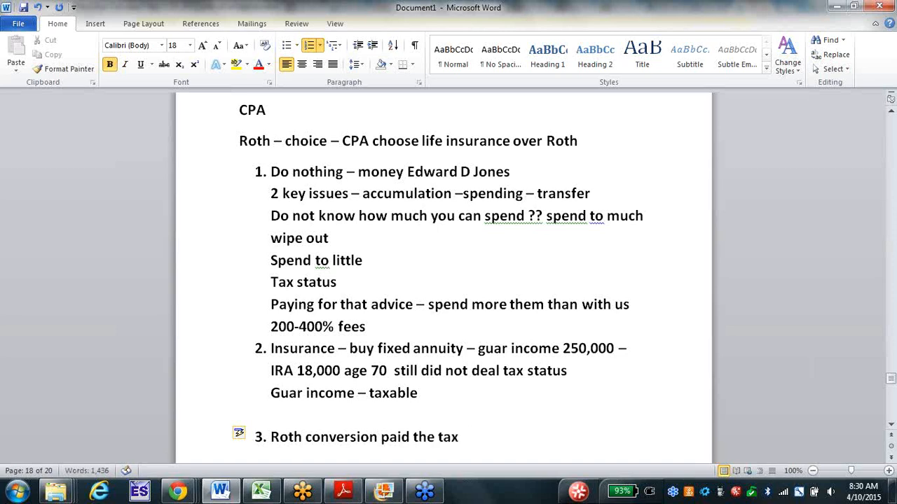
pyautogui.write('– income')
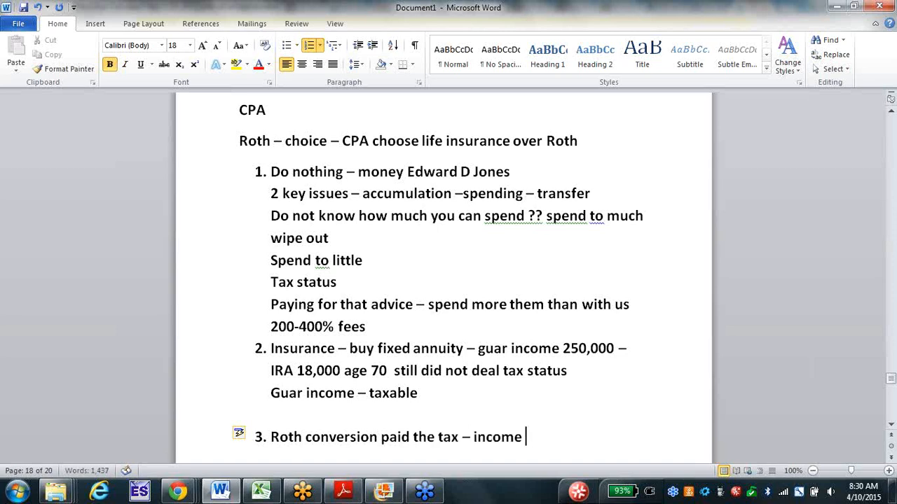
pyautogui.write('same')
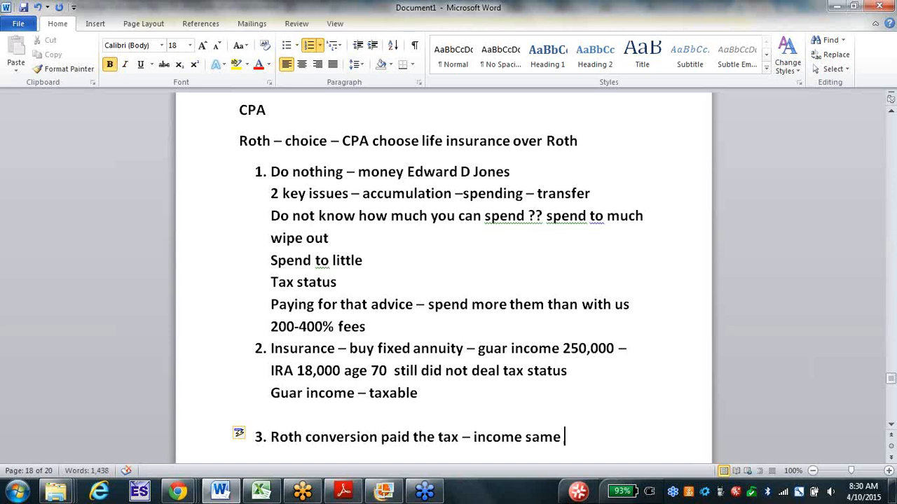
pyautogui.write('18,000')
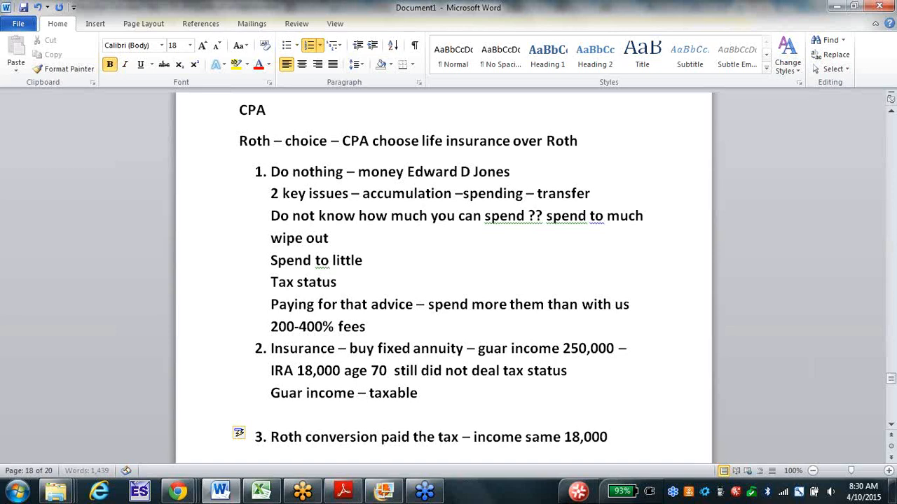
pyautogui.write('guar – tax free')
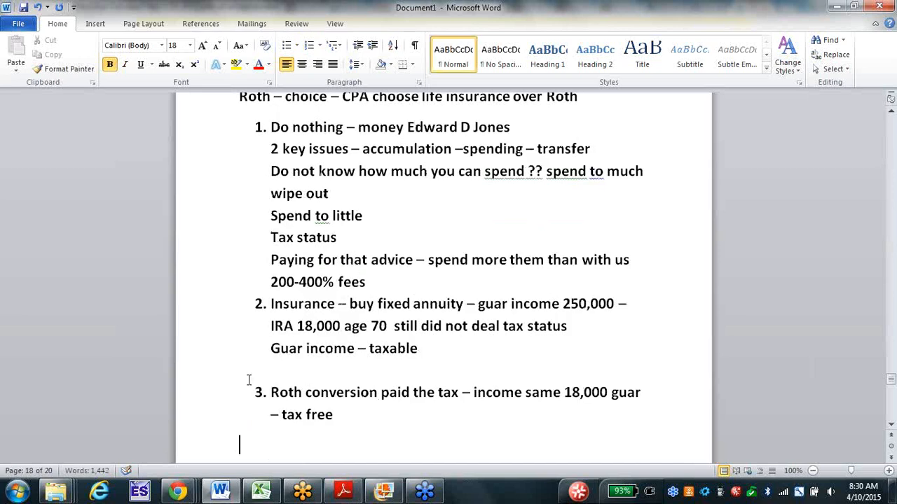
# Type the line '4th choice – pay tax – enjoy income'.
pyautogui.write('4th c')
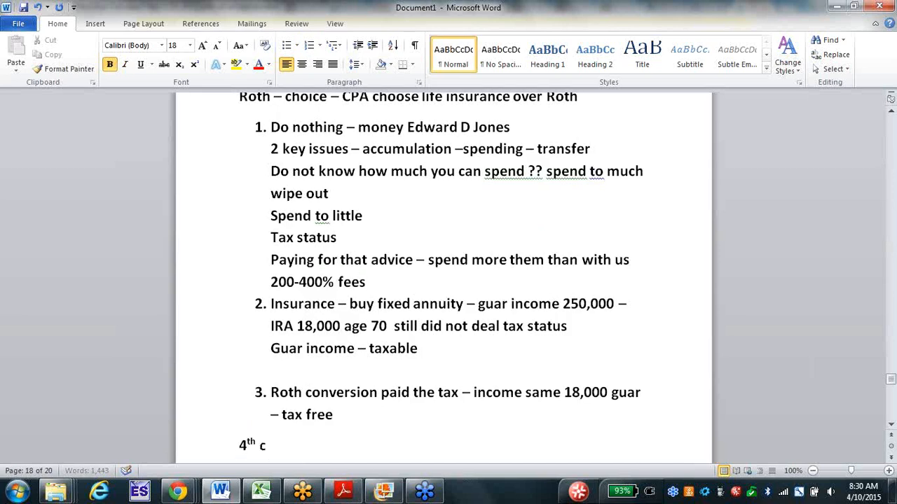
pyautogui.write('hoice -')
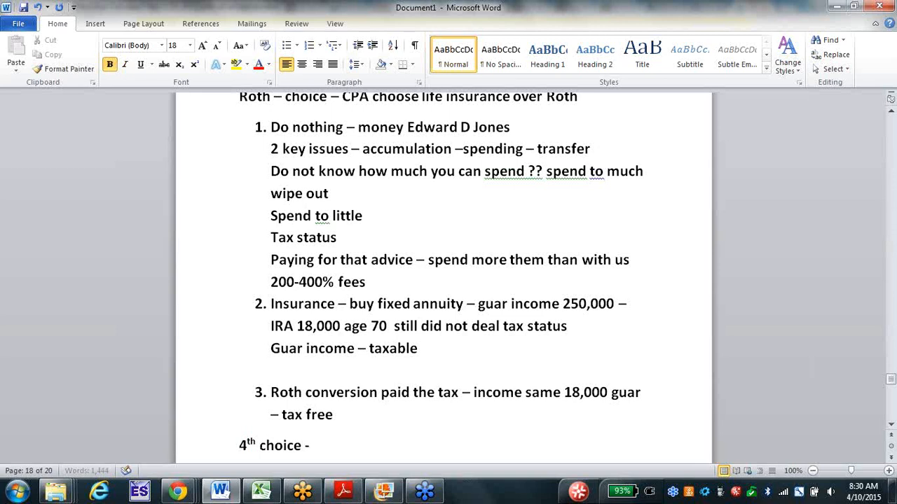
pyautogui.write('– pay tax')
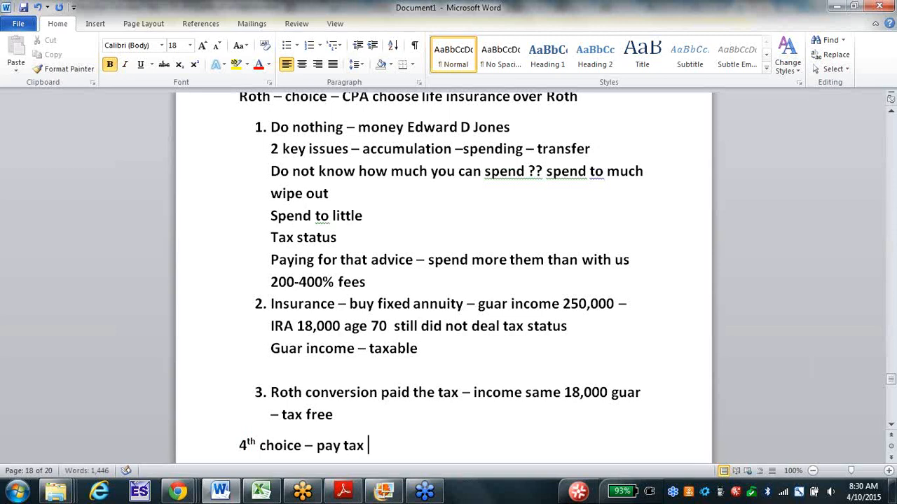
pyautogui.write('– enjoy')
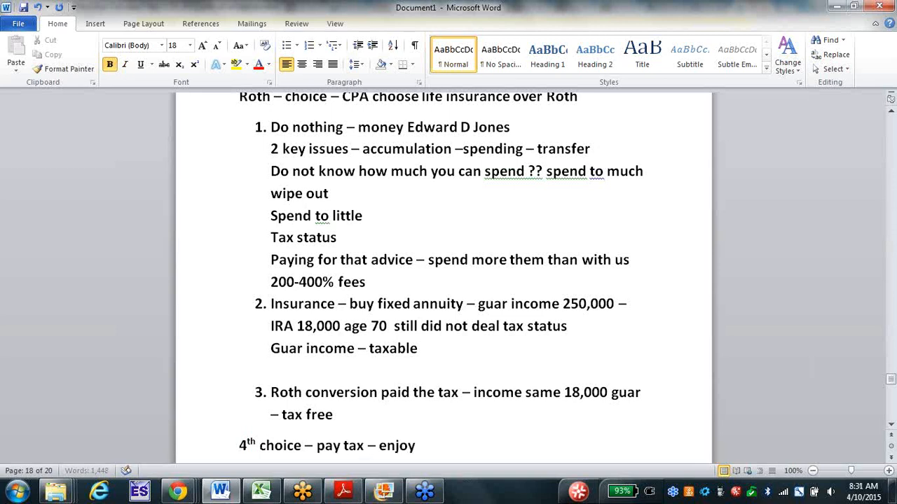
pyautogui.write('income – get the tax back')
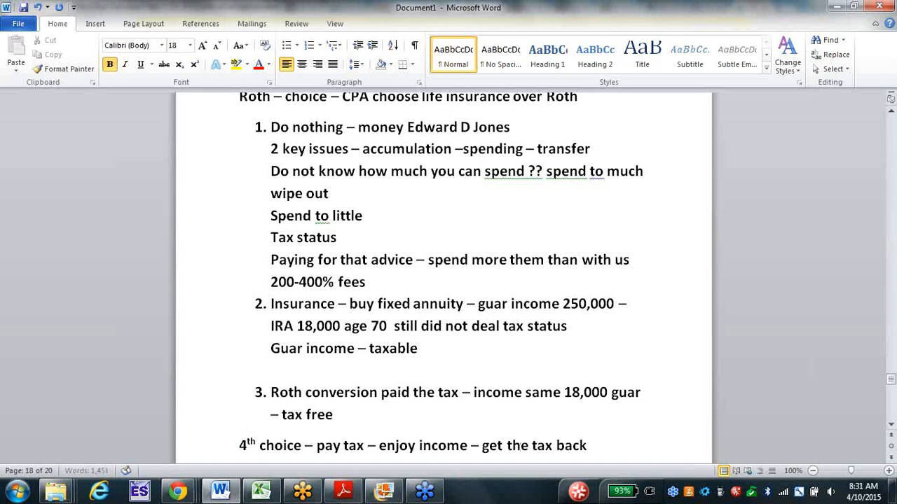
pyautogui.scroll(-3)
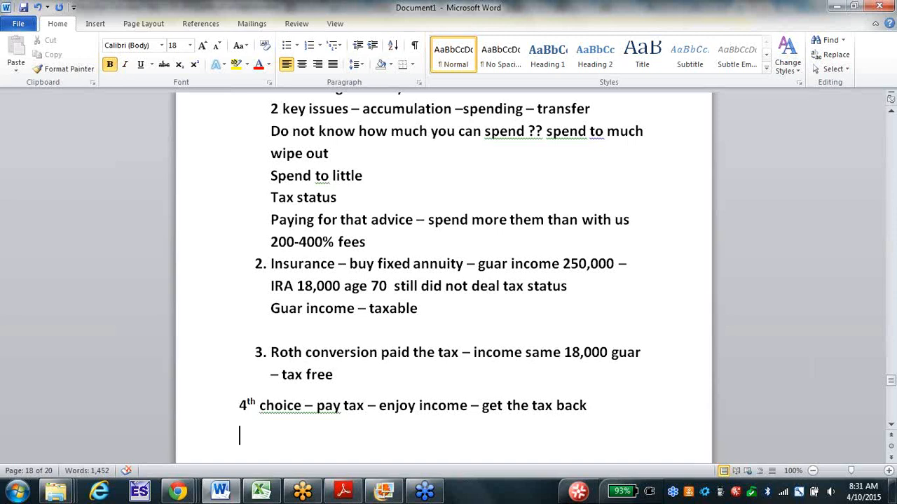
# Type 'Traded – 250 taxable asset – 556,000 non taxable – new type Index UL' and '3 things happen'.
pyautogui.write('tr')
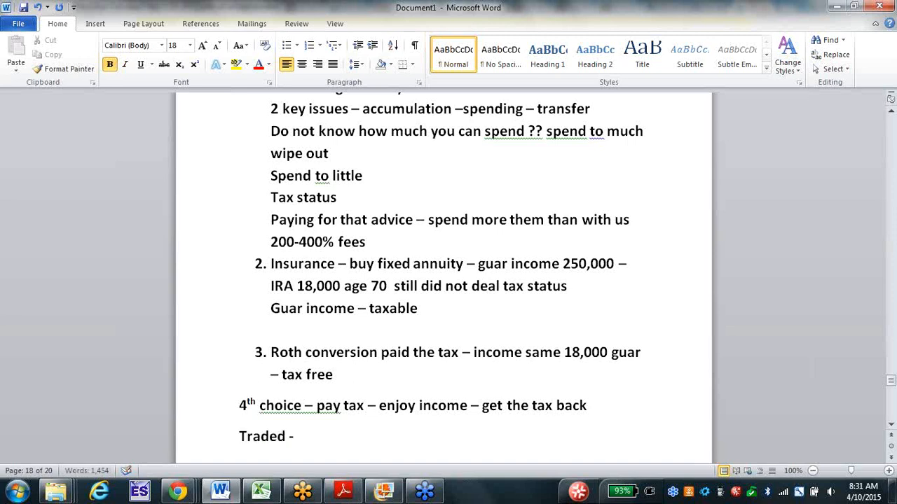
pyautogui.write('250 taxabl')
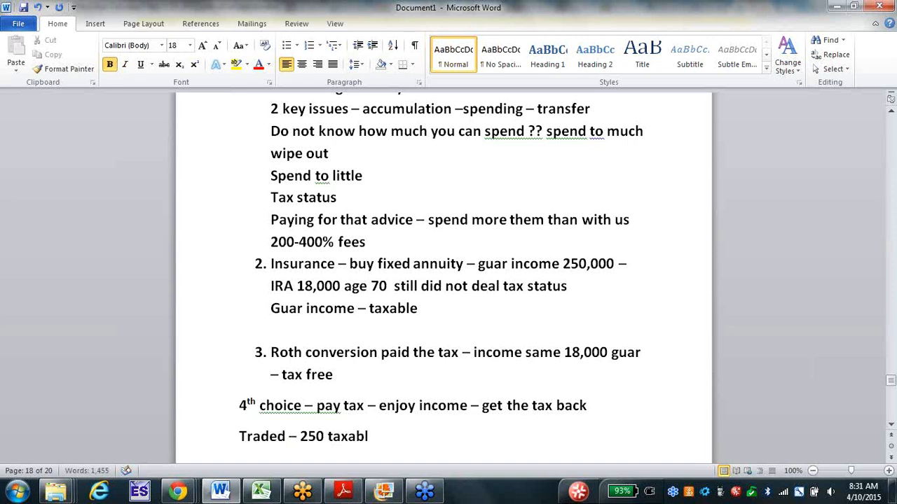
pyautogui.write('e asset')
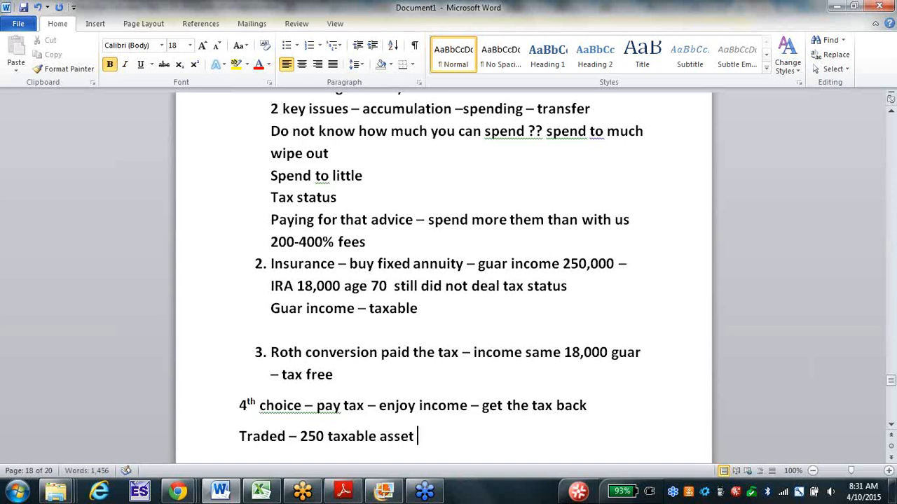
pyautogui.write('- 556')
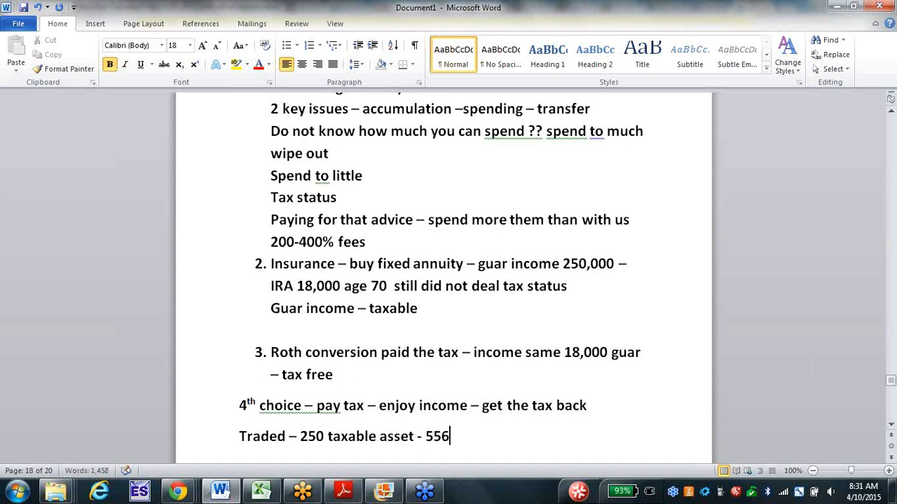
pyautogui.write(',000 non')
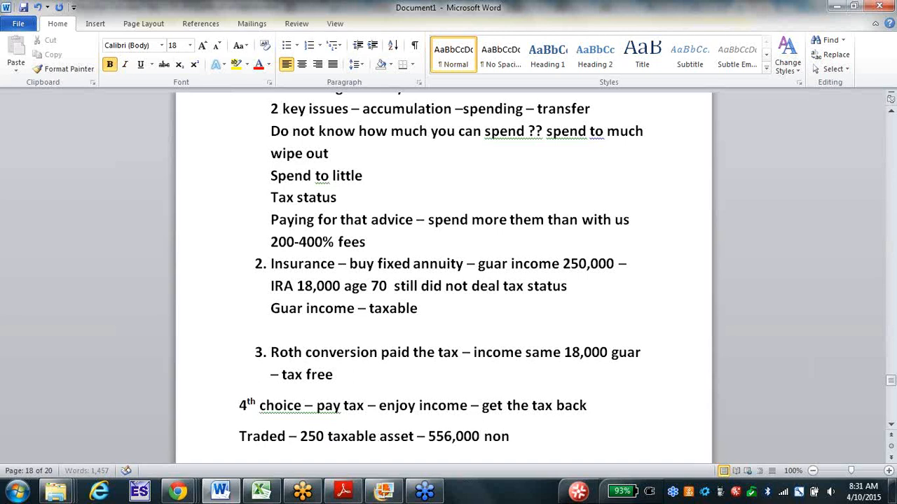
pyautogui.write('taxable')
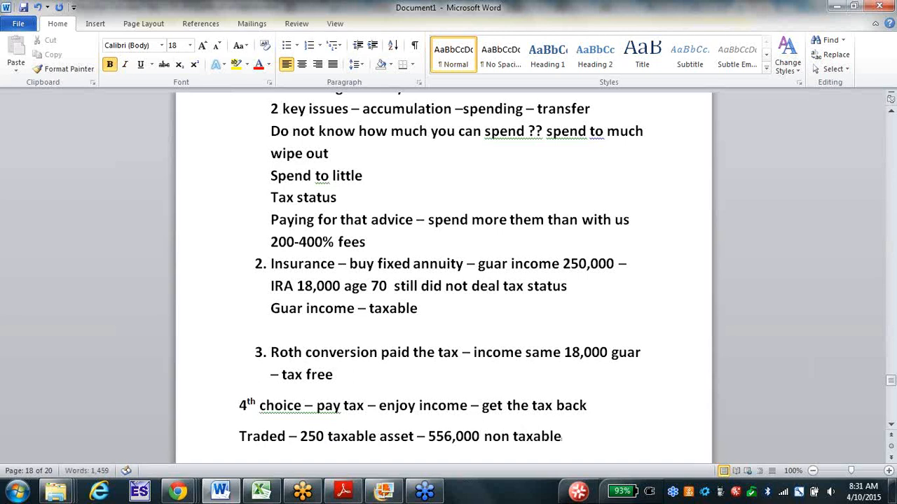
pyautogui.write('– new')
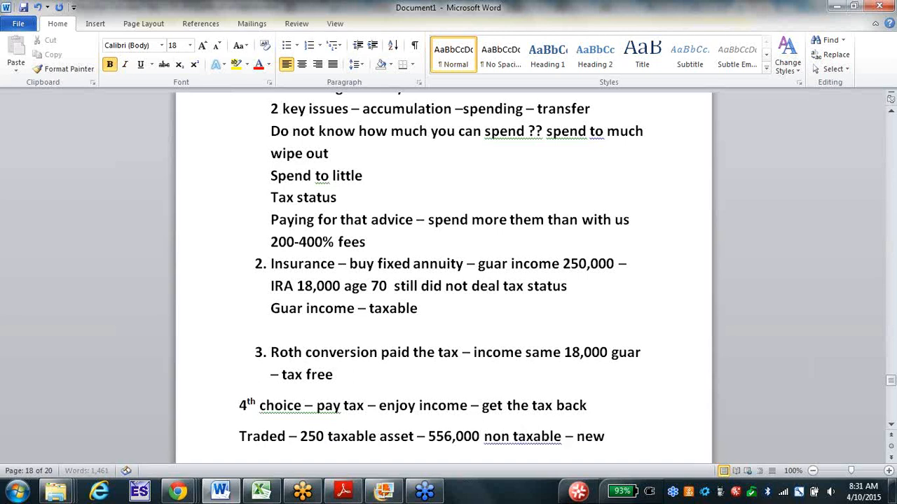
pyautogui.write('type of life')
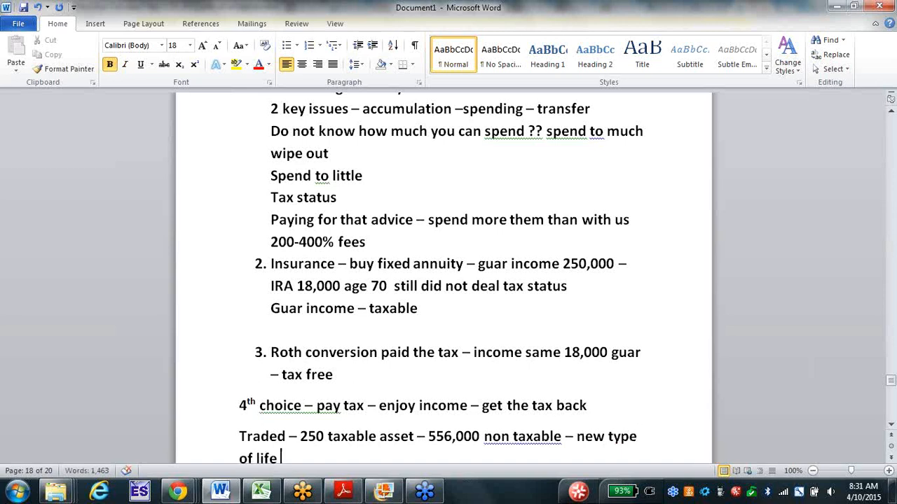
pyautogui.write('Index')
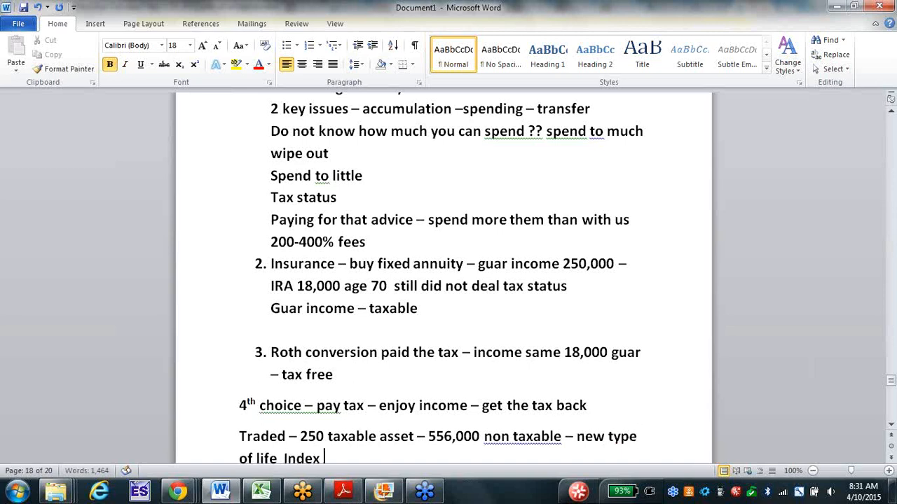
pyautogui.write('UL')
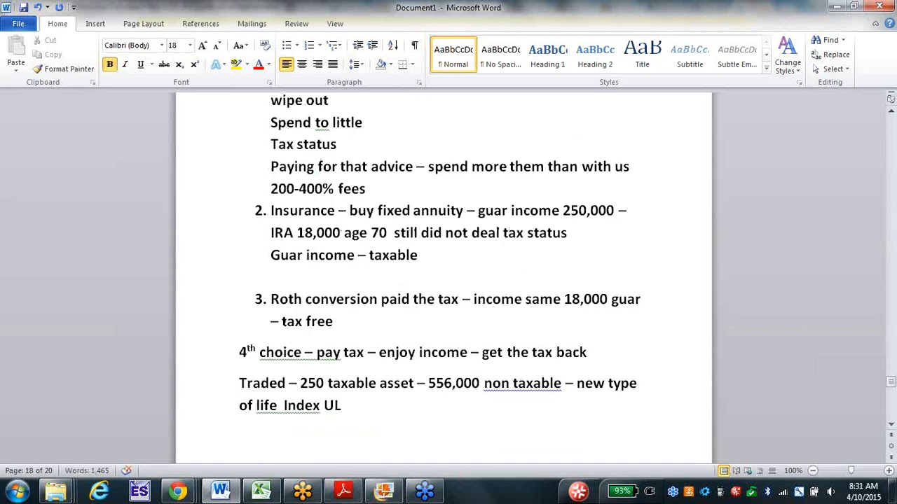
pyautogui.write('3 things happen')
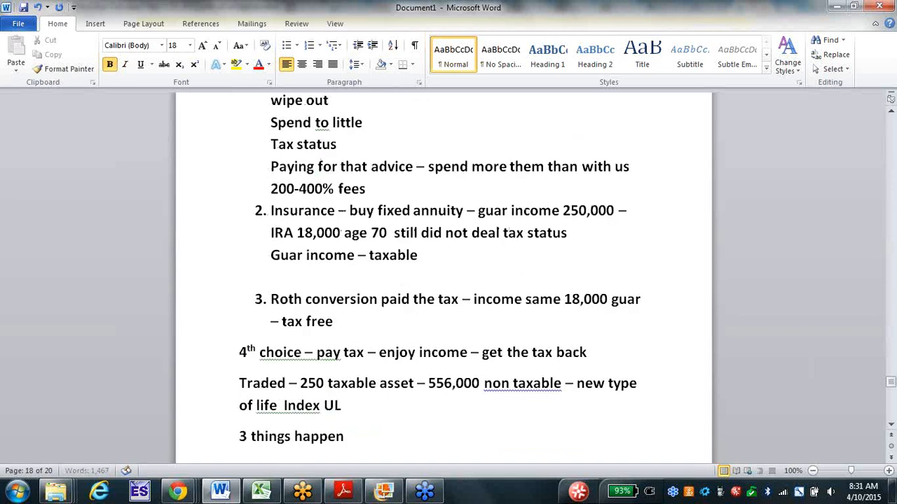
# Add the line 'Die – 556,000 bought 36,000 guar income'.
pyautogui.press('enter')
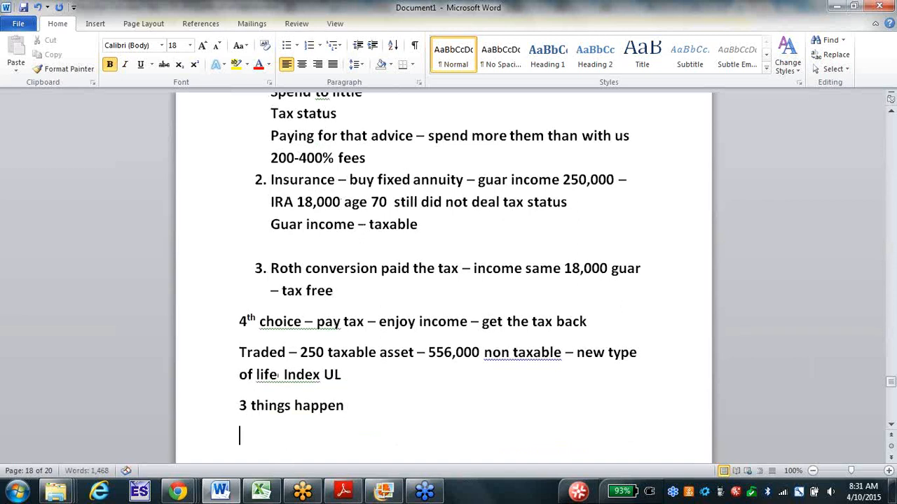
pyautogui.write('Die')
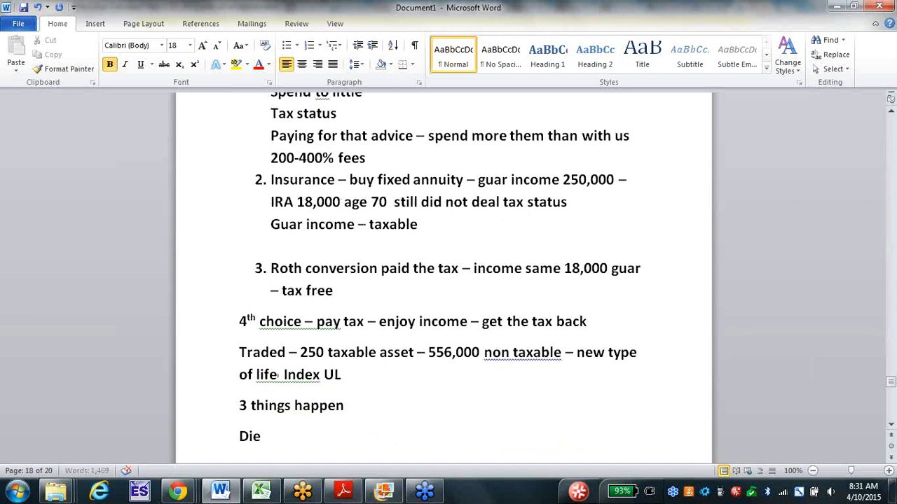
pyautogui.write('- 55')
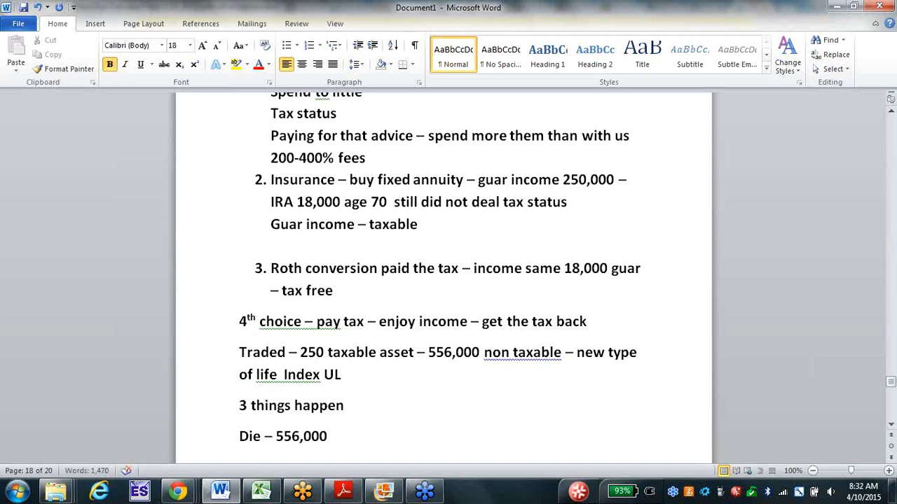
pyautogui.write('bought')
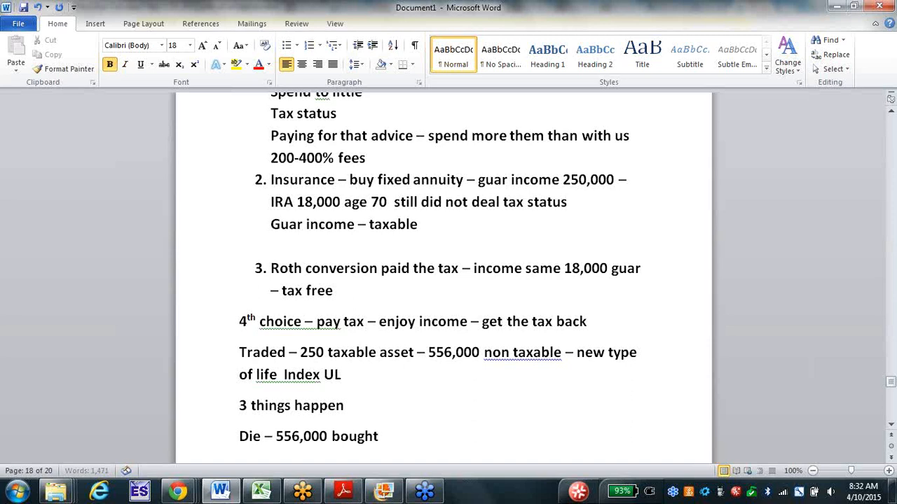
pyautogui.write('36,000 guar incom')
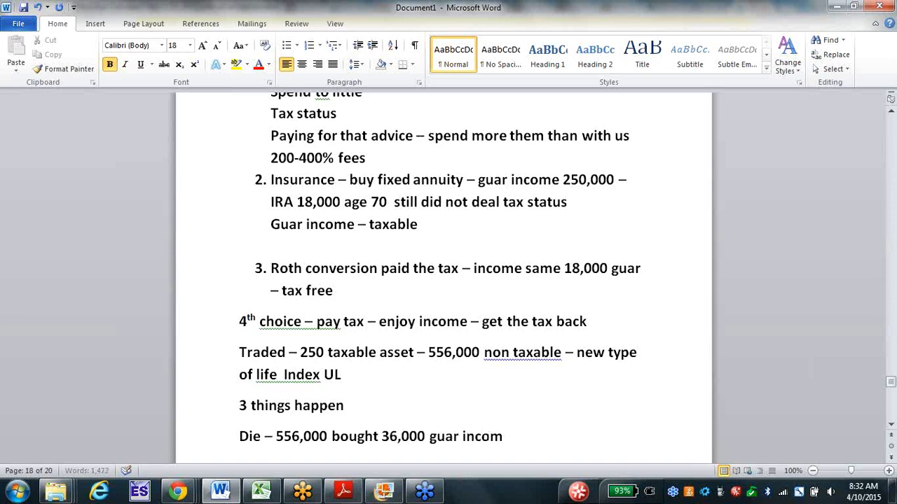
# Add '556 bigger than 250K – Yes my client family got their tax back'.
pyautogui.scroll(-3)
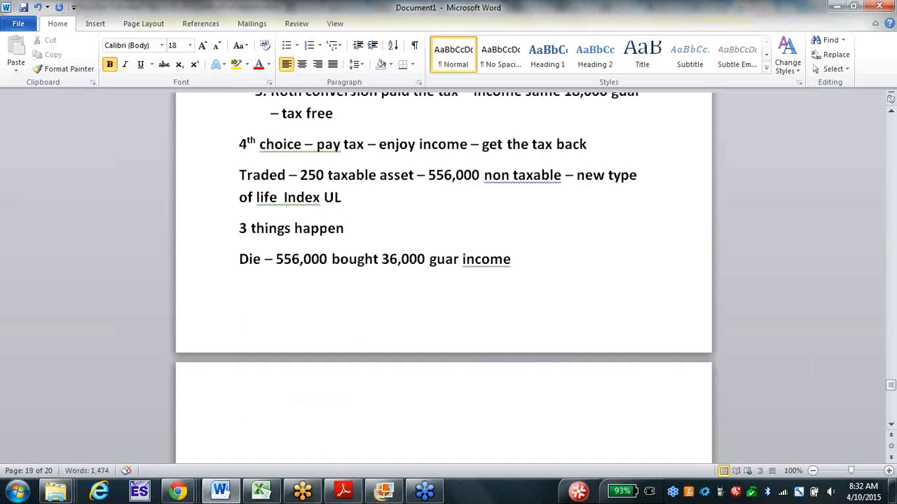
pyautogui.write('556 bigger than 2')
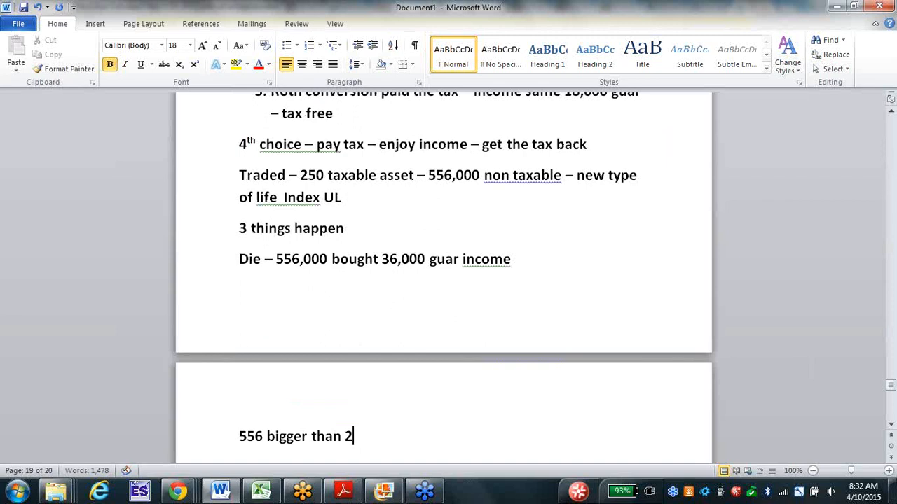
pyautogui.write('50K')
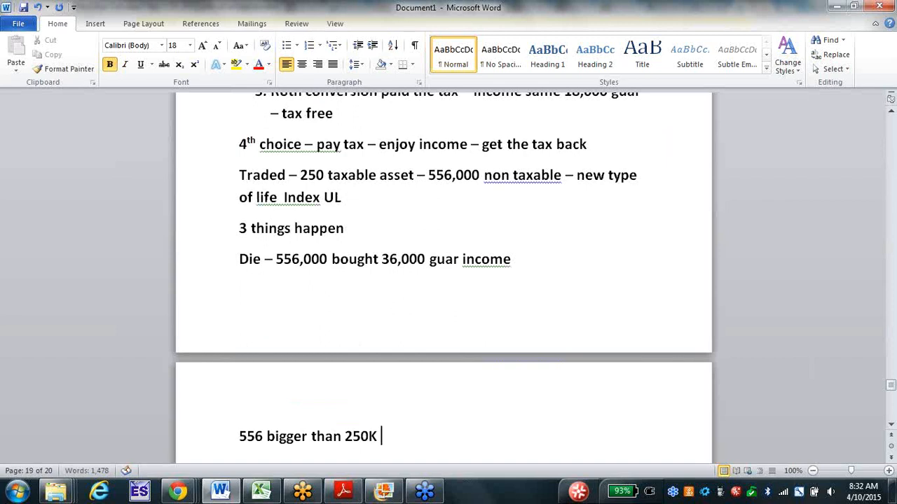
pyautogui.write('- Y')
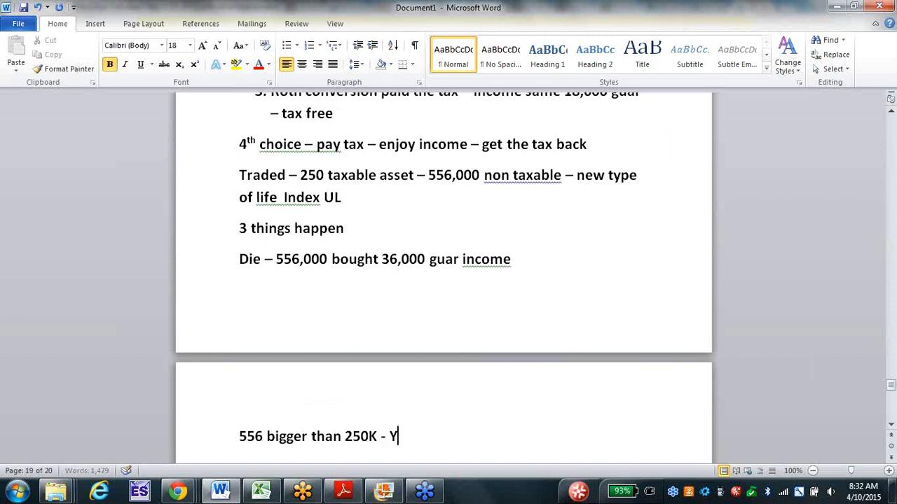
pyautogui.write('es')
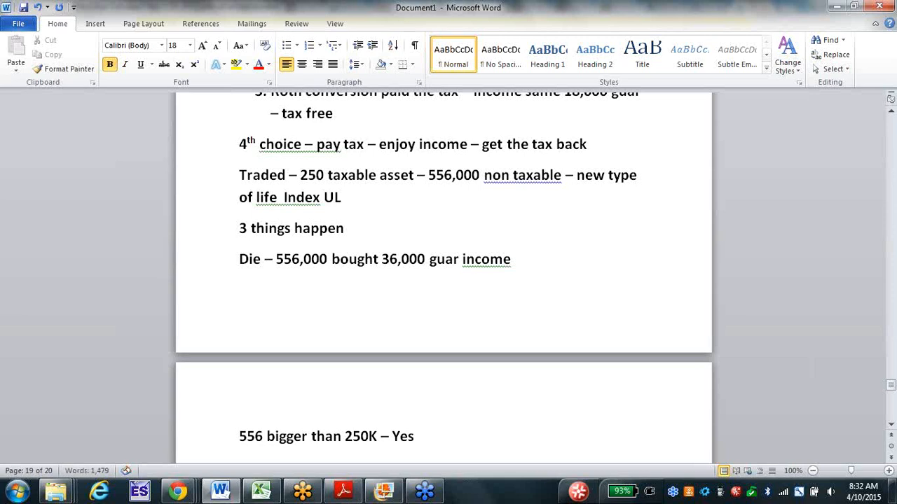
pyautogui.write('my client')
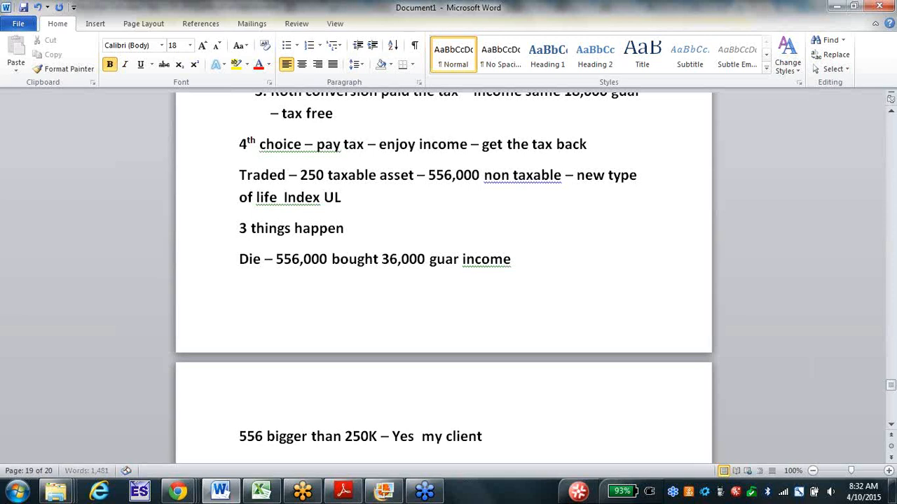
pyautogui.write('family')
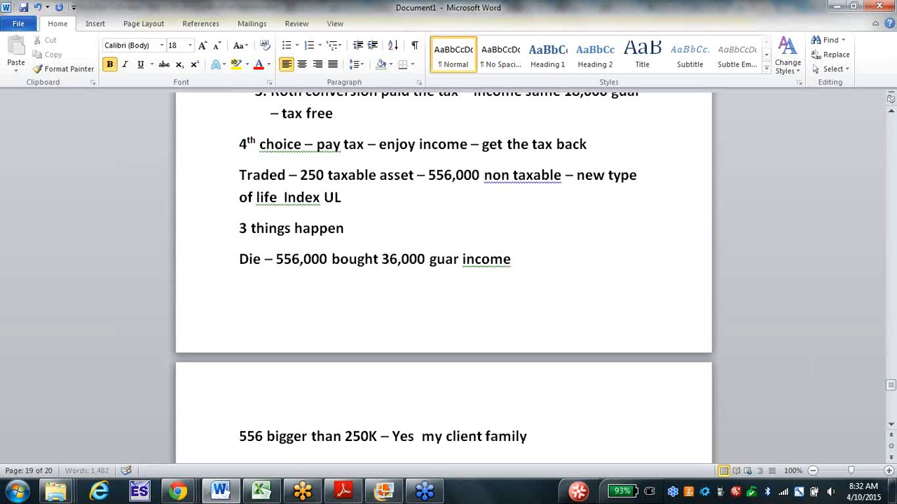
pyautogui.write('got their tax ba')
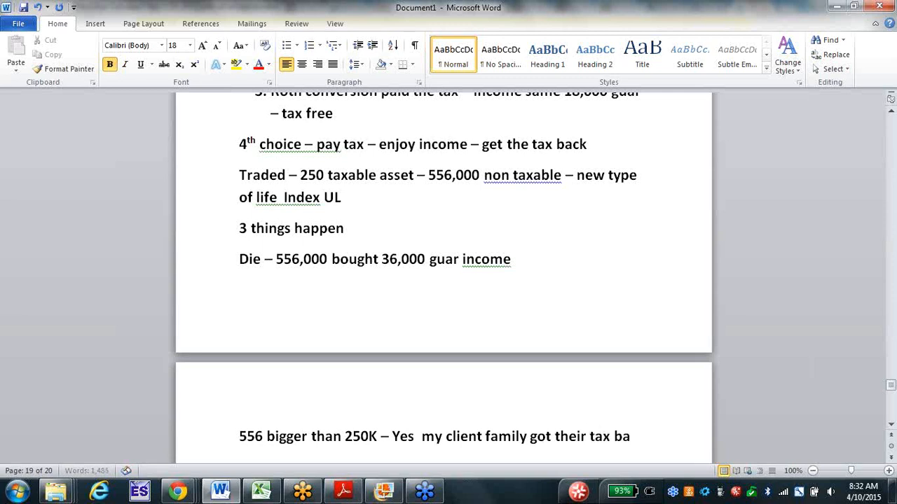
pyautogui.write('ck')
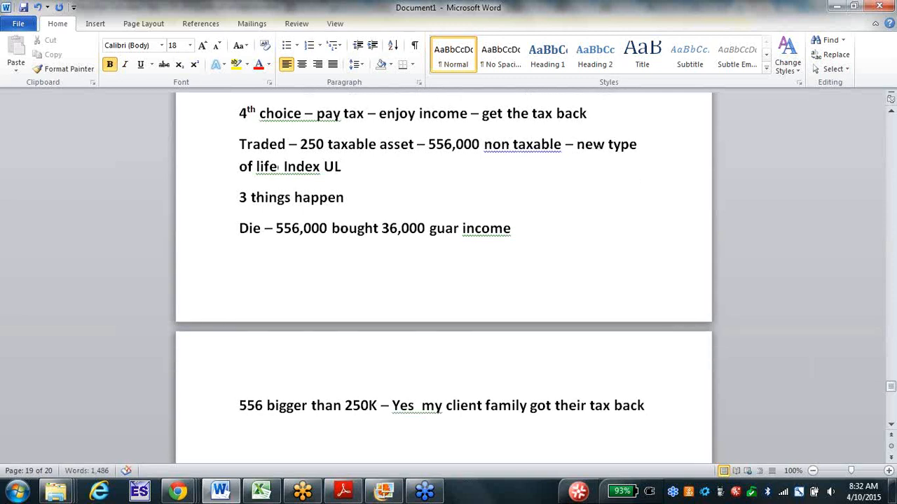
pyautogui.write('Sick – new')
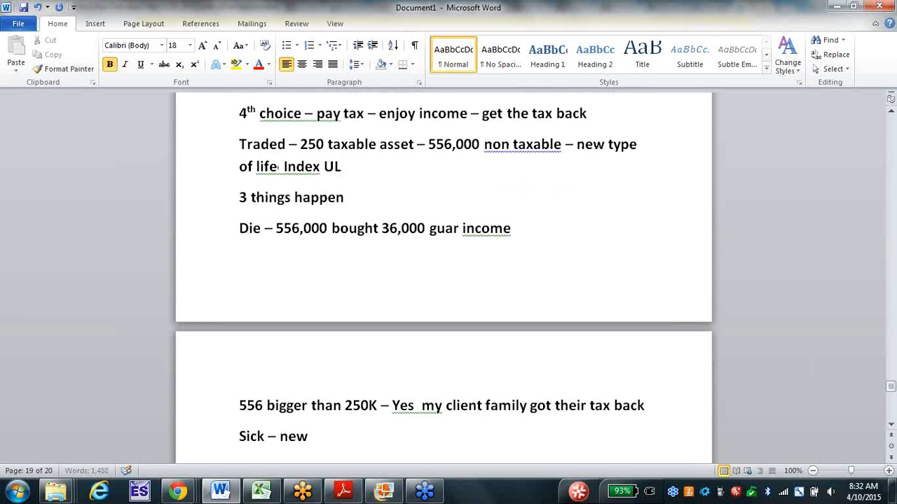
# Complete 'Sick – new type – DB no death – 418,000 31,000 guar income' and add '418 / 250 yes'.
pyautogui.write('type -')
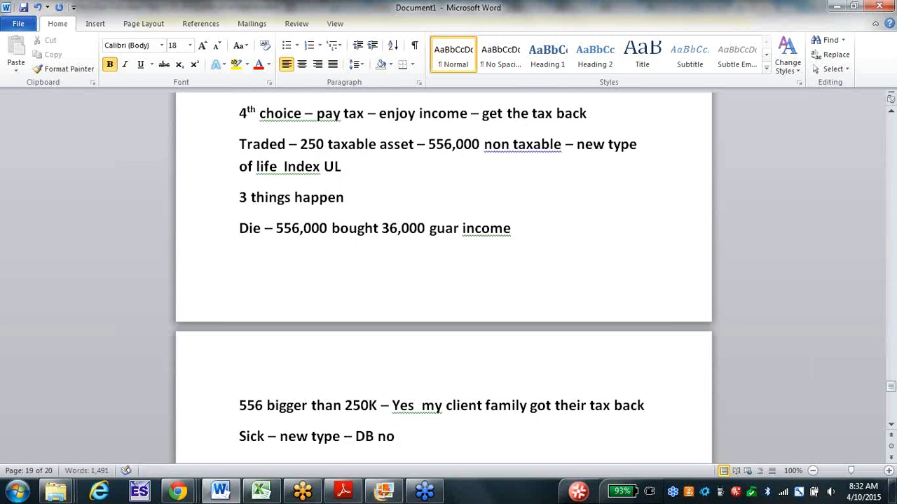
pyautogui.write('death -')
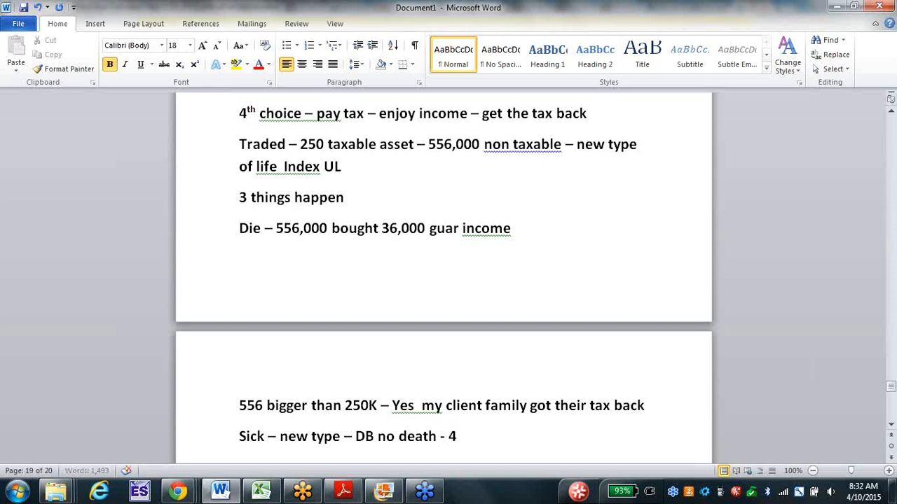
pyautogui.write('418,000')
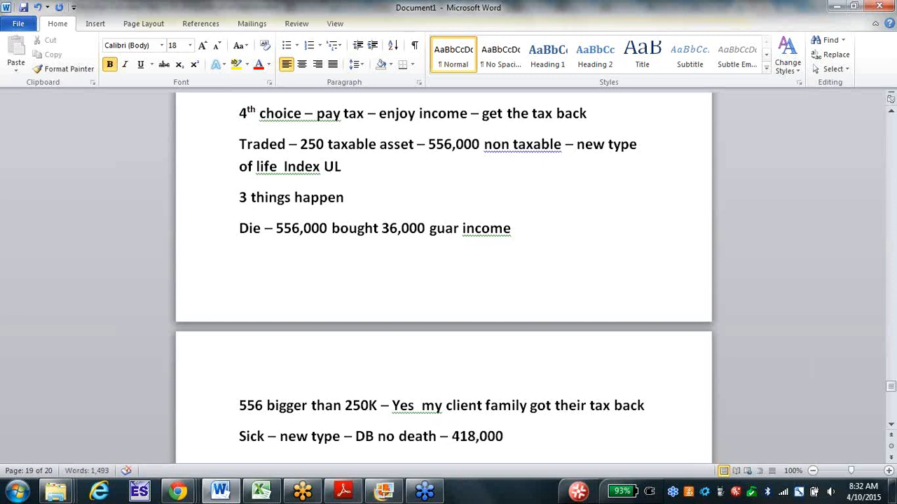
pyautogui.write('31,000 guar income')
pyautogui.write('4')
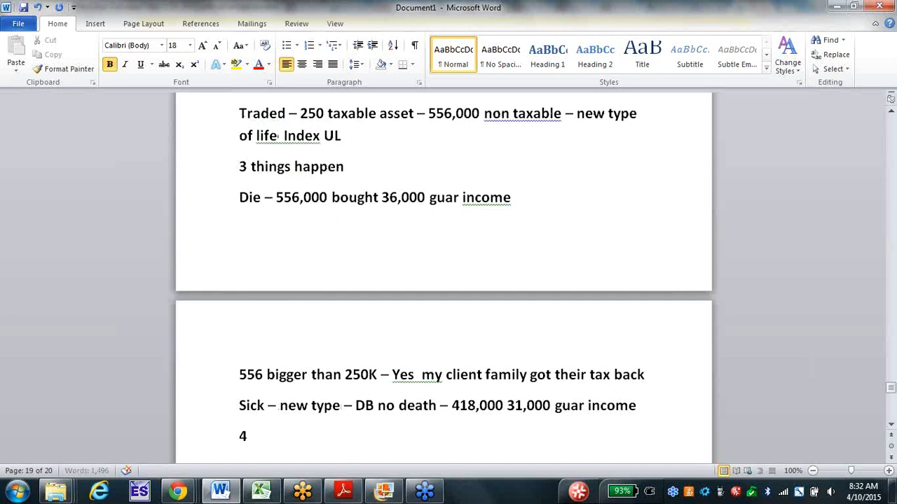
pyautogui.write('18 / 2')
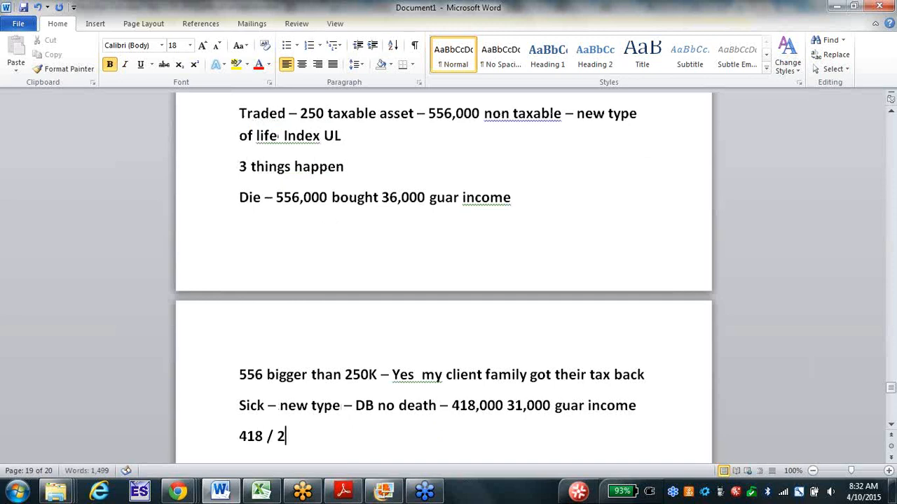
pyautogui.write('50 yes')
pyautogui.write('70 not')
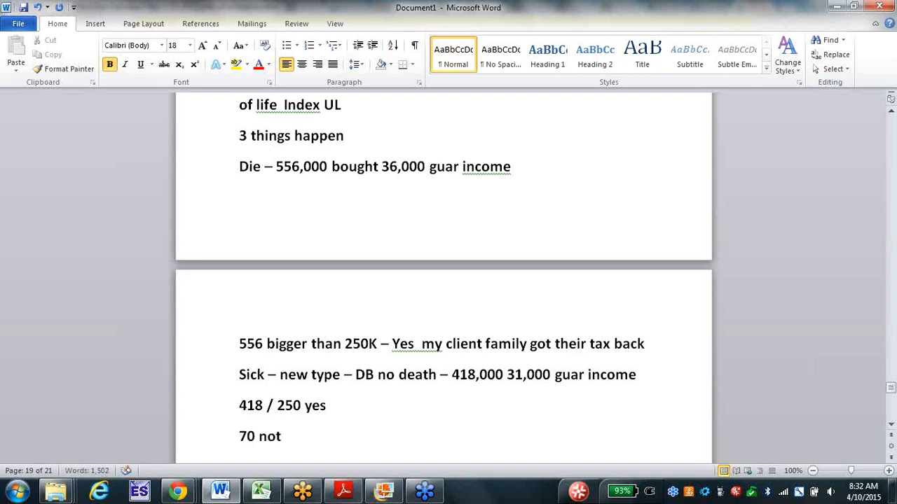
# Extend the '70 not dead – not sick' line with '18,000 proj tax free income –'.
pyautogui.write('dead - not sick')
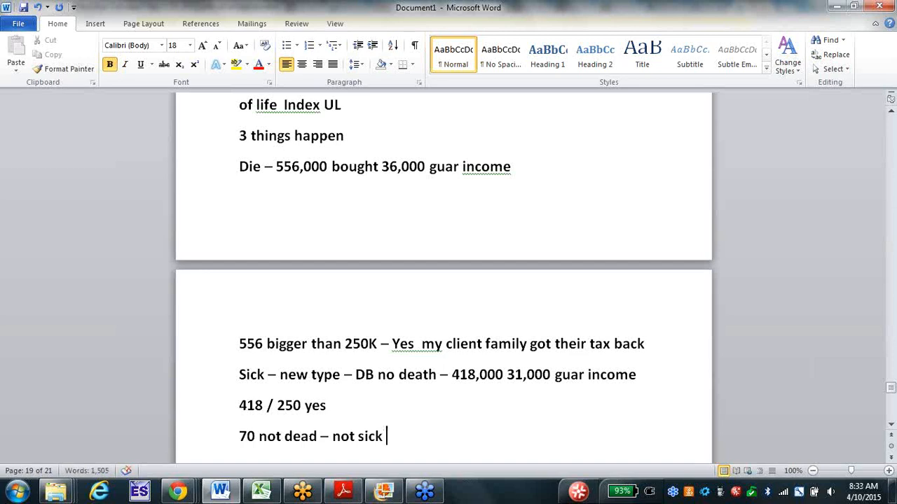
pyautogui.write('-')
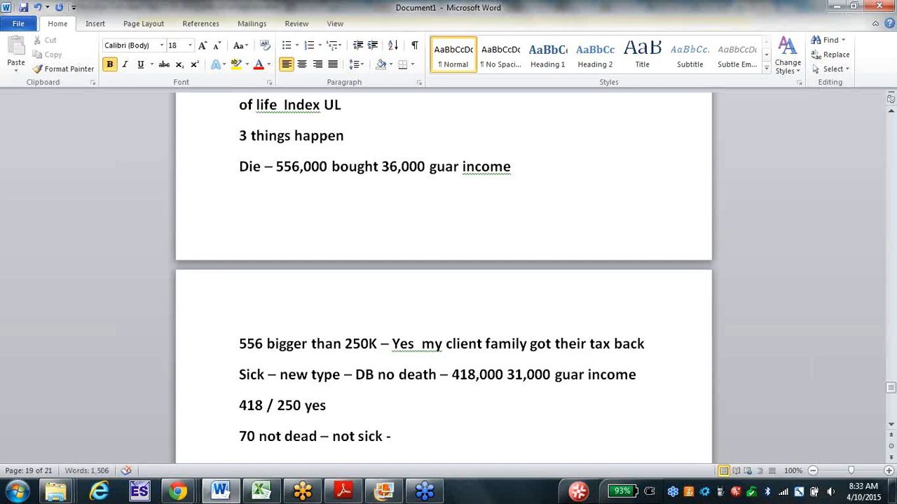
pyautogui.click(396, 437)
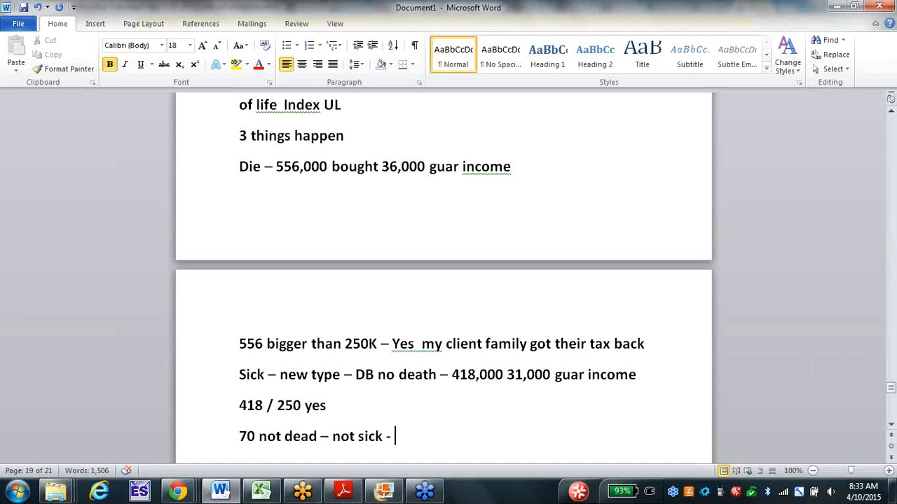
pyautogui.write('18,000 proj tax free income')
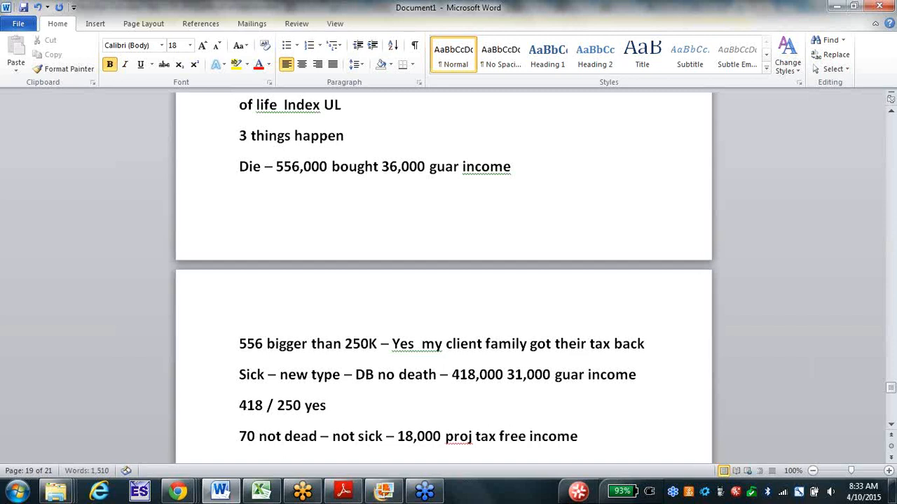
pyautogui.write('–')
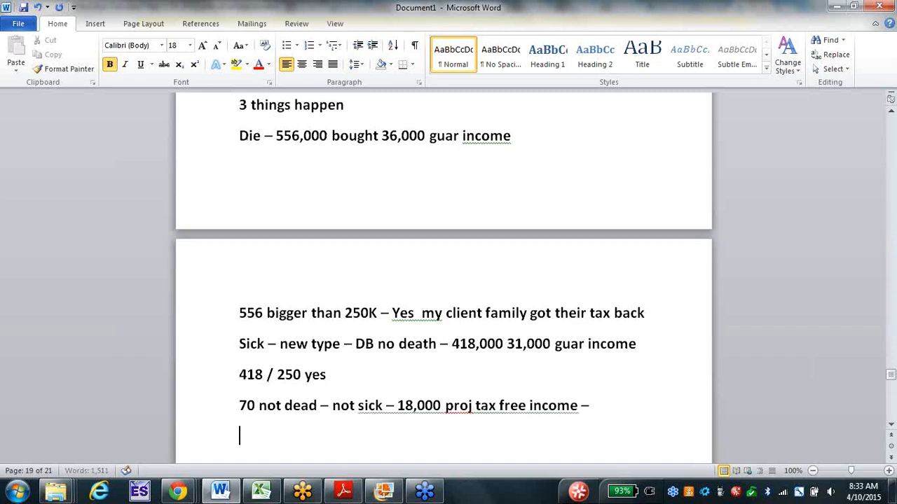
# Type 'Sooner or latter – no one lives forever' and place the cursor after 'forever'.
pyautogui.write('Sooner or')
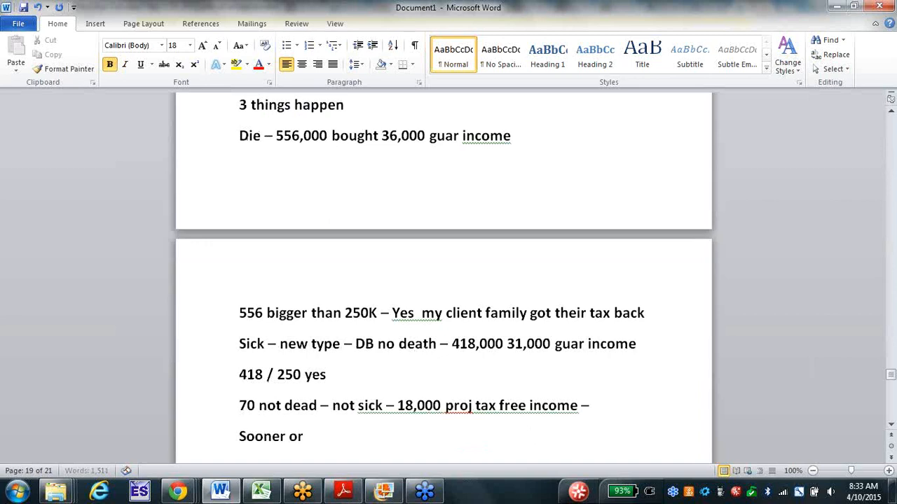
pyautogui.write('latter')
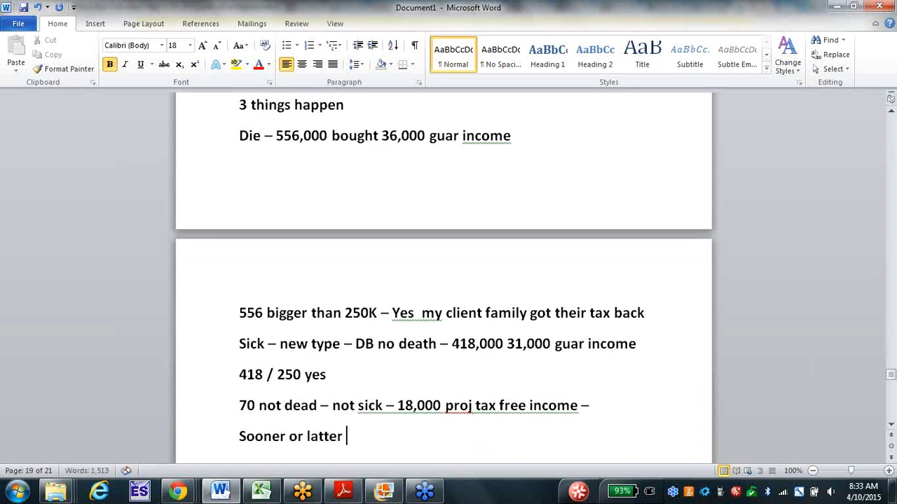
pyautogui.write('– no one')
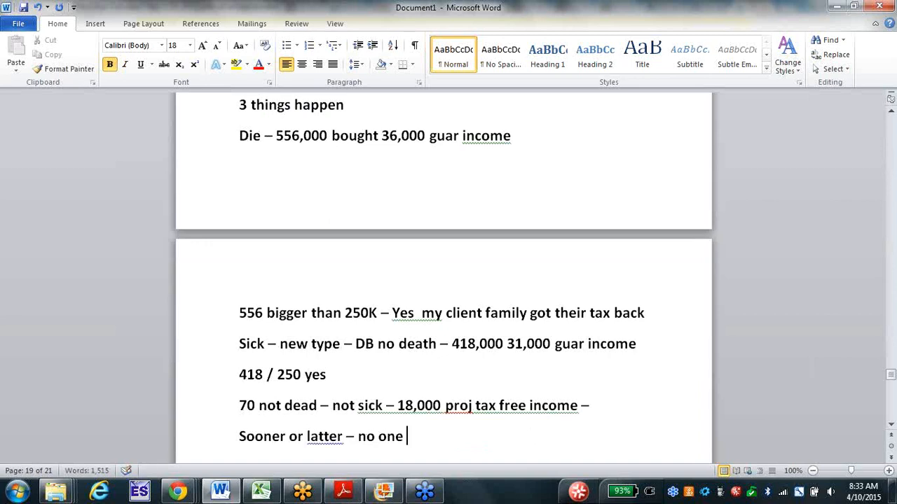
pyautogui.write('lives fore')
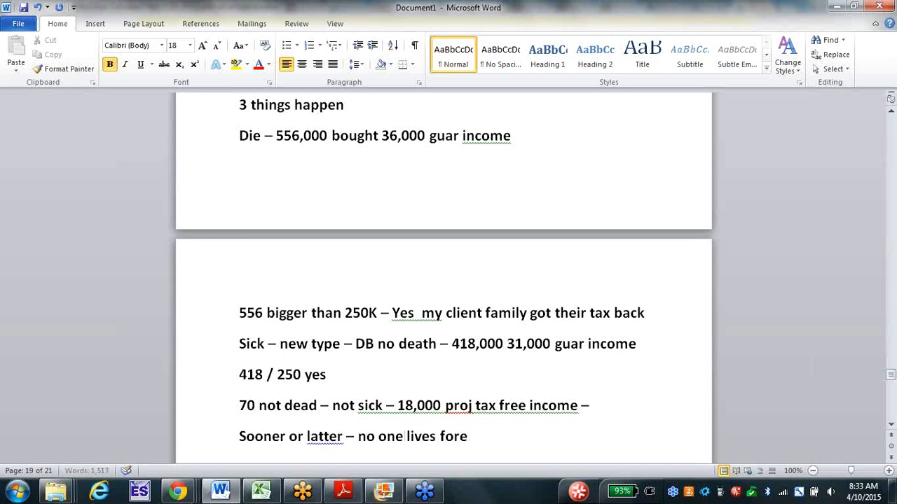
pyautogui.write('ver')
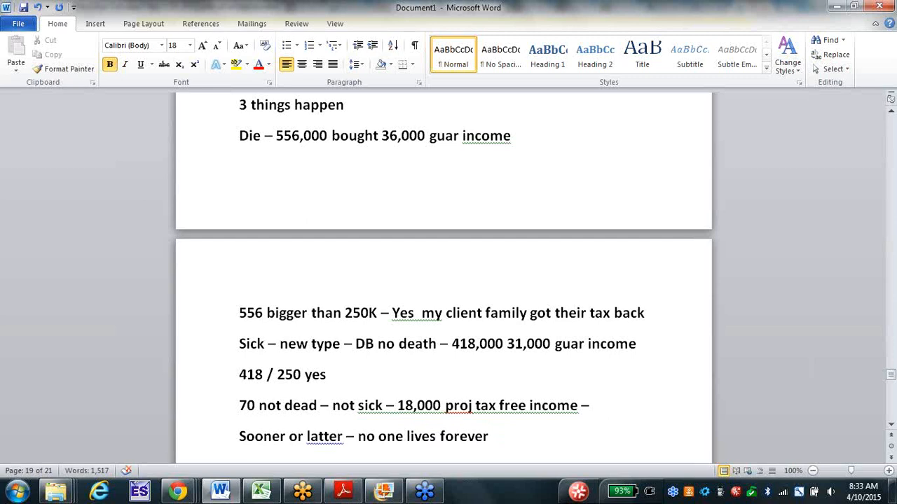
pyautogui.click(489, 436)
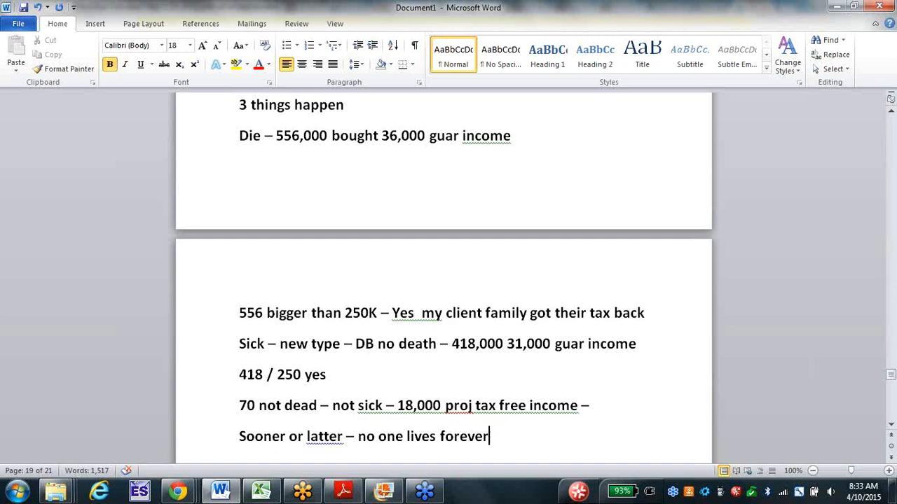
pyautogui.moveTo(376, 388)
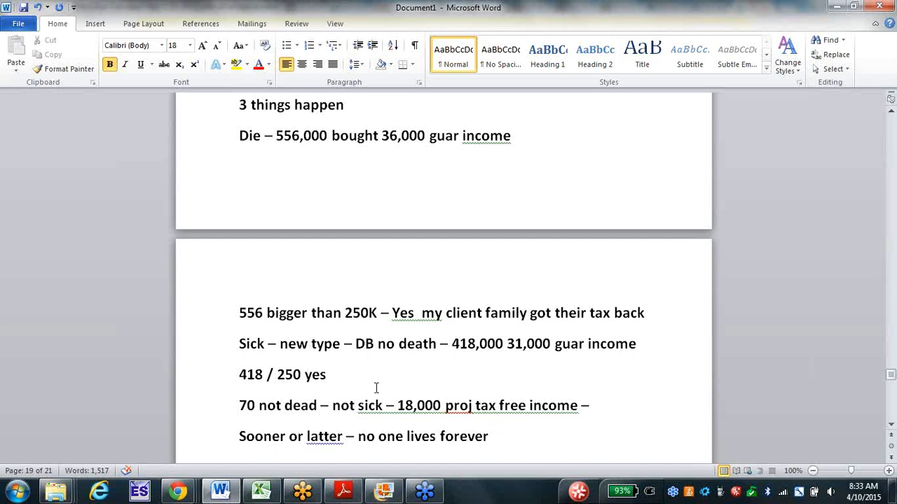
pyautogui.click(489, 436)
pyautogui.write('H')
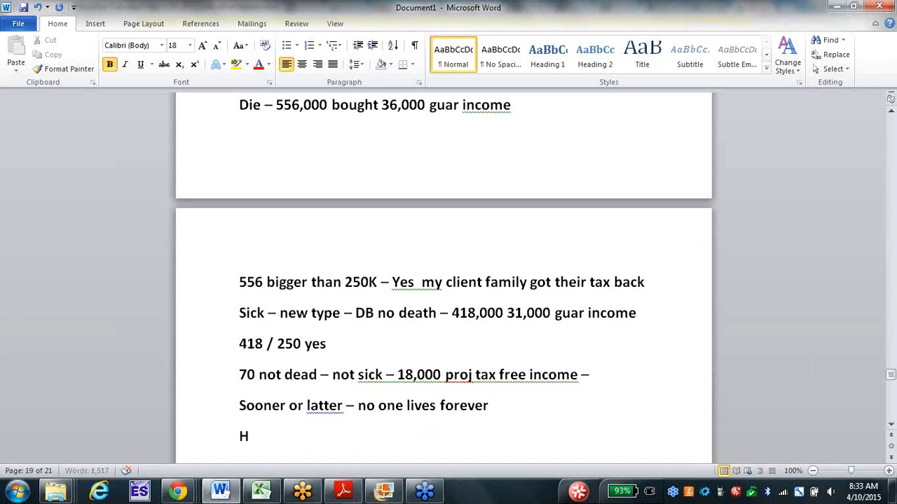
# Add the lines 'Human factor' and 'YOU –'.
pyautogui.write('uma')
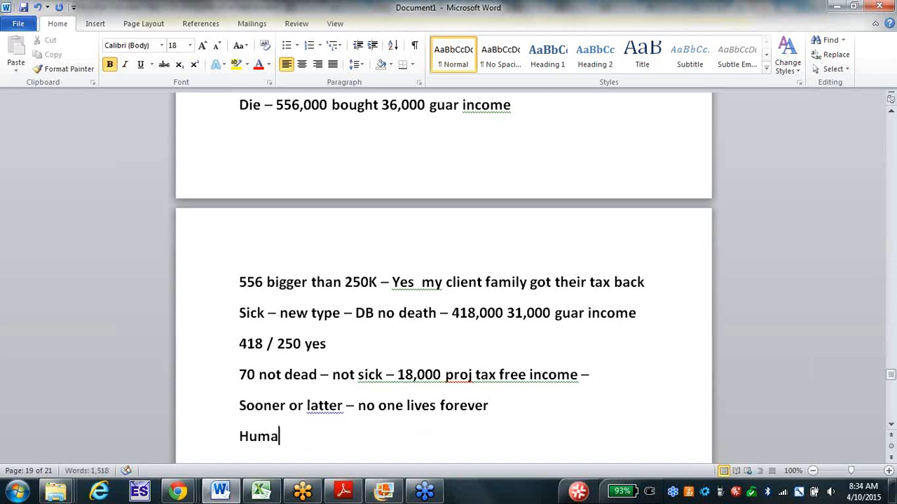
pyautogui.write('n f')
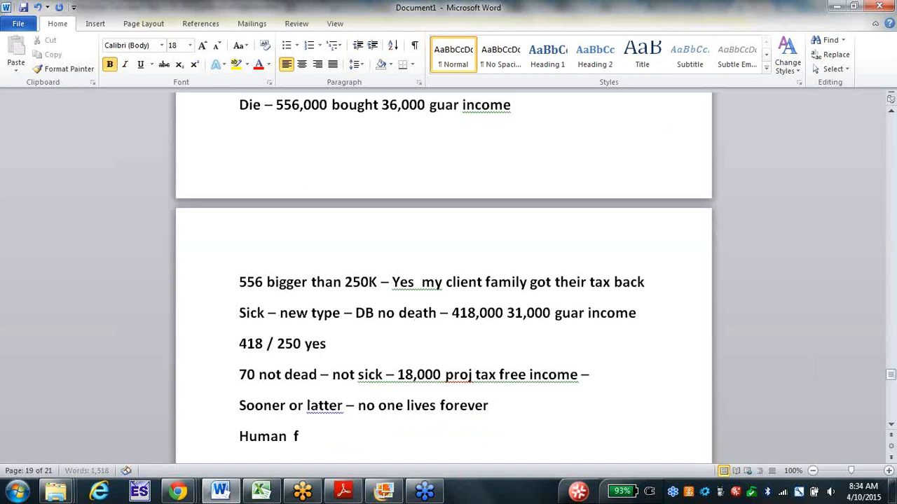
pyautogui.write('actor')
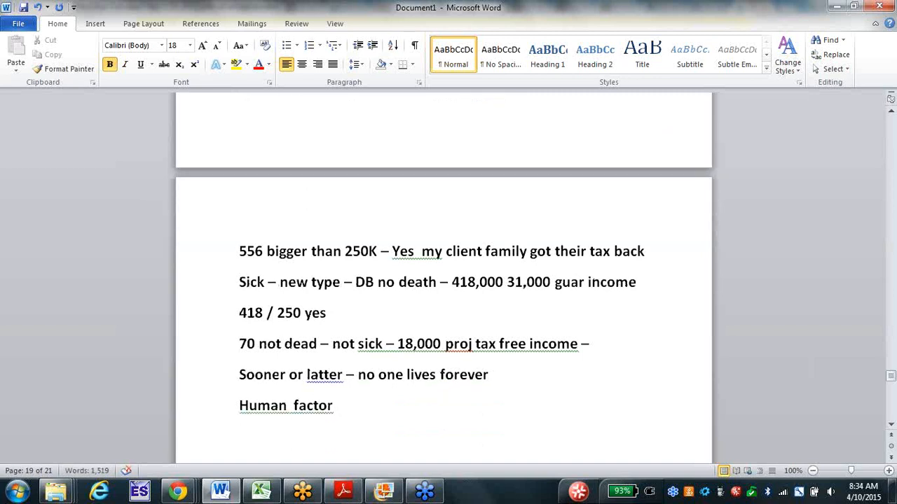
pyautogui.write('YOU')
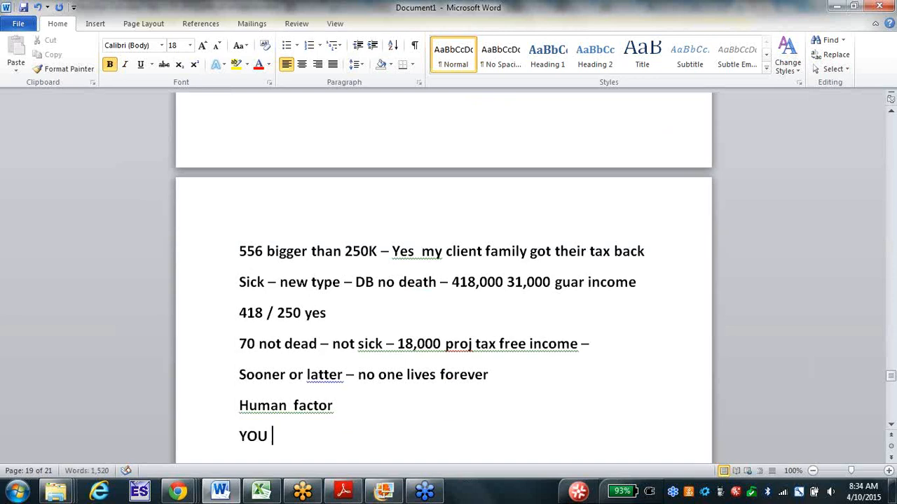
pyautogui.write('-')
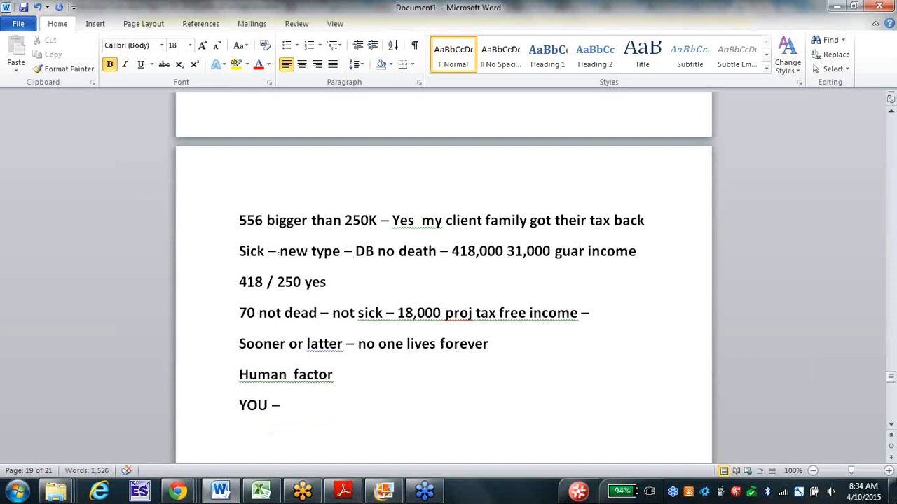
pyautogui.press('enter')
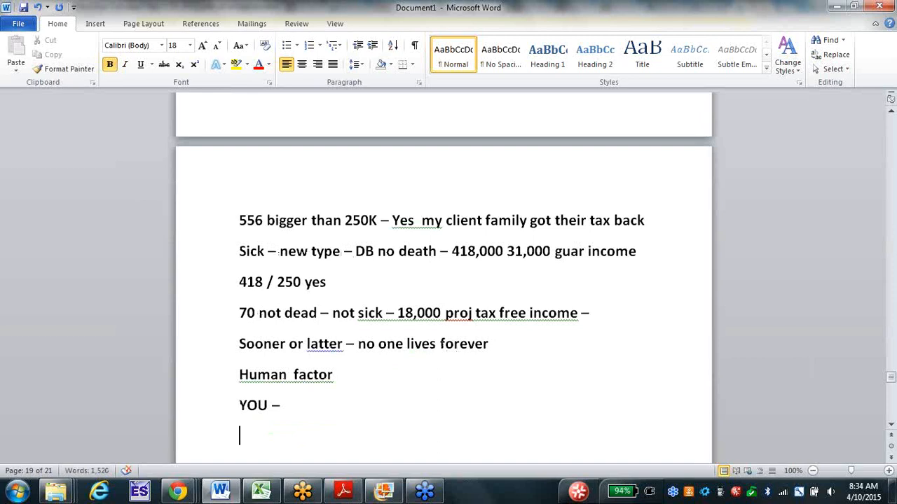
# Type 'We do not eat right – exercise – health issues'.
pyautogui.write('W')
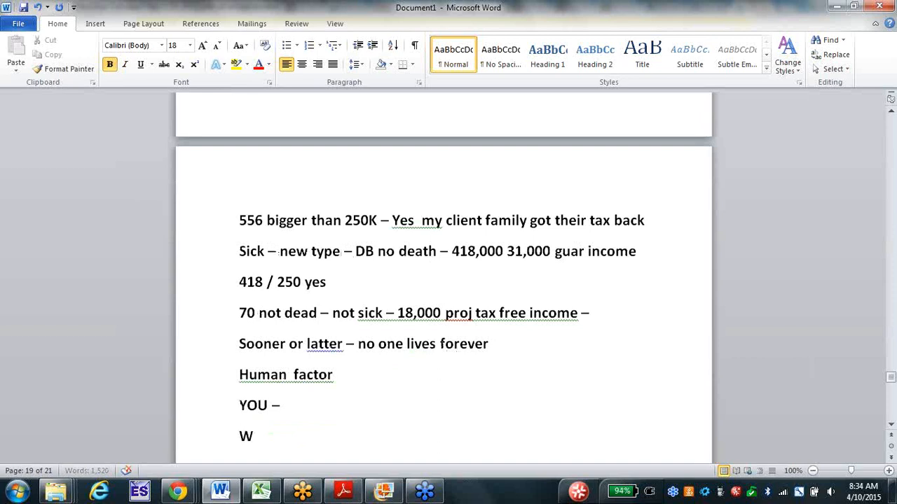
pyautogui.write('e do not eat')
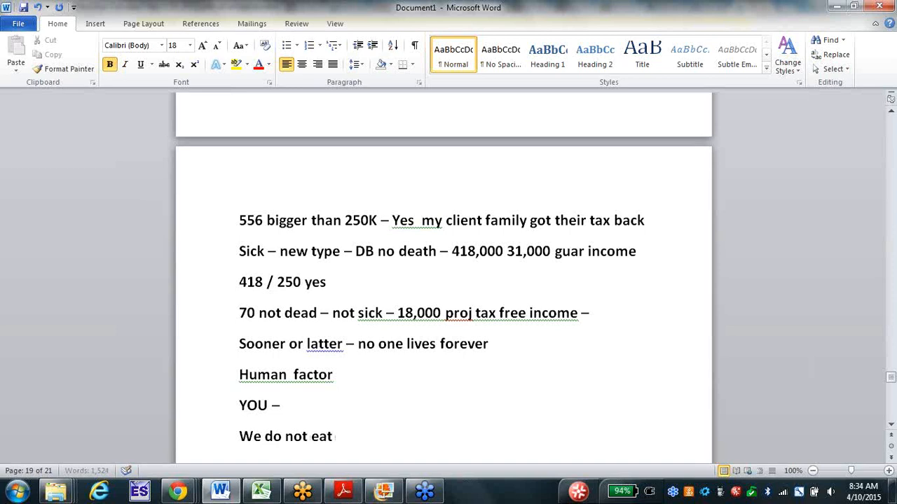
pyautogui.write('right -')
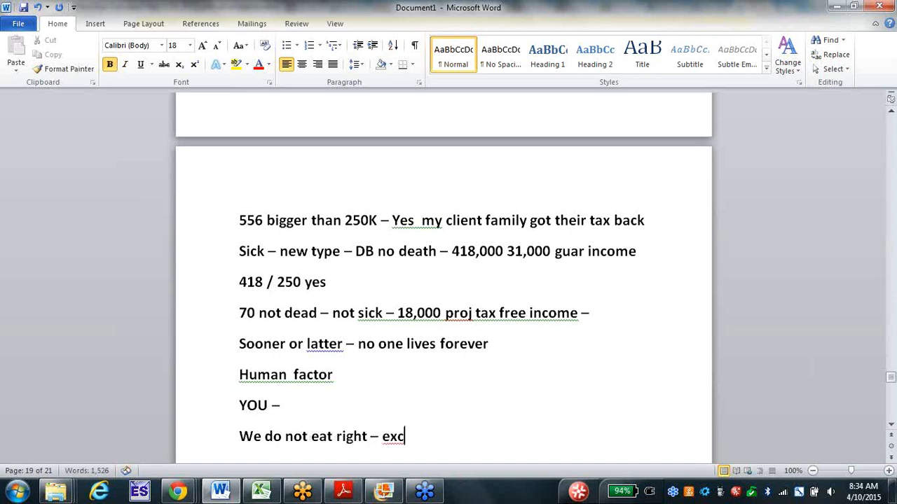
pyautogui.write('ercise')
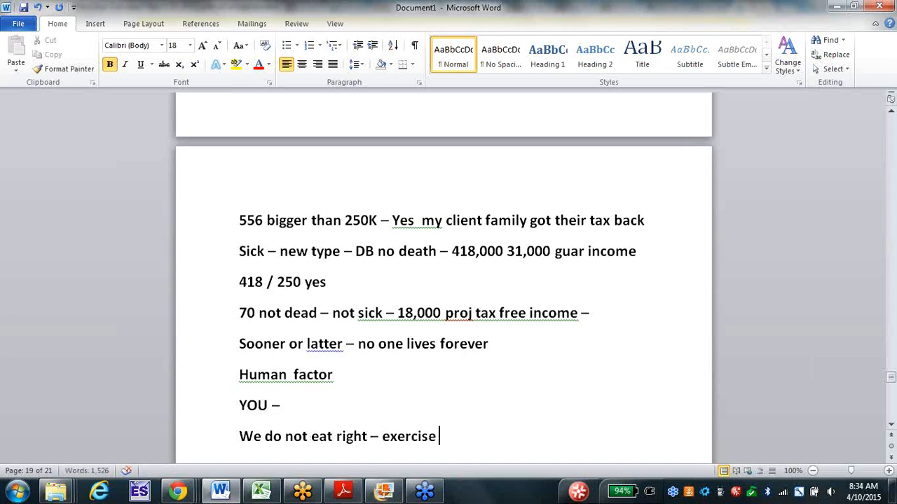
pyautogui.write('- h')
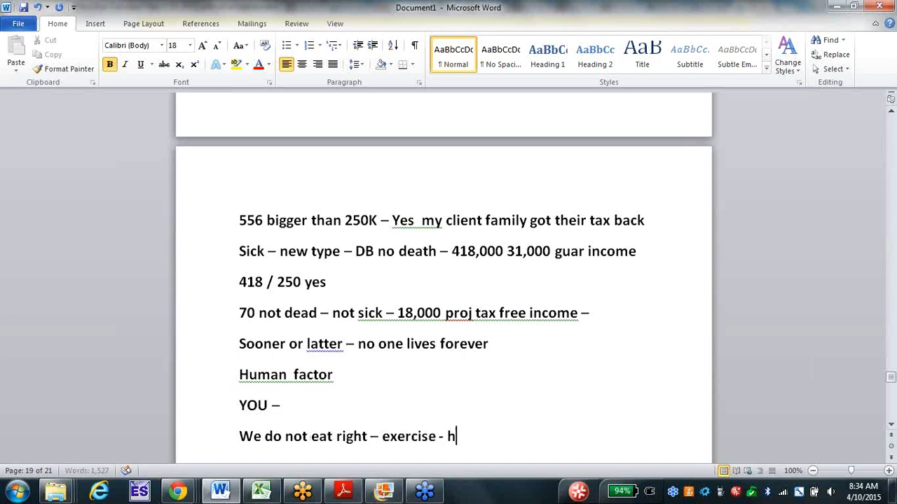
pyautogui.write('ealth issues')
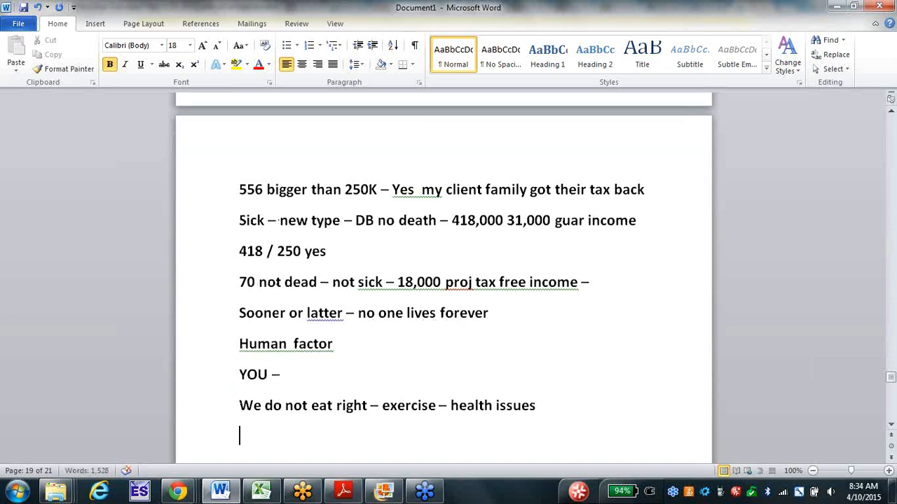
# Add '74 male – 80 female' and begin '2/3rd BK – medical related'.
pyautogui.write('74 male')
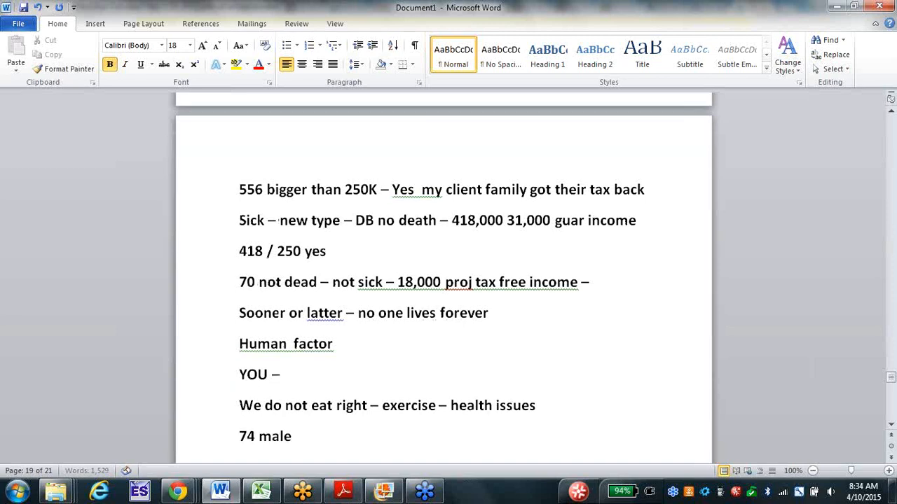
pyautogui.write('- 8')
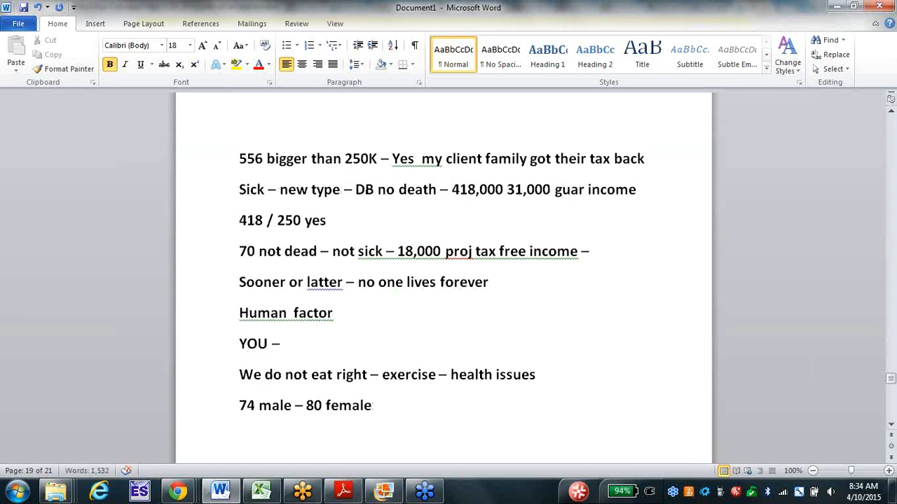
pyautogui.write('2')
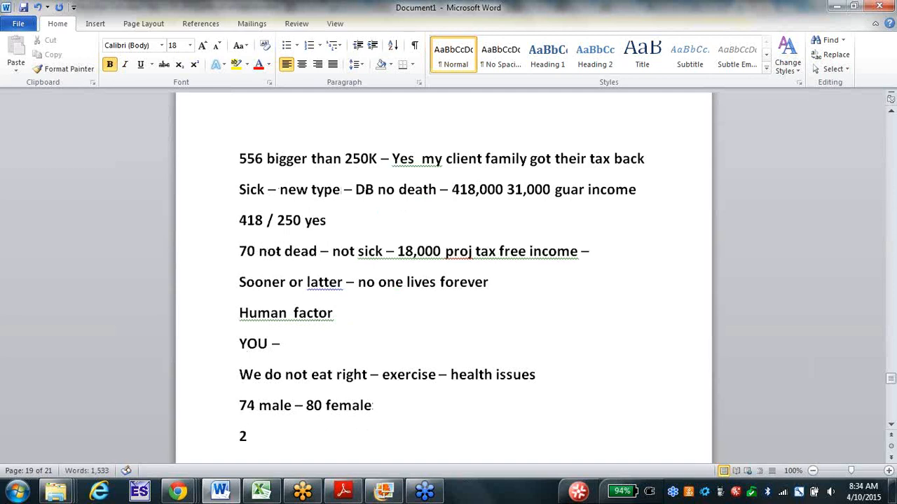
pyautogui.write('/3rd')
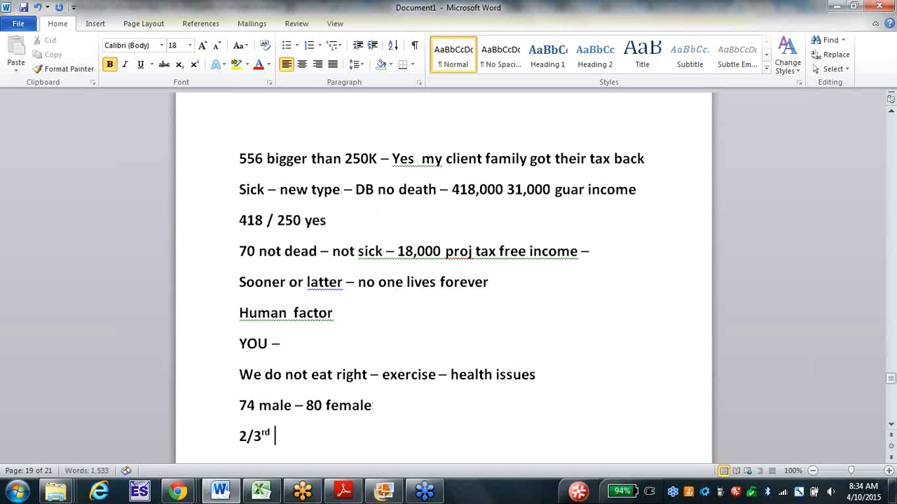
pyautogui.write('BK -')
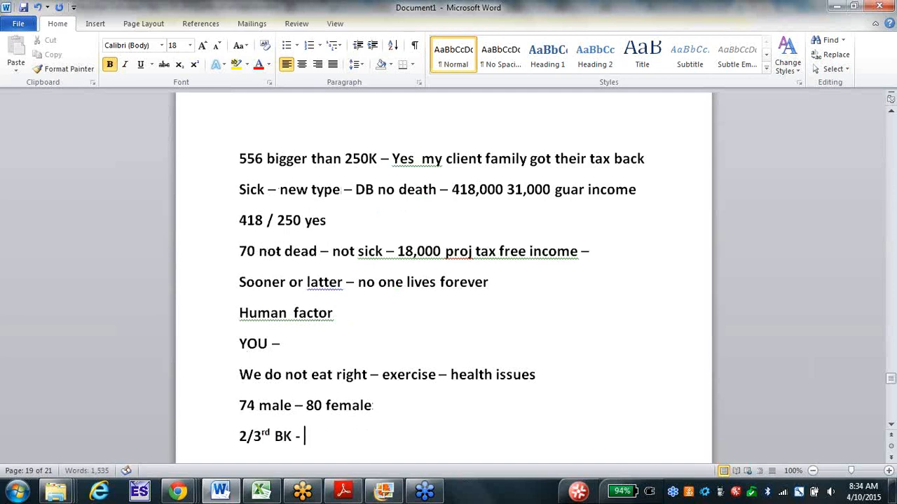
pyautogui.write('medical r')
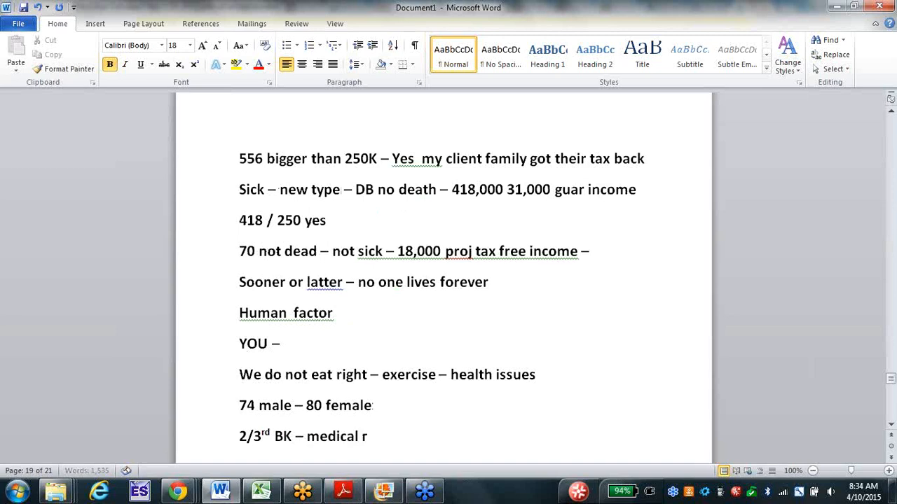
pyautogui.write('elated -')
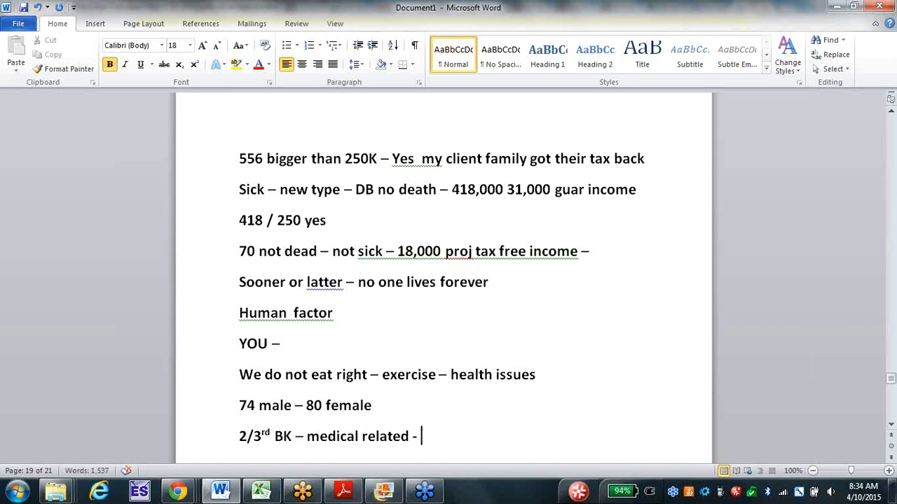
# Finish the BK line with '44 years of age' and add 'Heart attacks – strokes and cancer'.
pyautogui.write('44 years of')
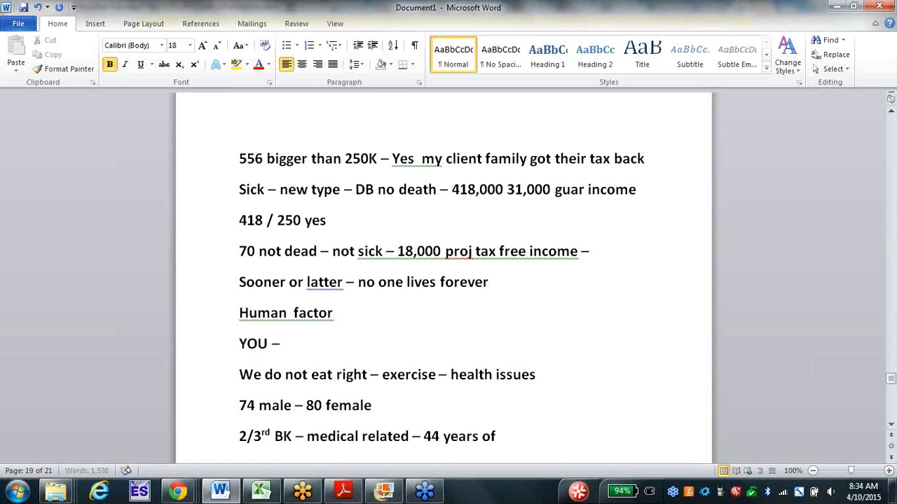
pyautogui.write('age')
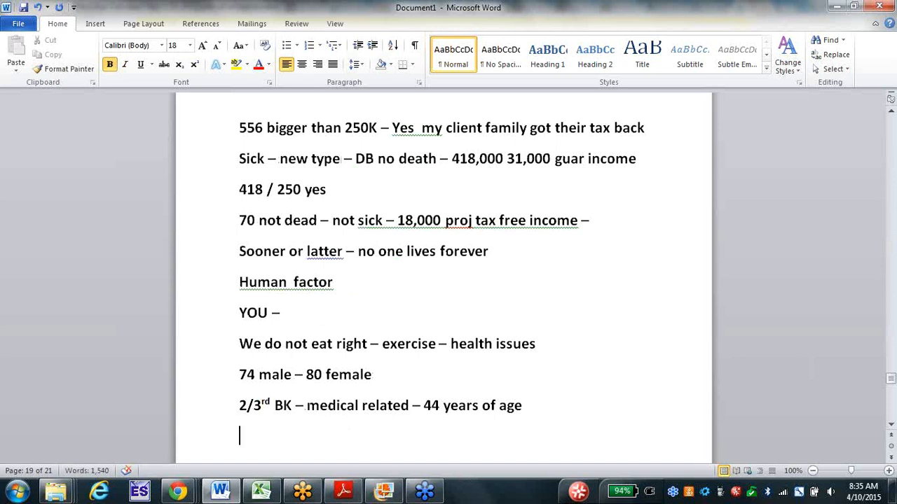
pyautogui.moveTo(376, 388)
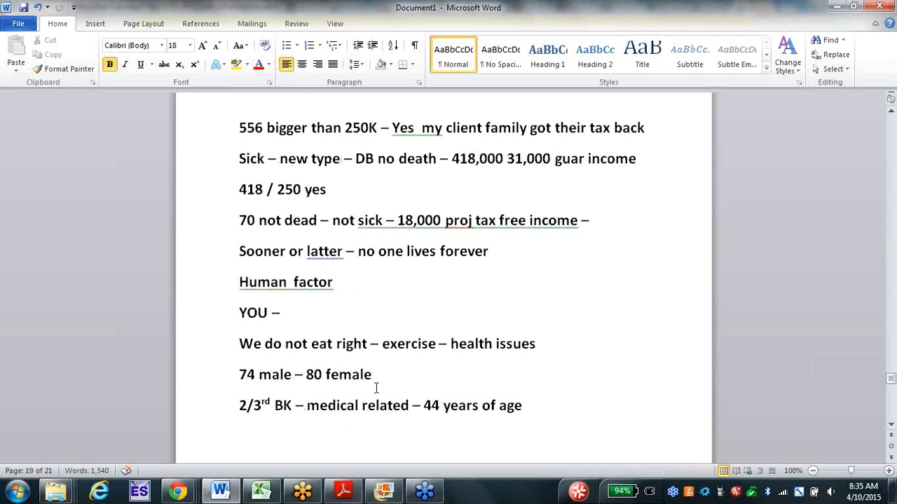
pyautogui.write('Heart a')
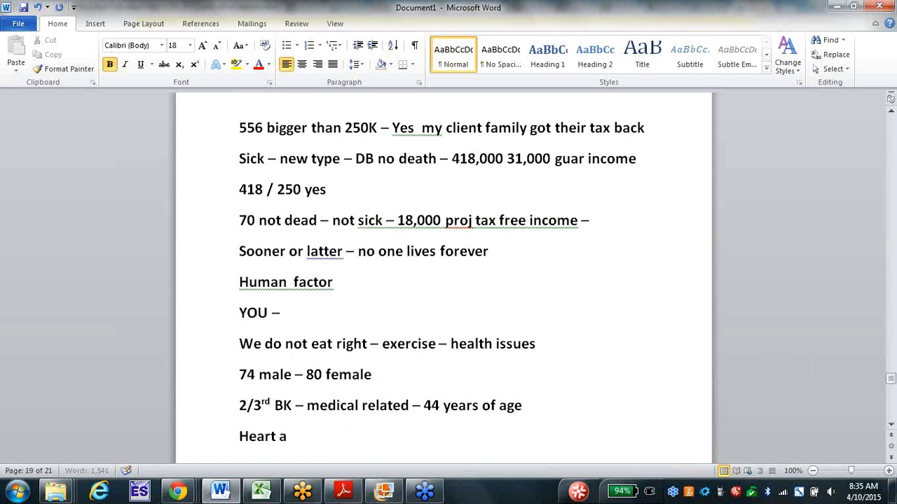
pyautogui.write('ttacks -')
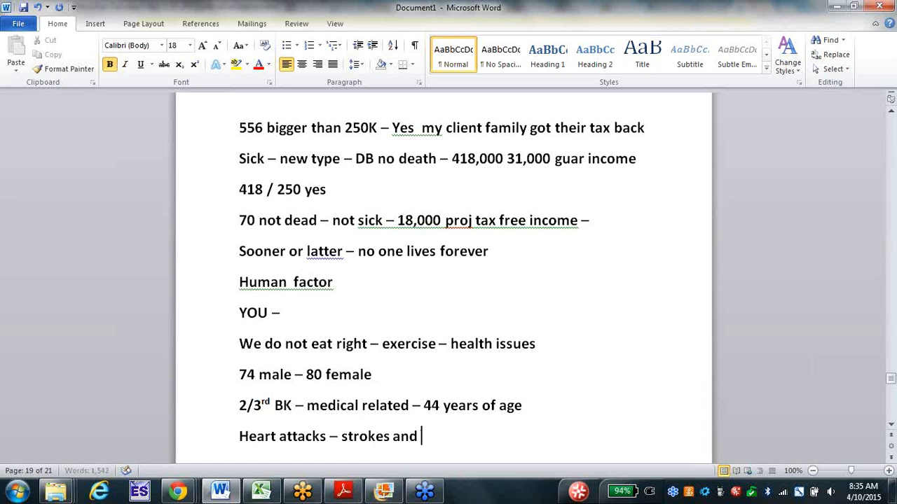
pyautogui.write('cancer')
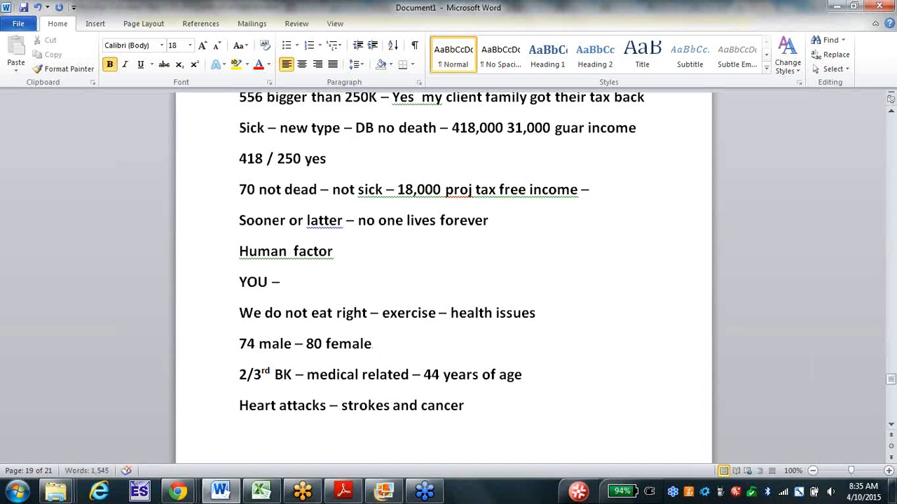
# Type the lines '84% died 3 illnesses' and 'Claim – 43 years of age 52% claims 41-50 years'.
pyautogui.write('84% died 3 illnesses')
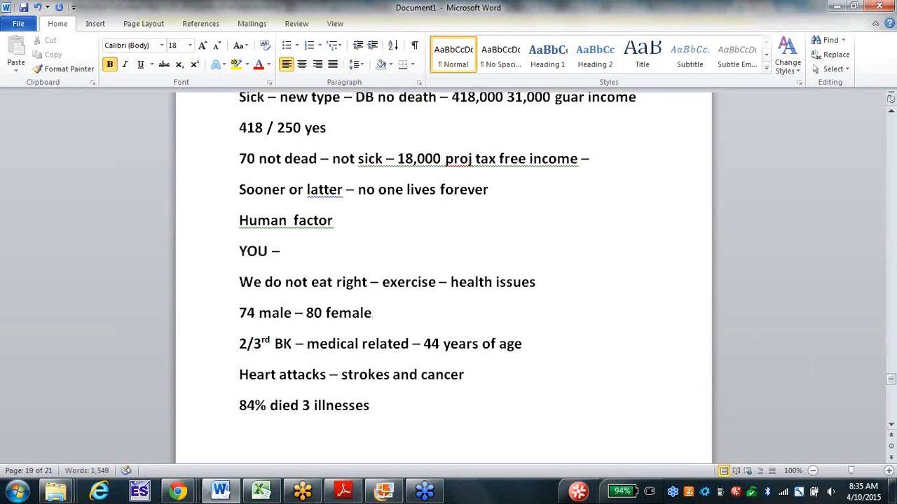
pyautogui.write('Claim – 43 yea')
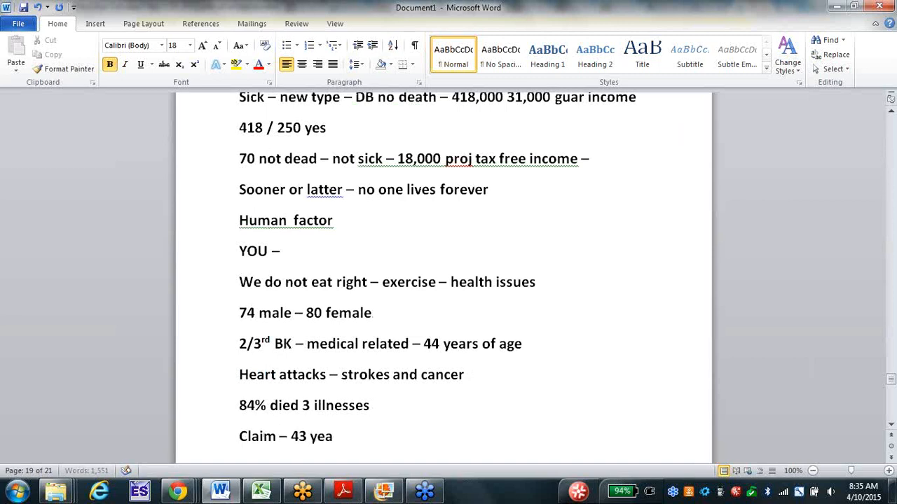
pyautogui.write('rs of age')
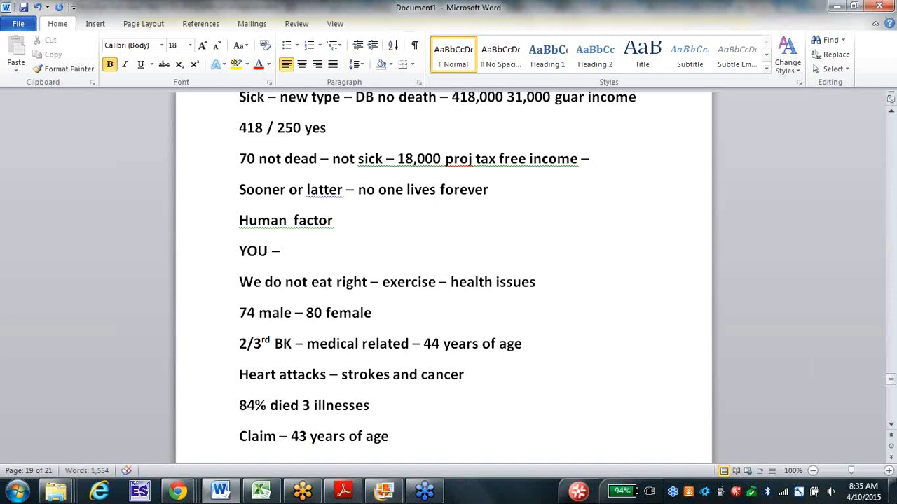
pyautogui.write('52')
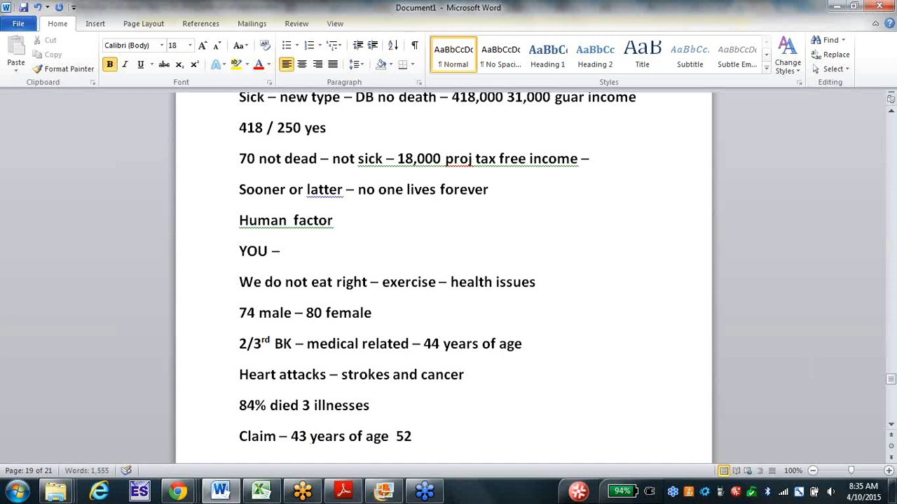
pyautogui.write('% cli')
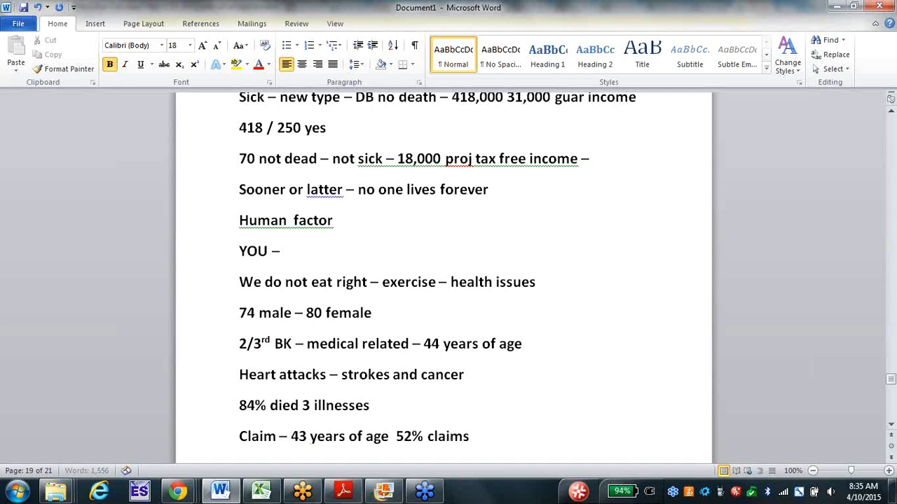
pyautogui.write('41')
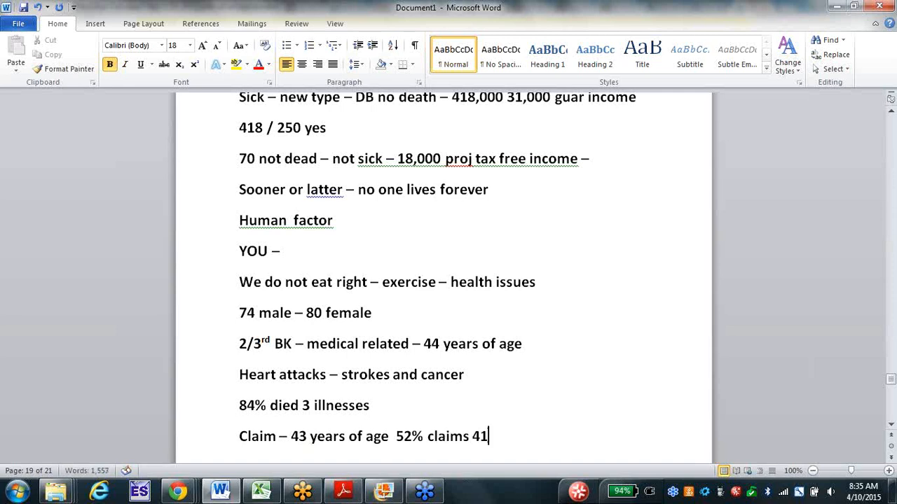
pyautogui.write('-50 years')
pyautogui.write('b')
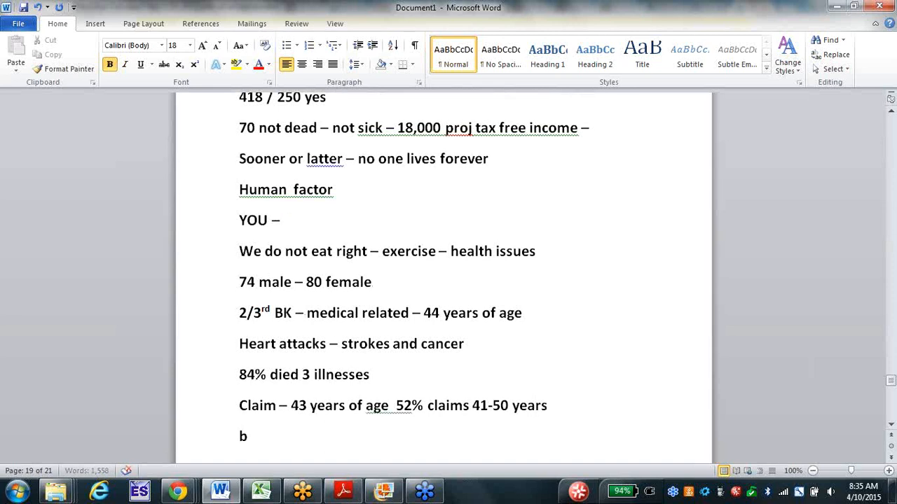
# Add note lines on bills, house payment funding and income stopping.
pyautogui.write('ills')
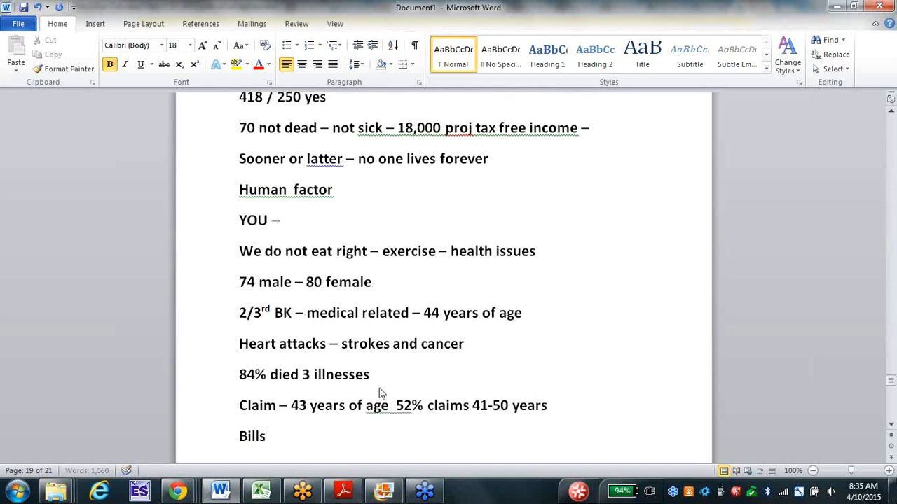
pyautogui.write('House p')
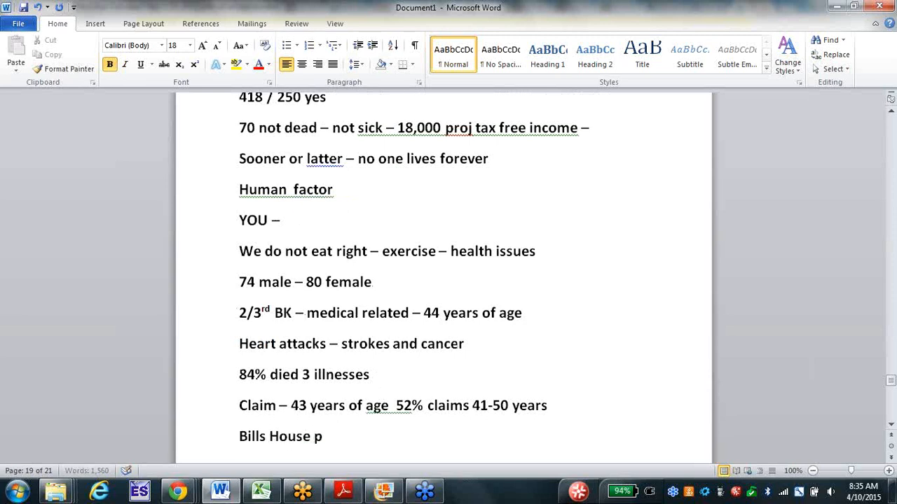
pyautogui.write('ayment -')
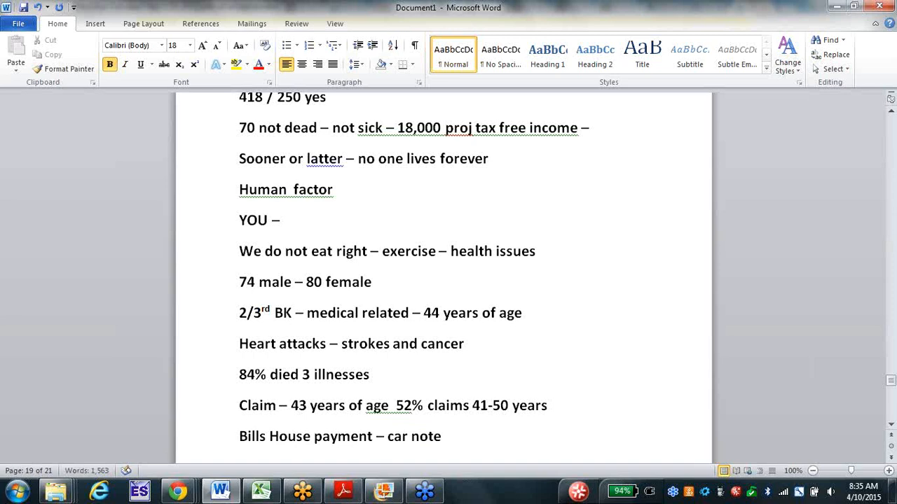
pyautogui.write('- fund')
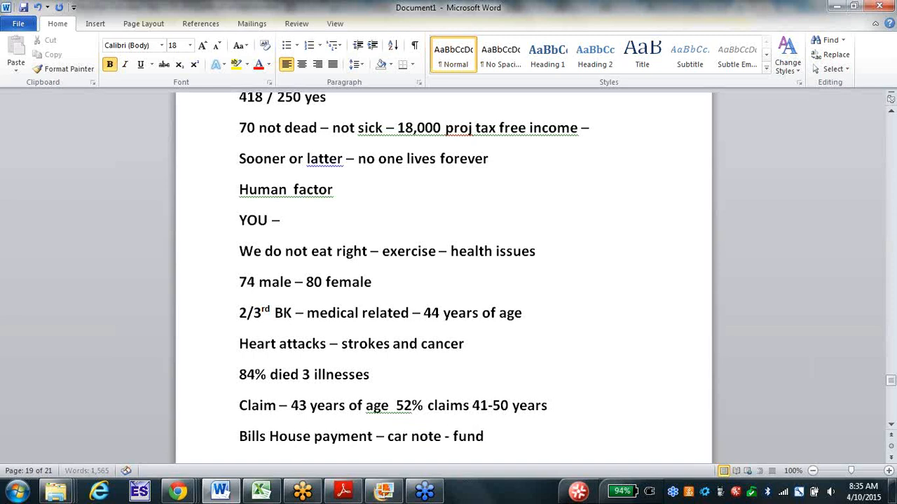
pyautogui.write('unding ret')
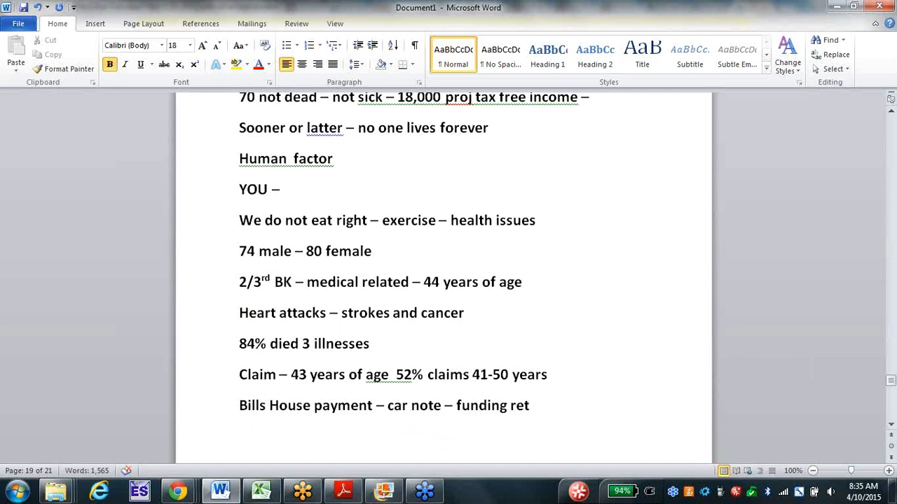
pyautogui.write('income stopped')
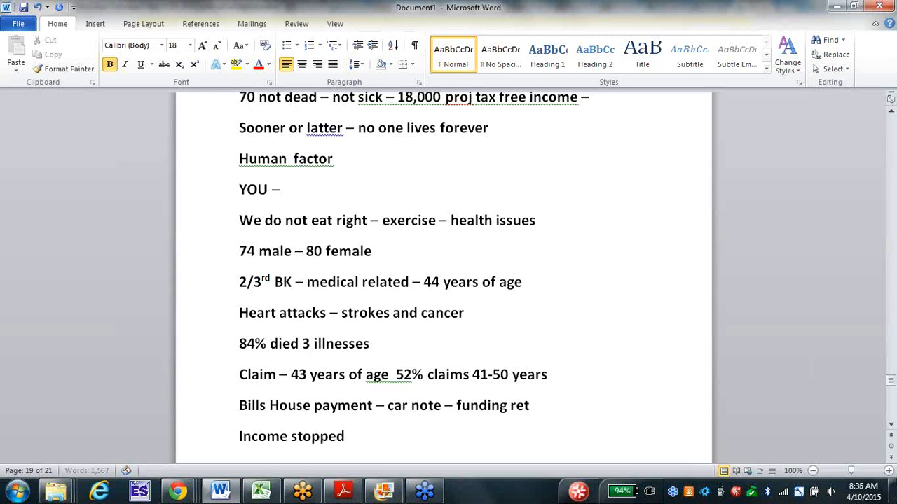
# Add 'Whats your current plan' and paying off debt the day they get sick.
pyautogui.scroll(-3)
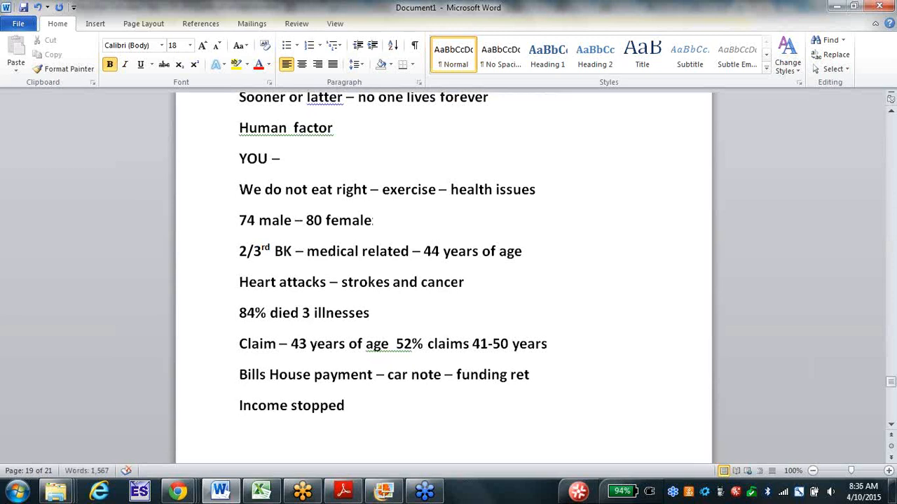
pyautogui.write('Whats y')
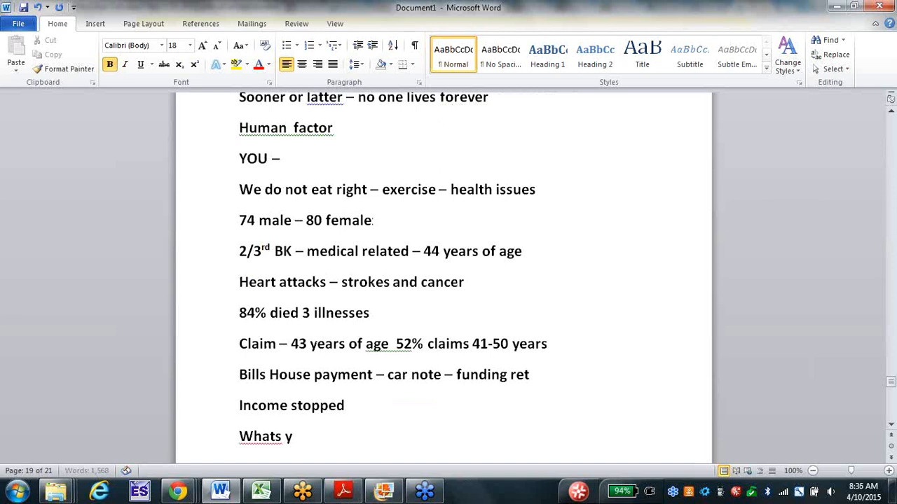
pyautogui.write('our curren')
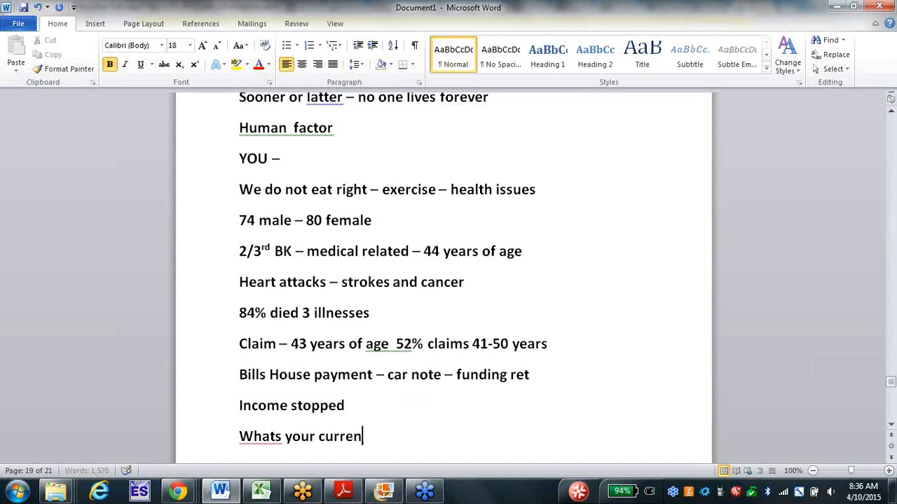
pyautogui.write('t plan')
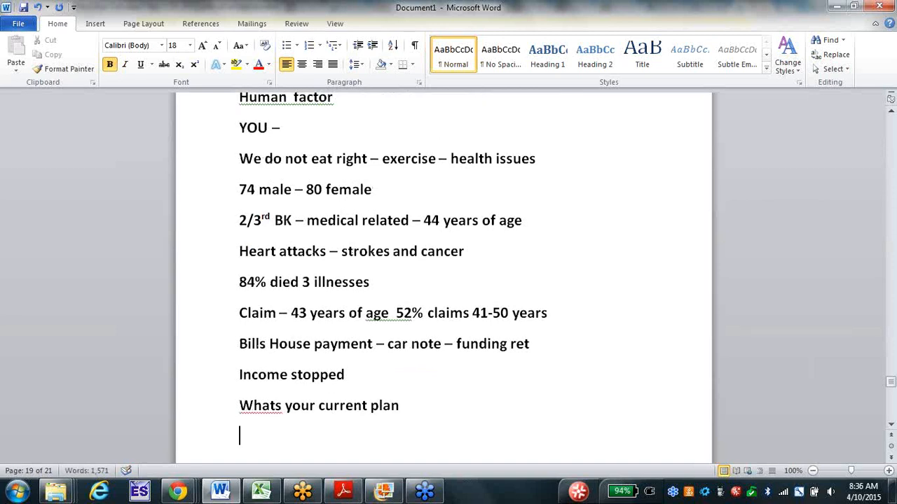
pyautogui.write('pay')
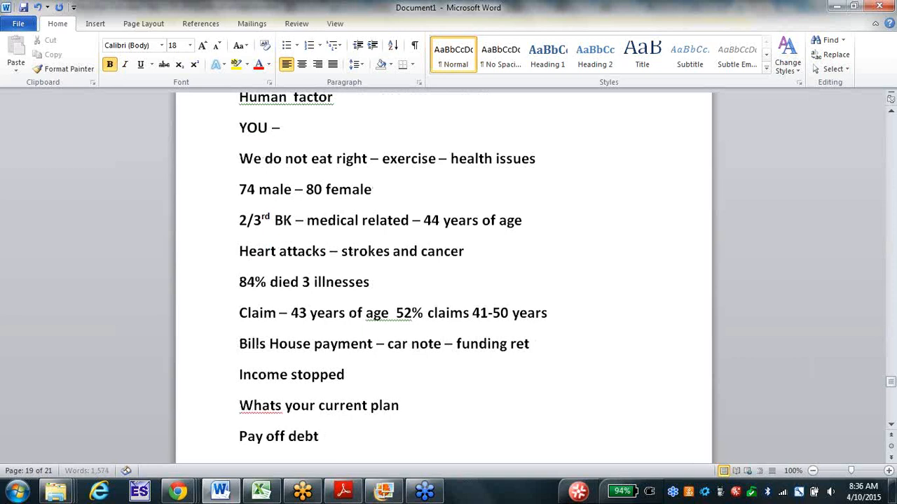
pyautogui.write('the da')
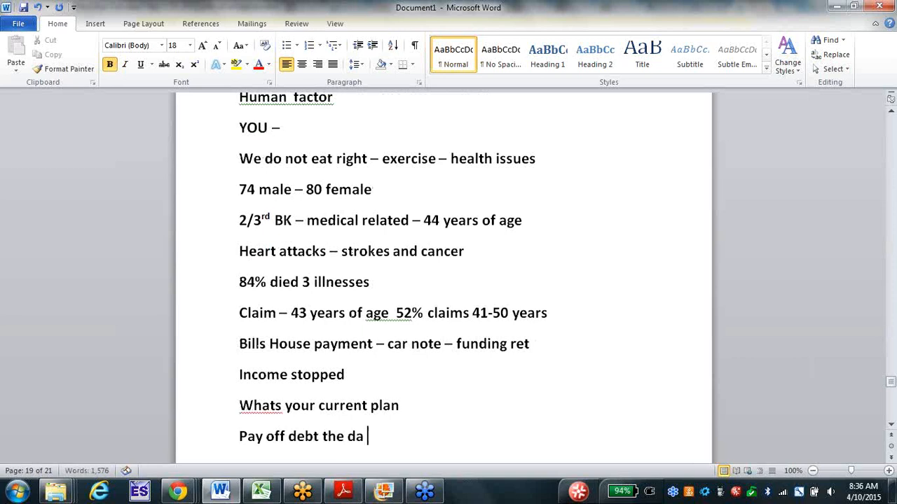
pyautogui.write('y they')
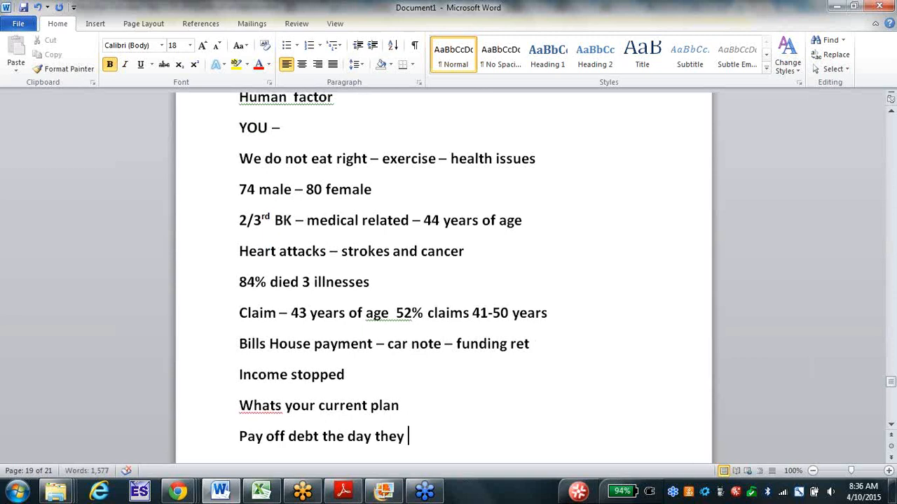
pyautogui.write('get sick')
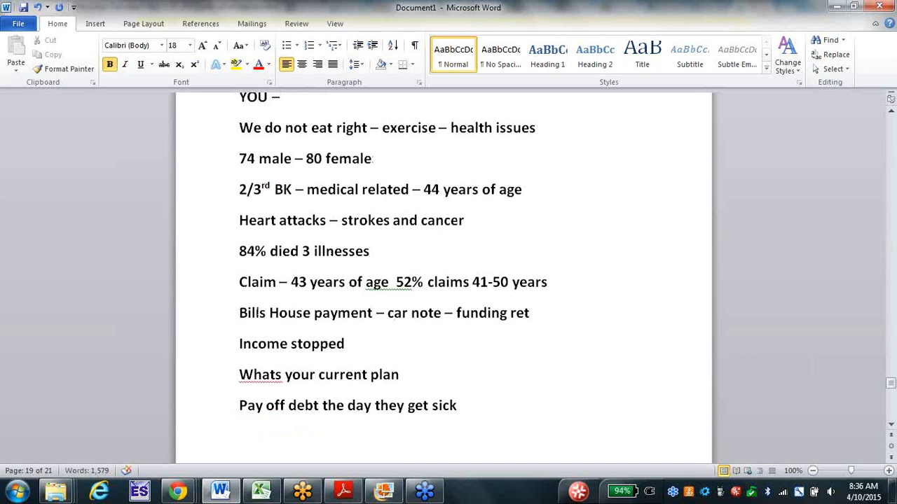
# Note buying an annuity for 100% income for life and widow income.
pyautogui.write('Buy annuity replaces income 1')
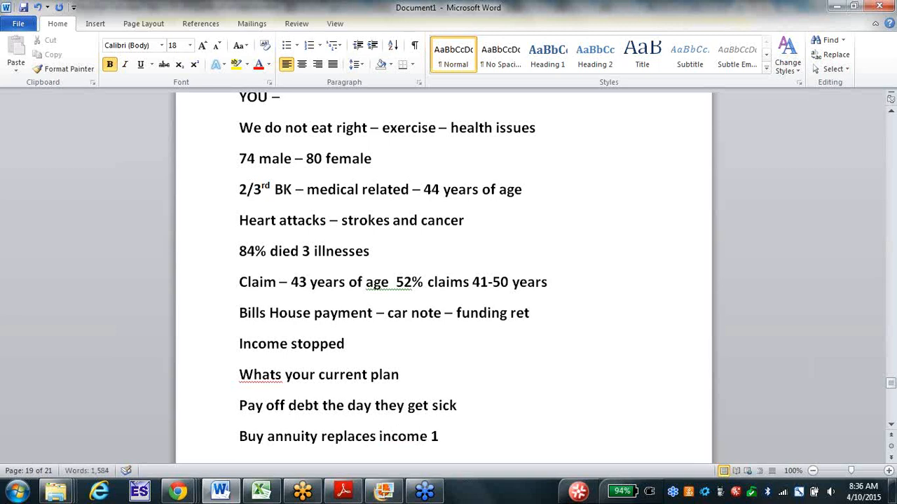
pyautogui.write('00%')
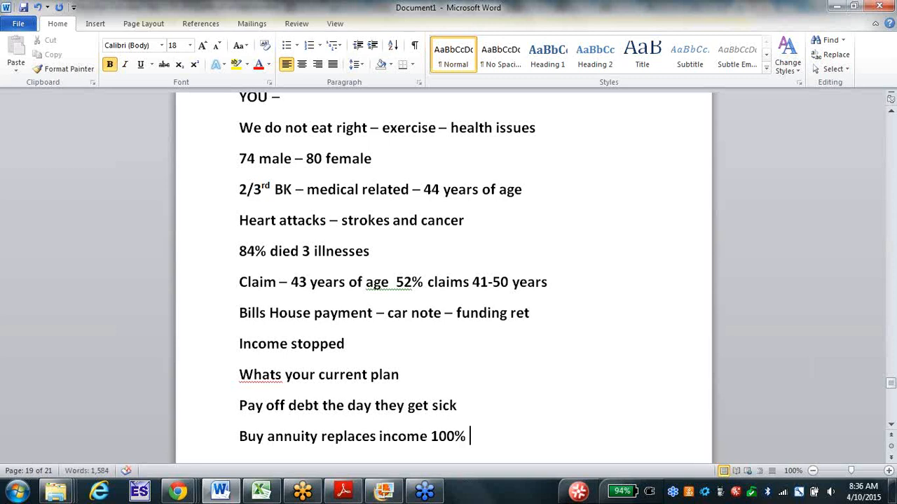
pyautogui.write('l')
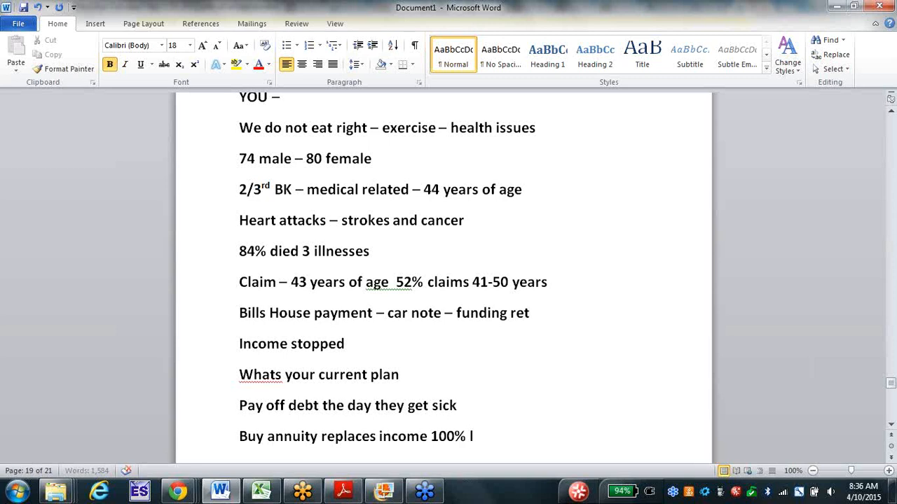
pyautogui.write('life -')
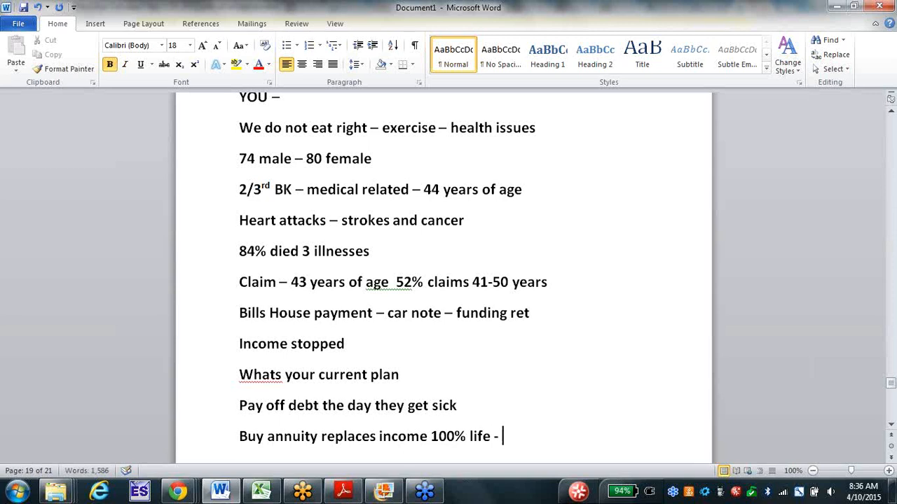
pyautogui.write('die -')
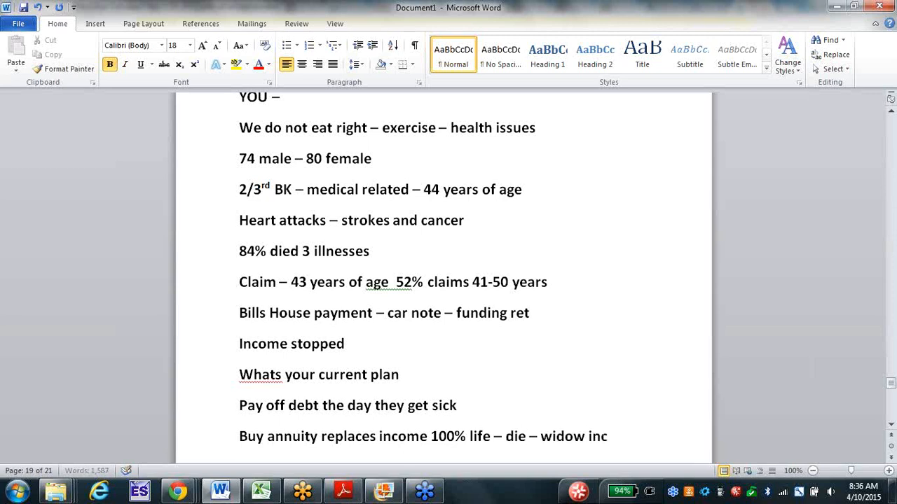
pyautogui.write('ome')
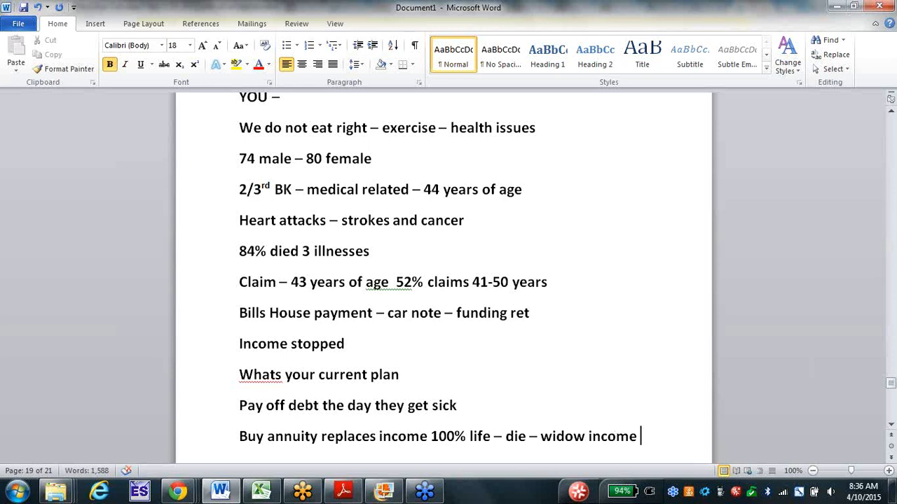
pyautogui.write('100% income table for life')
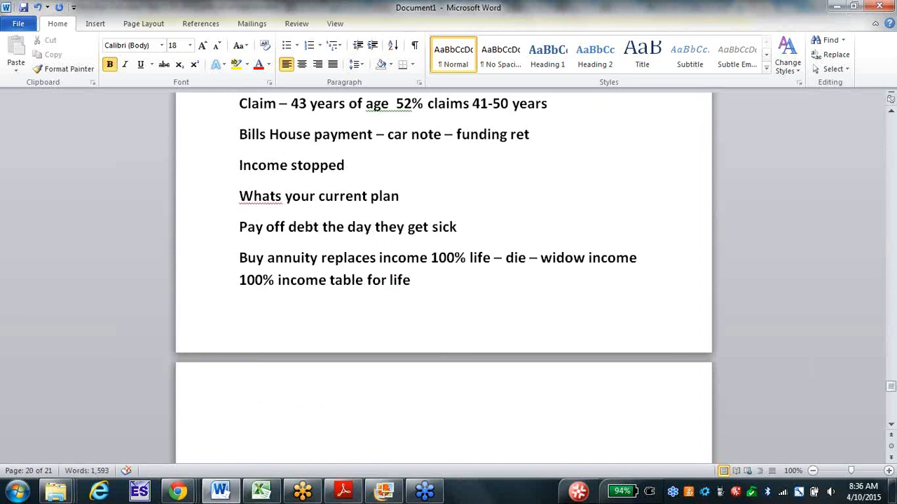
pyautogui.click(240, 434)
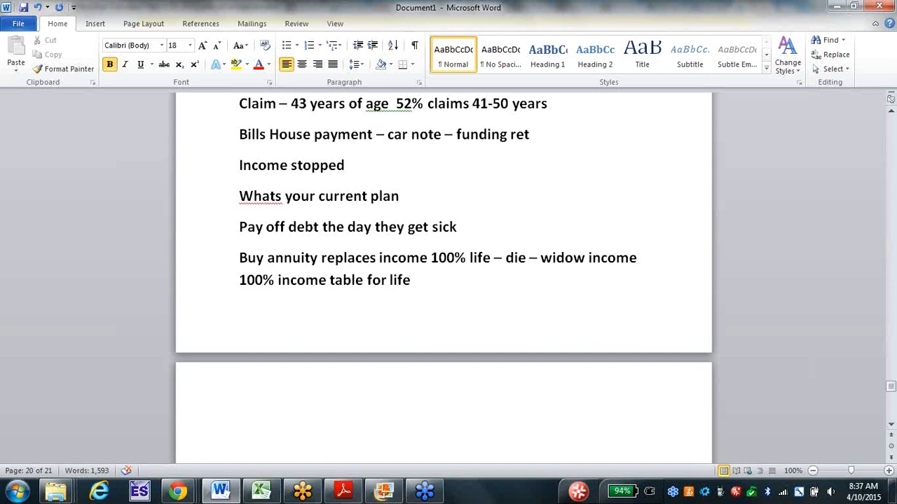
pyautogui.click(240, 435)
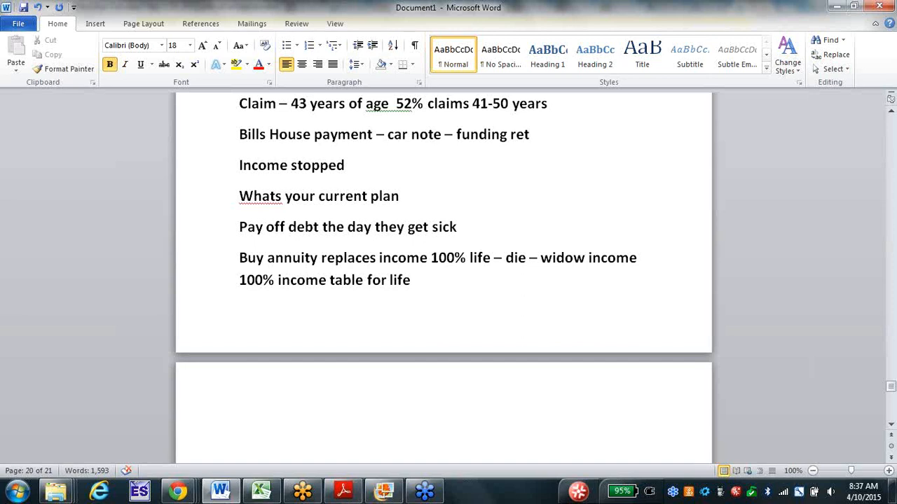
pyautogui.click(239, 436)
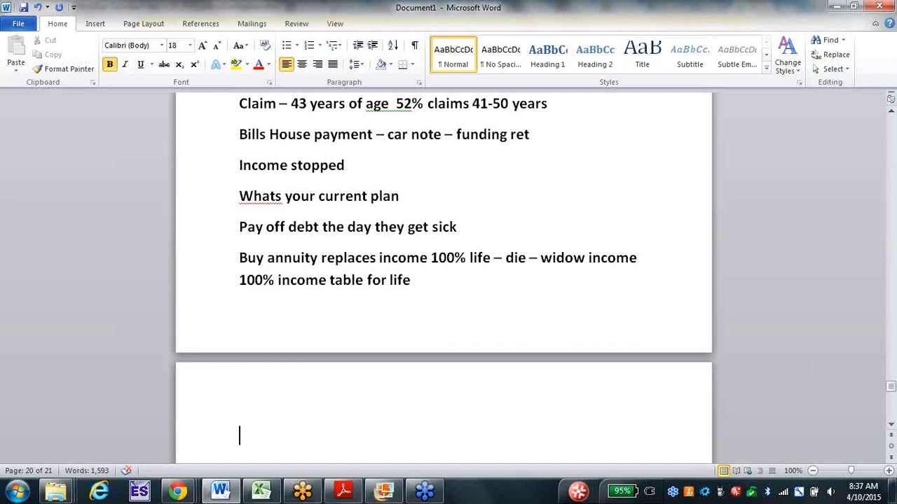
# Start the page with lines '5-6 million day' and 'BCP – HCP'.
pyautogui.write('5')
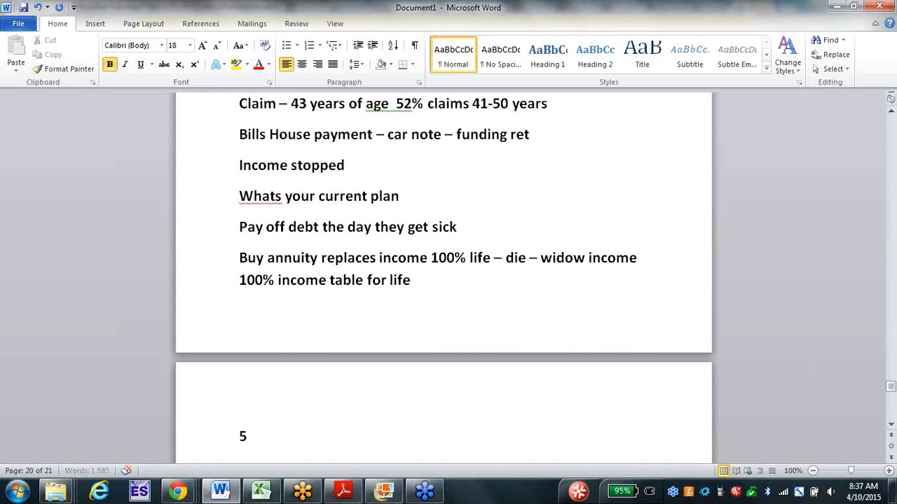
pyautogui.write('-6 million da')
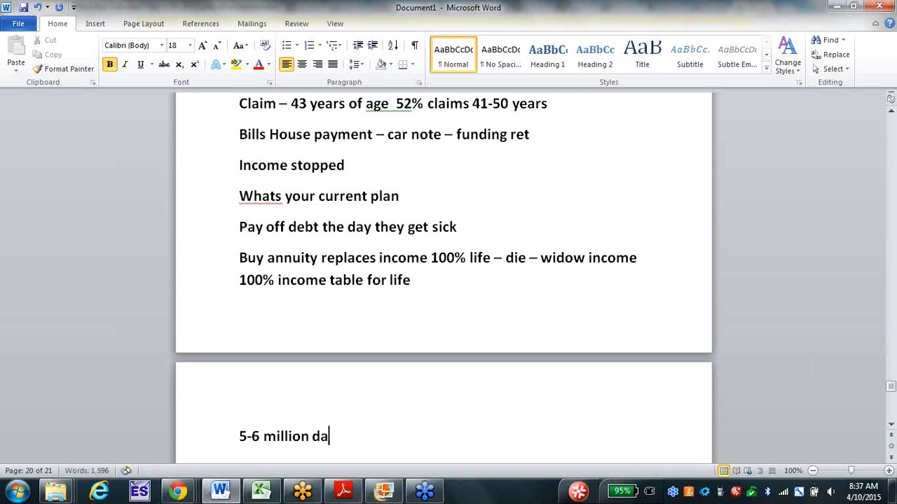
pyautogui.write('y')
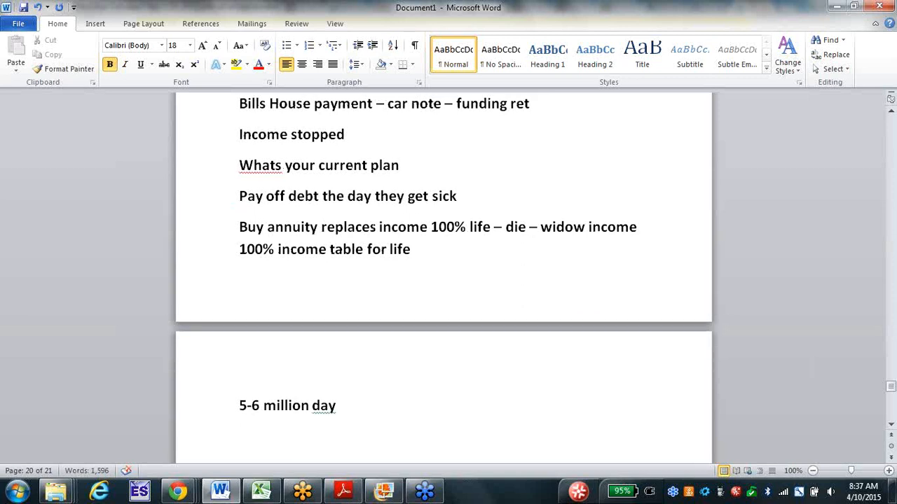
pyautogui.write('BCP - H')
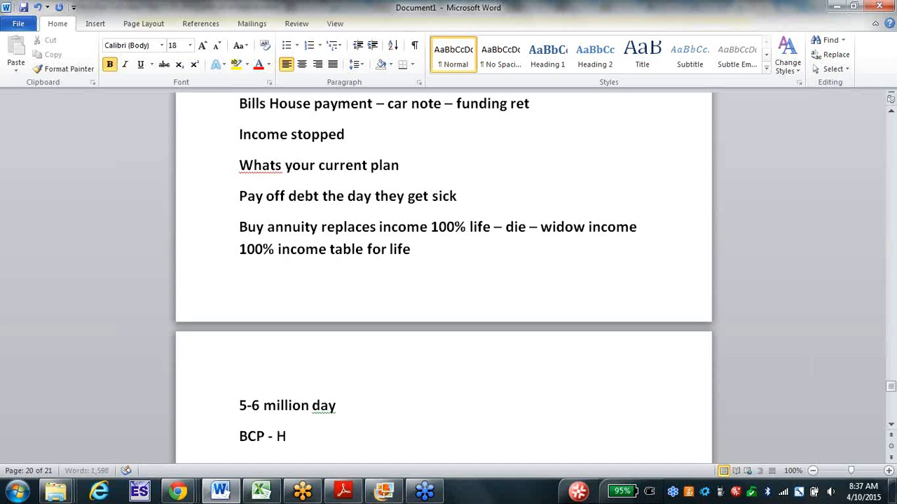
pyautogui.write('CP')
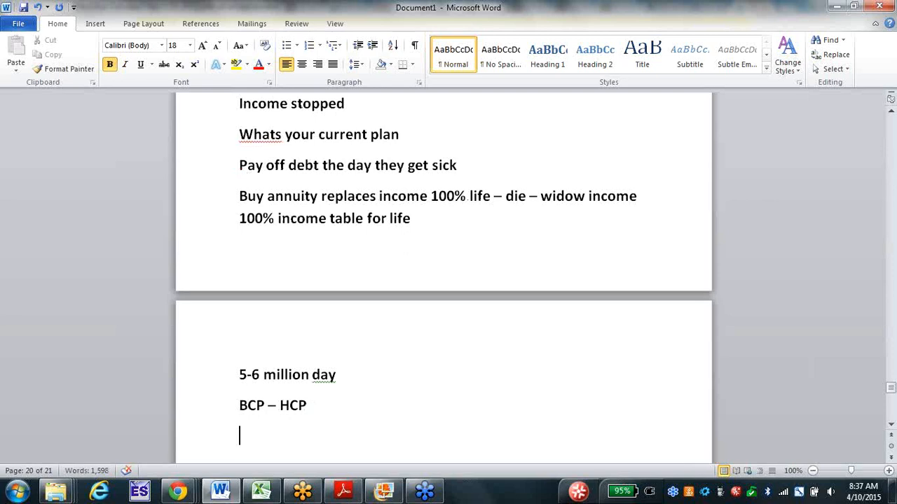
# Add the line 'Business owner 8/10', correcting a typo.
pyautogui.write('Busines')
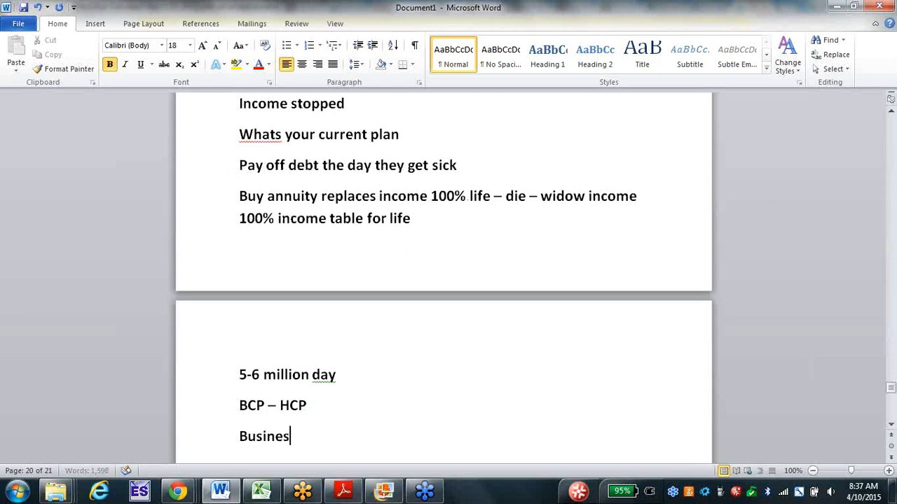
pyautogui.write('s oqw')
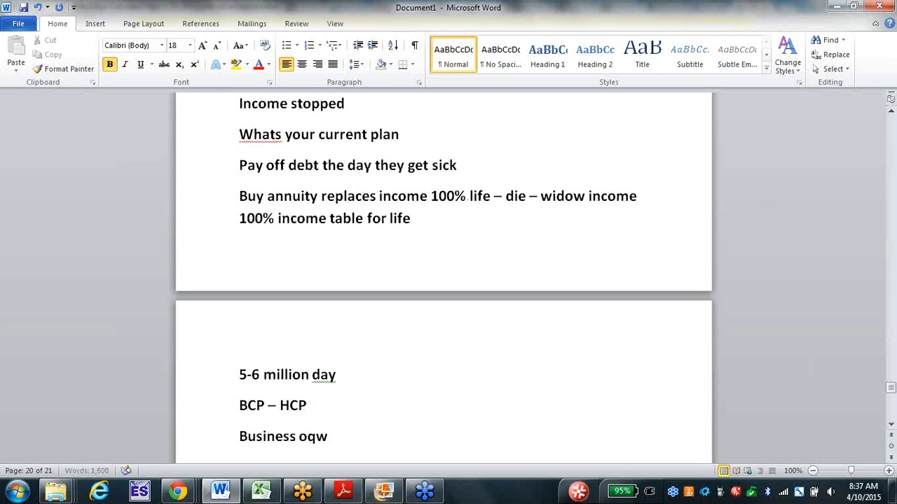
pyautogui.write('owner')
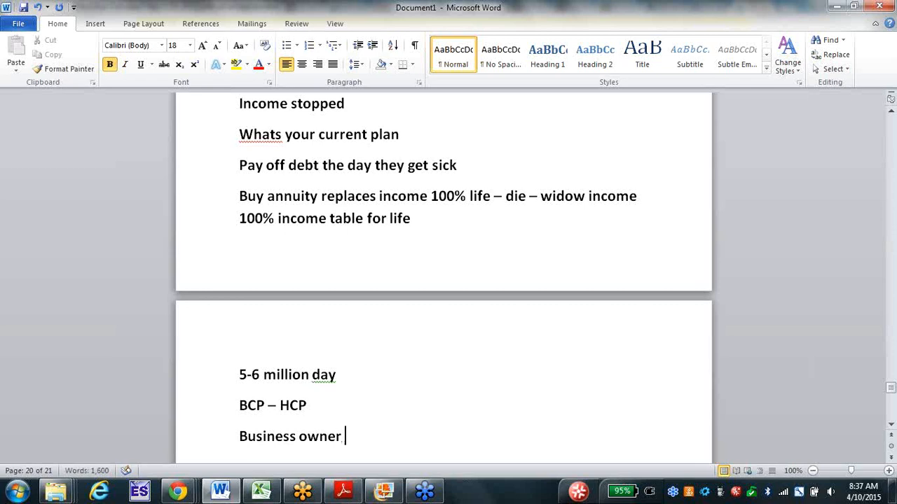
pyautogui.write('8/10')
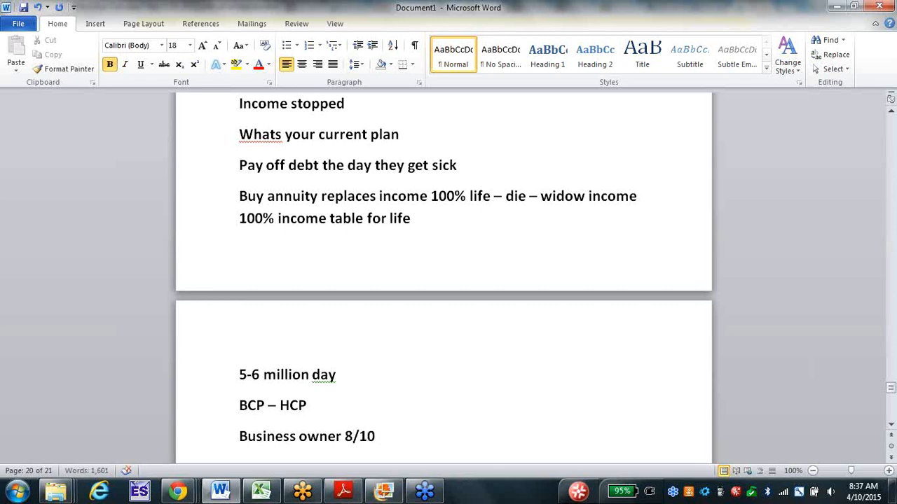
pyautogui.click(378, 436)
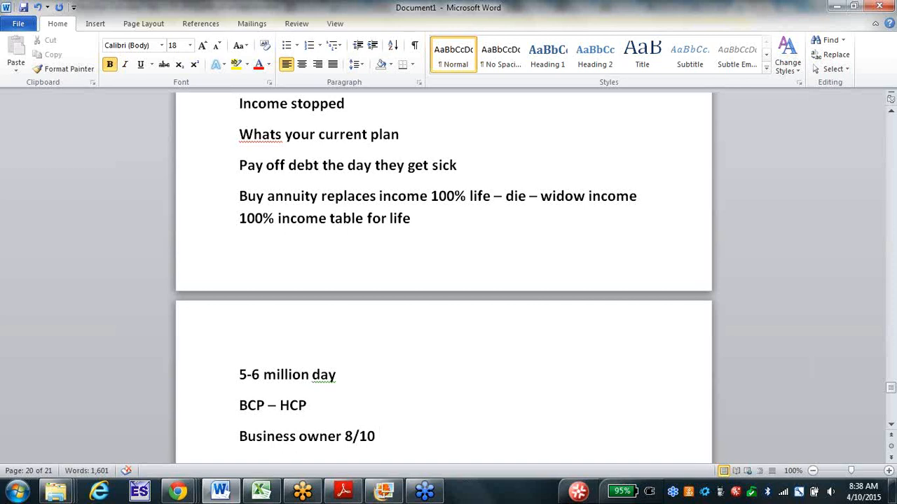
# Add the note '77% assets – are in there company'.
pyautogui.write('77% assets -')
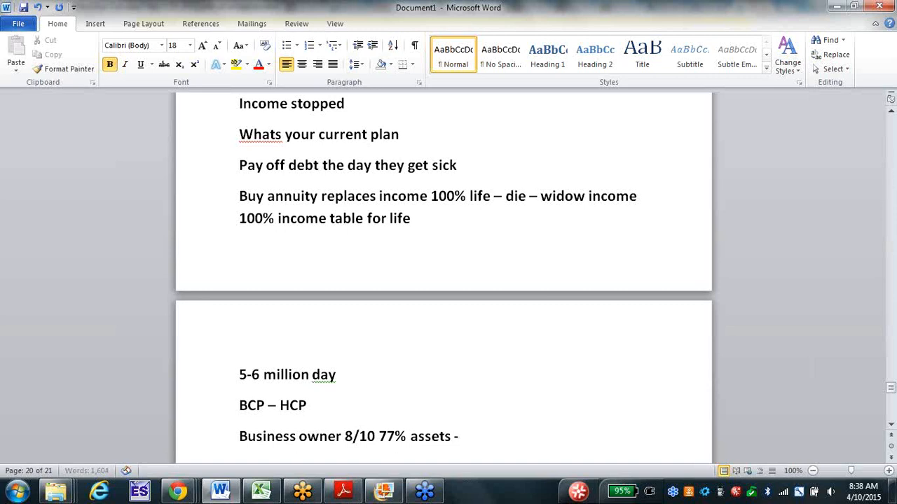
pyautogui.write('– are in th')
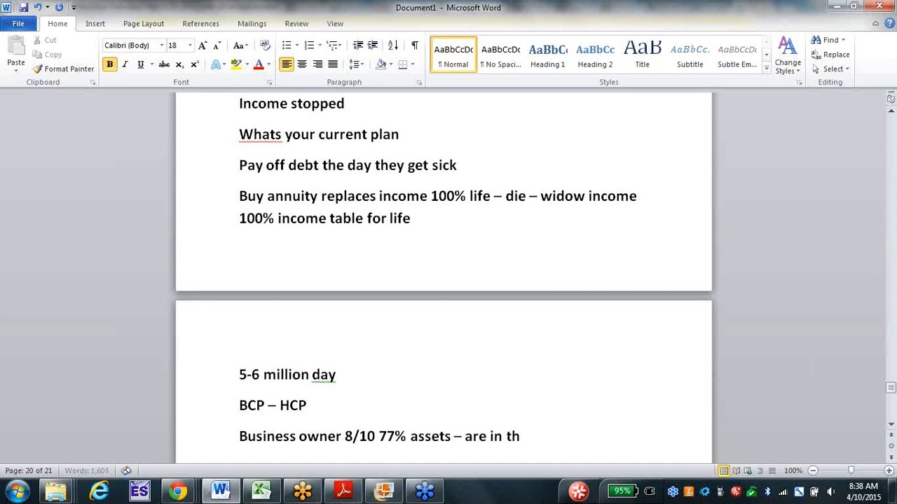
pyautogui.write('there company')
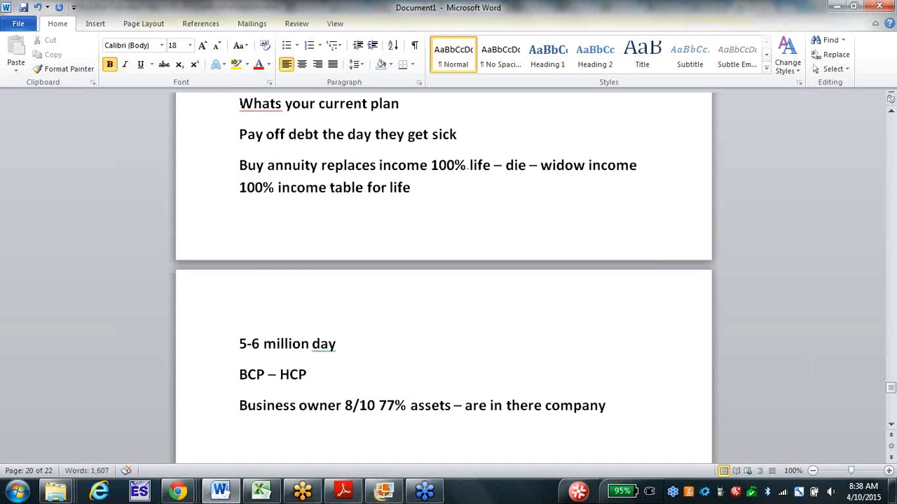
# Add the line 'Sick – most 70%', fixing a typo along the way.
pyautogui.write('Sick -')
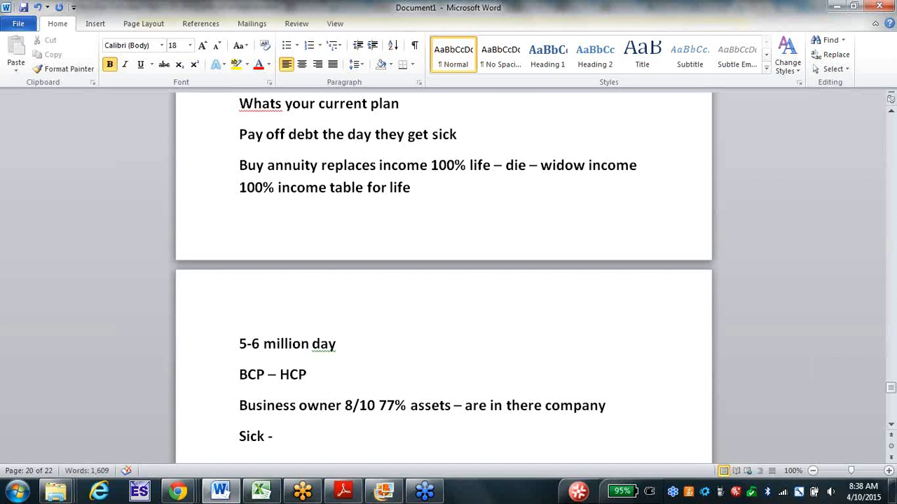
pyautogui.click(277, 436)
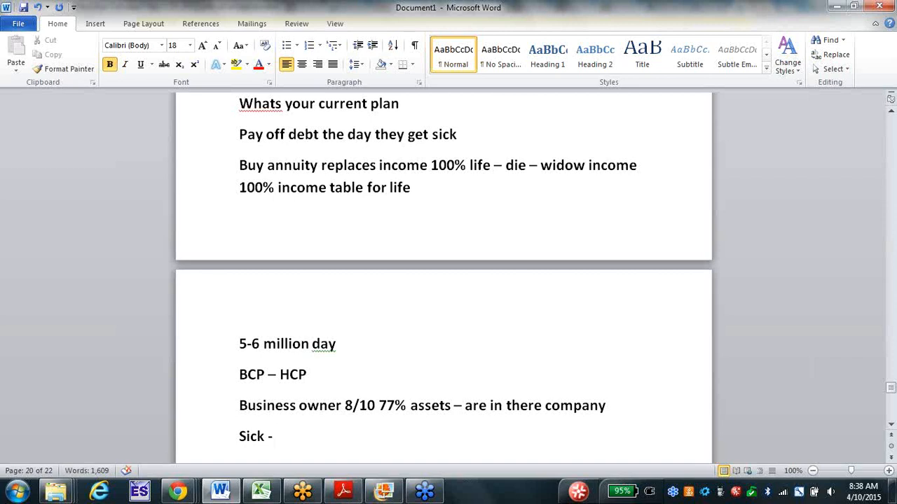
pyautogui.click(277, 436)
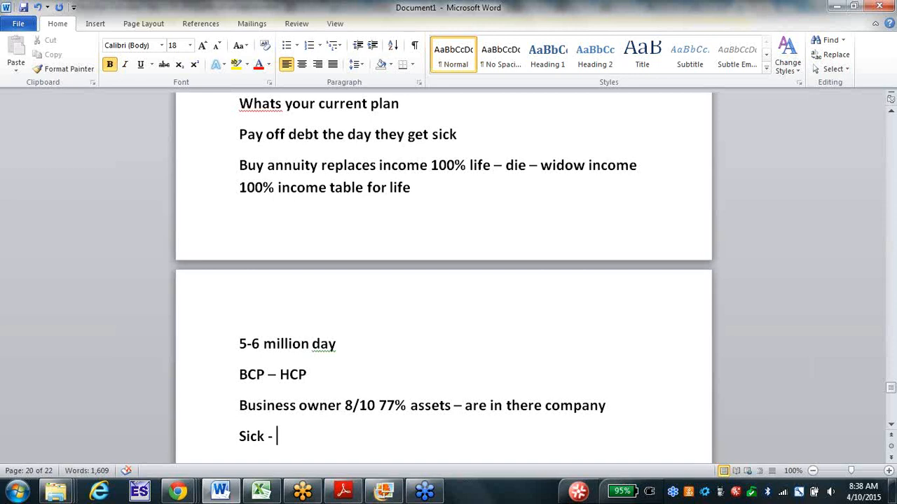
pyautogui.write('m')
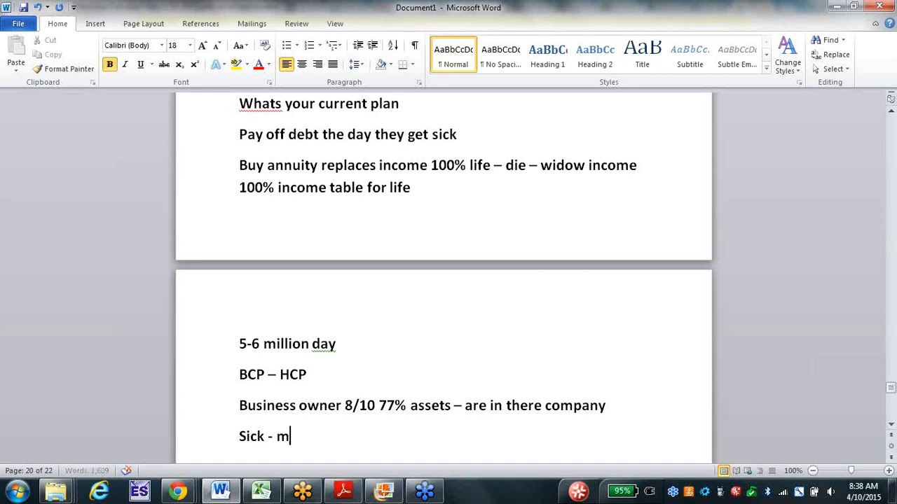
pyautogui.write('ost')
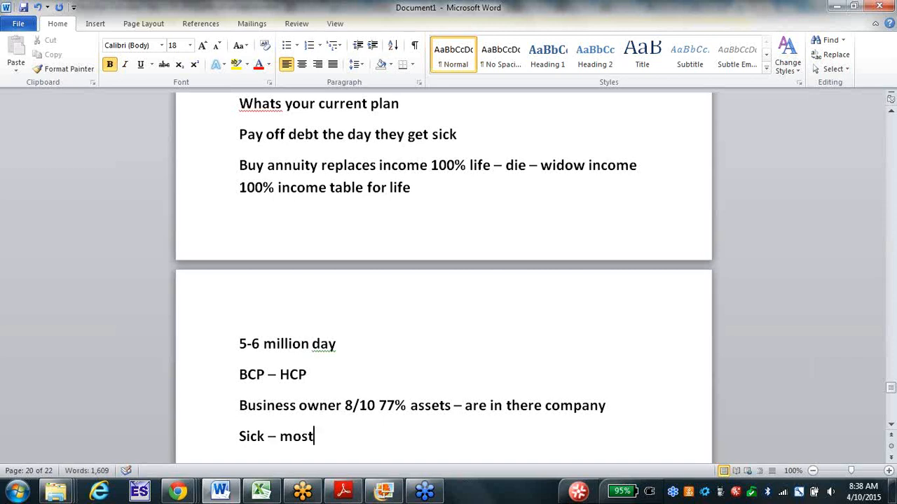
pyautogui.press('BackSpace')
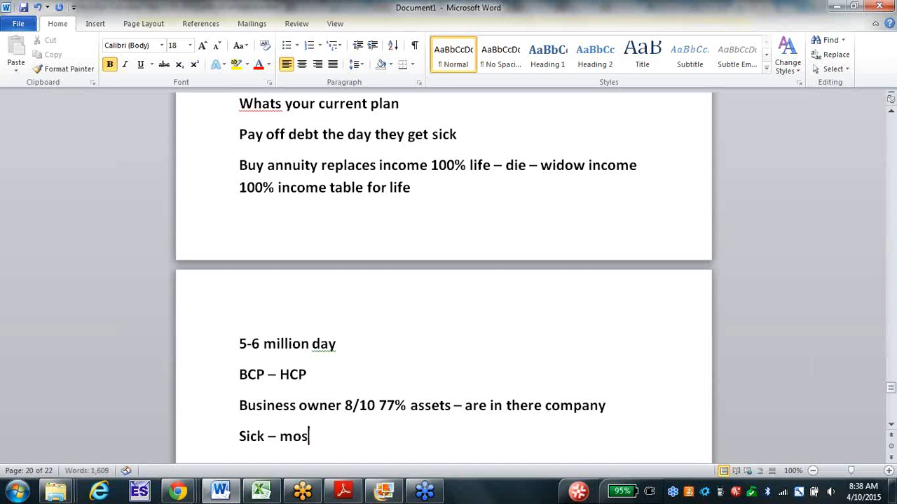
pyautogui.write('t')
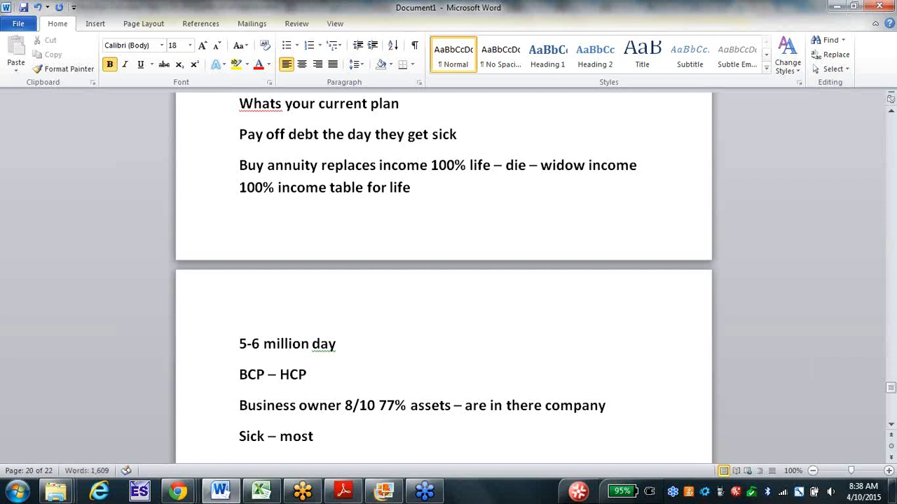
pyautogui.write('70%')
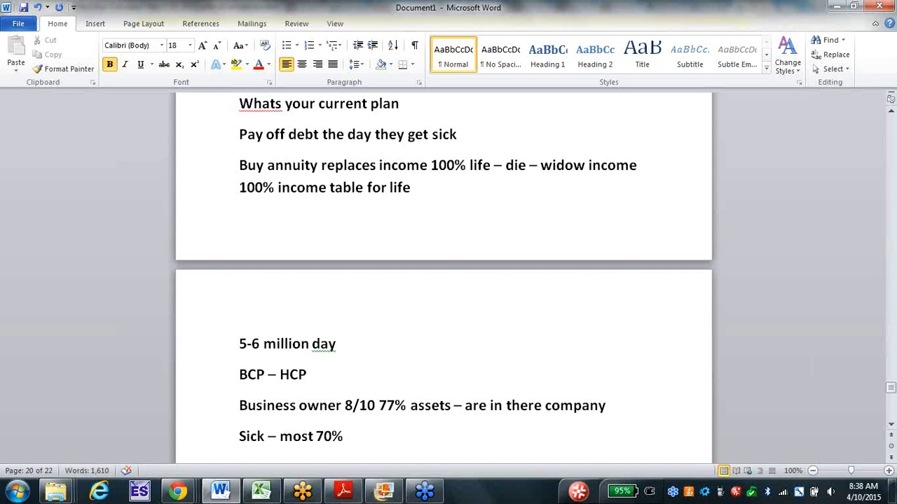
pyautogui.click(350, 436)
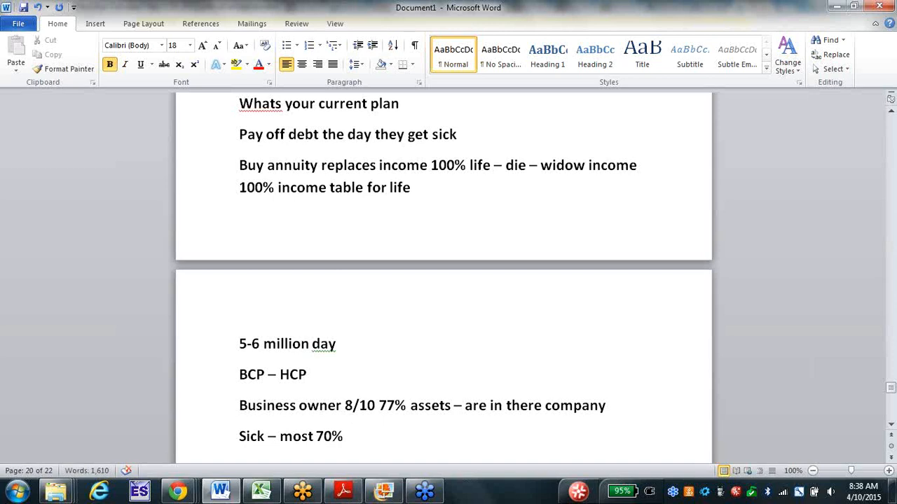
pyautogui.scroll(-3)
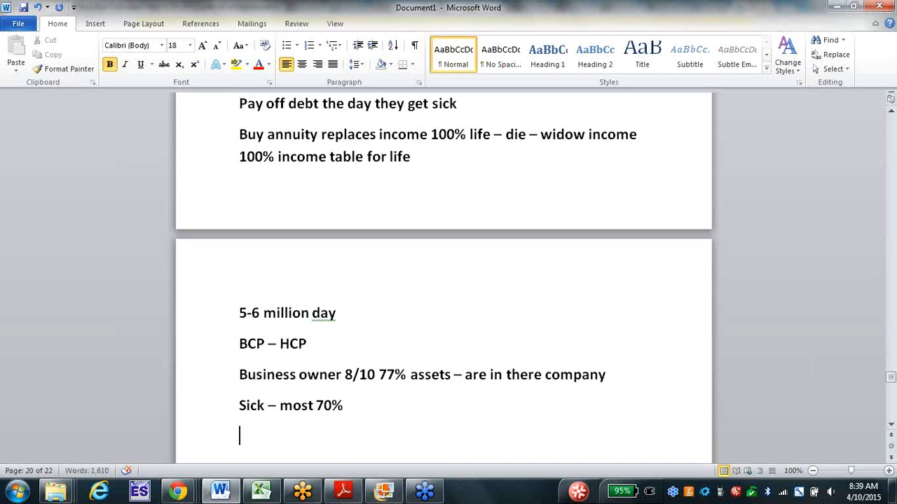
# Add '3 entitys', 'Business owner' and the overhead money months line.
pyautogui.write('3')
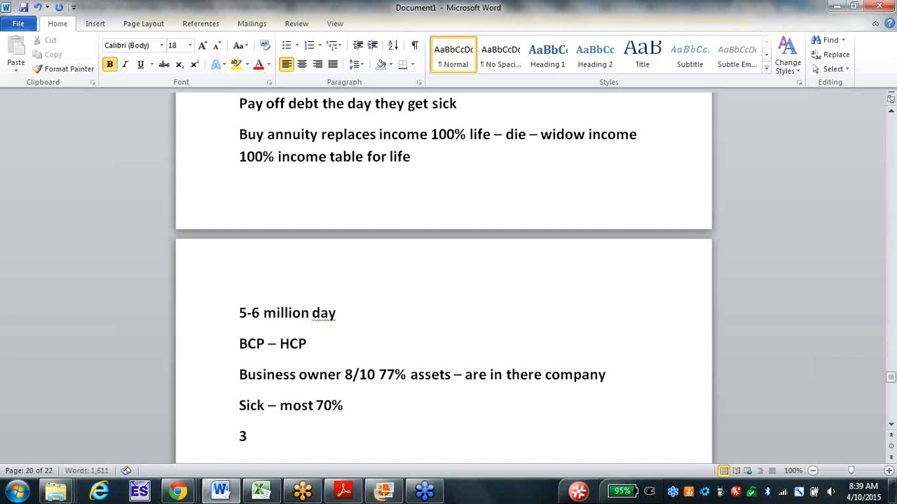
pyautogui.write('entitys')
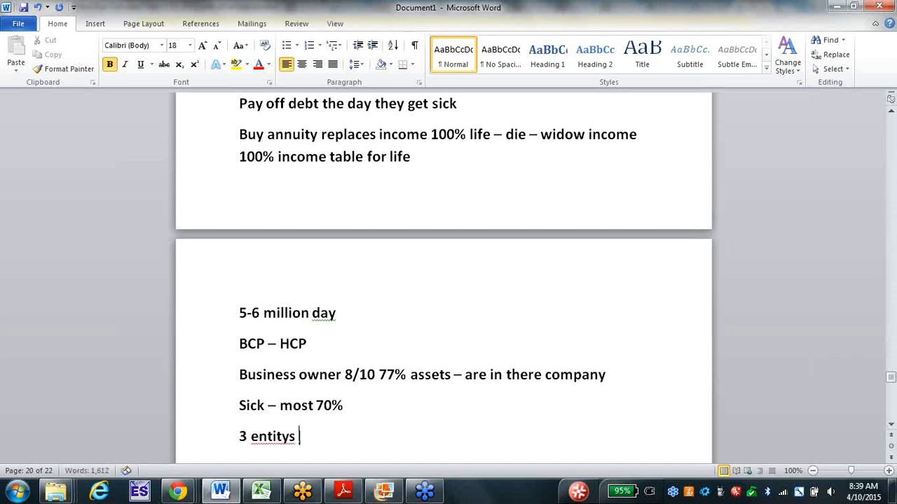
pyautogui.press('enter')
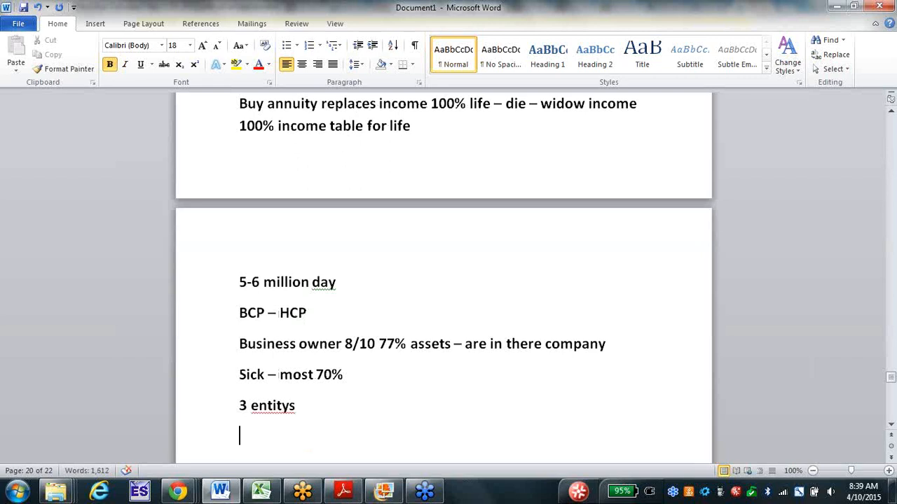
pyautogui.write('Business owner')
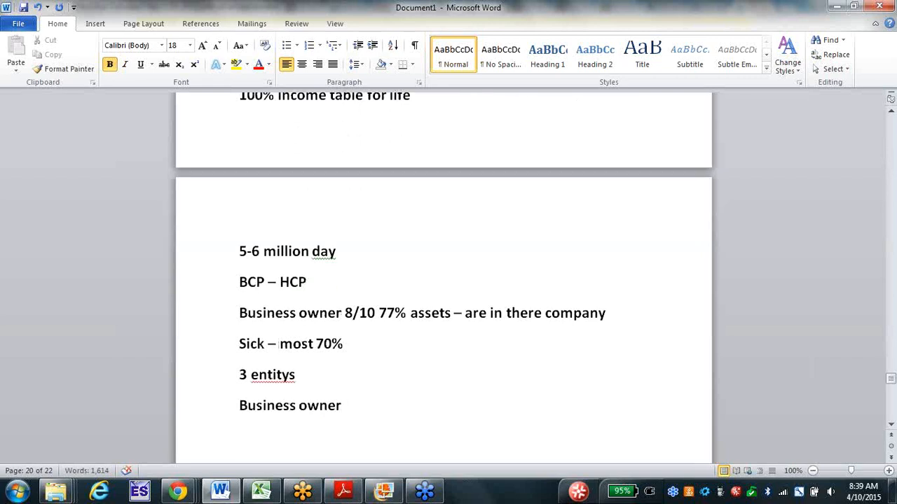
pyautogui.write('Money -')
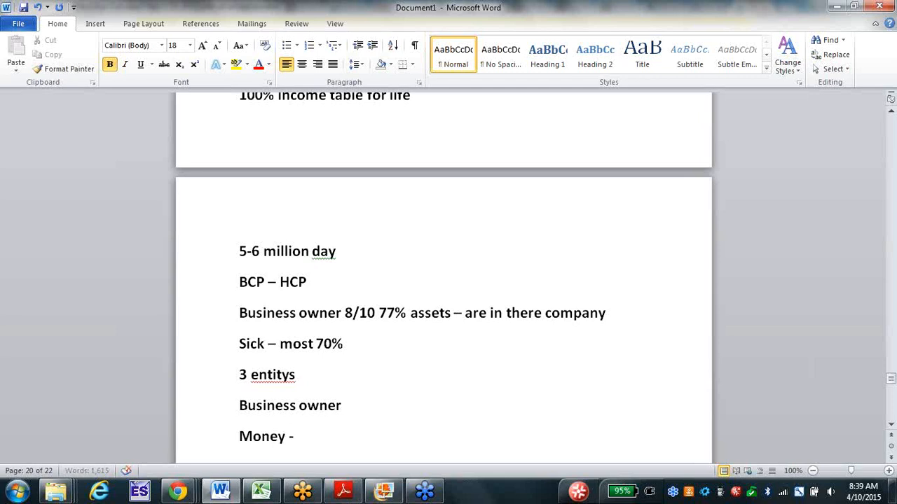
pyautogui.write('over')
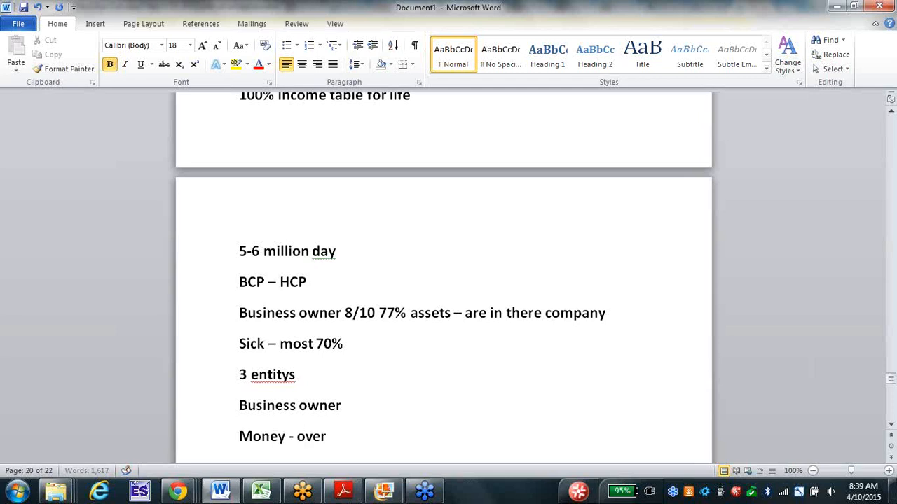
pyautogui.write('head -')
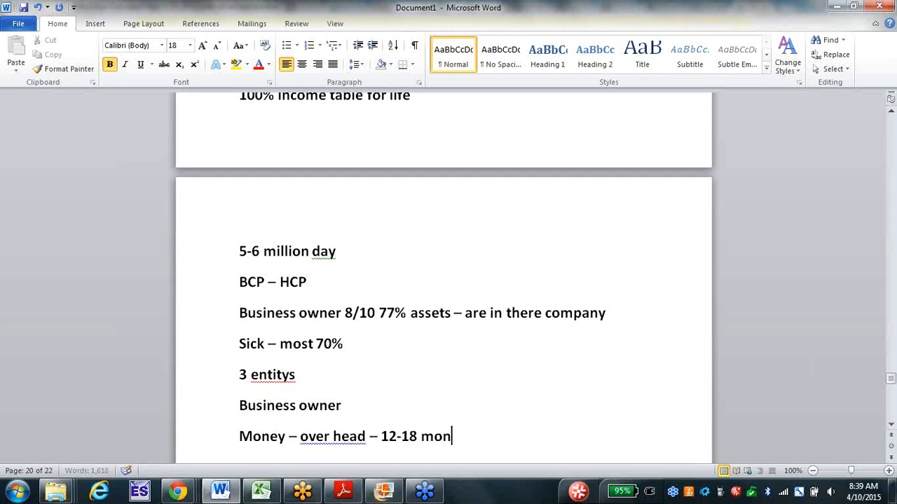
pyautogui.write('ths')
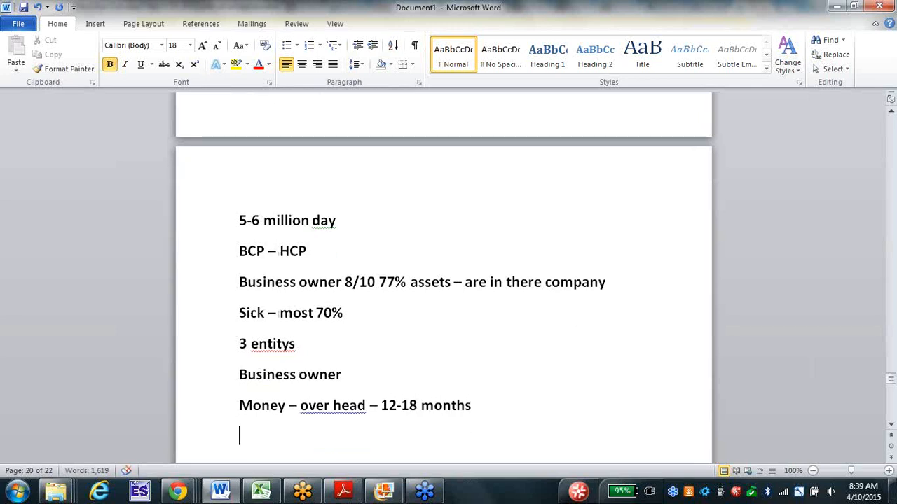
# Add '50,000 900,000', 'Money 1-2 200,000', 'Spouse needs time' and begin 'Employees'.
pyautogui.write('50,000')
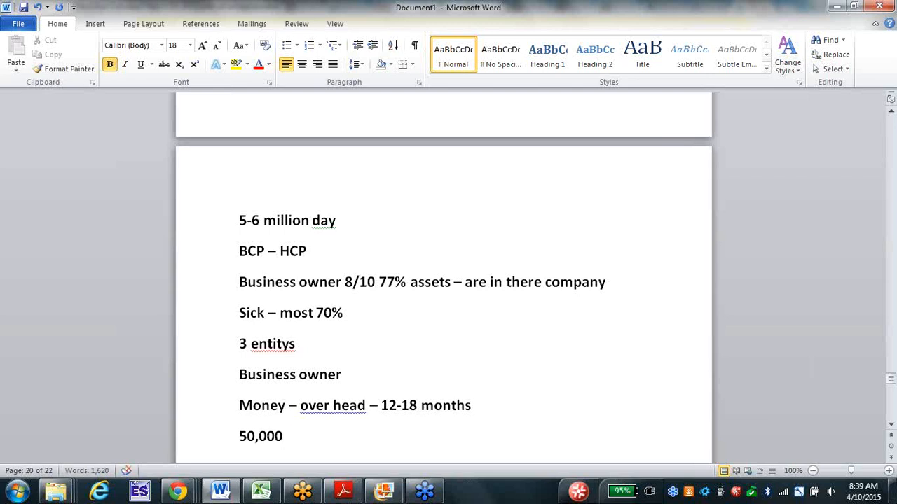
pyautogui.click(284, 436)
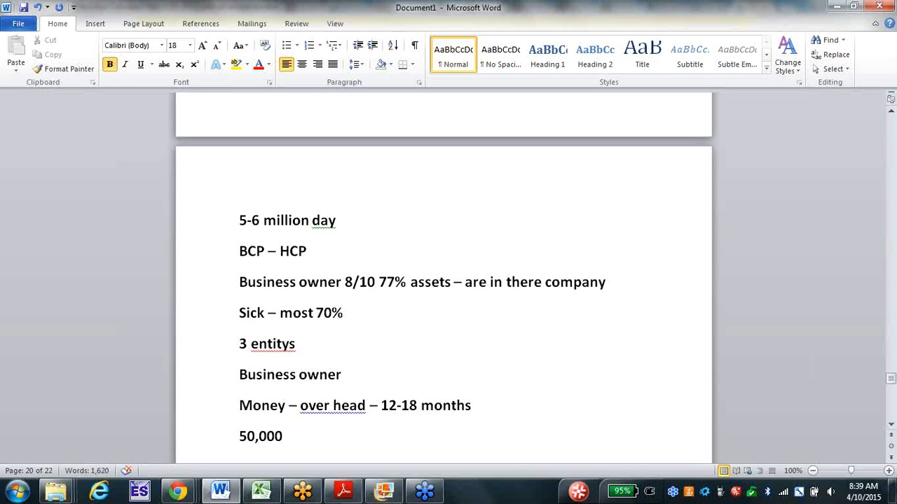
pyautogui.write('900,0')
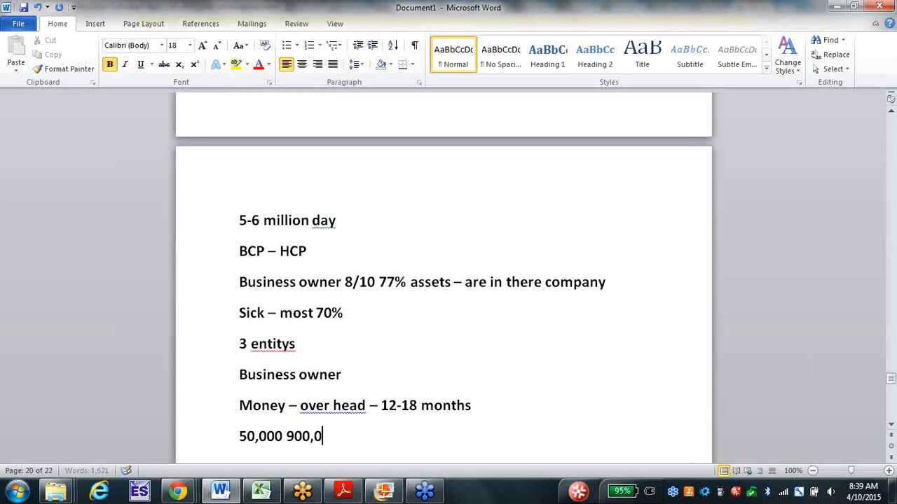
pyautogui.write('00')
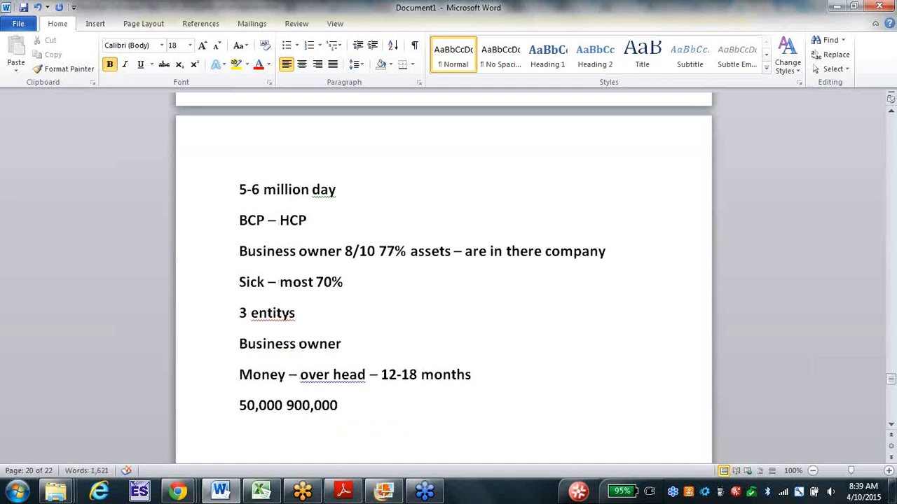
pyautogui.write('Money 1-')
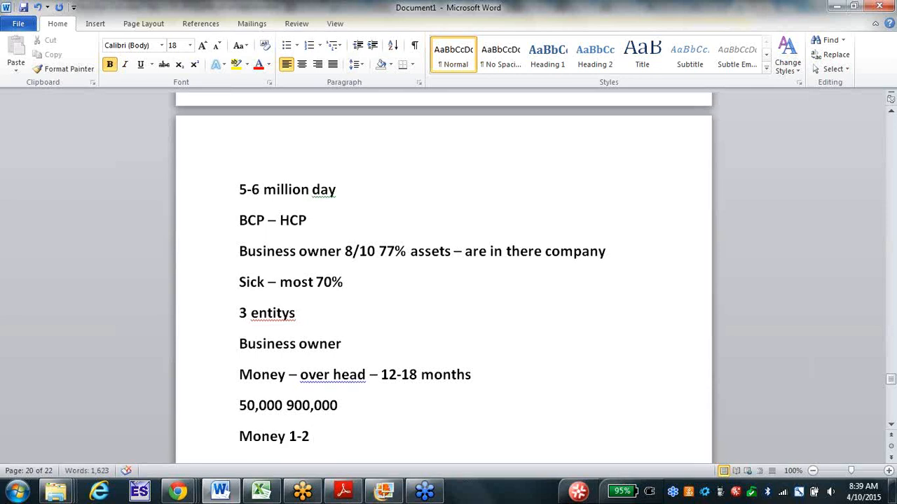
pyautogui.write('200,0')
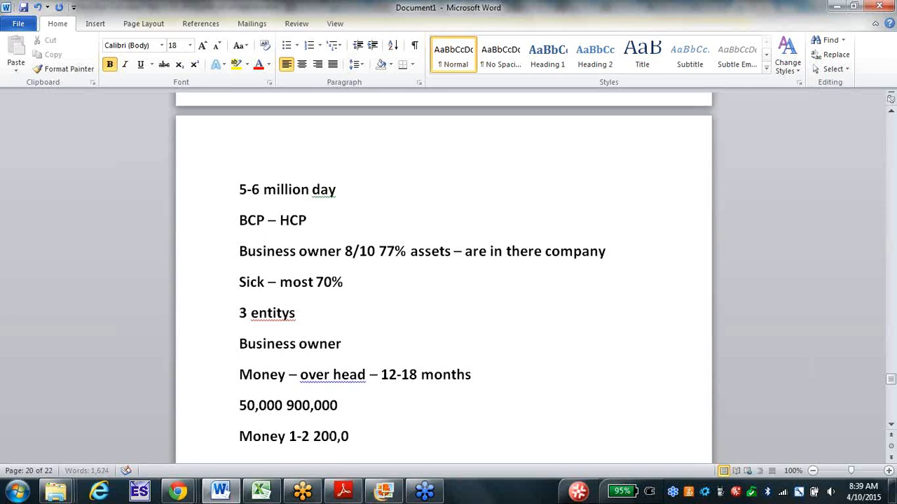
pyautogui.write('00')
pyautogui.write('Spouse n')
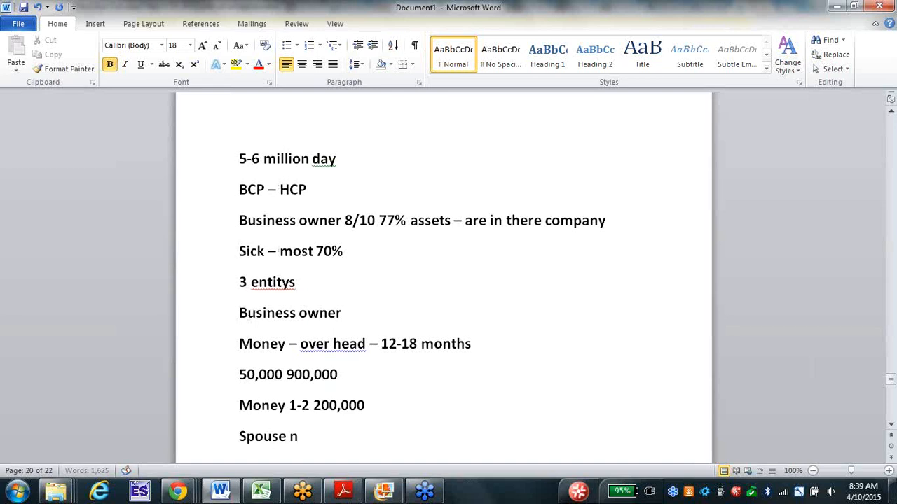
pyautogui.write('eeds t')
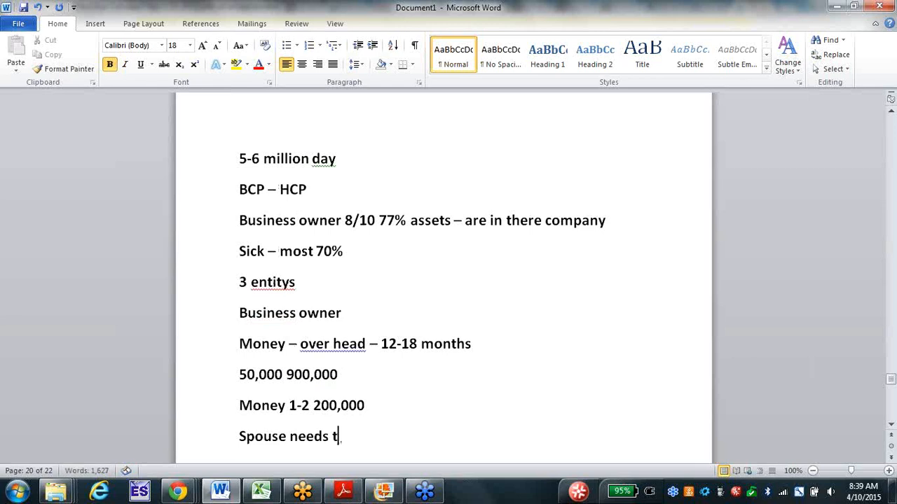
pyautogui.write('ime')
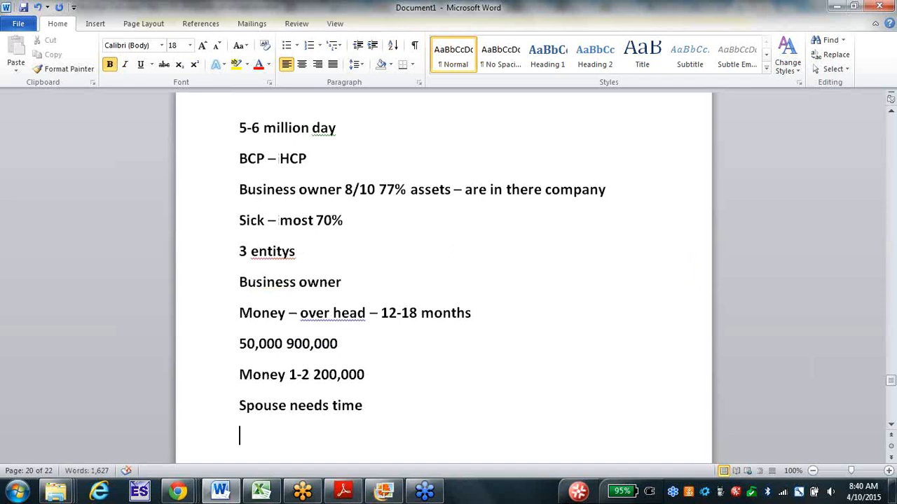
pyautogui.write('emp')
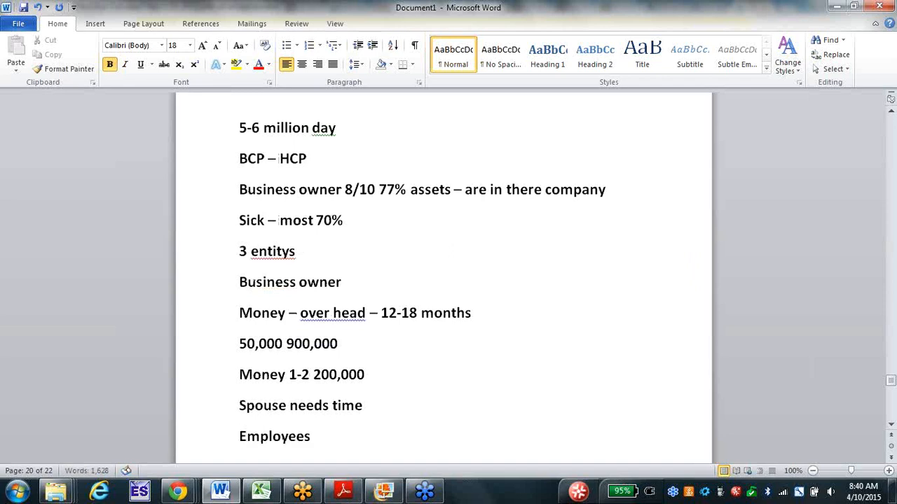
# Add lines 'Pay off debts – sell – debt free', 'HCP – debts – replace income', '2nd part saving enough'.
pyautogui.write('-')
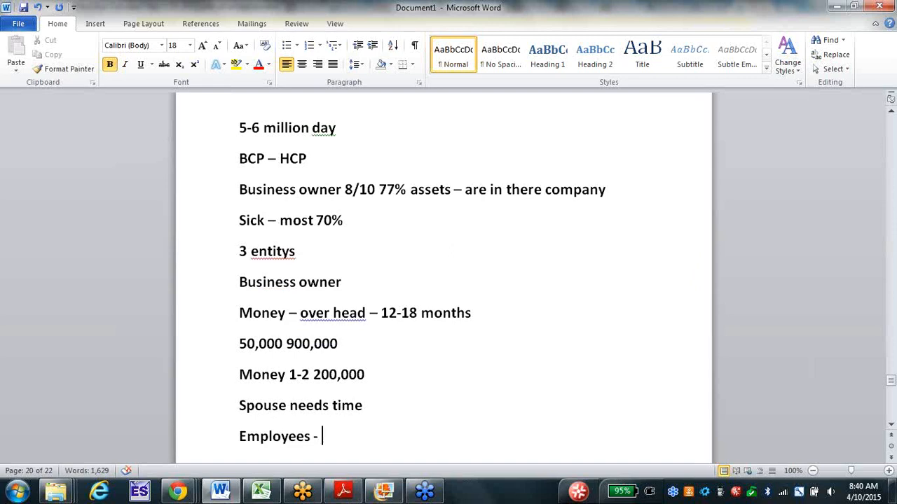
pyautogui.press('enter')
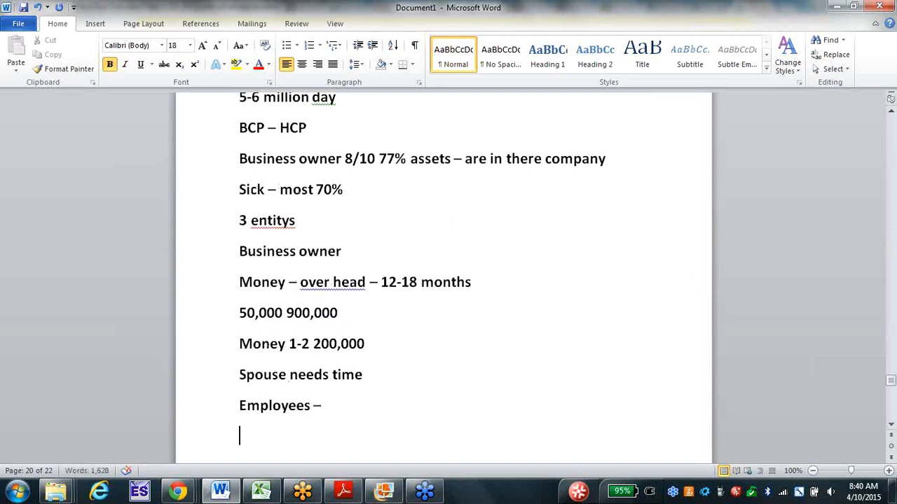
pyautogui.write('Pay off')
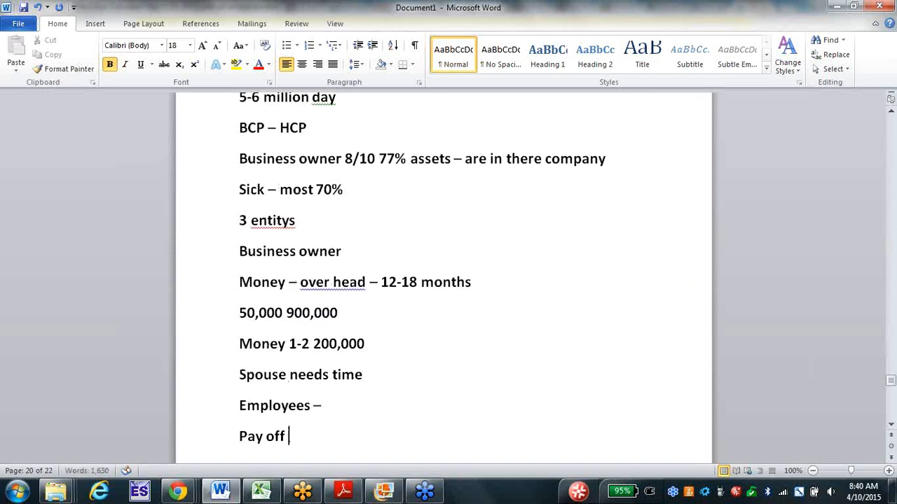
pyautogui.write('debts -')
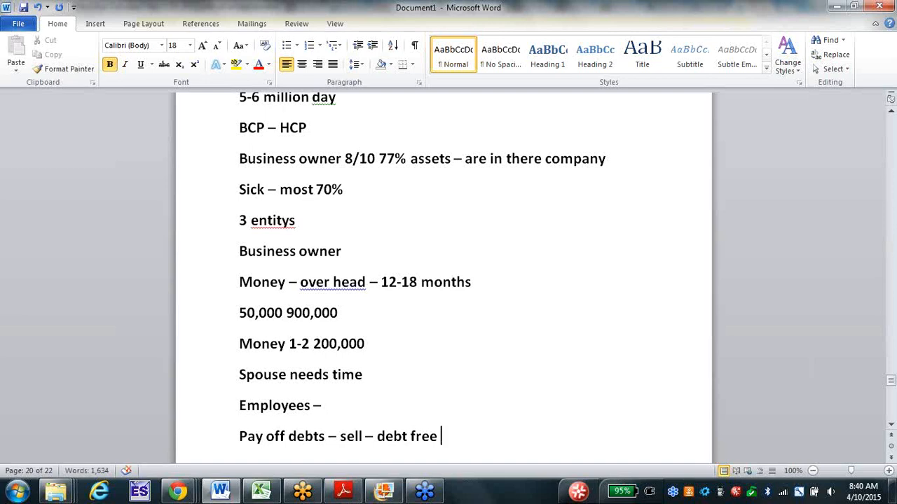
pyautogui.write('HCP')
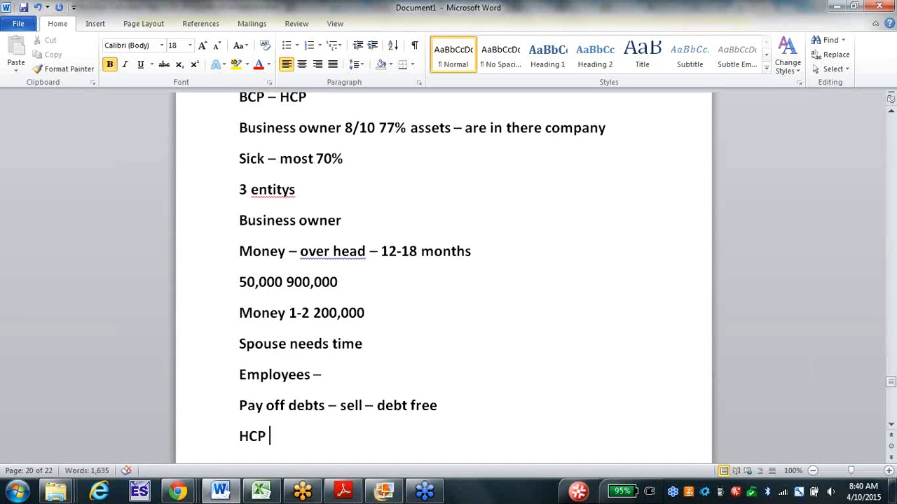
pyautogui.write('-')
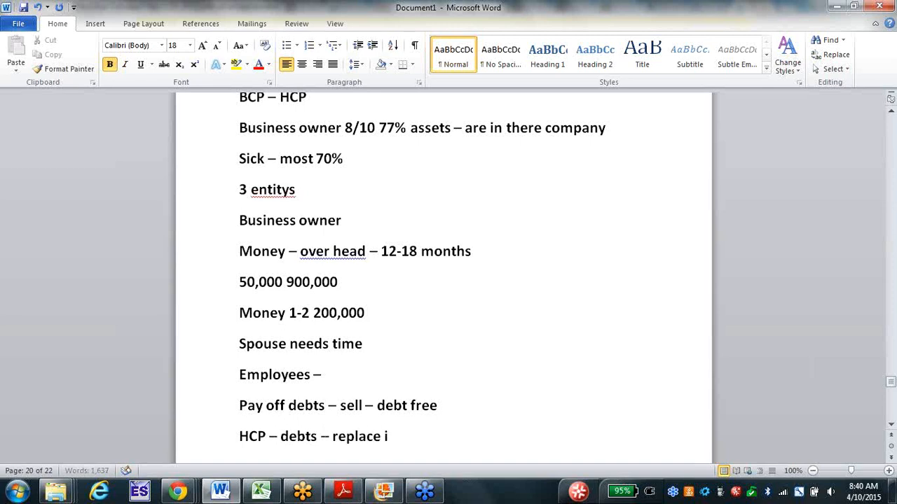
pyautogui.write('ncome')
pyautogui.write('2nd part')
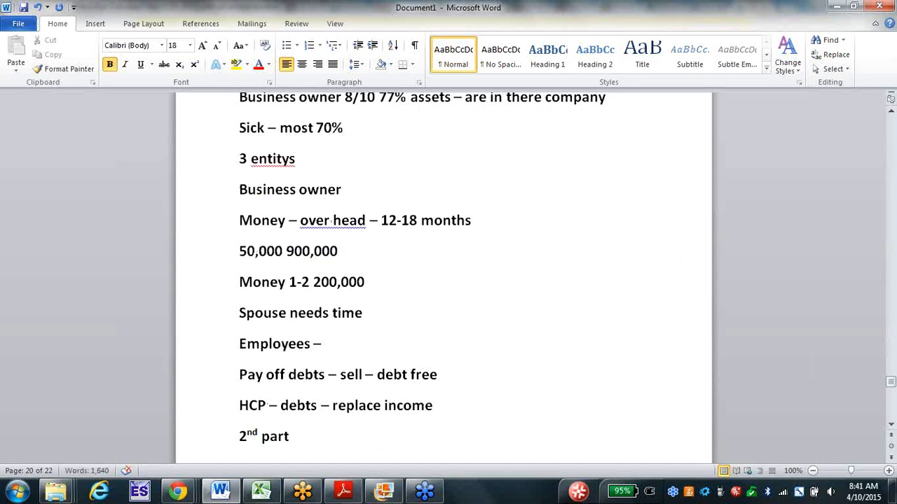
pyautogui.write('saving en')
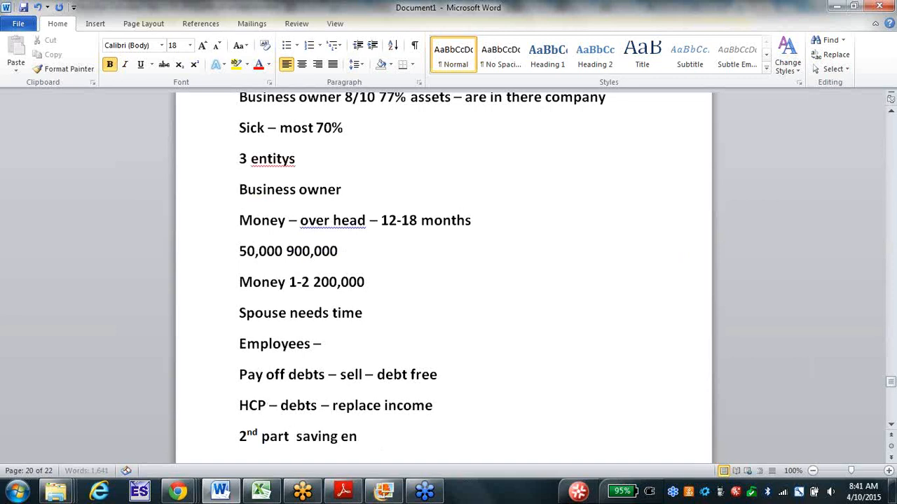
pyautogui.write('ough')
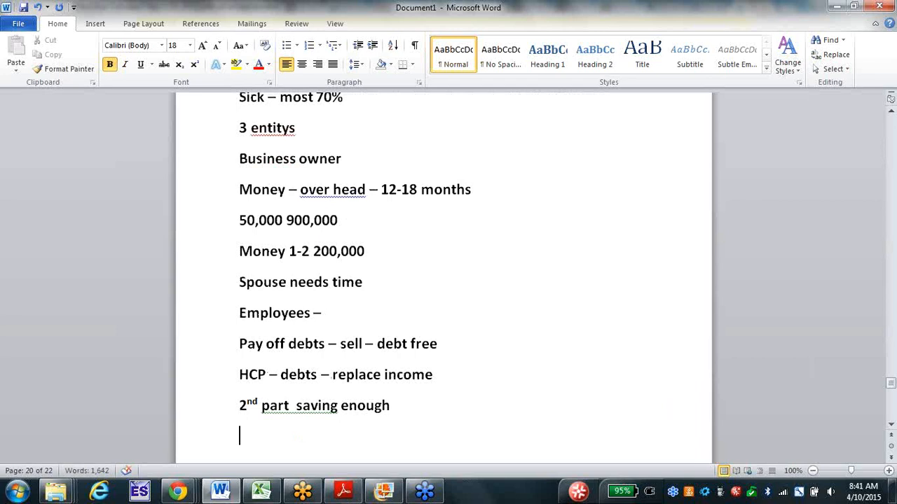
pyautogui.moveTo(343, 475)
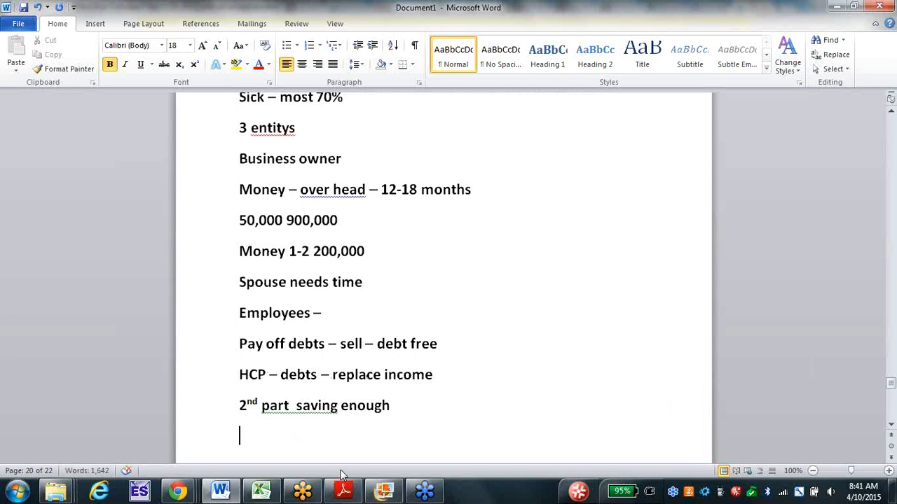
pyautogui.moveTo(260, 490)
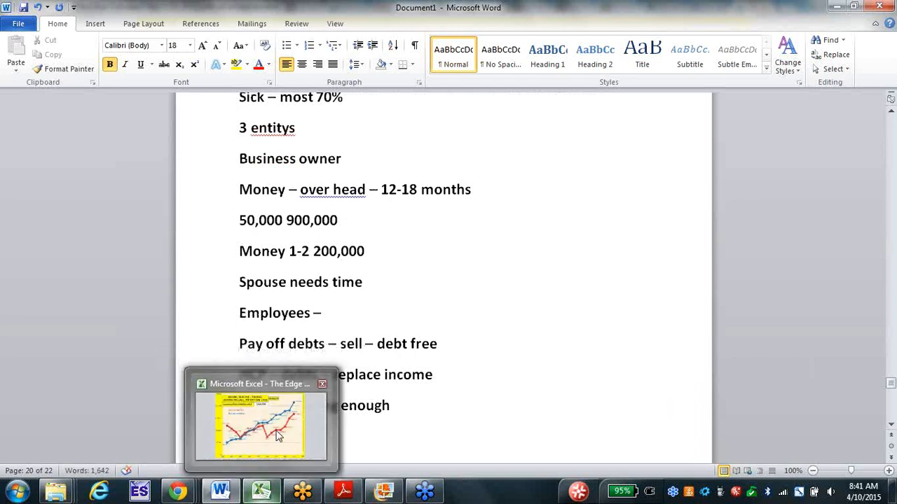
# On Excel's 'A Better Way To Save!' sheet, set the fourth wealth killer to SHOW IT.
pyautogui.click(259, 426)
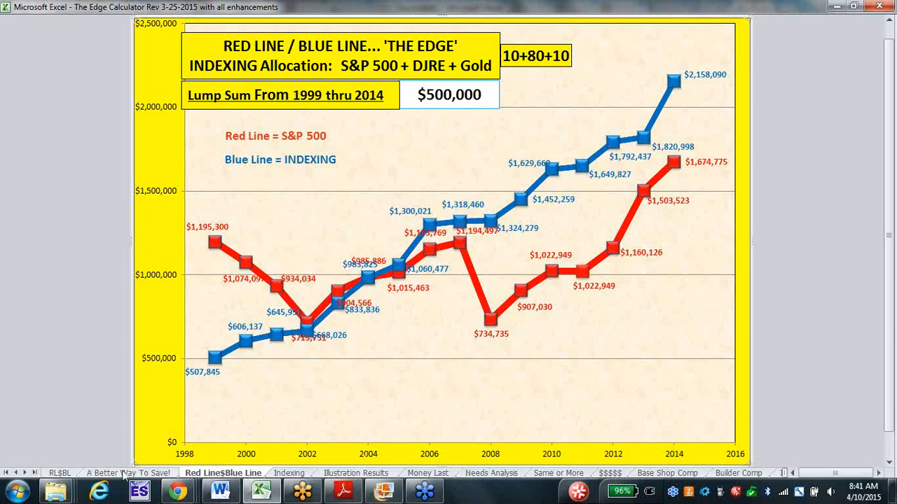
pyautogui.click(127, 473)
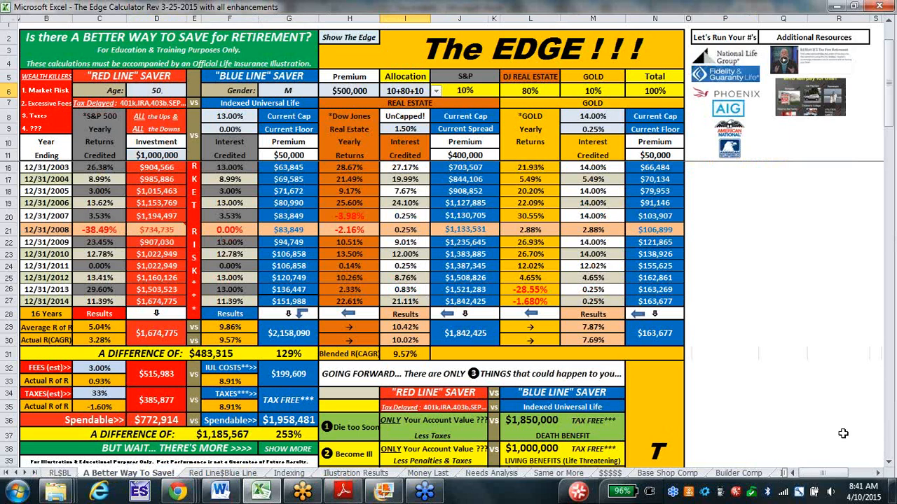
pyautogui.scroll(-3)
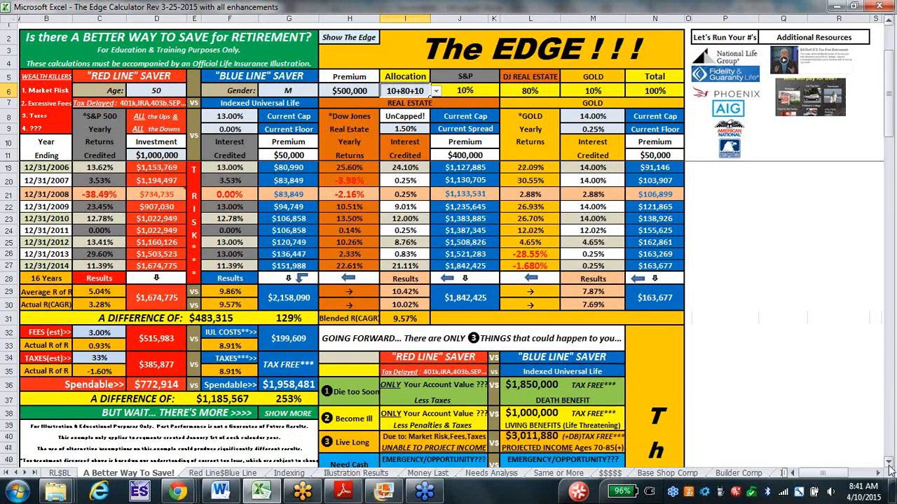
pyautogui.scroll(-3)
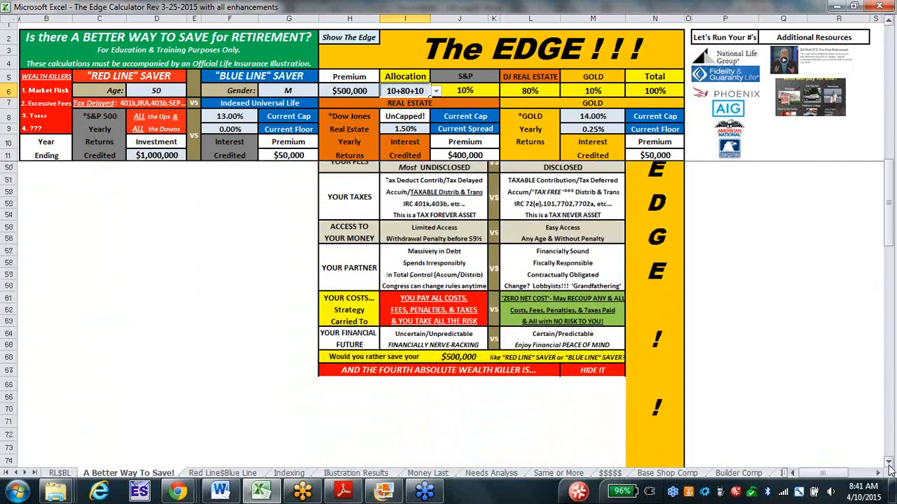
pyautogui.scroll(-3)
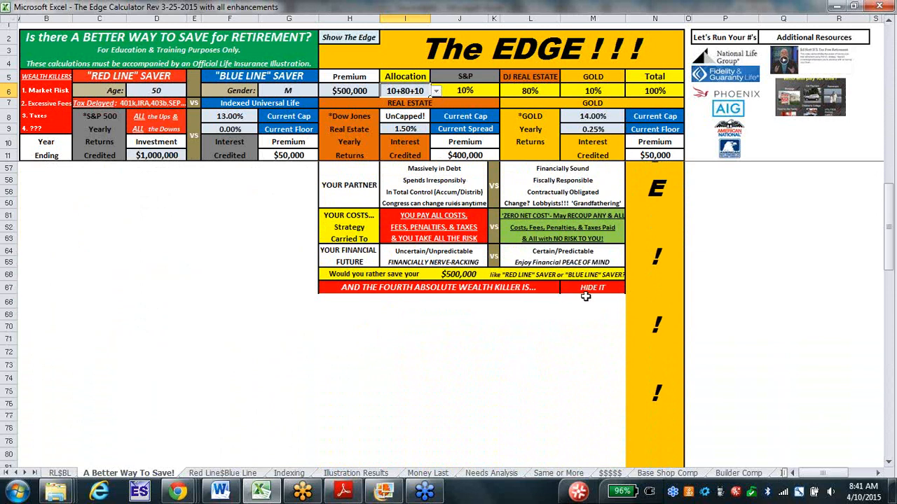
pyautogui.click(592, 288)
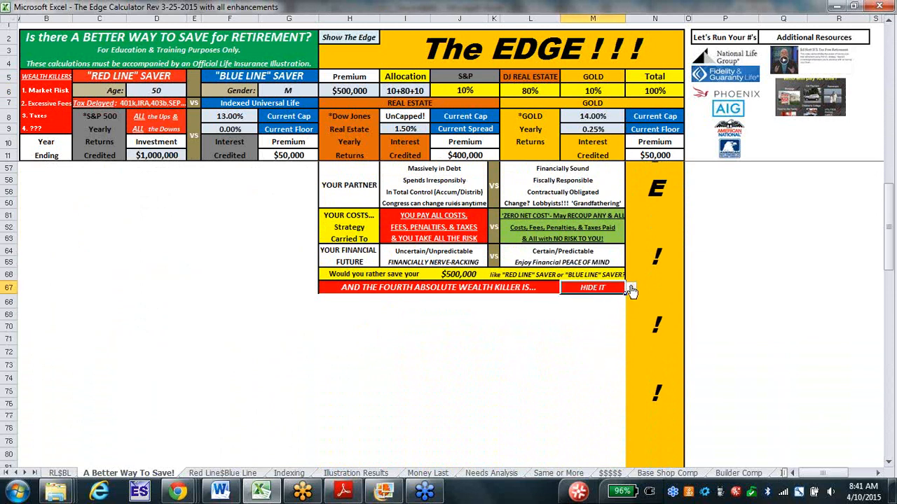
pyautogui.click(592, 287)
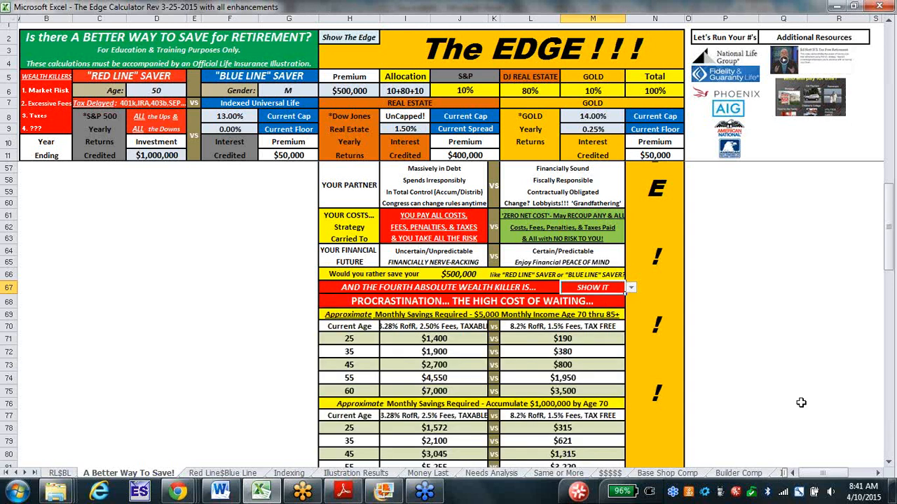
pyautogui.moveTo(880, 452)
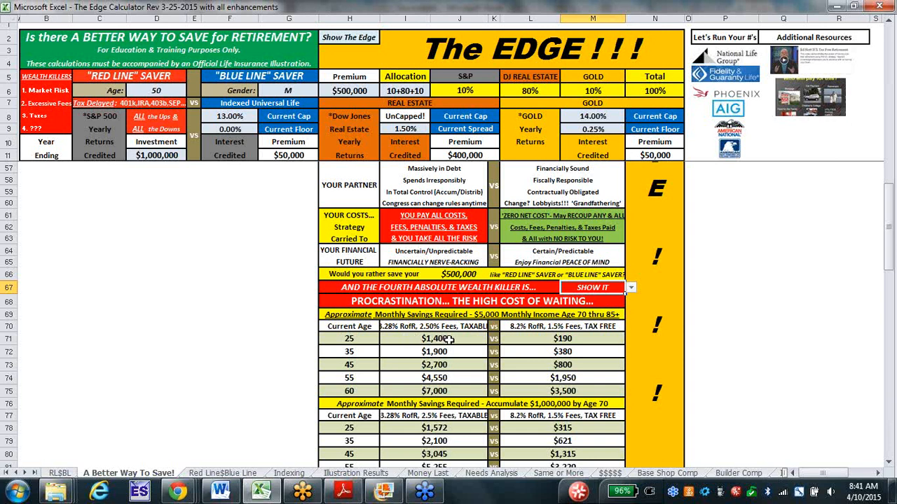
pyautogui.moveTo(461, 358)
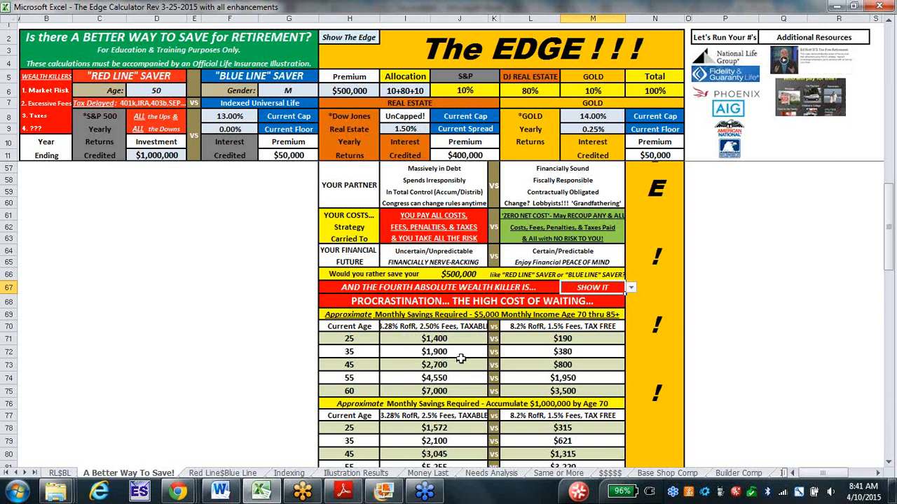
pyautogui.moveTo(378, 384)
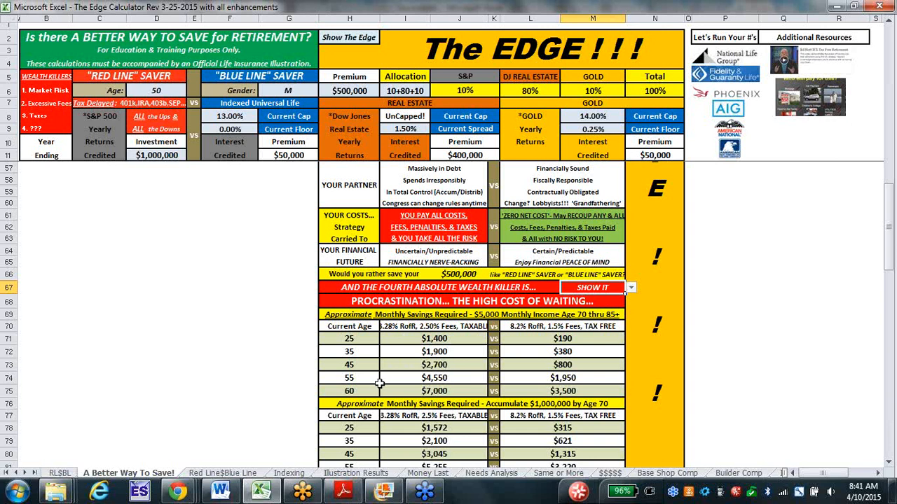
pyautogui.moveTo(394, 401)
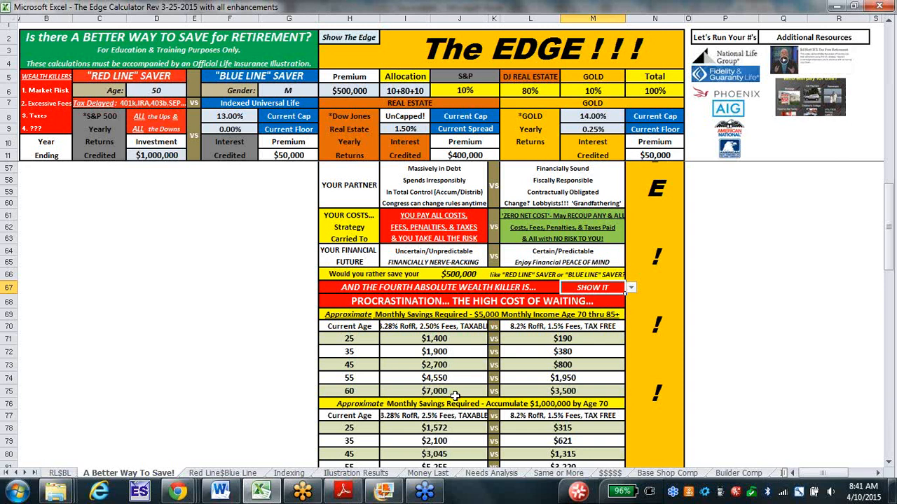
pyautogui.moveTo(565, 323)
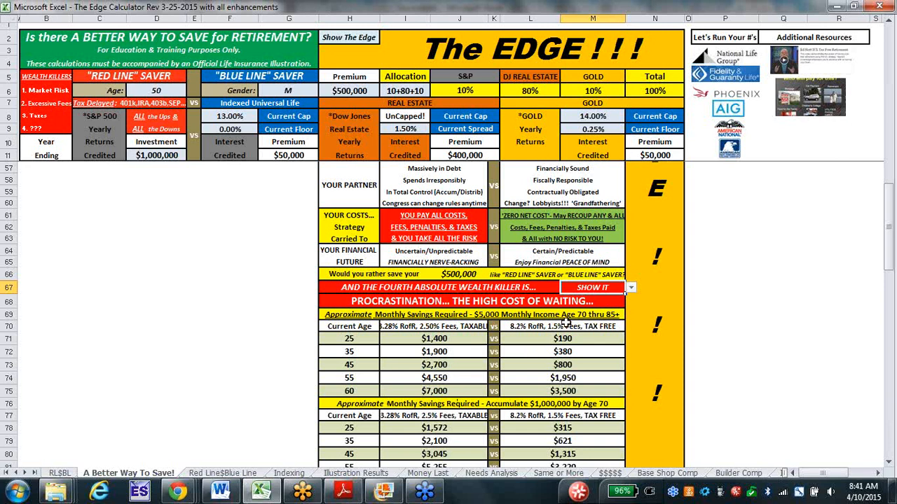
pyautogui.moveTo(587, 345)
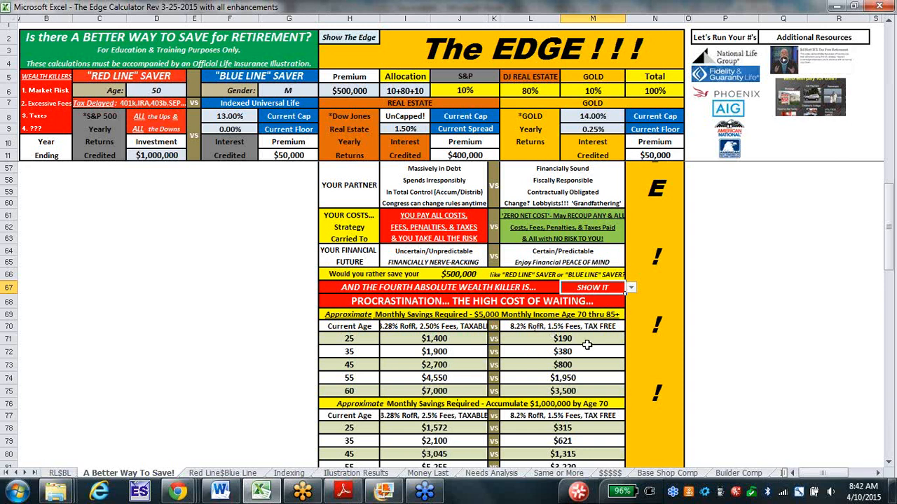
pyautogui.moveTo(498, 332)
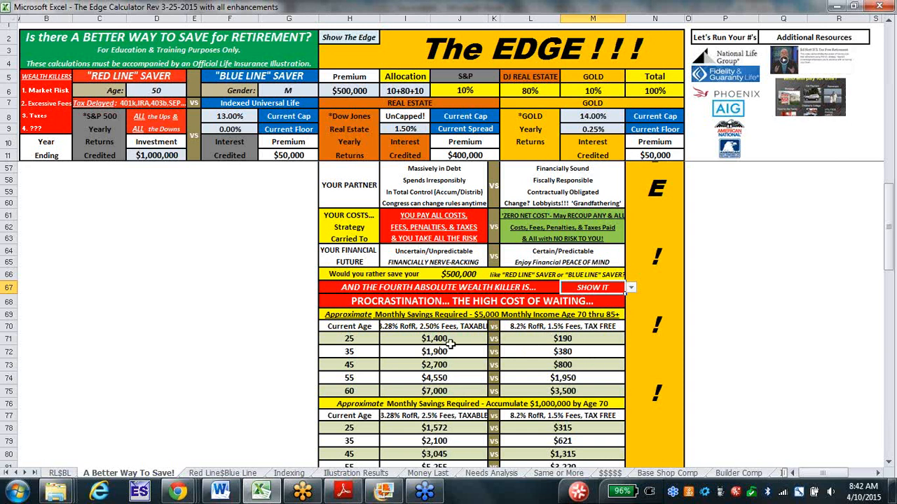
pyautogui.moveTo(461, 351)
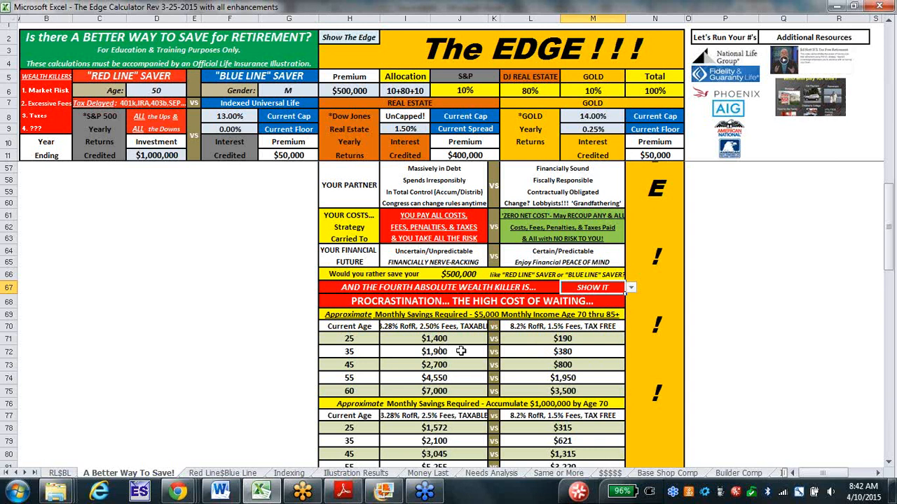
pyautogui.moveTo(449, 355)
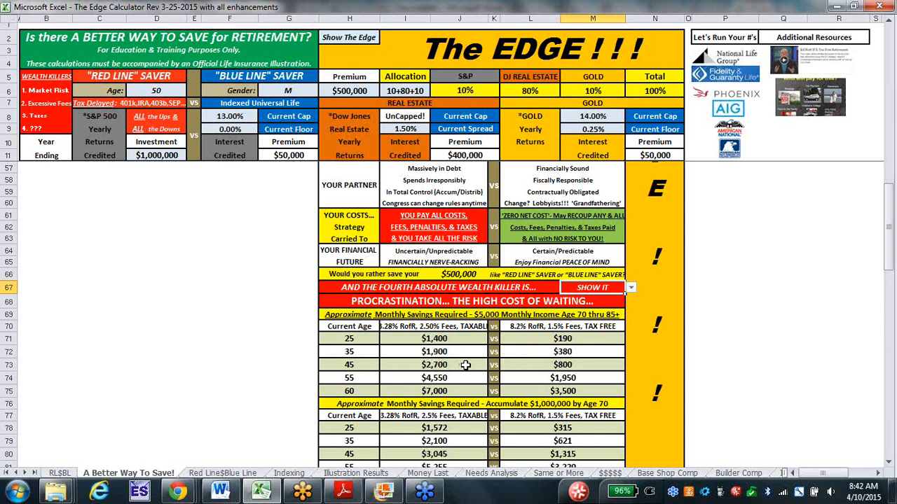
pyautogui.moveTo(463, 384)
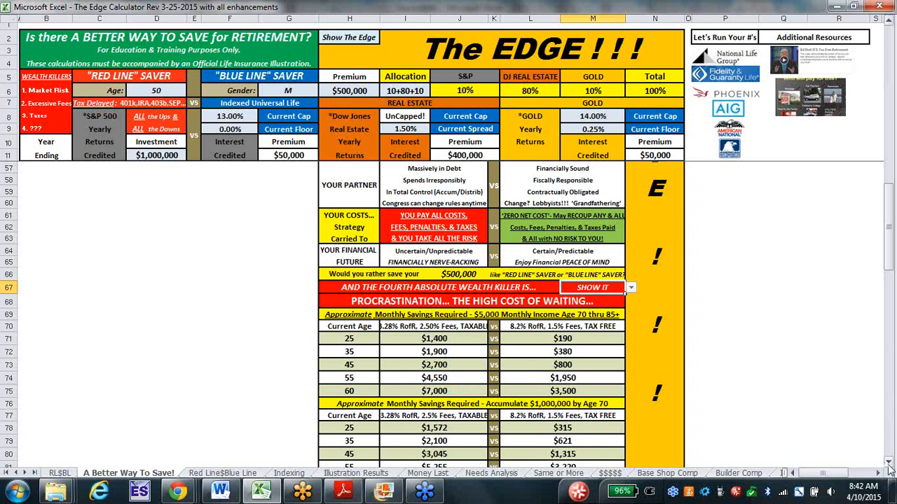
pyautogui.scroll(-3)
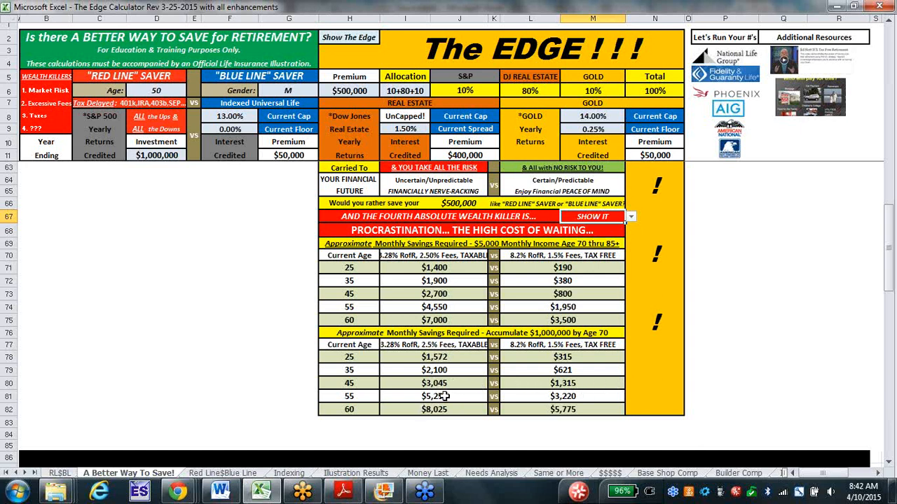
pyautogui.moveTo(597, 408)
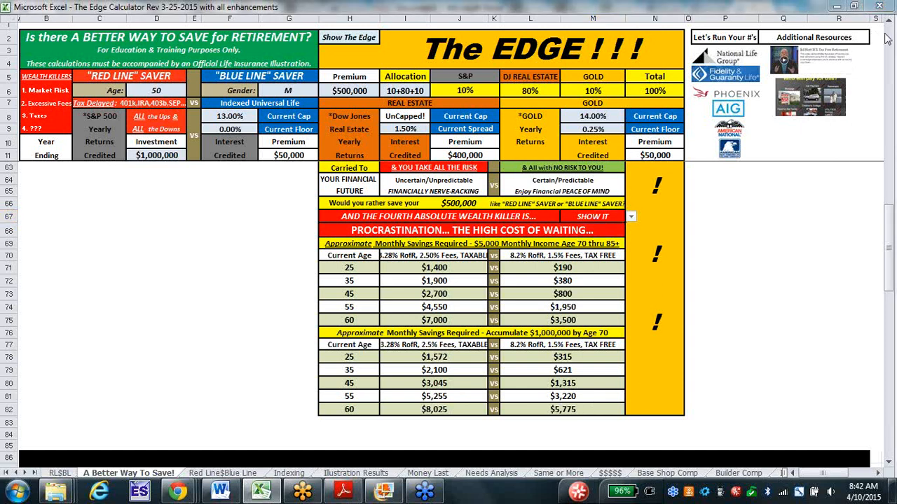
pyautogui.moveTo(659, 180)
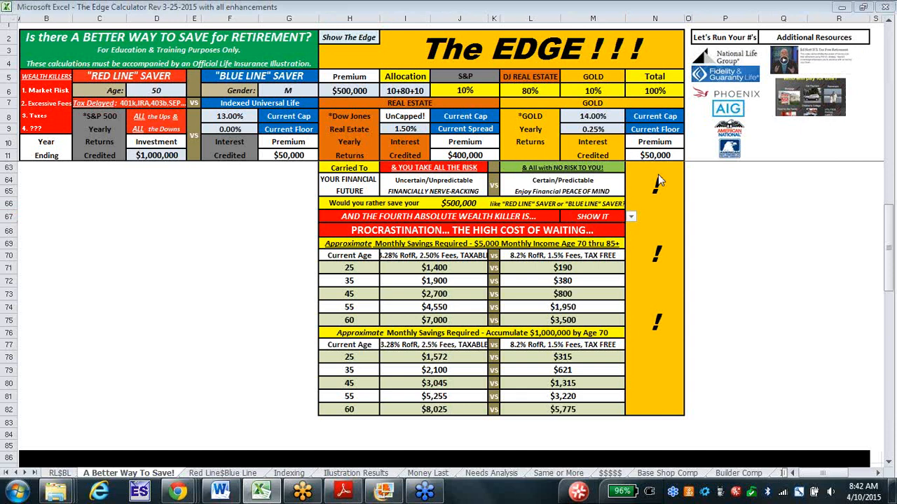
pyautogui.moveTo(889, 292)
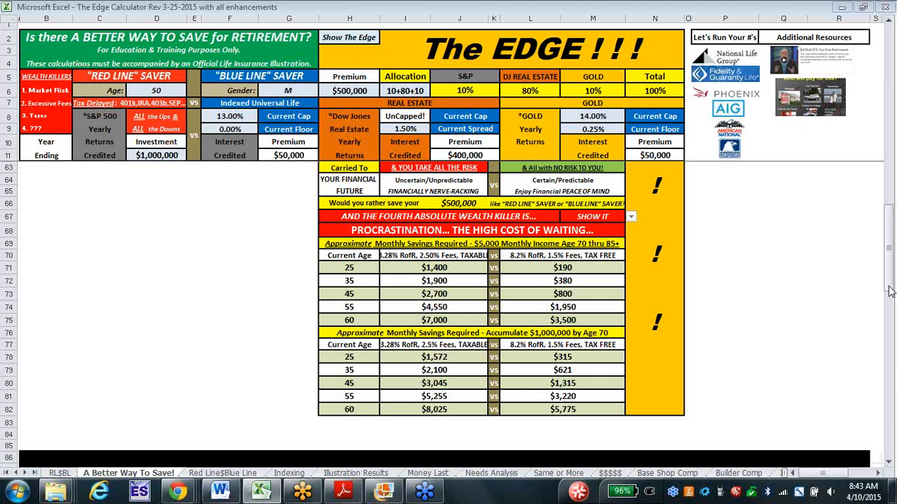
pyautogui.moveTo(890, 291)
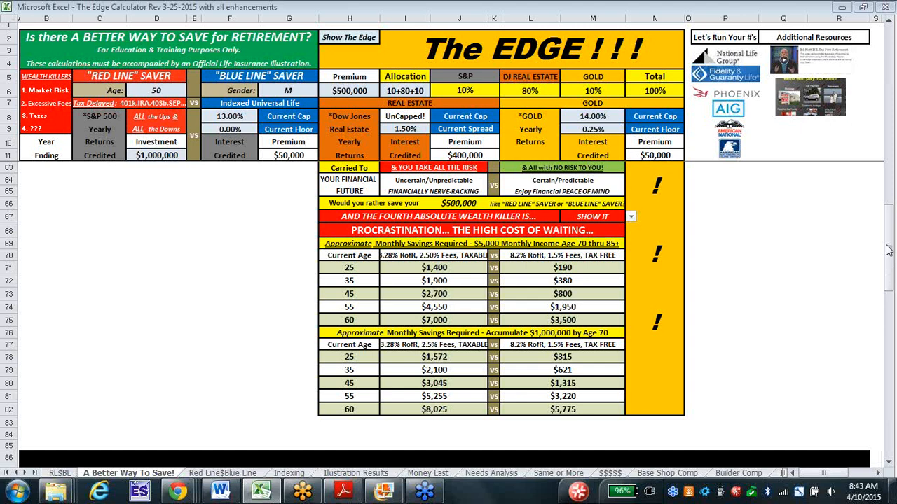
pyautogui.moveTo(889, 263)
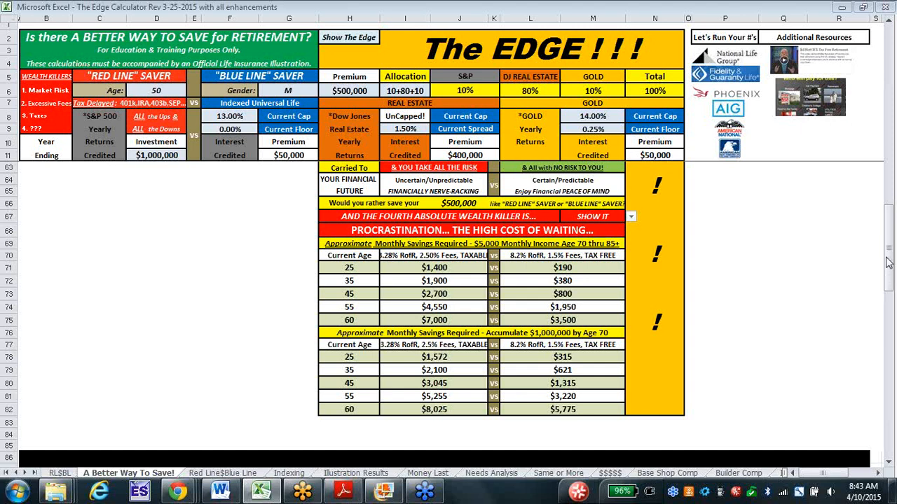
pyautogui.moveTo(889, 293)
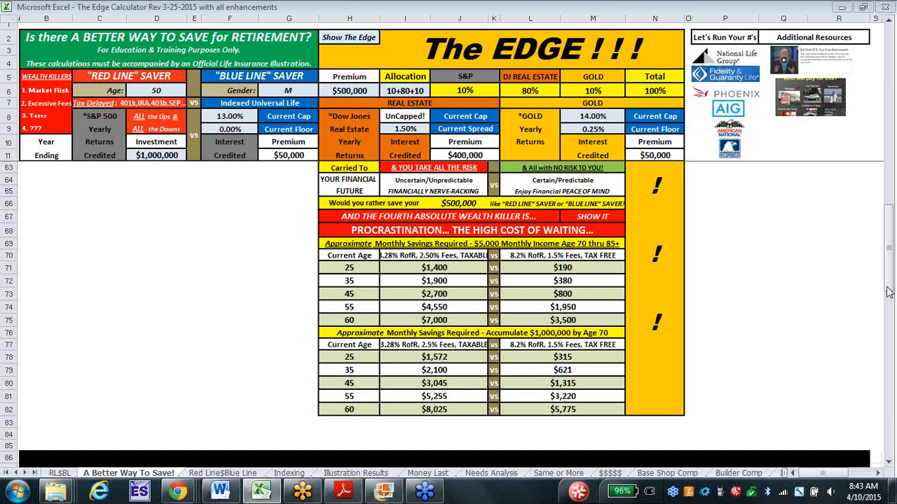
pyautogui.moveTo(766, 272)
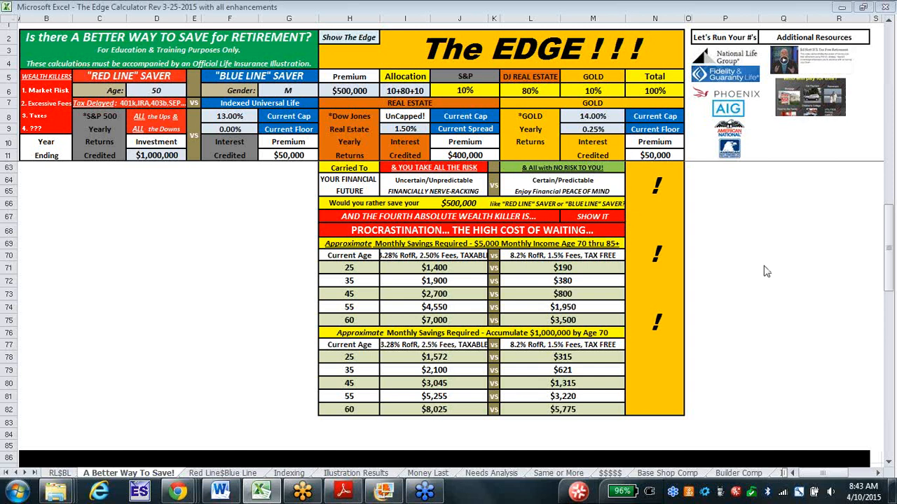
pyautogui.moveTo(734, 257)
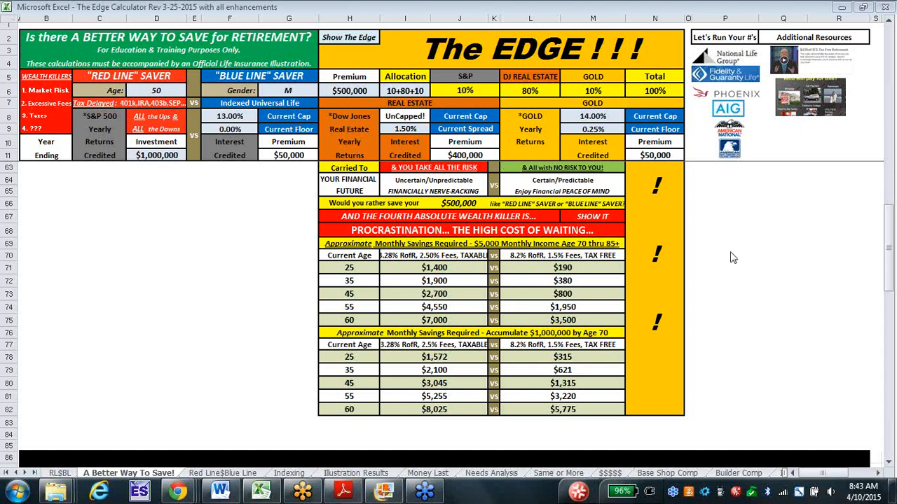
pyautogui.moveTo(808, 269)
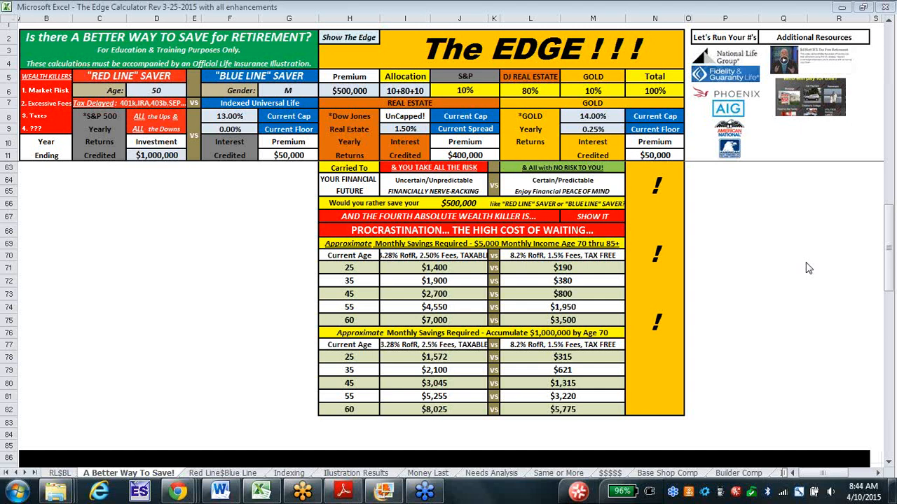
pyautogui.moveTo(715, 197)
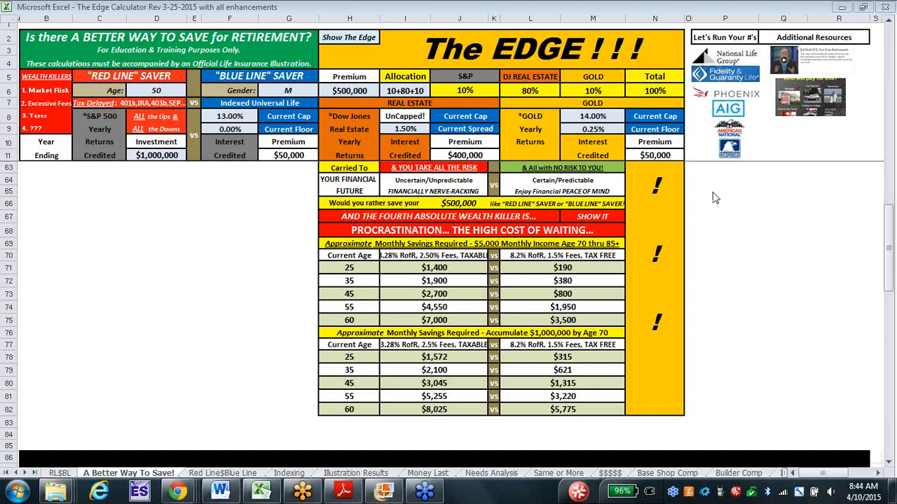
pyautogui.moveTo(668, 175)
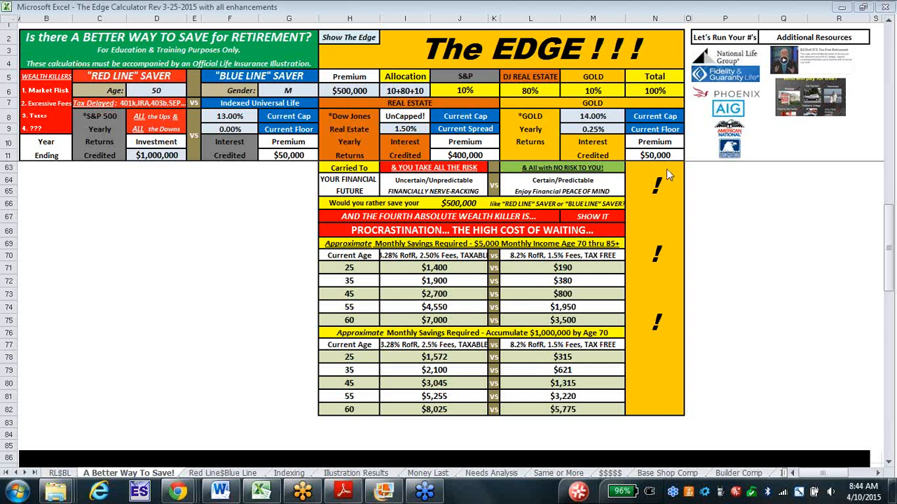
pyautogui.moveTo(648, 145)
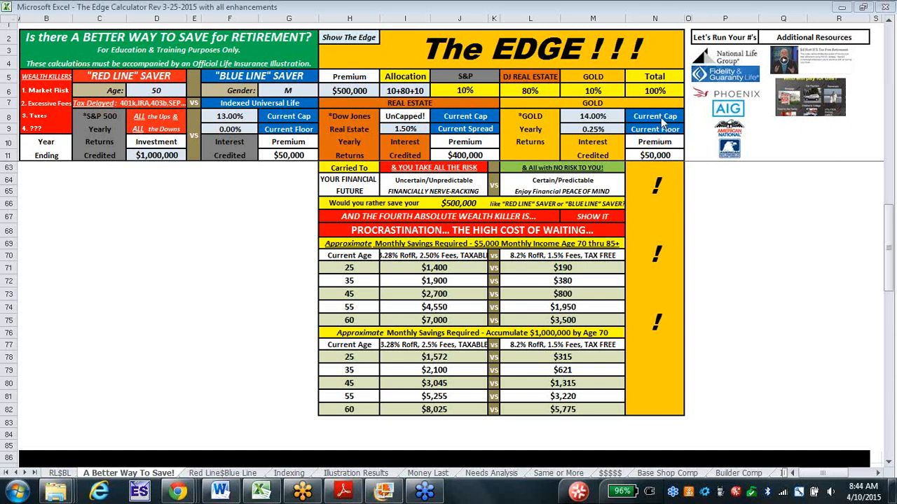
pyautogui.moveTo(887, 247)
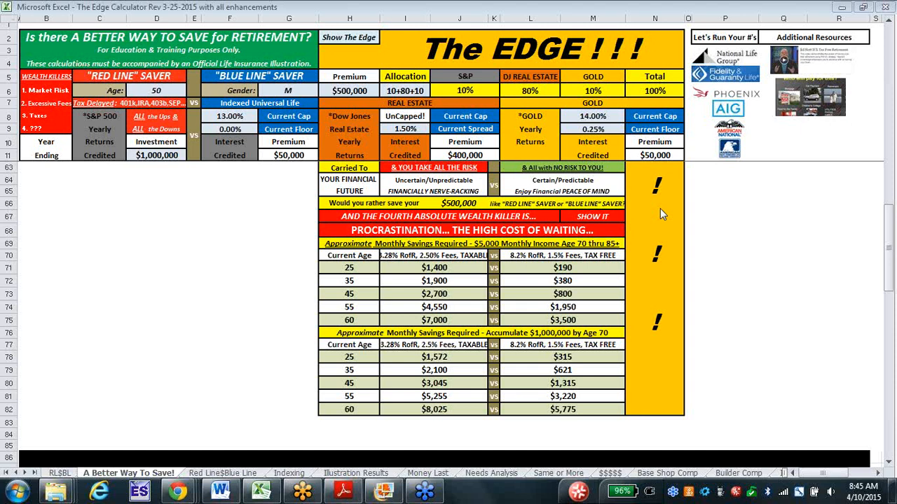
pyautogui.moveTo(438, 468)
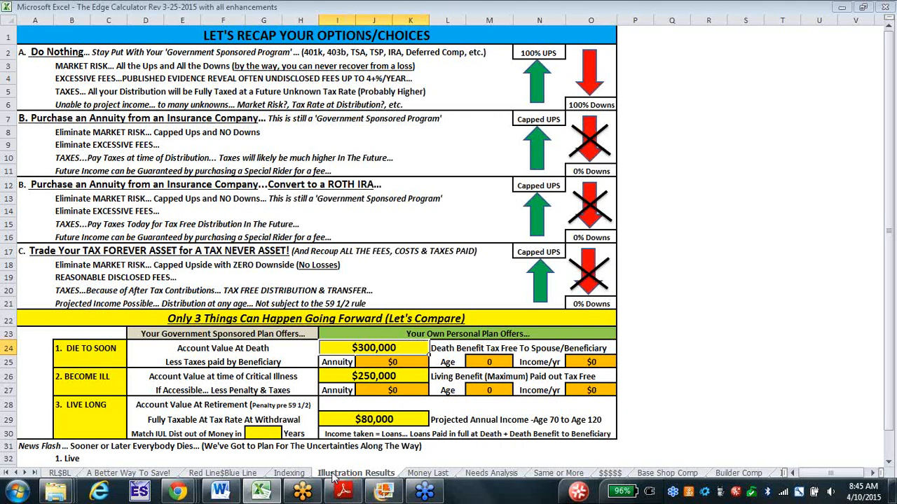
pyautogui.moveTo(141, 200)
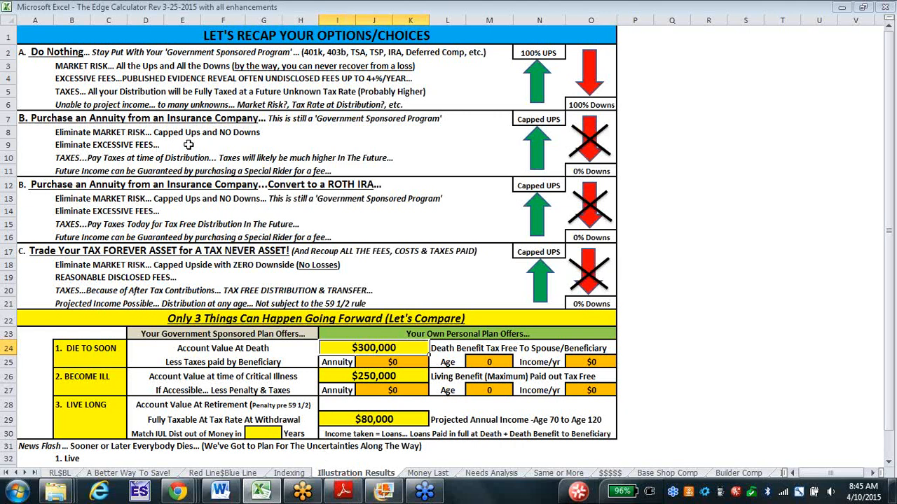
pyautogui.moveTo(288, 192)
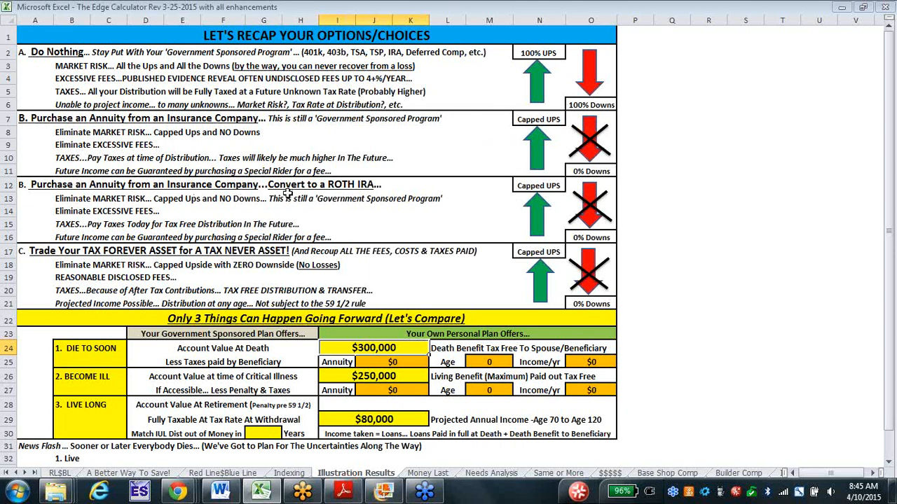
pyautogui.moveTo(268, 281)
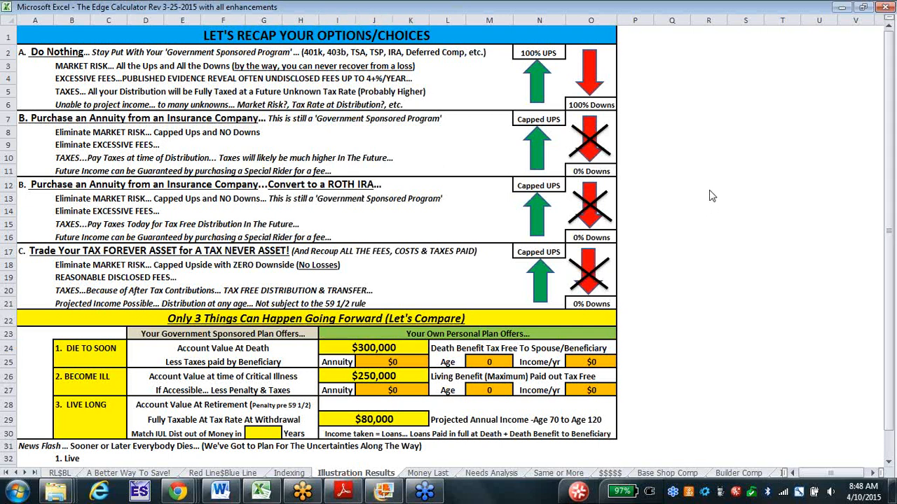
pyautogui.moveTo(664, 133)
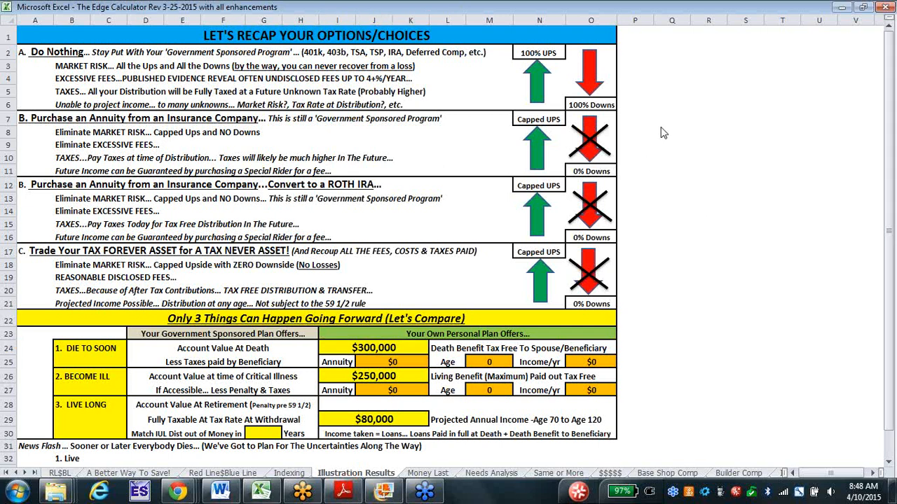
pyautogui.moveTo(746, 303)
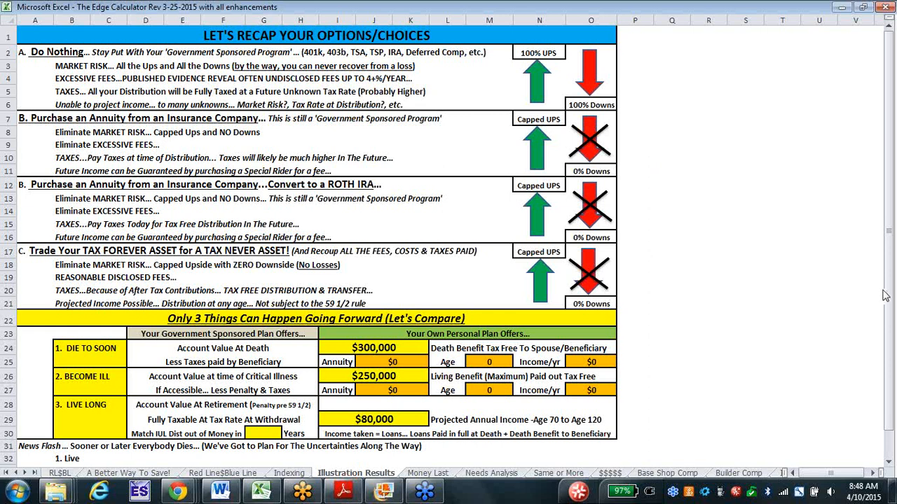
pyautogui.moveTo(855, 292)
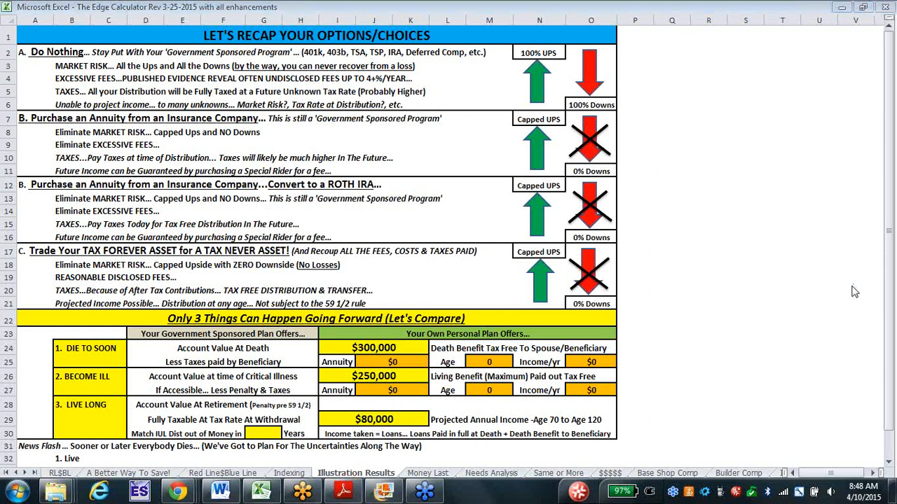
pyautogui.moveTo(690, 271)
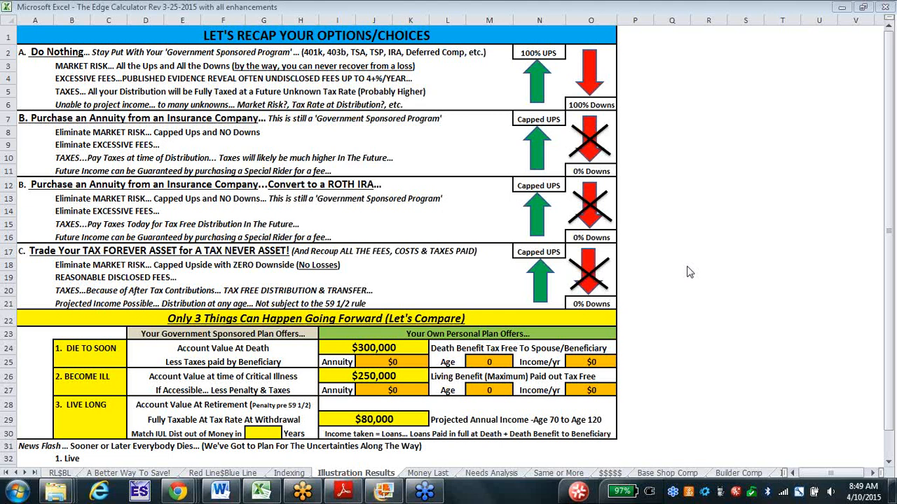
pyautogui.moveTo(798, 254)
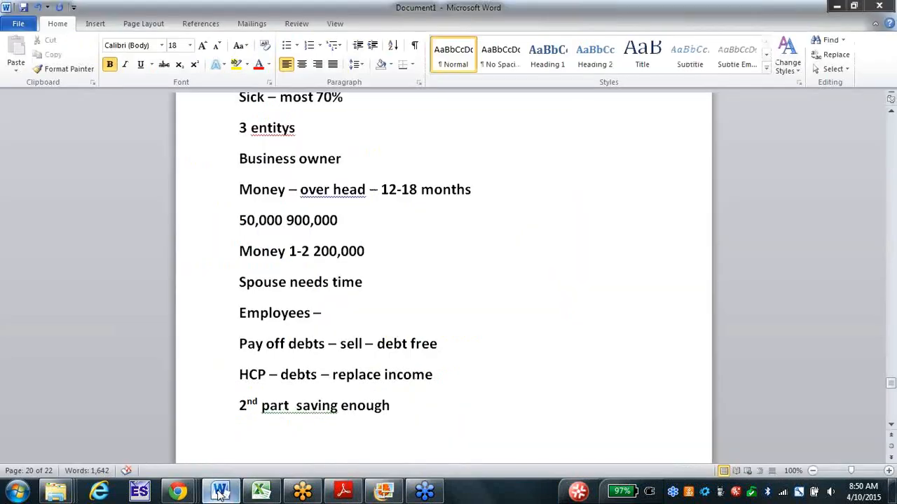
# Add the lines 'Same or More' and '3 wide – 3 deep = 9'.
pyautogui.write('SAme')
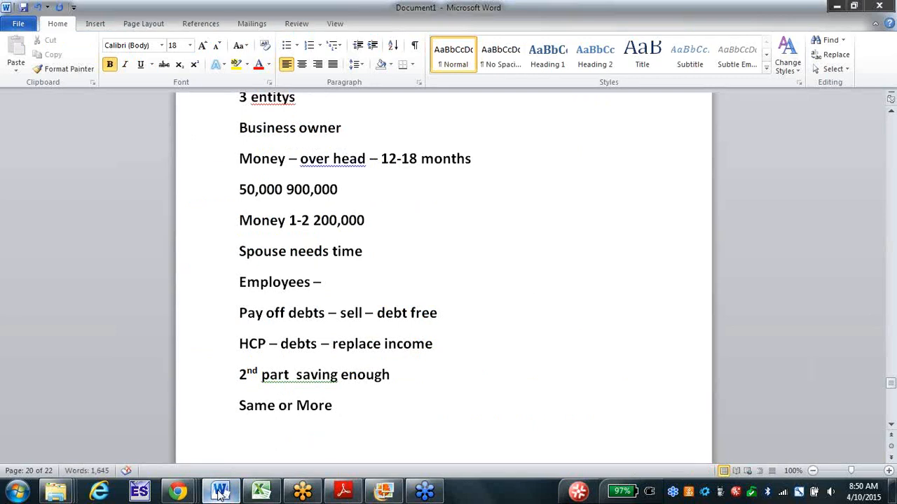
pyautogui.write('3 wide')
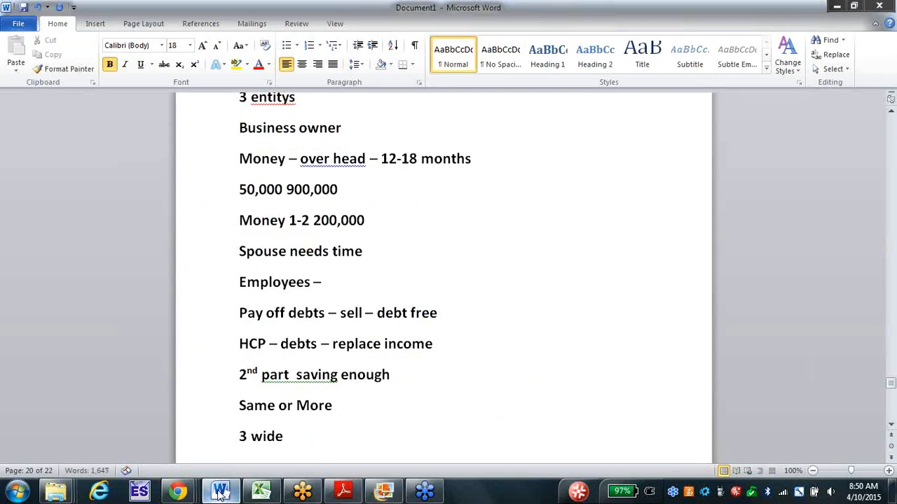
pyautogui.write('– 3 deep')
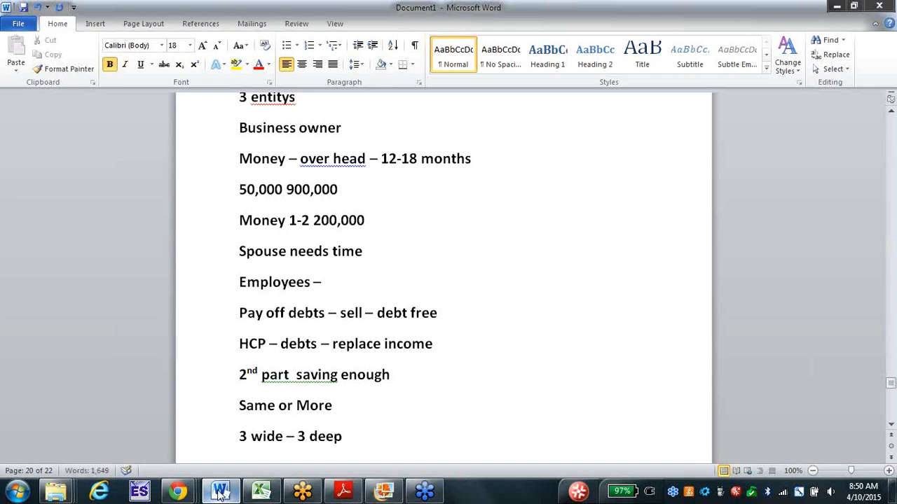
pyautogui.write('= 9')
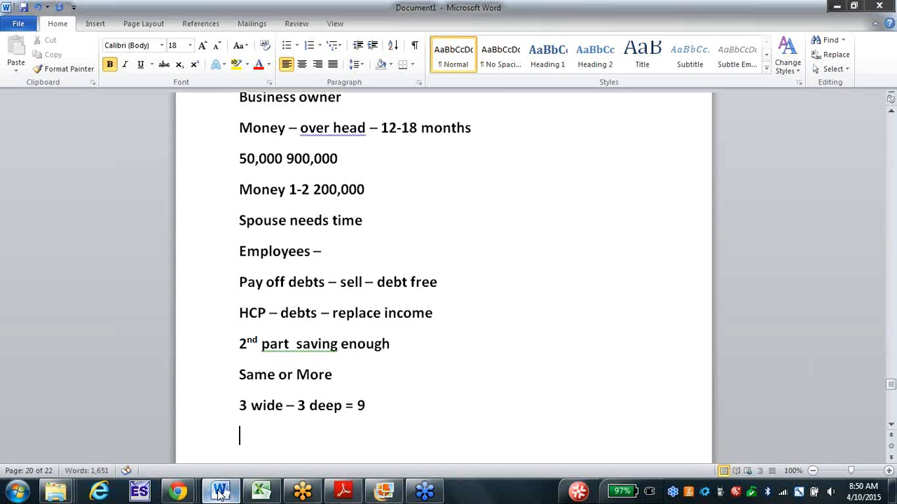
# Add '400 = 10-30 days – 45,000 production' and '1800 leads'.
pyautogui.write('400 =')
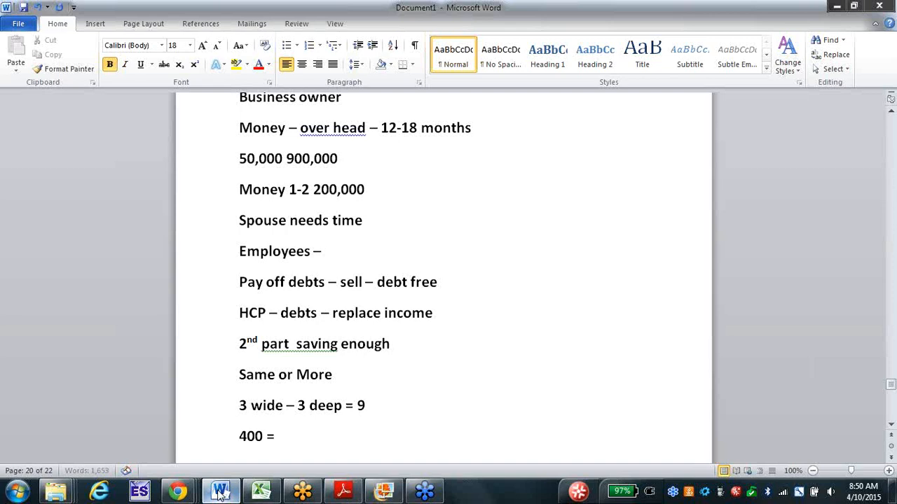
pyautogui.write('10')
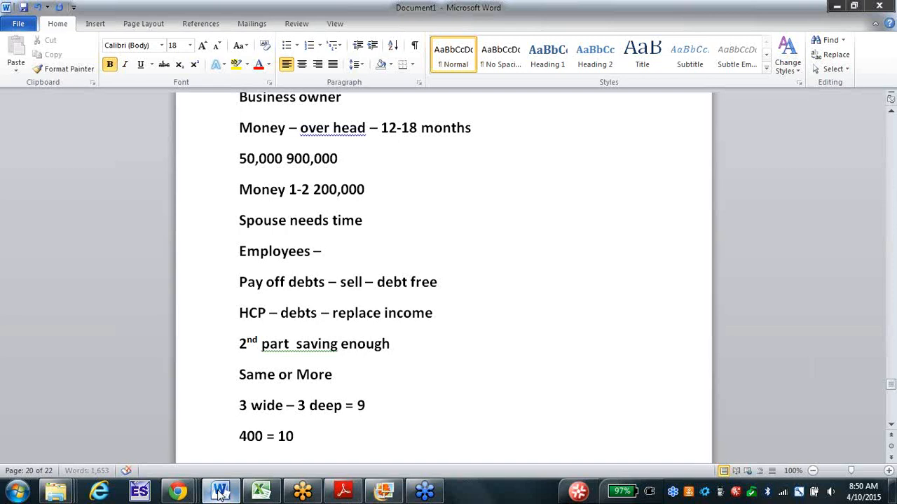
pyautogui.write('-30')
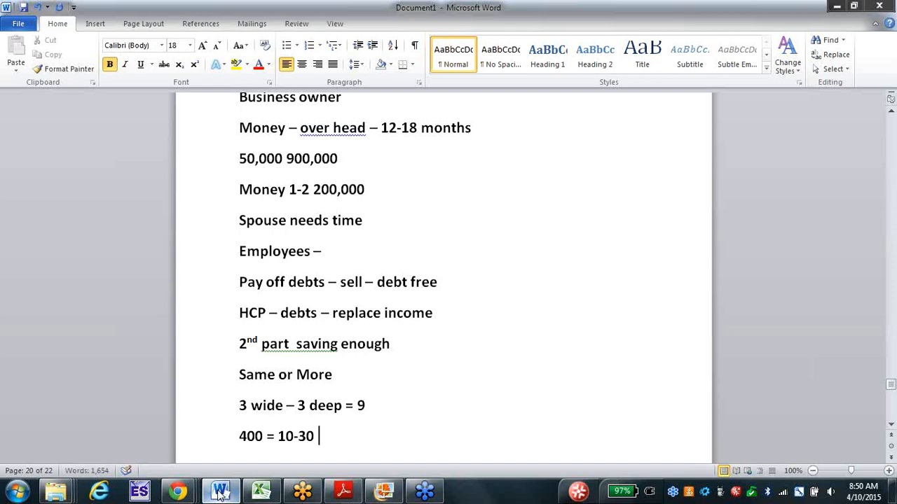
pyautogui.write('days -')
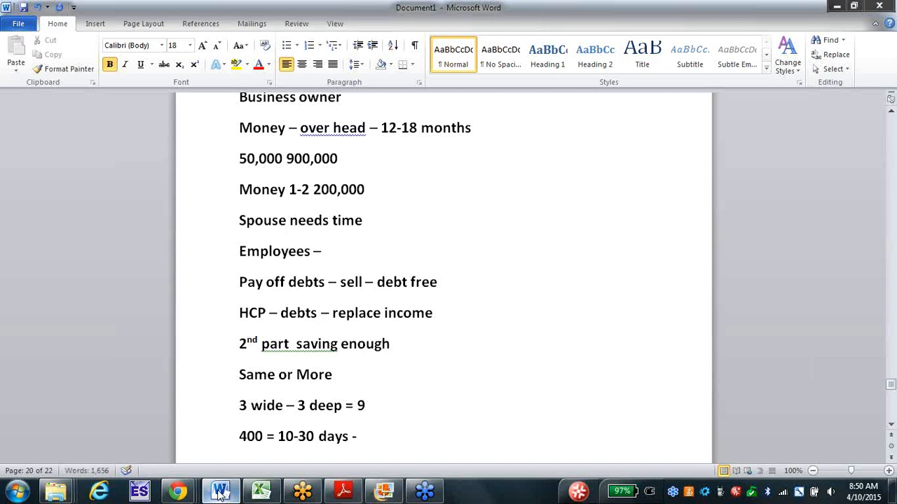
pyautogui.write('– 45,000')
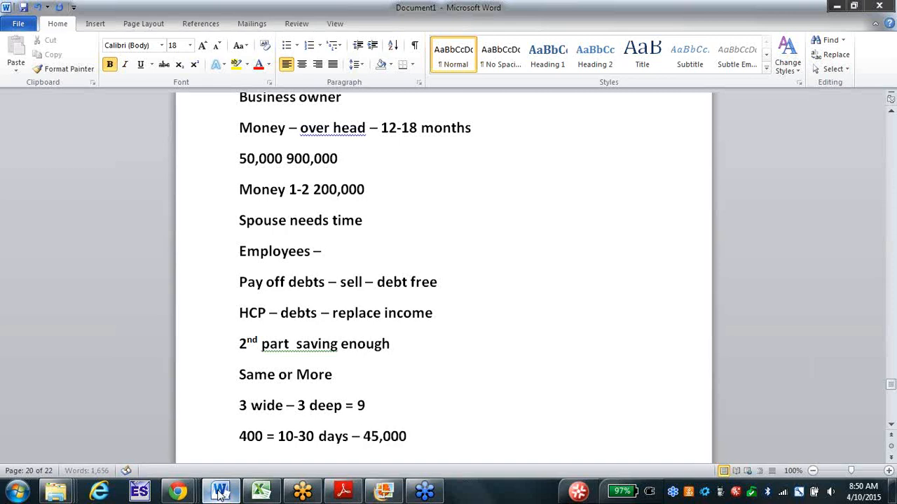
pyautogui.write('product')
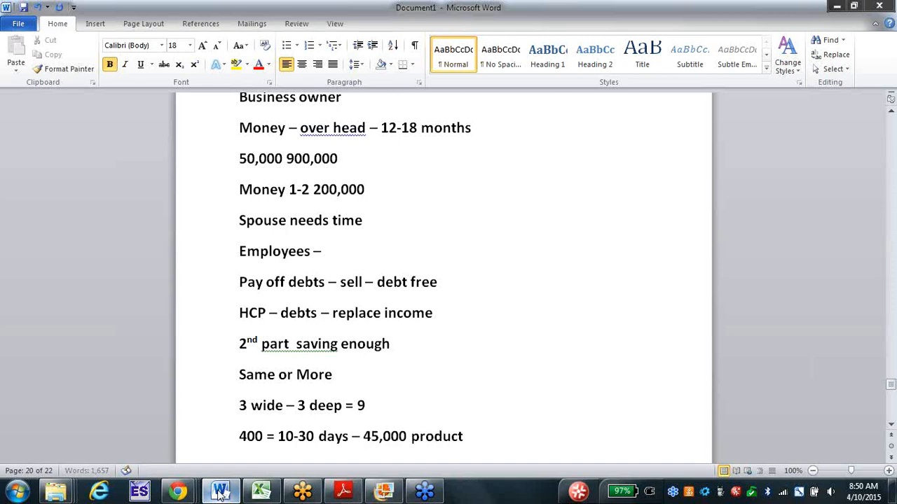
pyautogui.write('ion')
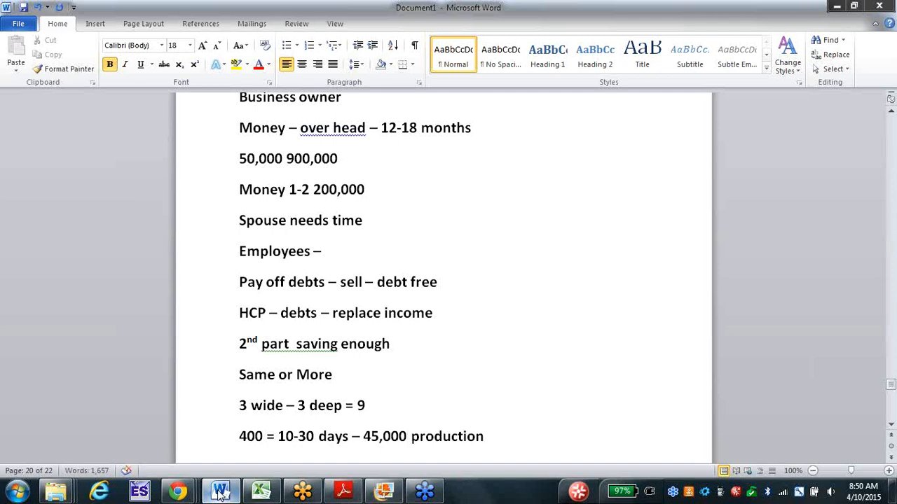
pyautogui.write('1')
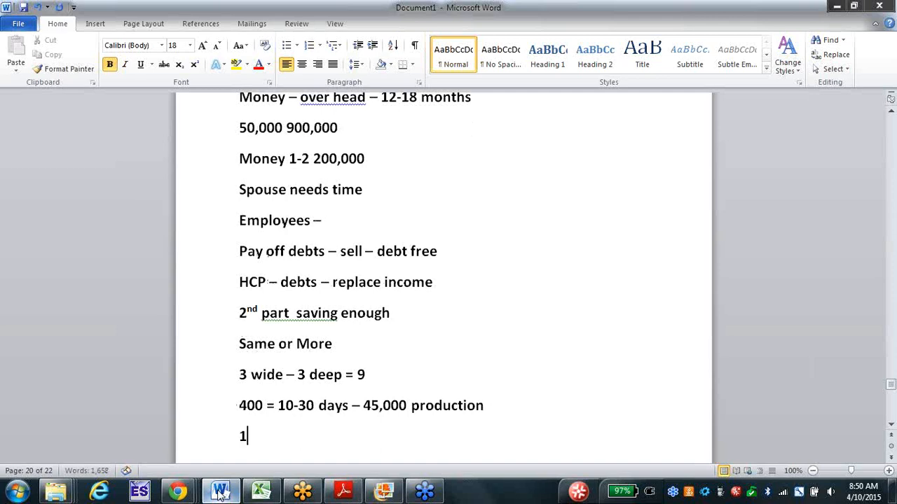
pyautogui.write('800 leads')
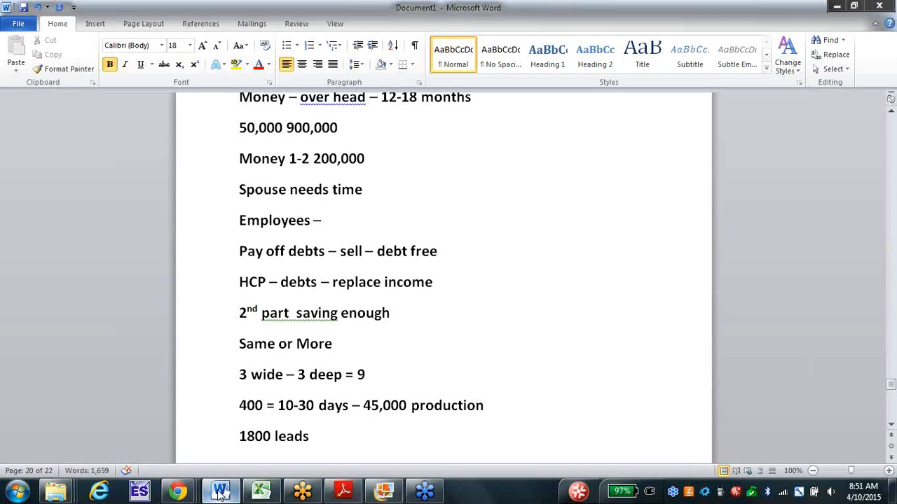
# Place the insertion point at the end of the notes for the referral line.
pyautogui.click(314, 435)
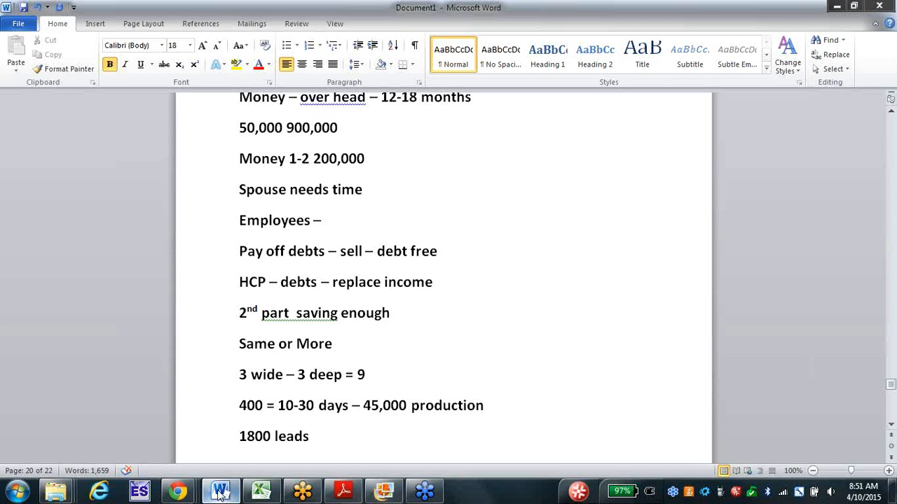
pyautogui.click(311, 435)
pyautogui.write('Ref – put them in th')
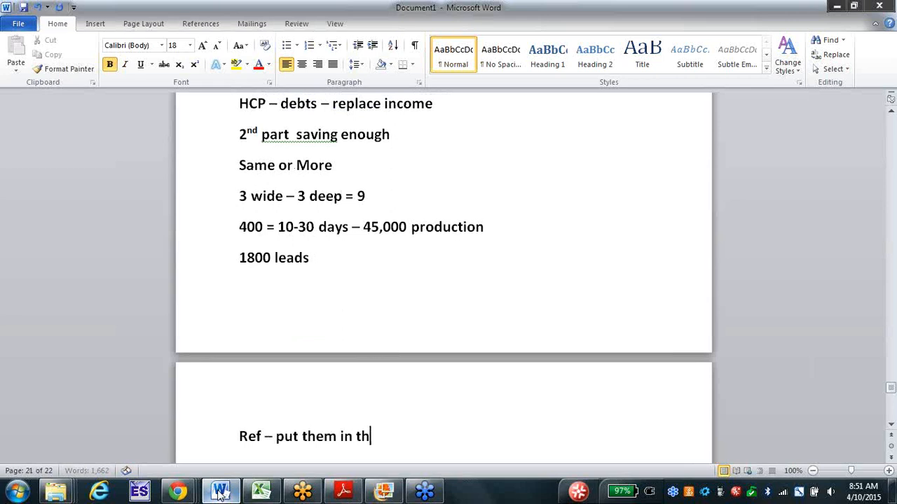
# Finish the referral line with '200 contacts' and add the 400 month savings line.
pyautogui.write('e busines')
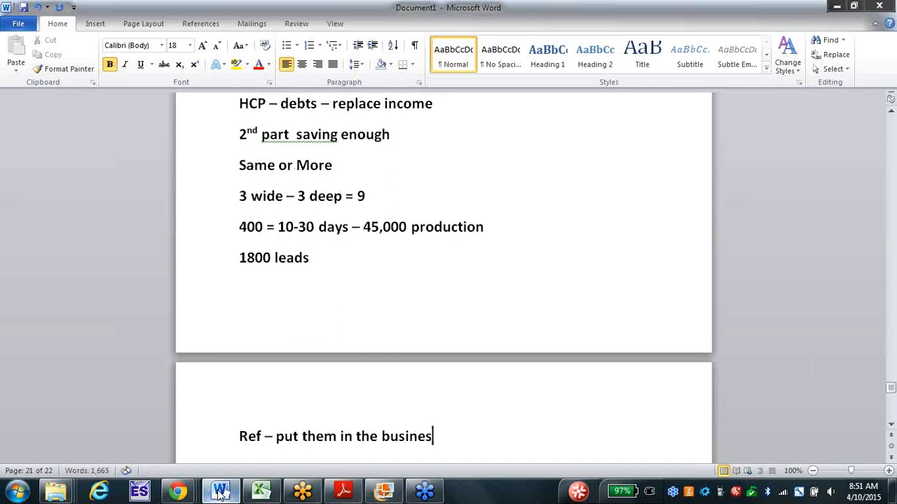
pyautogui.write('s')
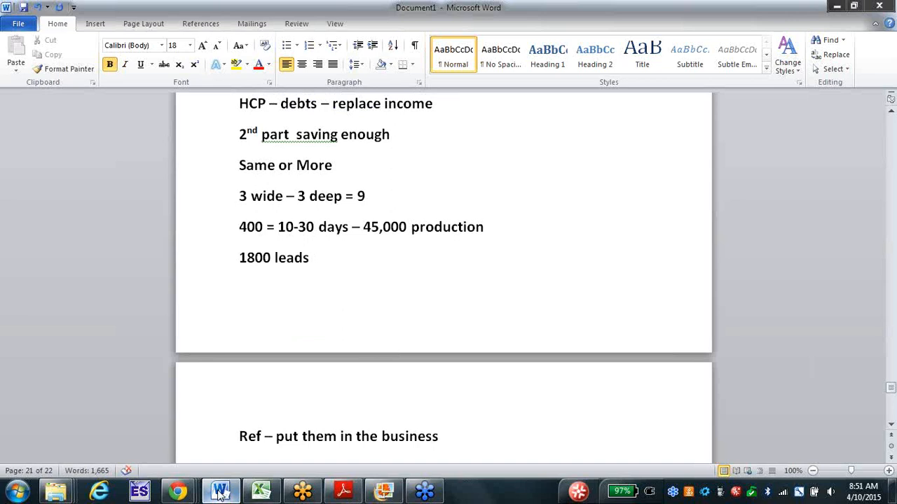
pyautogui.write('- 200')
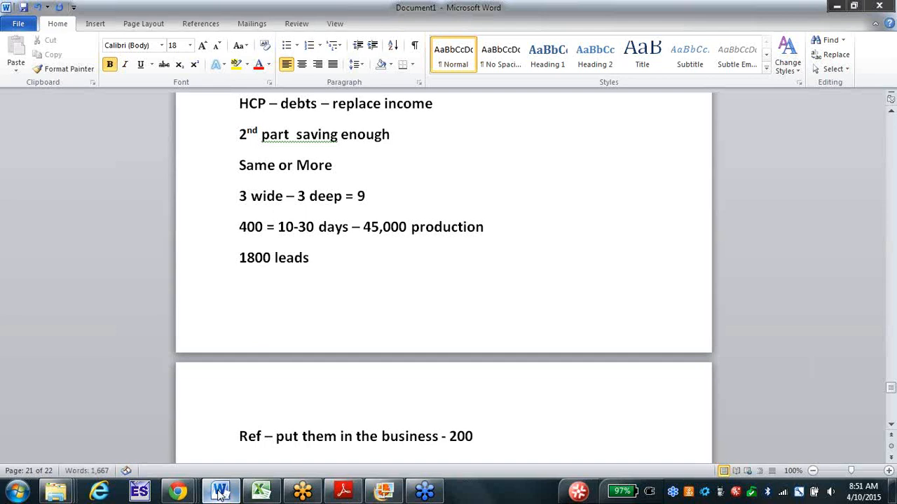
pyautogui.write('contacts')
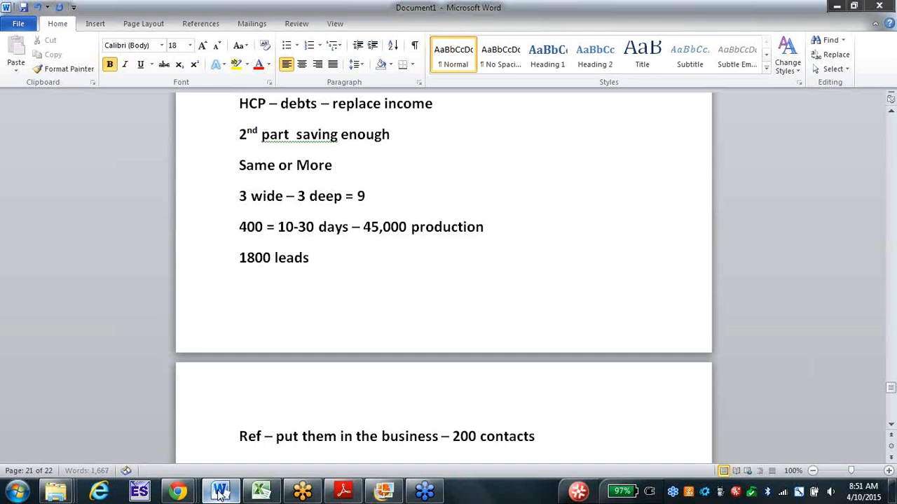
pyautogui.scroll(-3)
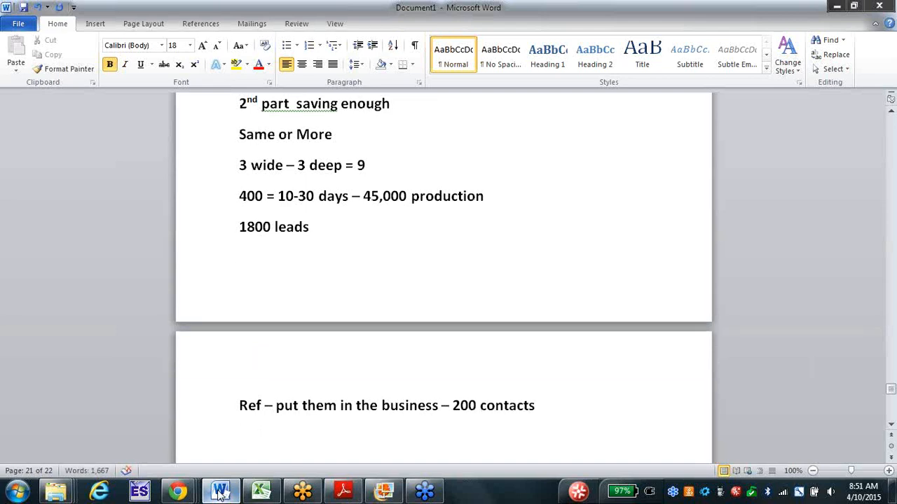
pyautogui.write('400 month')
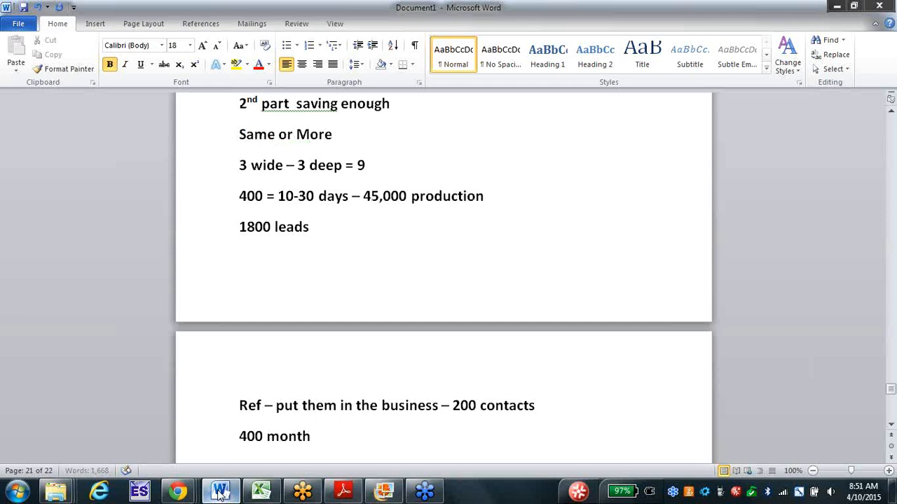
pyautogui.write('- i')
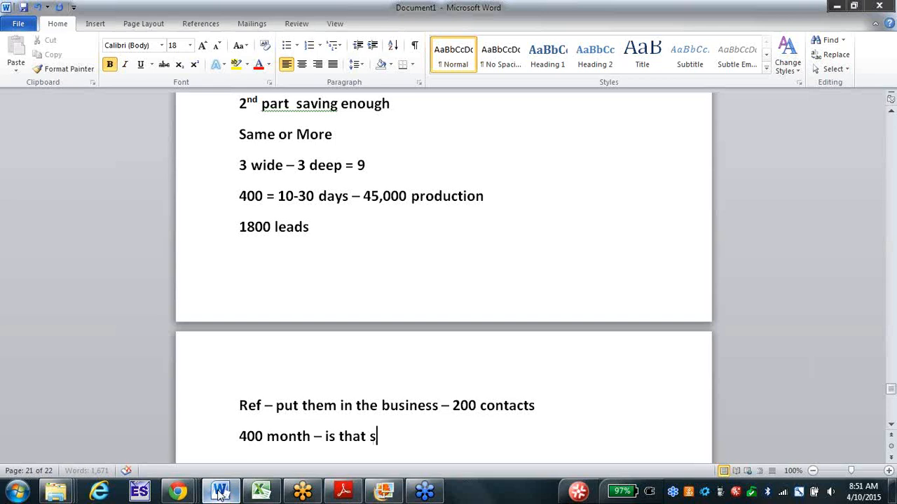
pyautogui.write('aved')
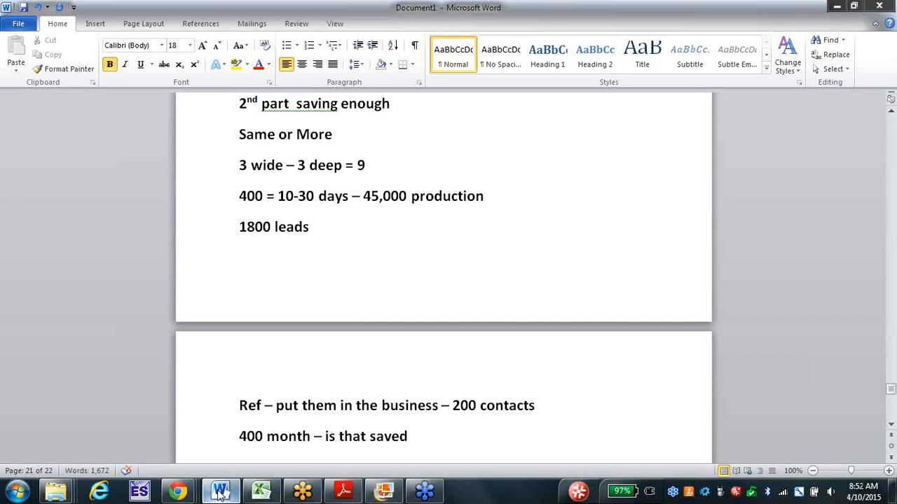
# Add '3000 + month' and 'Answer sharing – revenue', then click in the document.
pyautogui.click(410, 437)
pyautogui.write('3000')
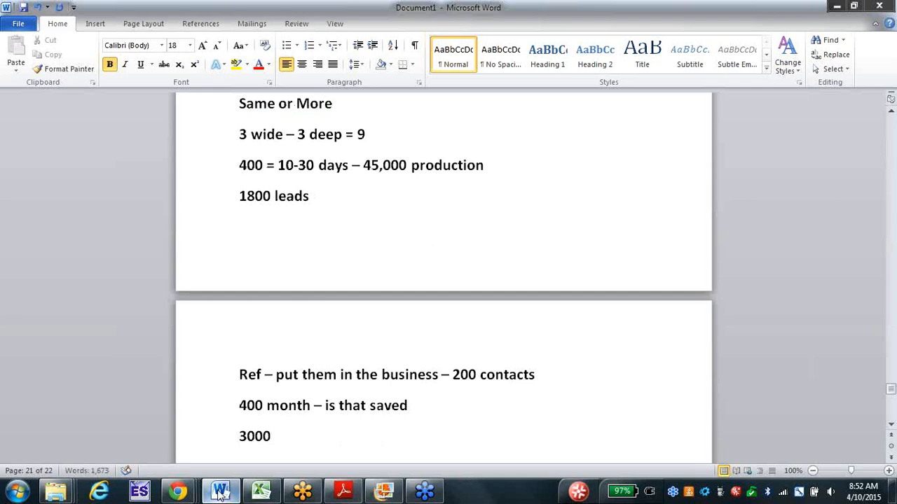
pyautogui.write('+ mon')
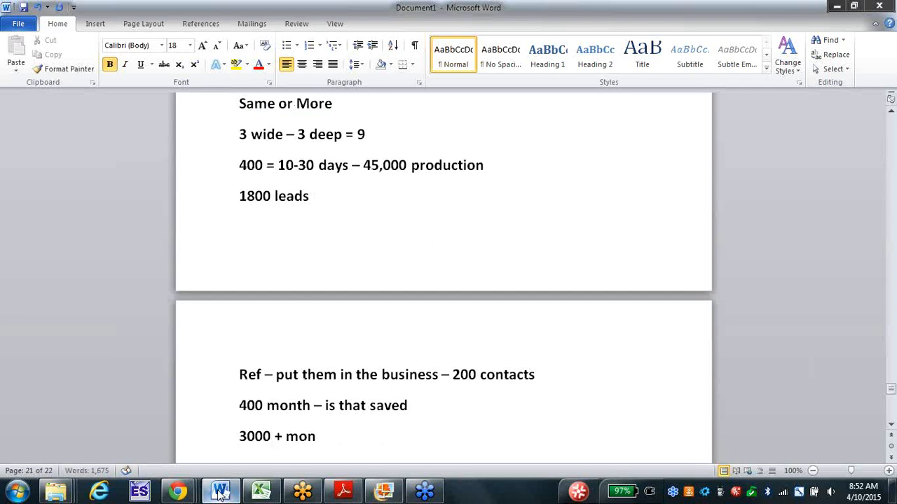
pyautogui.write('month')
pyautogui.write('Answer sharing')
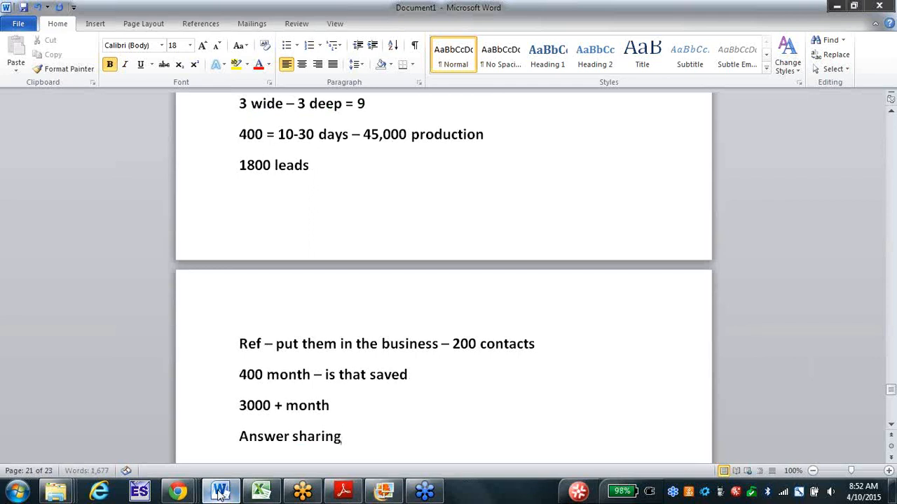
pyautogui.write('- revenu')
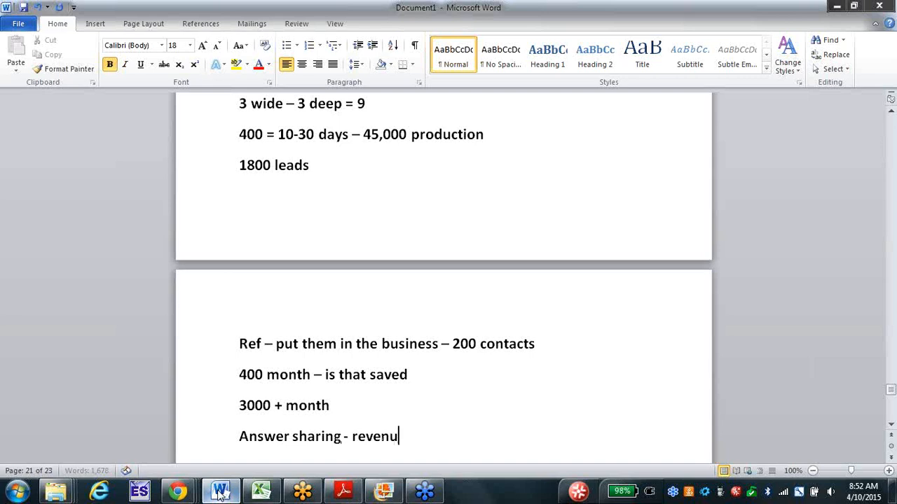
pyautogui.write('e')
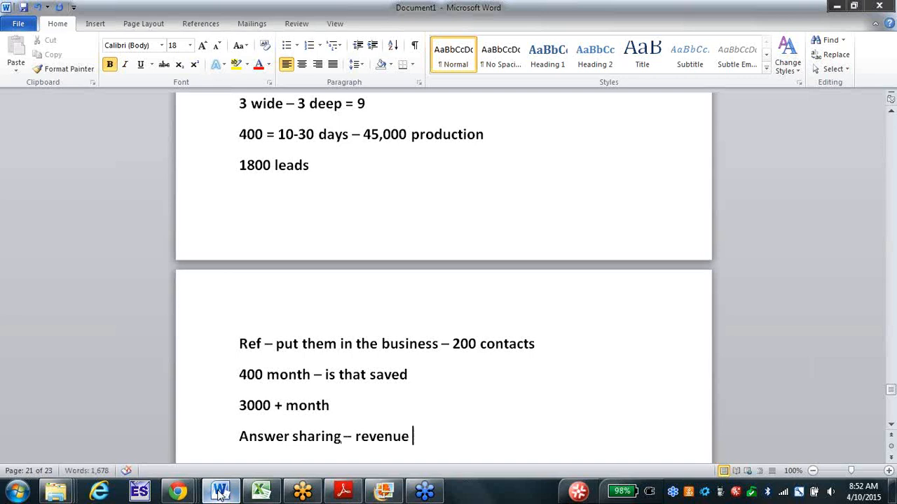
pyautogui.scroll(-3)
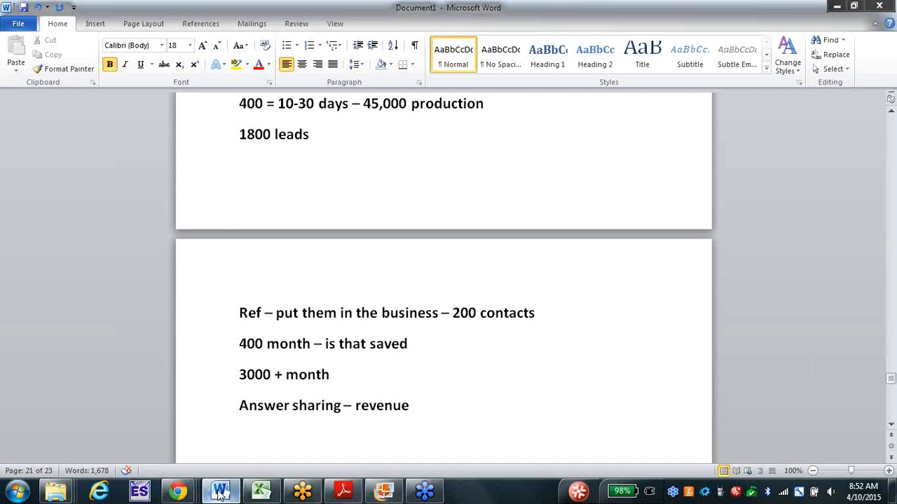
pyautogui.click(241, 436)
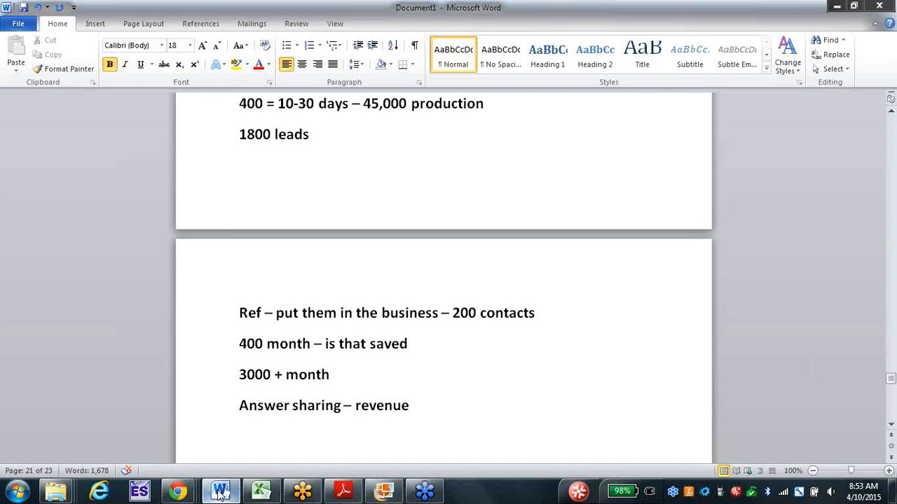
pyautogui.click(240, 435)
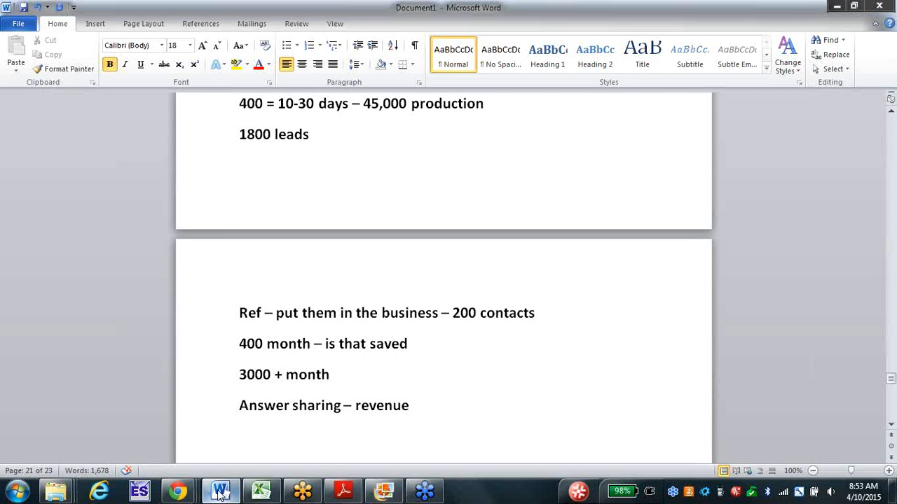
# Add the note lines 'Chasing – fresh' and 'Can we do better for them', fixing a typo.
pyautogui.write('Chasing – fresh')
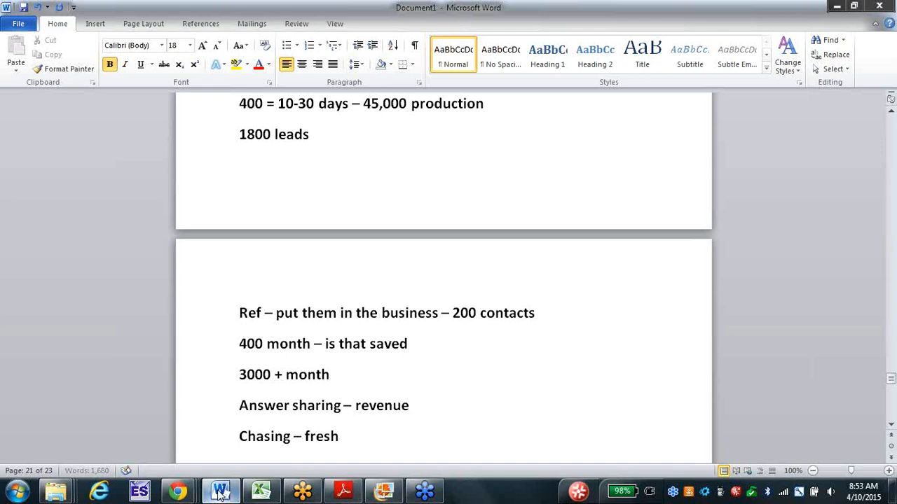
pyautogui.write('bei')
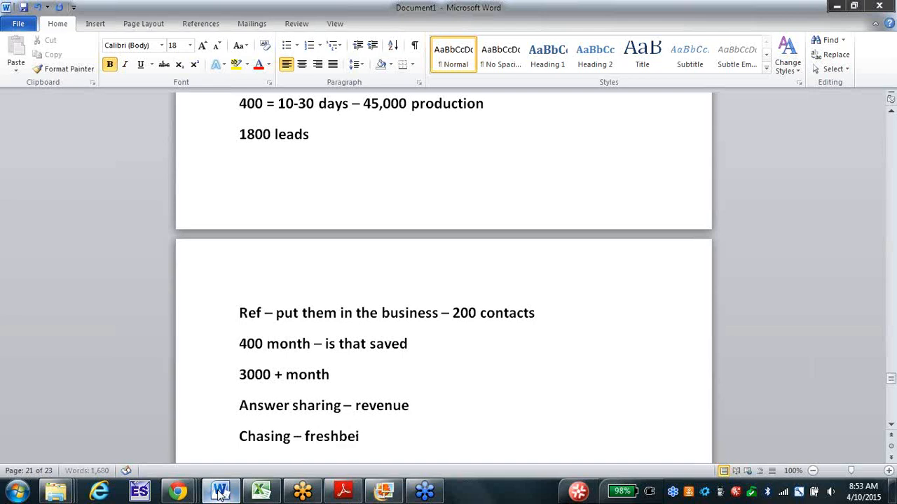
pyautogui.press('BackSpace')
pyautogui.write('Can')
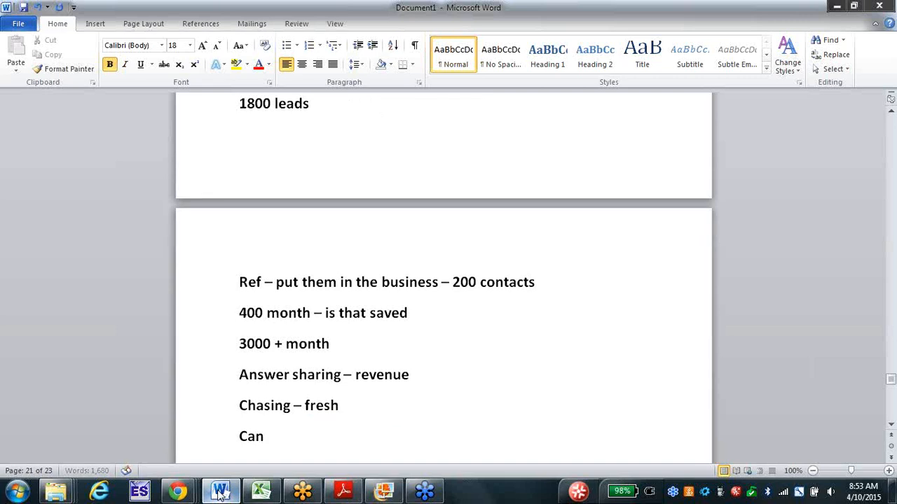
pyautogui.write('we do bett')
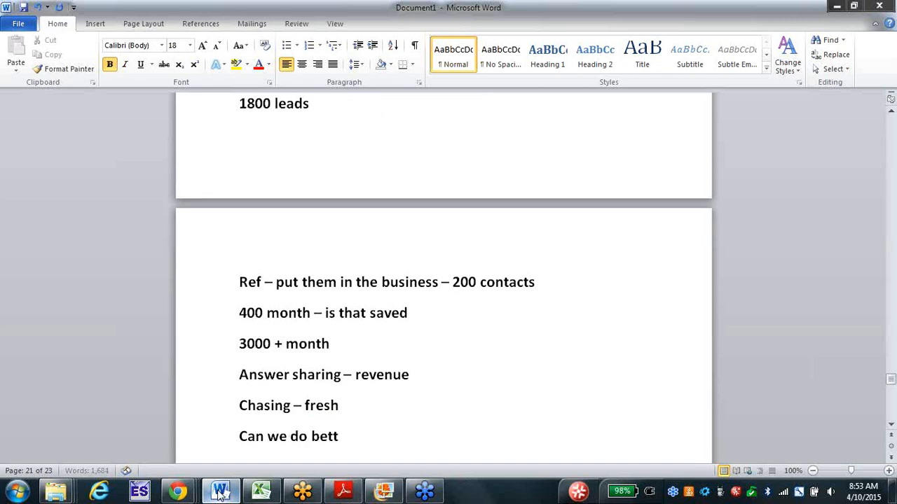
pyautogui.write('er for them')
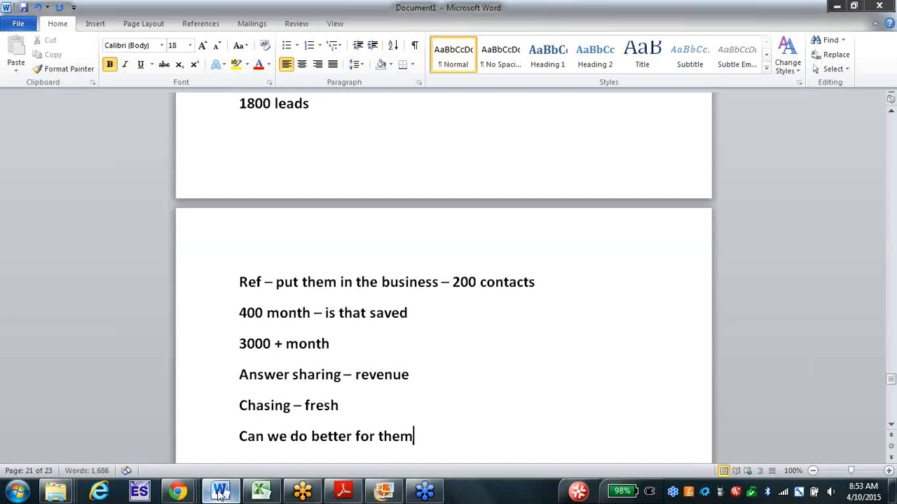
pyautogui.press('enter')
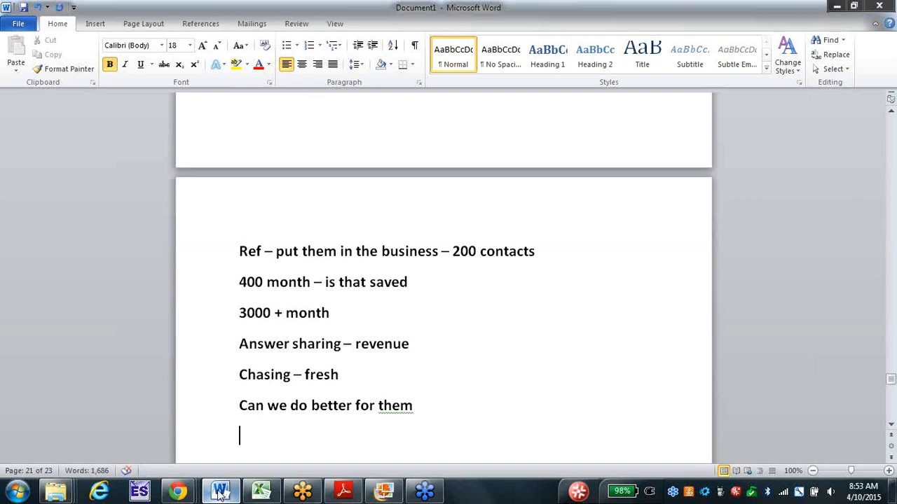
# Add the lines '400 – better with us', 'Tax – risk – fees' and 'Human – 400'.
pyautogui.write('400')
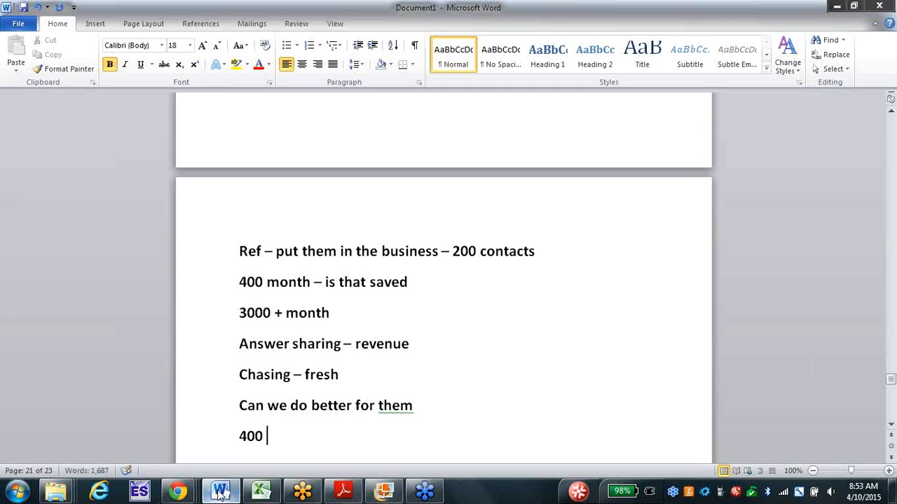
pyautogui.write('– better')
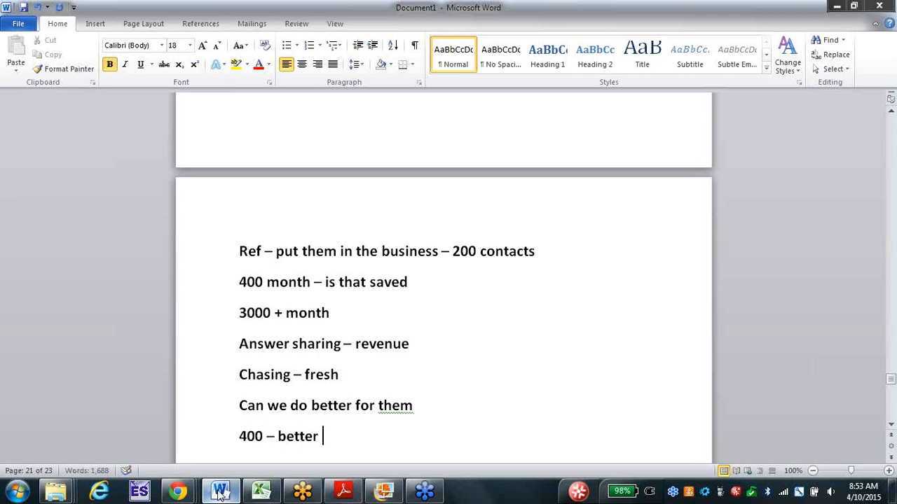
pyautogui.write('with')
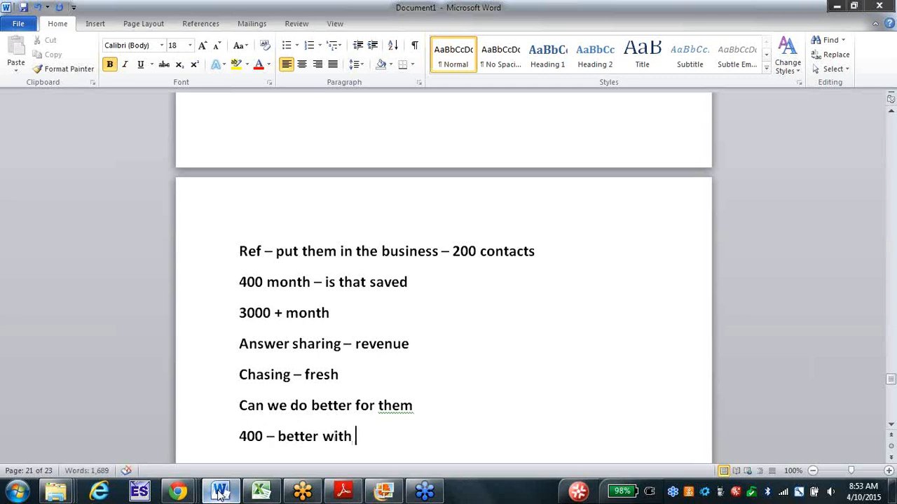
pyautogui.write('us')
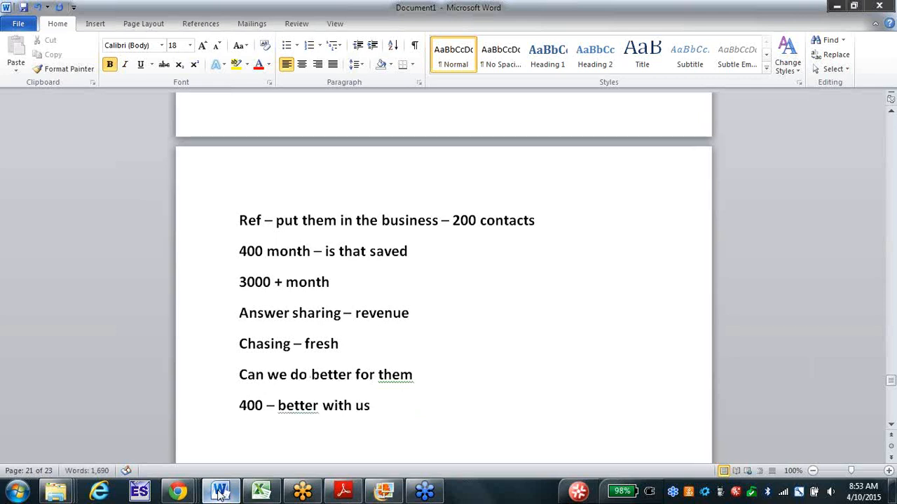
pyautogui.write('ta')
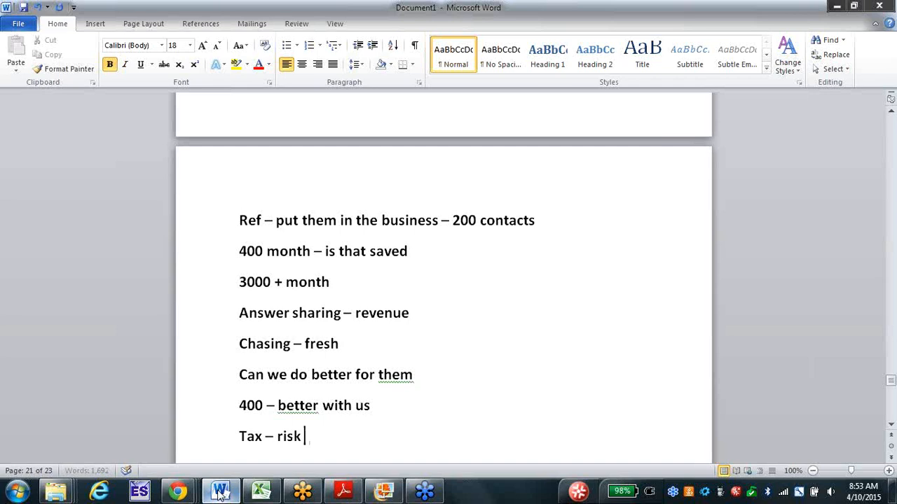
pyautogui.write('- f')
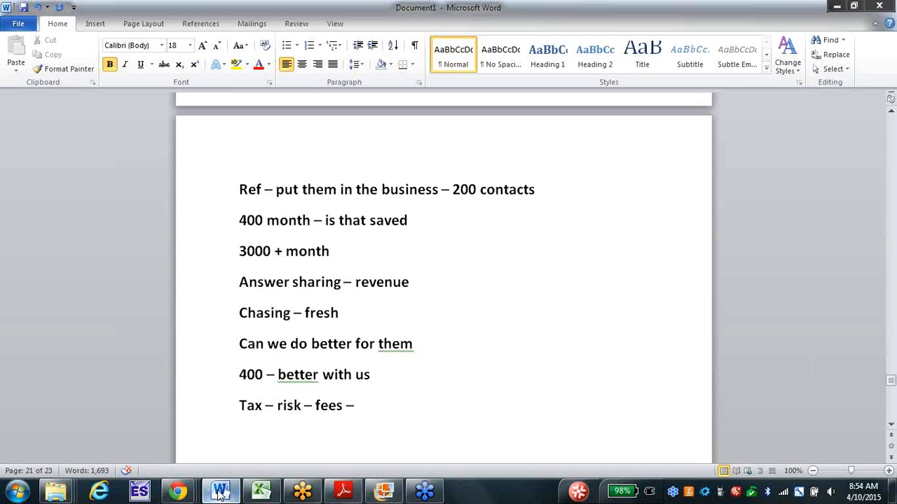
pyautogui.write('Human')
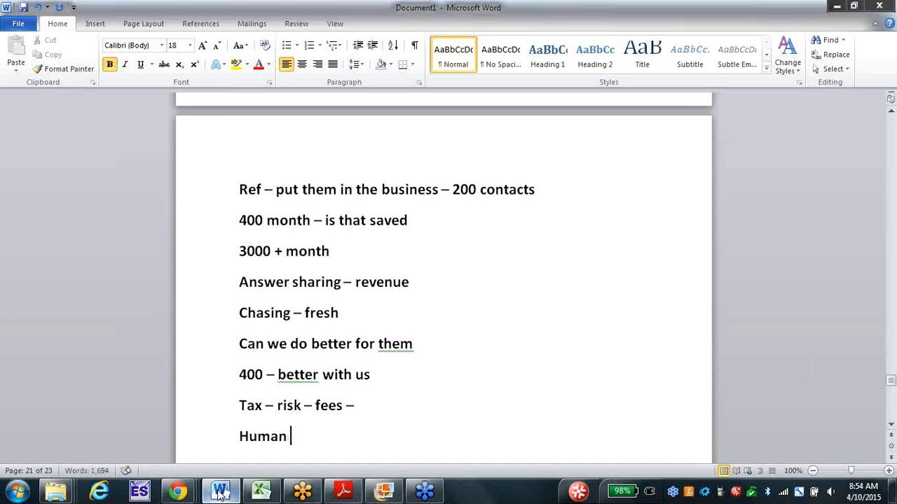
pyautogui.write('-')
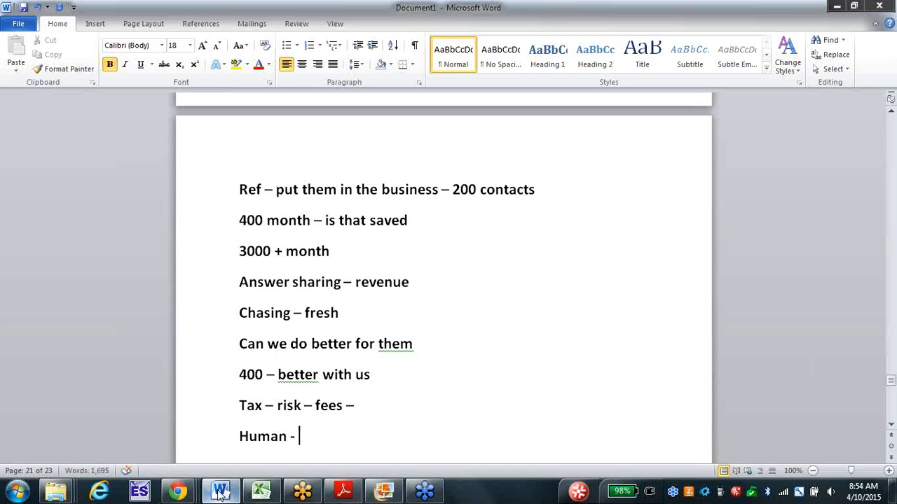
pyautogui.write('– 400')
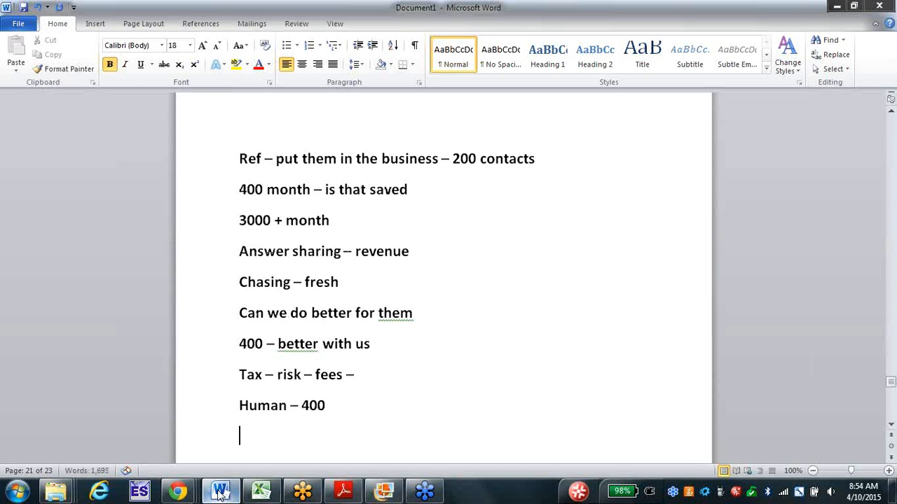
# Add the note lines 'Help them increase their' and 'Sick – spend paycheck'.
pyautogui.write('h')
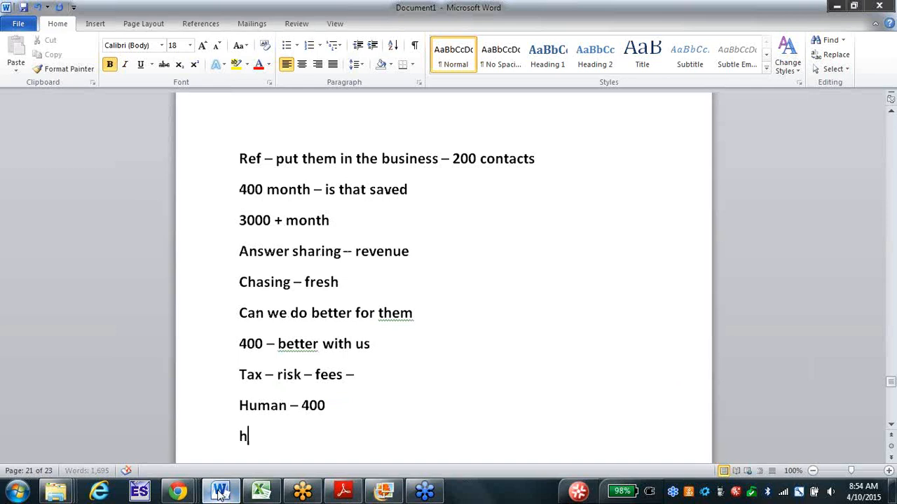
pyautogui.write('elp them')
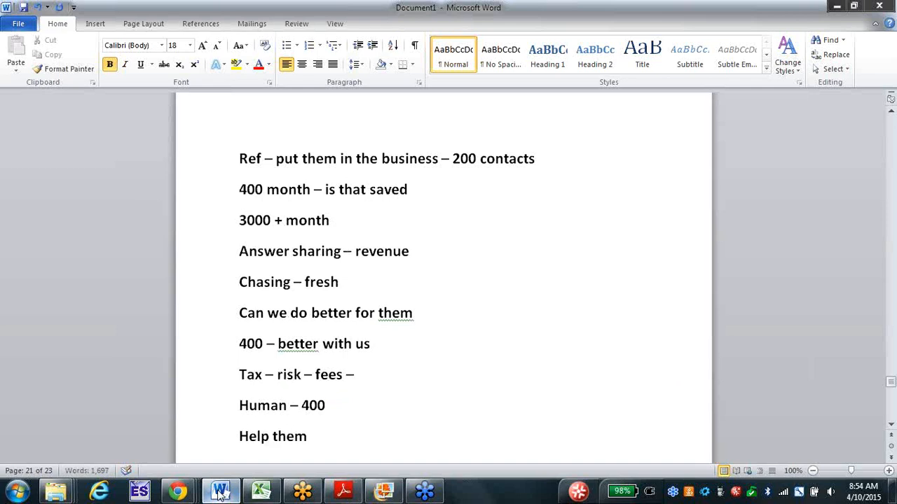
pyautogui.write('increase')
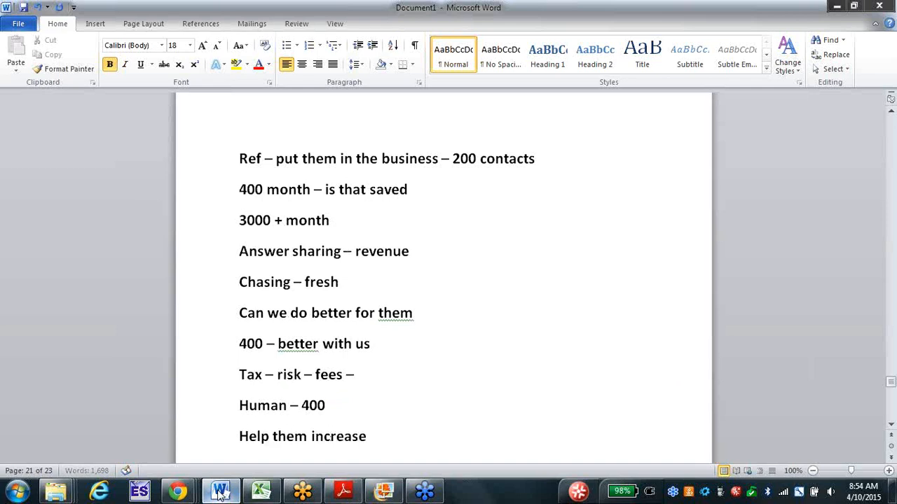
pyautogui.write('t')
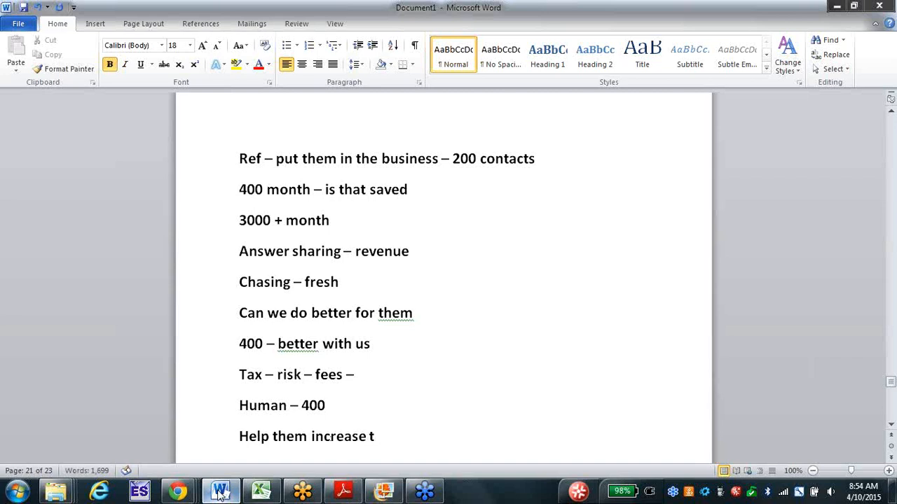
pyautogui.write('heir')
pyautogui.write('Sick')
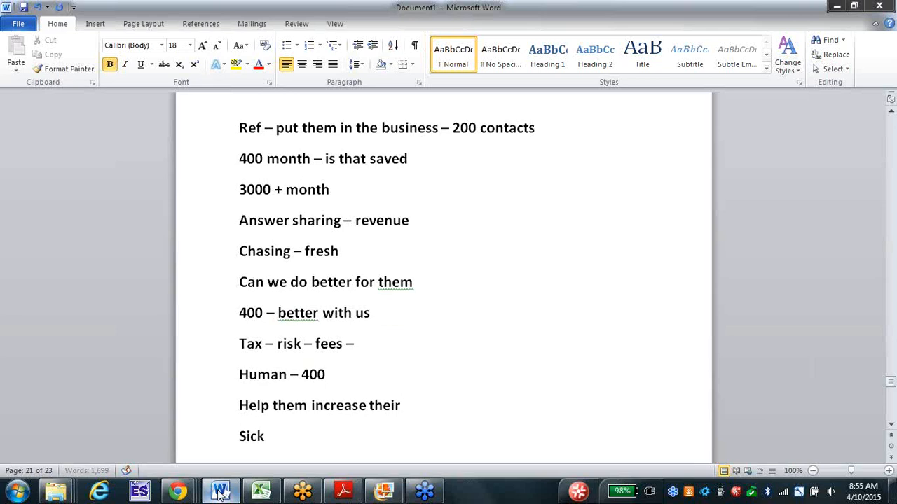
pyautogui.write('-')
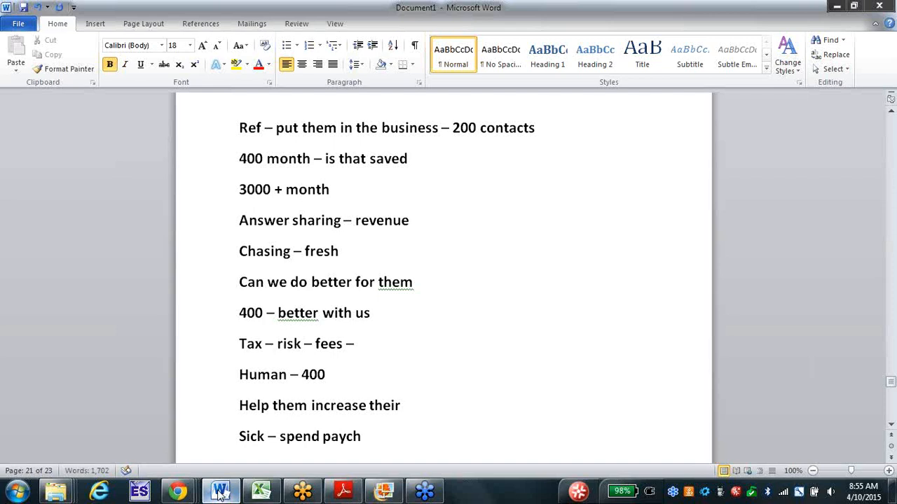
pyautogui.write('eck')
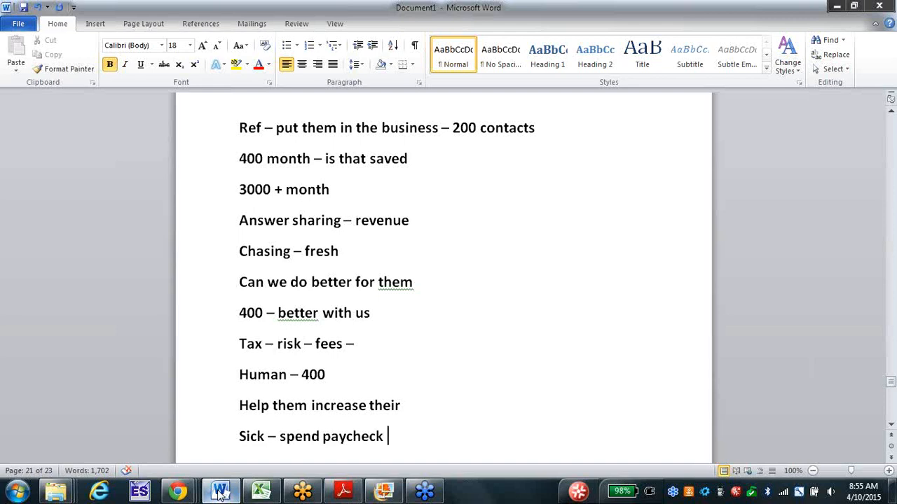
pyautogui.press('enter')
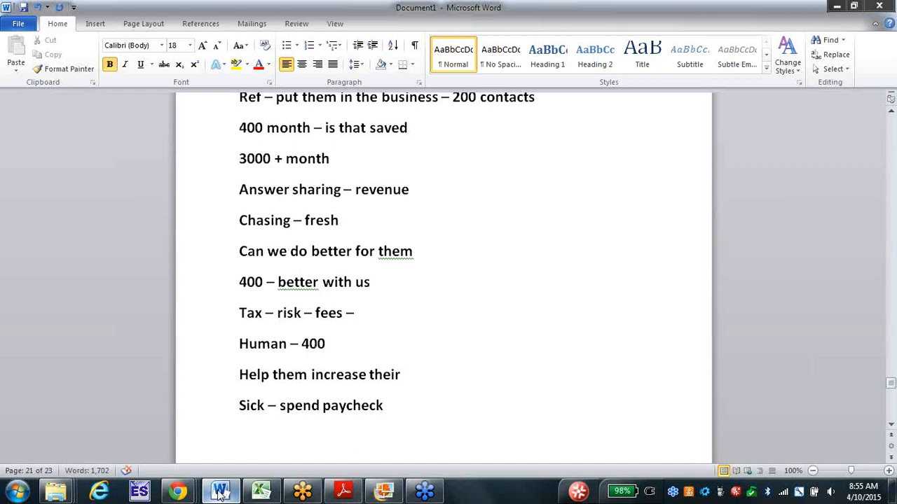
# Type the line 'Ref – we can share teach – others to make same mistakes'.
pyautogui.write('Ref -')
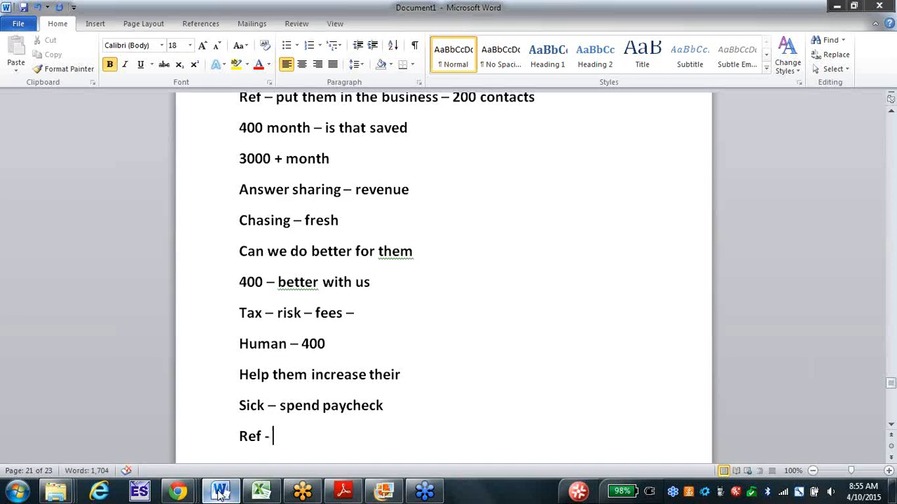
pyautogui.write('we can sha')
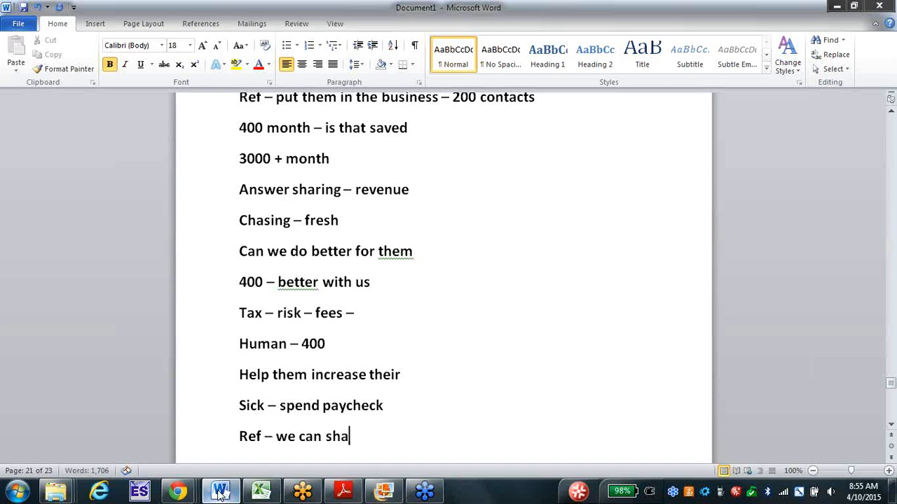
pyautogui.write('re teach -')
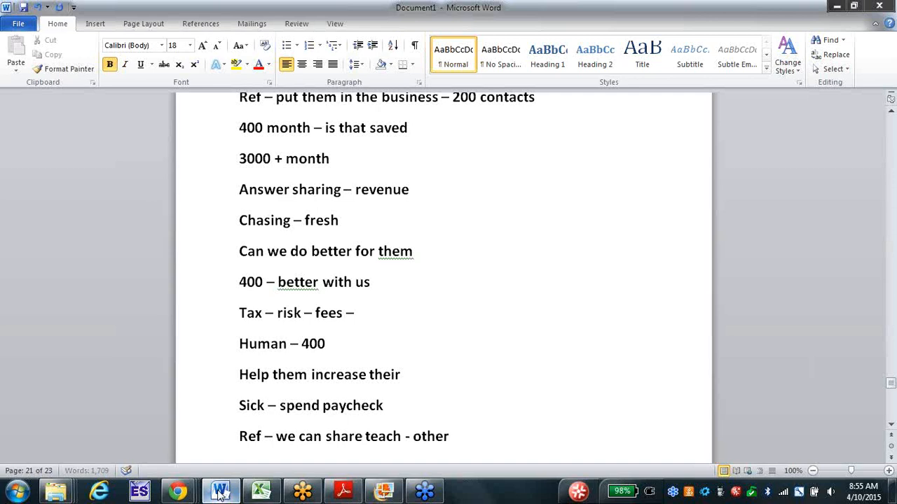
pyautogui.write('others to make')
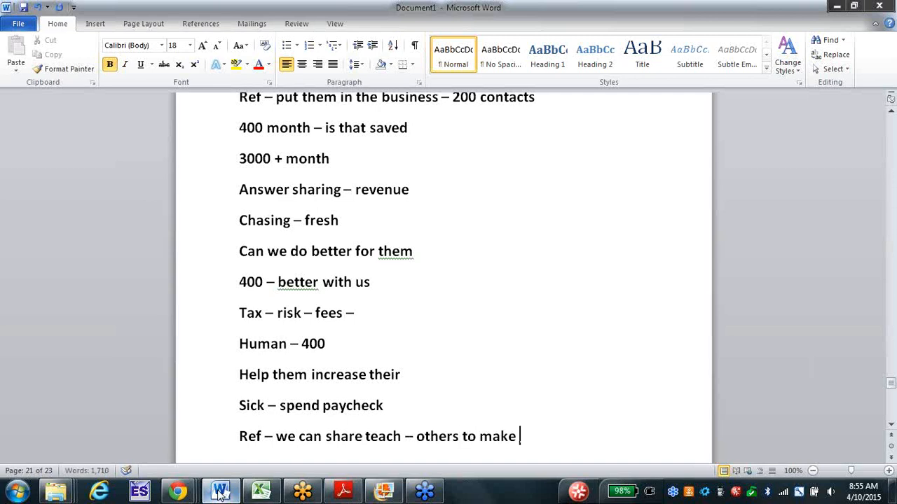
pyautogui.write('same mistakes')
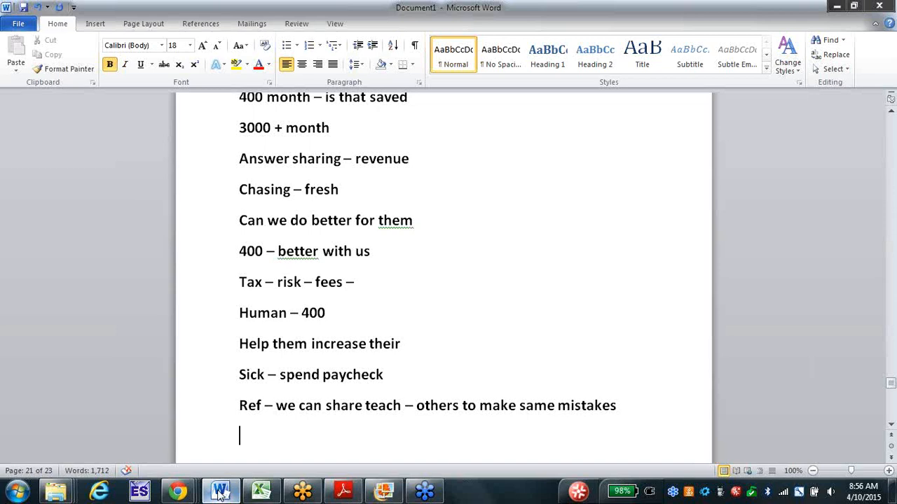
pyautogui.moveTo(719, 188)
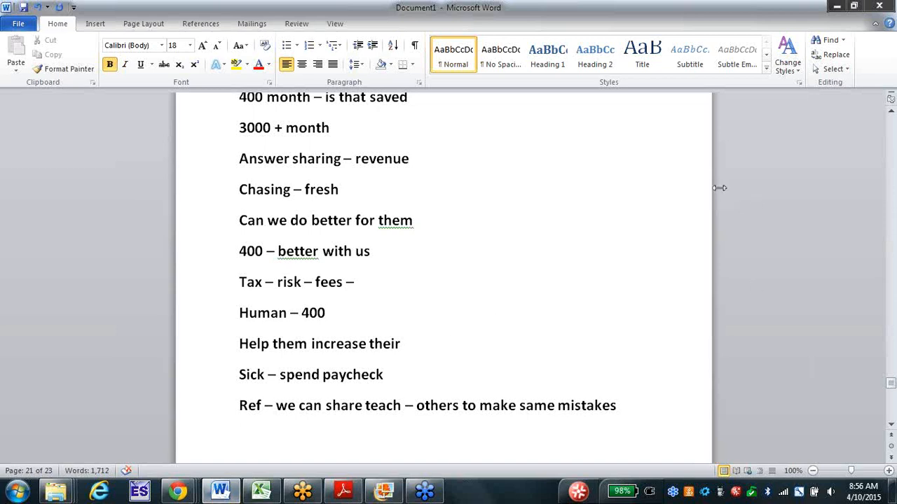
pyautogui.moveTo(711, 190)
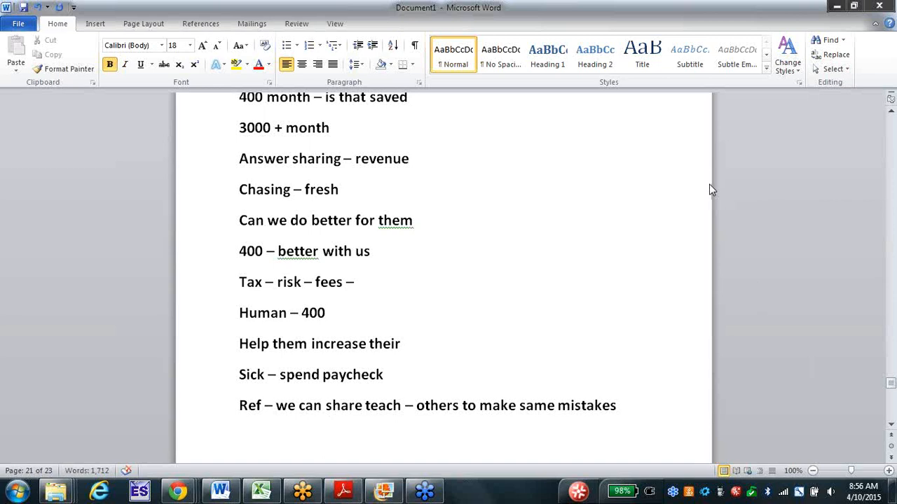
pyautogui.moveTo(661, 120)
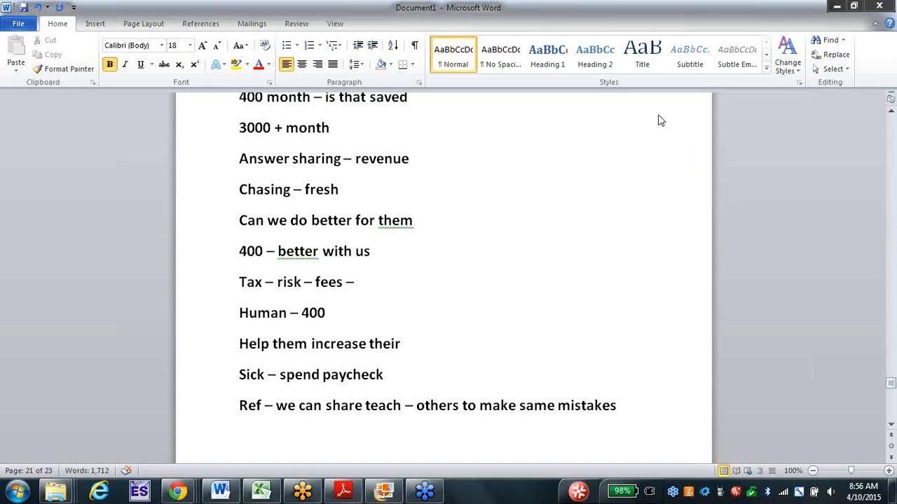
pyautogui.moveTo(888, 252)
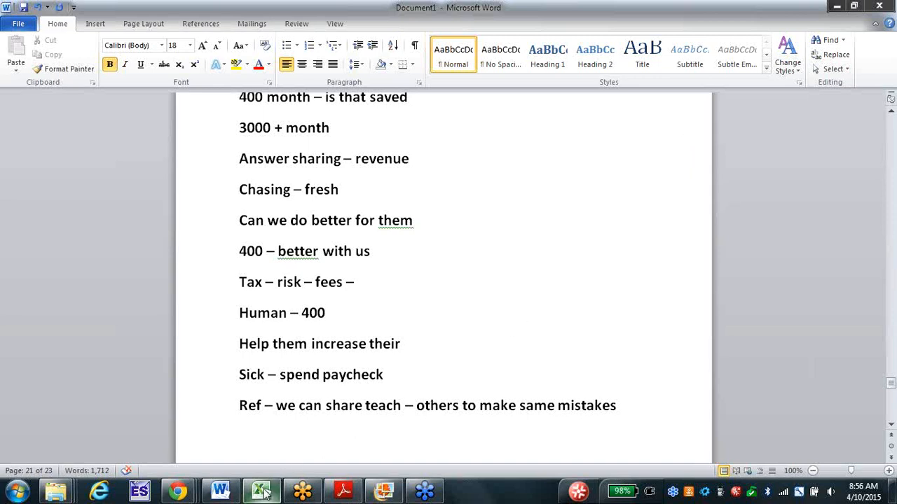
pyautogui.moveTo(261, 490)
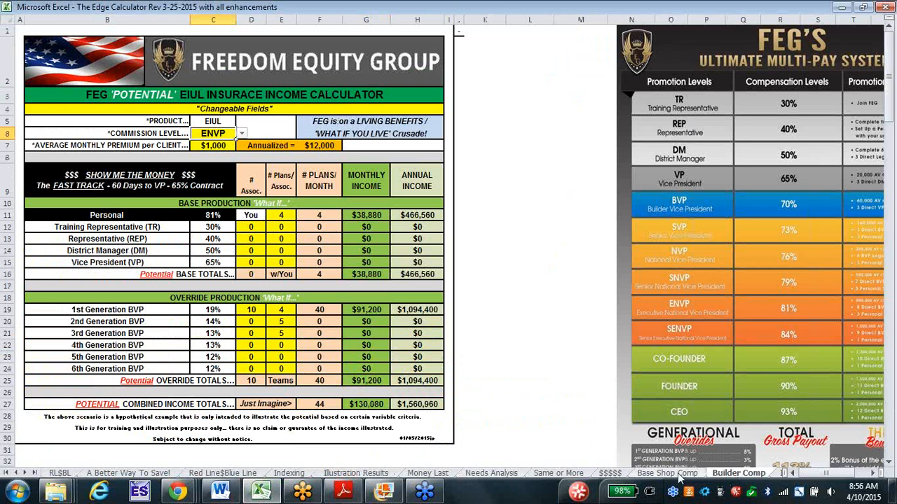
pyautogui.moveTo(227, 210)
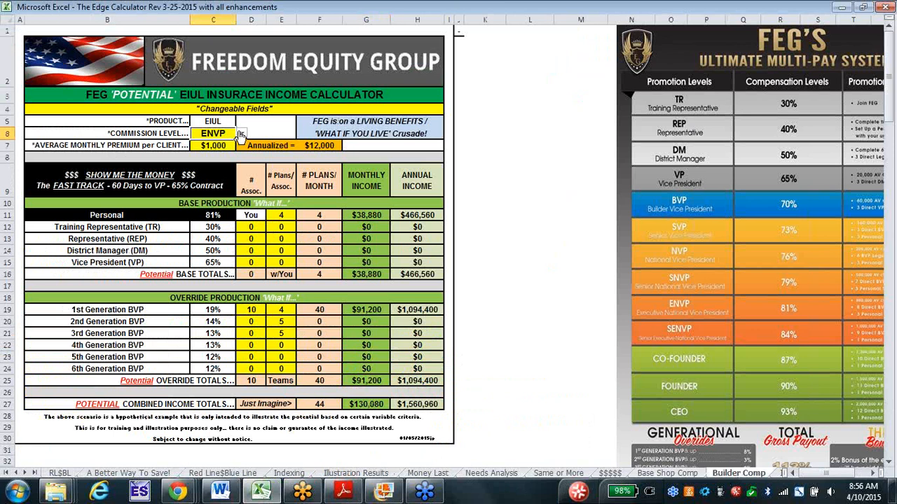
# Enter 100 second-generation BVP associates, then set Commission Level back to ENVP.
pyautogui.click(241, 133)
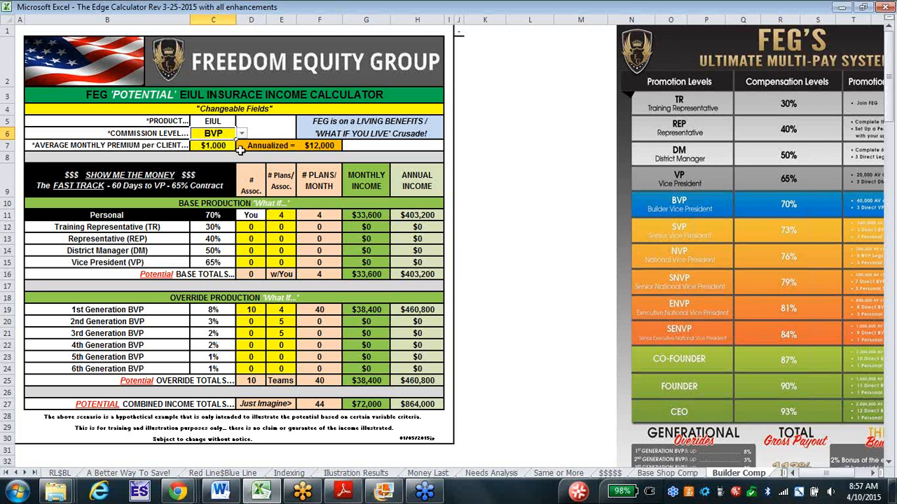
pyautogui.moveTo(433, 219)
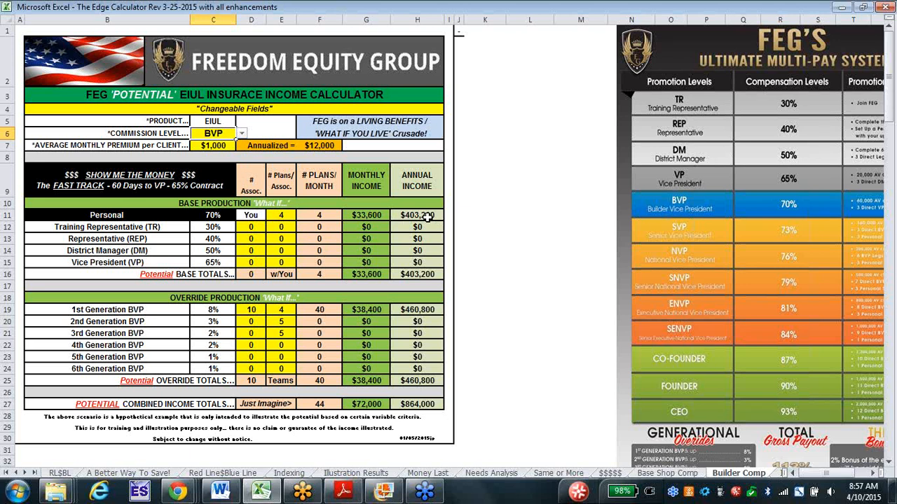
pyautogui.moveTo(196, 293)
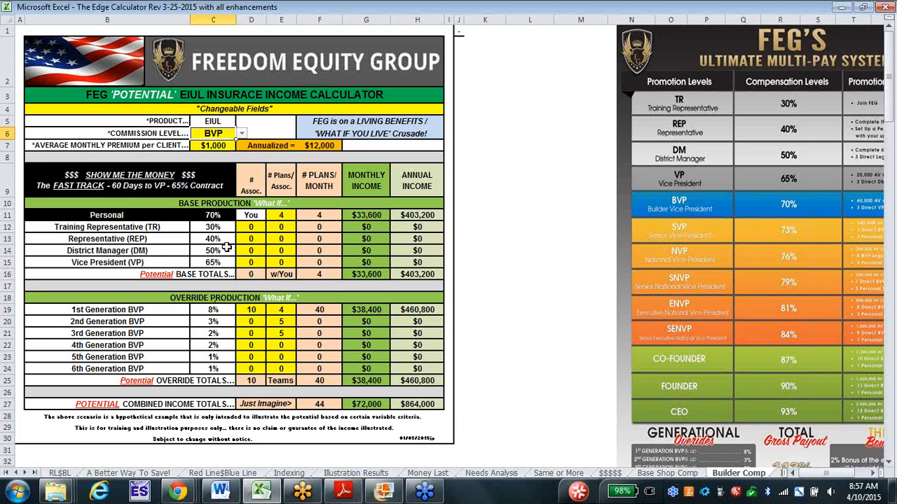
pyautogui.moveTo(261, 309)
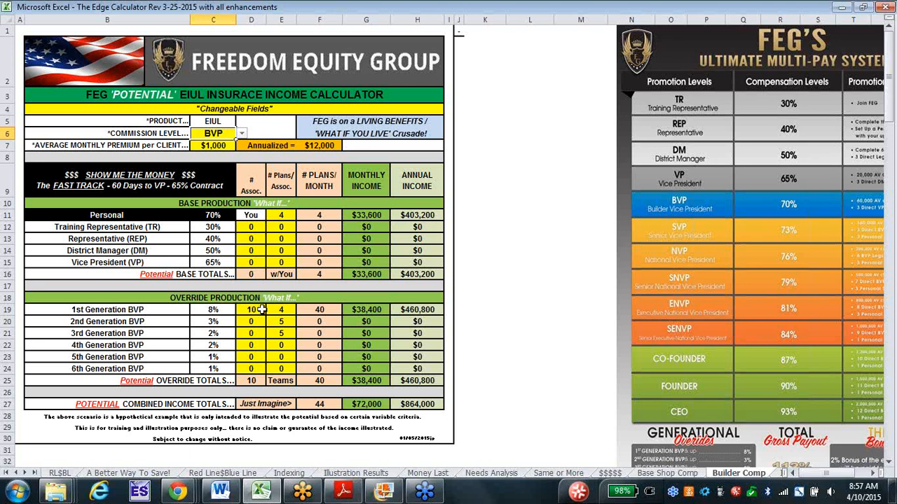
pyautogui.moveTo(308, 315)
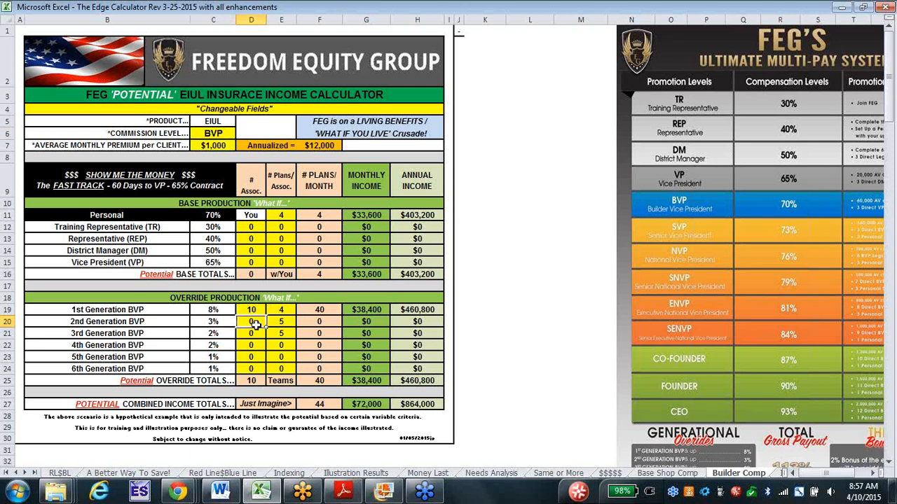
pyautogui.write('100')
pyautogui.click(281, 321)
pyautogui.write('4')
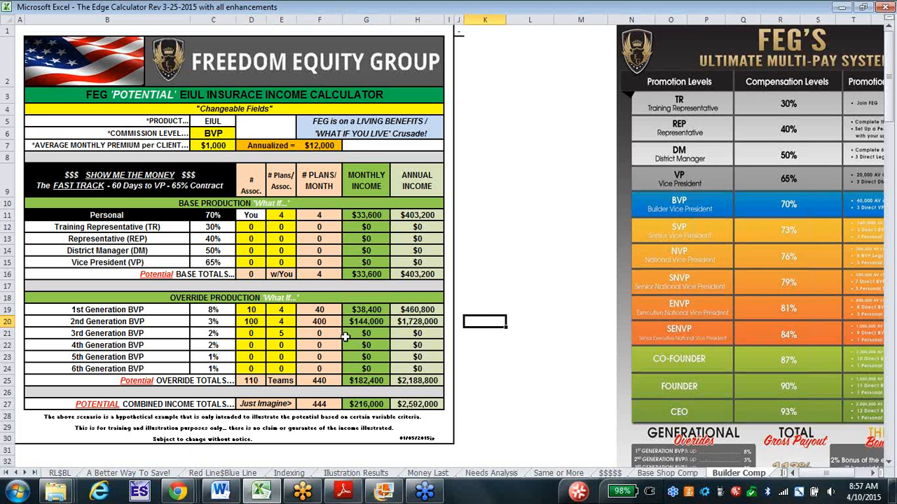
pyautogui.moveTo(434, 408)
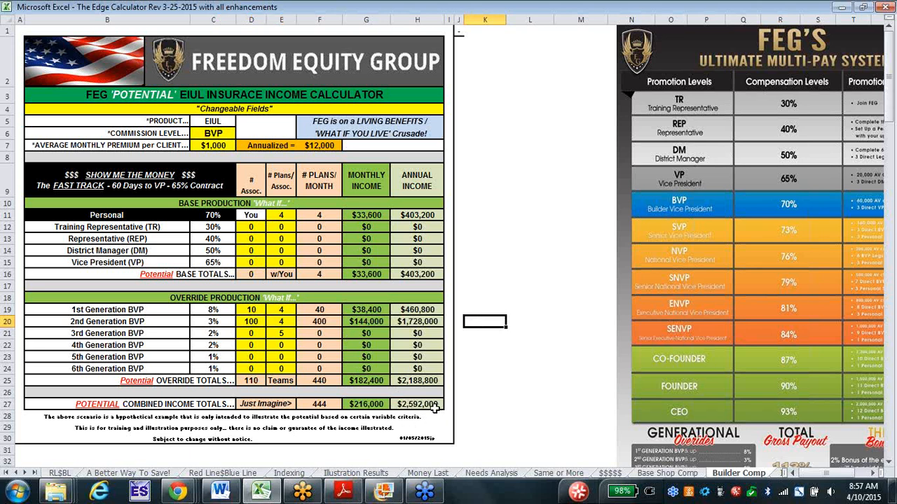
pyautogui.moveTo(272, 295)
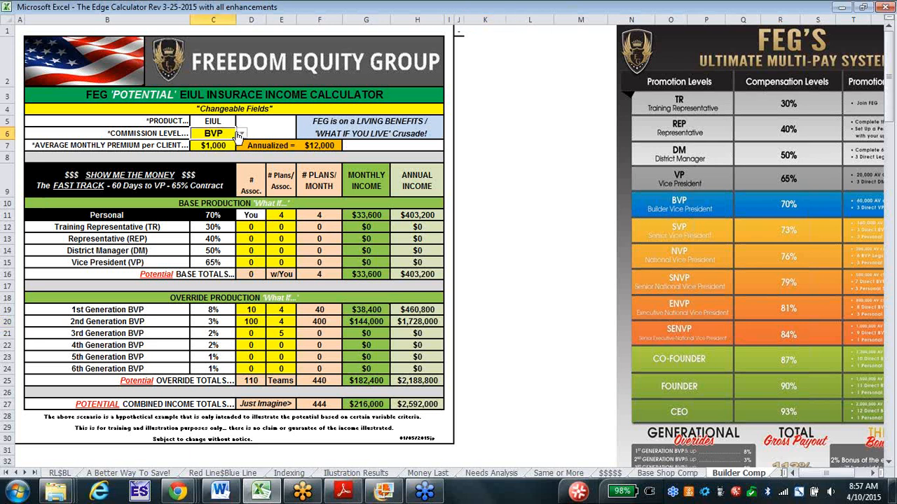
pyautogui.click(242, 133)
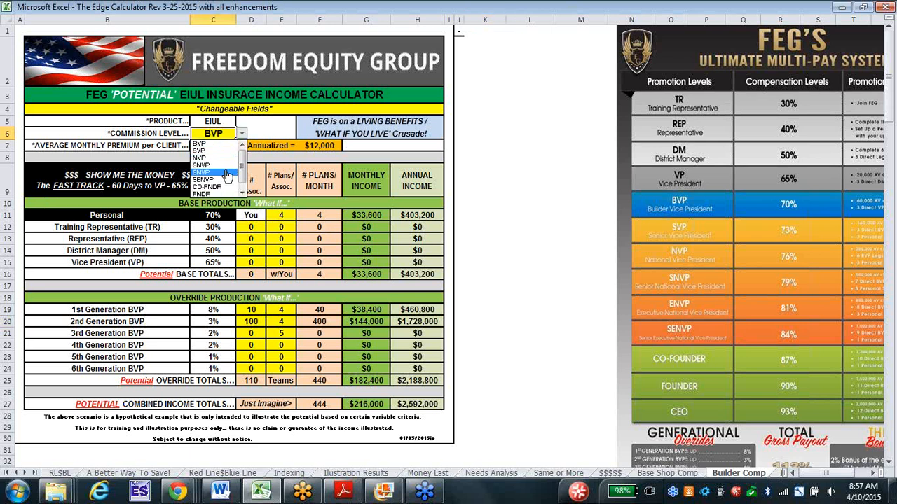
pyautogui.click(202, 187)
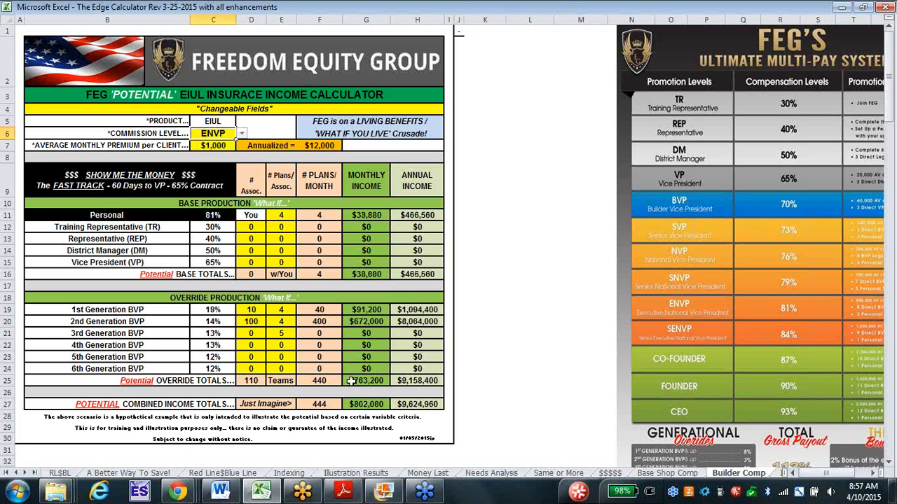
pyautogui.moveTo(428, 416)
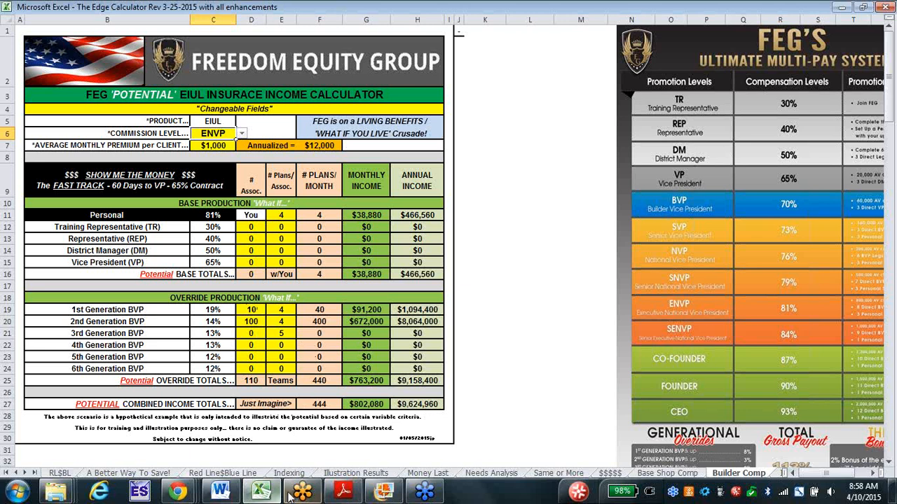
# Back in Word, add lines '88 million – 401k type' and 'LIMRA – projects – Index life 100 billion'.
pyautogui.click(221, 491)
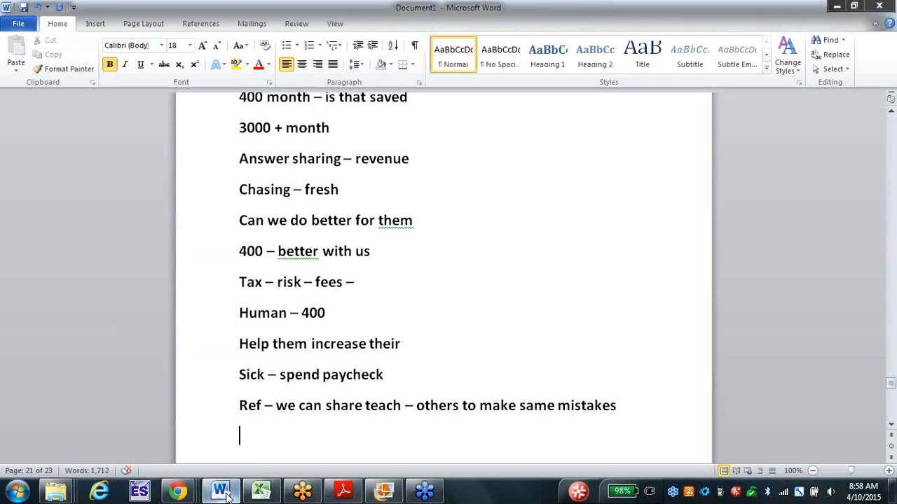
pyautogui.write('88 million -')
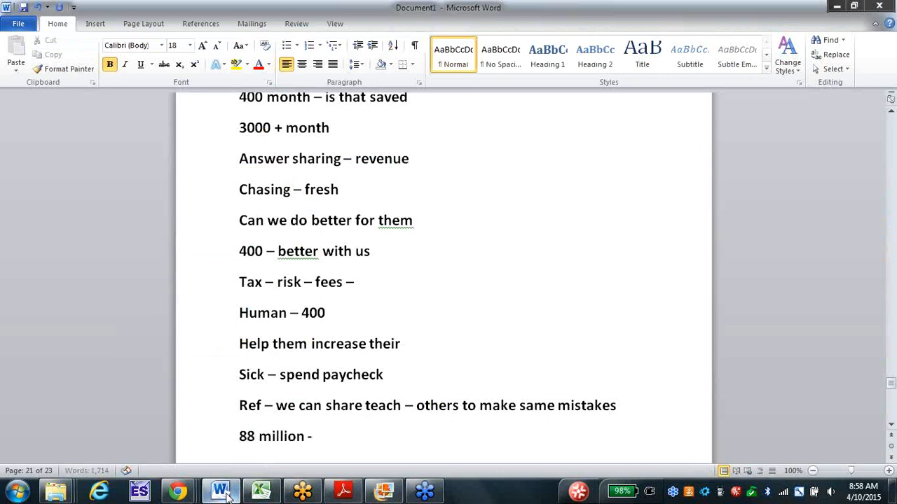
pyautogui.write('– 401k type')
pyautogui.write('LIMR')
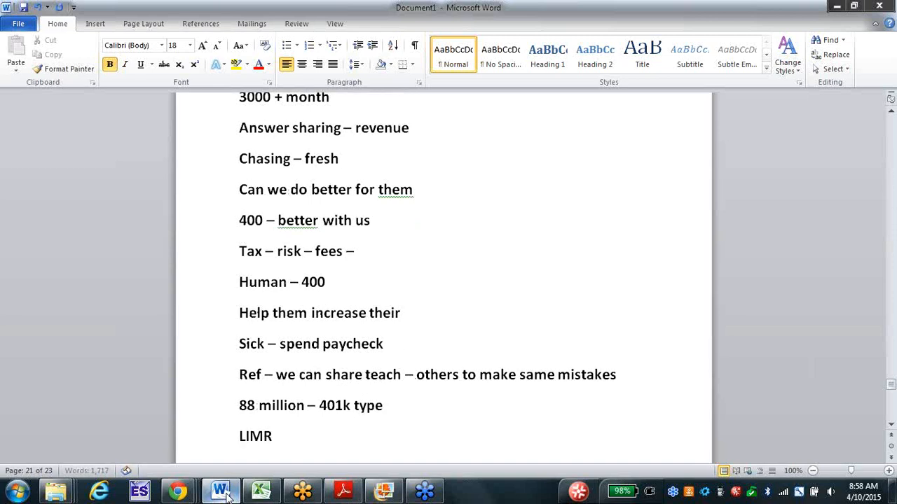
pyautogui.write('A -')
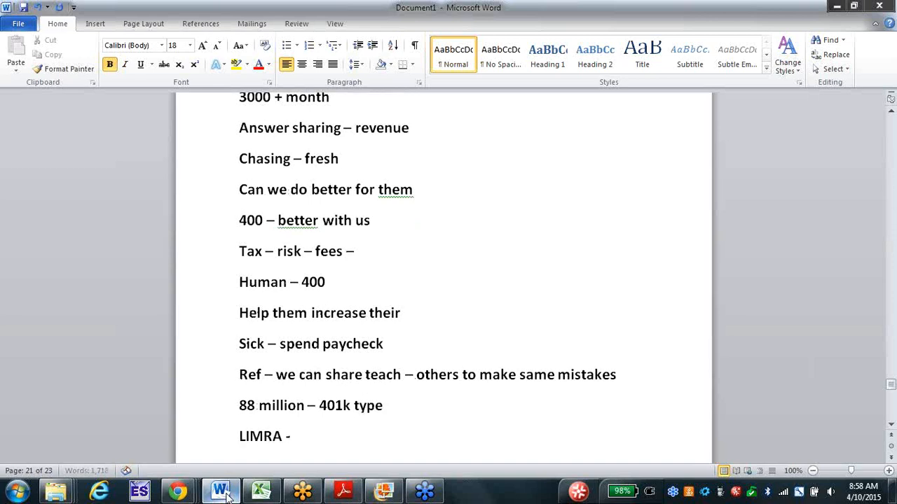
pyautogui.write('projects – Index')
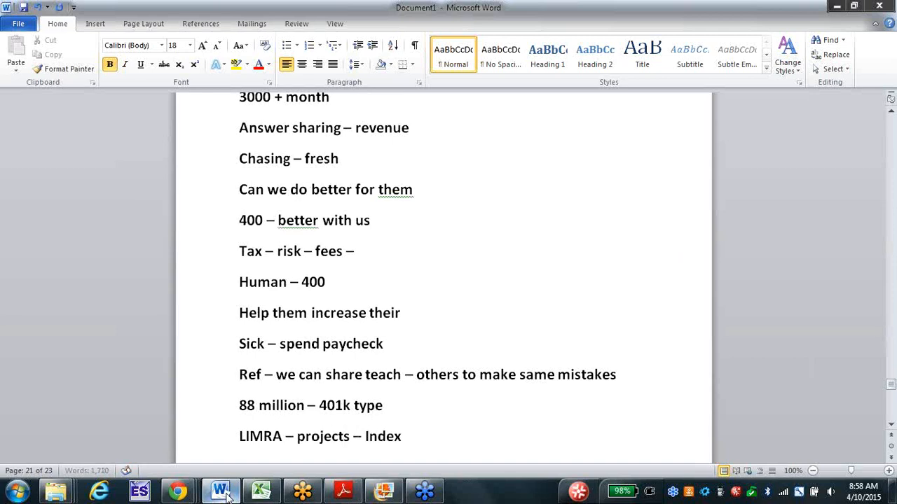
pyautogui.write('life 100')
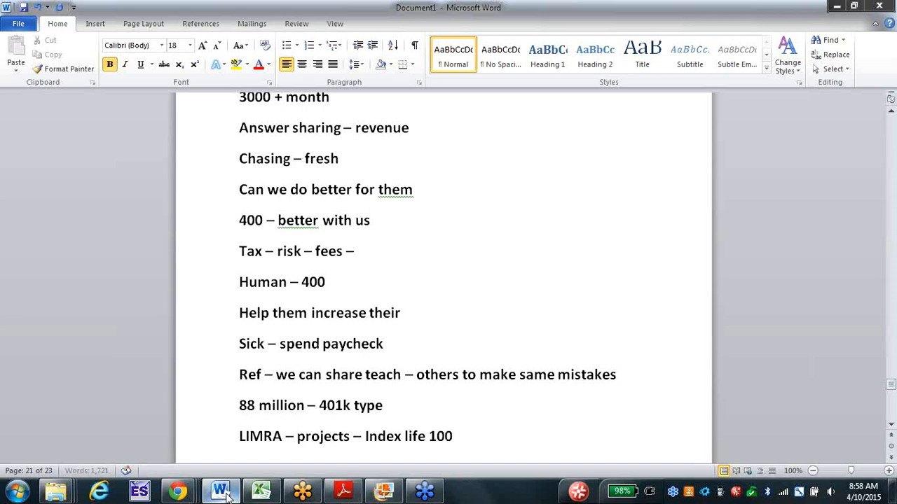
pyautogui.write('billion')
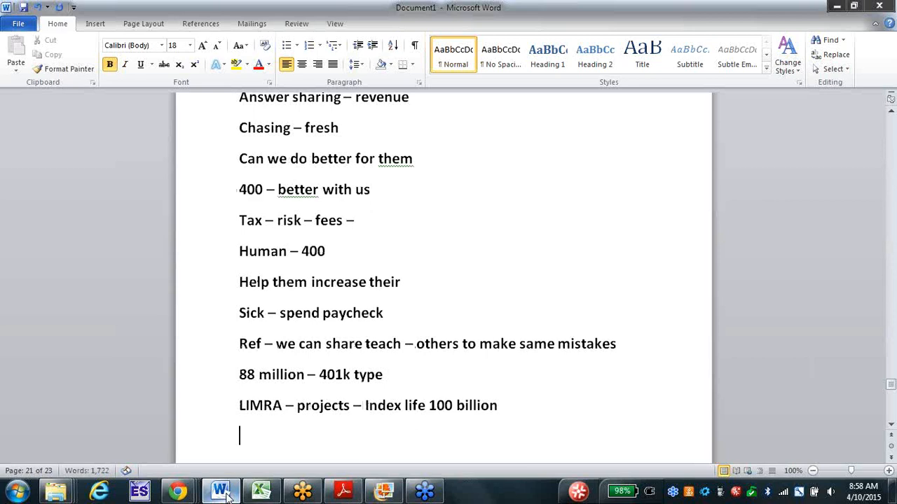
# Add the note line '149 million old type'.
pyautogui.write('149')
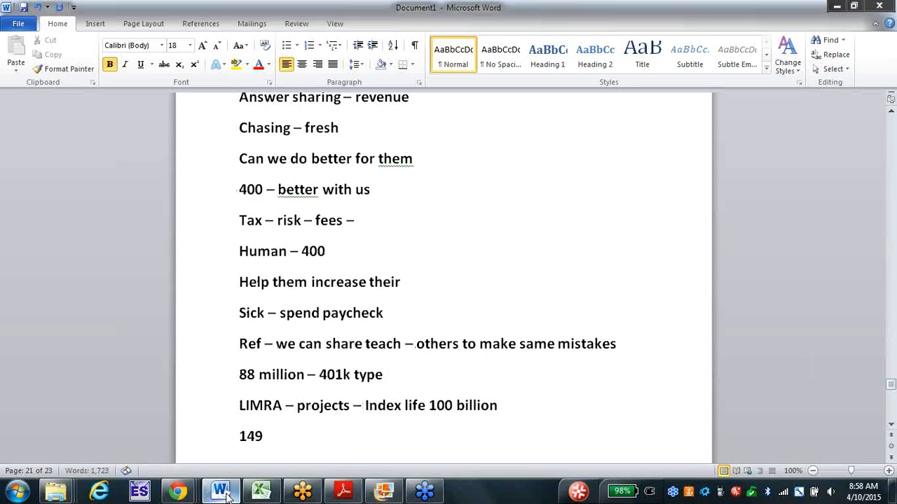
pyautogui.write('millio')
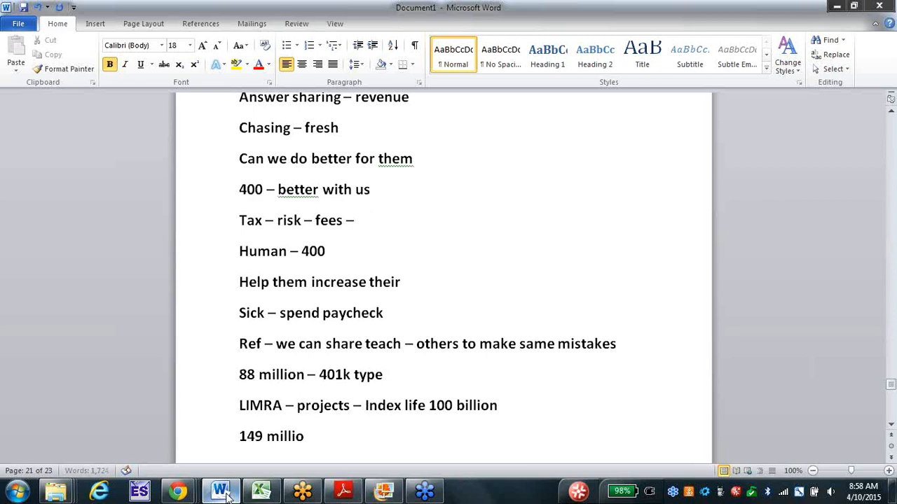
pyautogui.write('n old t')
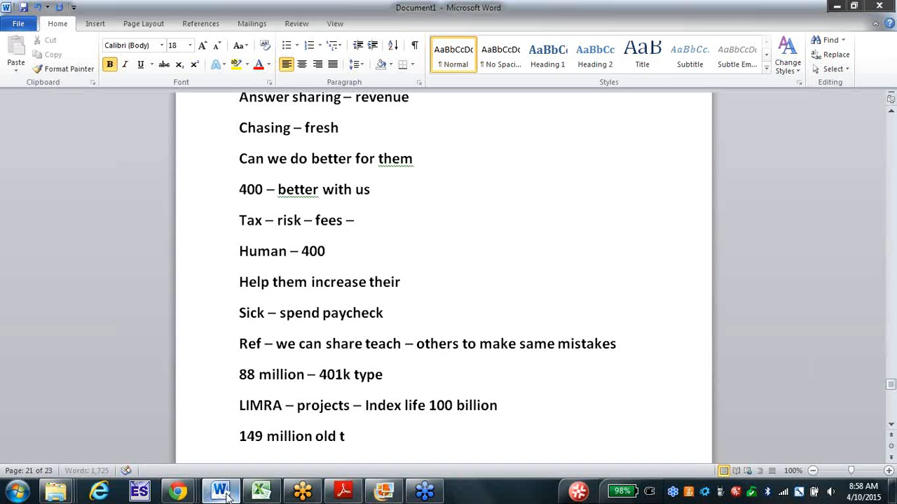
pyautogui.write('yp')
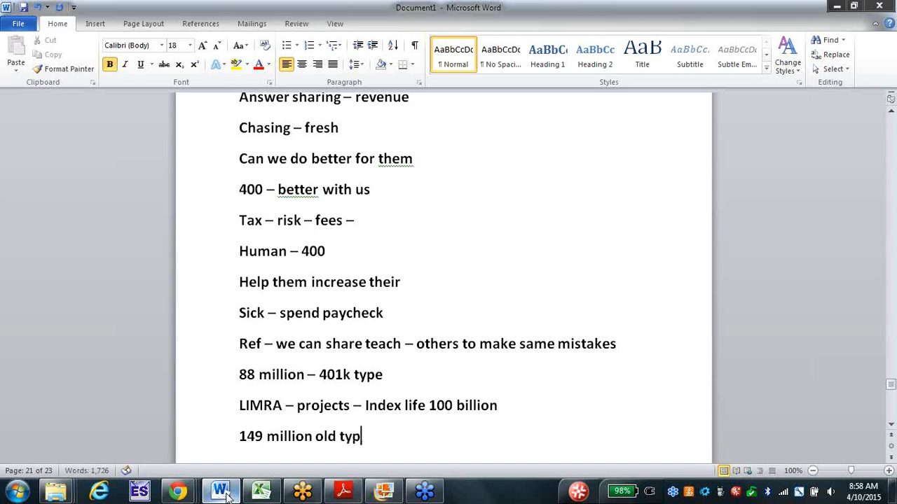
pyautogui.write('e')
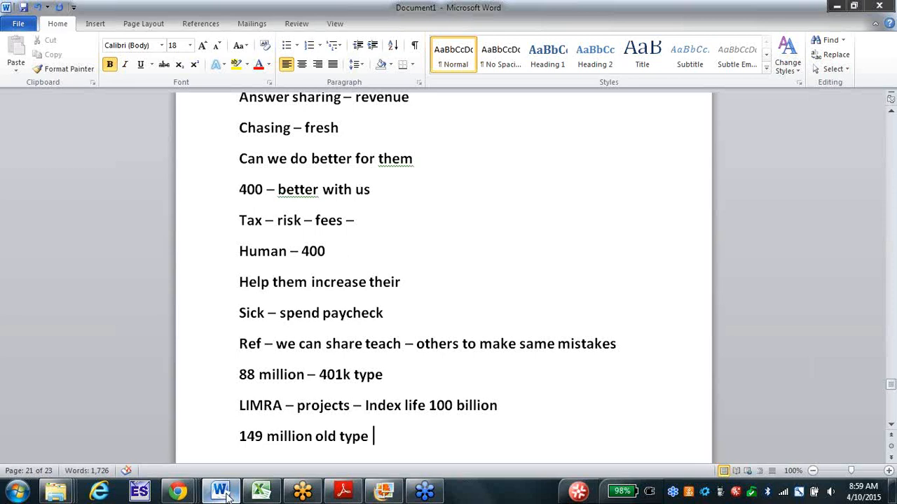
pyautogui.moveTo(226, 379)
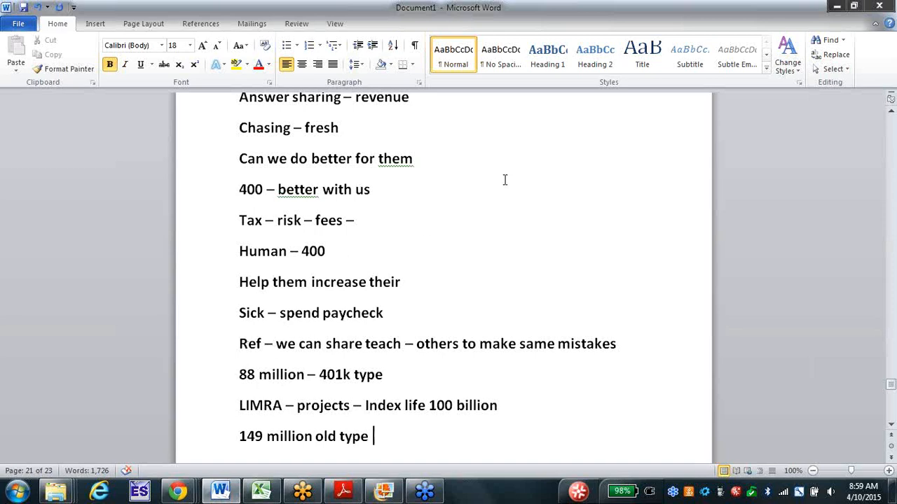
pyautogui.moveTo(711, 192)
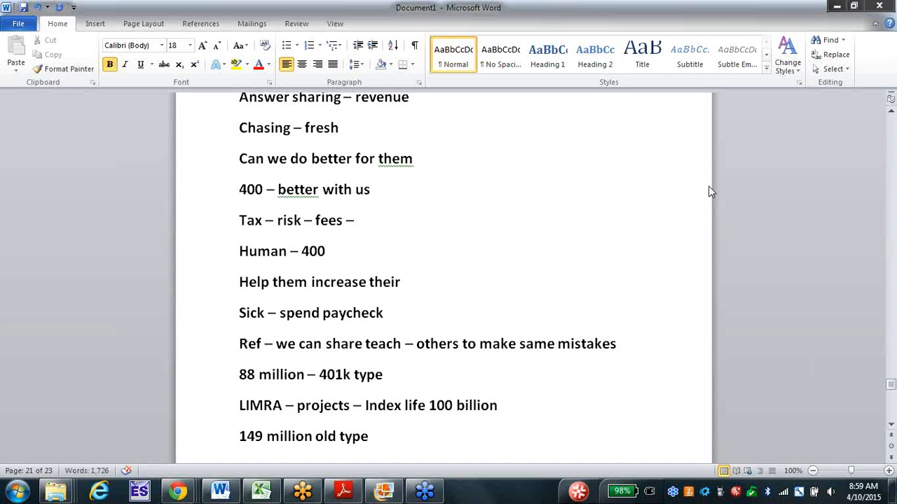
pyautogui.moveTo(377, 259)
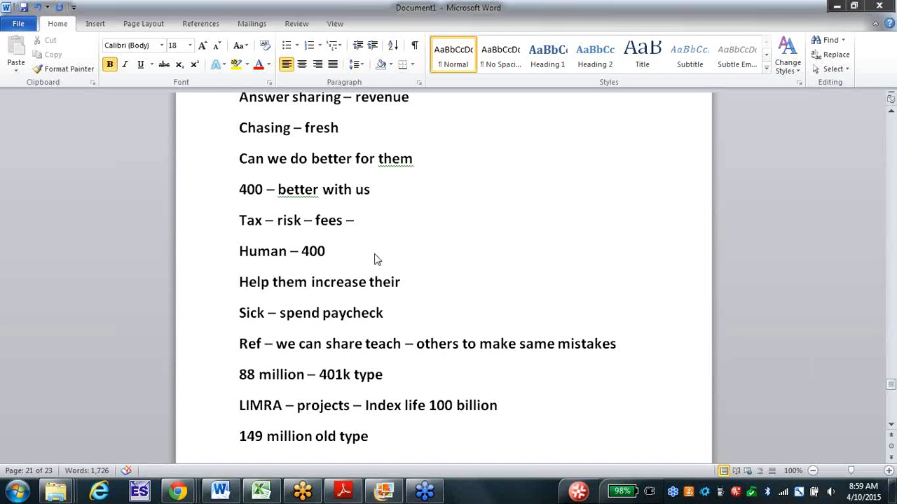
pyautogui.moveTo(325, 271)
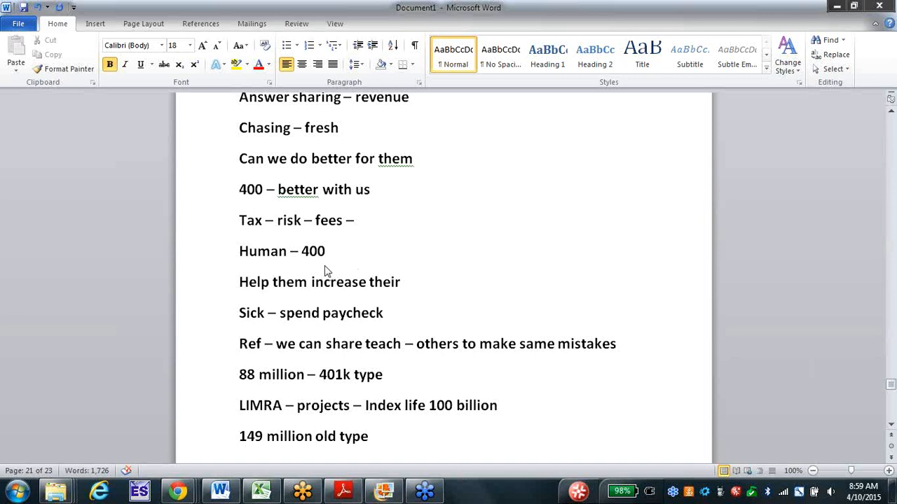
pyautogui.moveTo(300, 287)
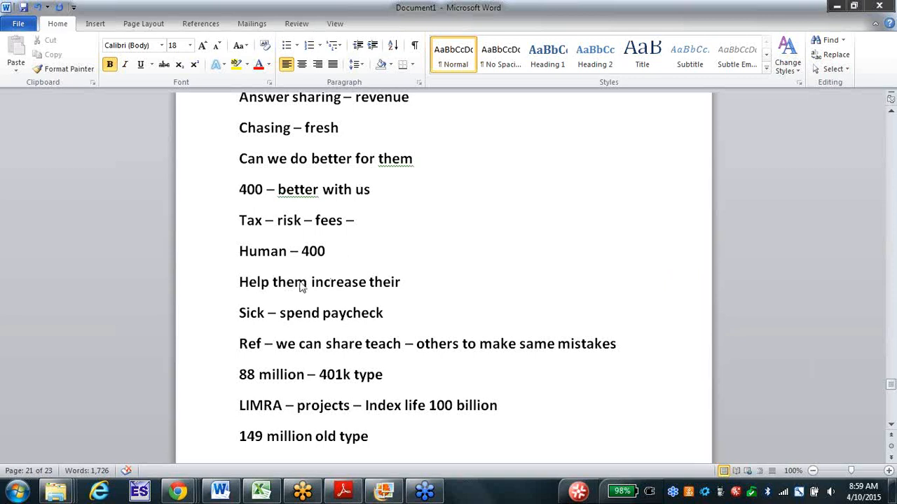
pyautogui.moveTo(312, 278)
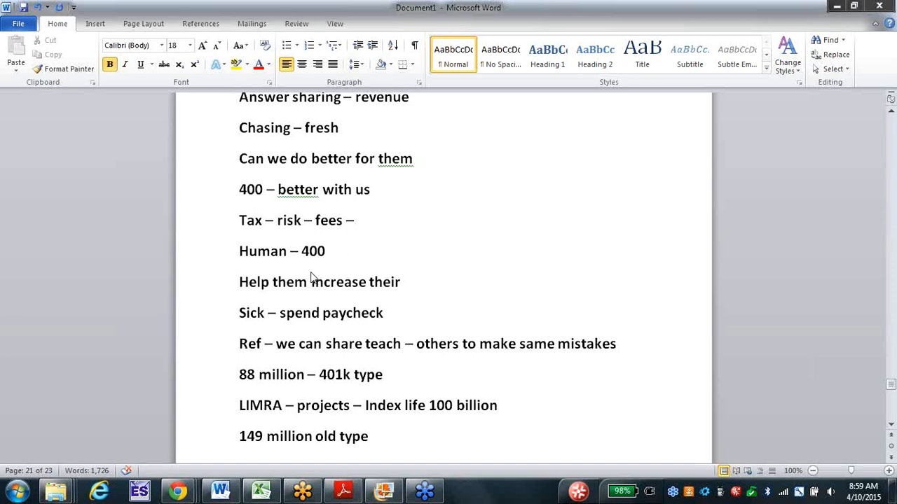
pyautogui.moveTo(333, 273)
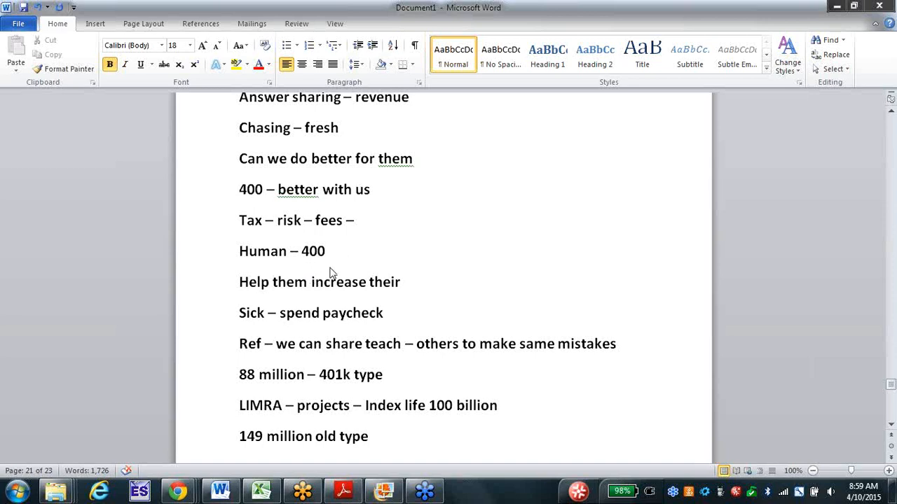
pyautogui.moveTo(344, 267)
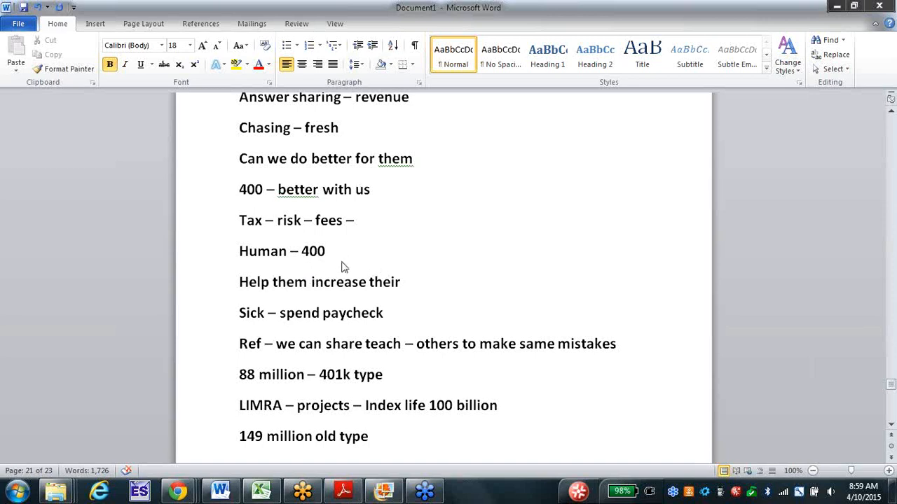
pyautogui.moveTo(305, 276)
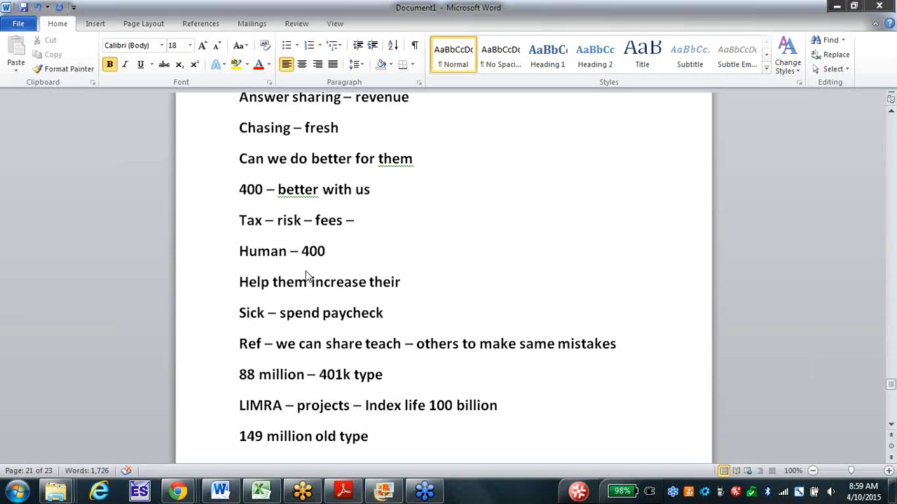
pyautogui.moveTo(323, 283)
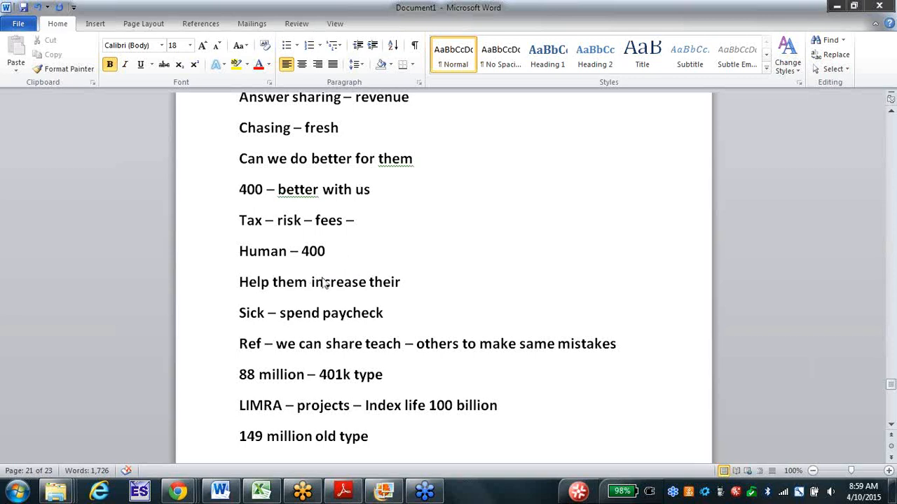
pyautogui.moveTo(327, 283)
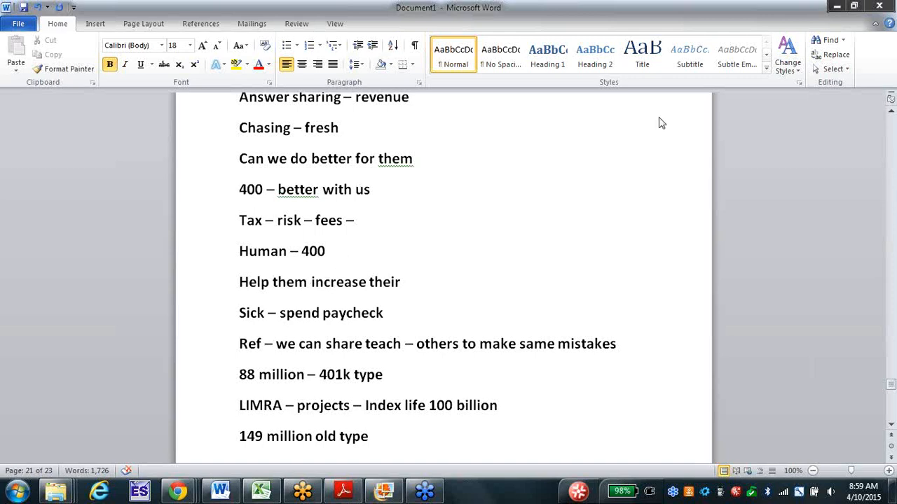
pyautogui.moveTo(820, 197)
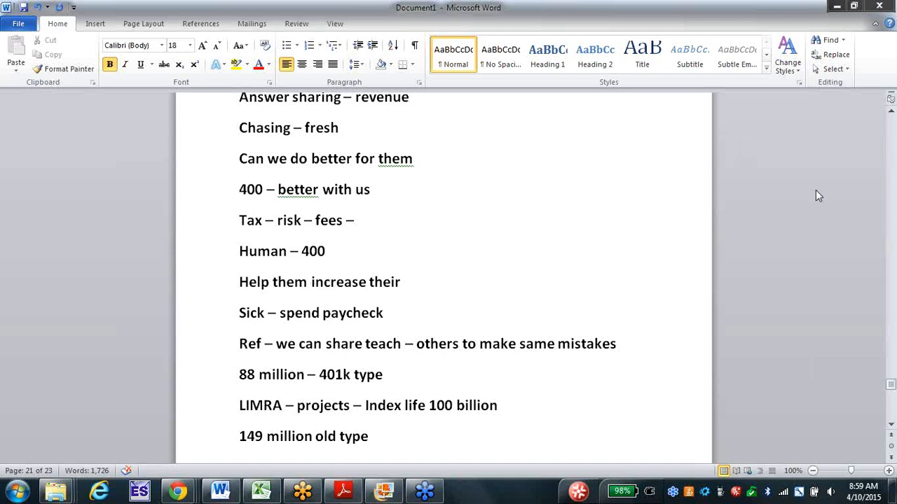
pyautogui.moveTo(821, 196)
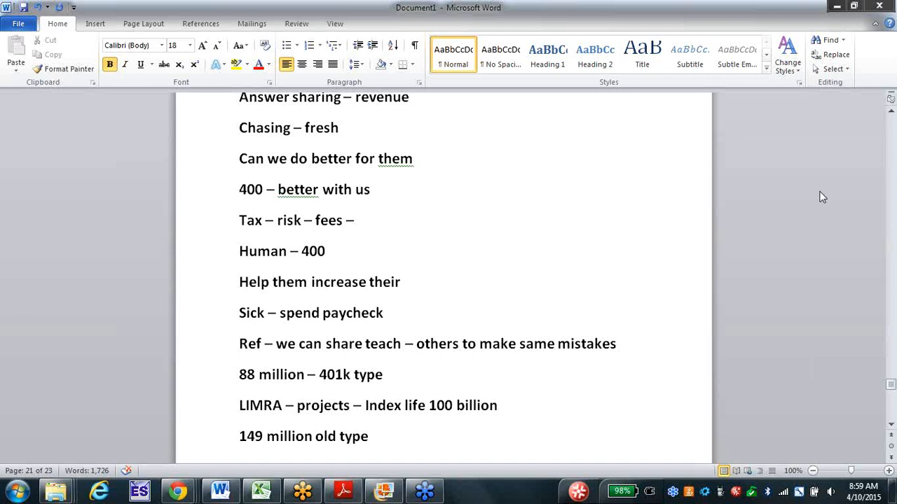
pyautogui.moveTo(698, 190)
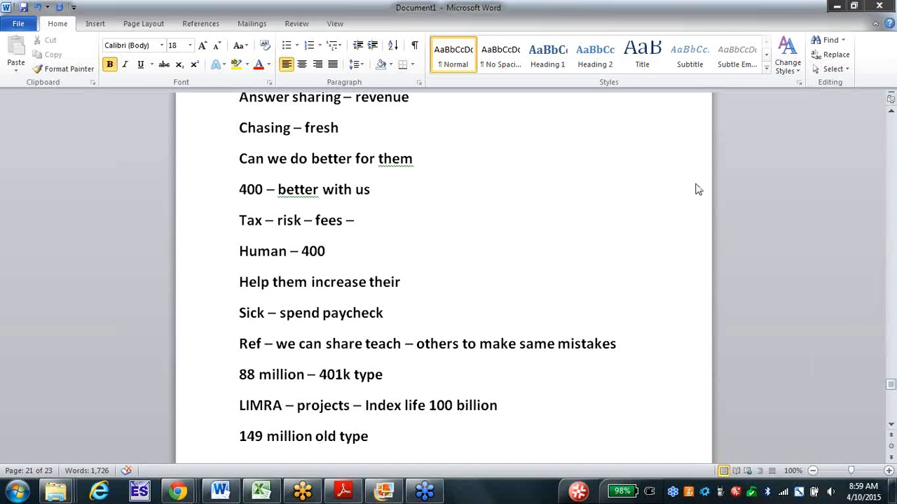
pyautogui.moveTo(710, 192)
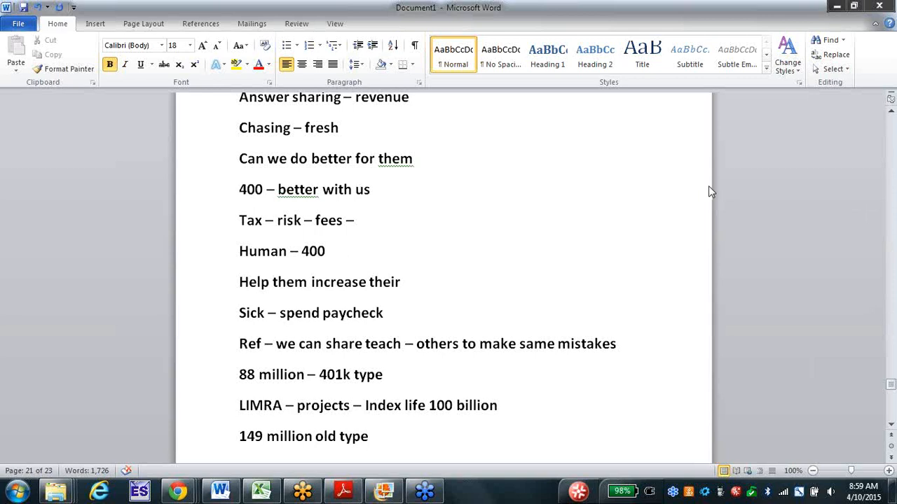
pyautogui.moveTo(661, 119)
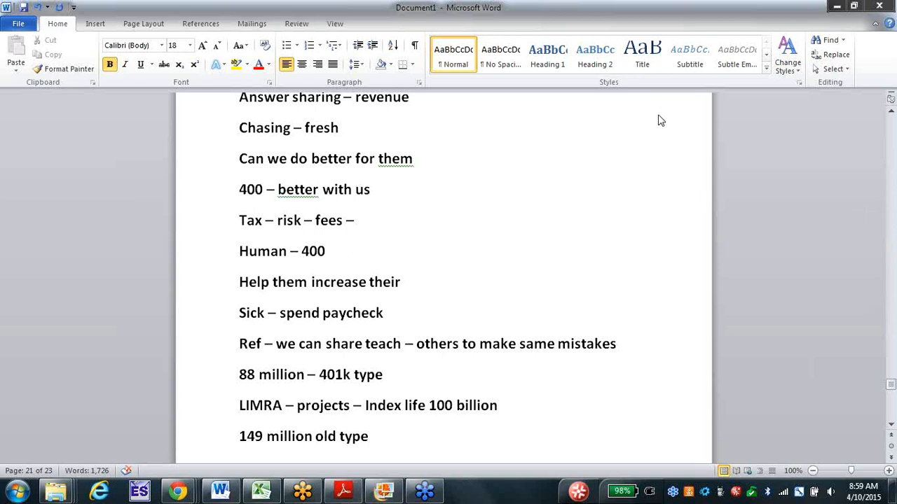
pyautogui.moveTo(888, 294)
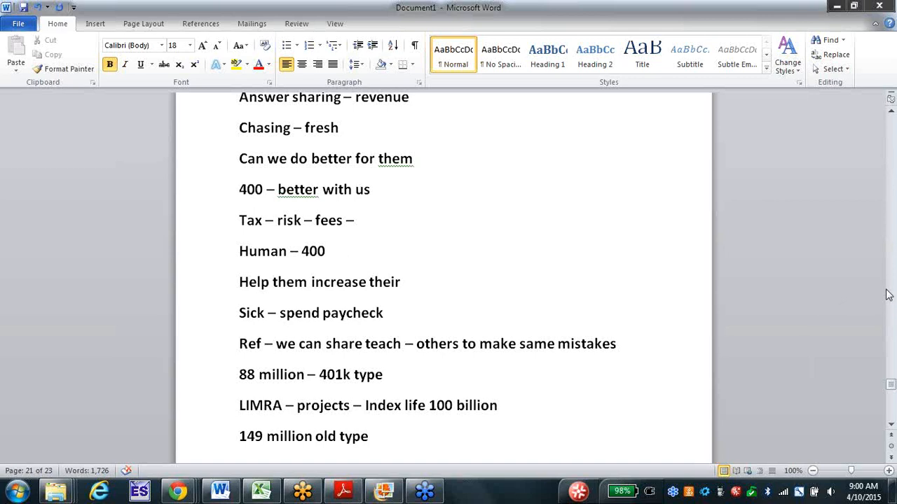
pyautogui.moveTo(891, 15)
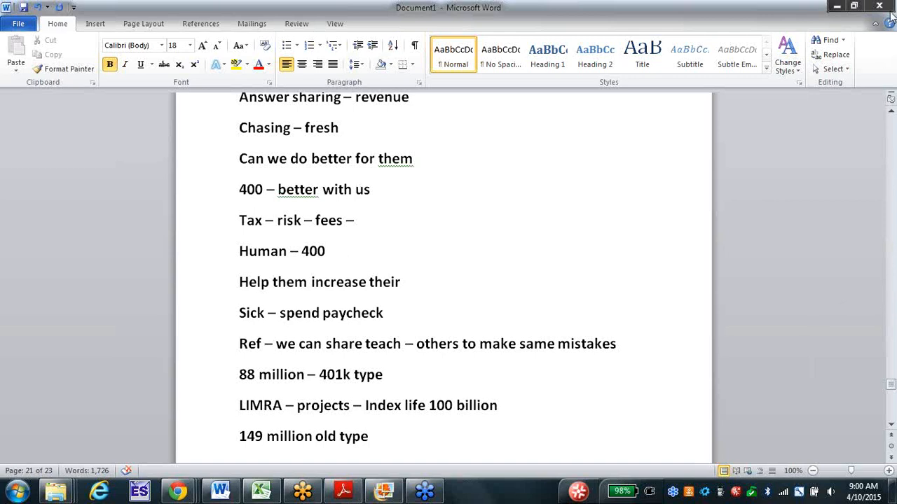